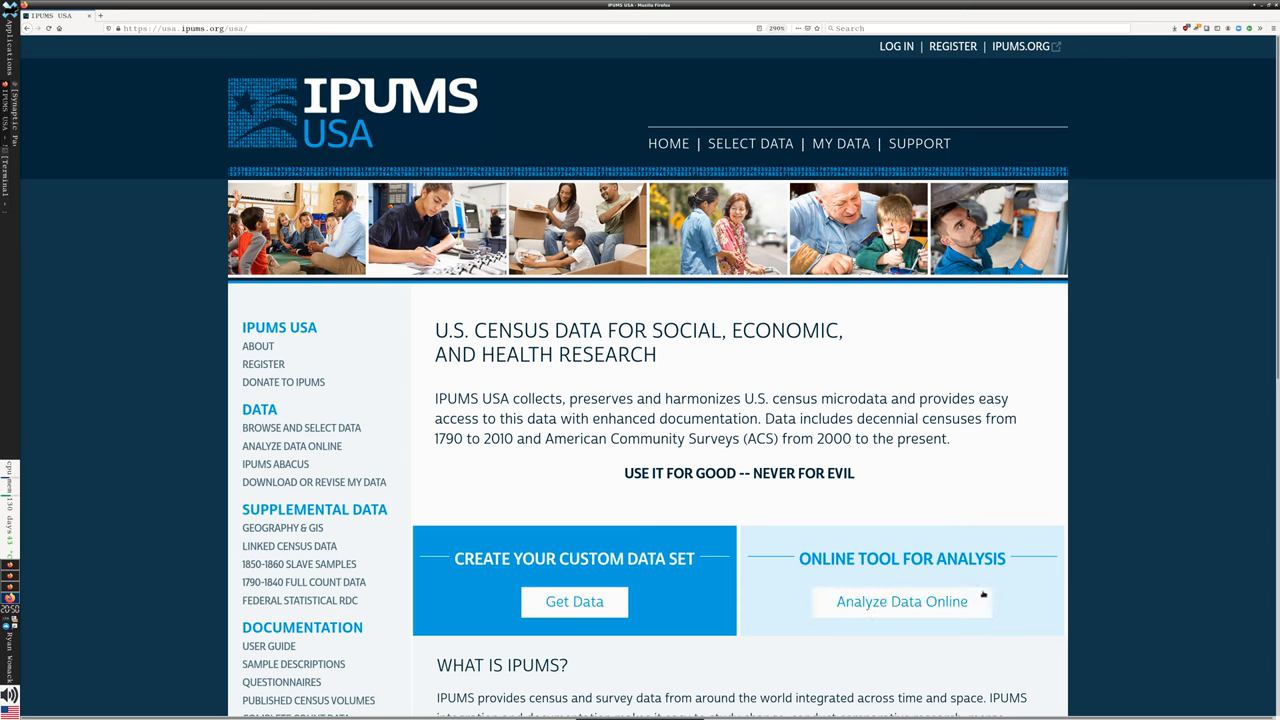
mouse_move(901, 601)
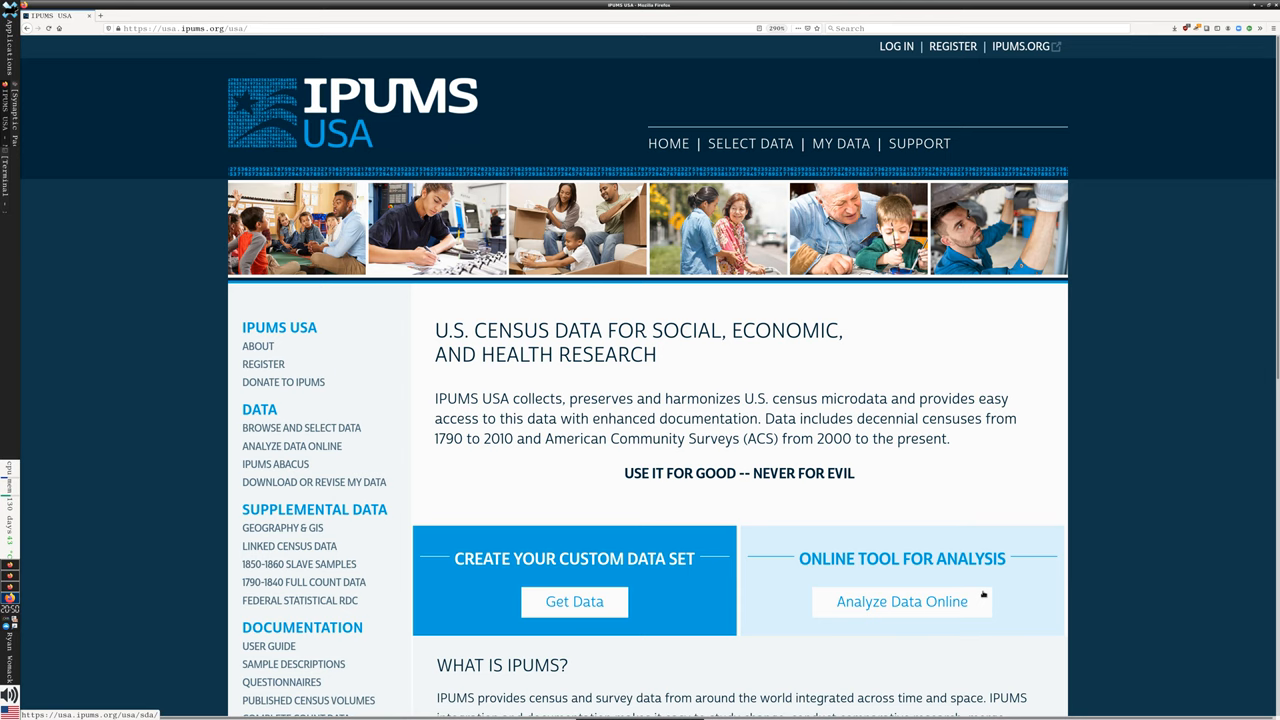
mouse_move(996, 546)
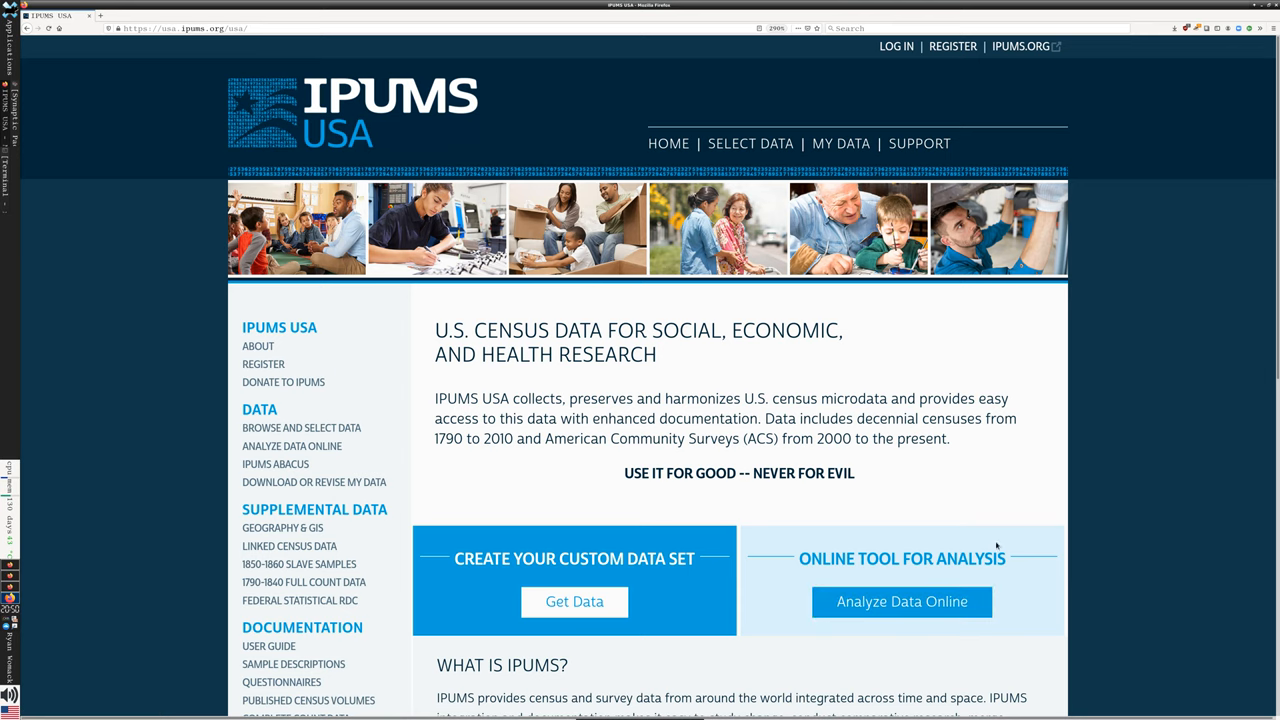
mouse_move(978, 528)
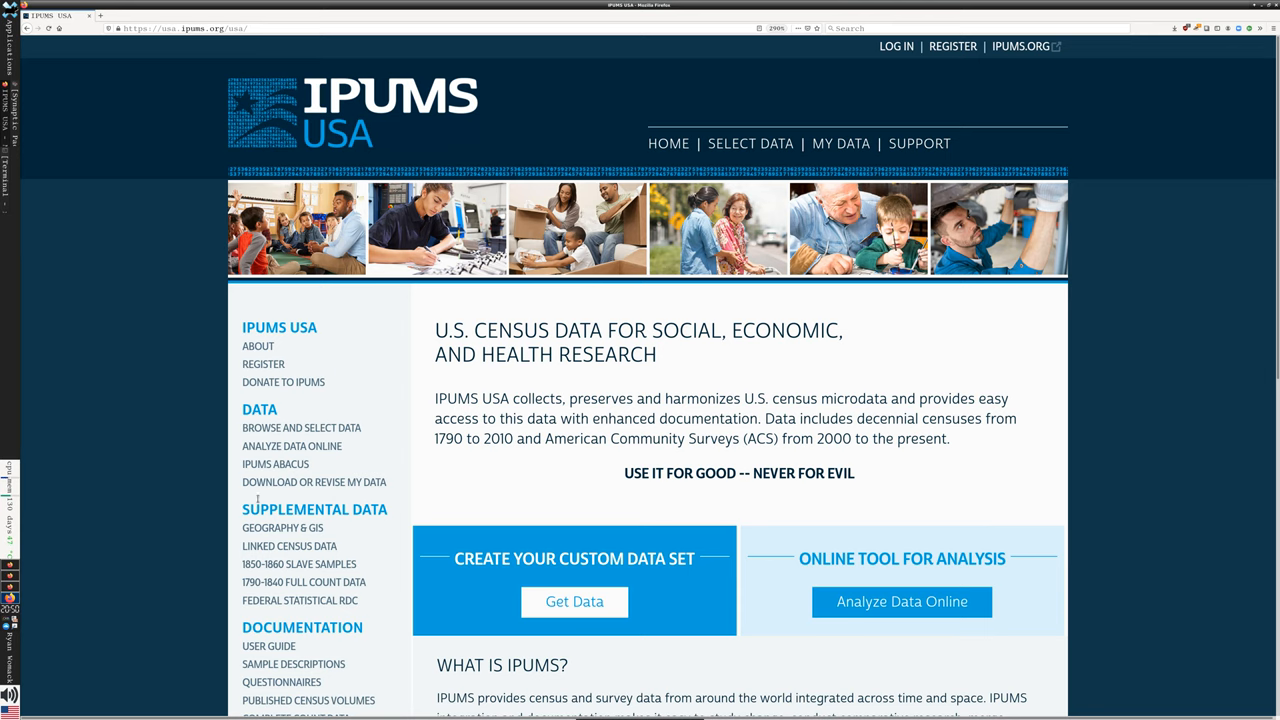
mouse_move(301, 427)
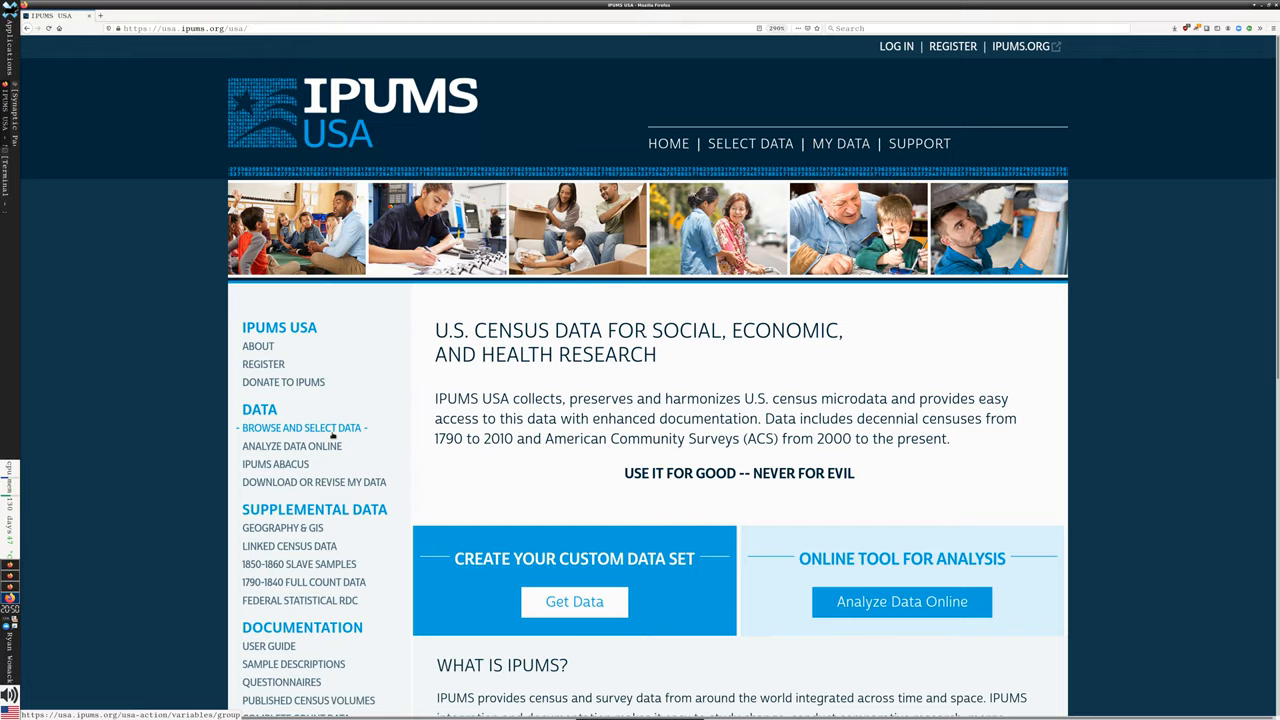
Step: Open the IPUMS USA documentation User Guide from the sidebar
scroll(down, 3)
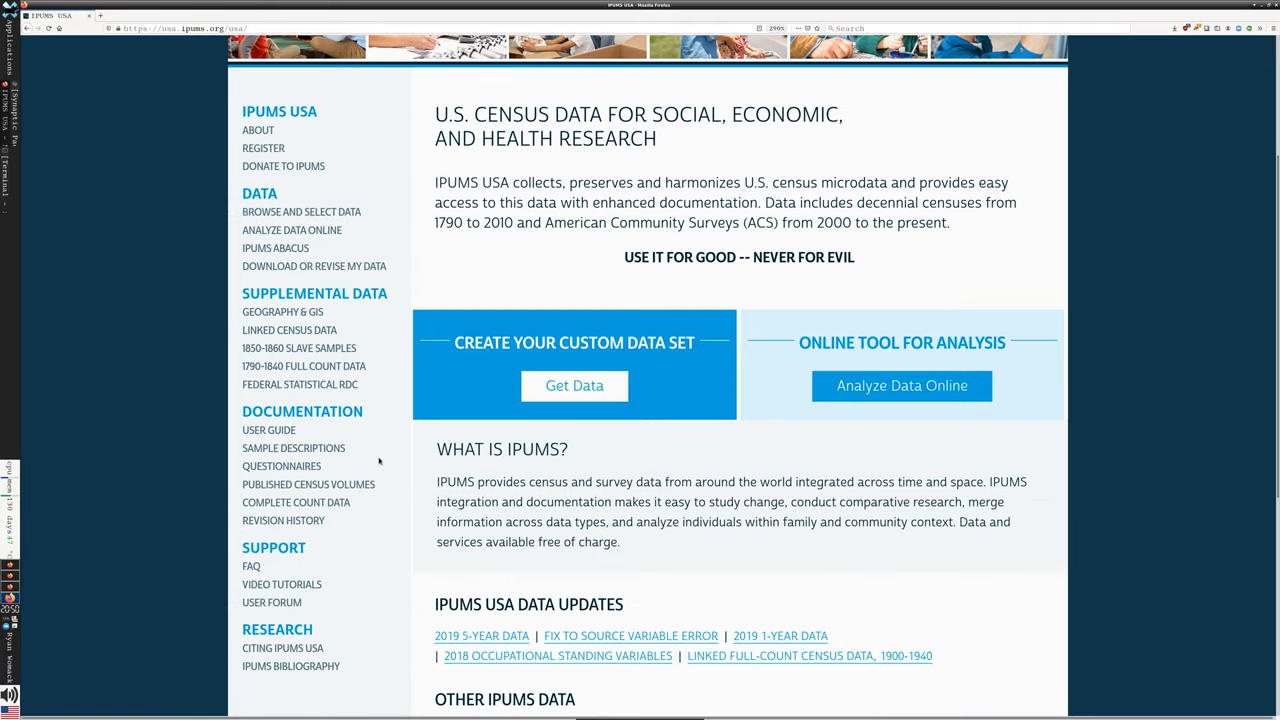
mouse_move(299, 348)
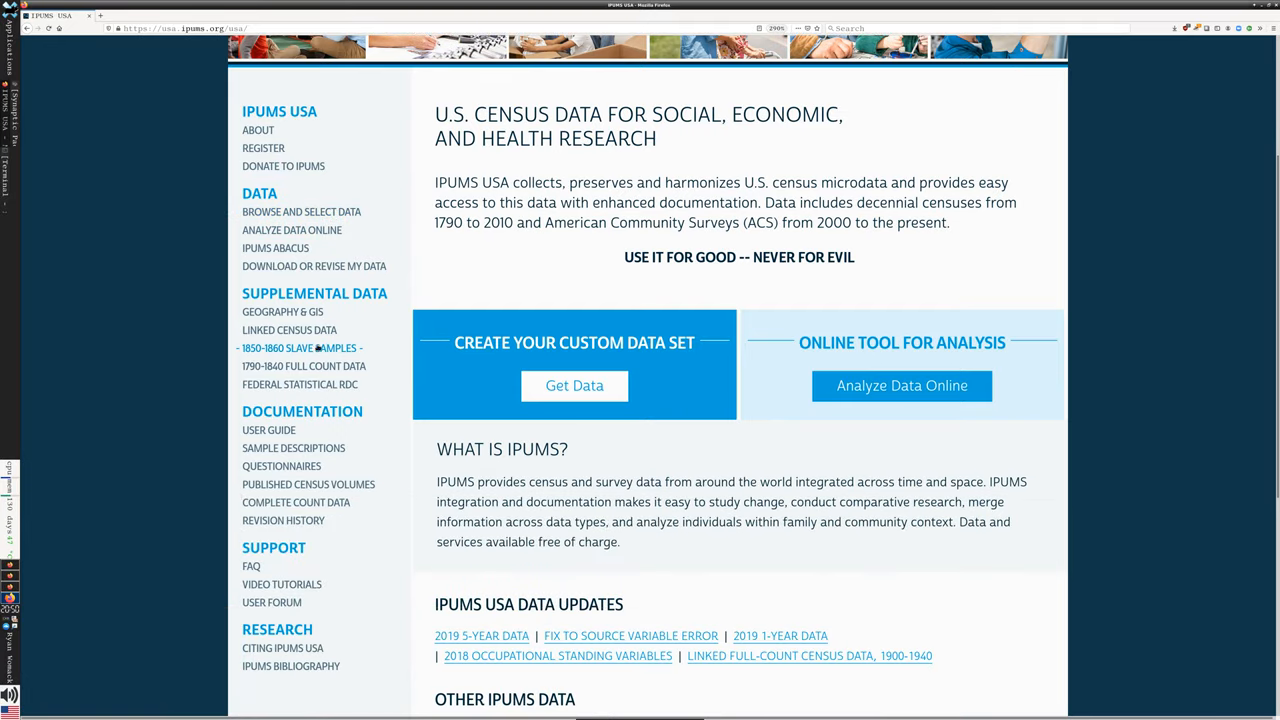
mouse_move(304, 366)
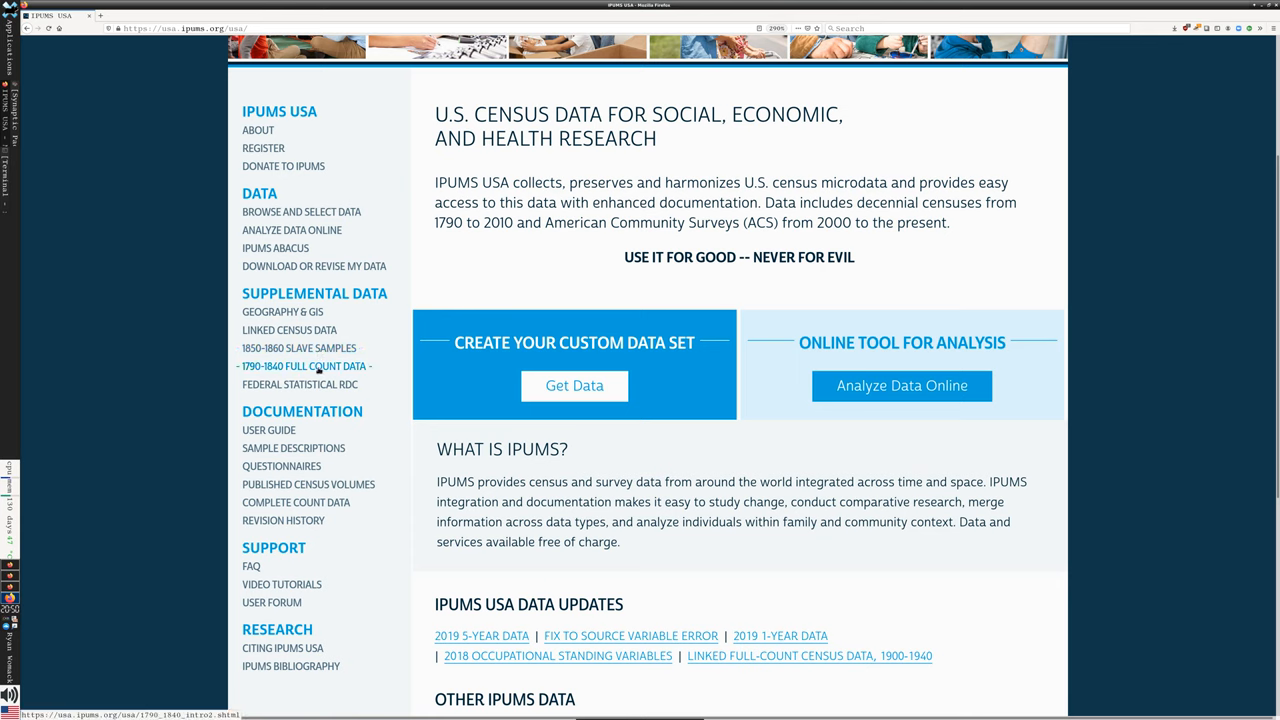
mouse_move(320, 368)
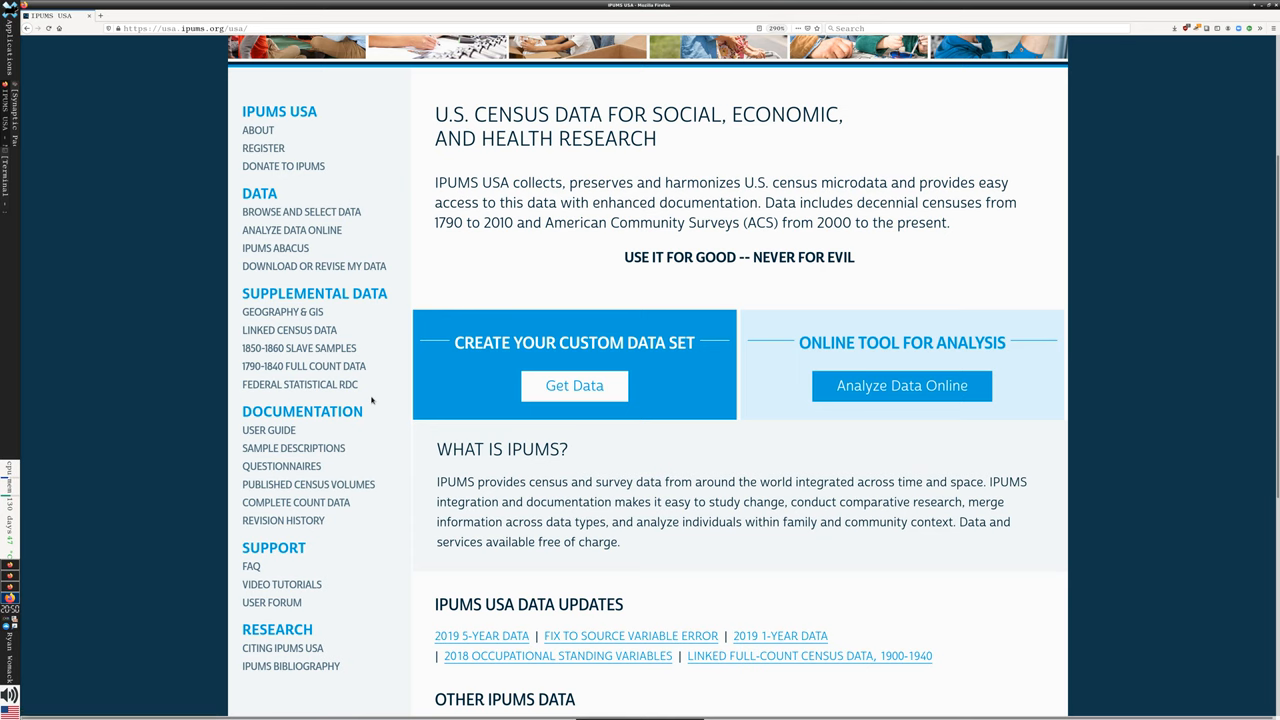
mouse_move(559, 318)
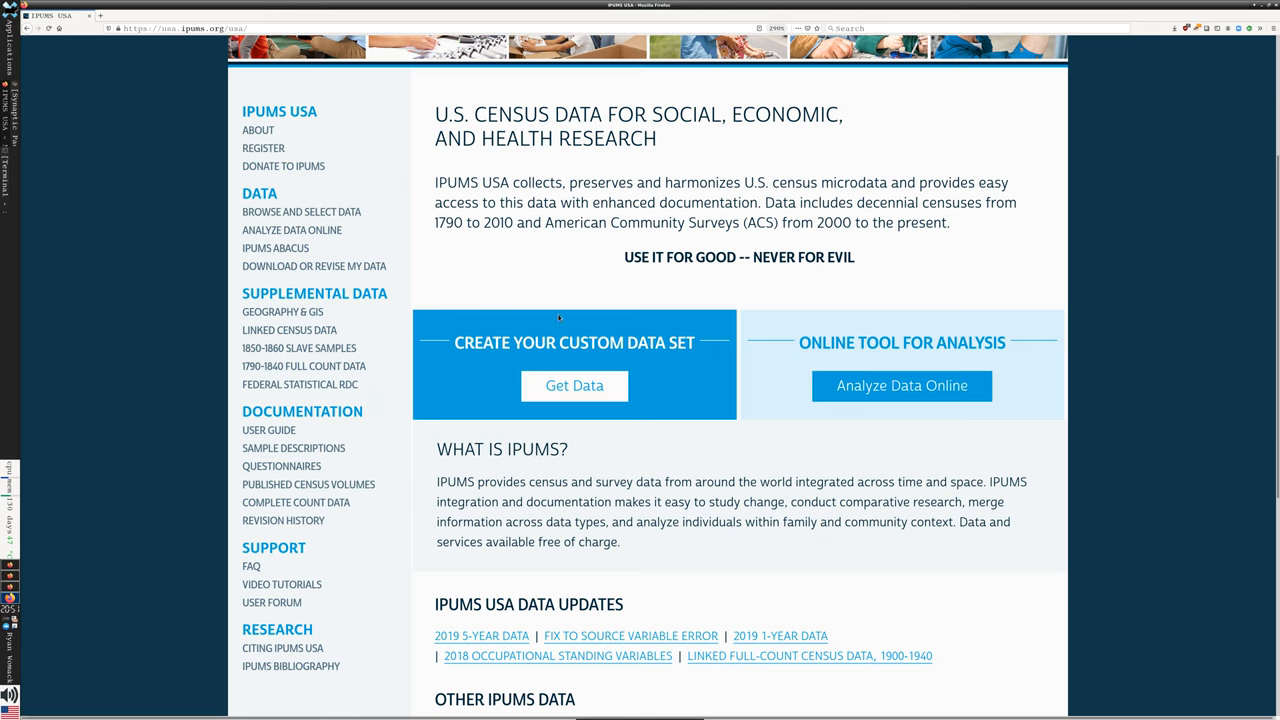
mouse_move(460, 246)
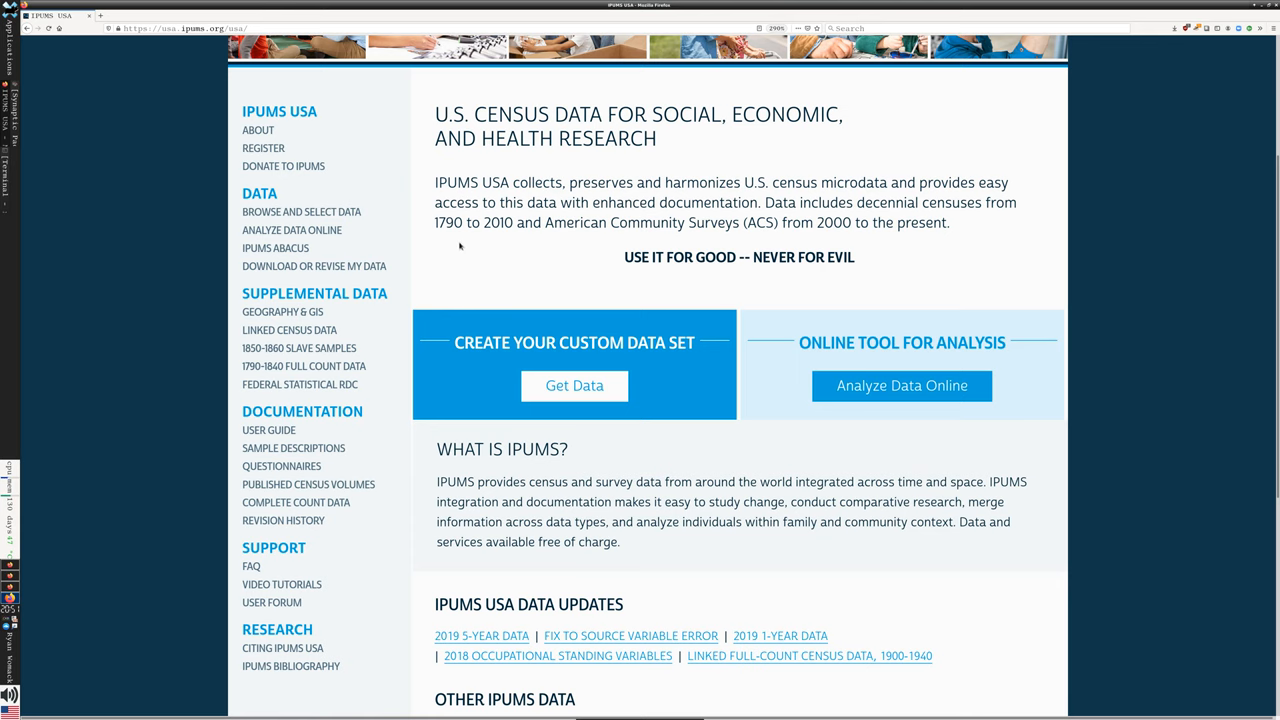
mouse_move(452, 258)
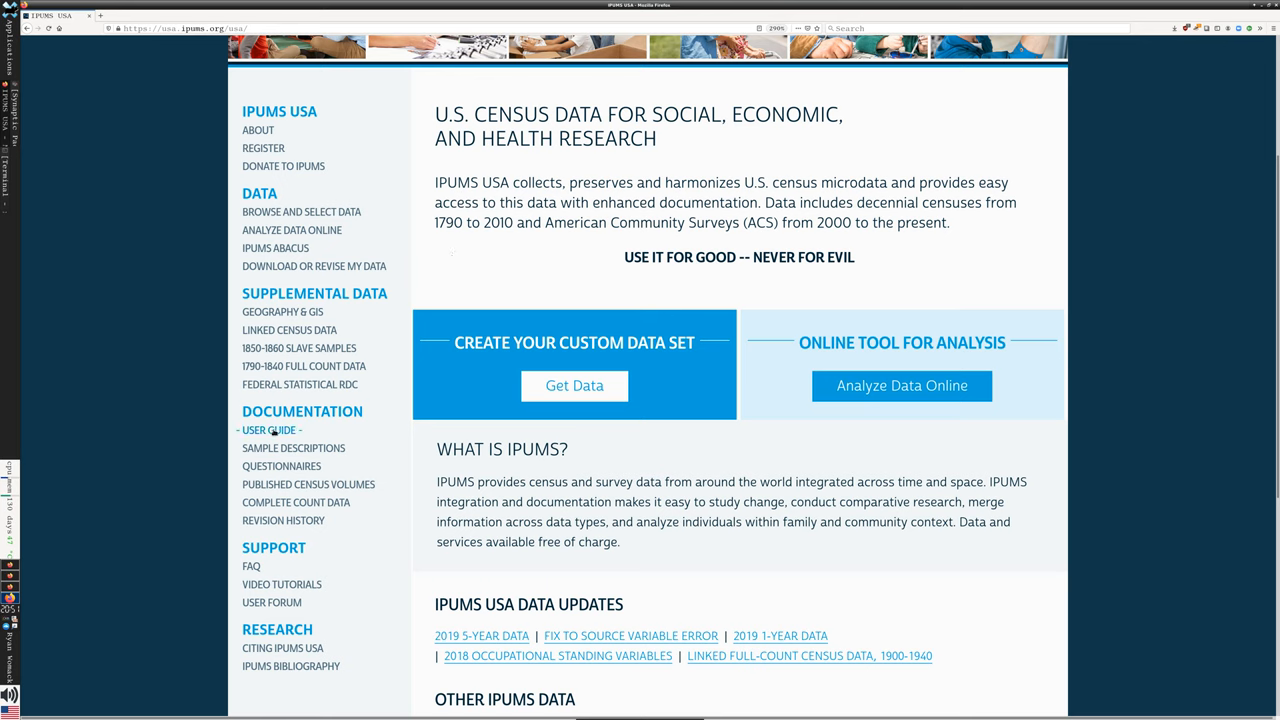
mouse_move(268, 430)
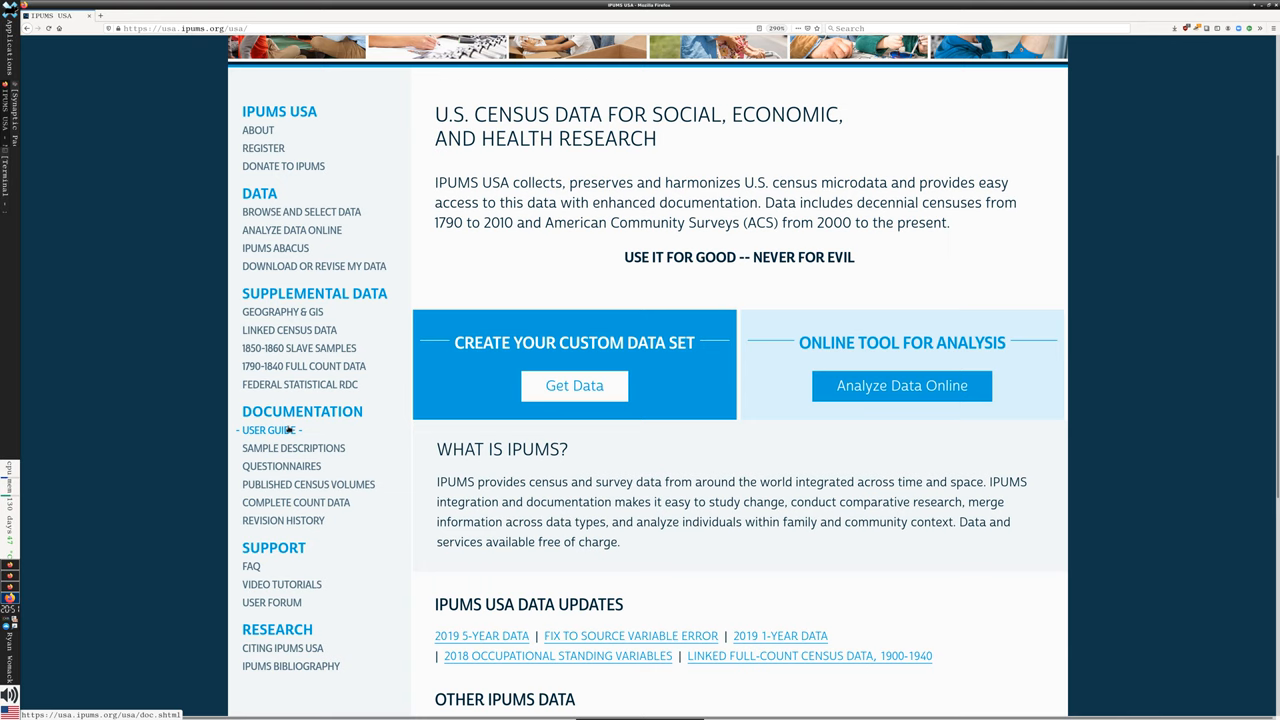
mouse_move(417, 453)
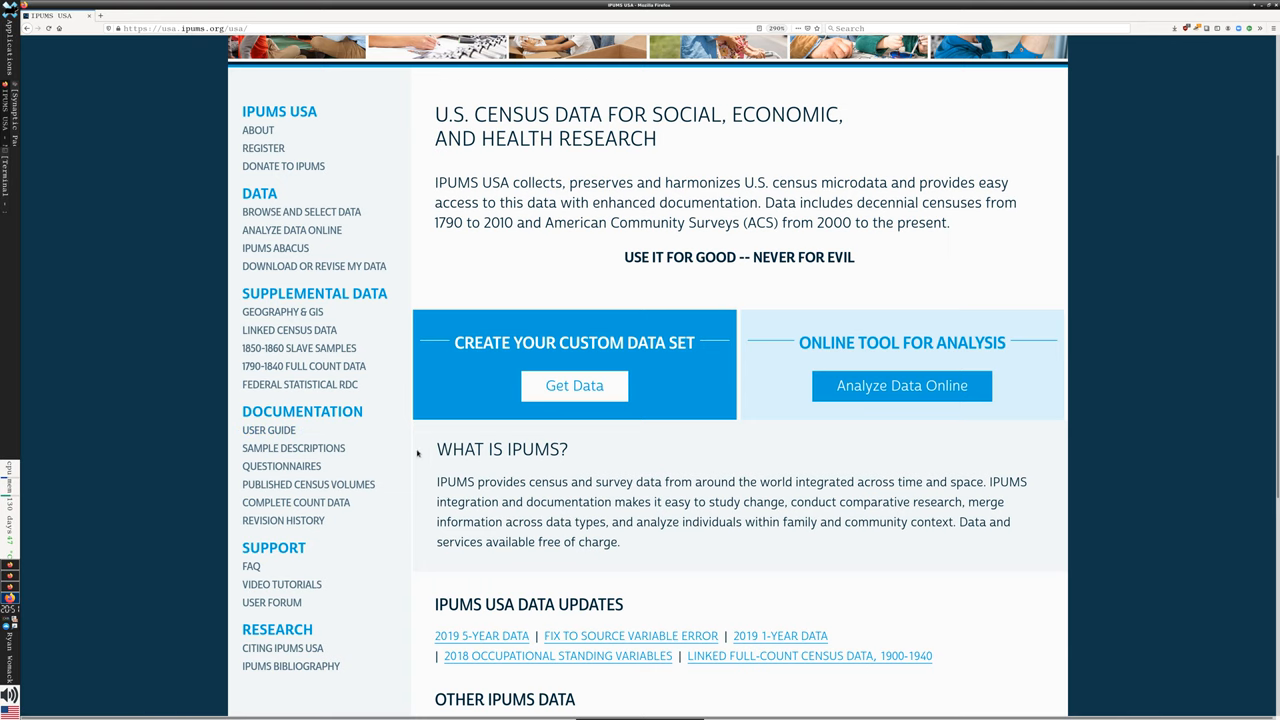
click(268, 430)
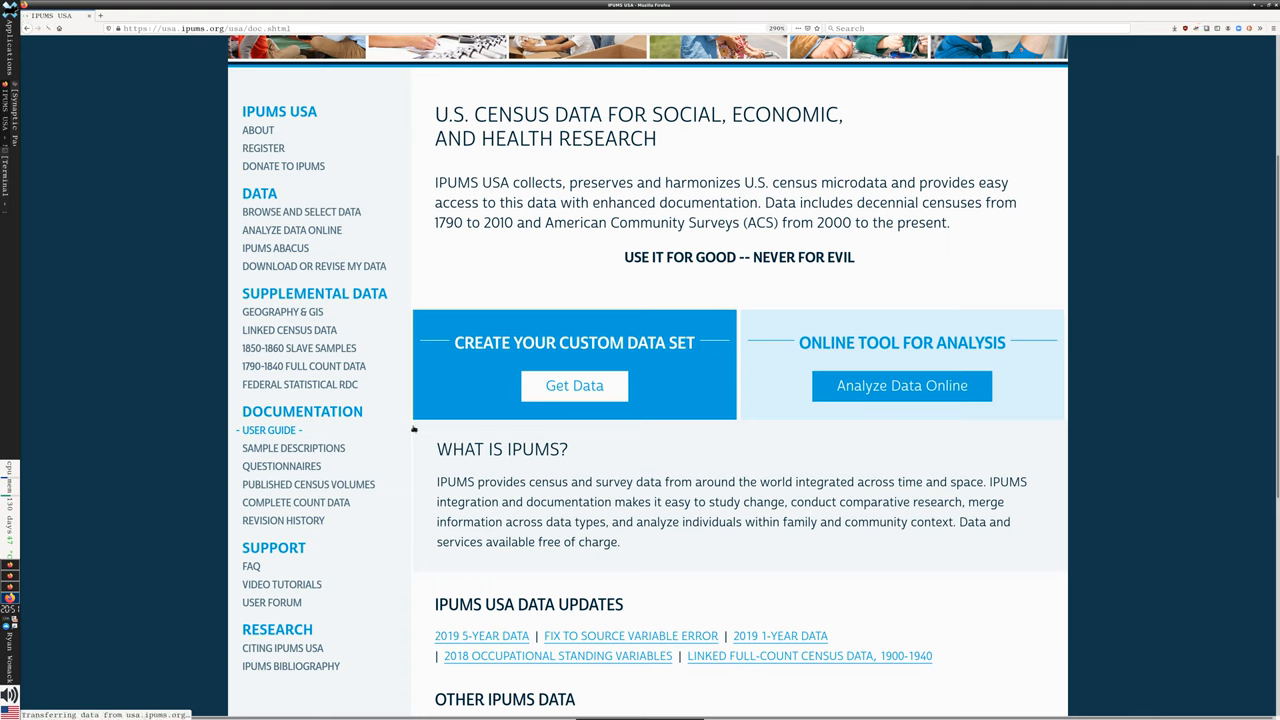
click(270, 430)
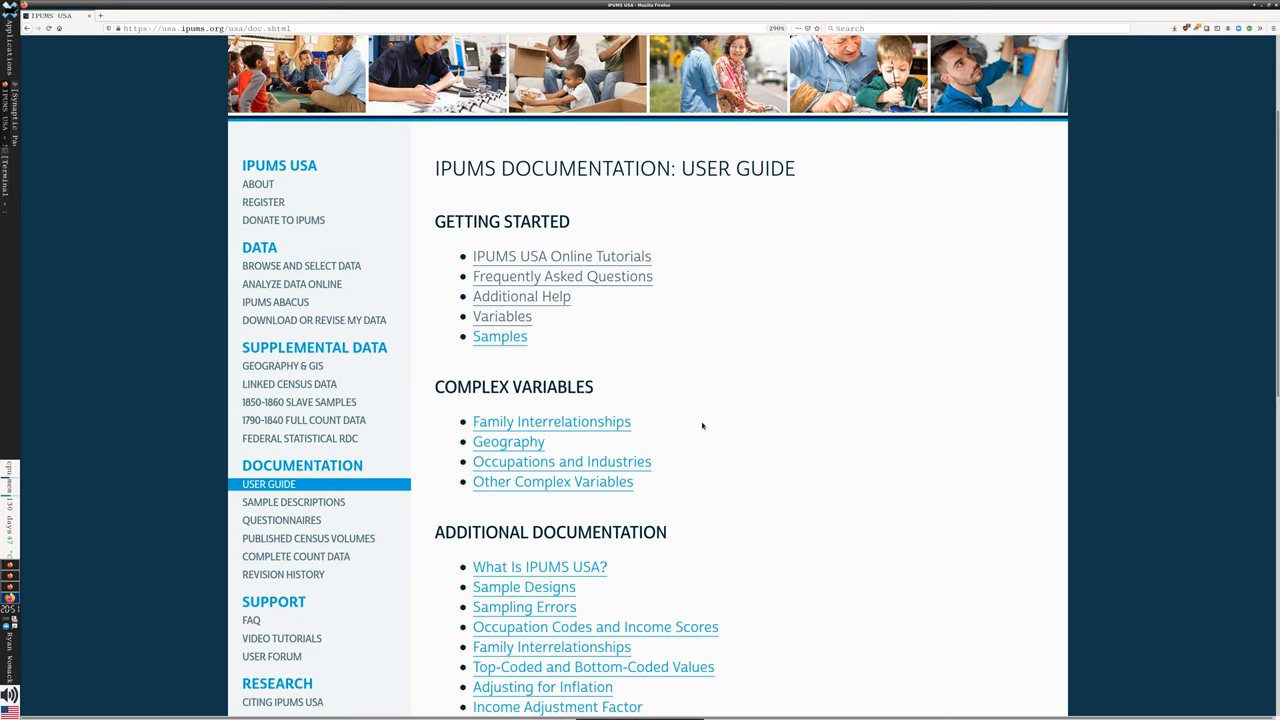
scroll(down, 3)
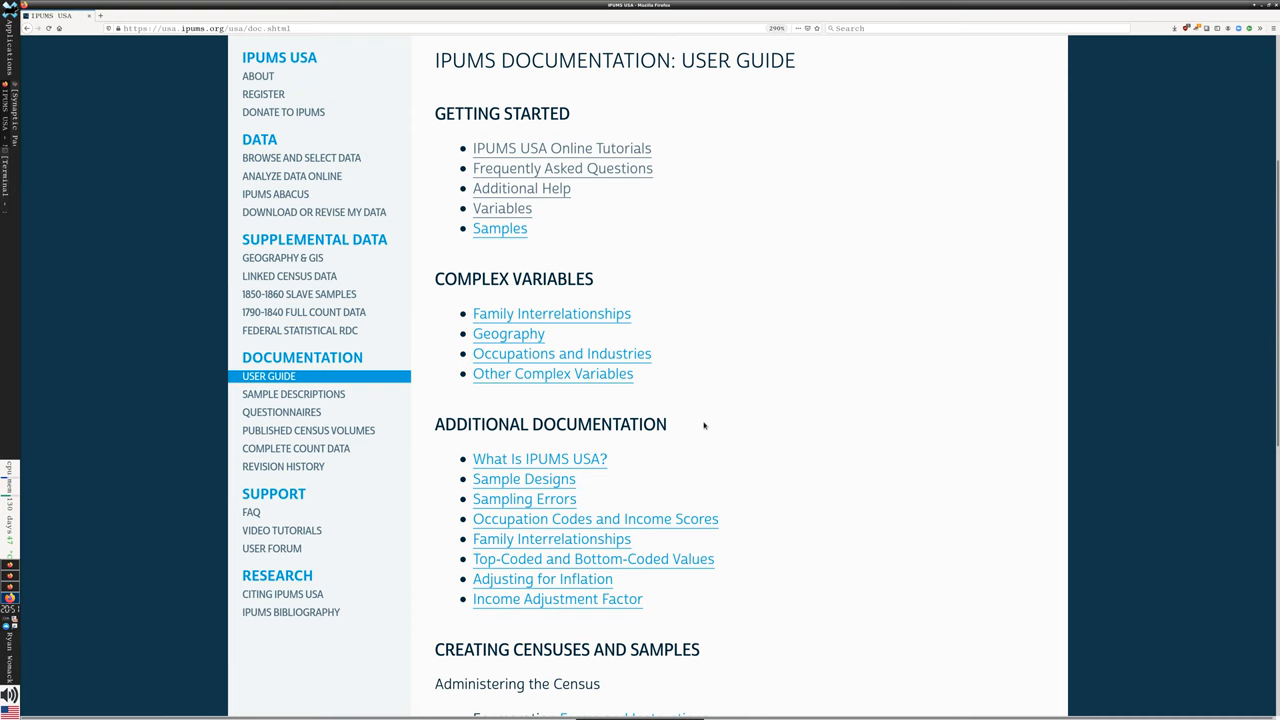
mouse_move(659, 263)
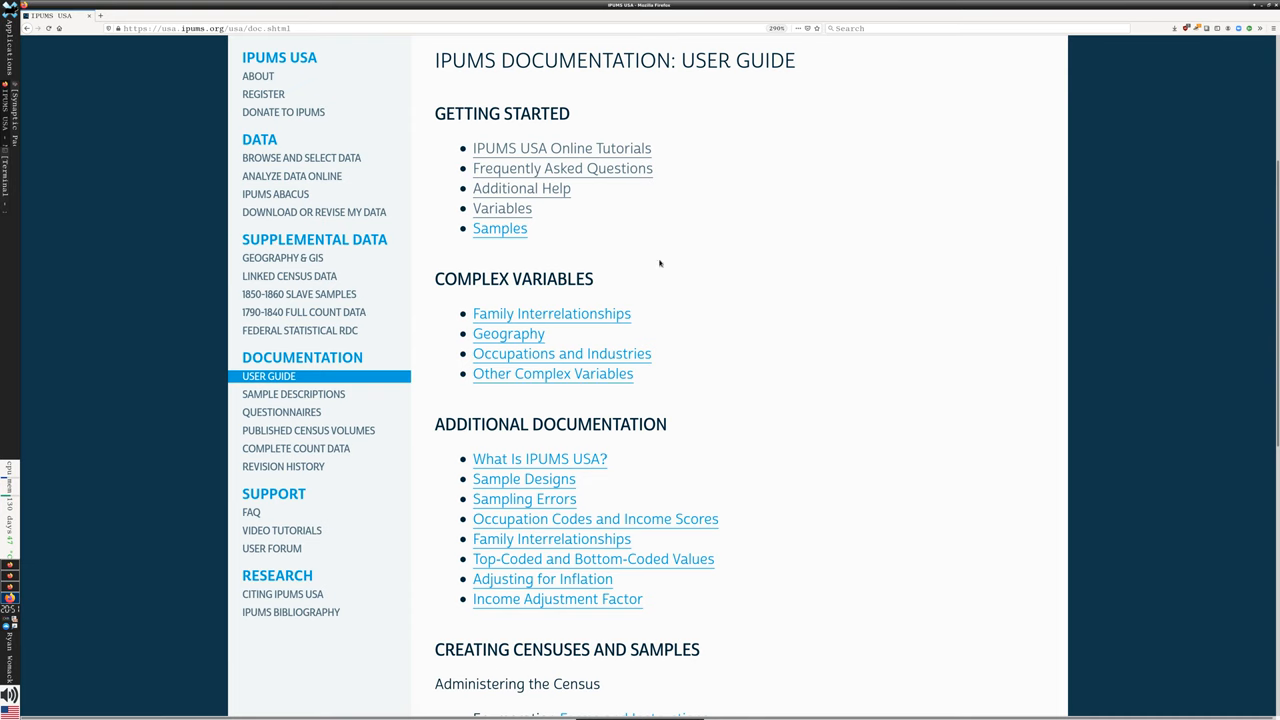
Step: Glance at IPUMS USA Online Tutorials, then return to the User Guide and scroll down
click(561, 148)
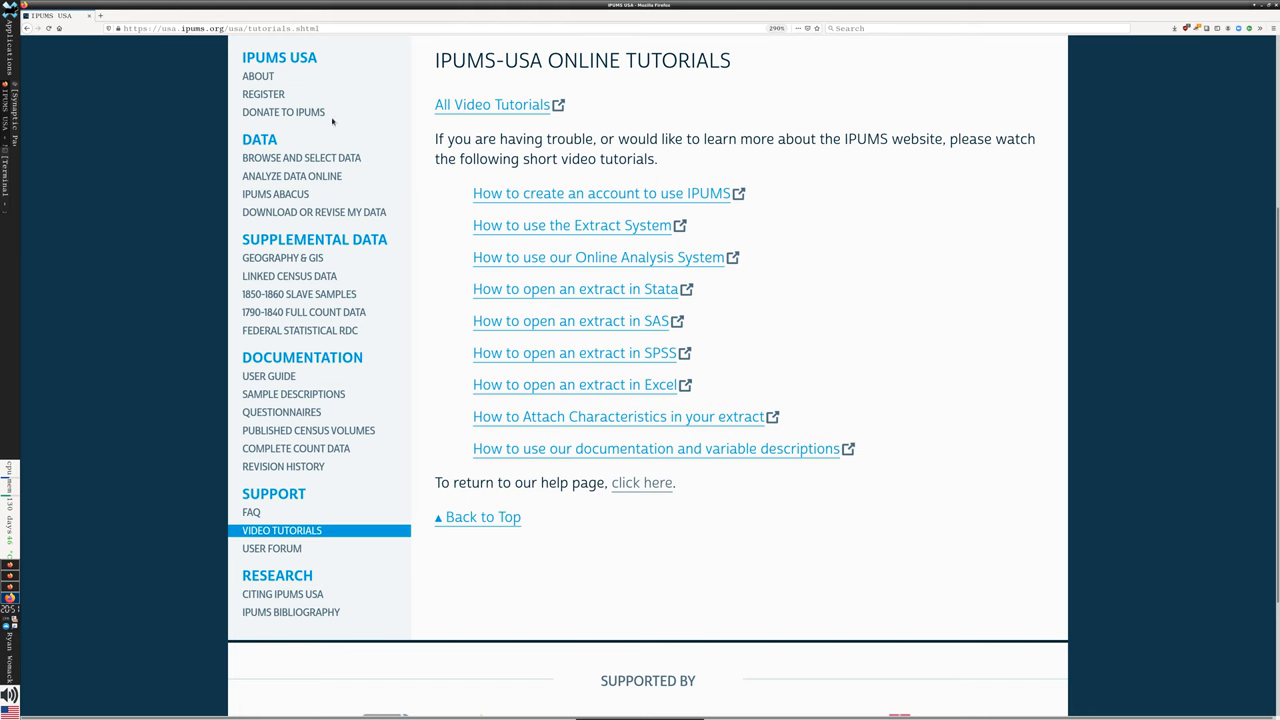
click(269, 375)
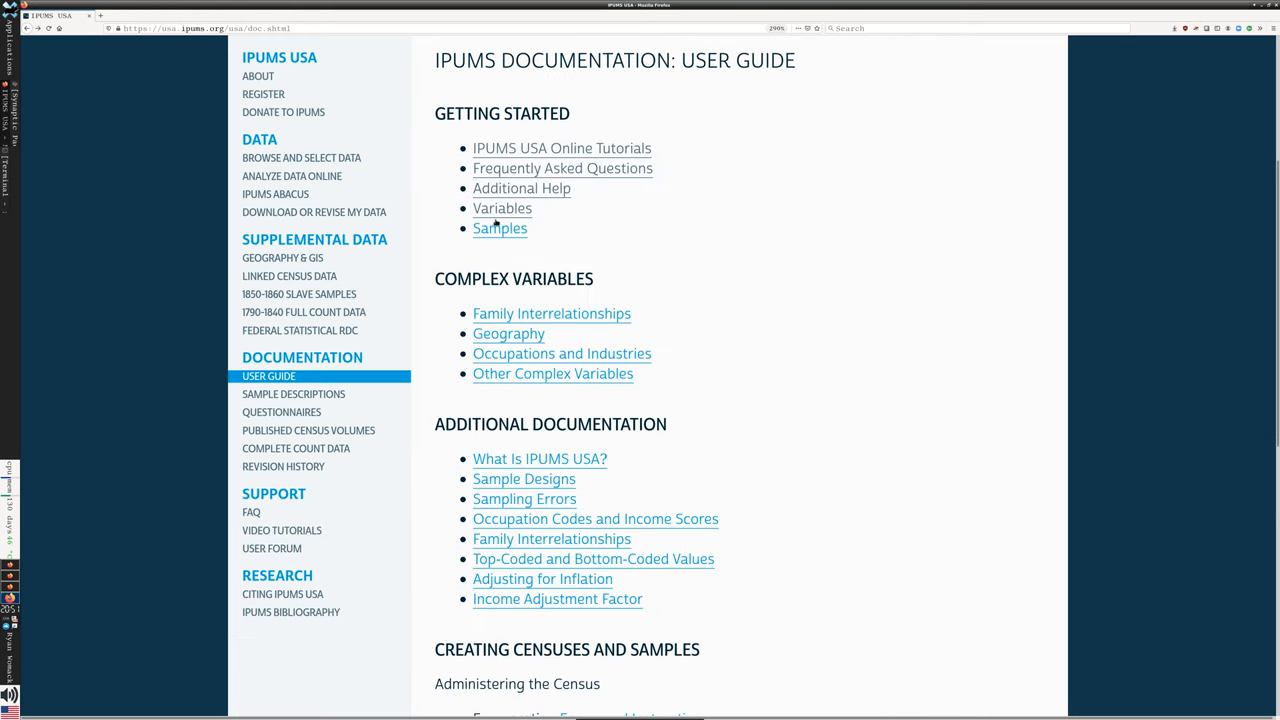
scroll(down, 3)
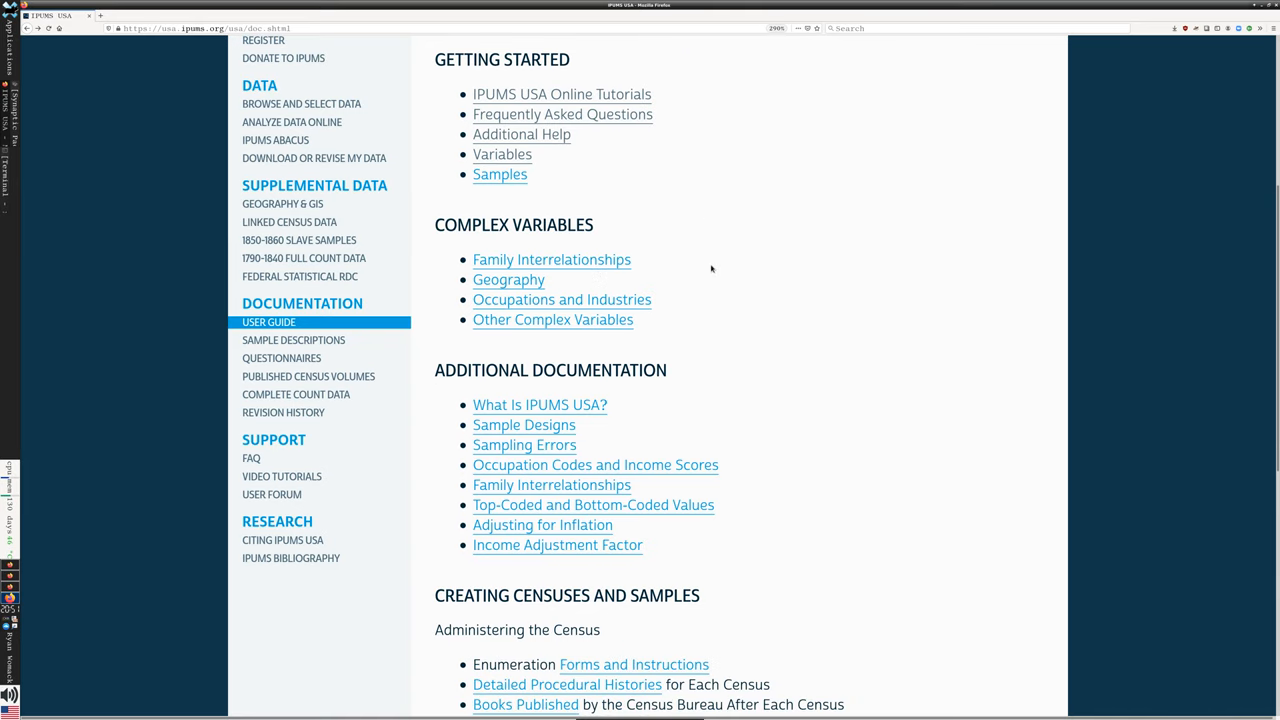
mouse_move(668, 292)
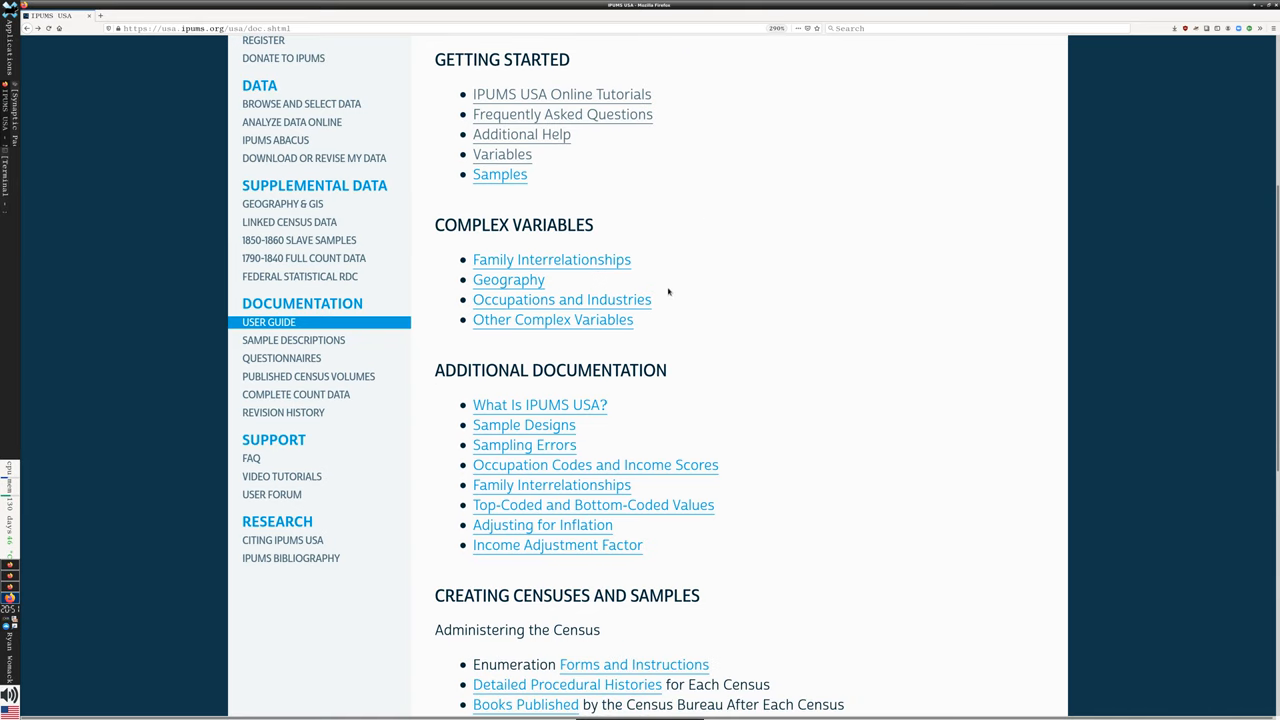
mouse_move(690, 289)
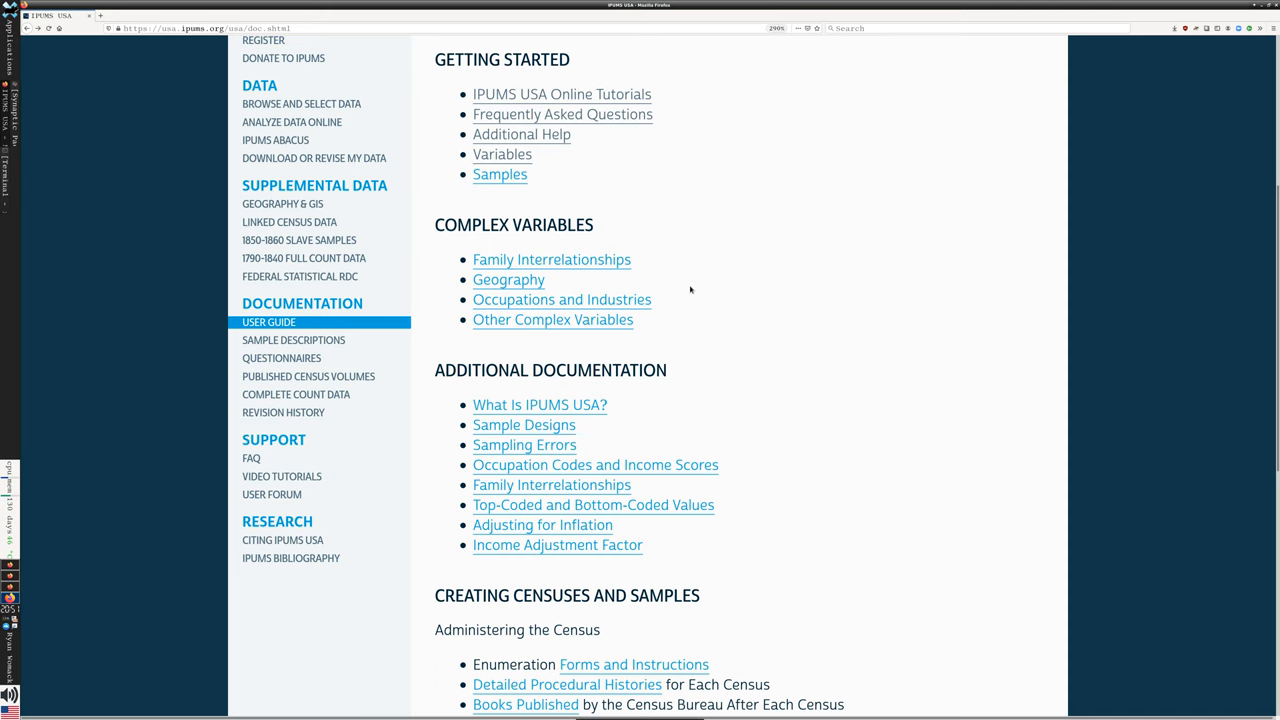
mouse_move(694, 288)
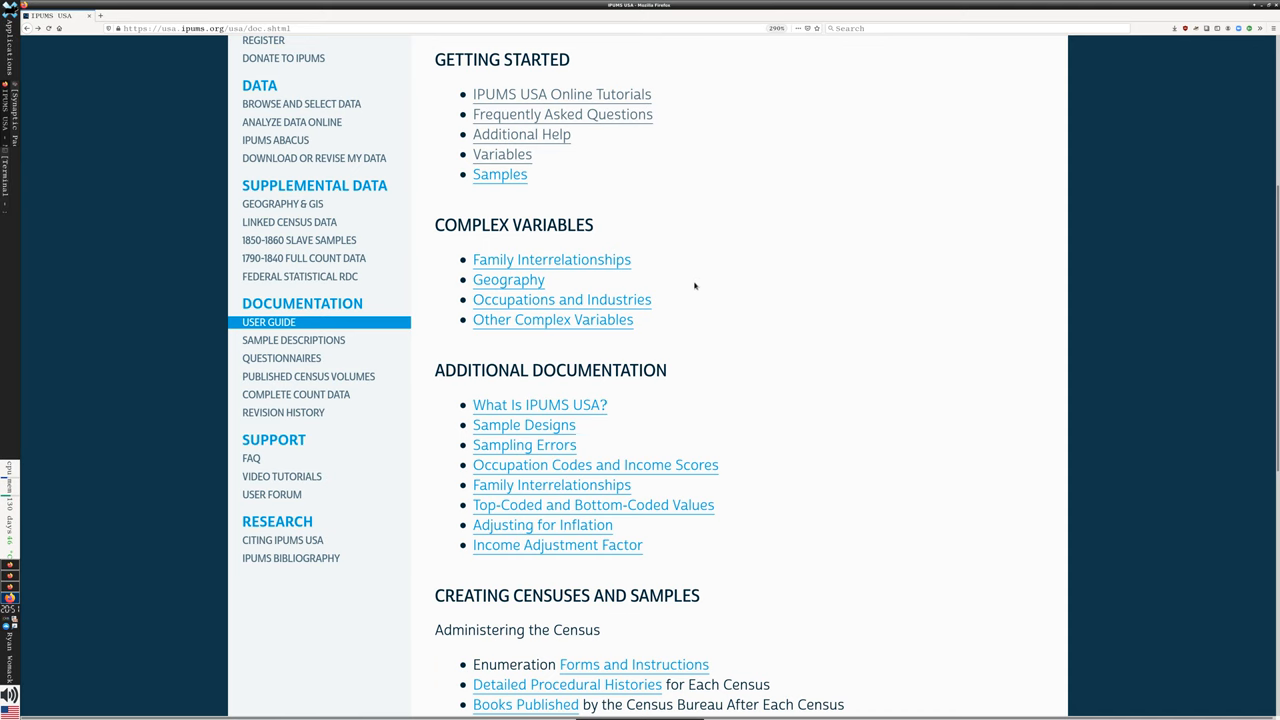
scroll(down, 3)
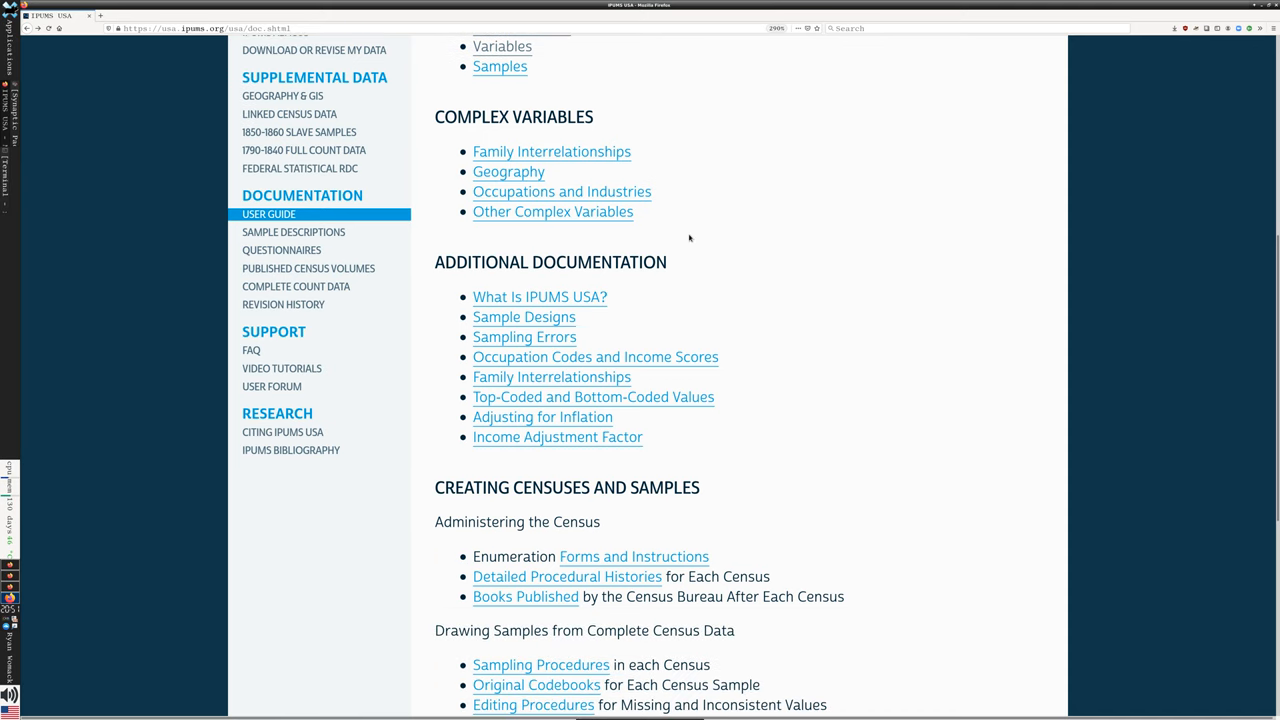
mouse_move(655, 210)
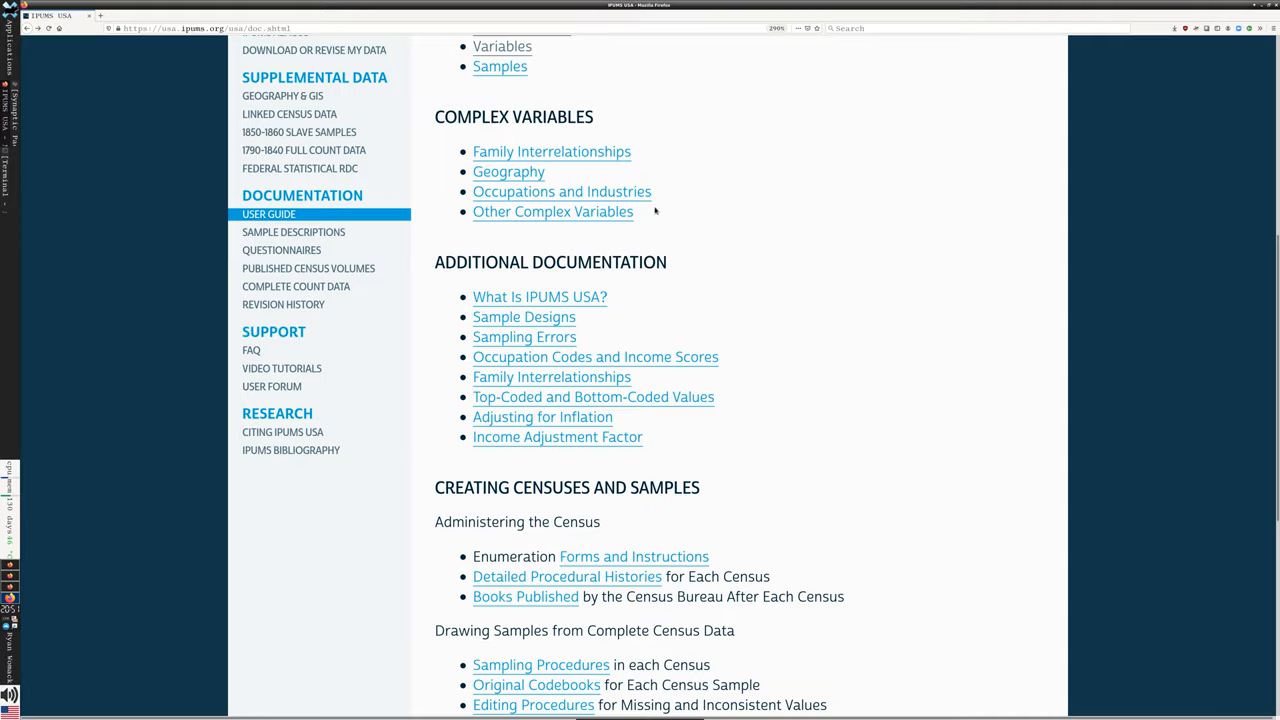
Step: Open the Occupations and Industries documentation and scroll to its census crosswalk tables
click(561, 191)
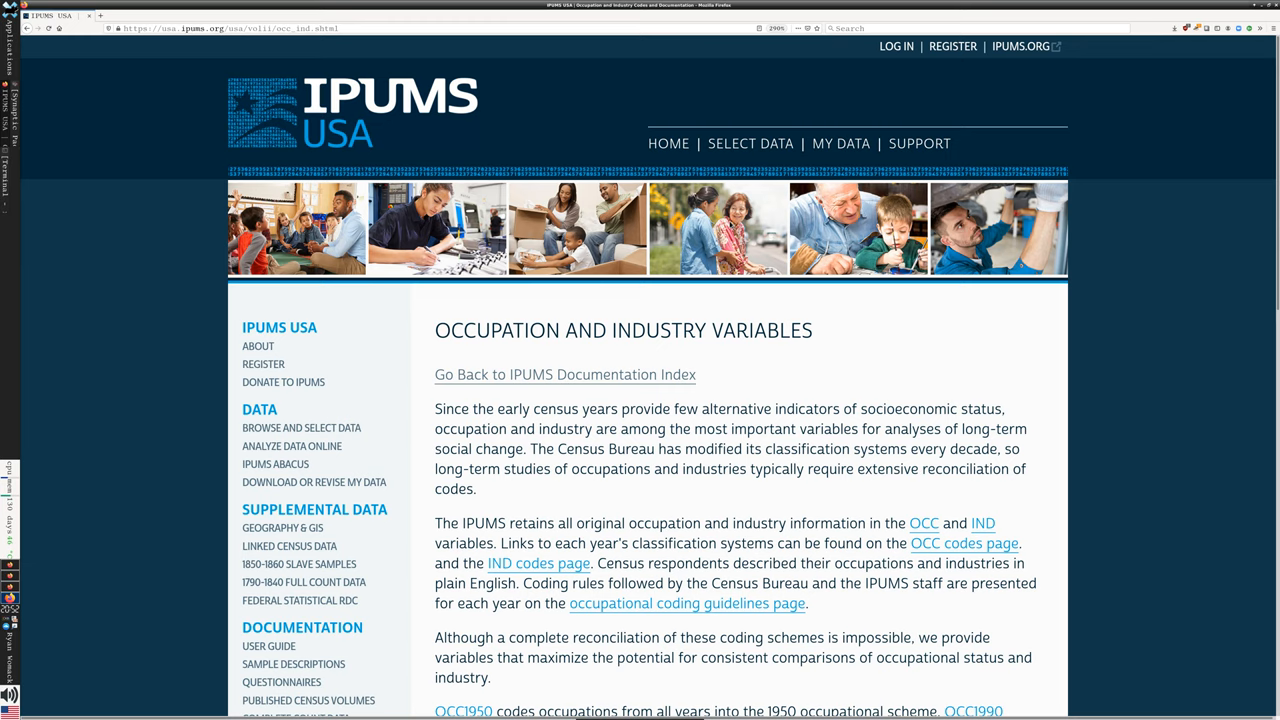
scroll(down, 3)
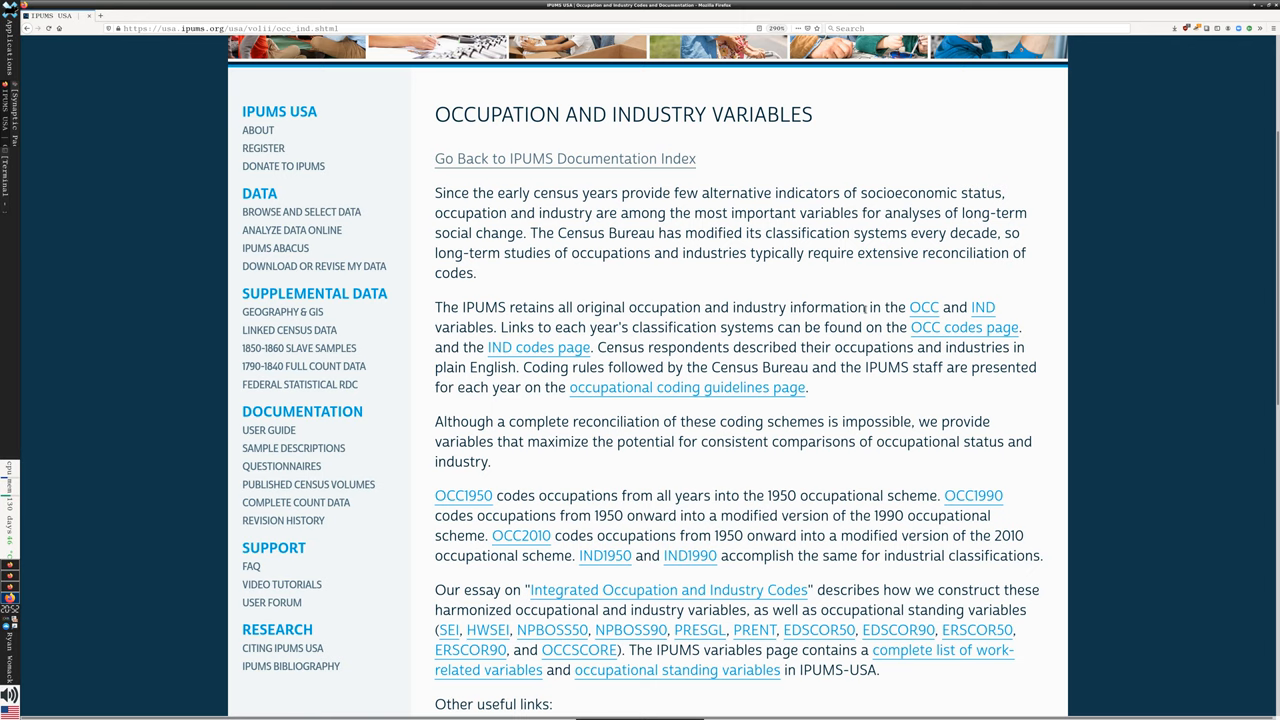
mouse_move(840, 289)
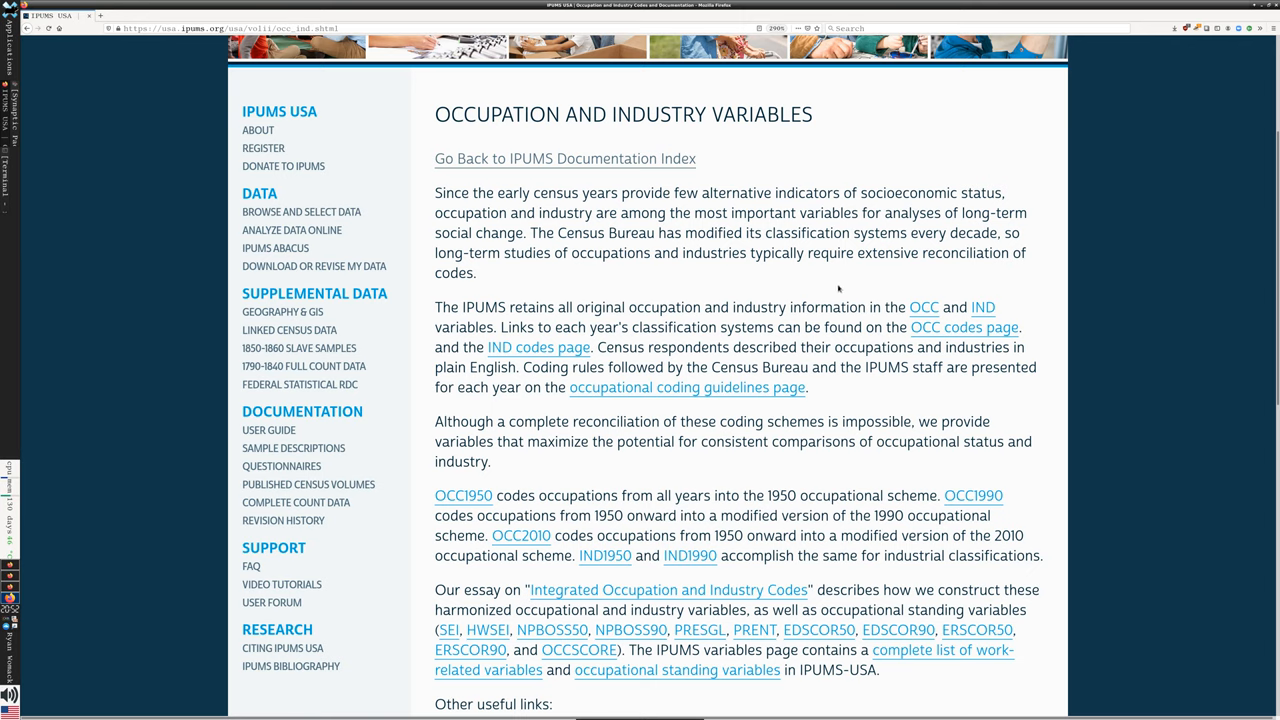
scroll(down, 3)
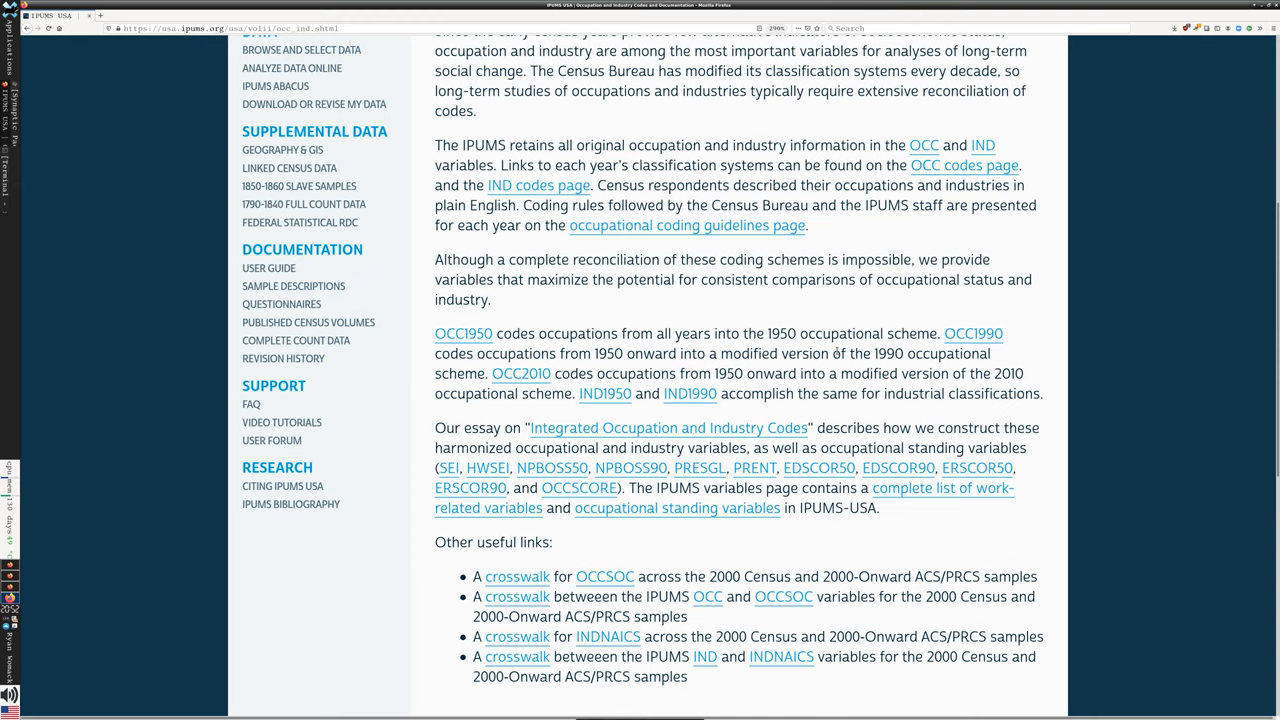
scroll(up, 3)
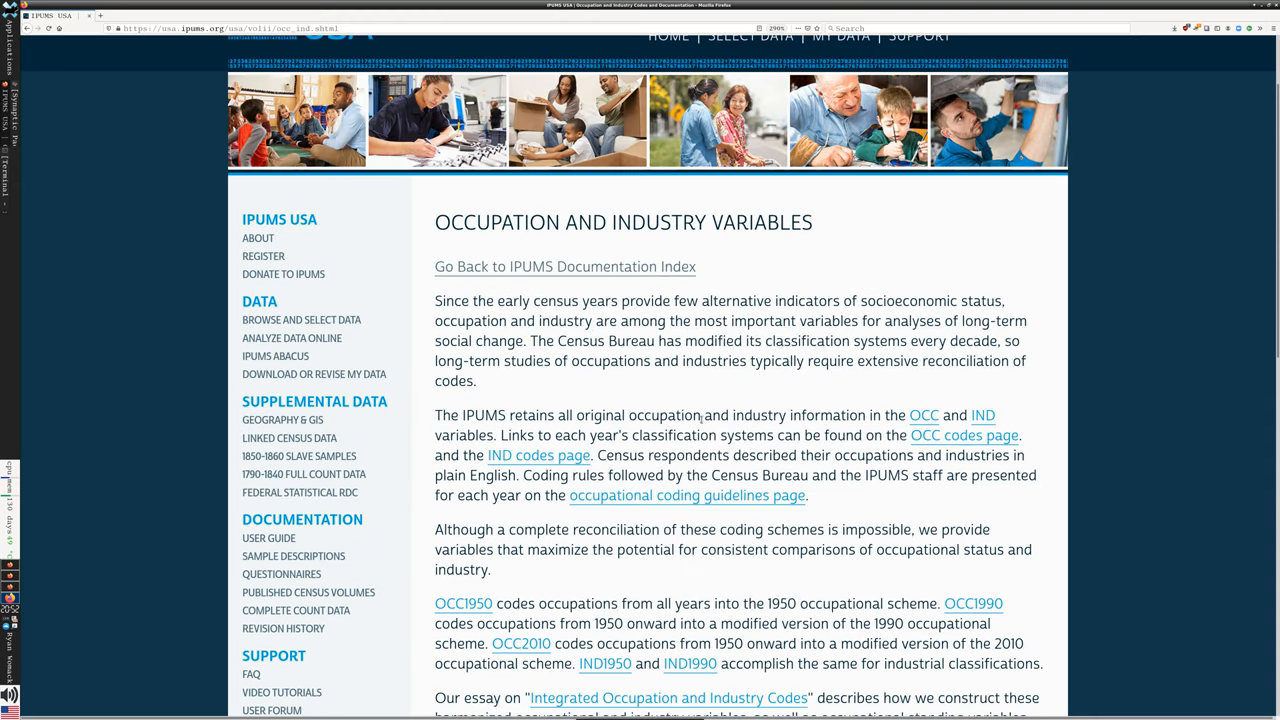
scroll(down, 3)
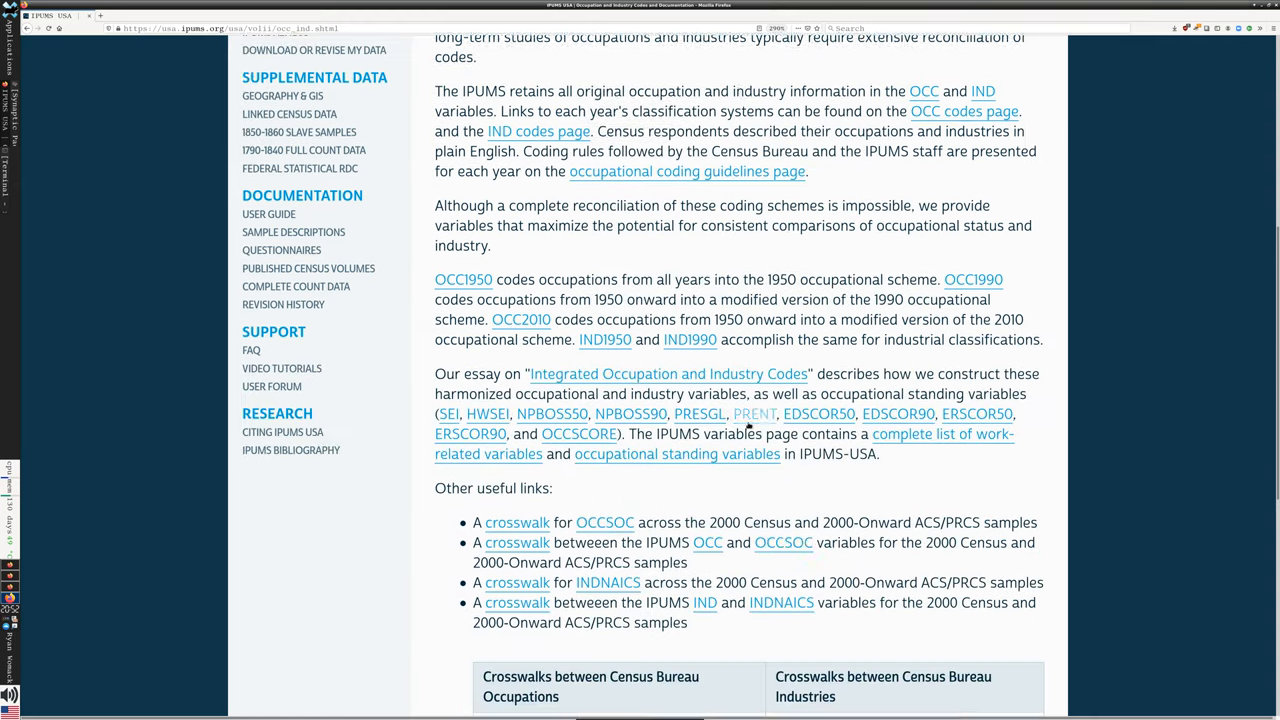
scroll(down, 3)
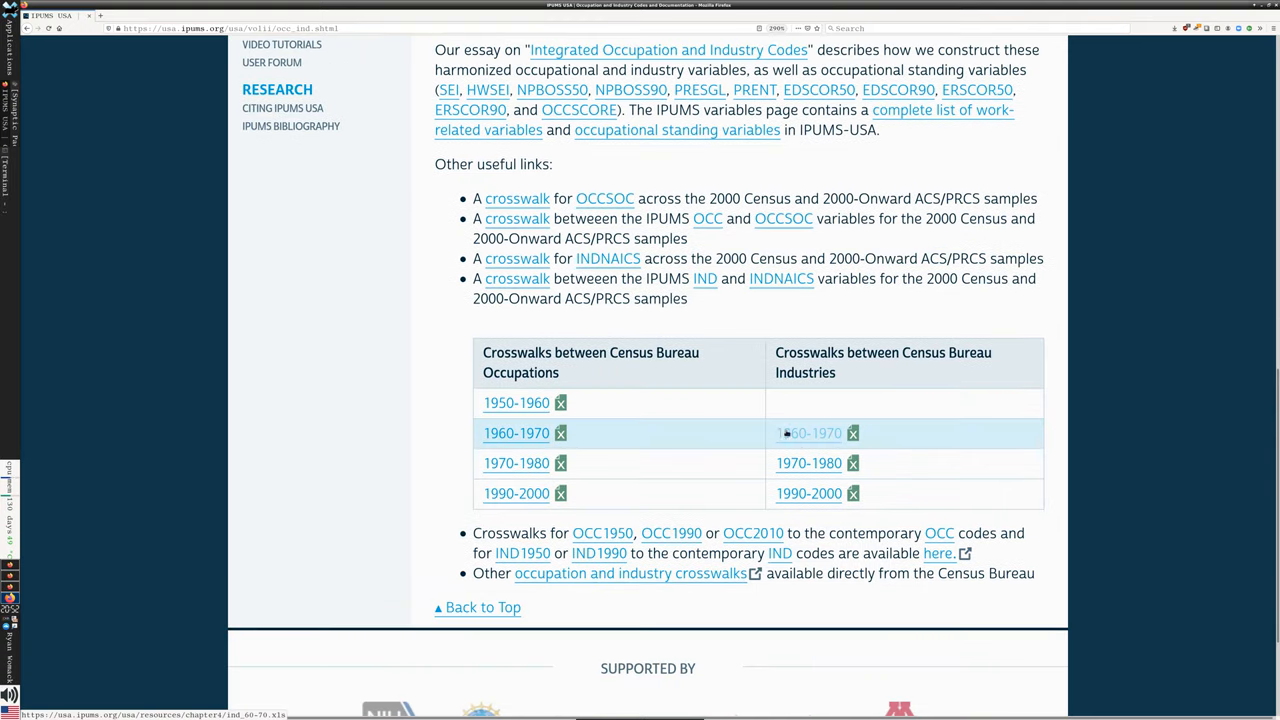
mouse_move(683, 383)
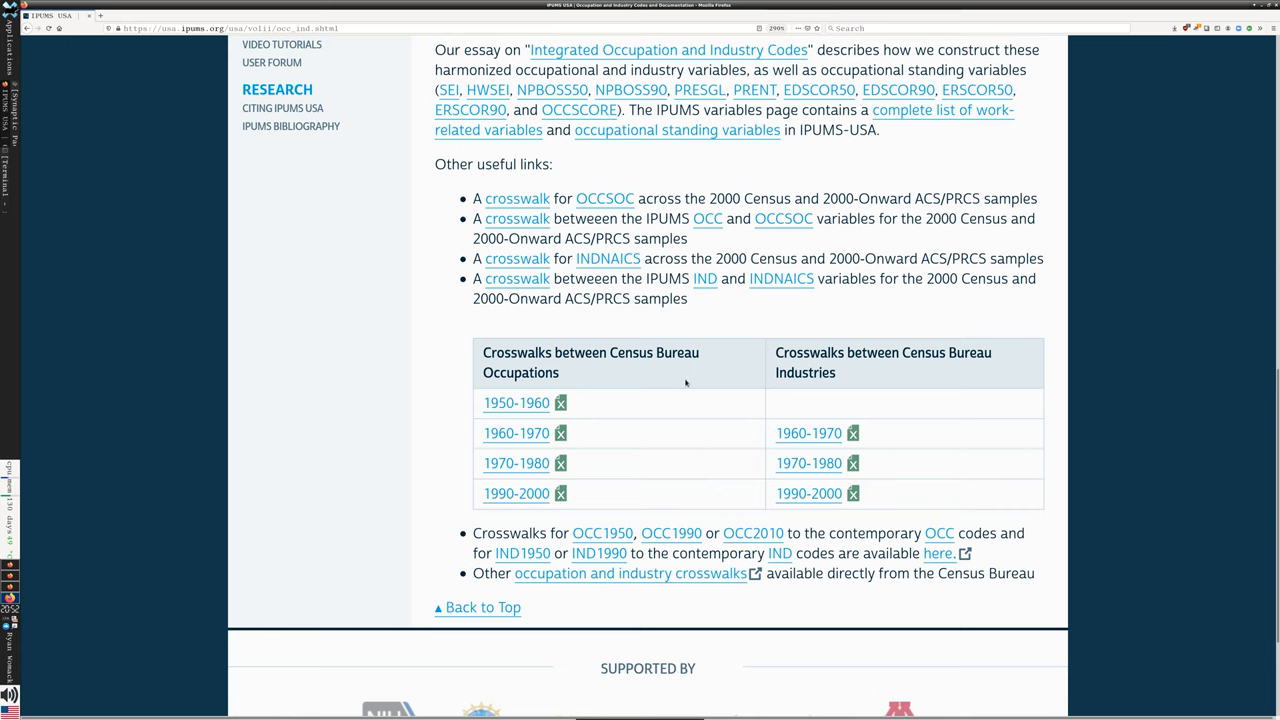
scroll(up, 3)
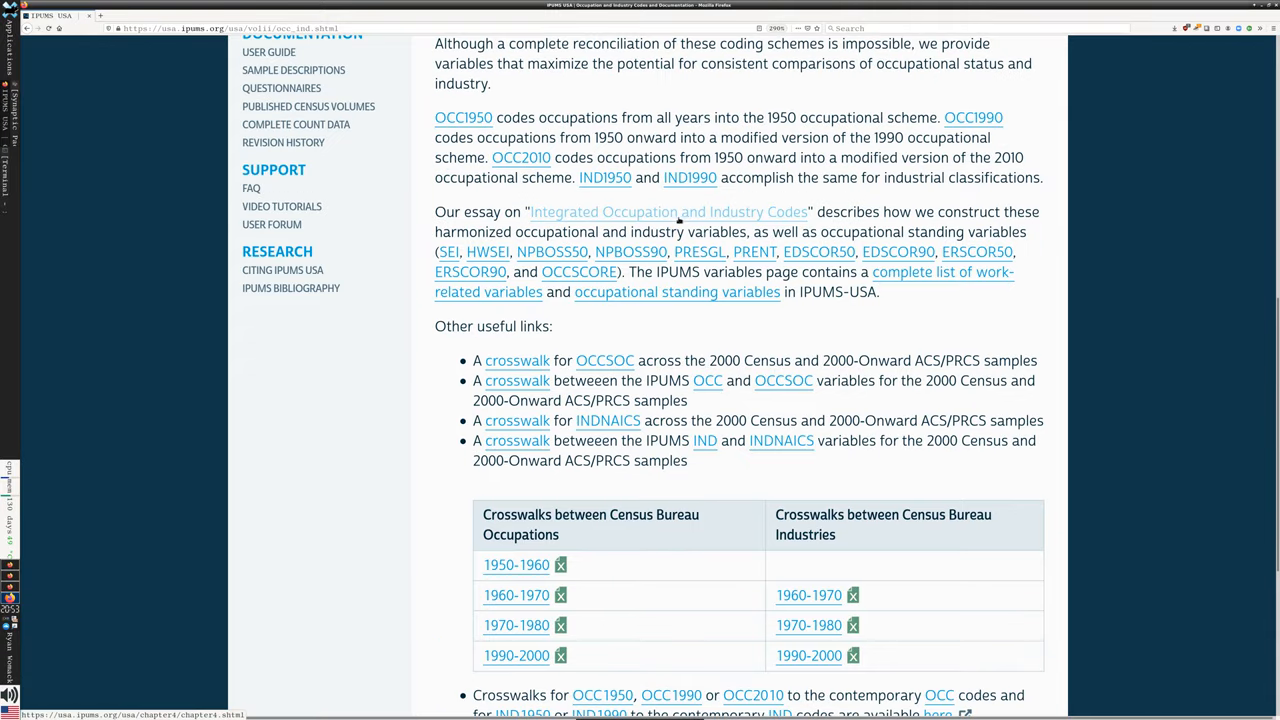
Step: Read through the Integrated Occupation and Industry Codes essay
click(667, 211)
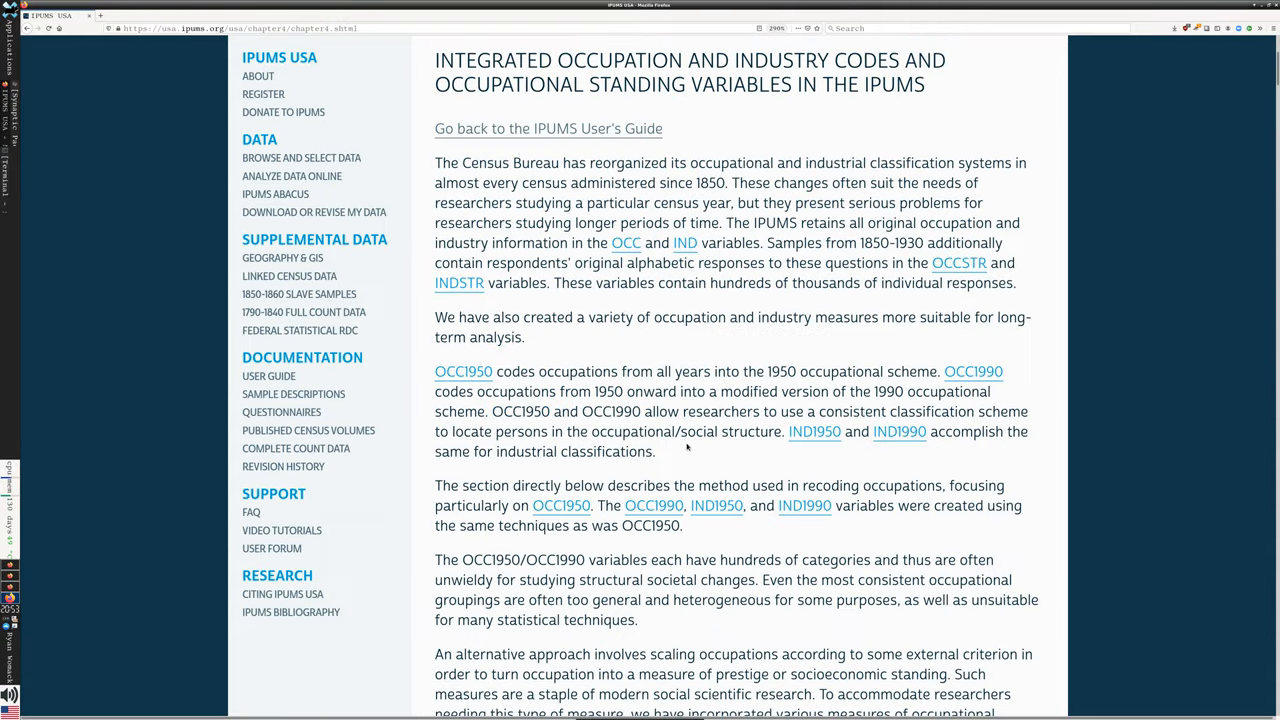
scroll(down, 3)
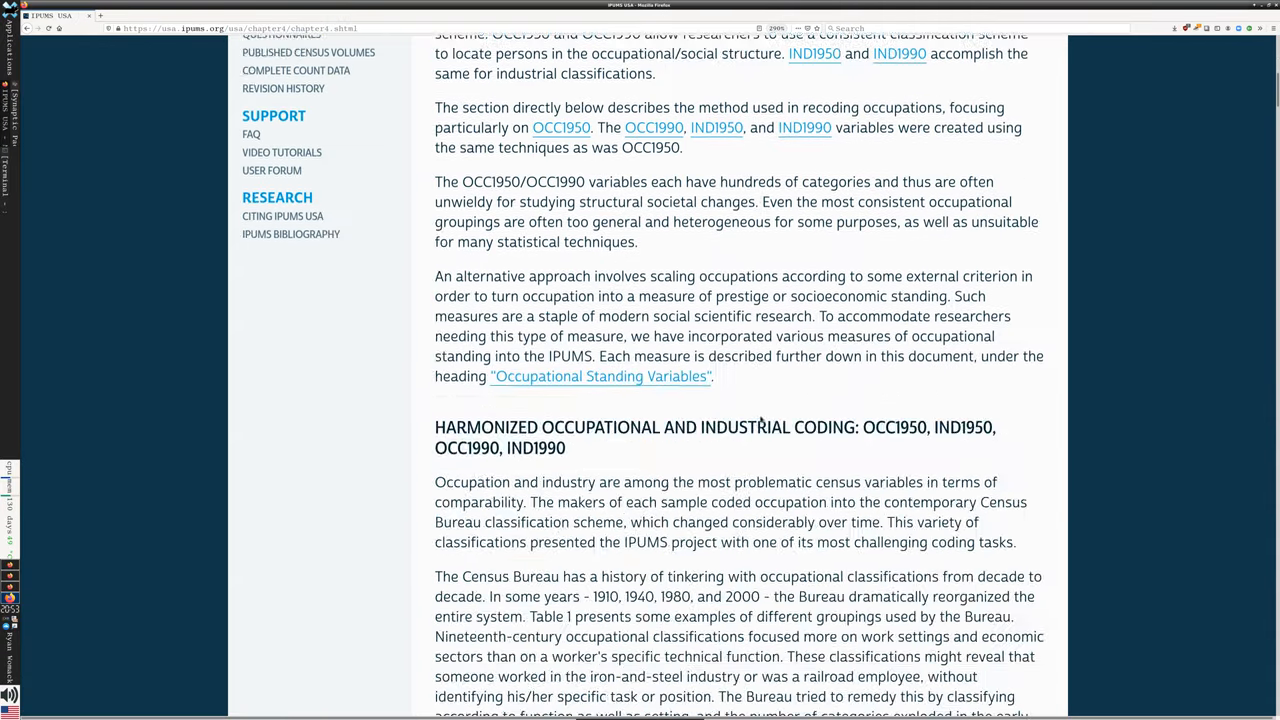
scroll(up, 3)
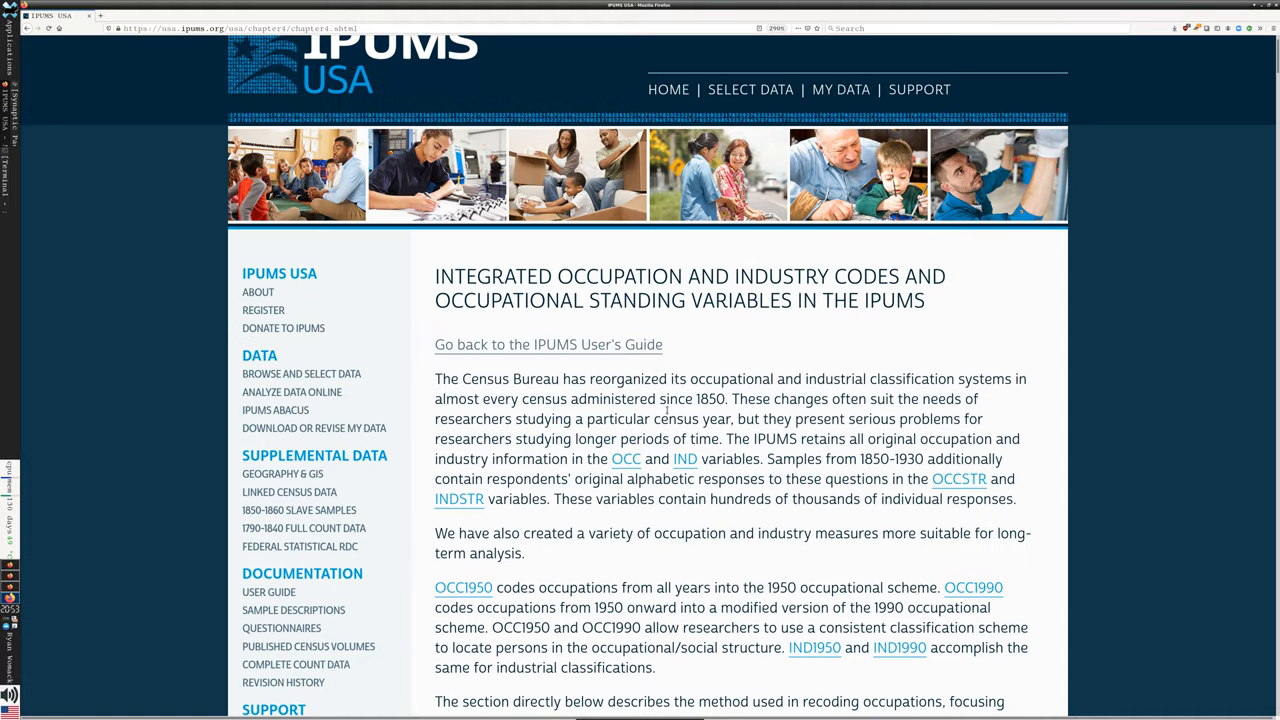
scroll(down, 3)
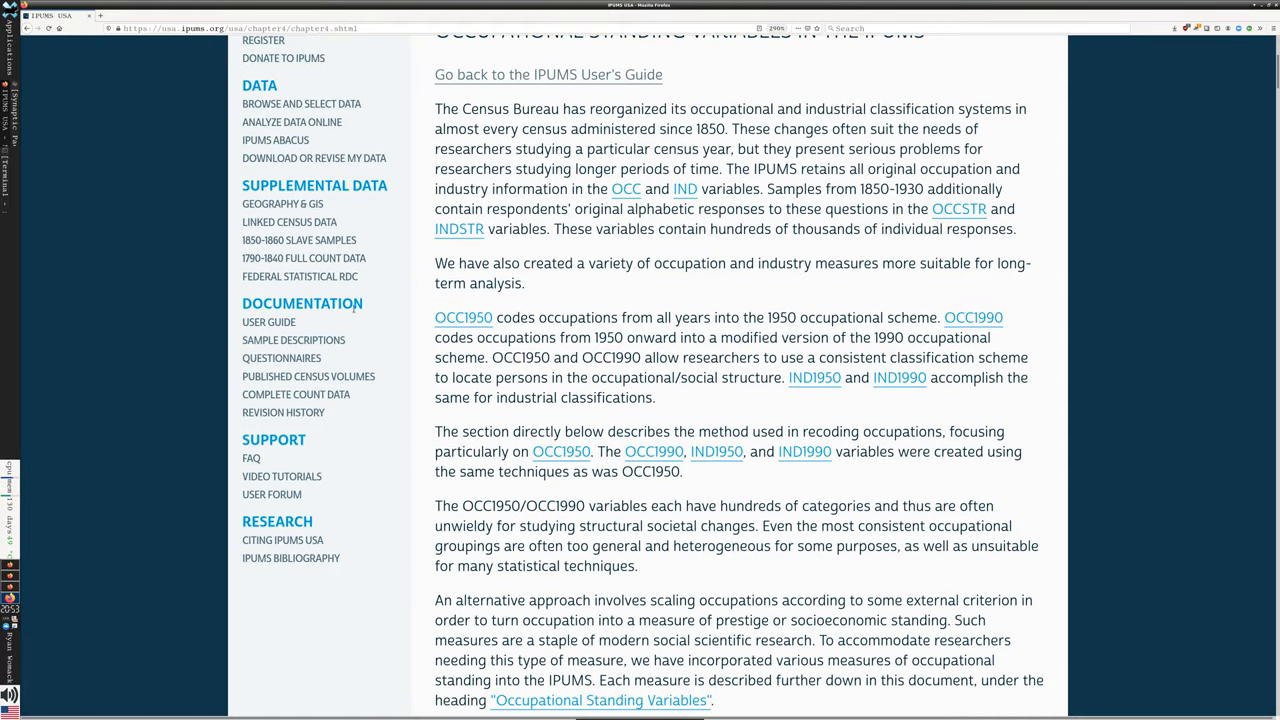
Step: Go to the Documentation User Guide and scroll back to the top
click(268, 321)
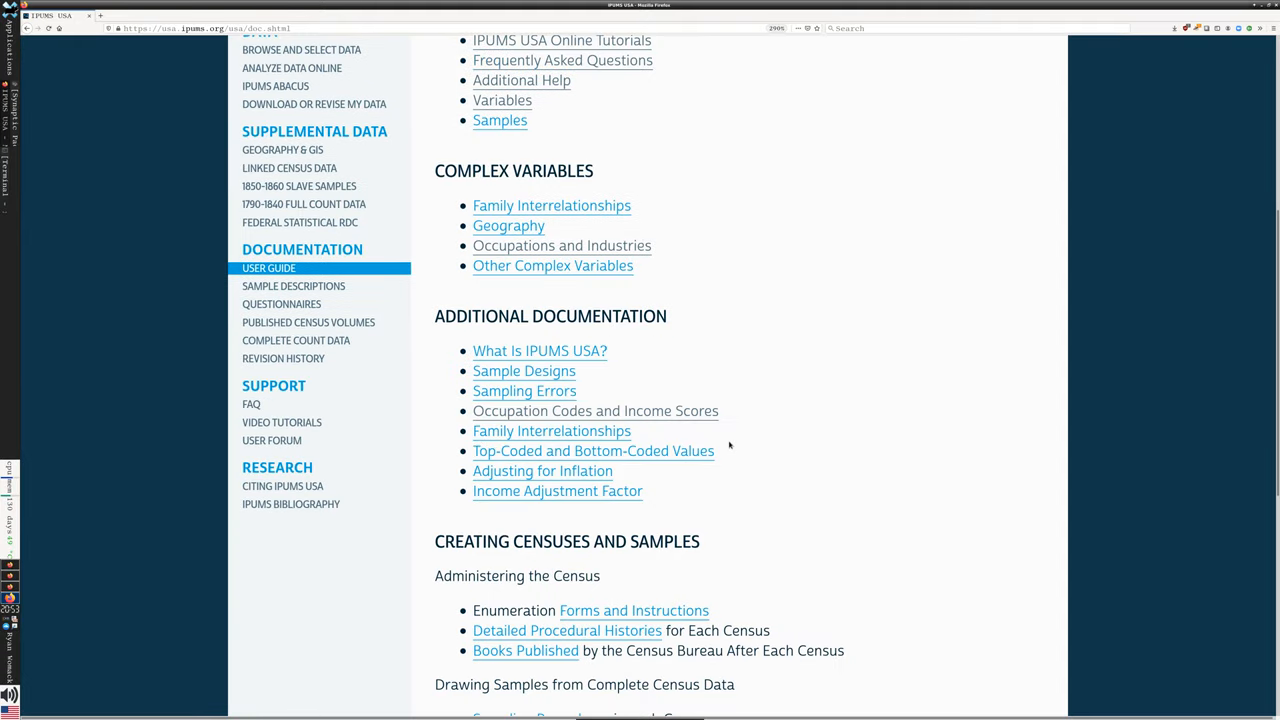
scroll(down, 3)
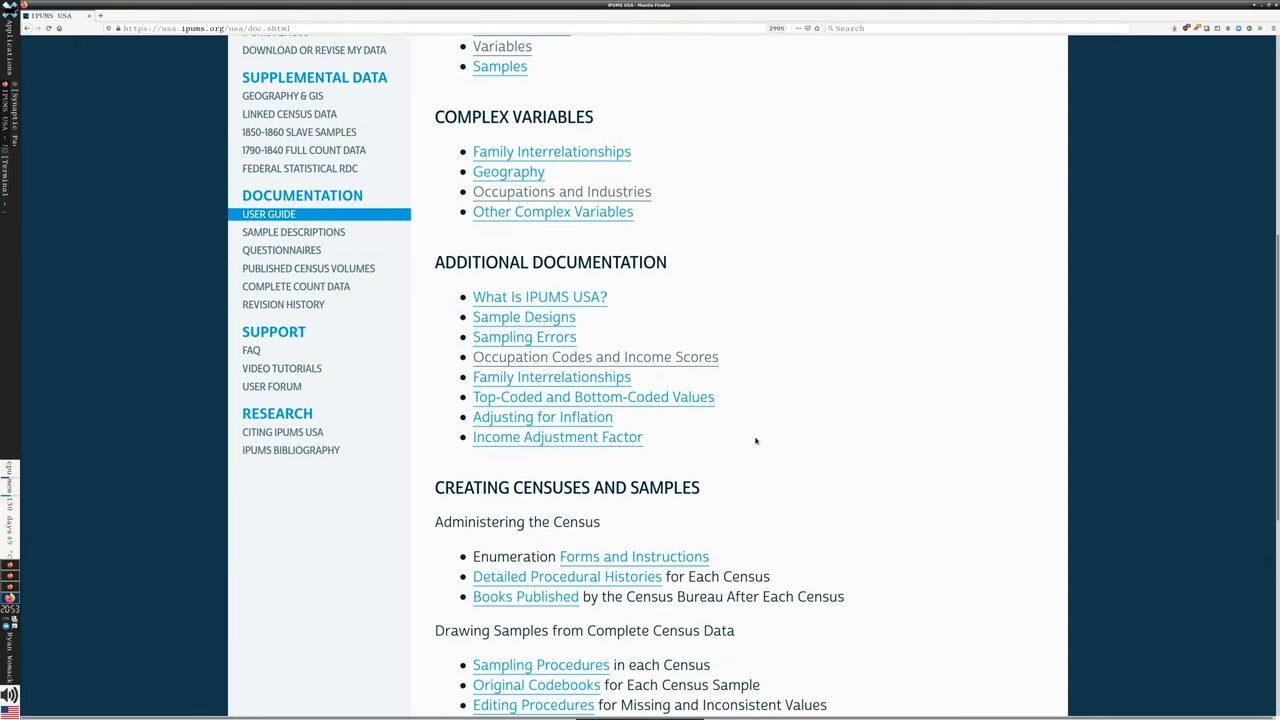
scroll(down, 3)
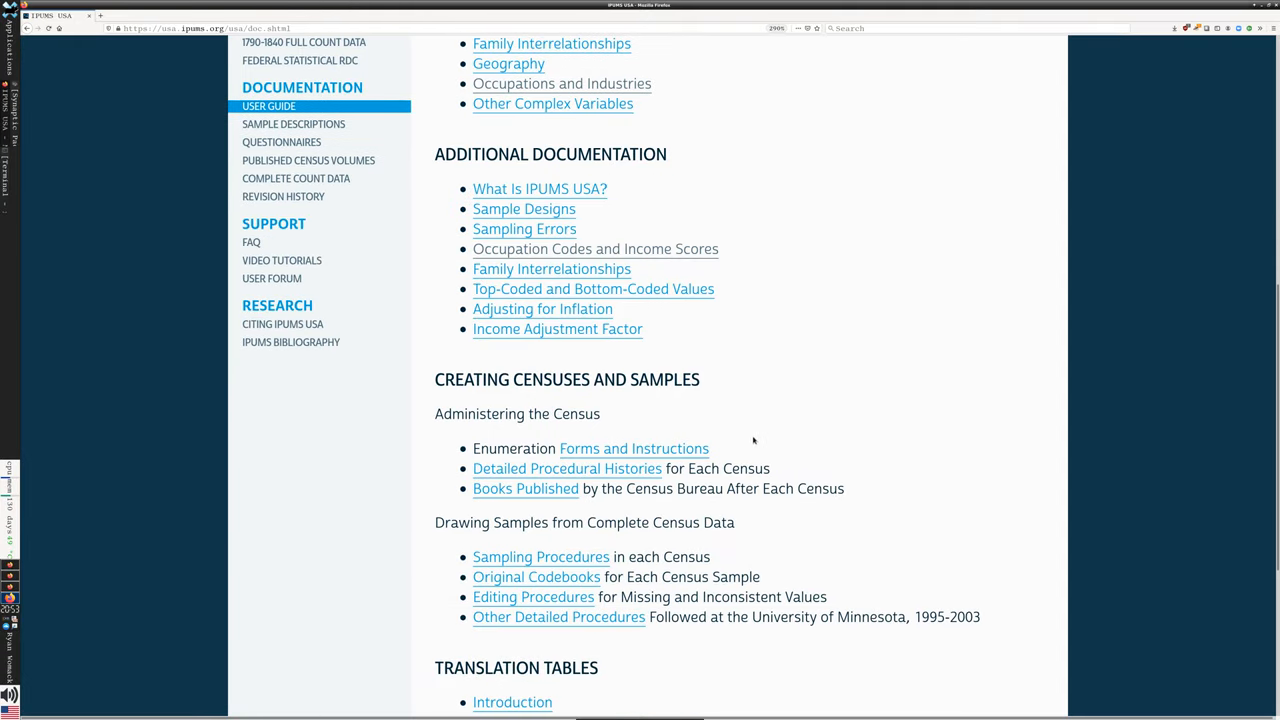
scroll(up, 3)
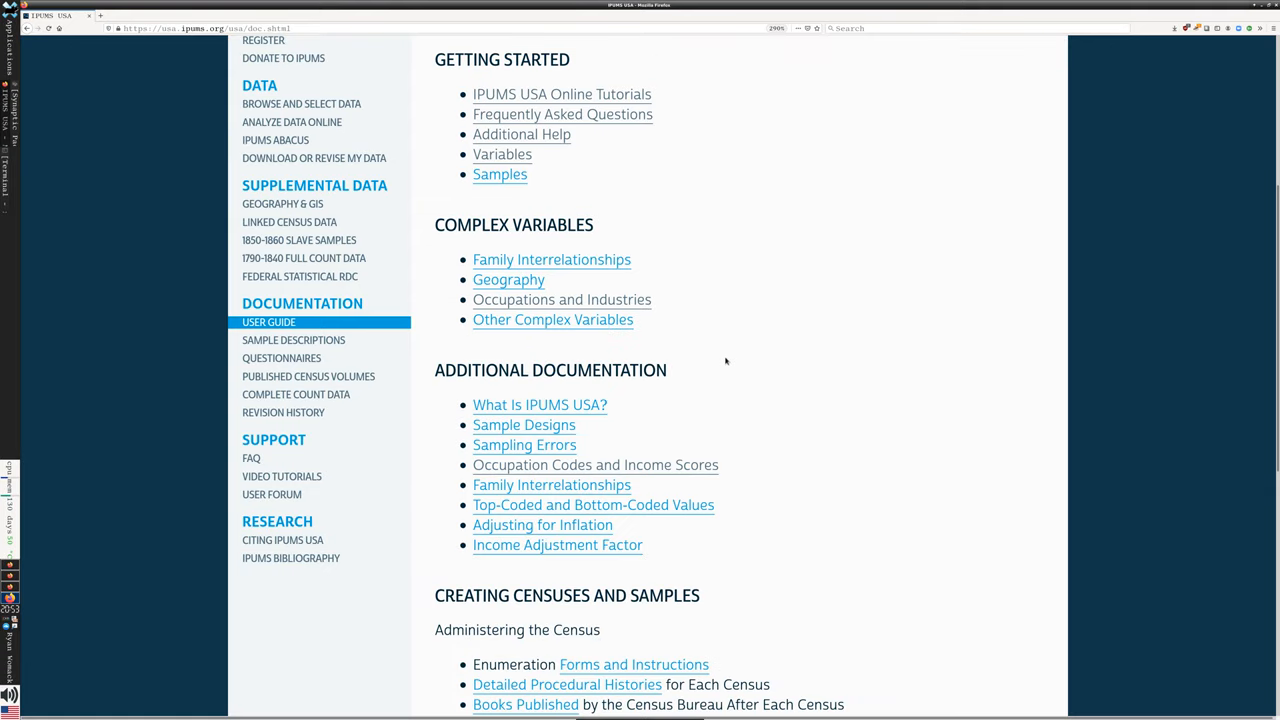
mouse_move(727, 358)
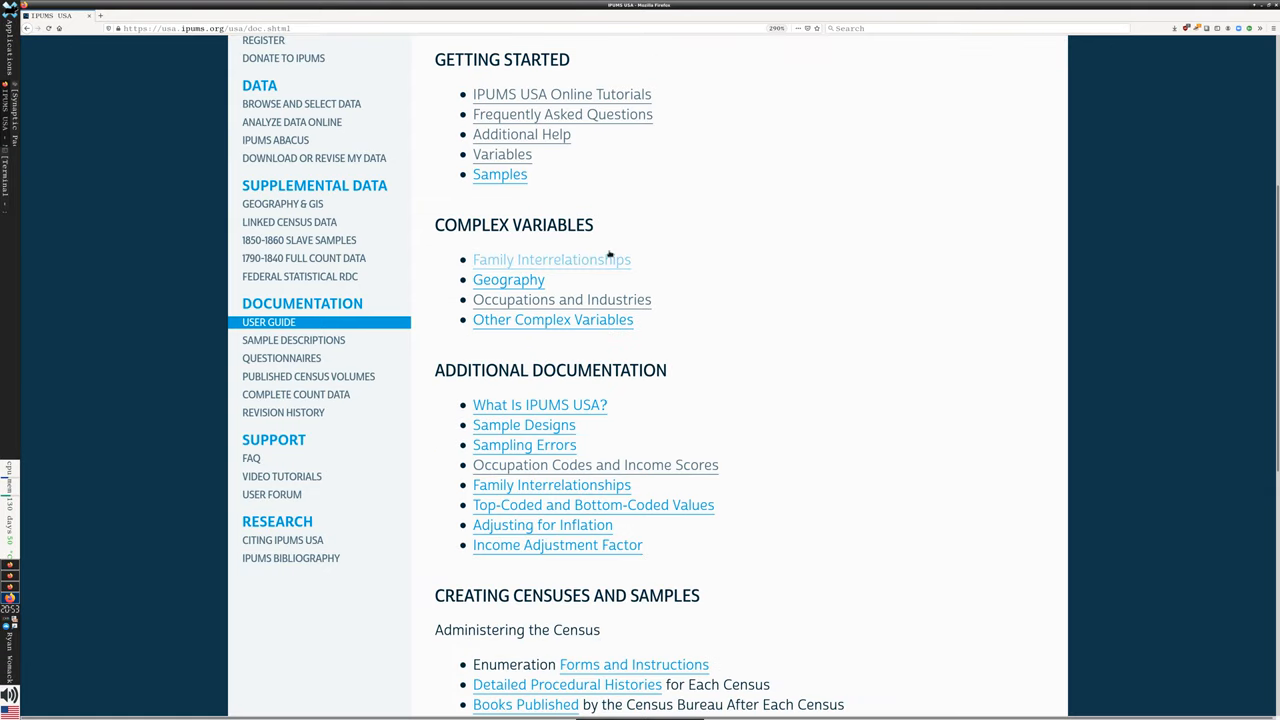
mouse_move(753, 334)
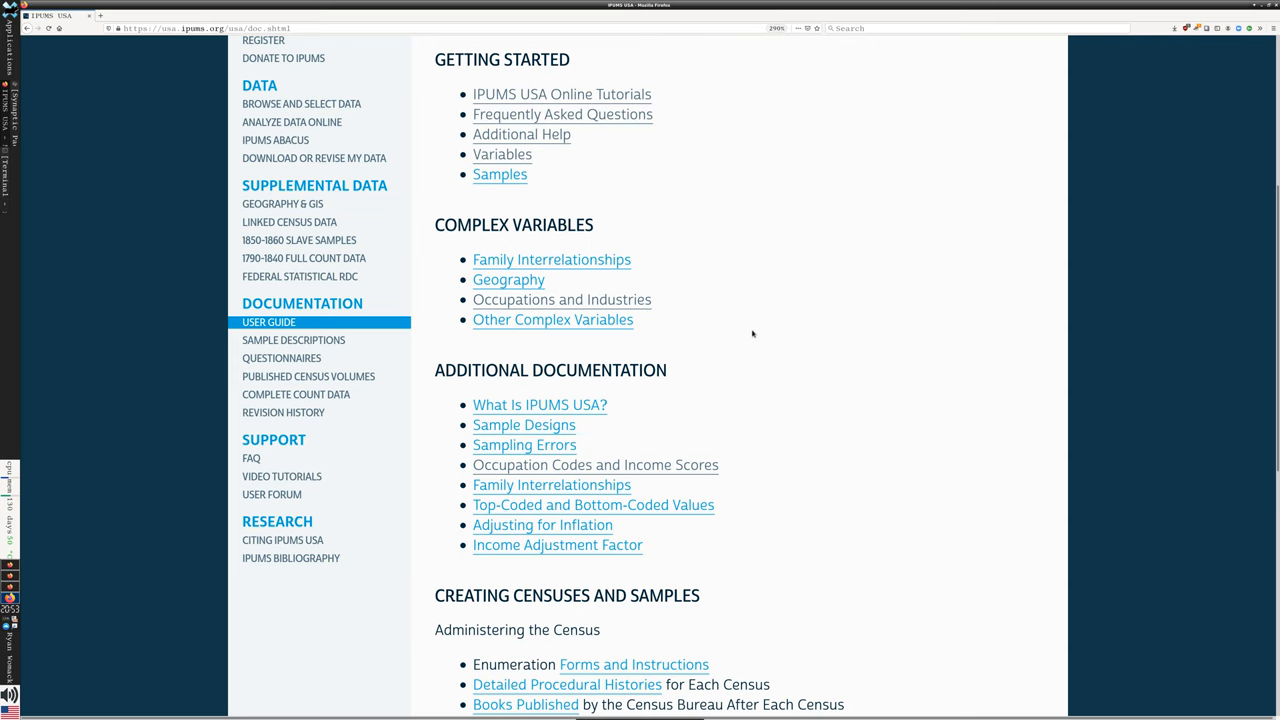
scroll(down, 3)
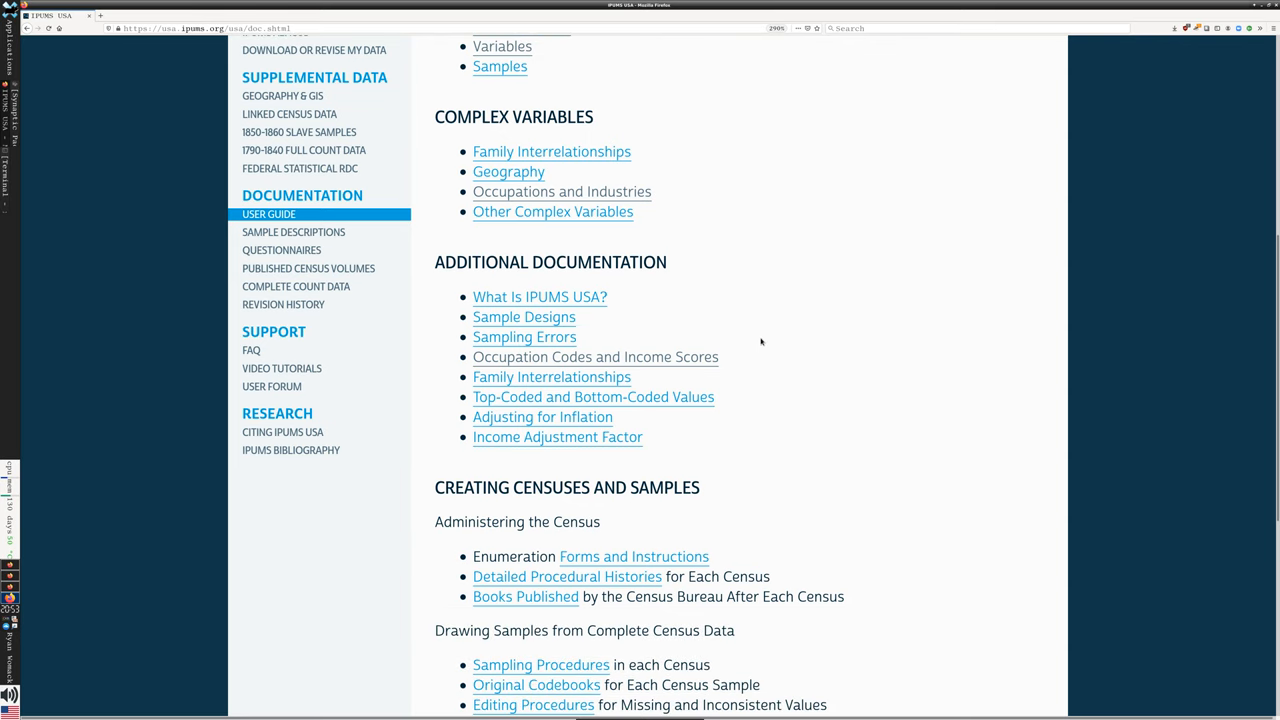
scroll(up, 3)
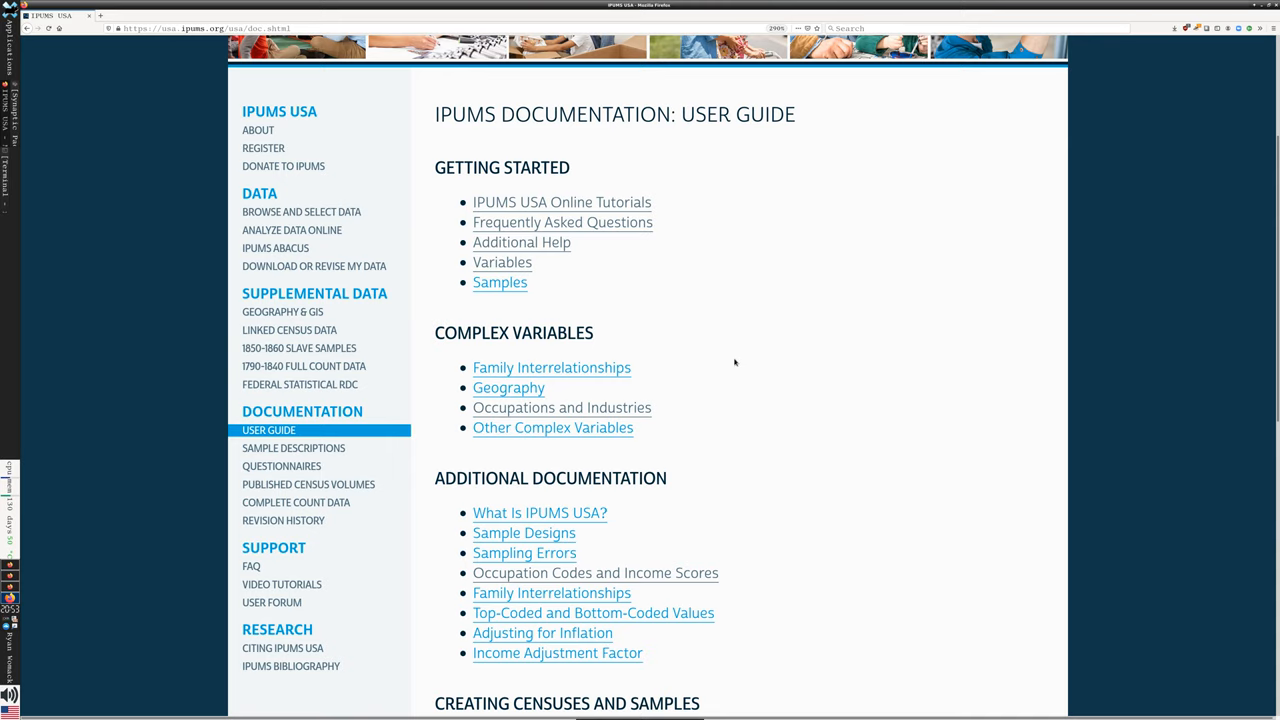
scroll(up, 3)
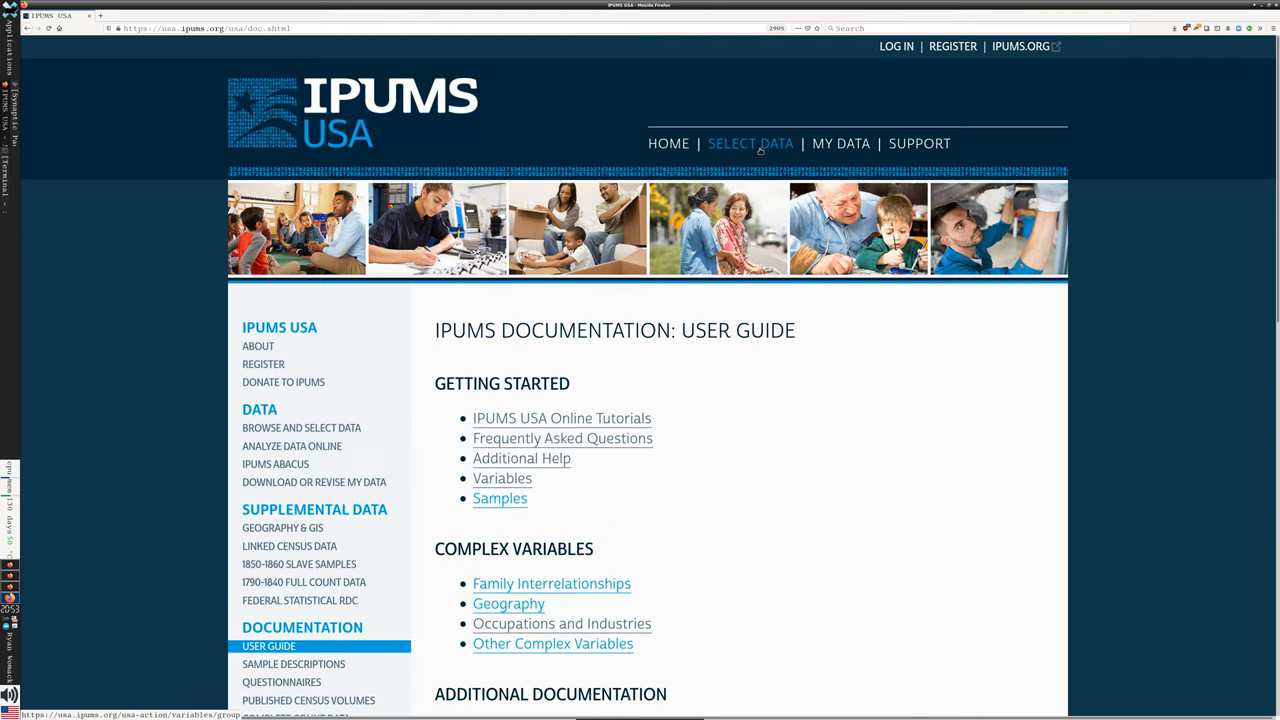
mouse_move(772, 296)
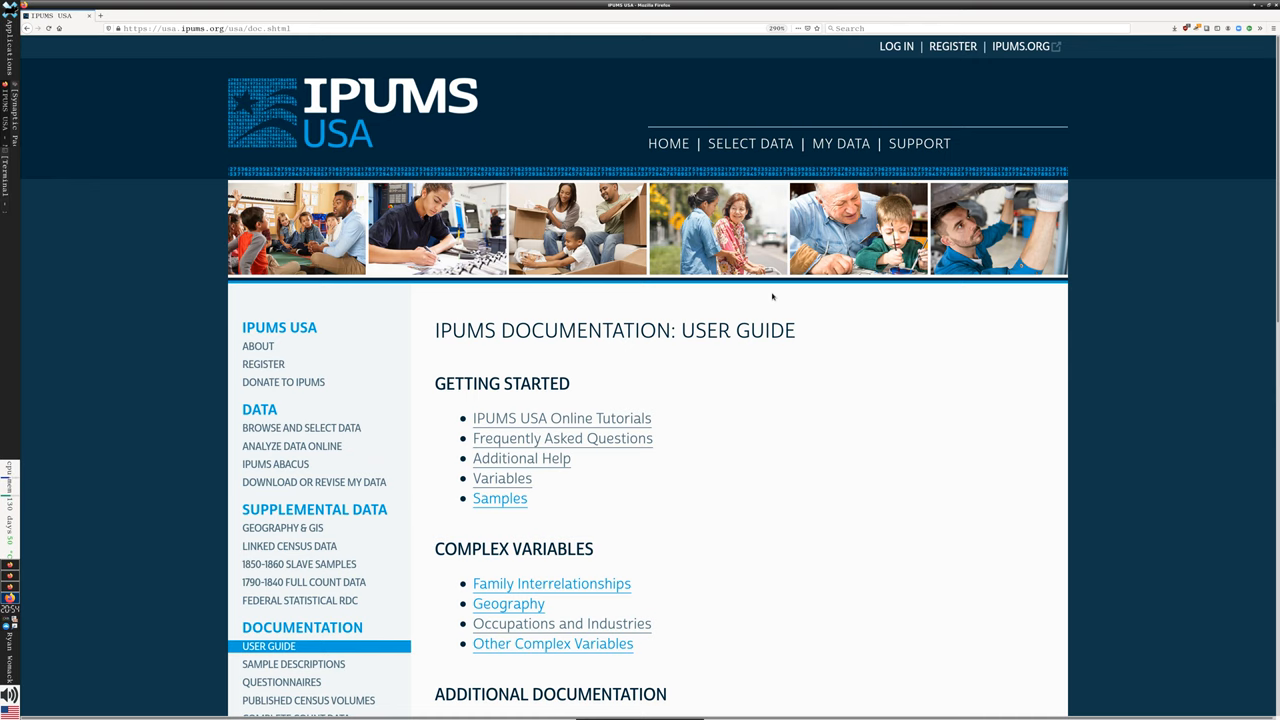
Step: Open Sample Descriptions and scroll through the census and ACS sample links
scroll(down, 3)
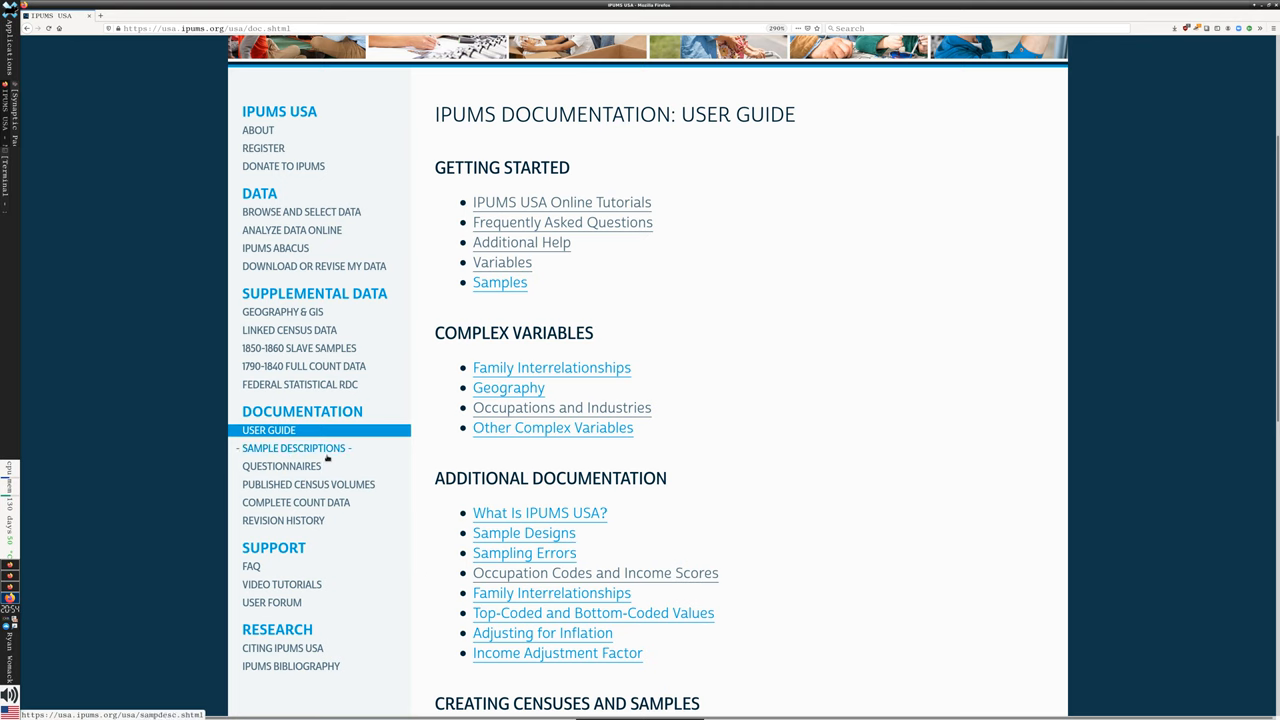
click(293, 447)
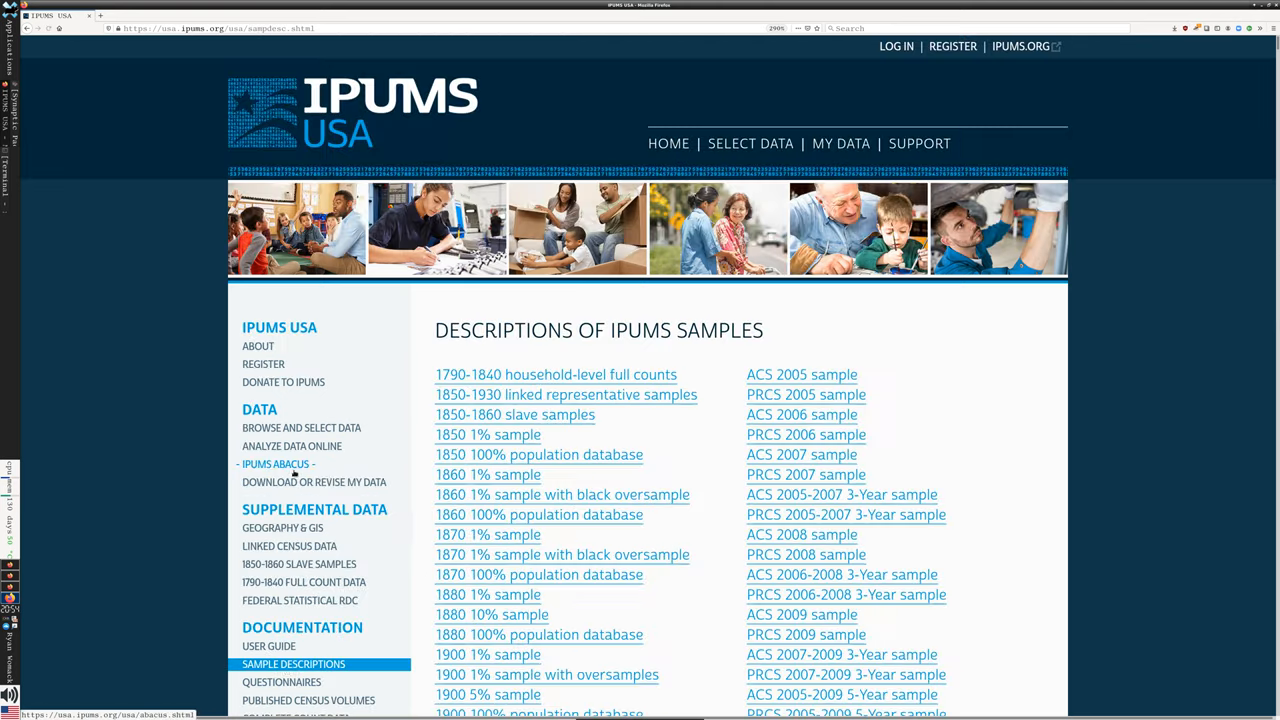
scroll(down, 3)
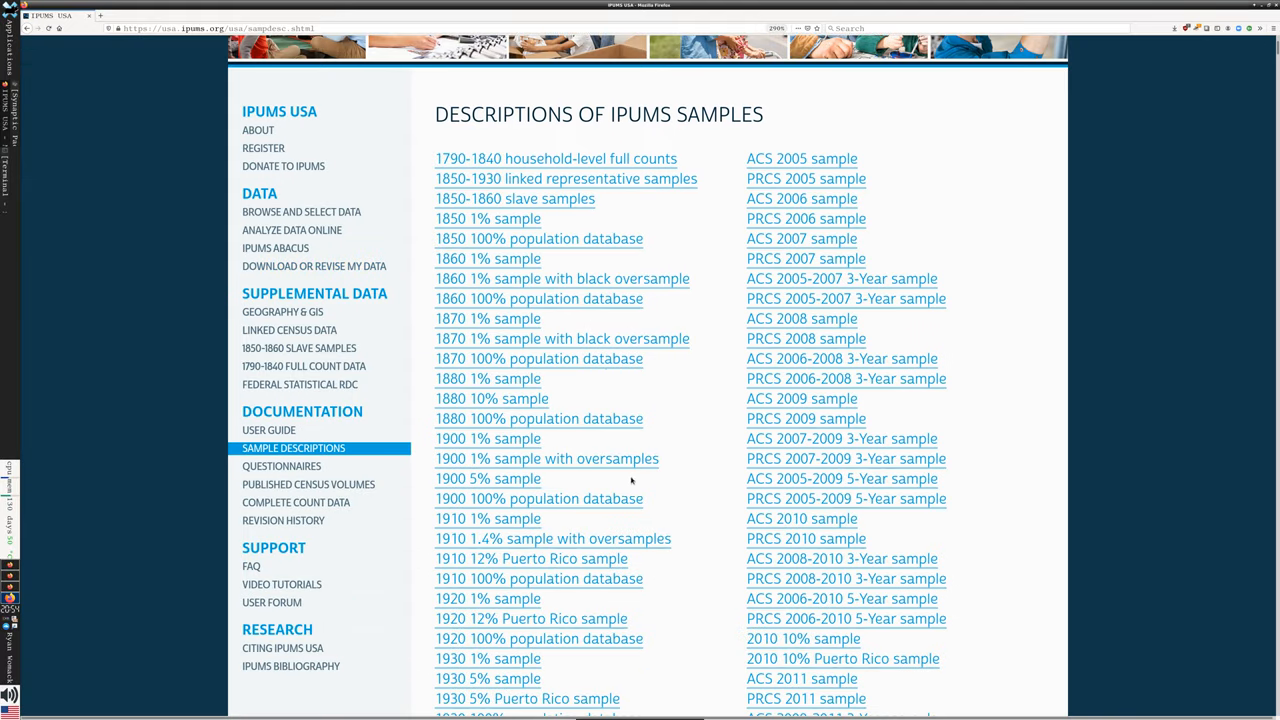
scroll(down, 3)
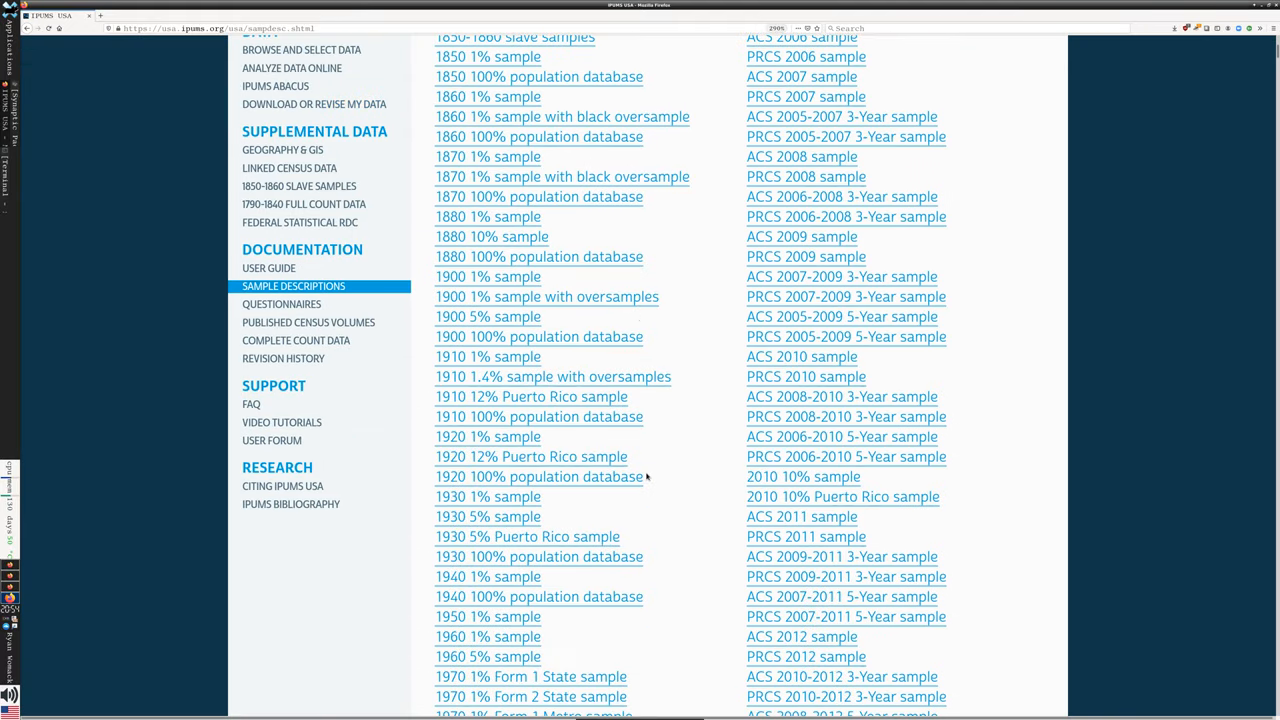
mouse_move(648, 483)
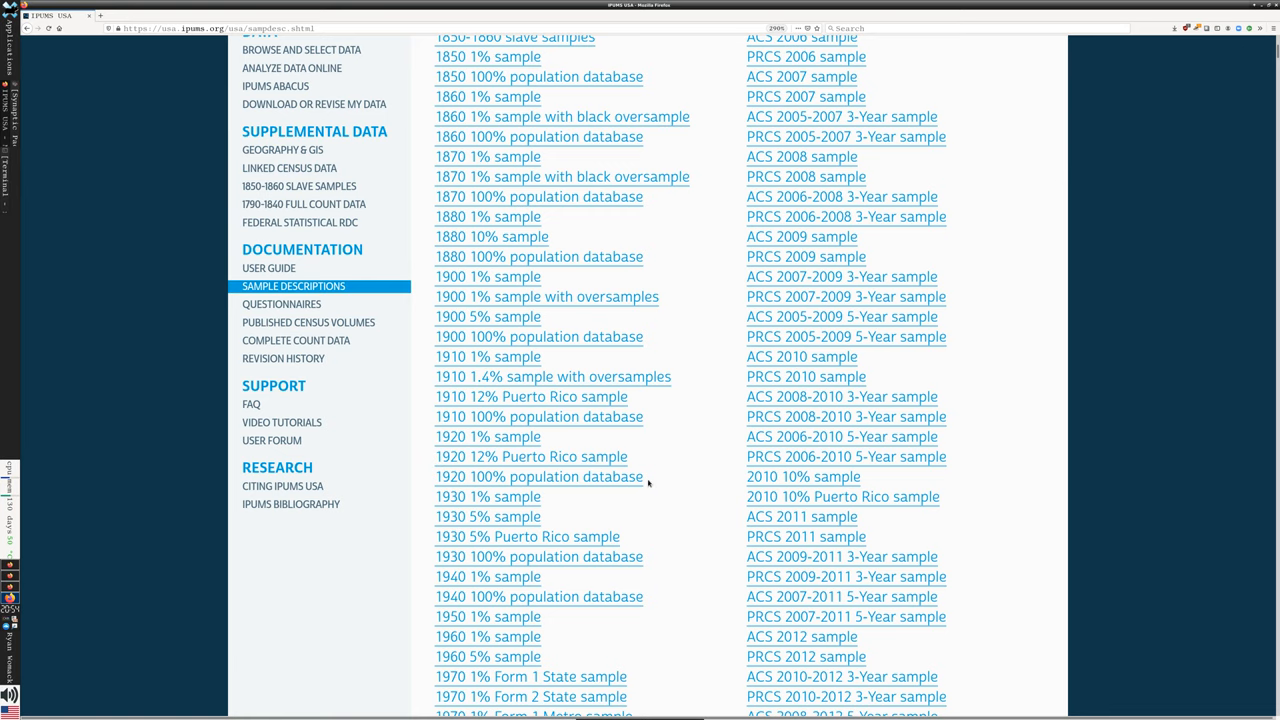
Step: Jump to the ACS 2010 sample description and highlight the word PUMA
click(803, 476)
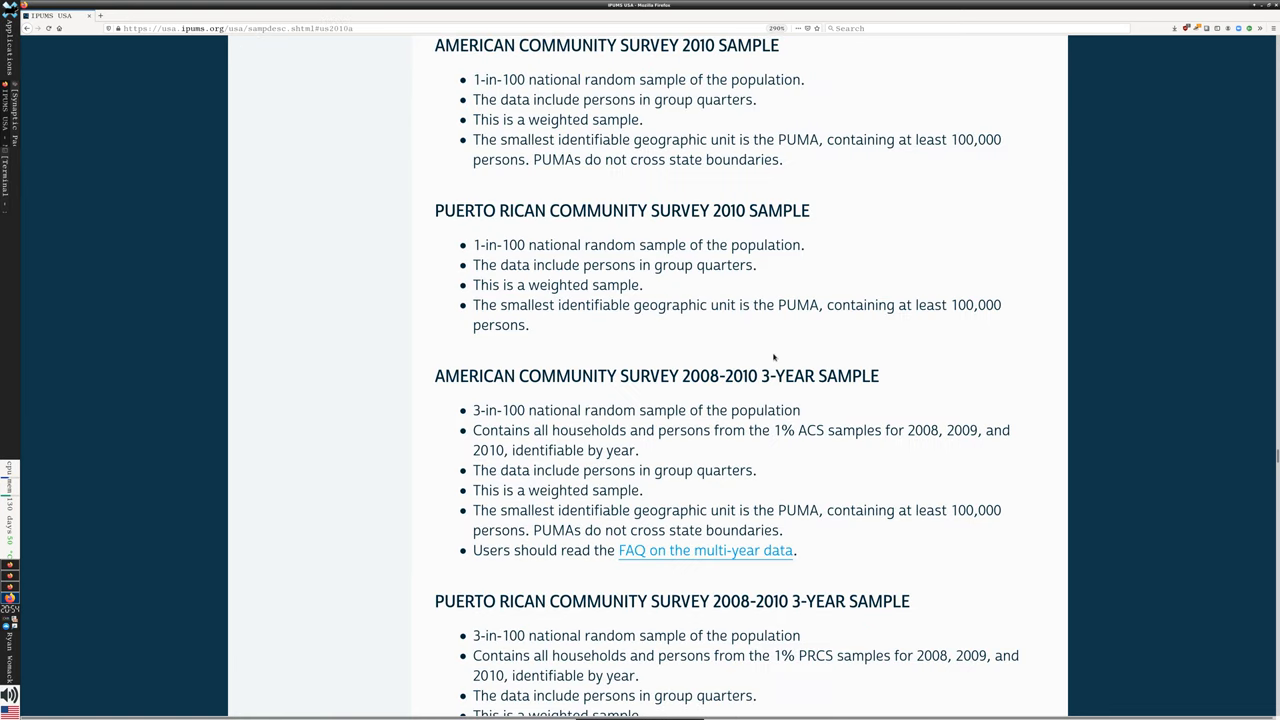
mouse_move(774, 348)
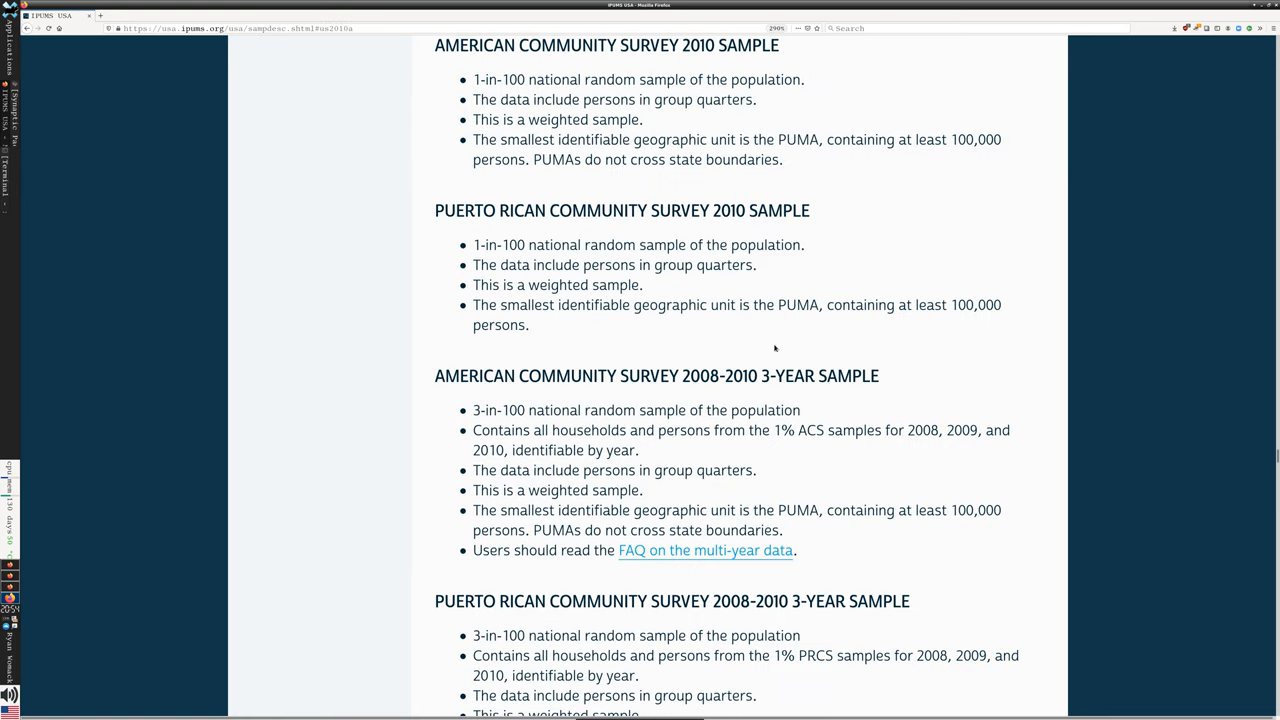
scroll(down, 3)
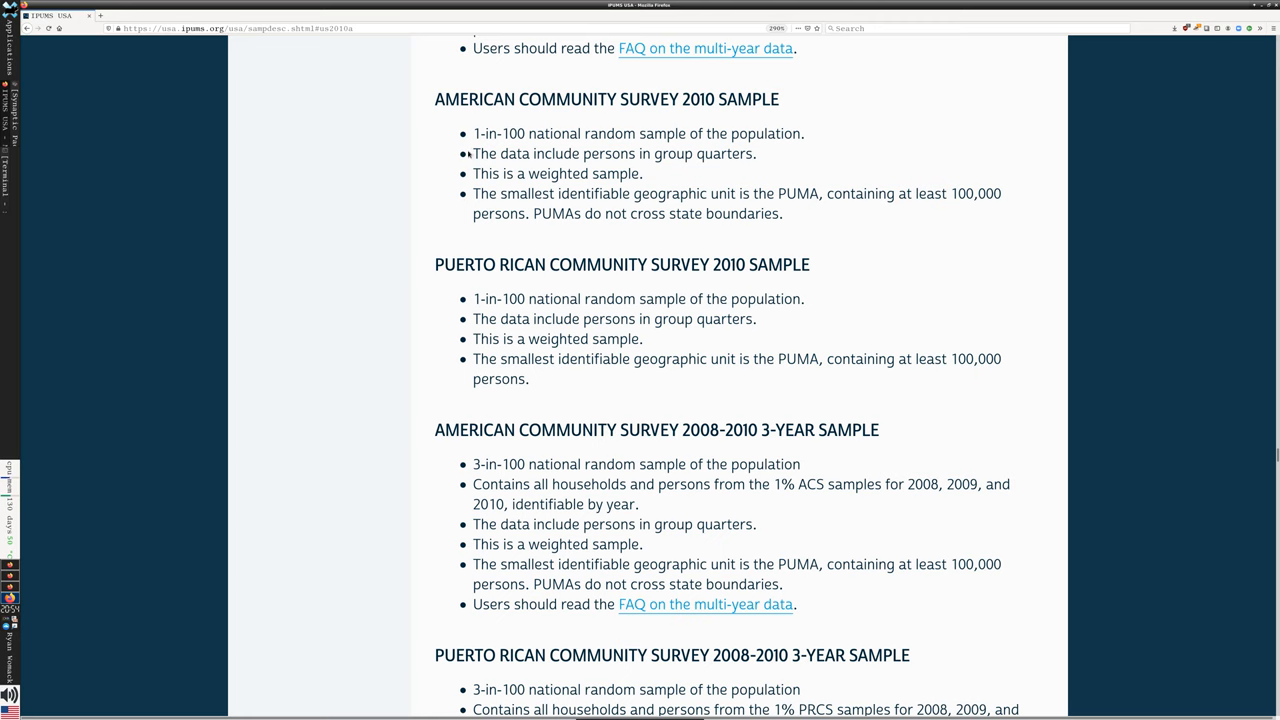
mouse_move(561, 168)
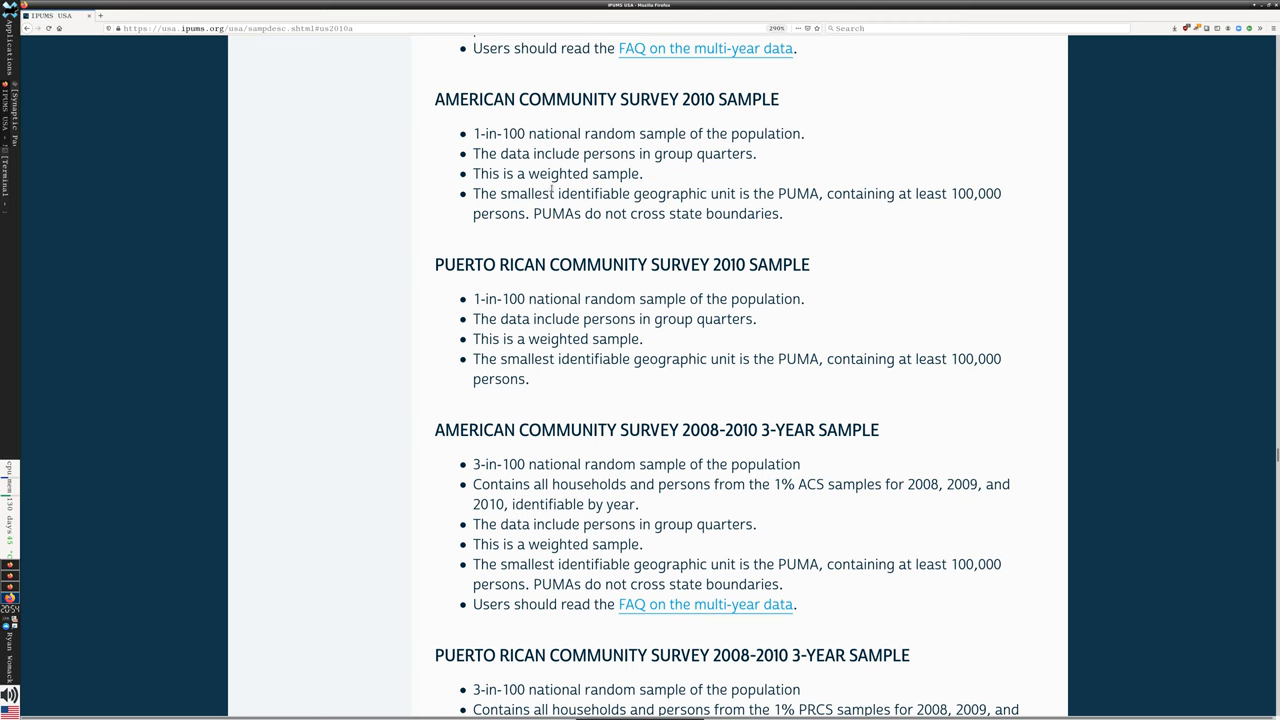
drag(485, 193, 783, 213)
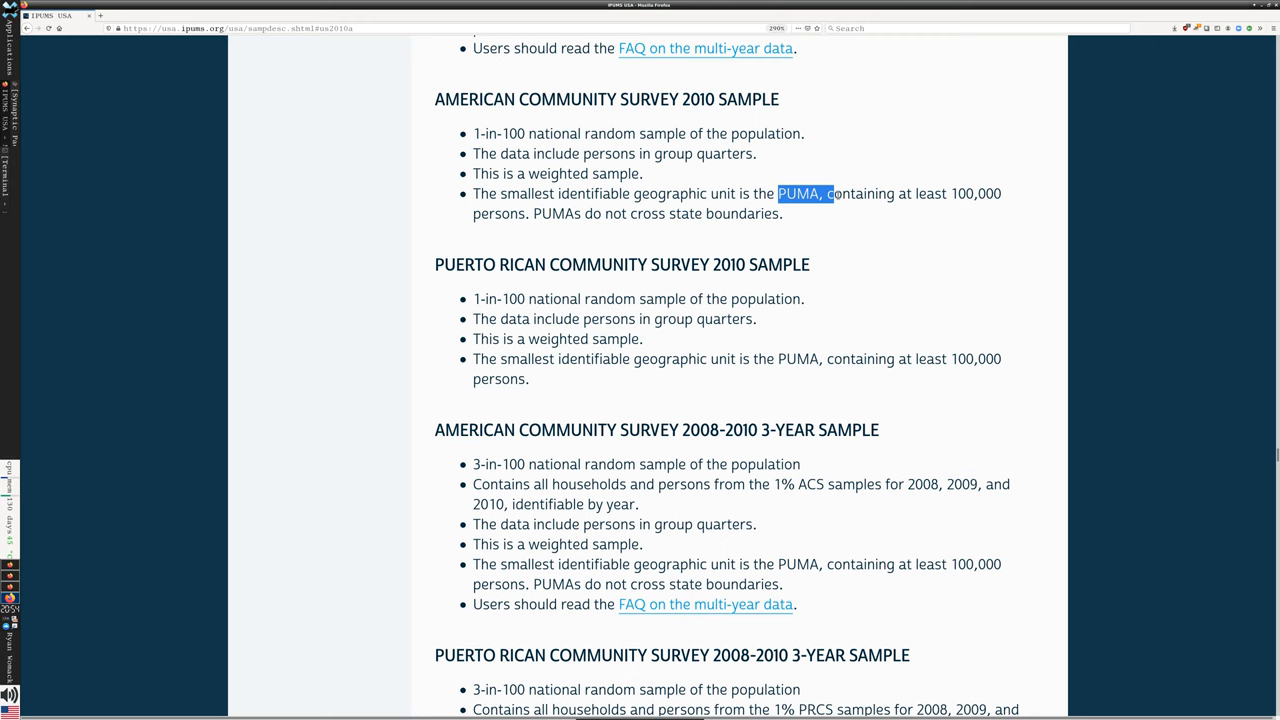
mouse_move(900, 177)
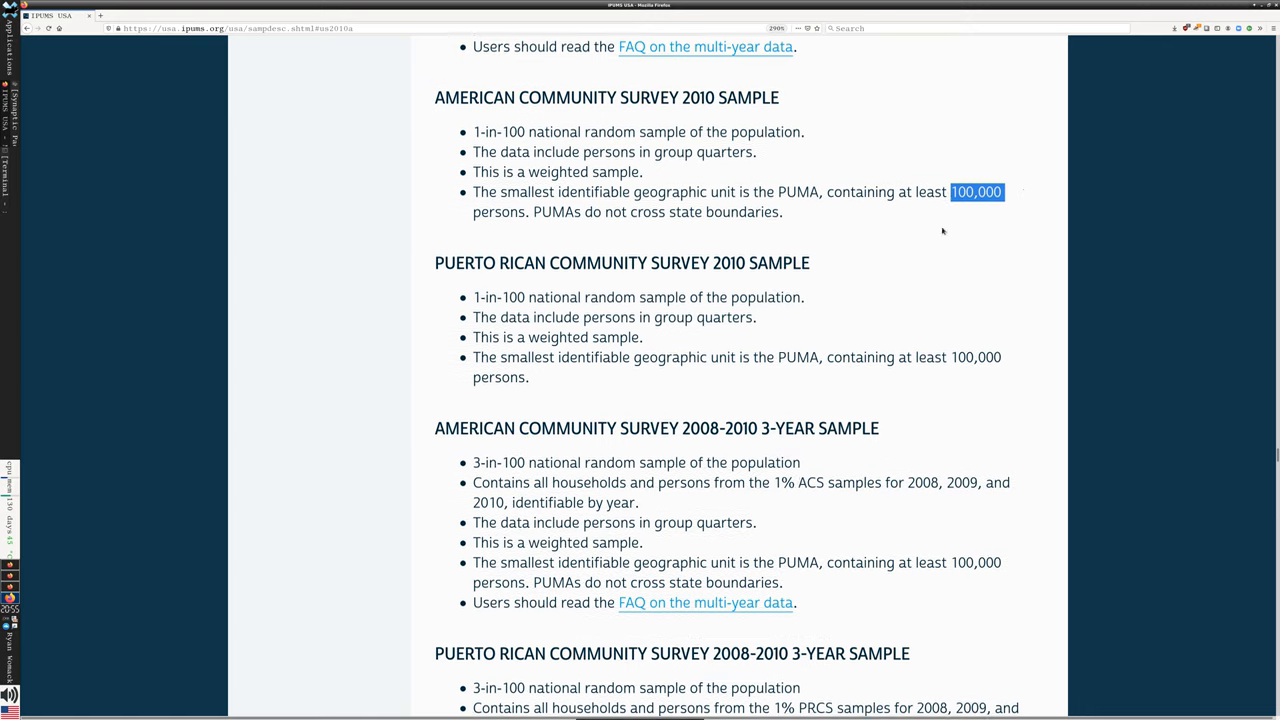
Step: Highlight the PUMA geography note under the 2010 10% sample and read on
scroll(down, 3)
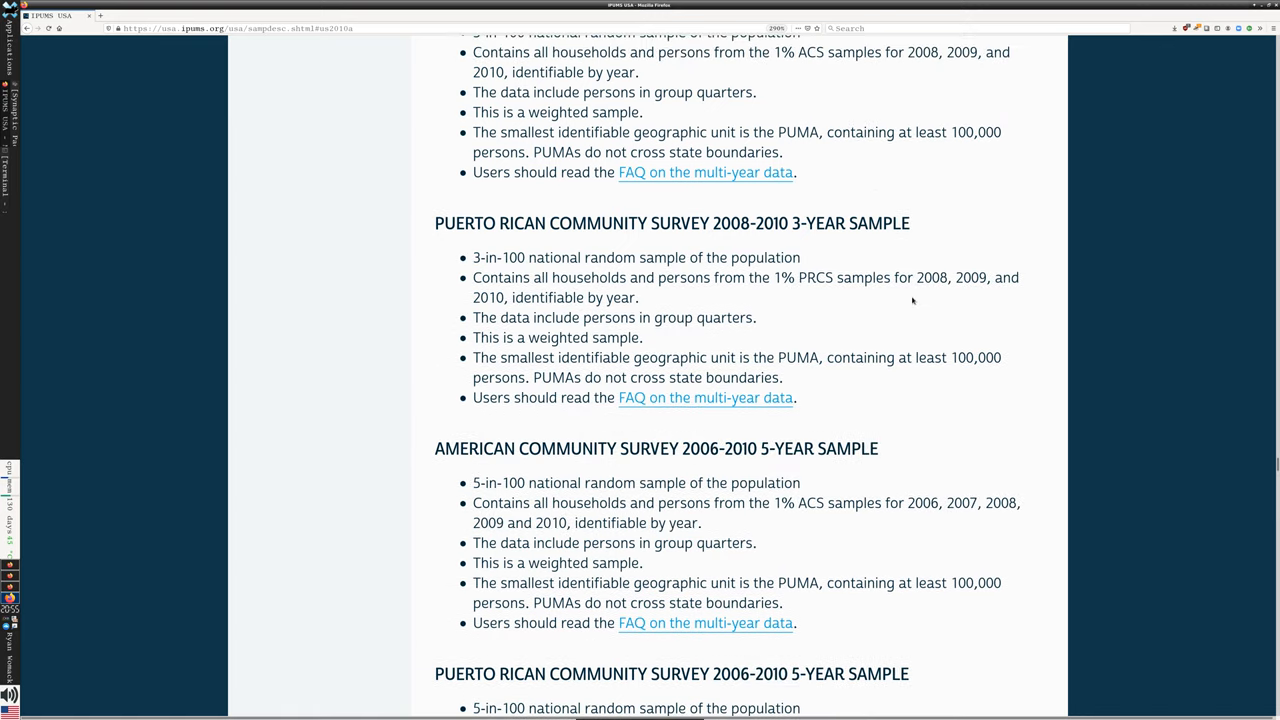
scroll(down, 3)
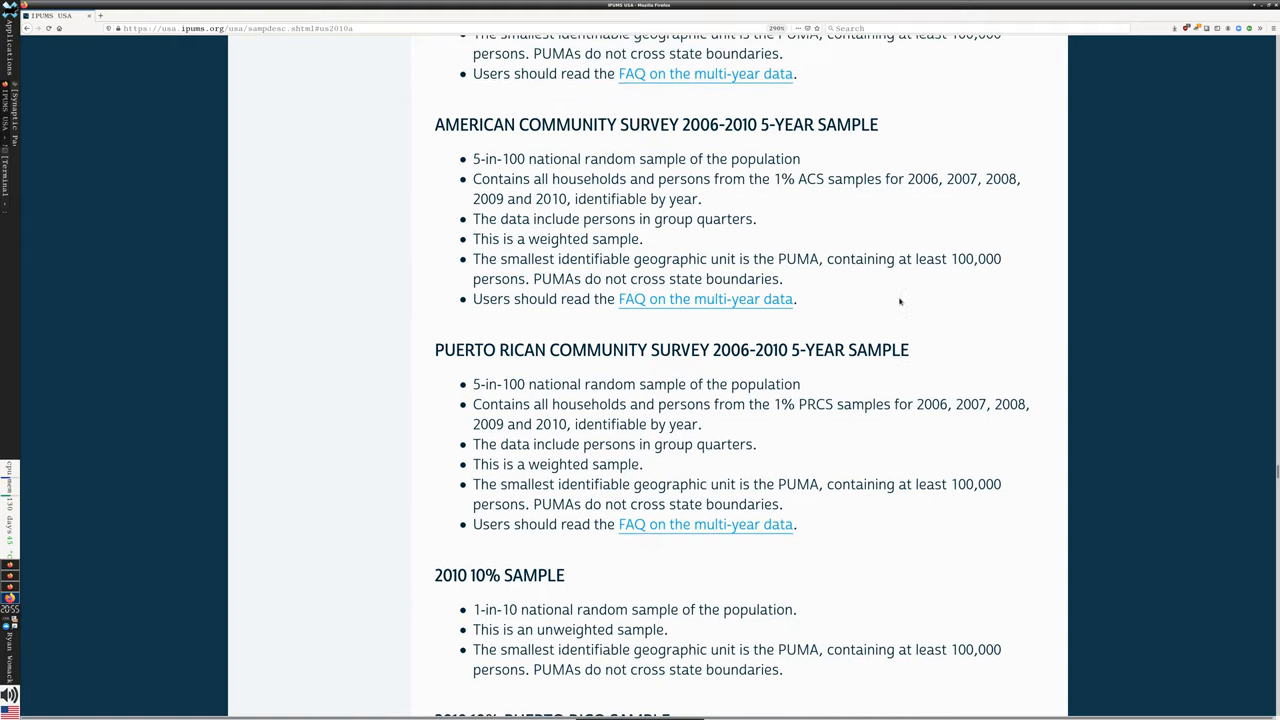
scroll(down, 3)
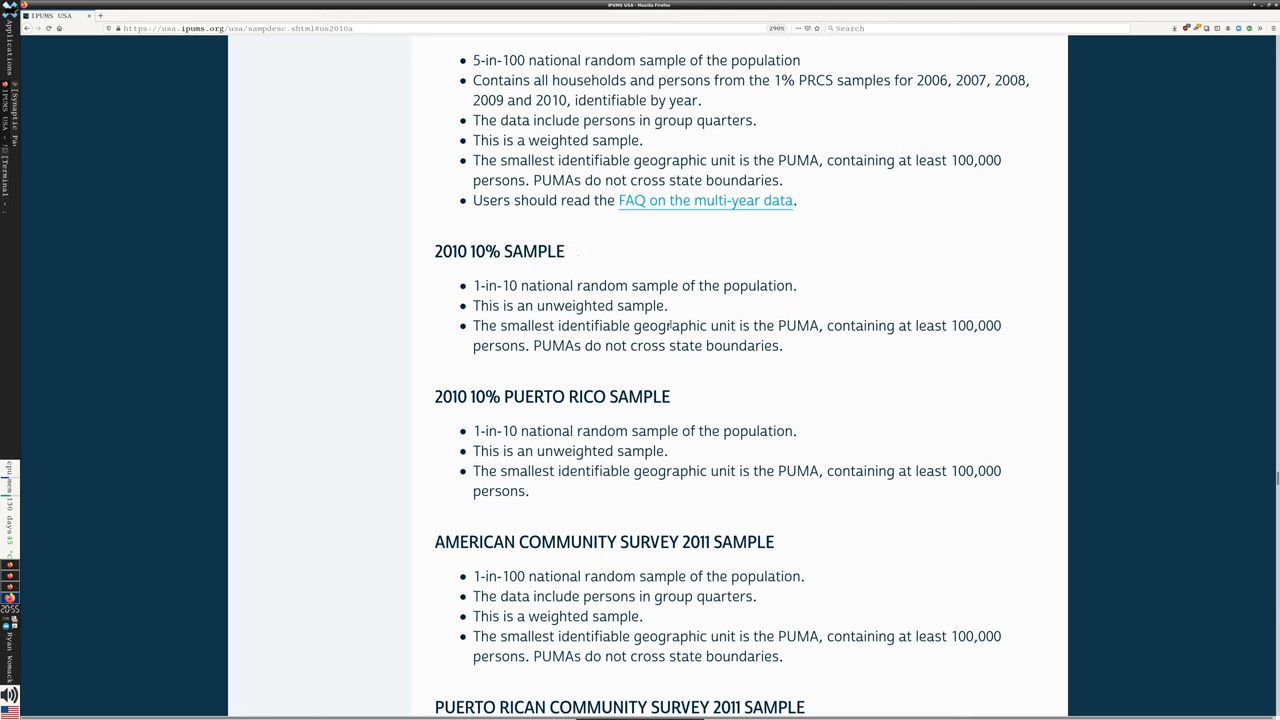
drag(472, 325, 783, 345)
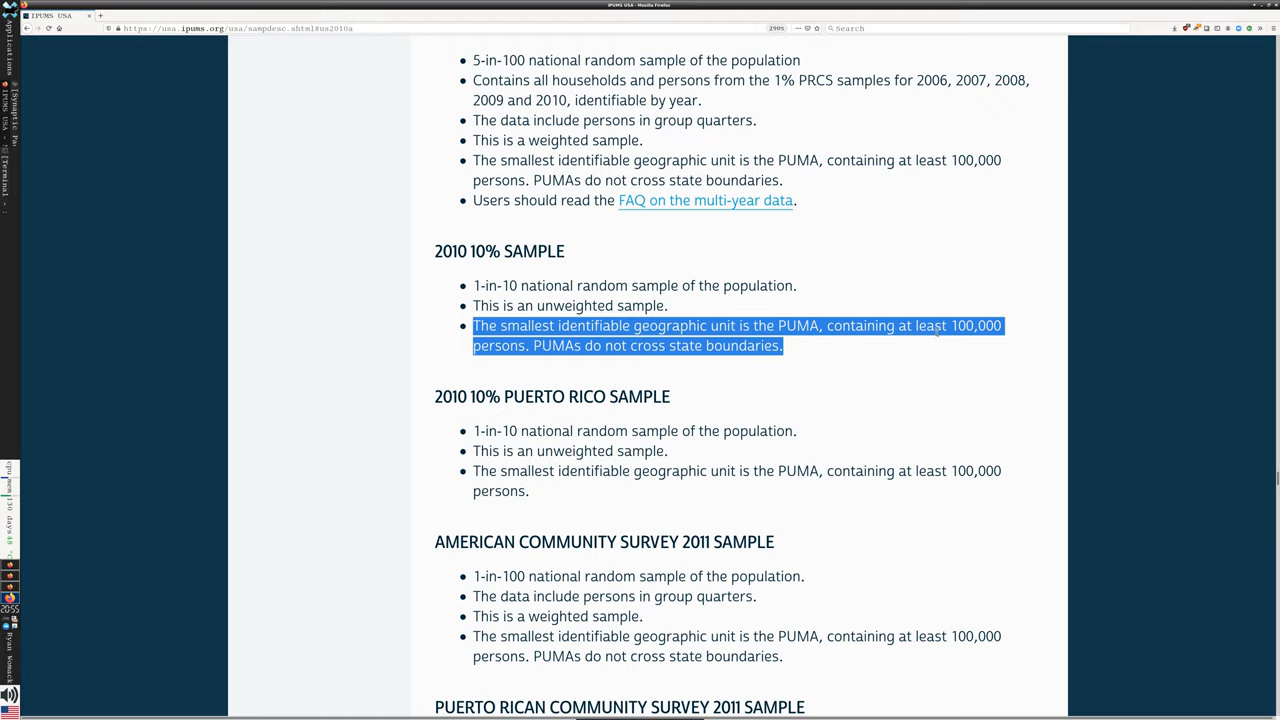
scroll(down, 3)
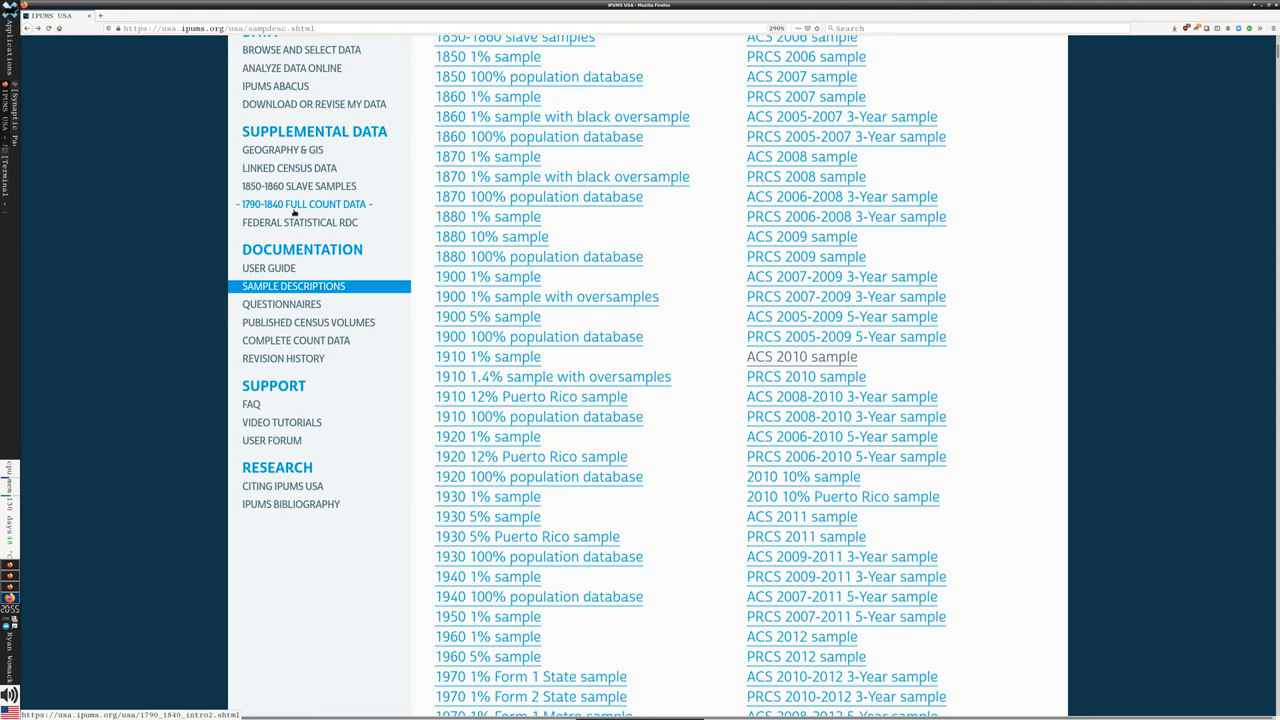
scroll(down, 3)
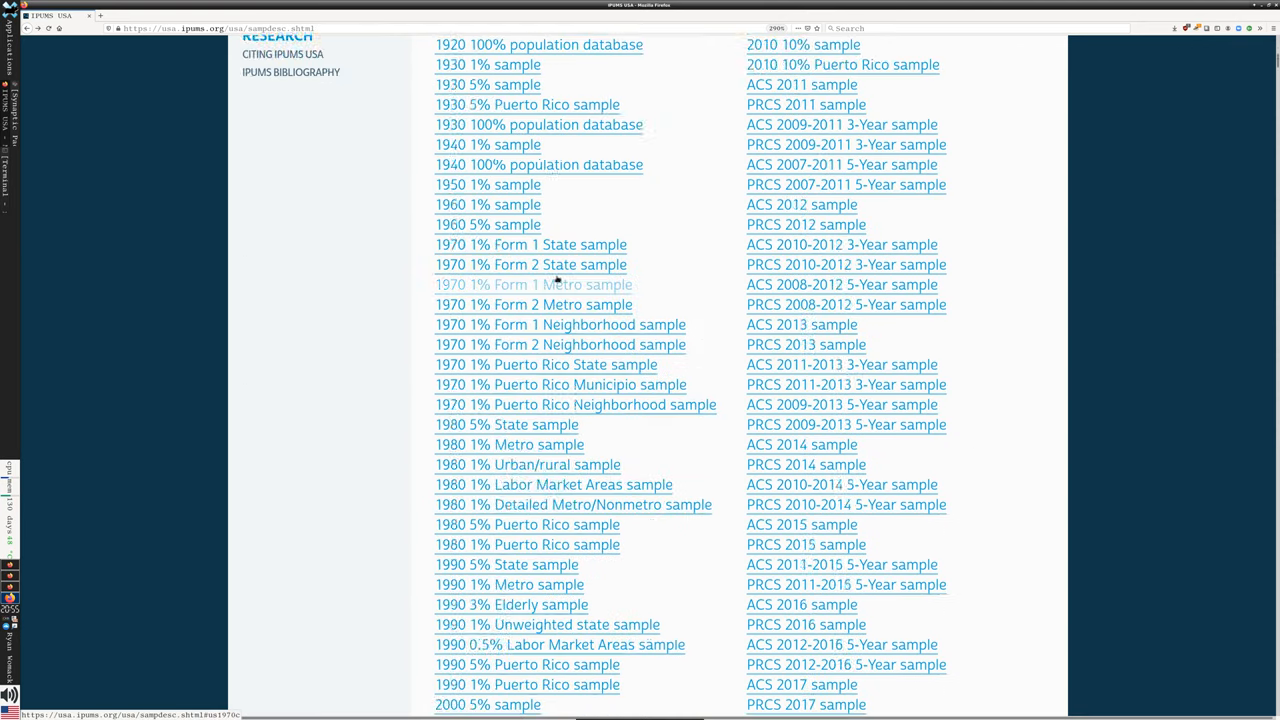
scroll(down, 3)
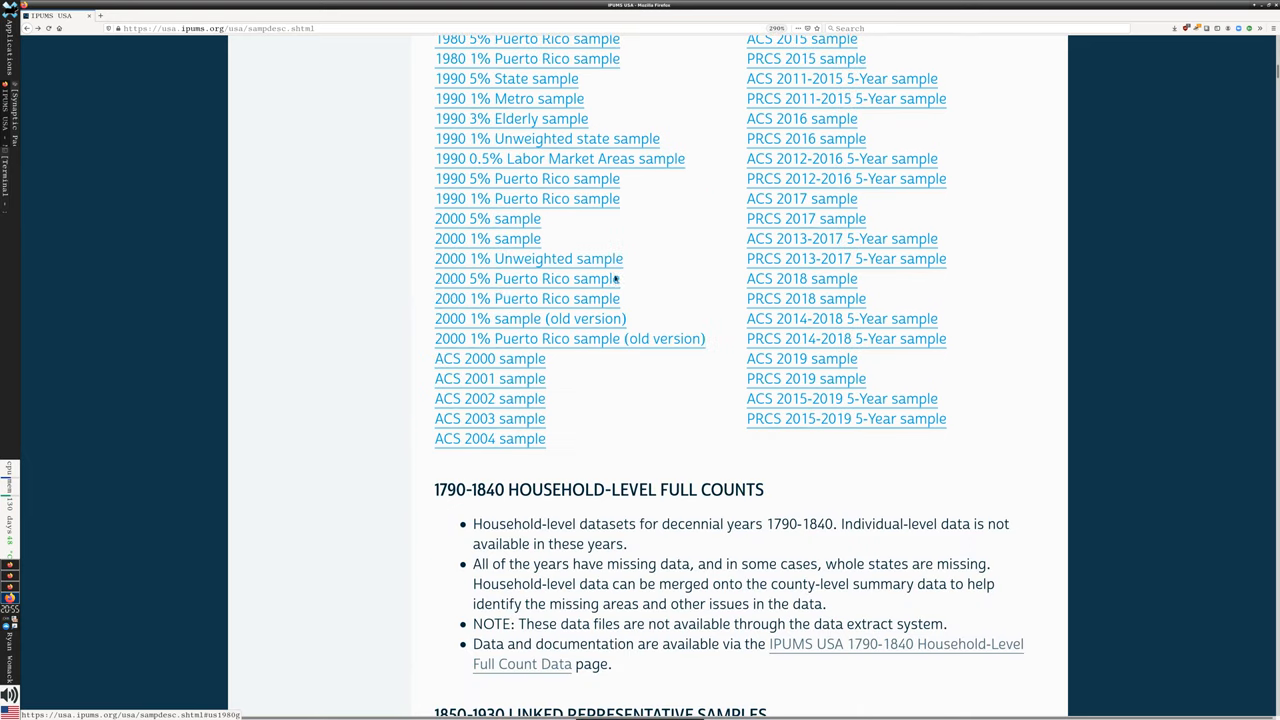
click(527, 278)
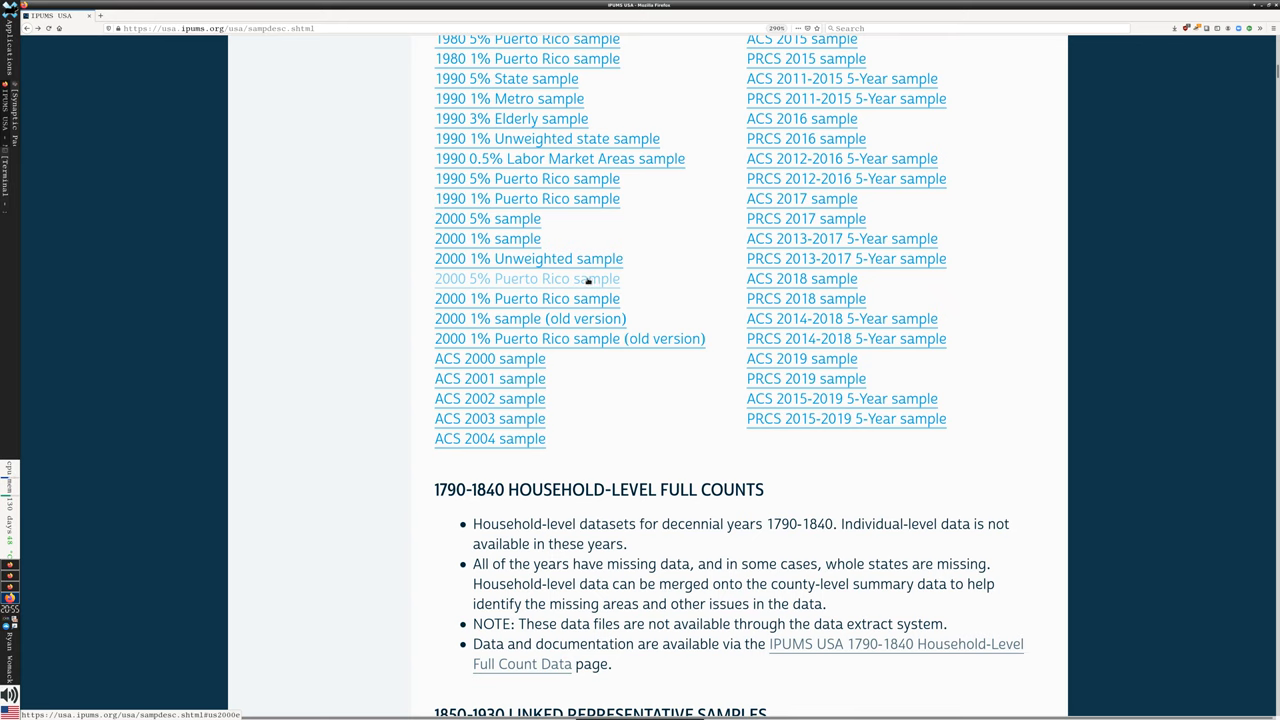
scroll(down, 3)
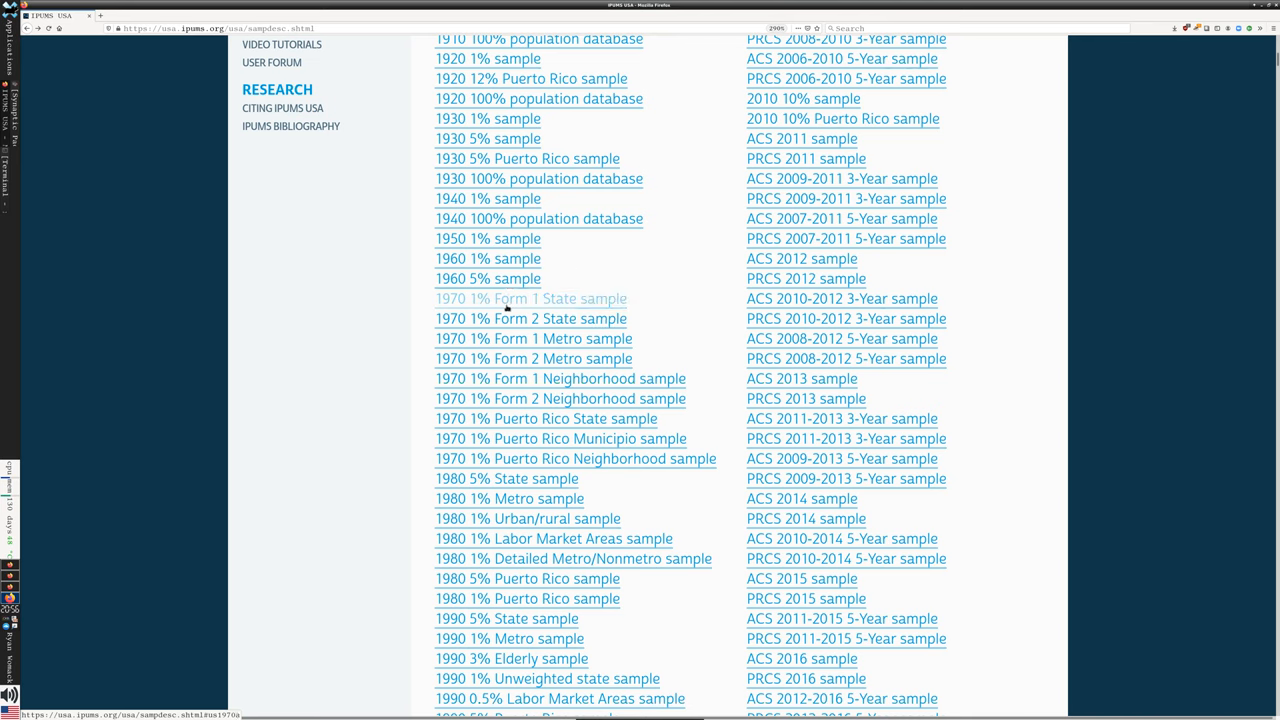
mouse_move(575, 327)
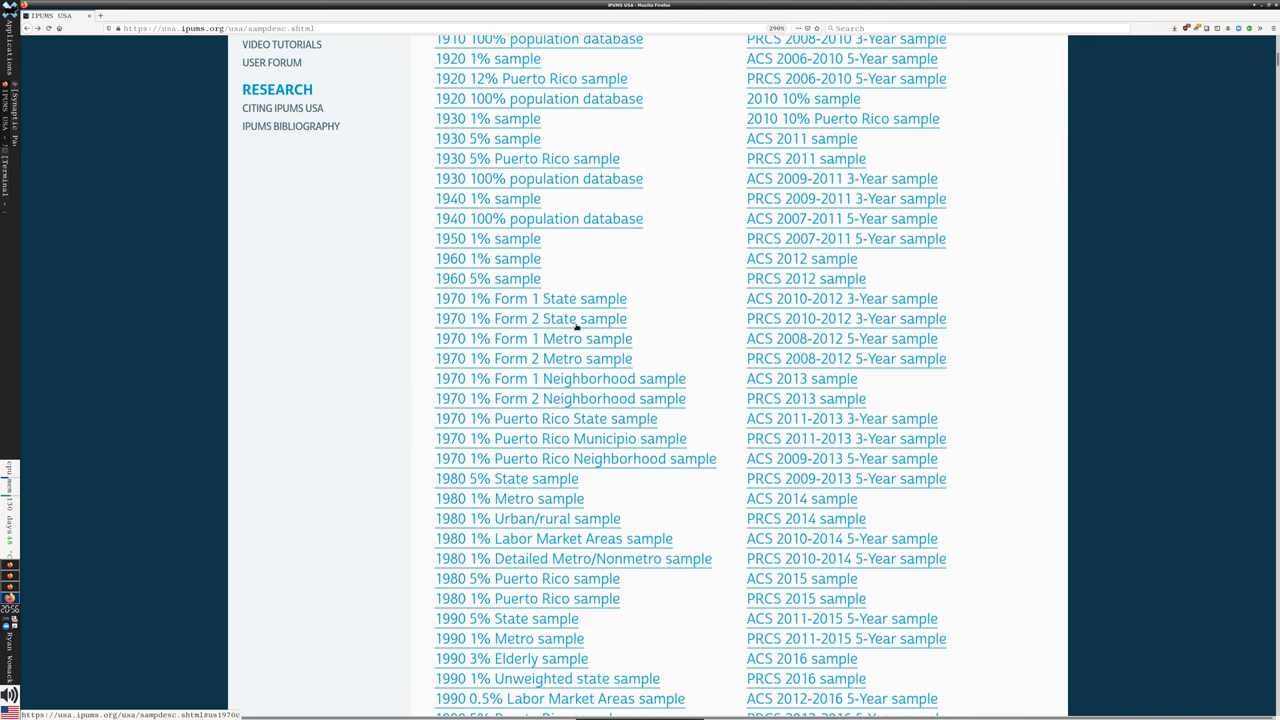
mouse_move(533, 338)
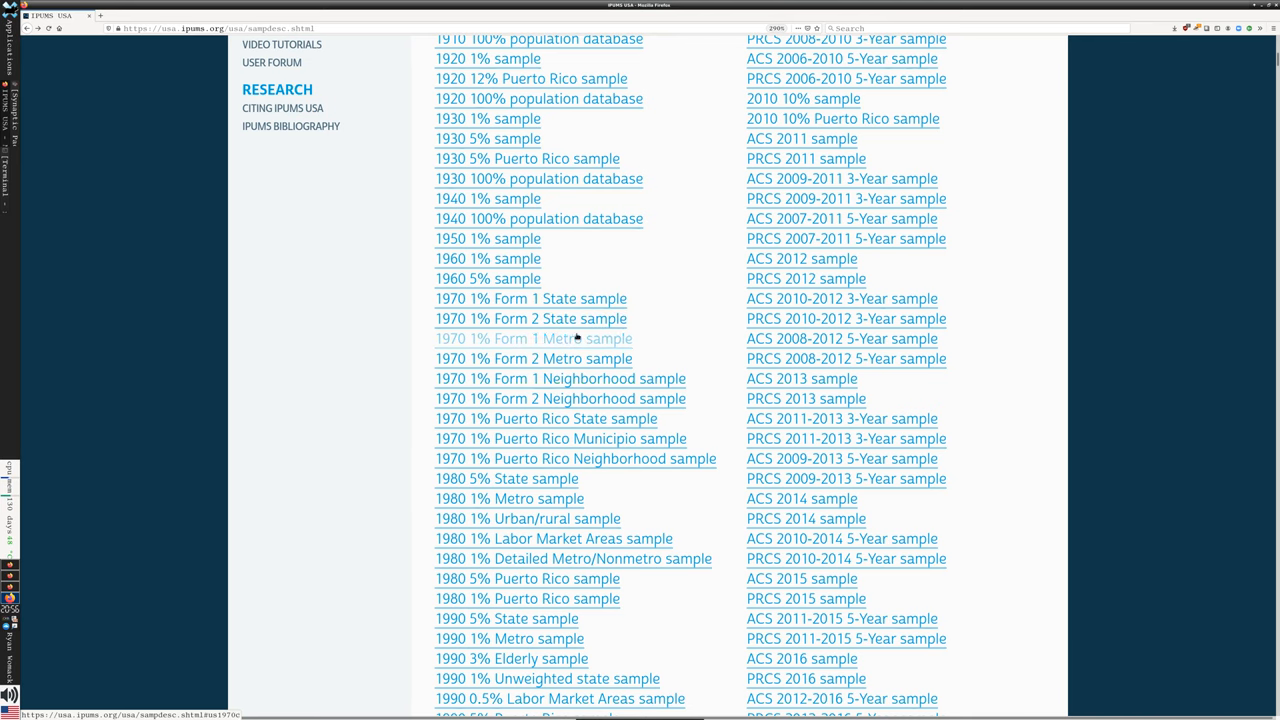
mouse_move(560, 318)
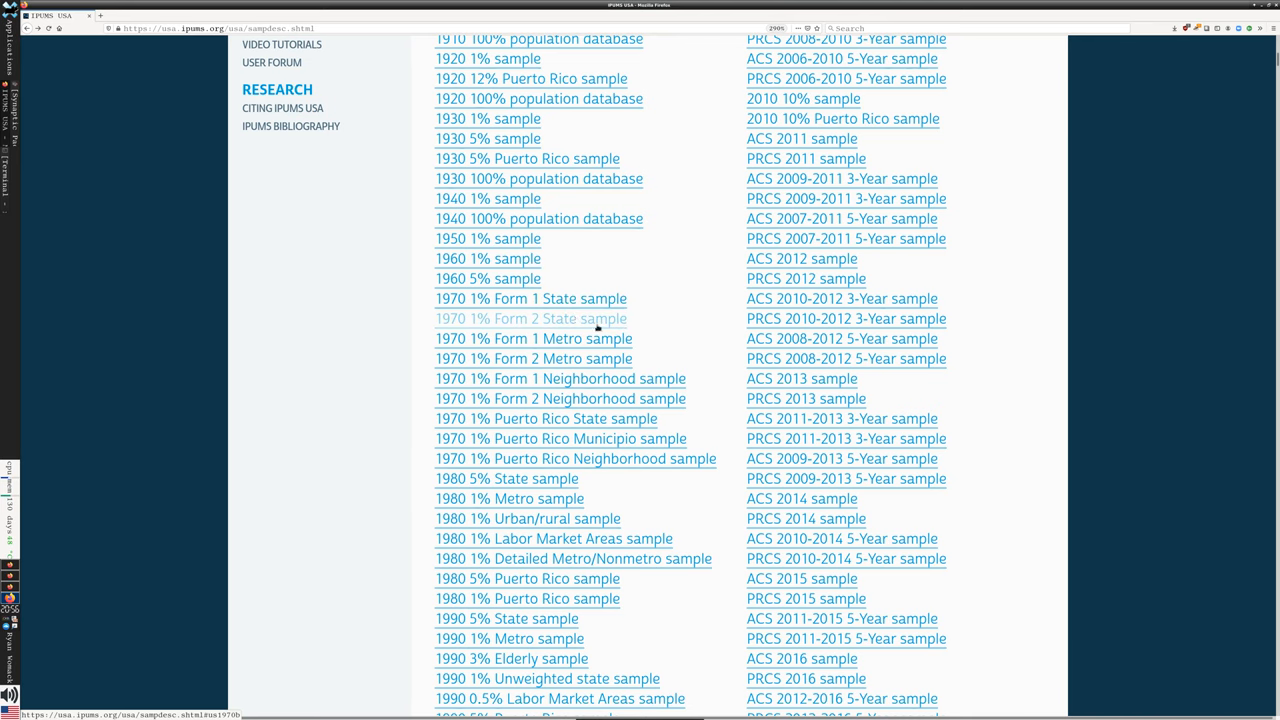
click(531, 298)
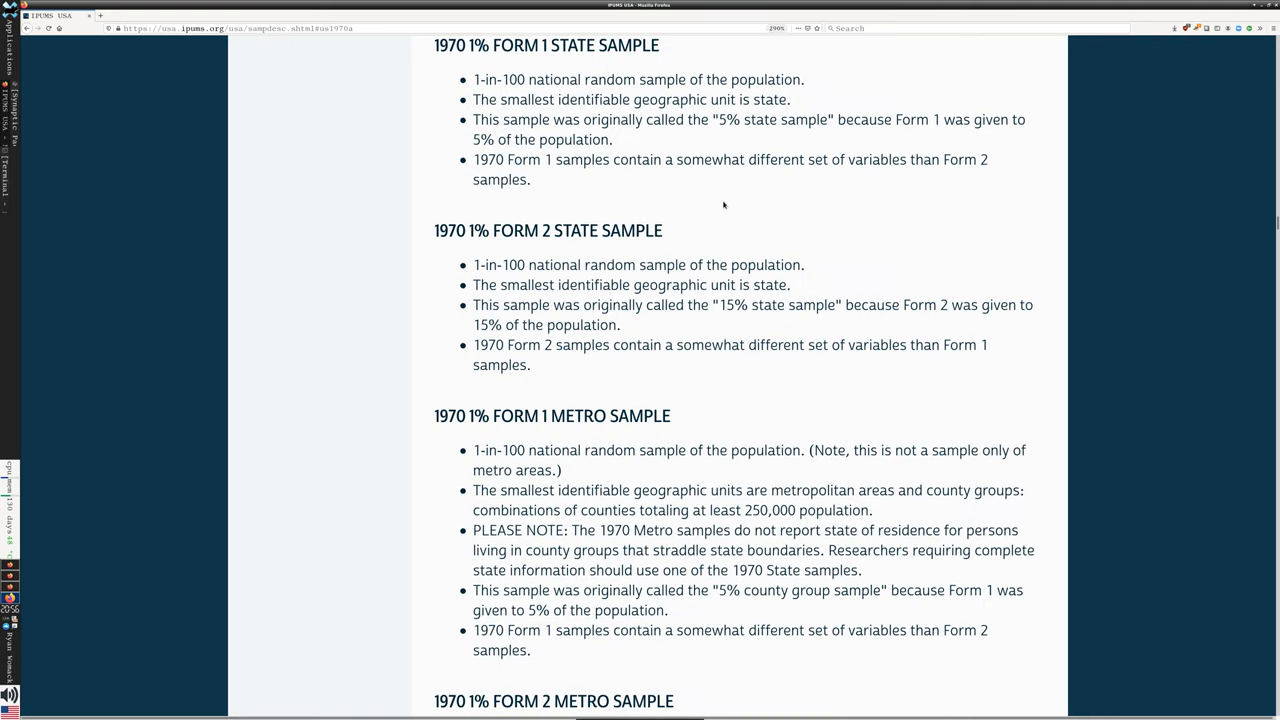
mouse_move(720, 204)
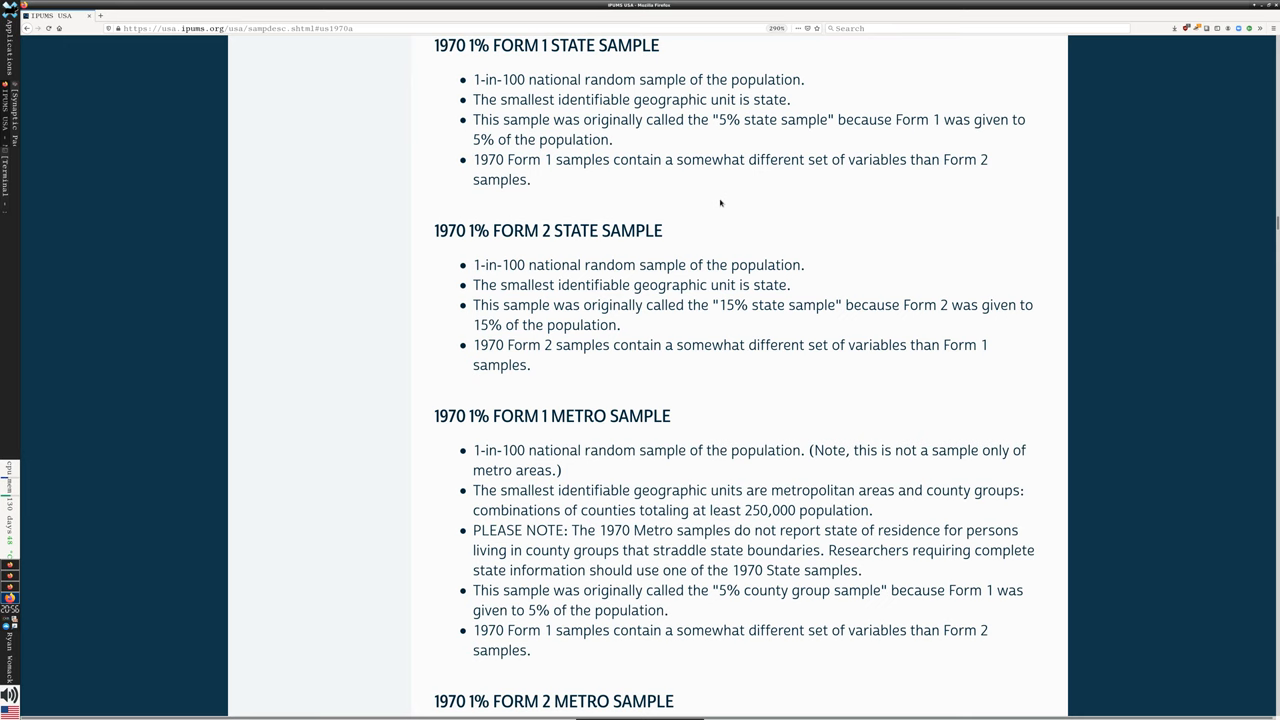
mouse_move(594, 410)
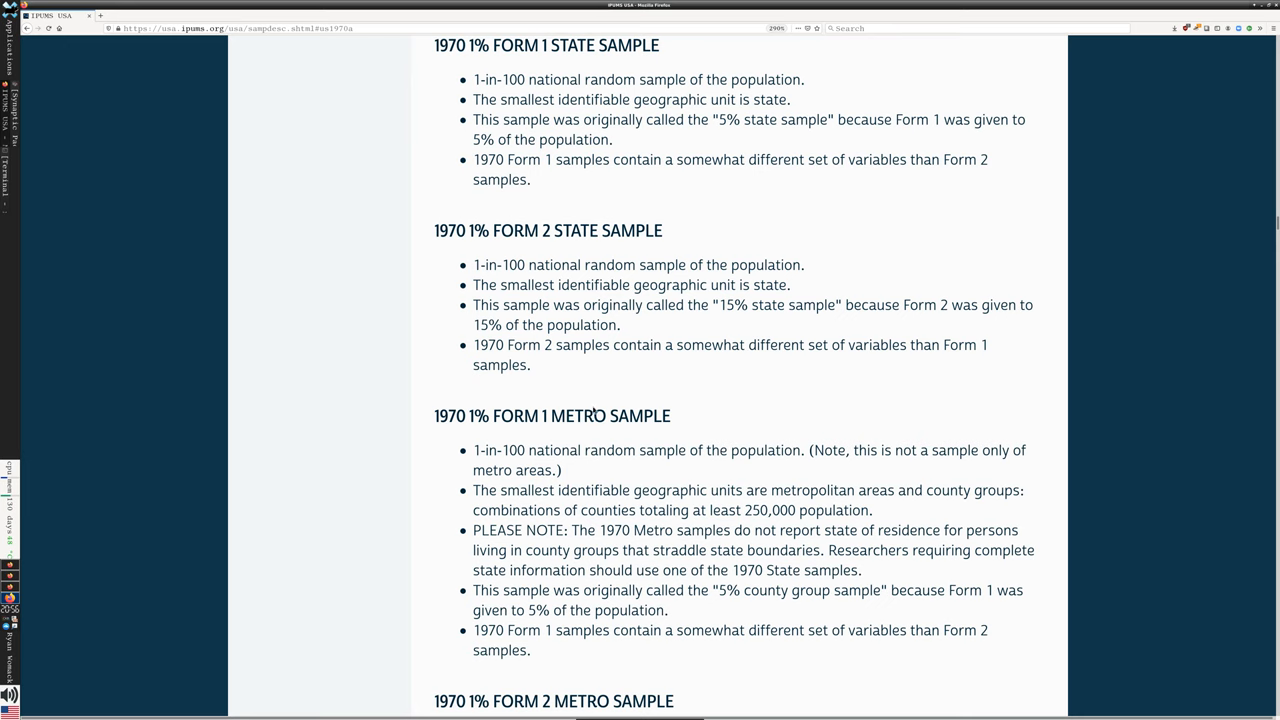
double_click(640, 416)
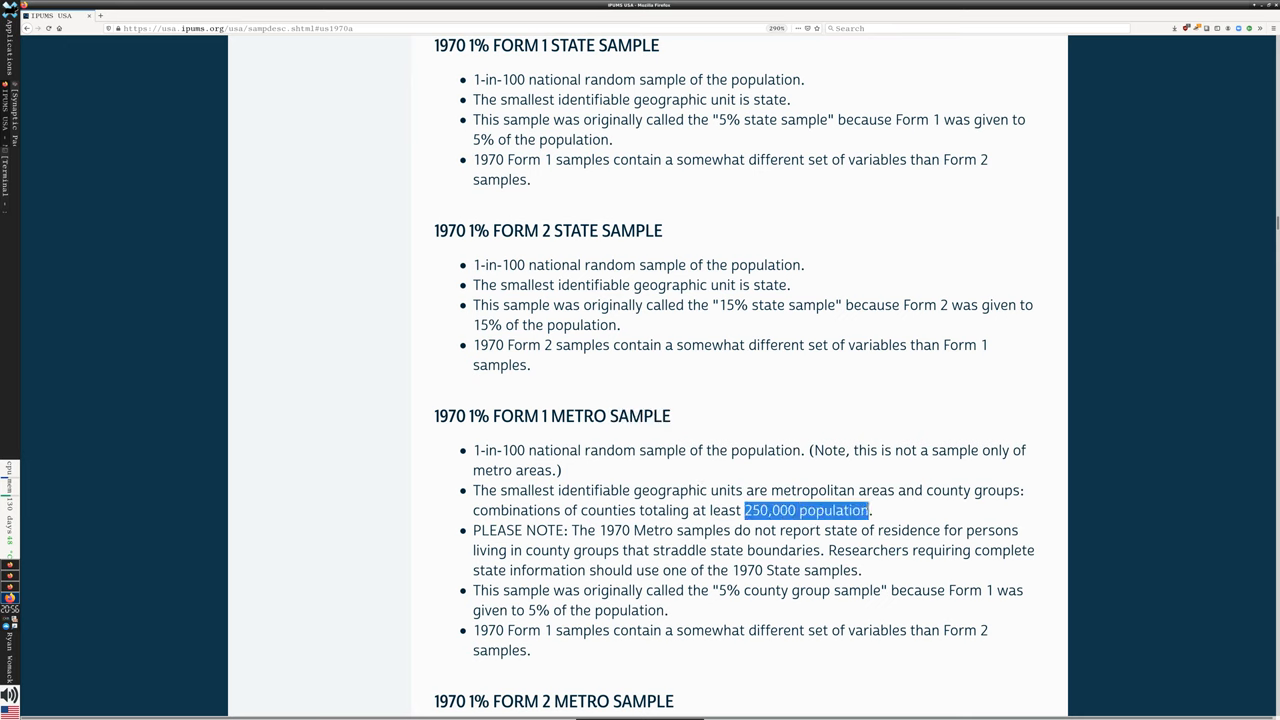
click(785, 377)
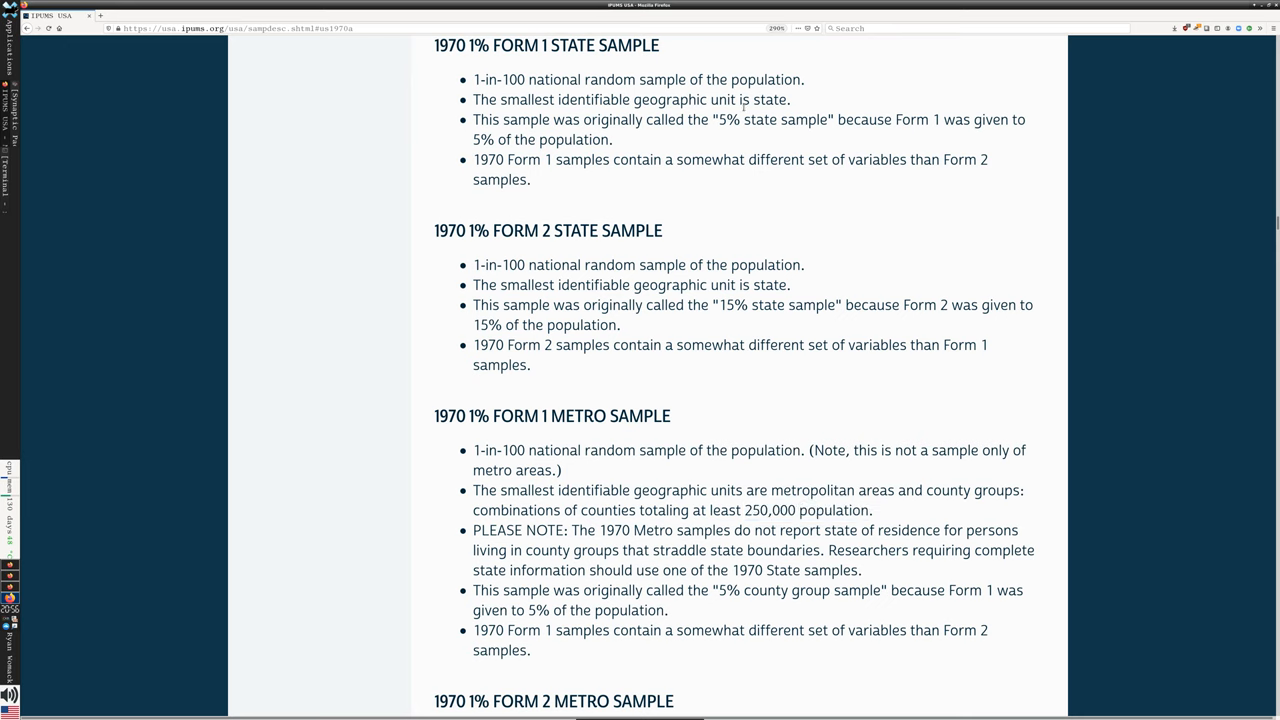
double_click(770, 99)
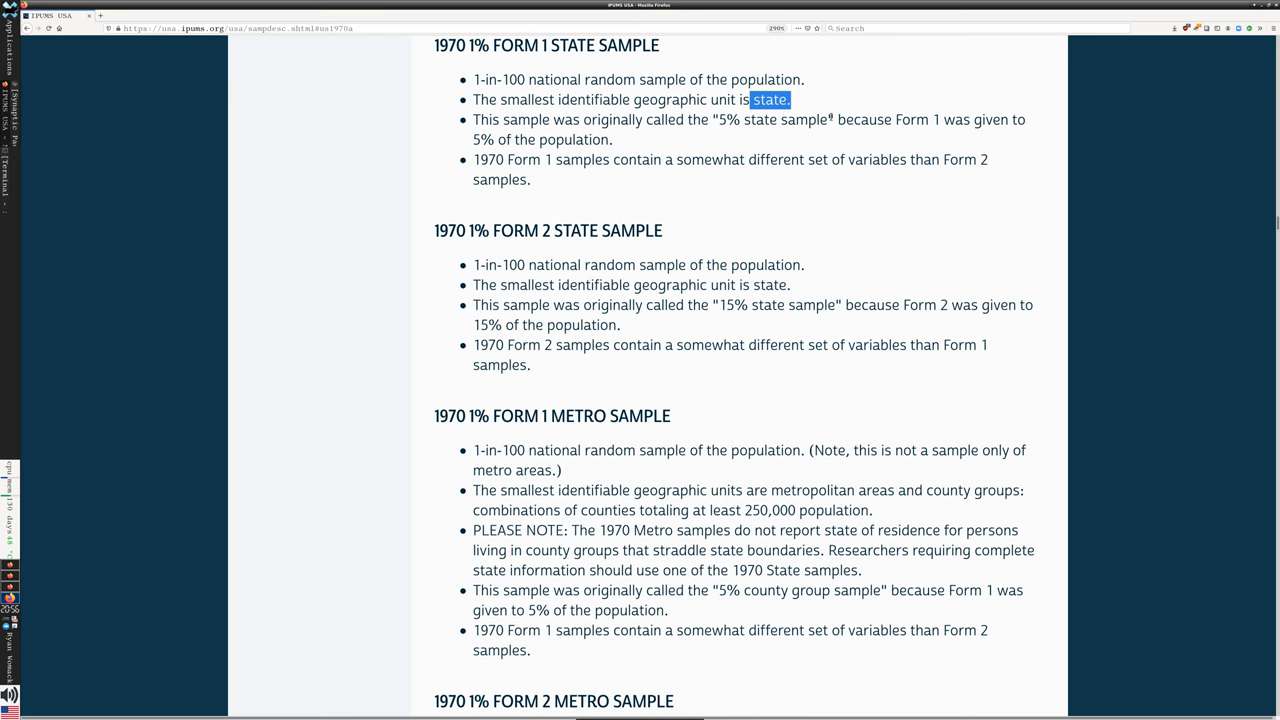
scroll(down, 3)
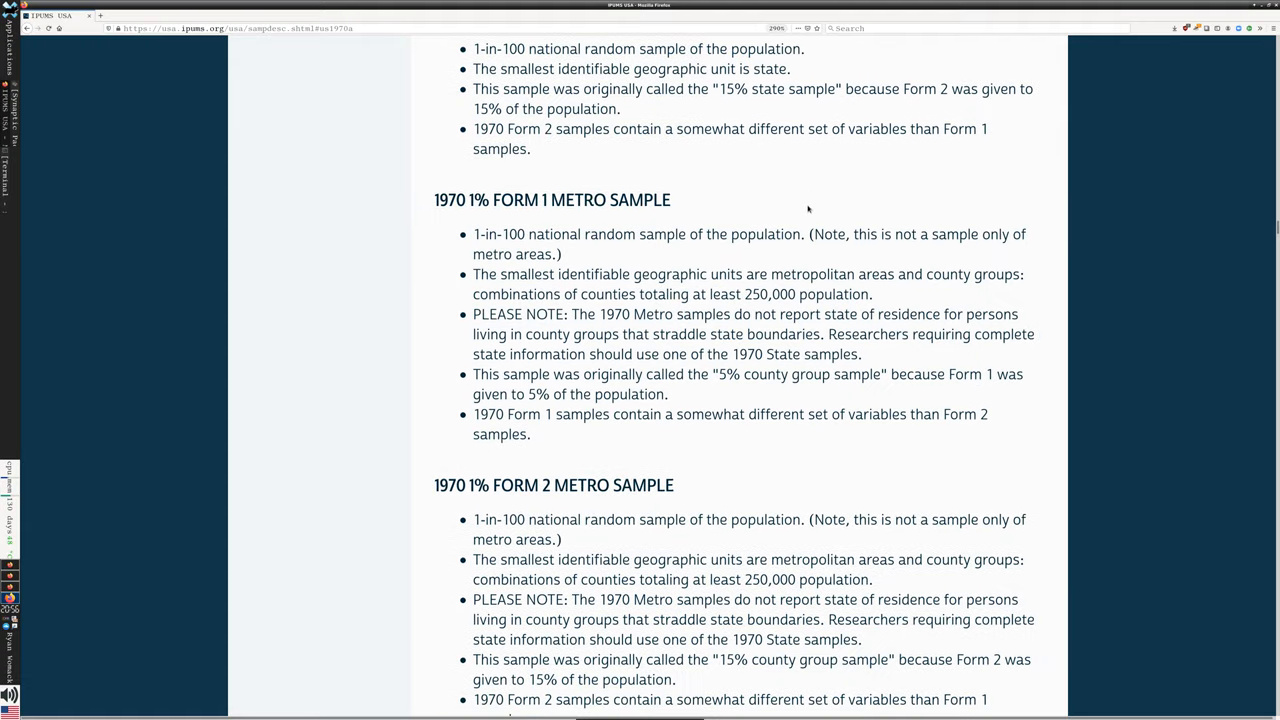
scroll(down, 3)
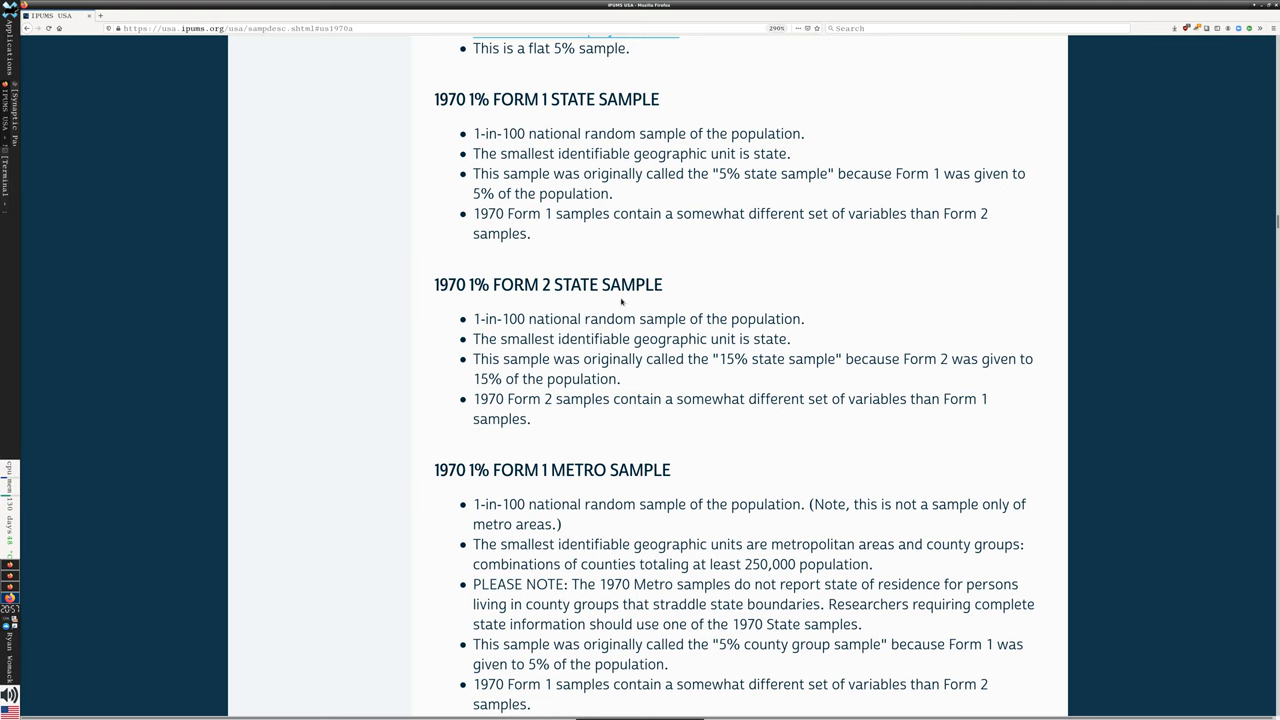
scroll(down, 3)
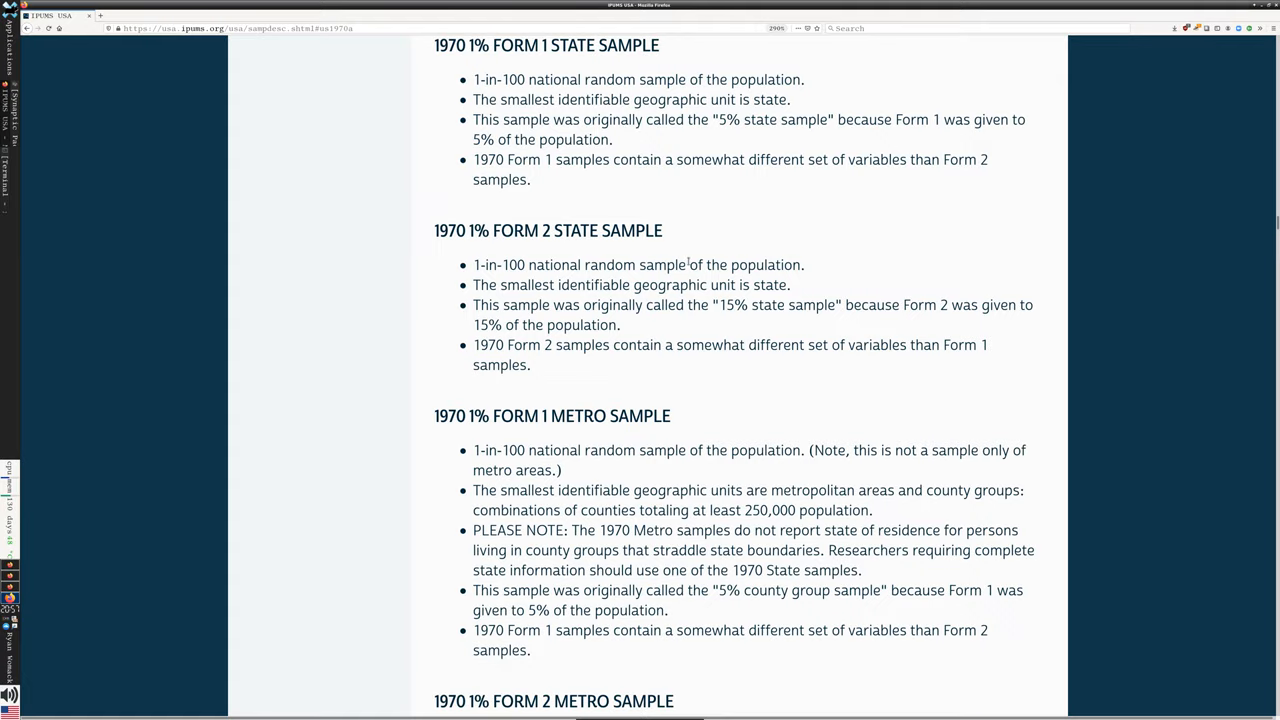
scroll(down, 3)
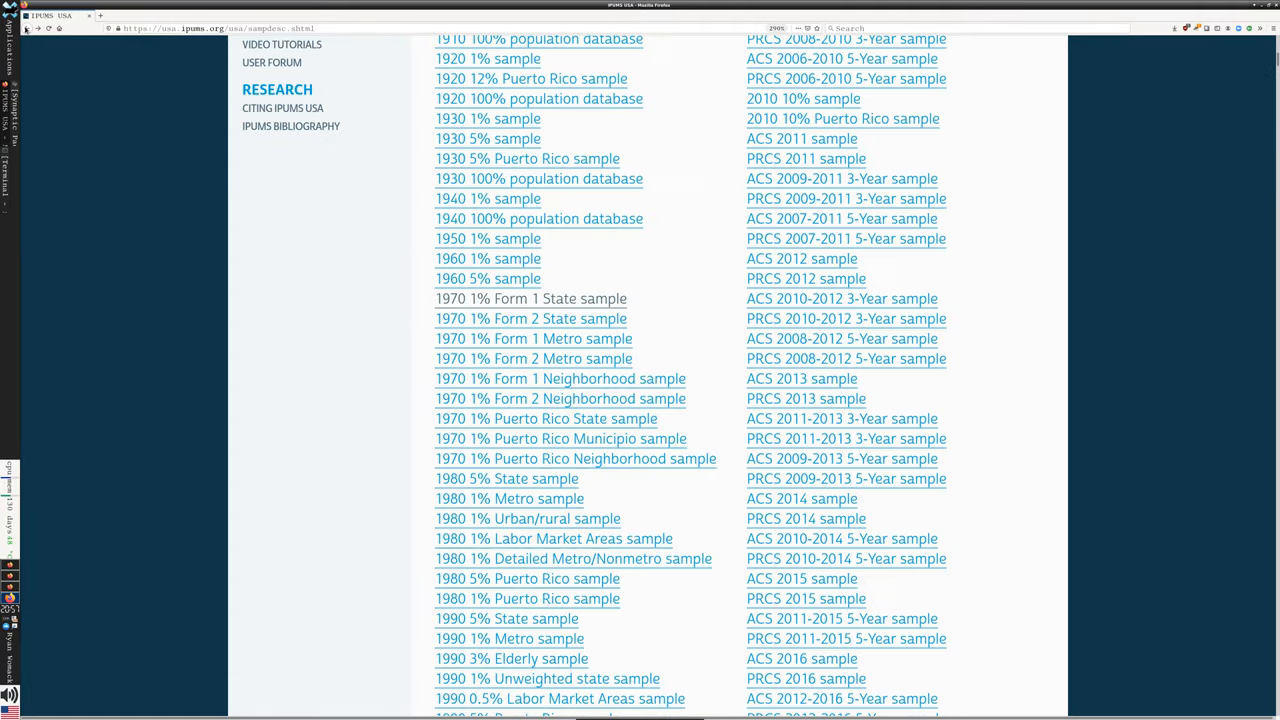
click(268, 430)
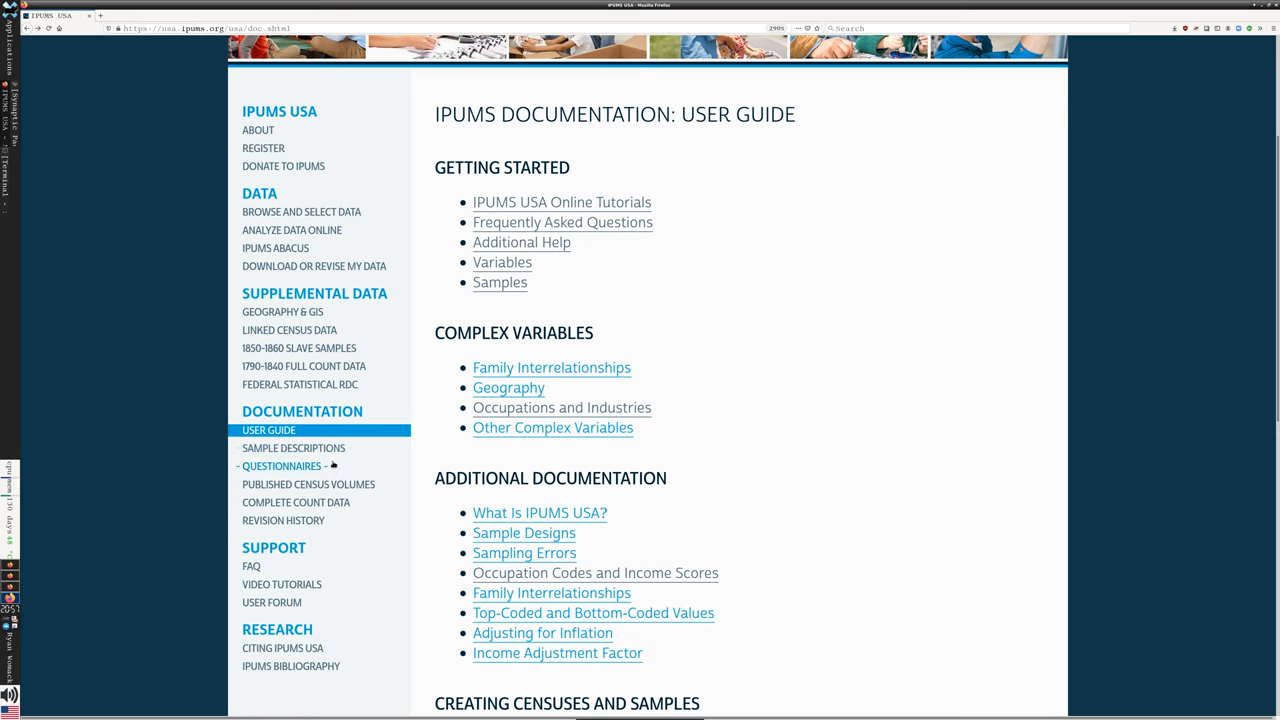
click(293, 447)
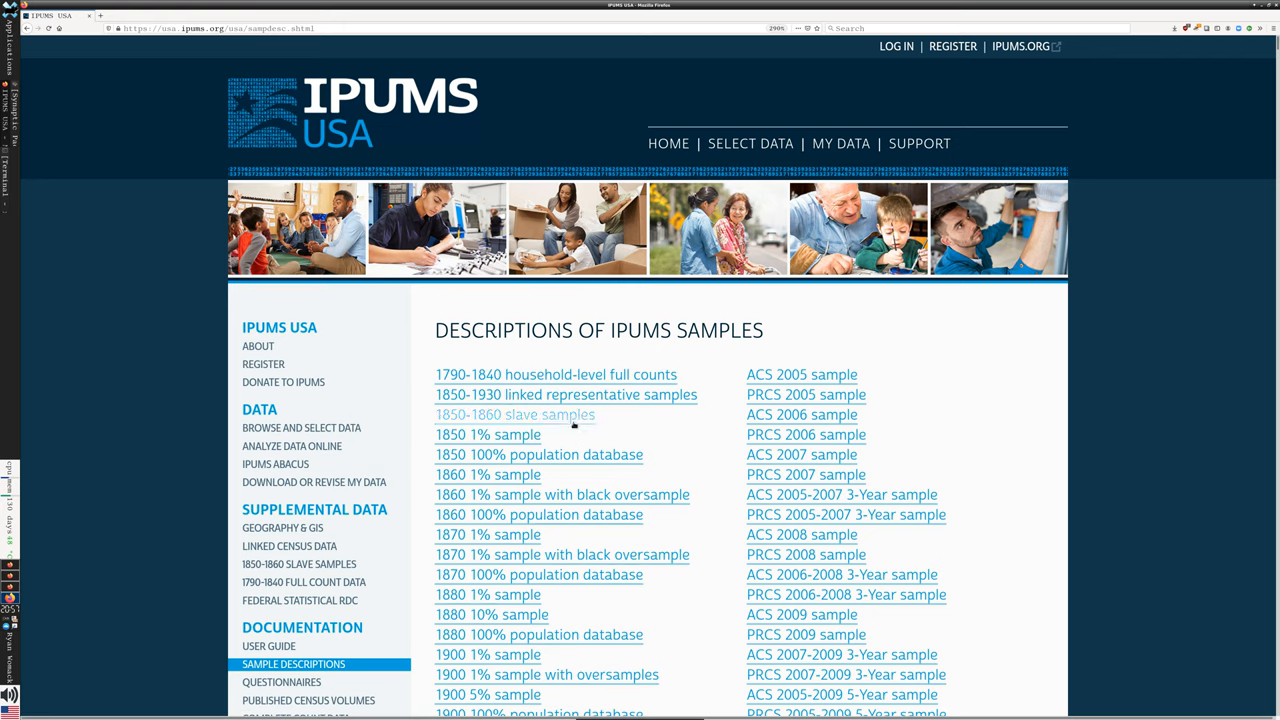
scroll(down, 3)
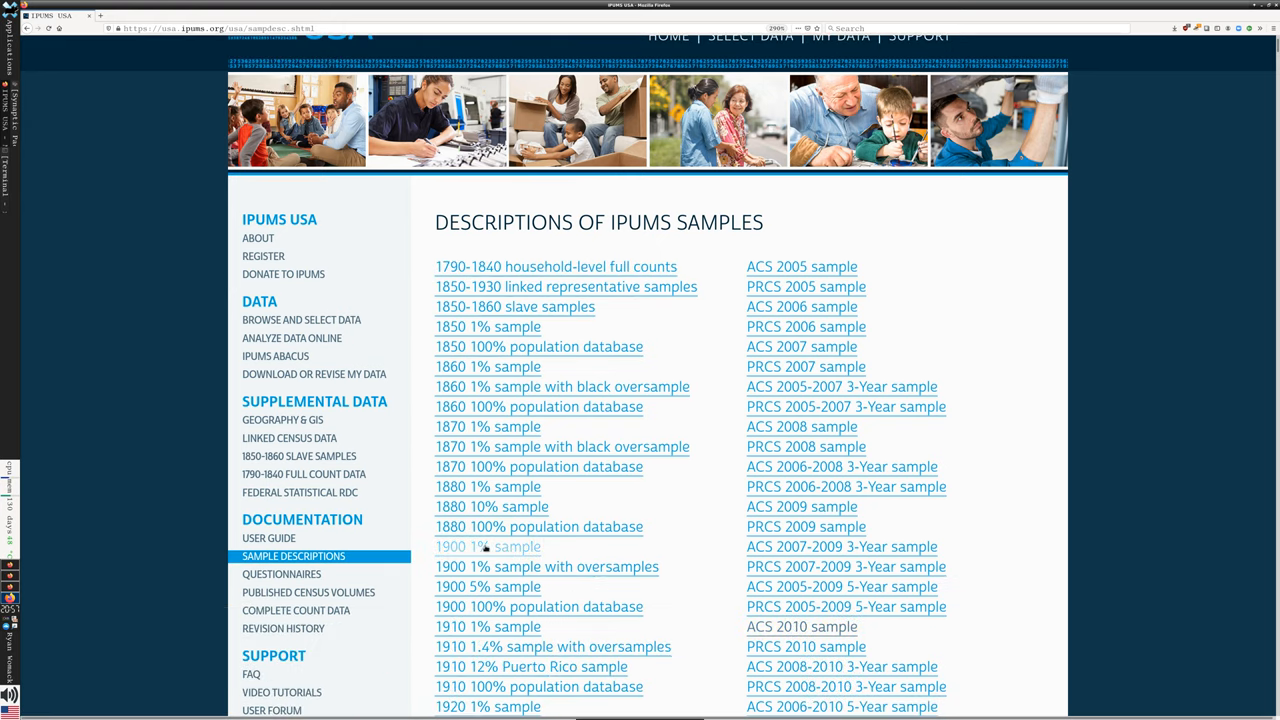
scroll(down, 3)
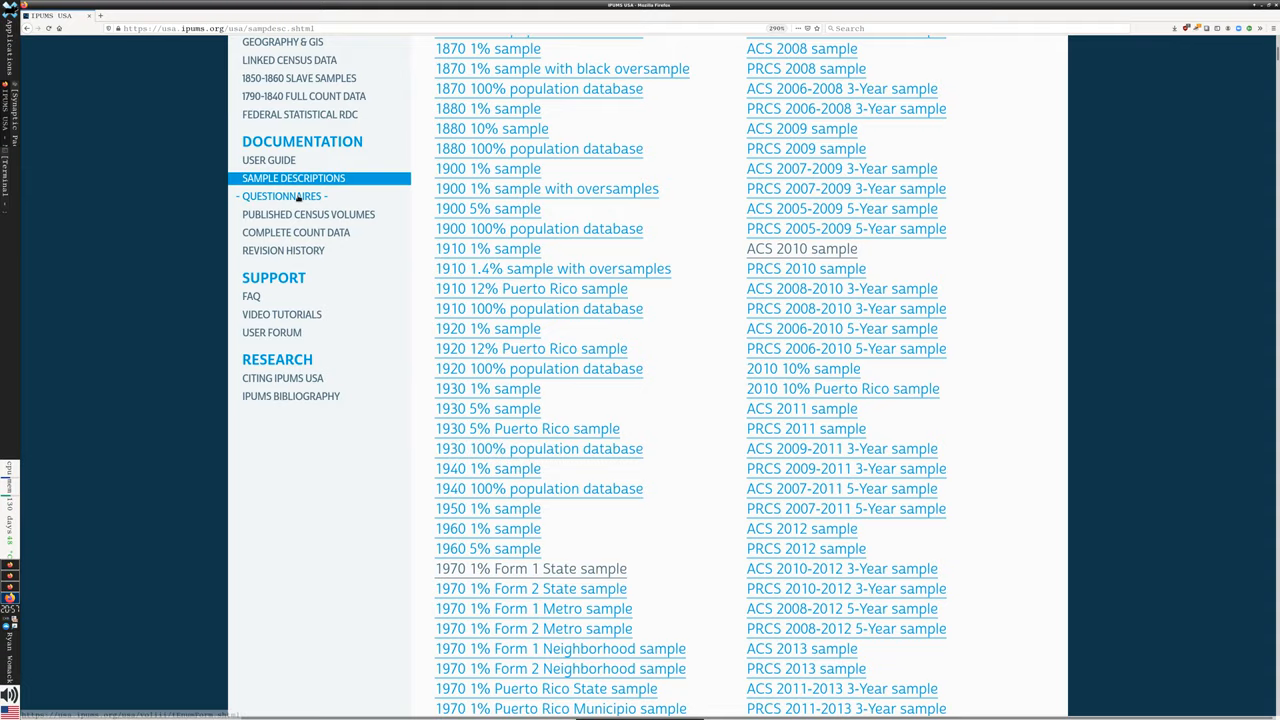
Step: Open Questionnaires, view the 1850 Census Questions, and scroll through the census forms
click(282, 196)
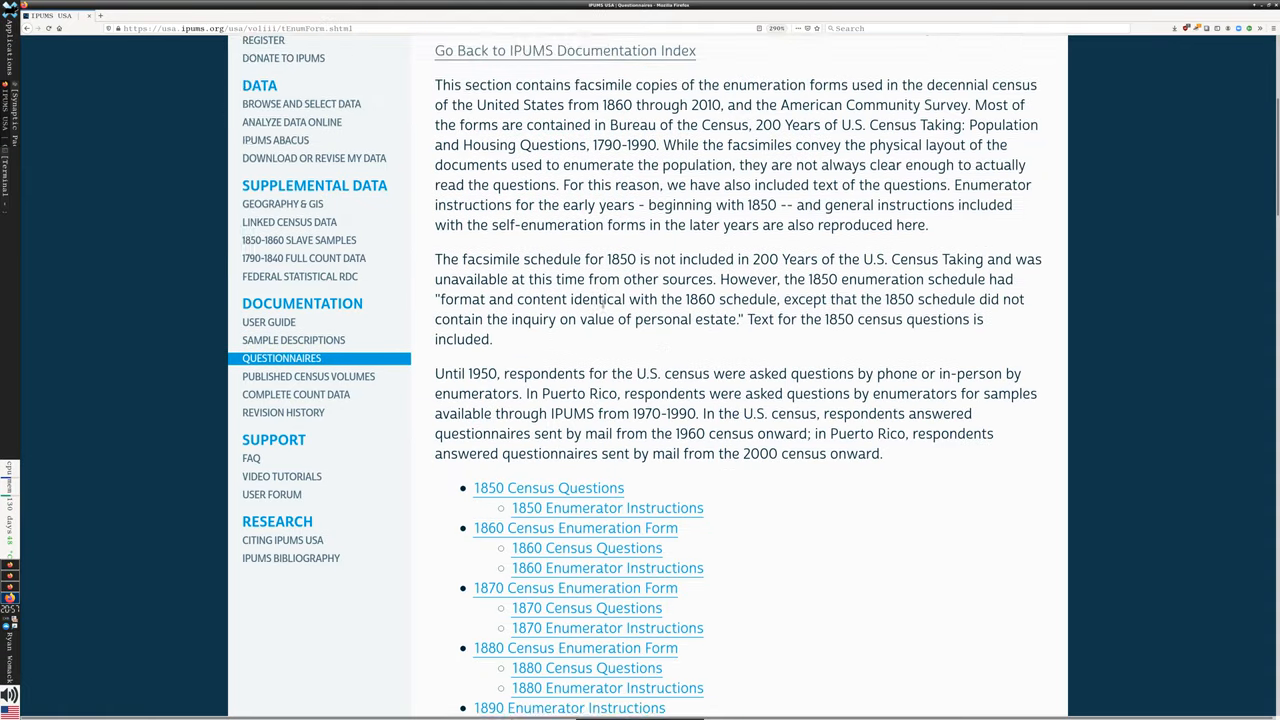
scroll(down, 3)
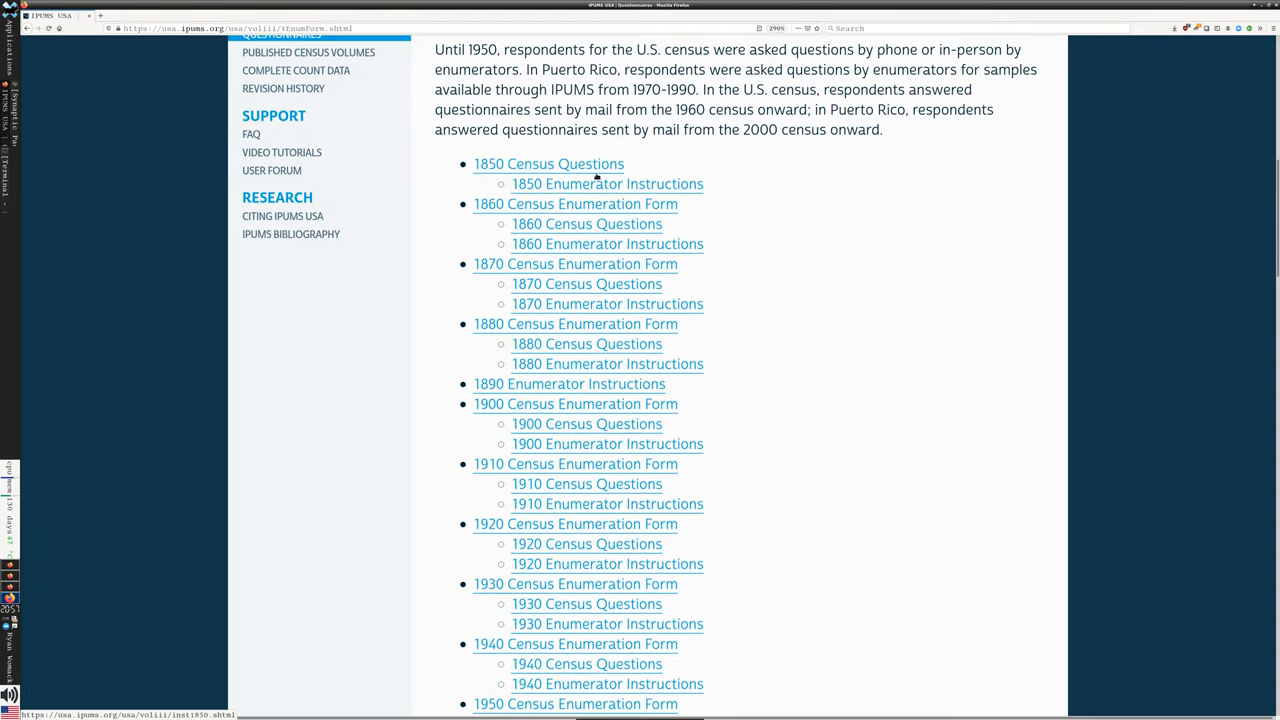
click(548, 163)
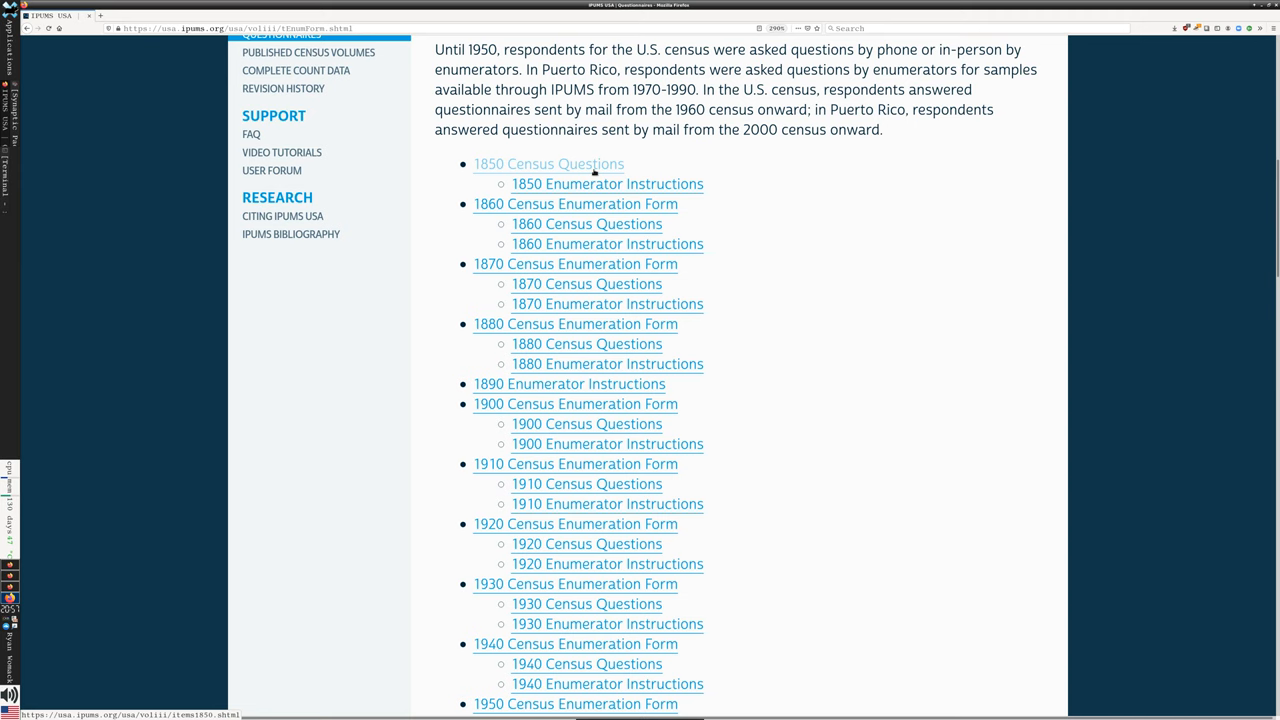
scroll(down, 3)
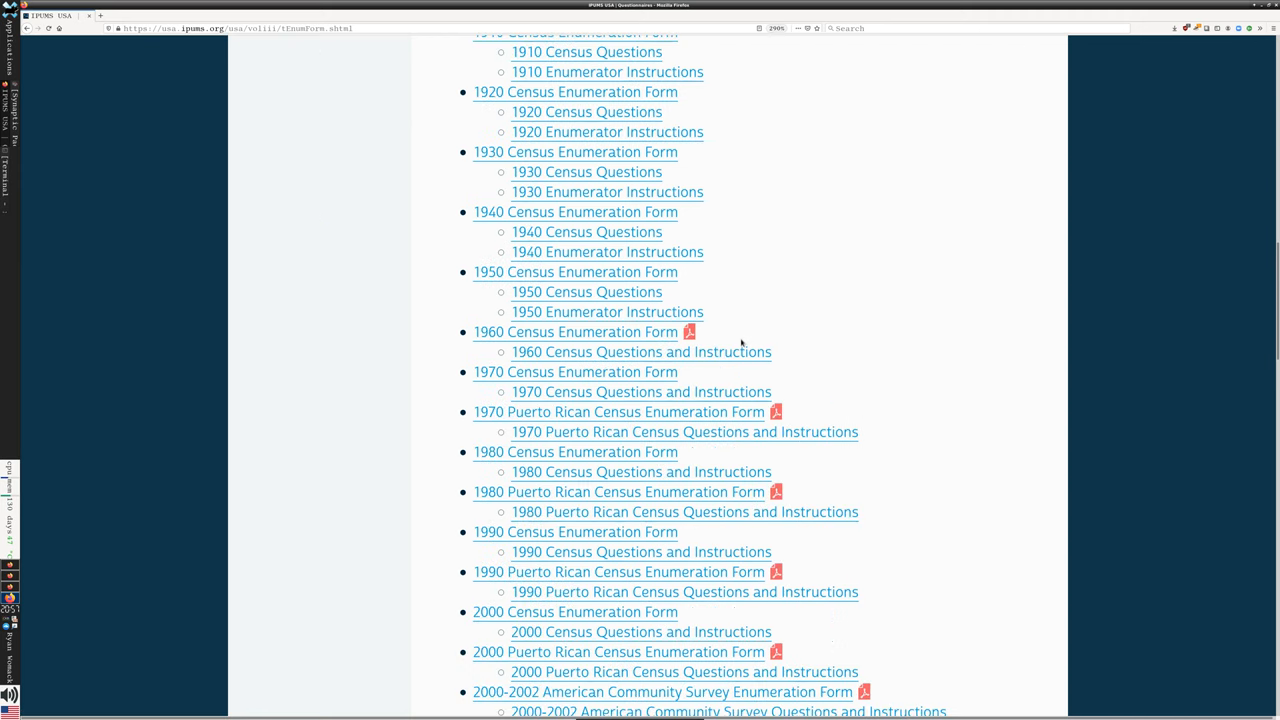
scroll(down, 3)
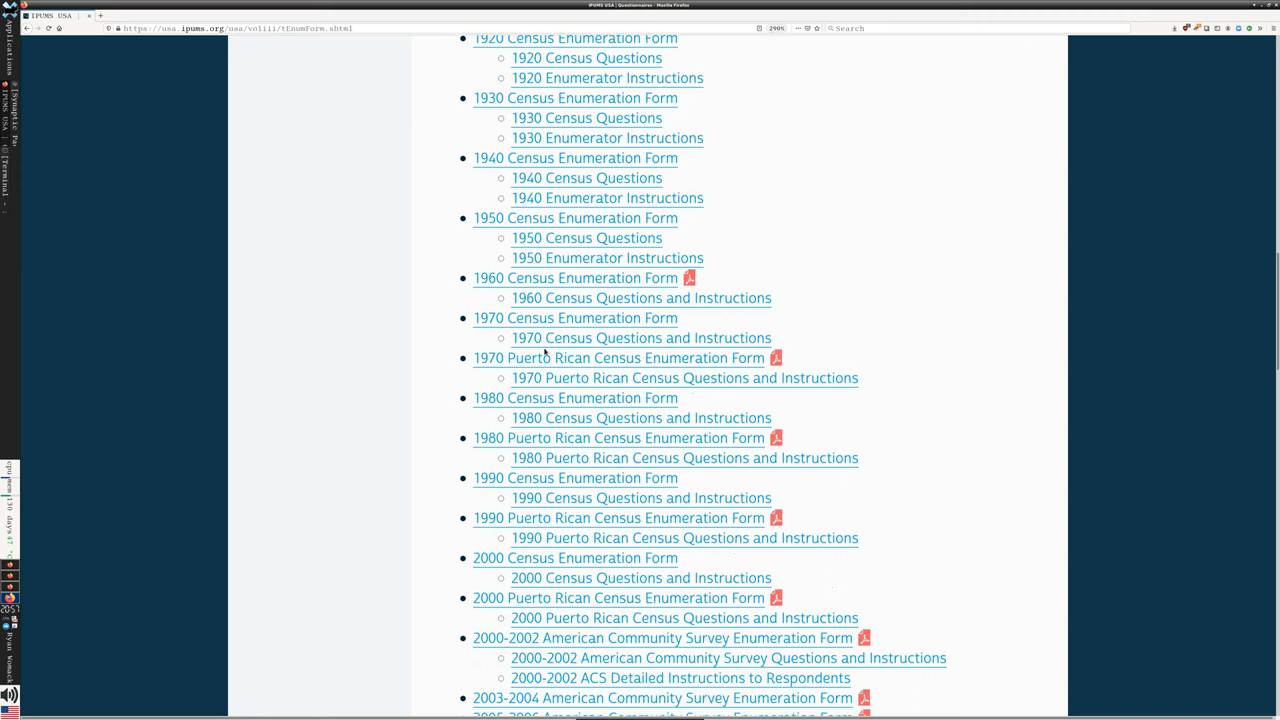
click(575, 318)
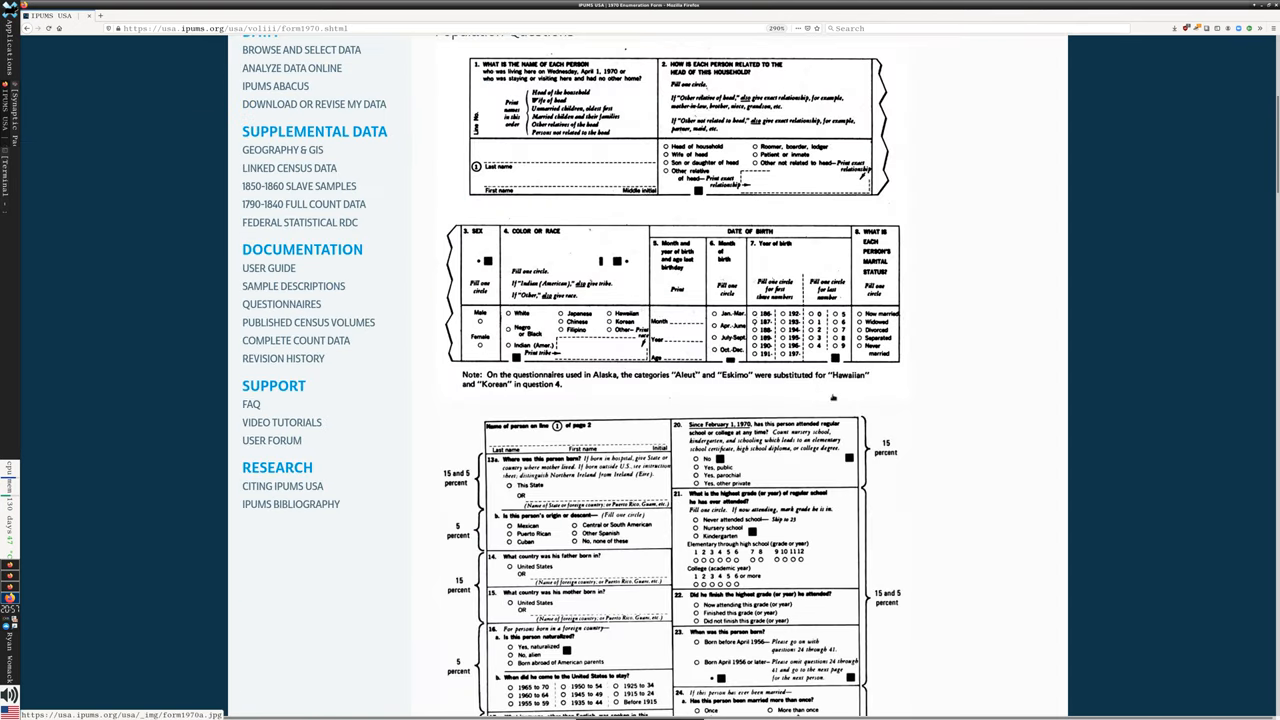
scroll(down, 3)
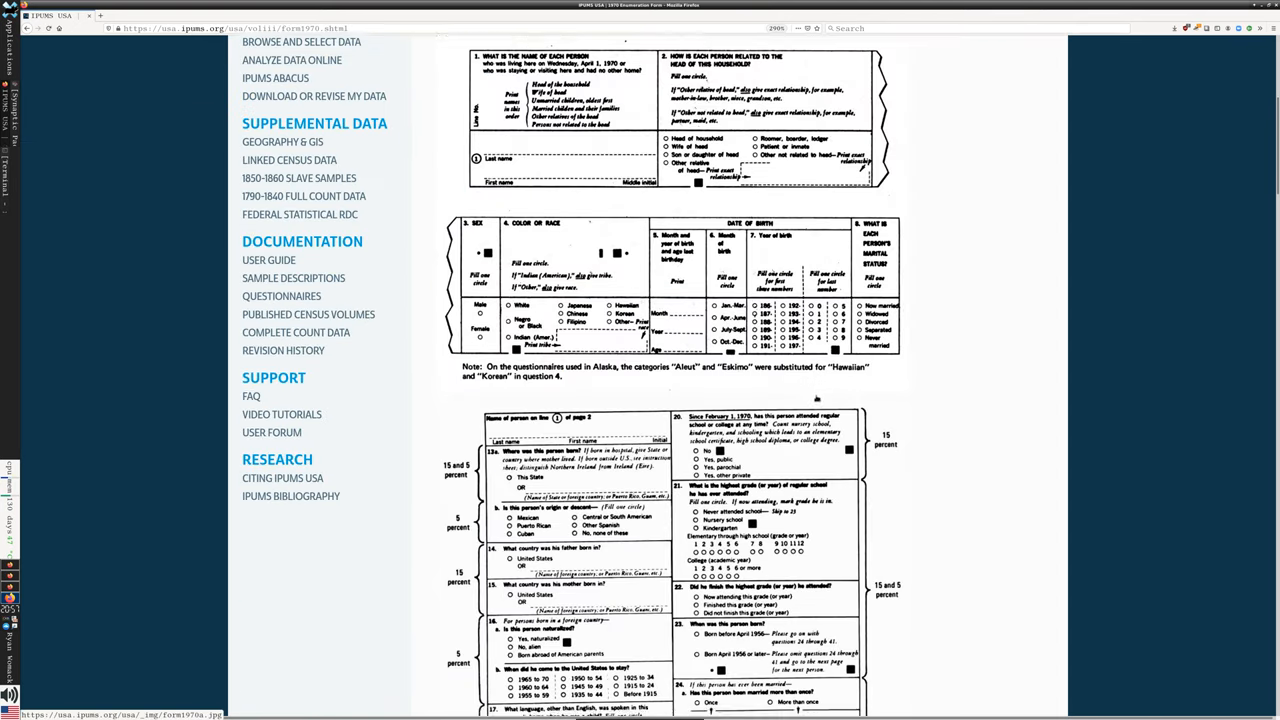
scroll(down, 3)
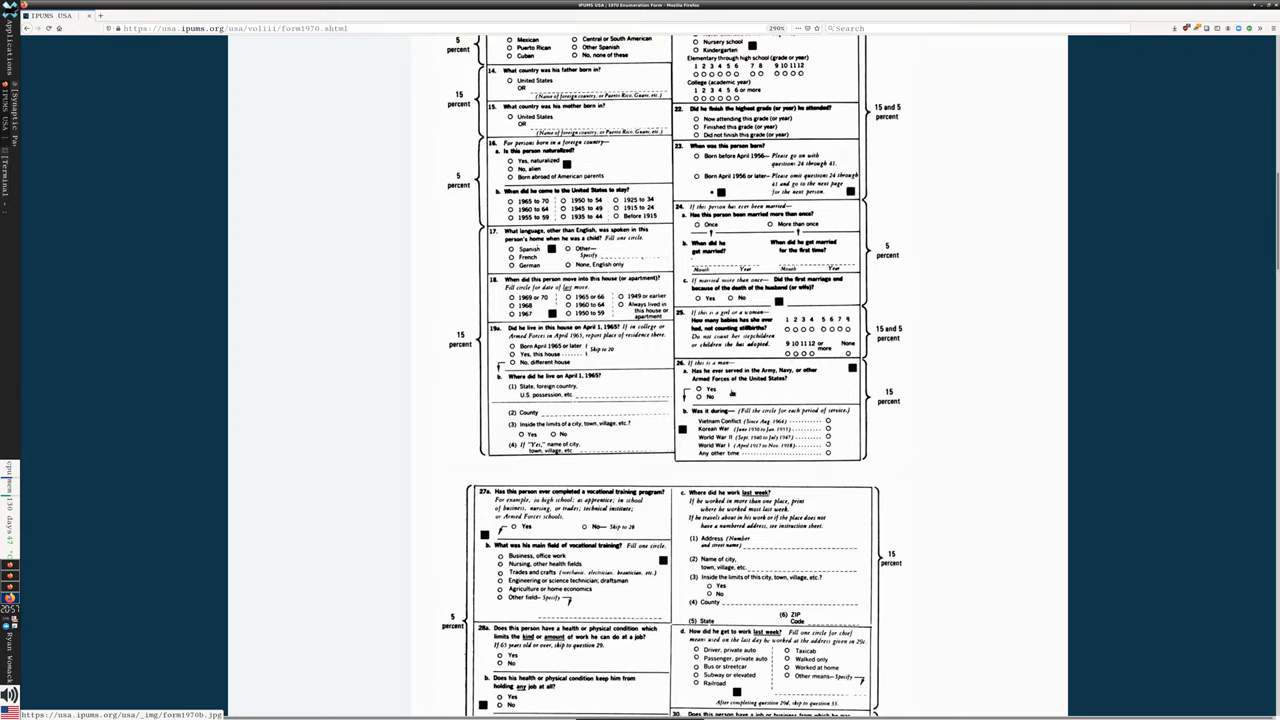
scroll(down, 3)
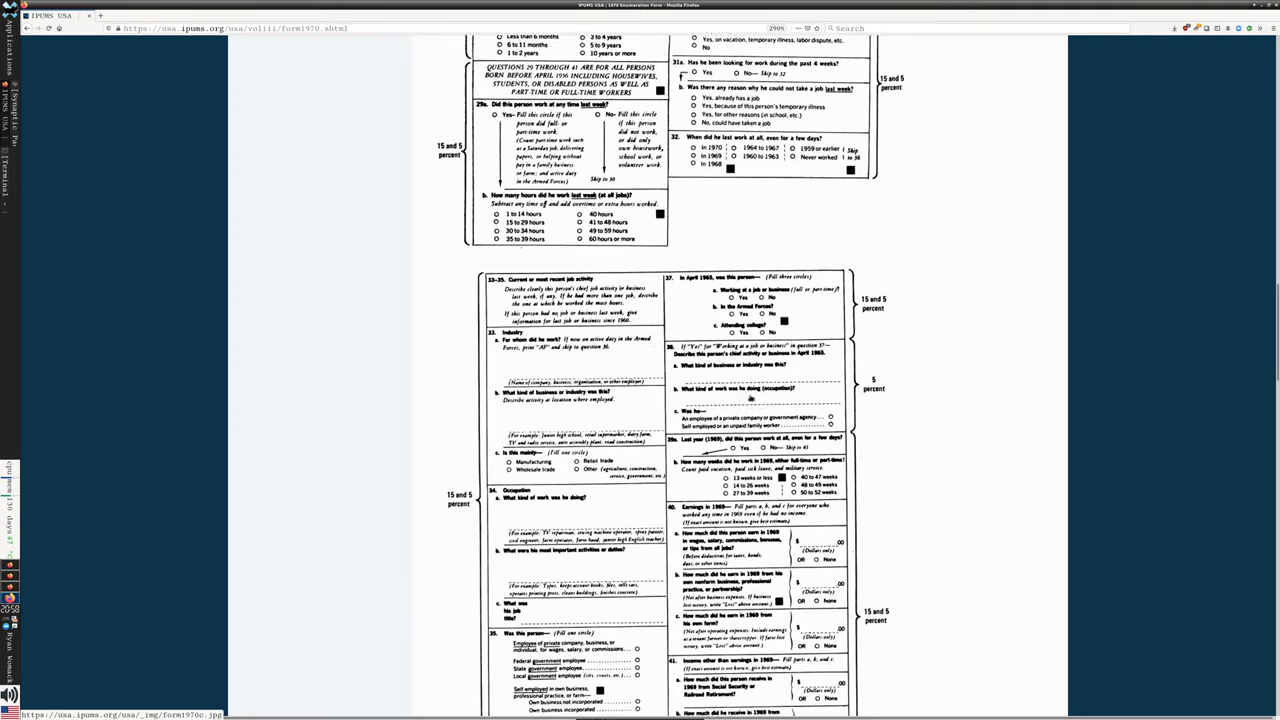
scroll(down, 3)
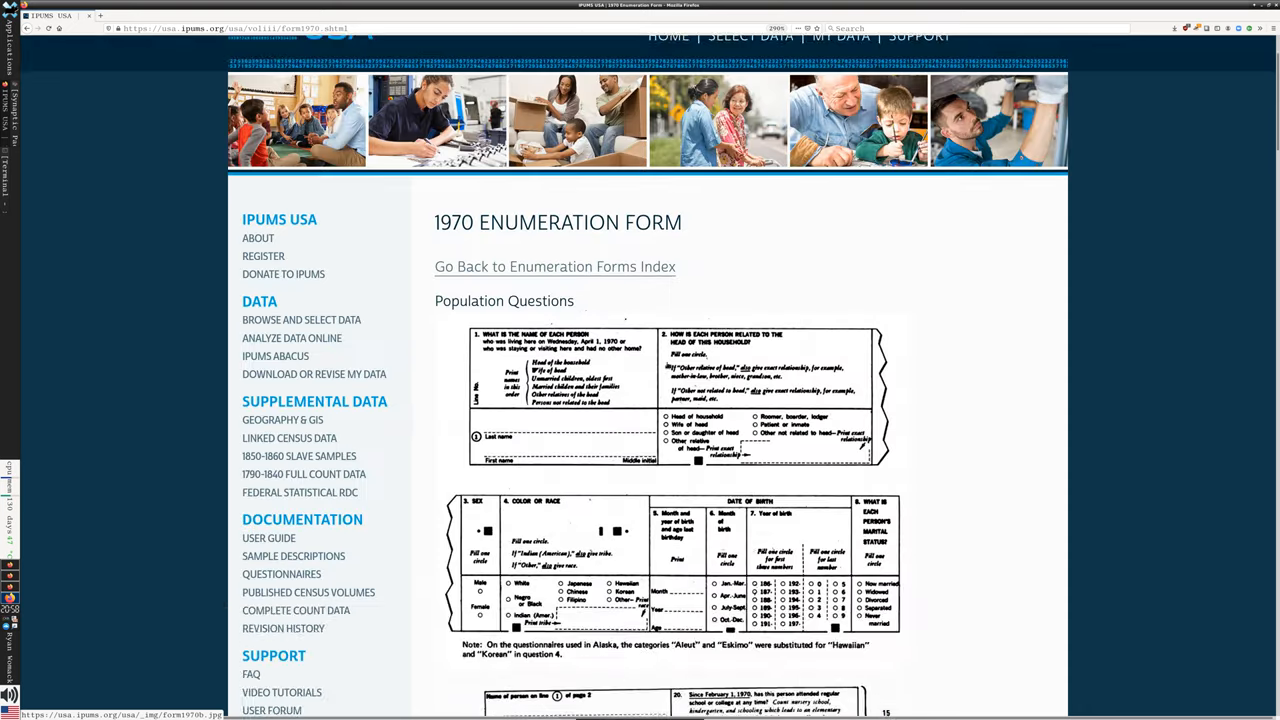
scroll(down, 3)
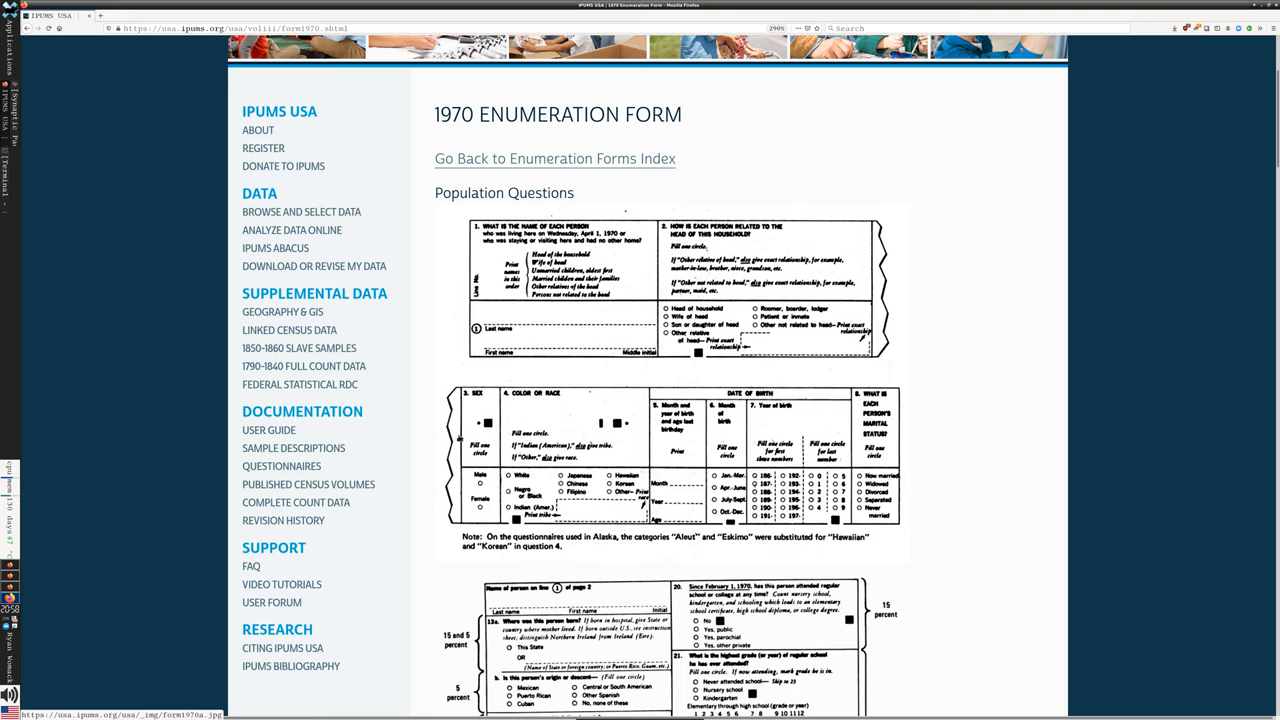
mouse_move(308, 484)
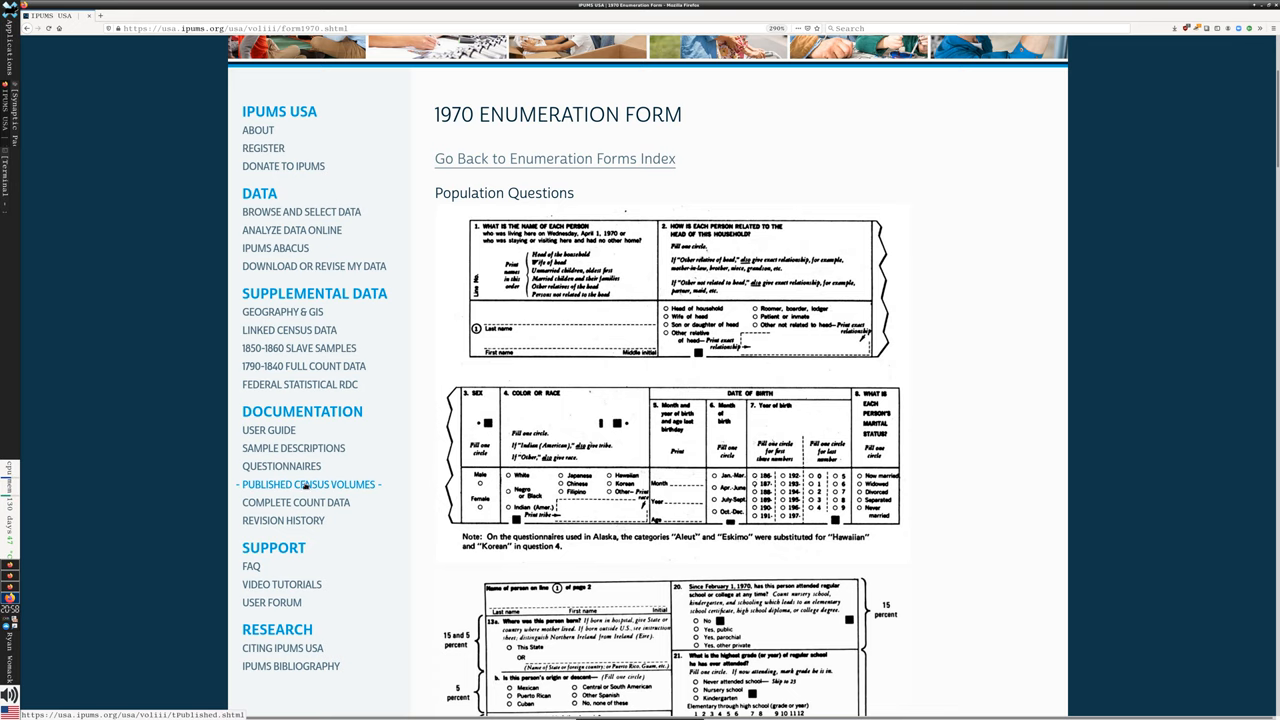
Step: Open Published Census Volumes and choose the 1970 census volume
click(310, 484)
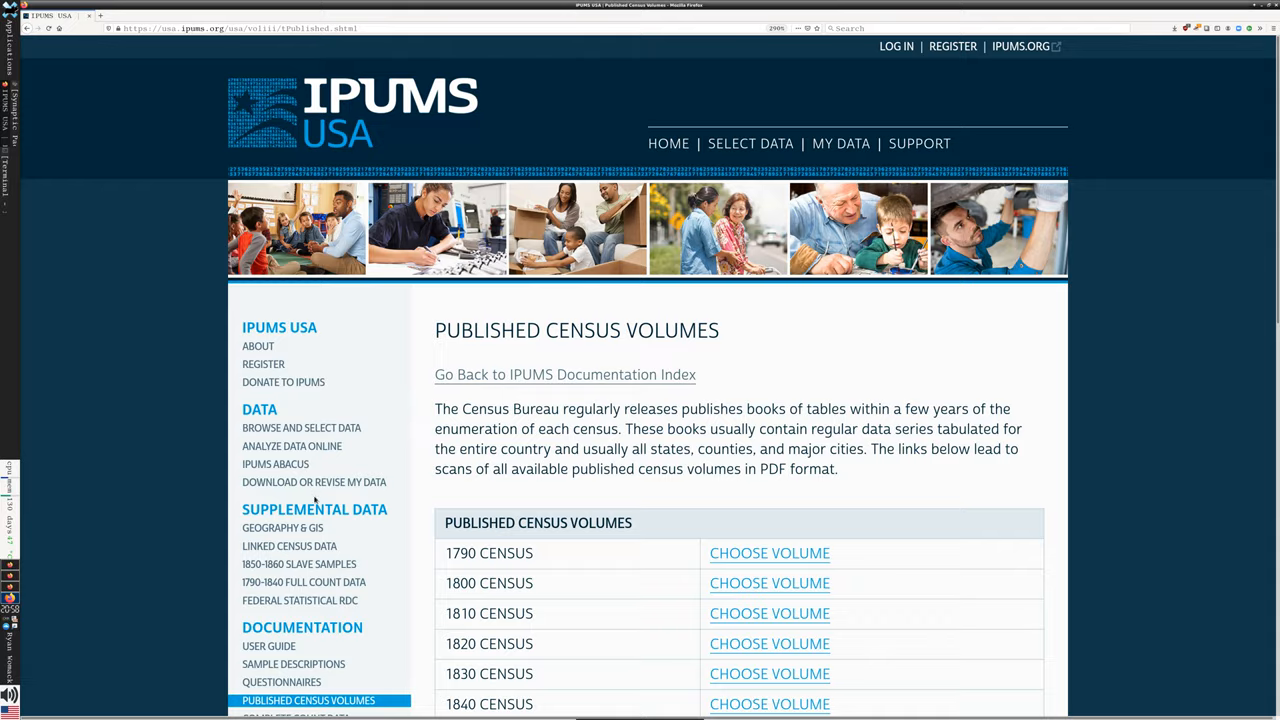
scroll(down, 3)
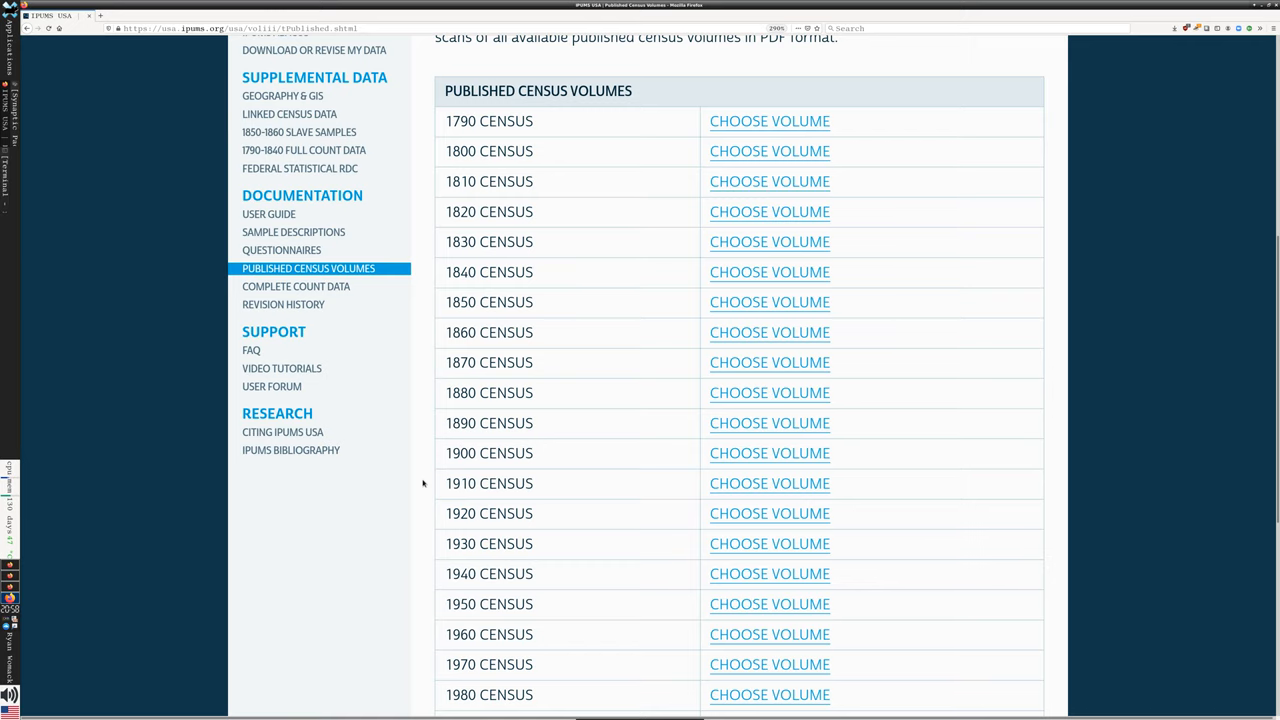
scroll(down, 3)
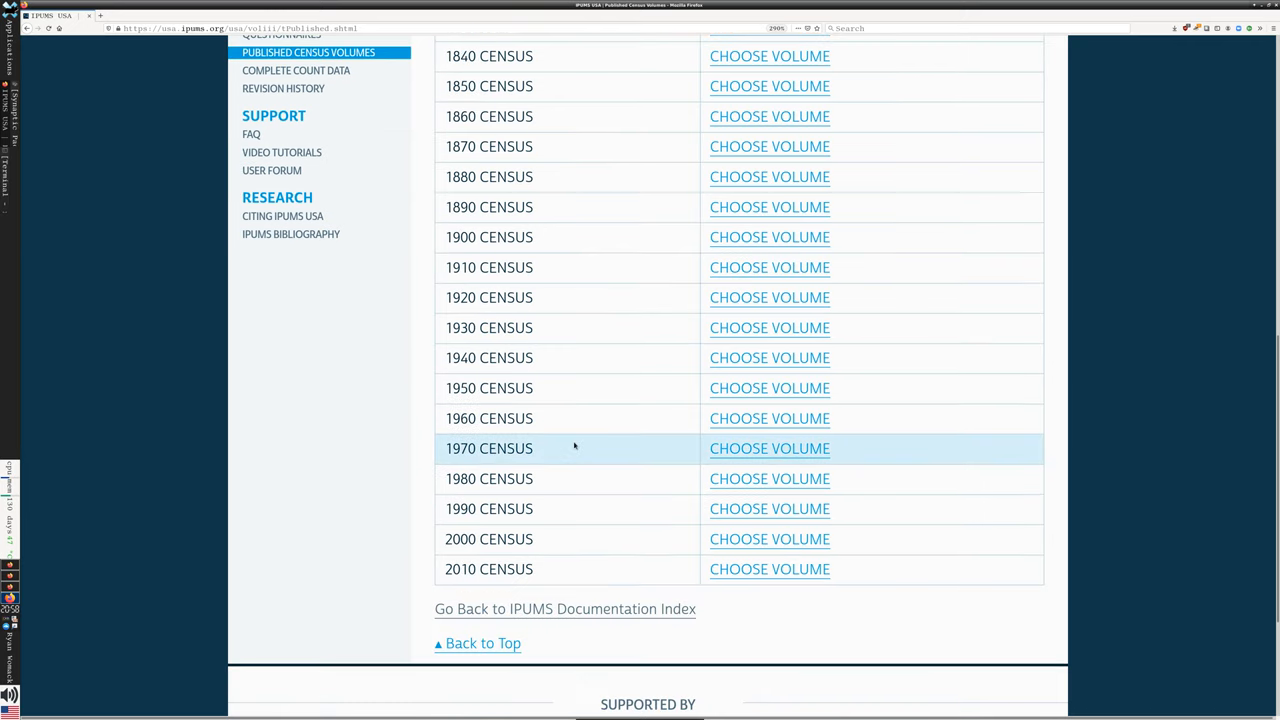
click(769, 448)
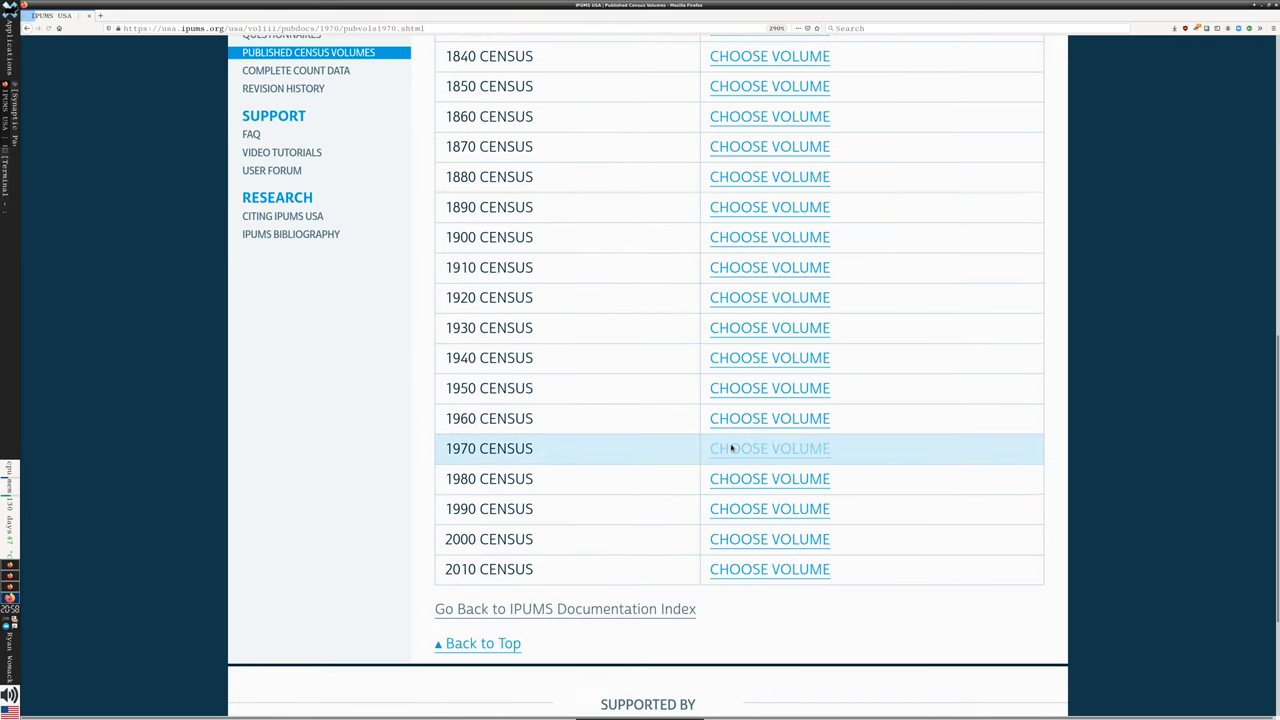
Step: Load the 1970 census volumes and expand Volume 1: Characteristics of the Population
click(769, 448)
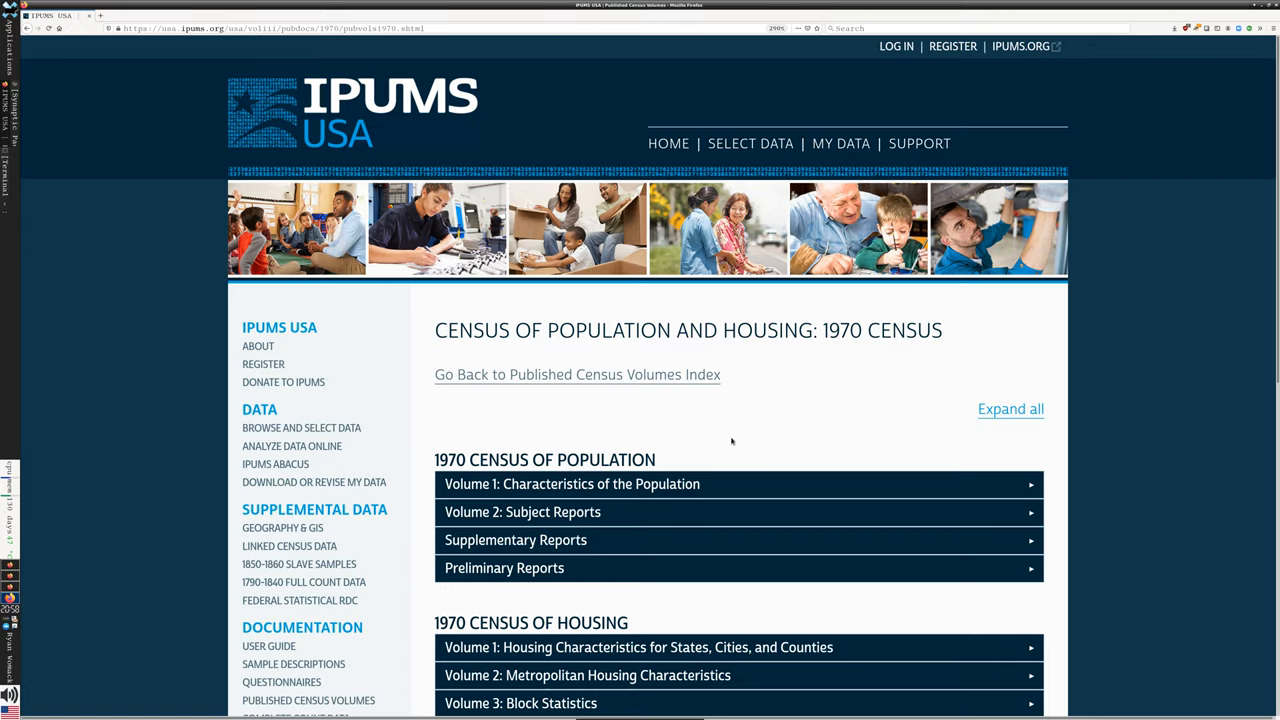
scroll(down, 3)
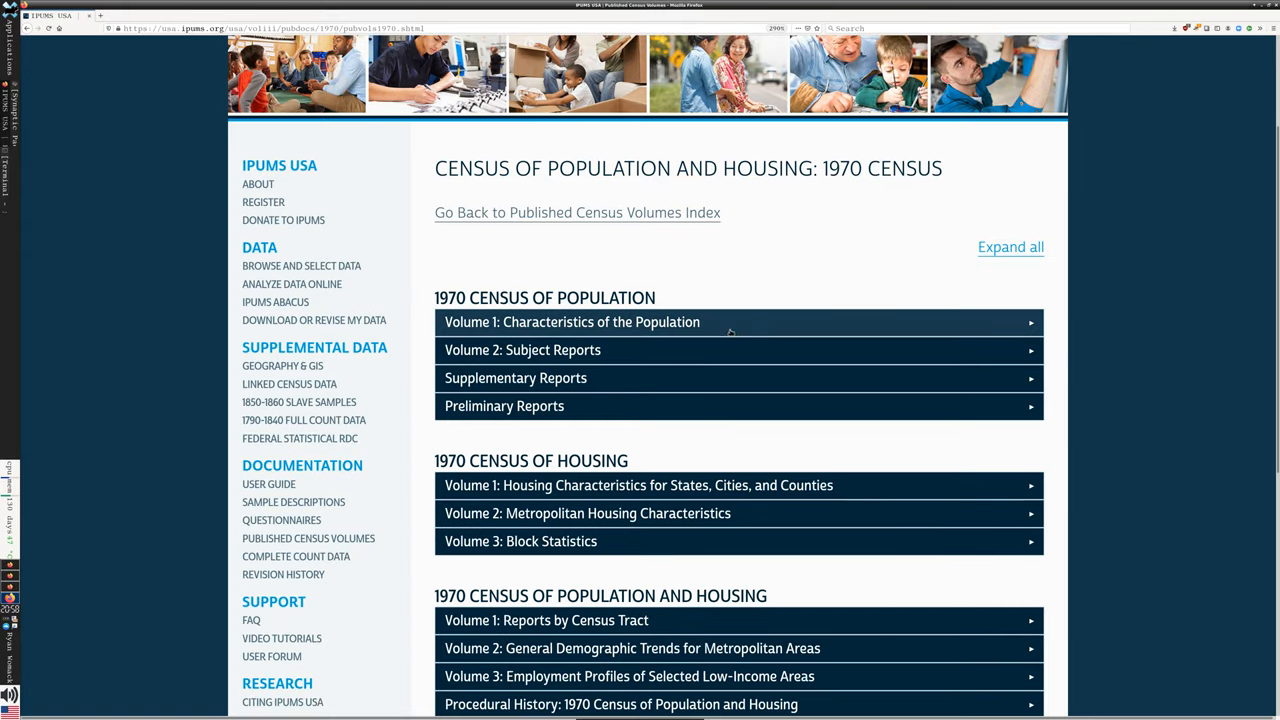
mouse_move(655, 248)
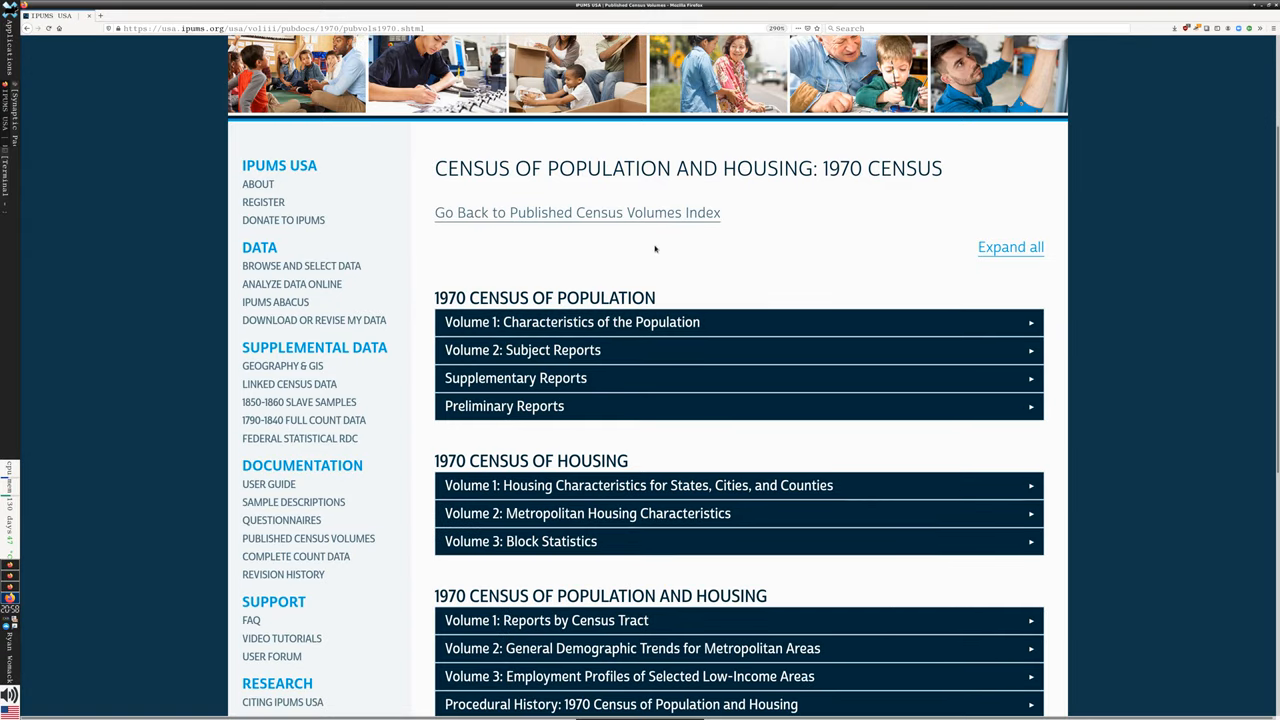
scroll(down, 3)
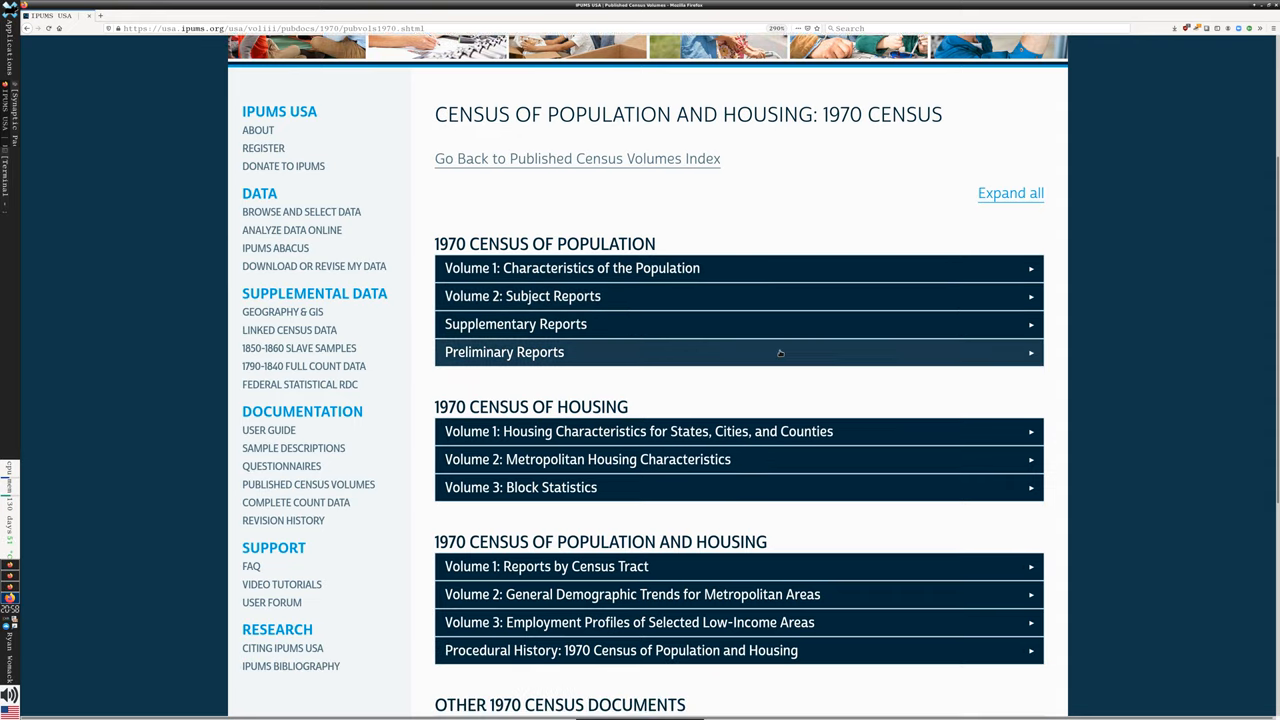
click(571, 268)
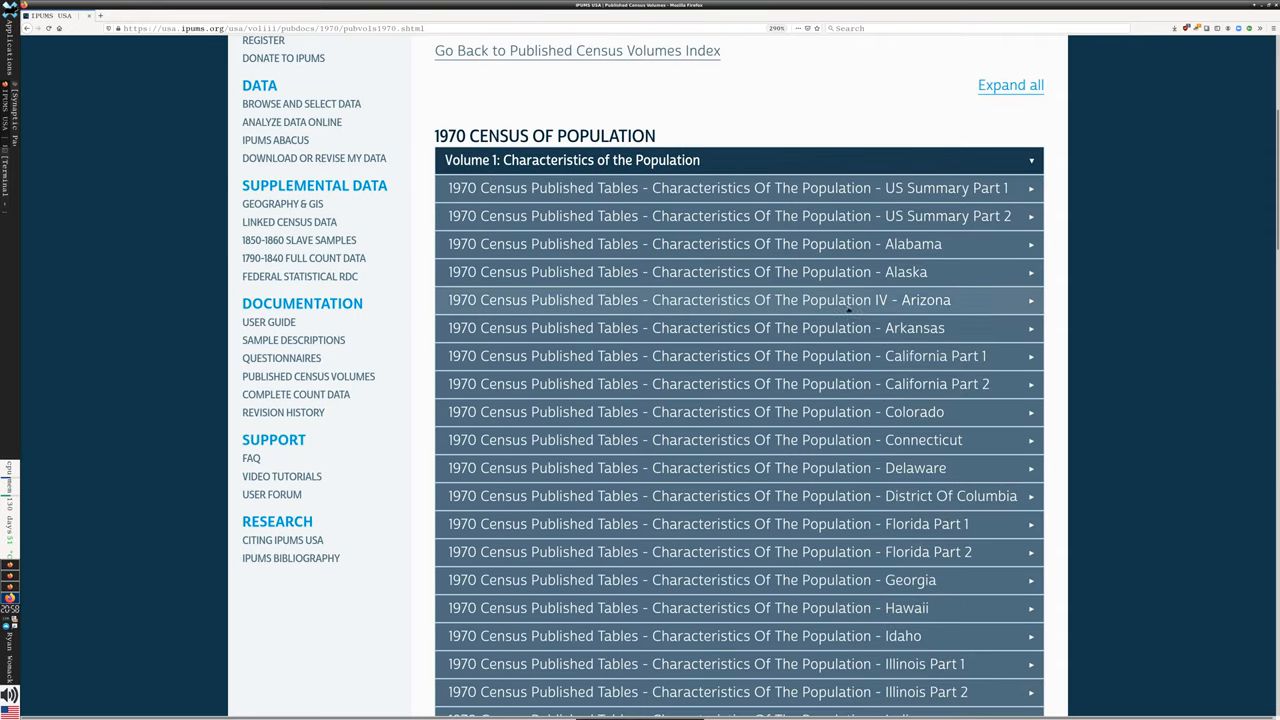
scroll(down, 3)
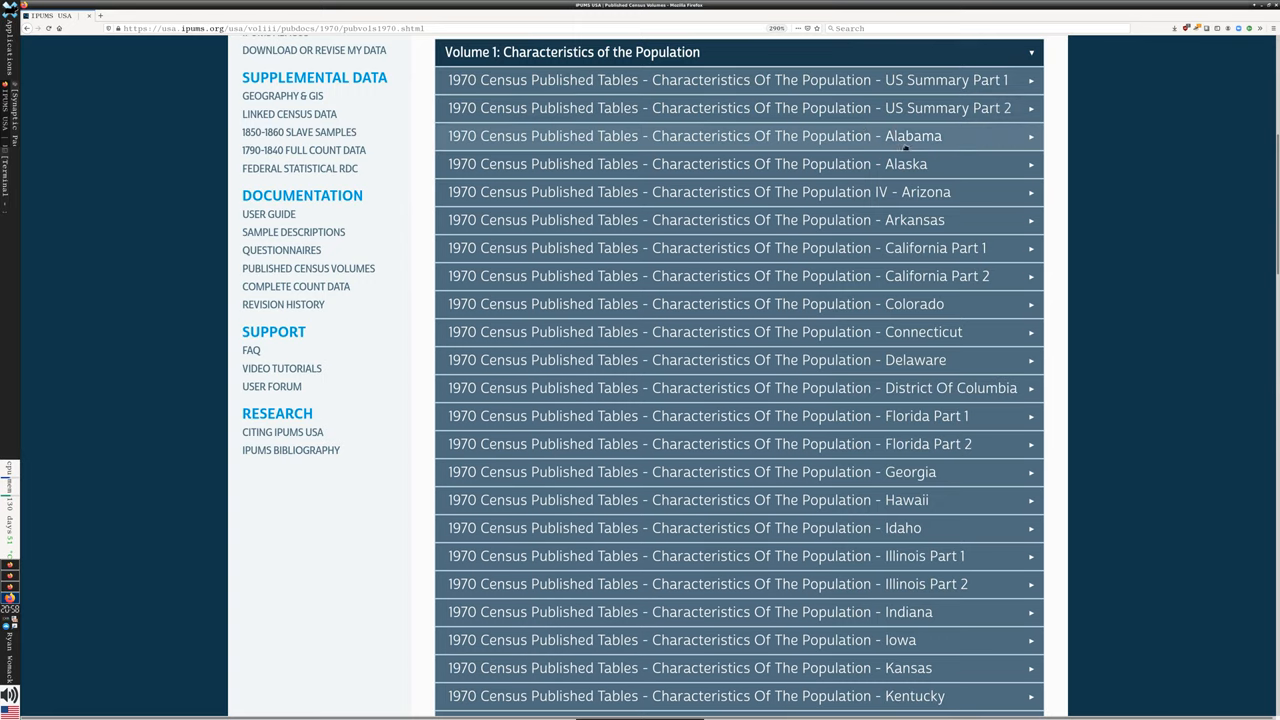
scroll(down, 3)
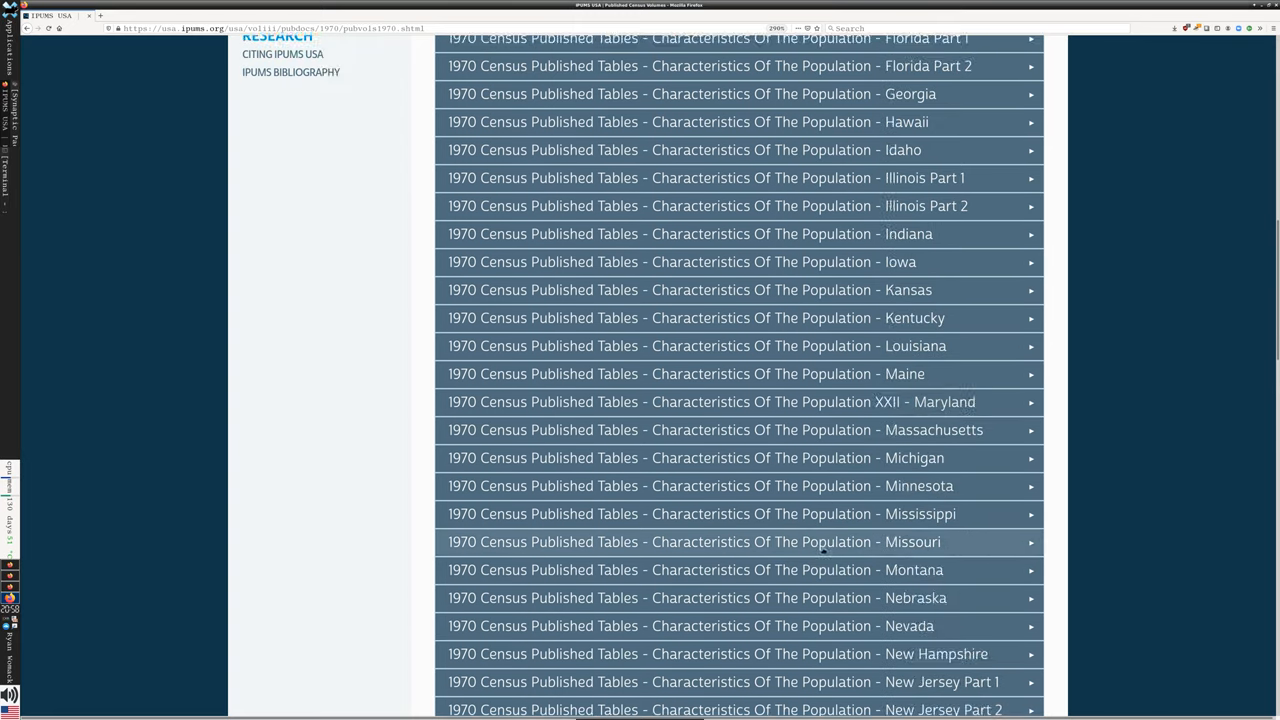
scroll(down, 3)
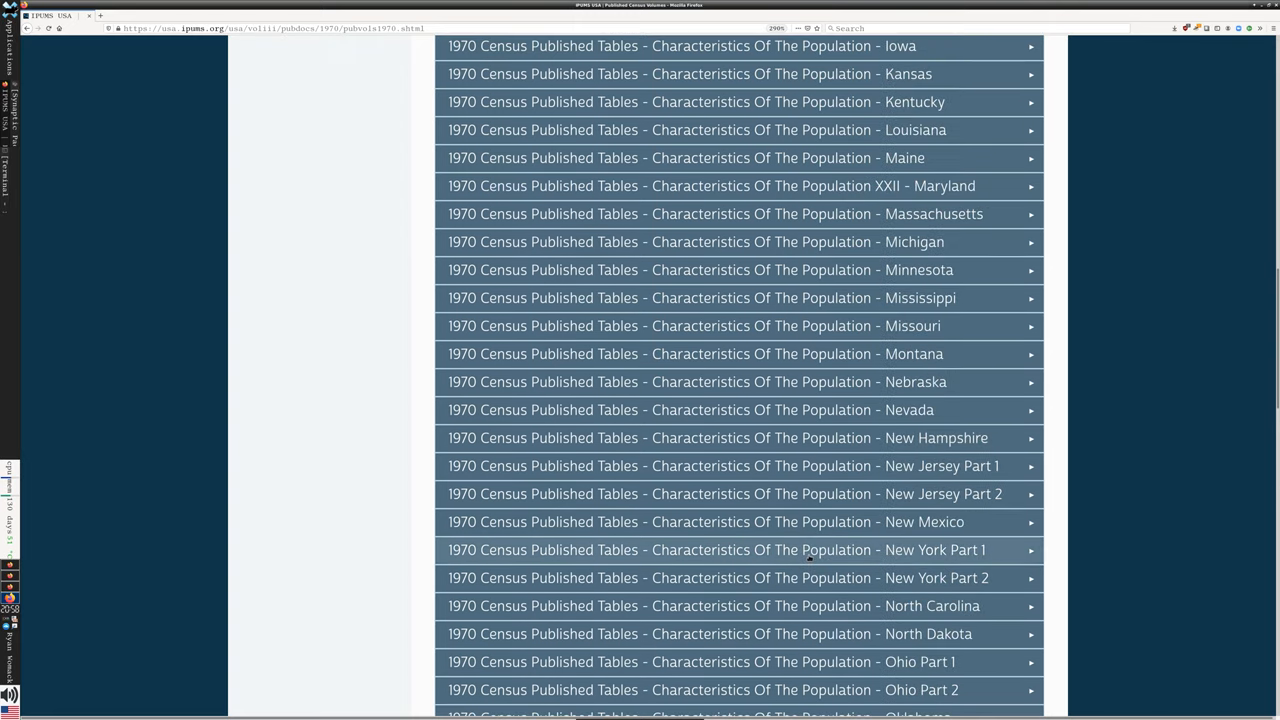
mouse_move(897, 466)
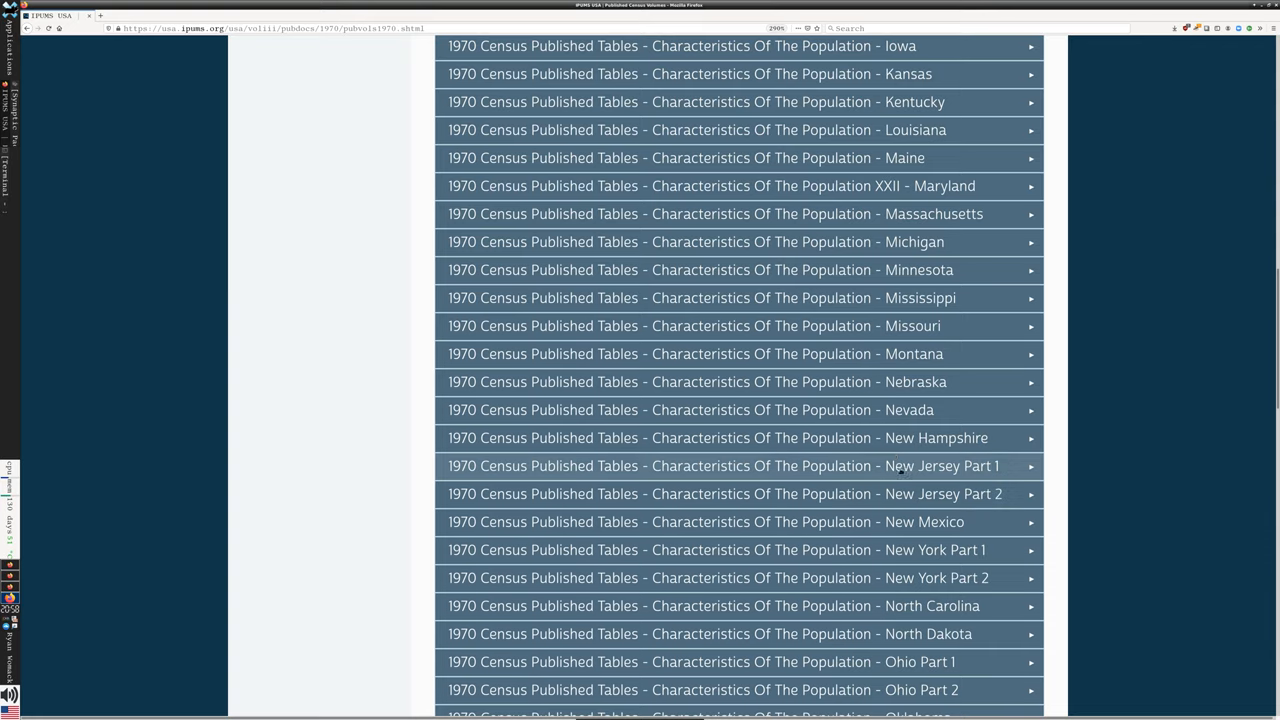
scroll(up, 3)
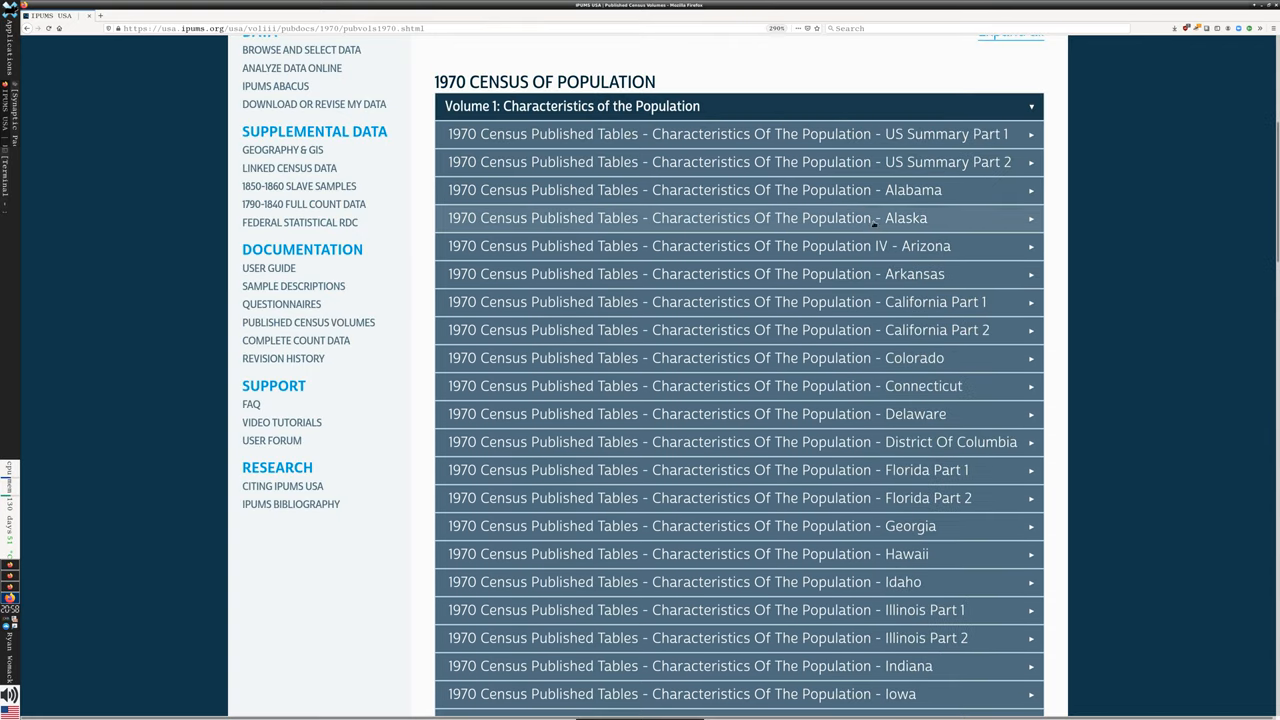
Step: Expand Alaska to view its six section PDFs, then collapse it
click(688, 218)
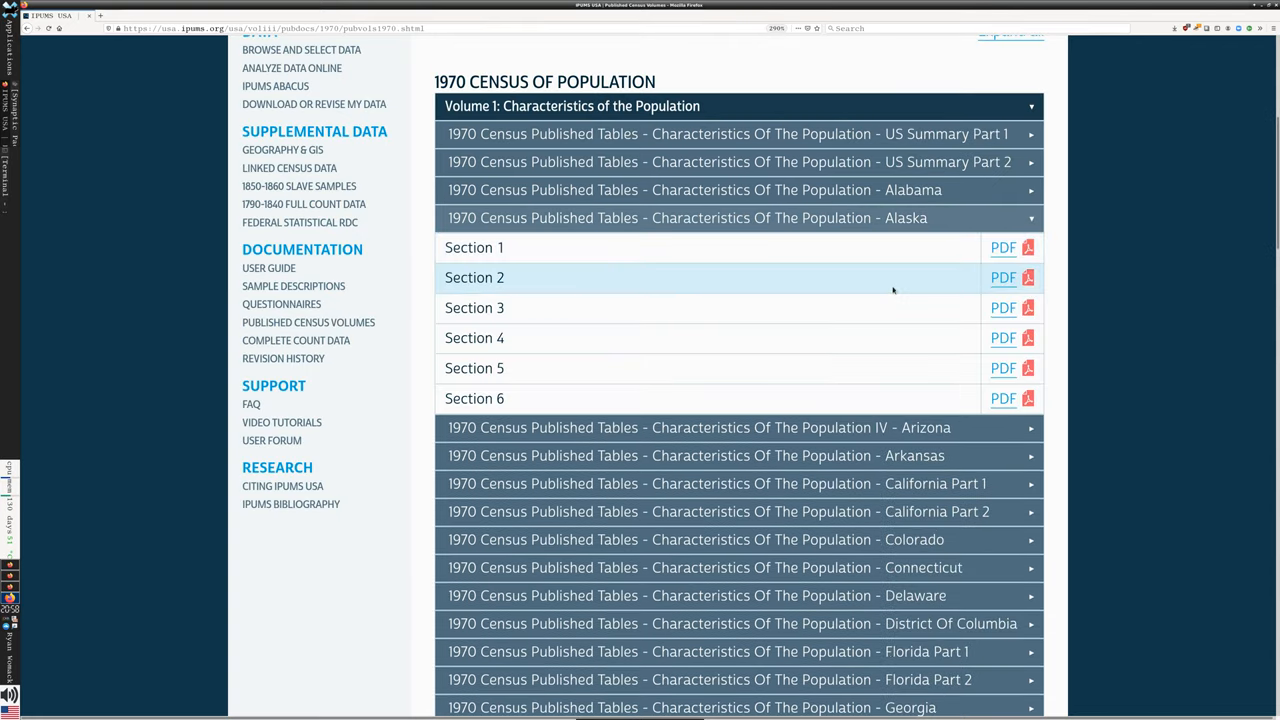
click(1003, 247)
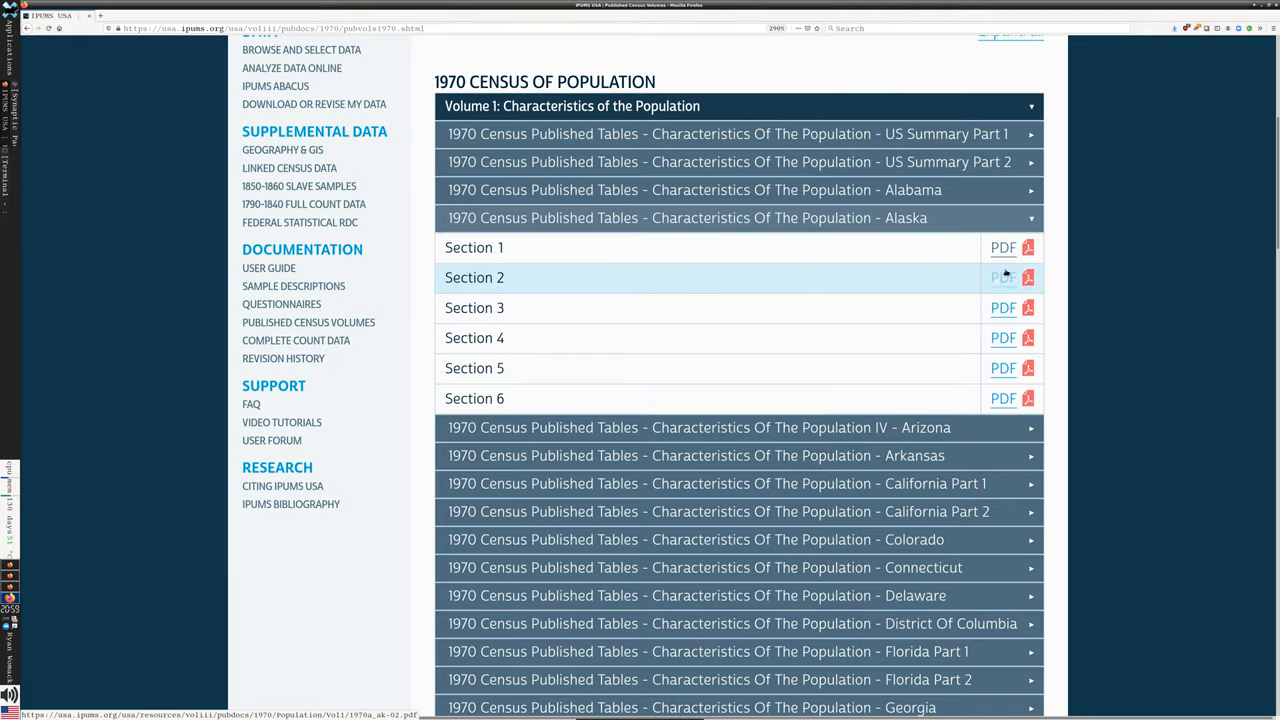
mouse_move(567, 182)
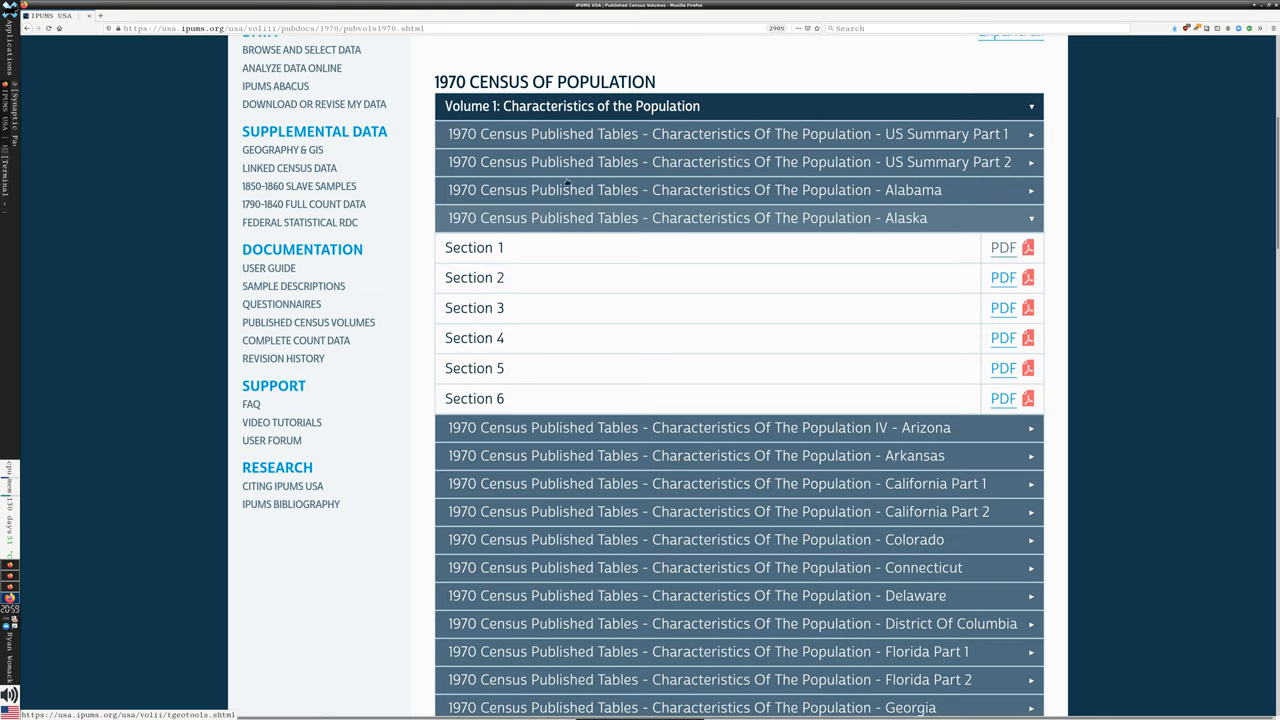
scroll(down, 3)
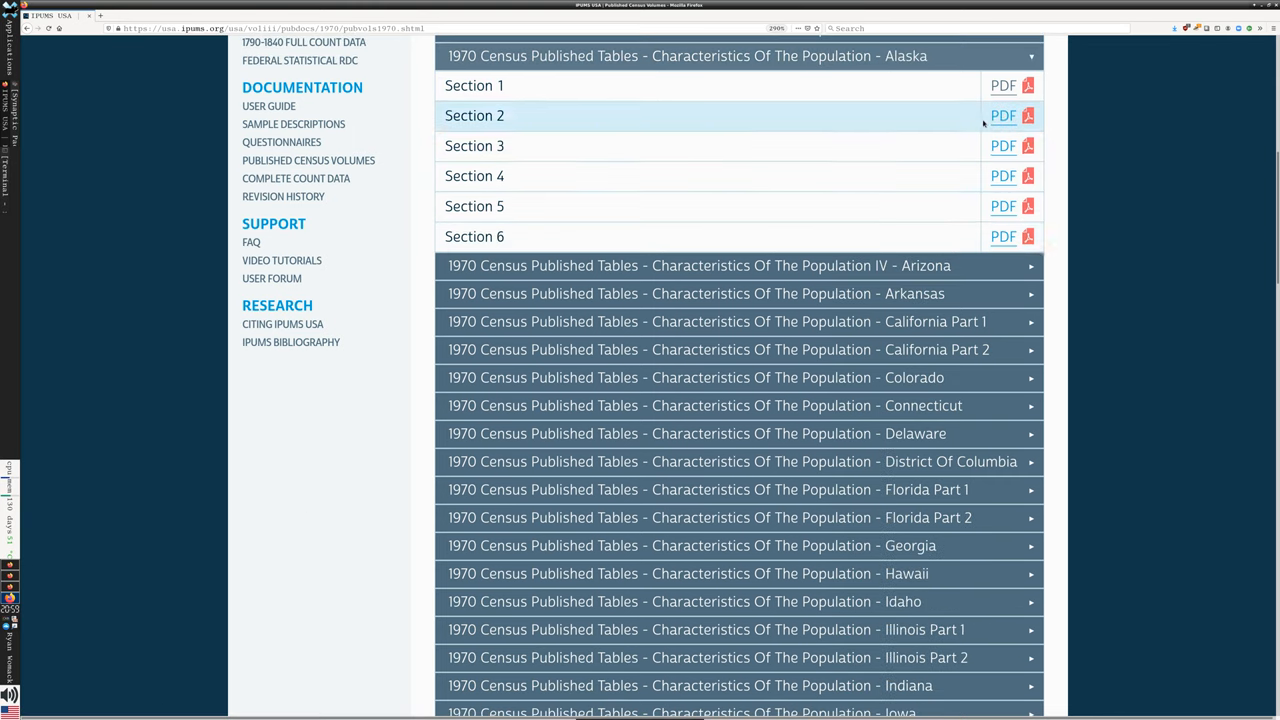
right_click(1003, 85)
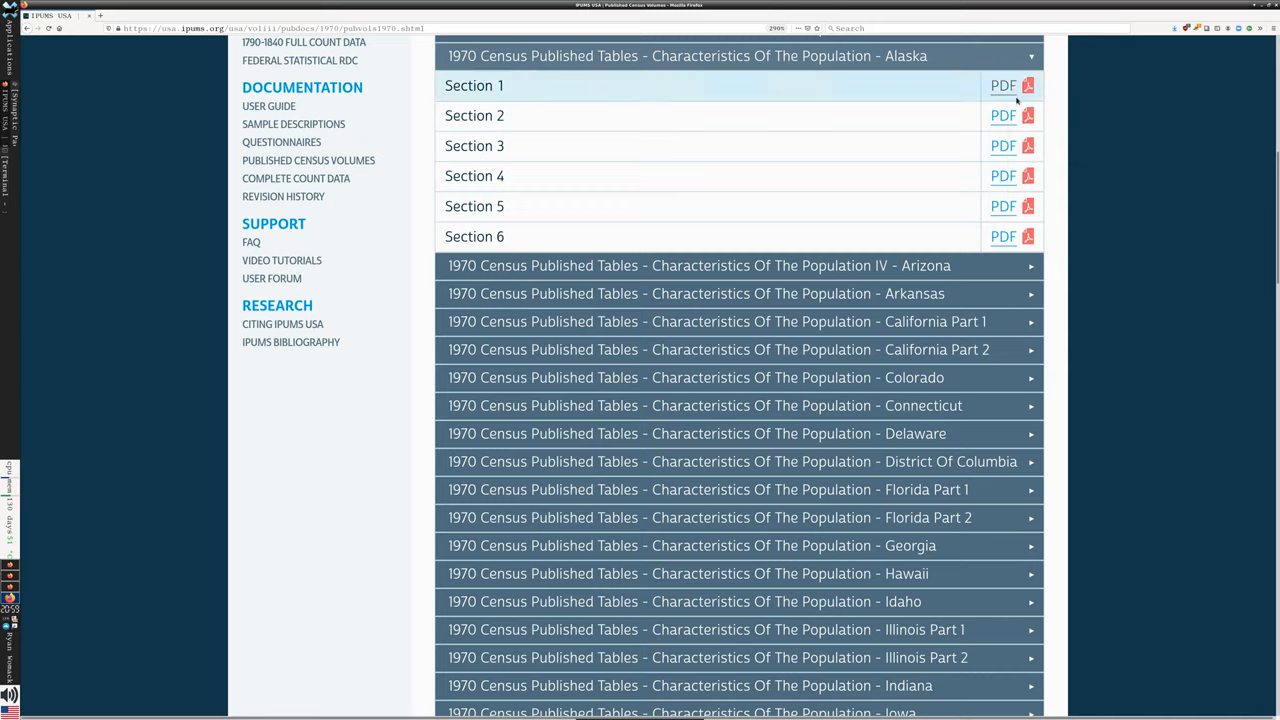
scroll(down, 3)
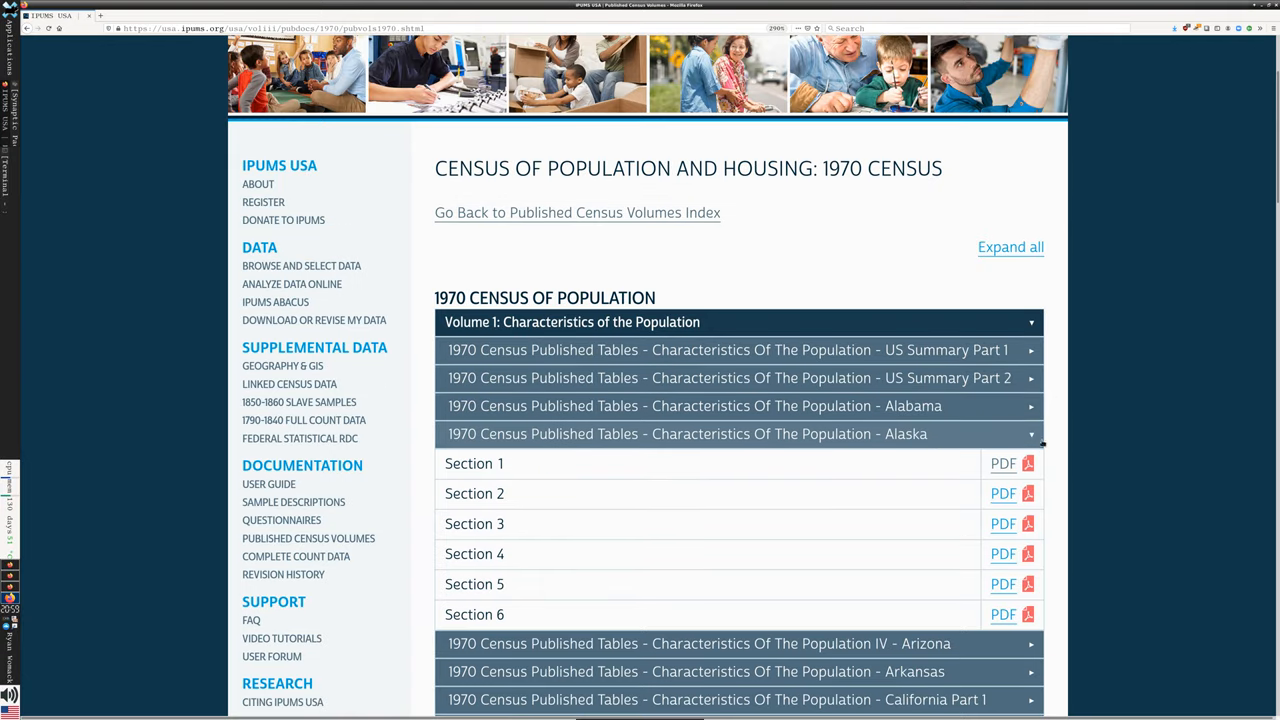
scroll(down, 3)
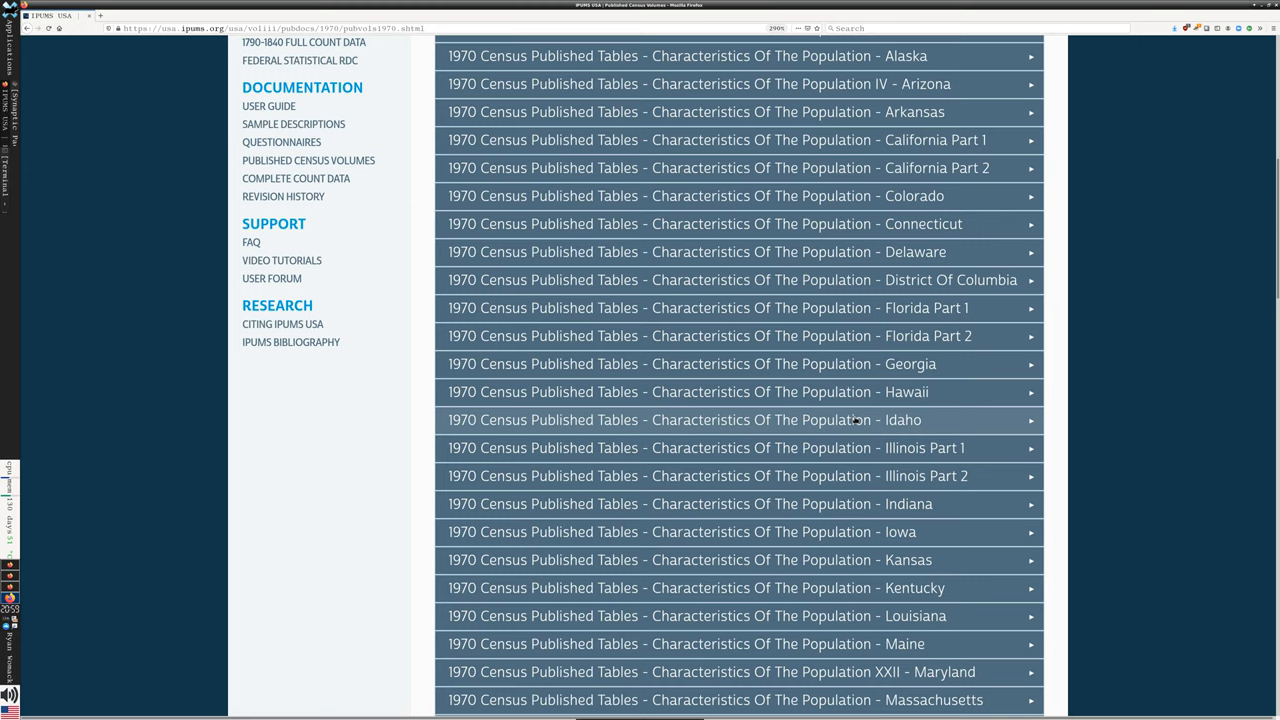
mouse_move(738, 391)
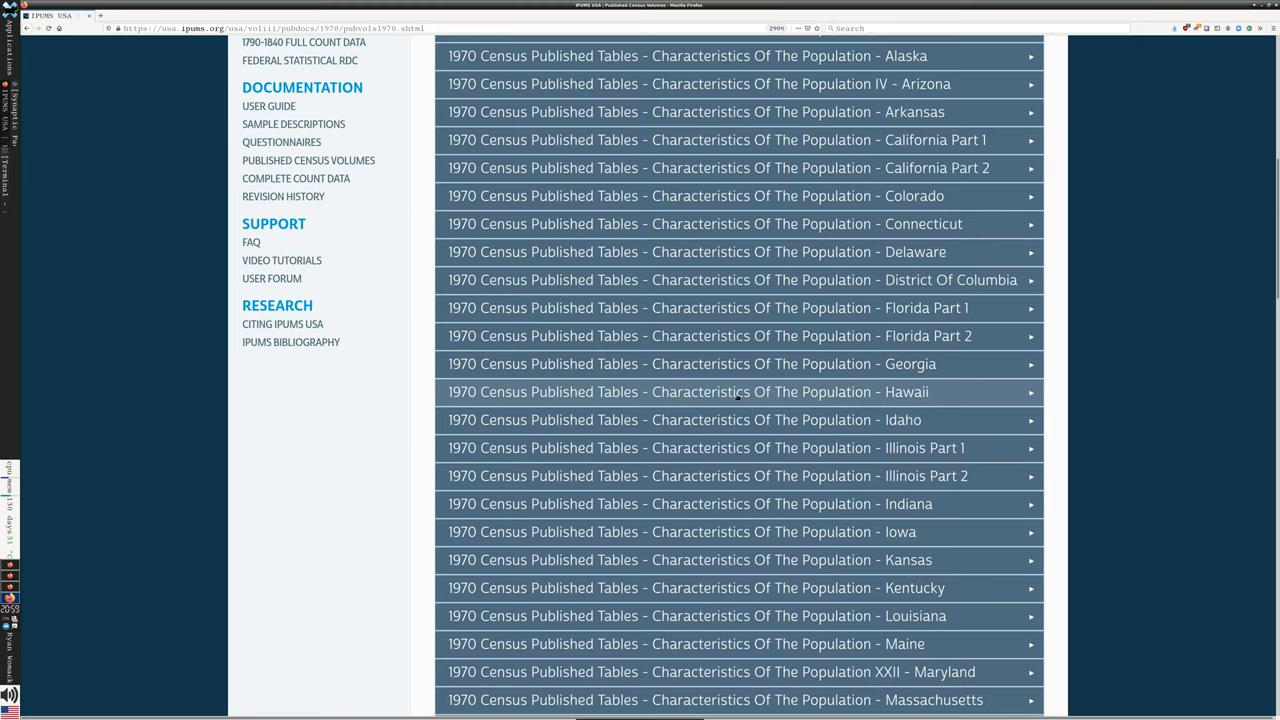
scroll(down, 3)
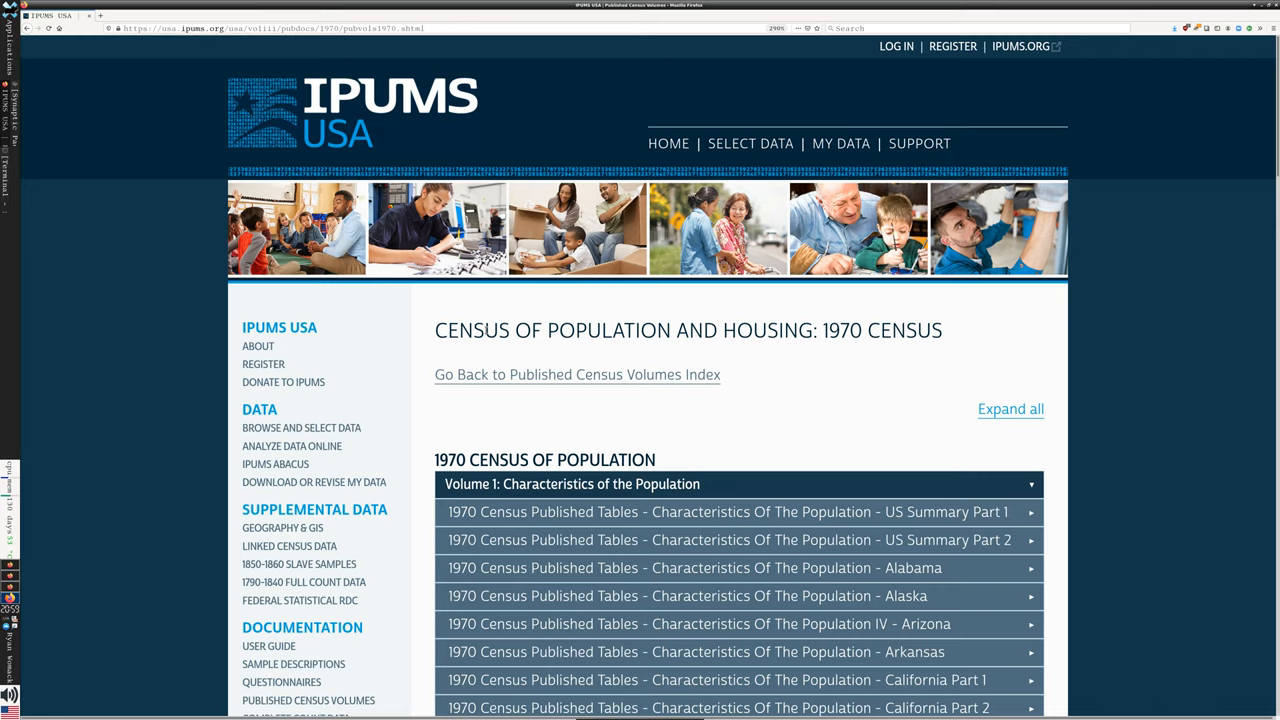
mouse_move(492, 277)
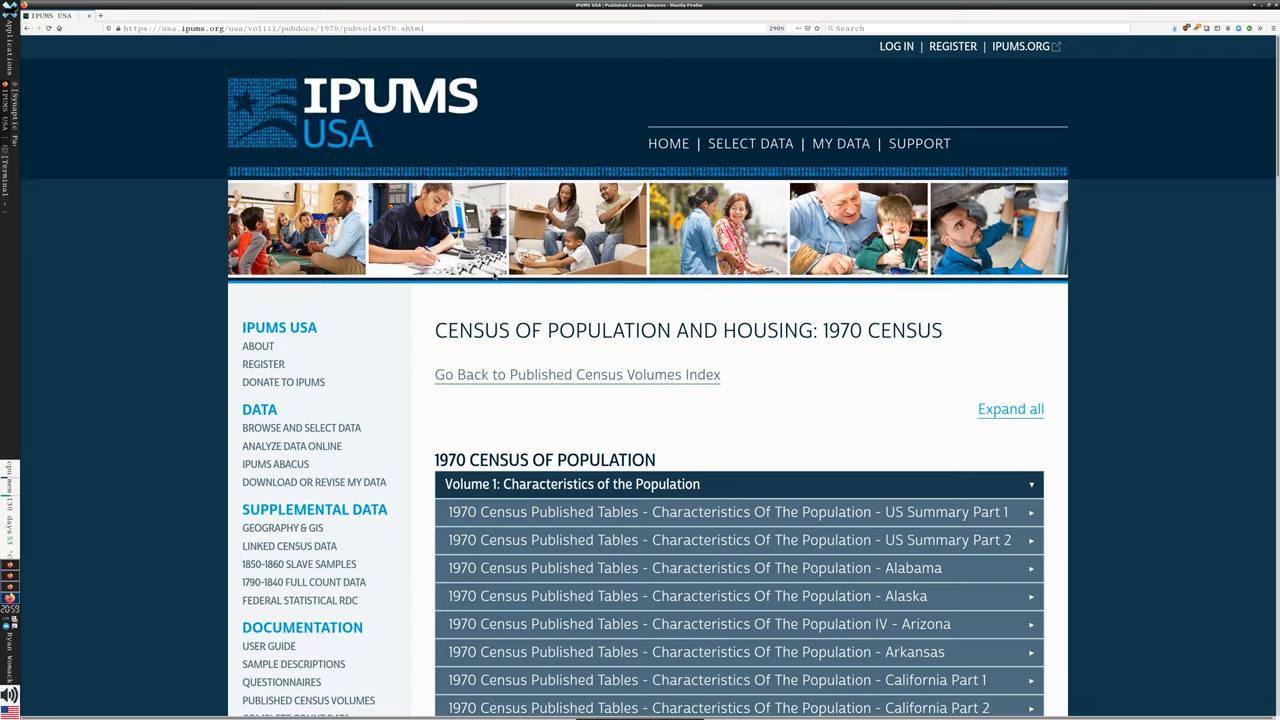
Step: Scroll the Select Harmonized Variables page with an empty data cart
scroll(down, 3)
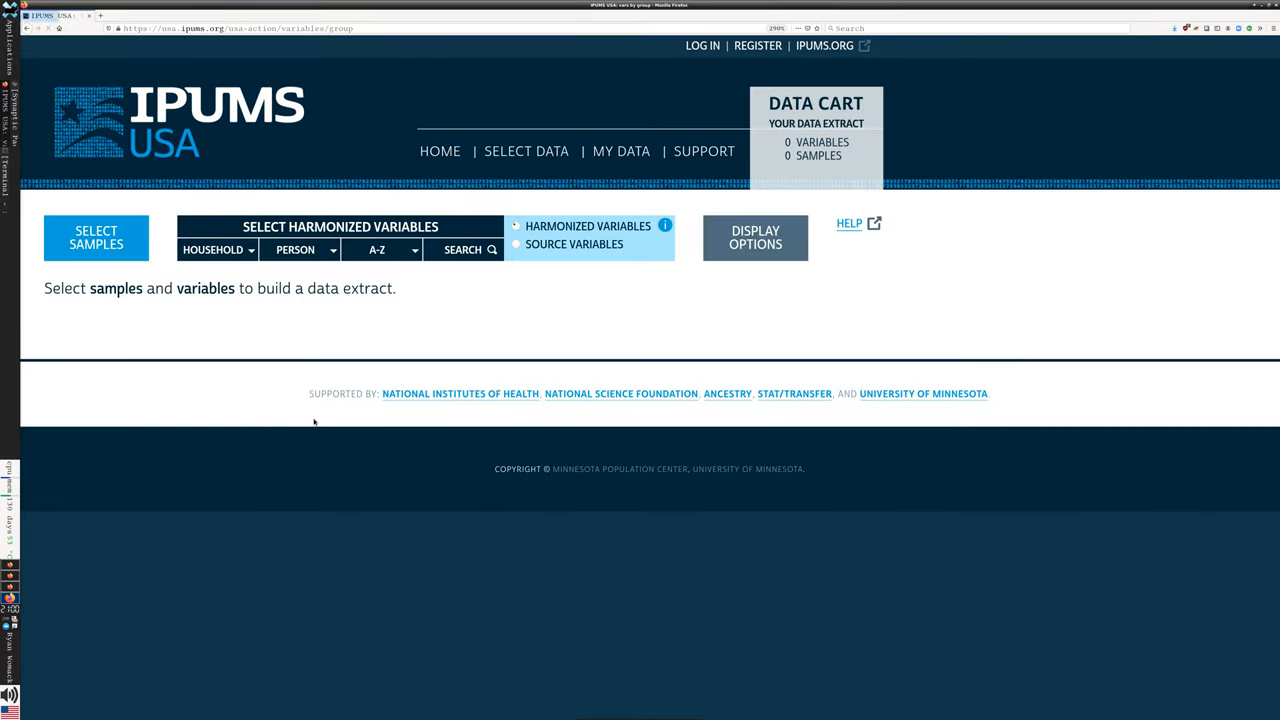
mouse_move(727, 69)
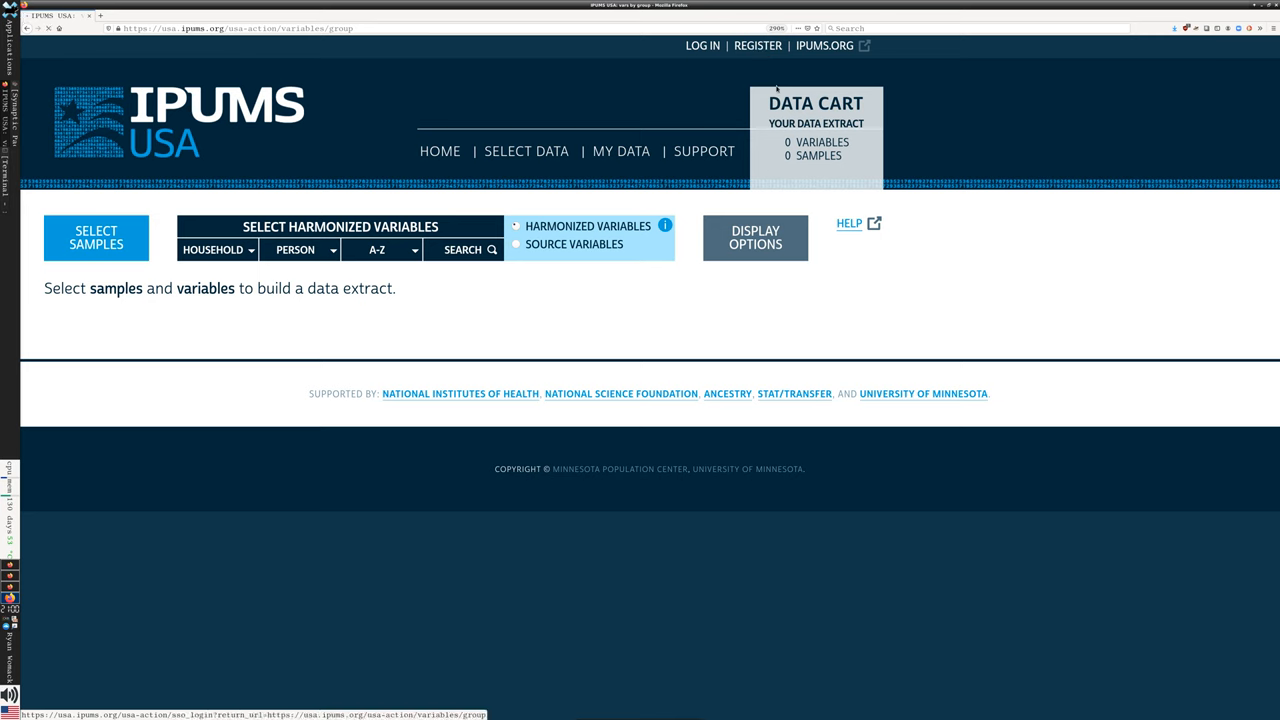
click(702, 45)
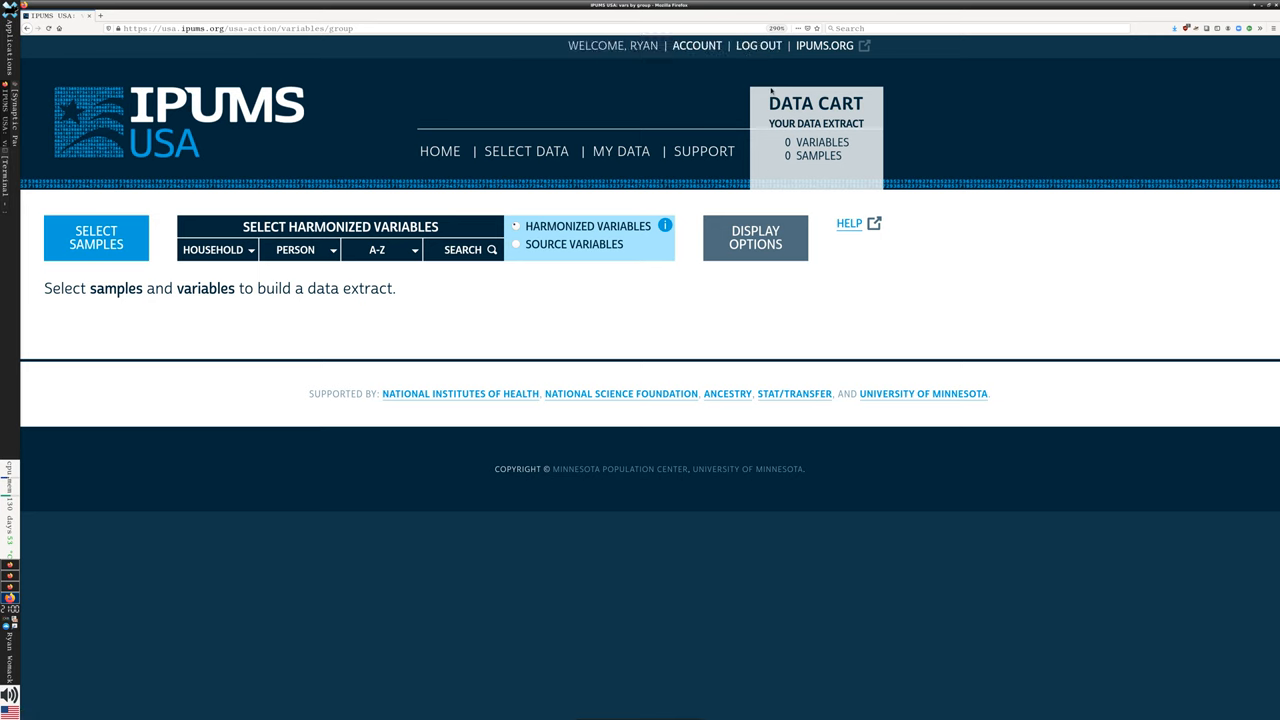
mouse_move(644, 74)
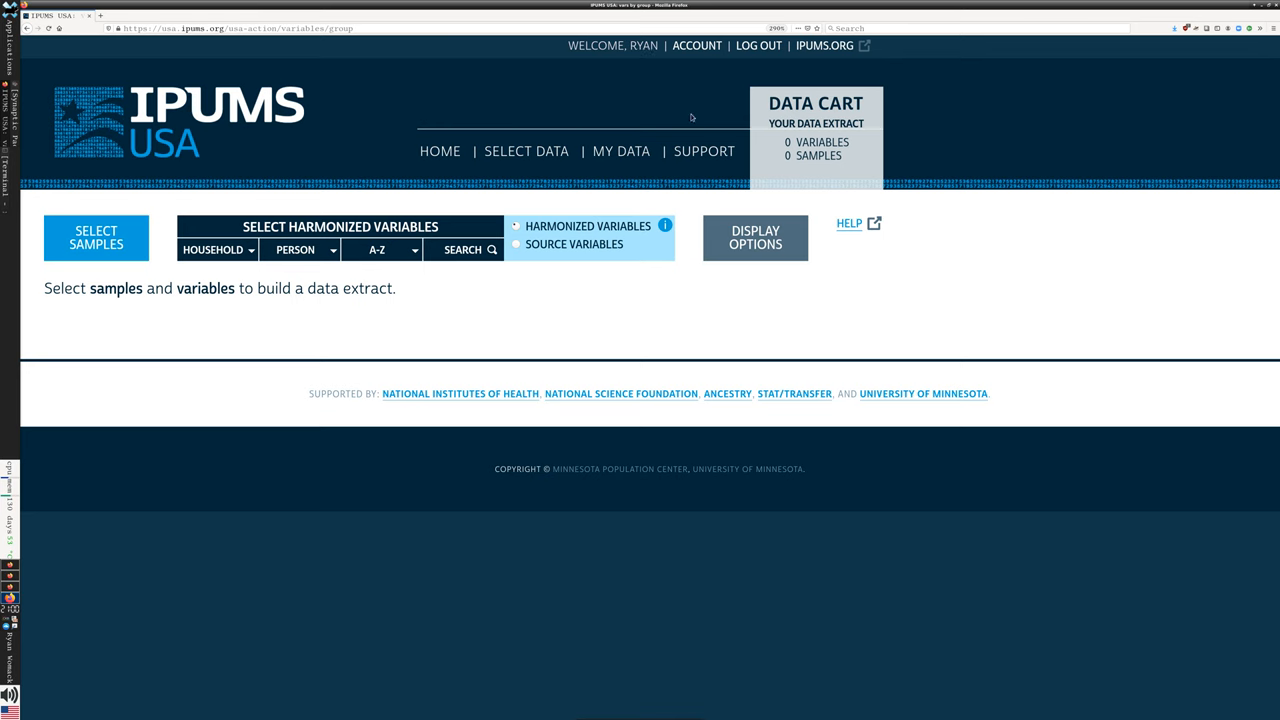
mouse_move(636, 46)
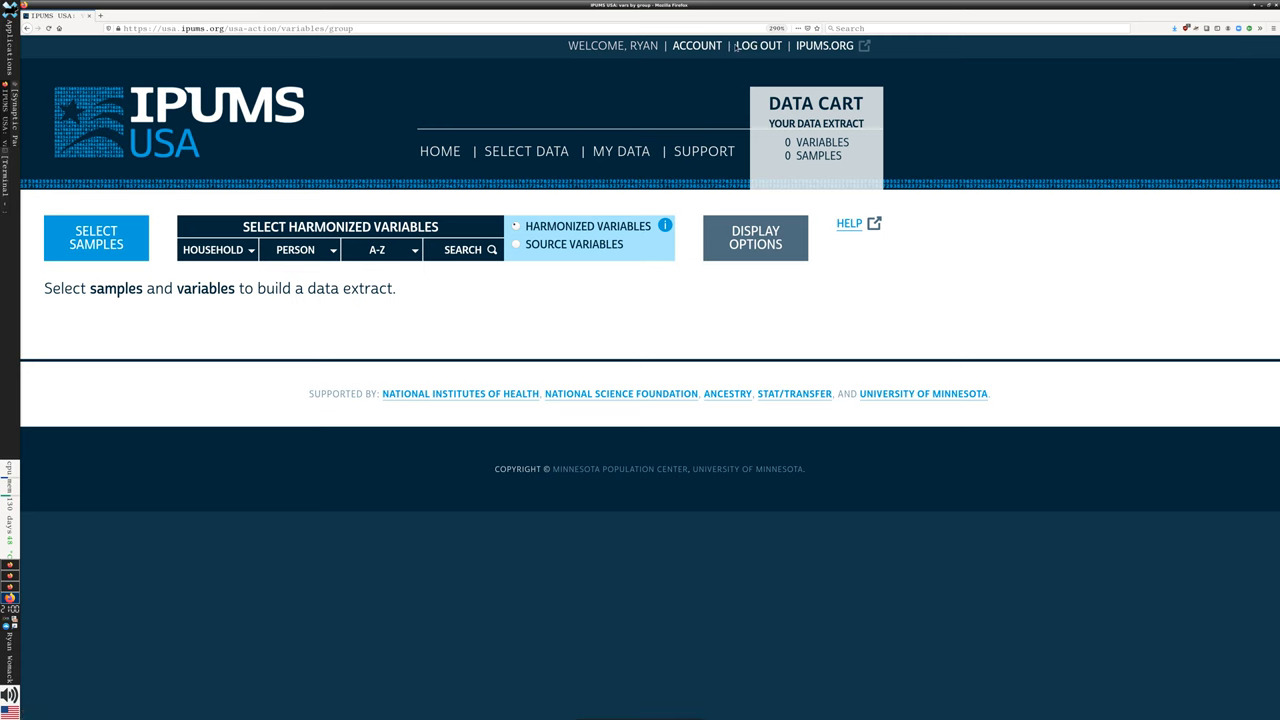
mouse_move(930, 275)
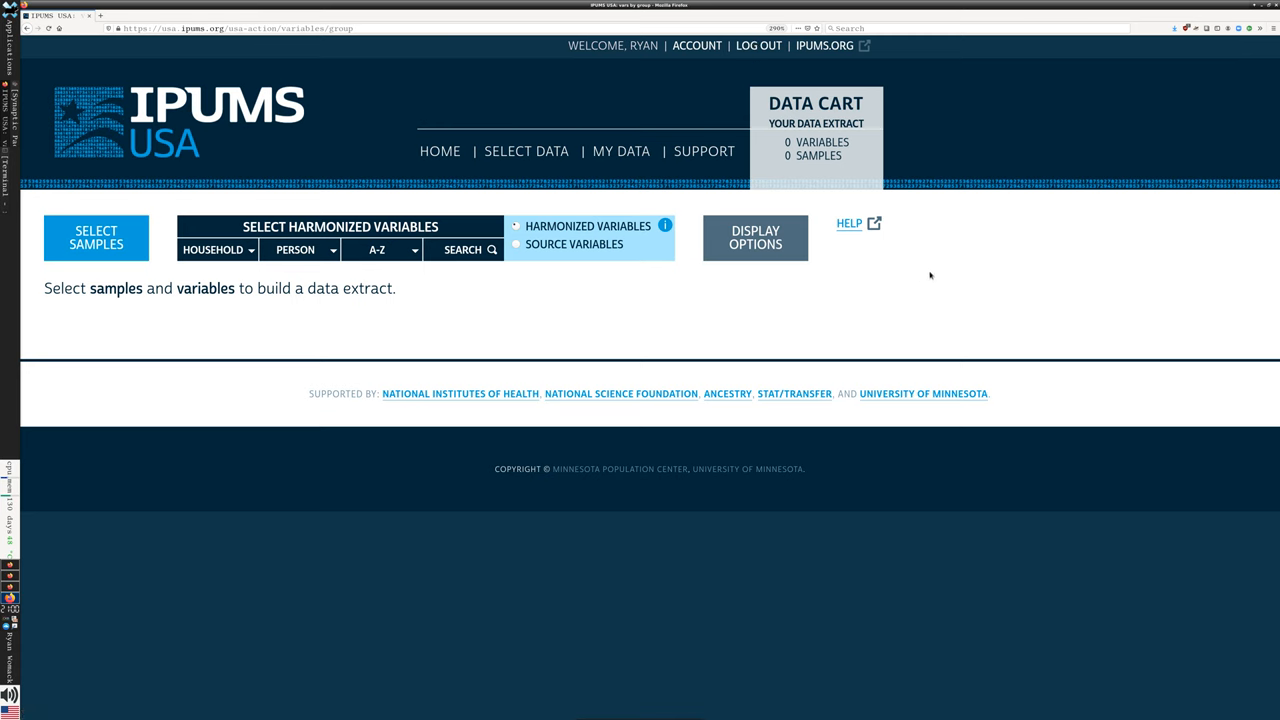
mouse_move(847, 320)
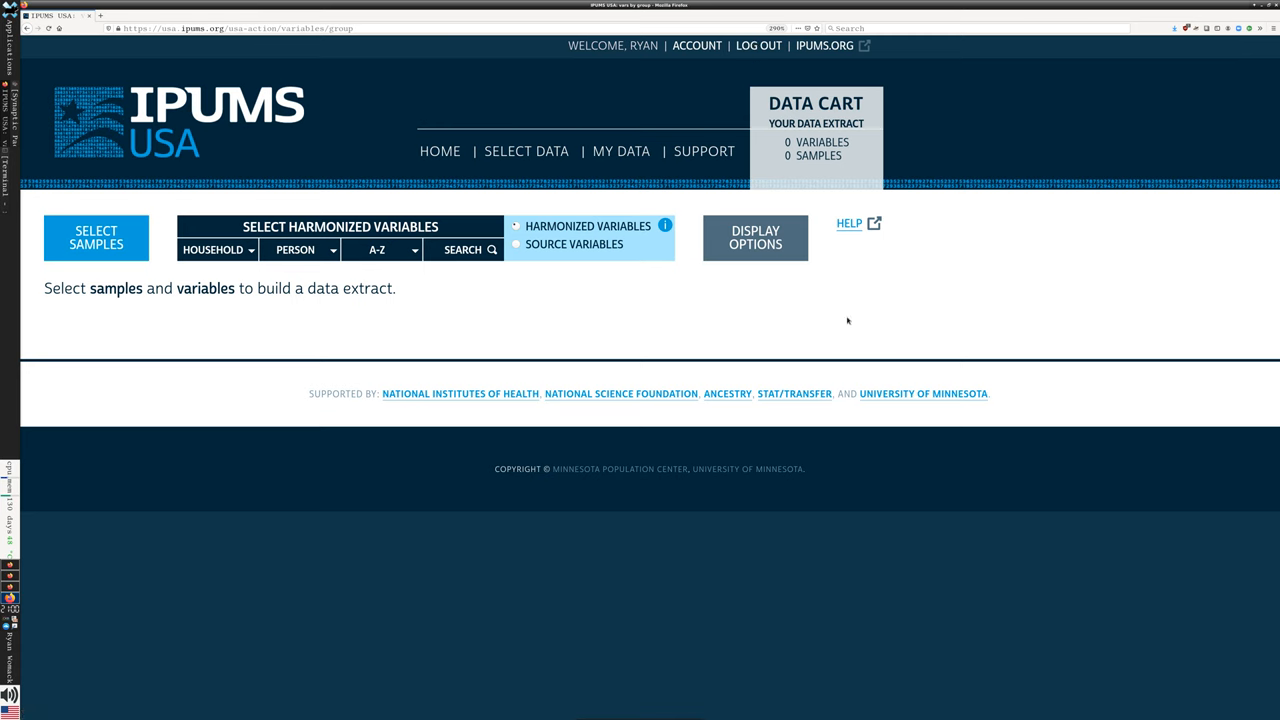
mouse_move(852, 313)
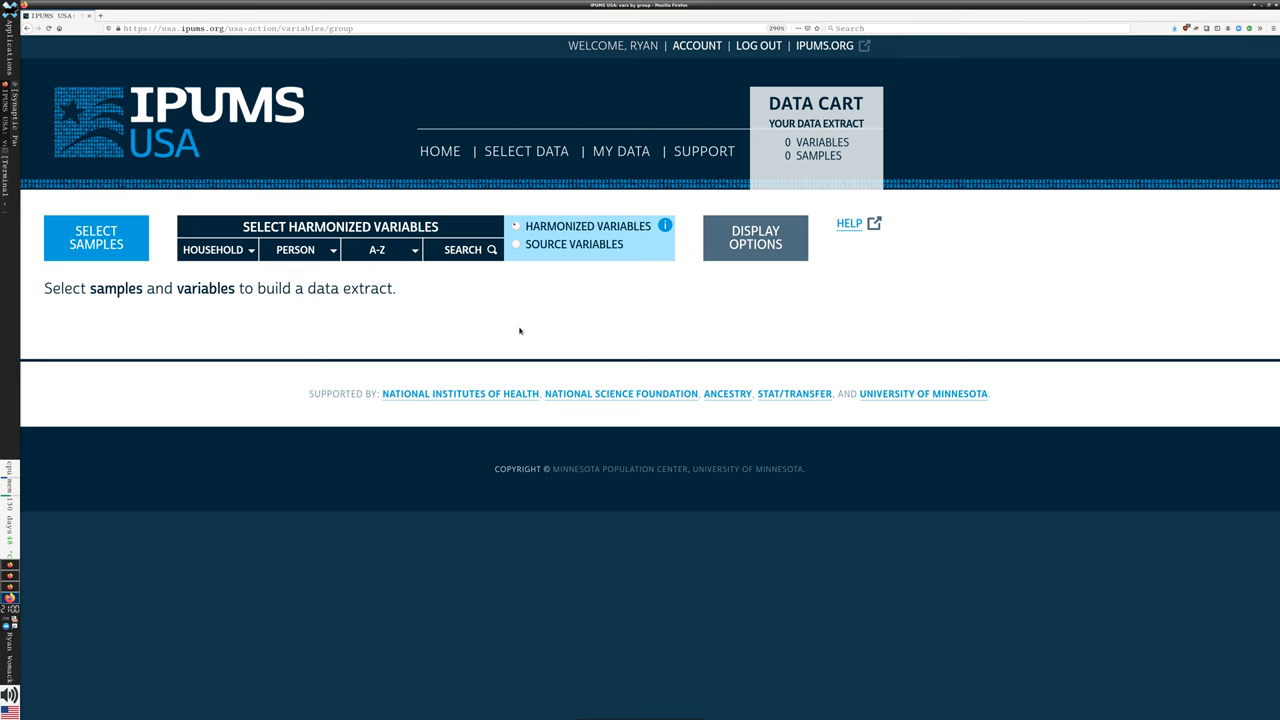
mouse_move(483, 311)
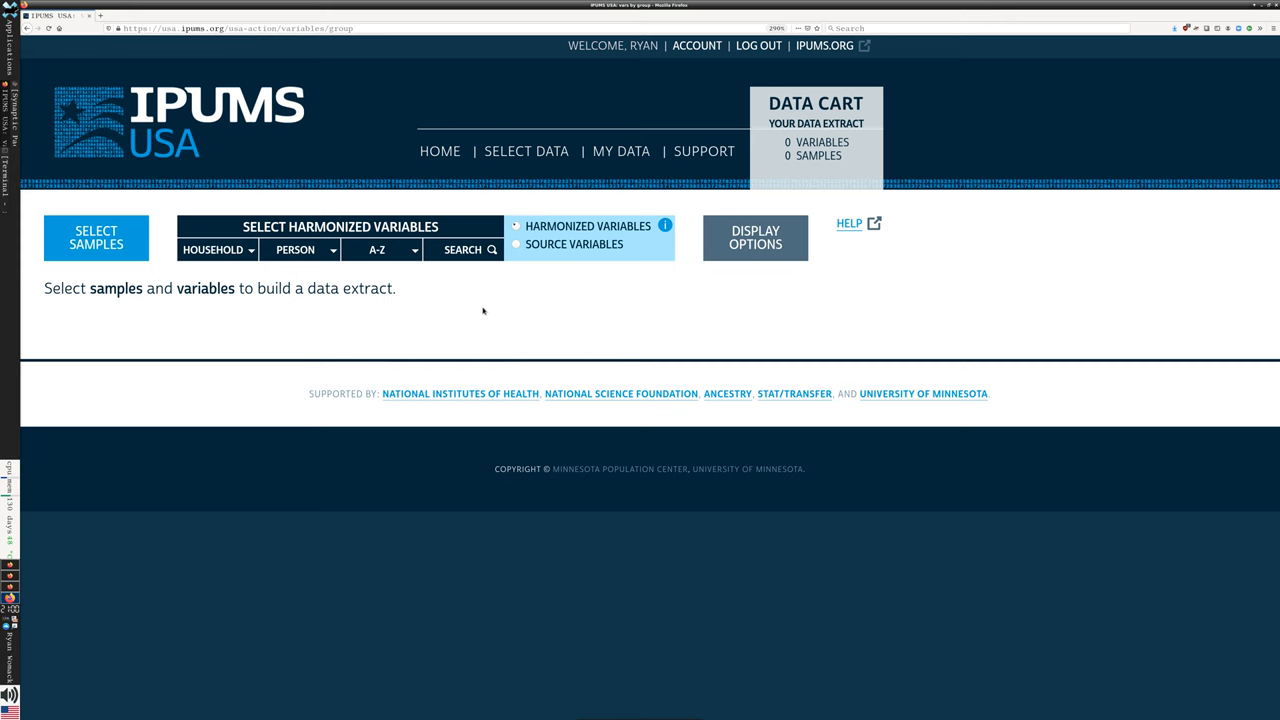
mouse_move(96, 238)
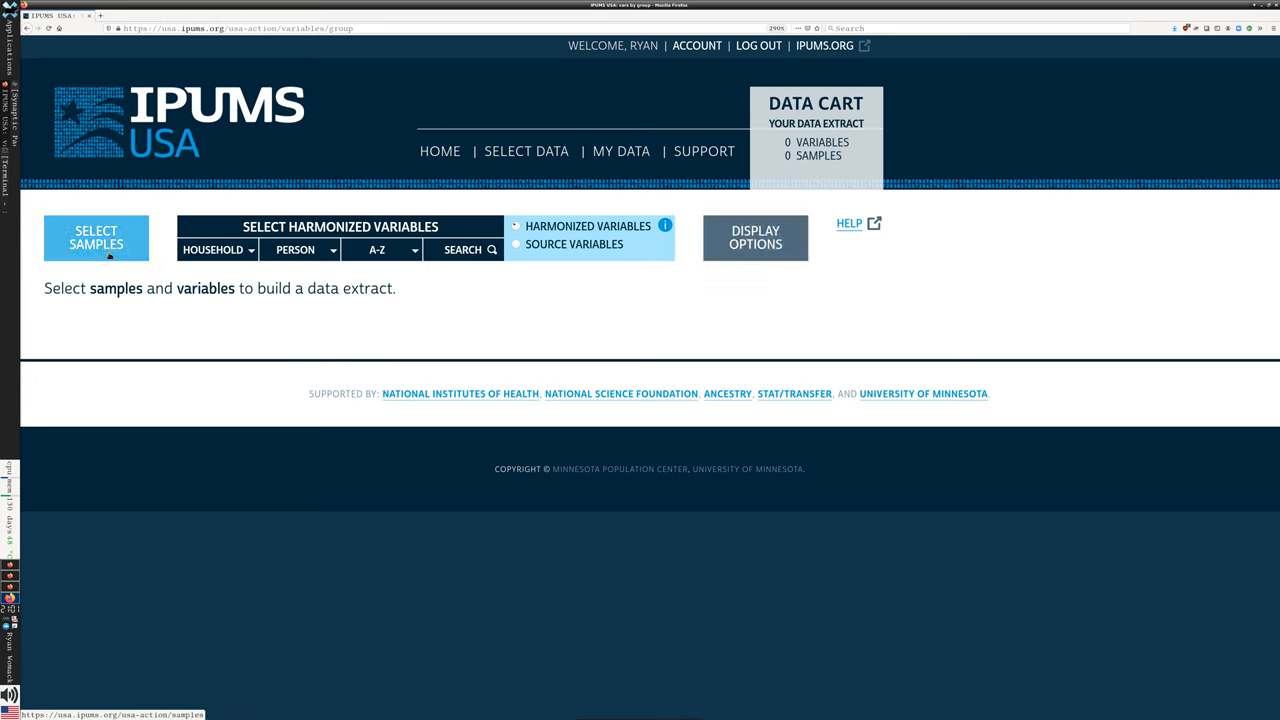
Step: Open Select Samples and review the default checked samples on the USA Samples tab
click(95, 237)
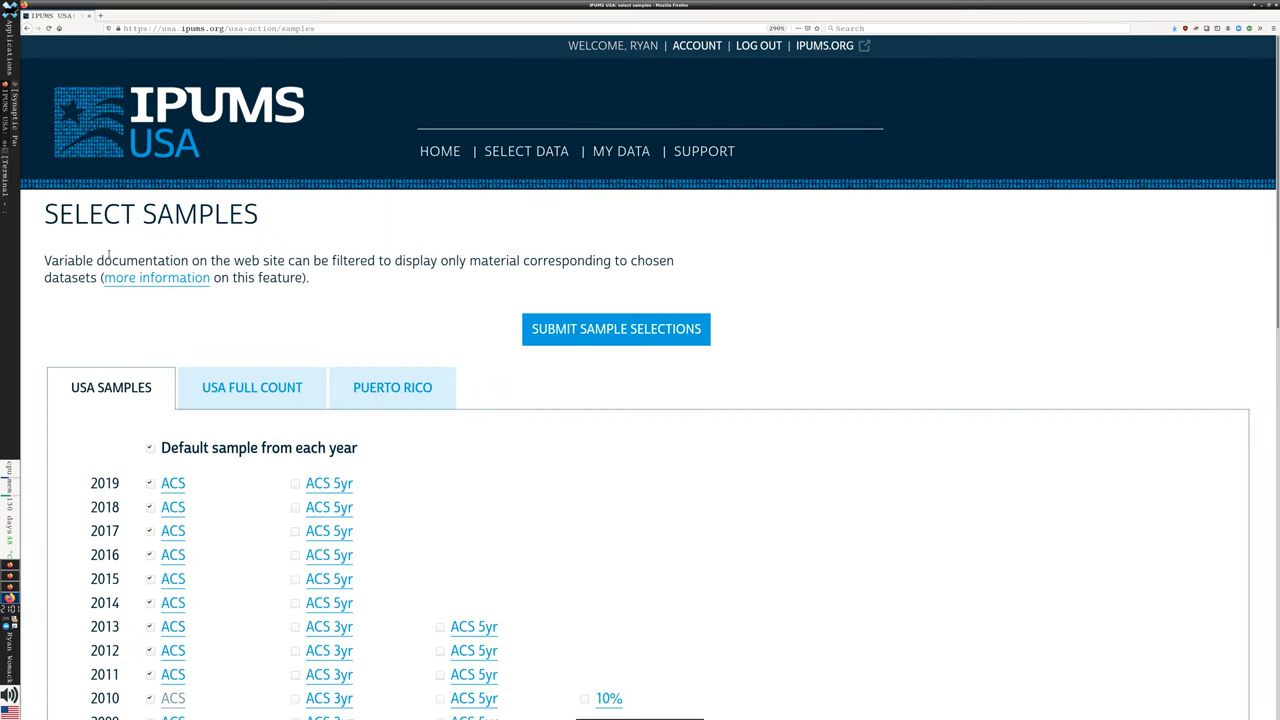
scroll(down, 3)
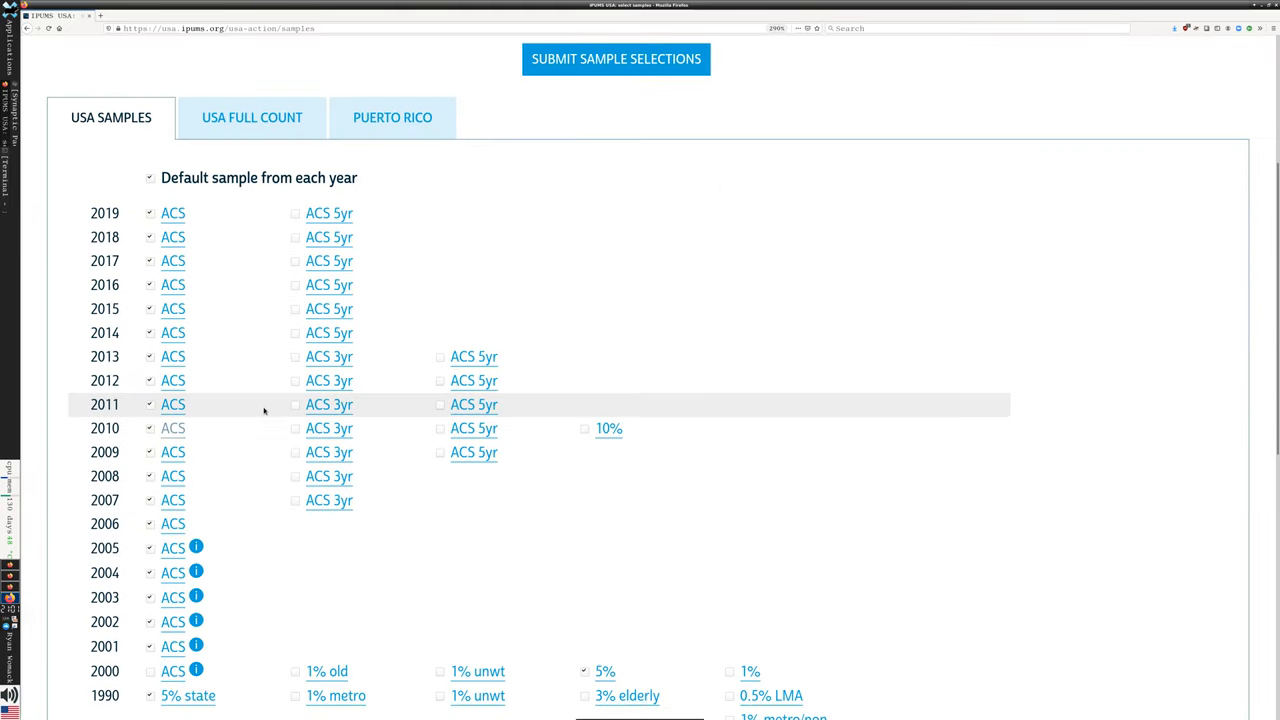
scroll(down, 3)
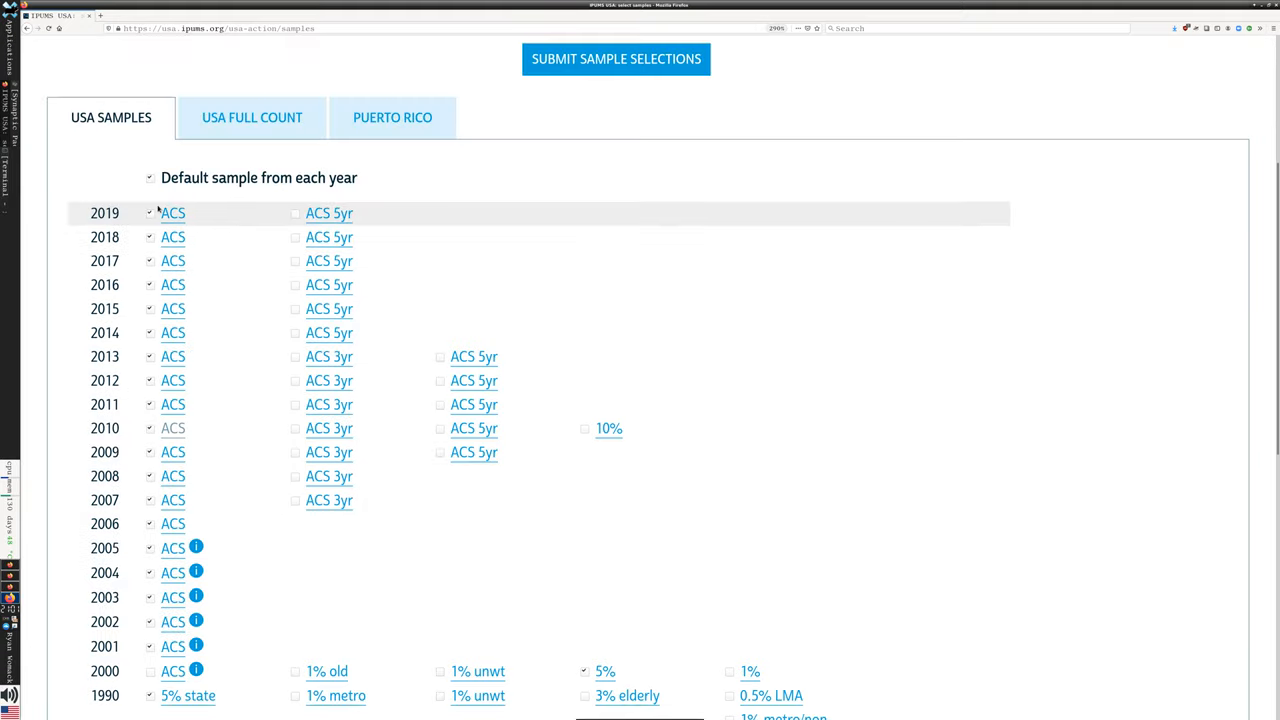
scroll(down, 3)
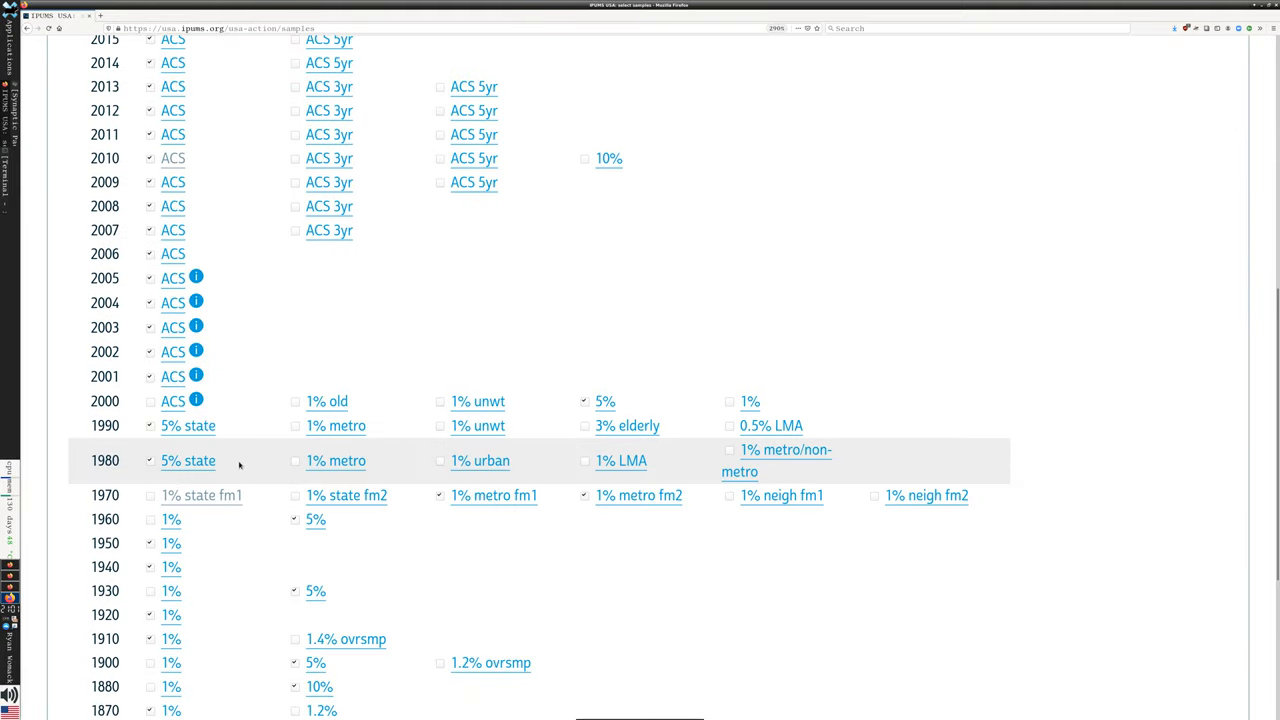
scroll(down, 3)
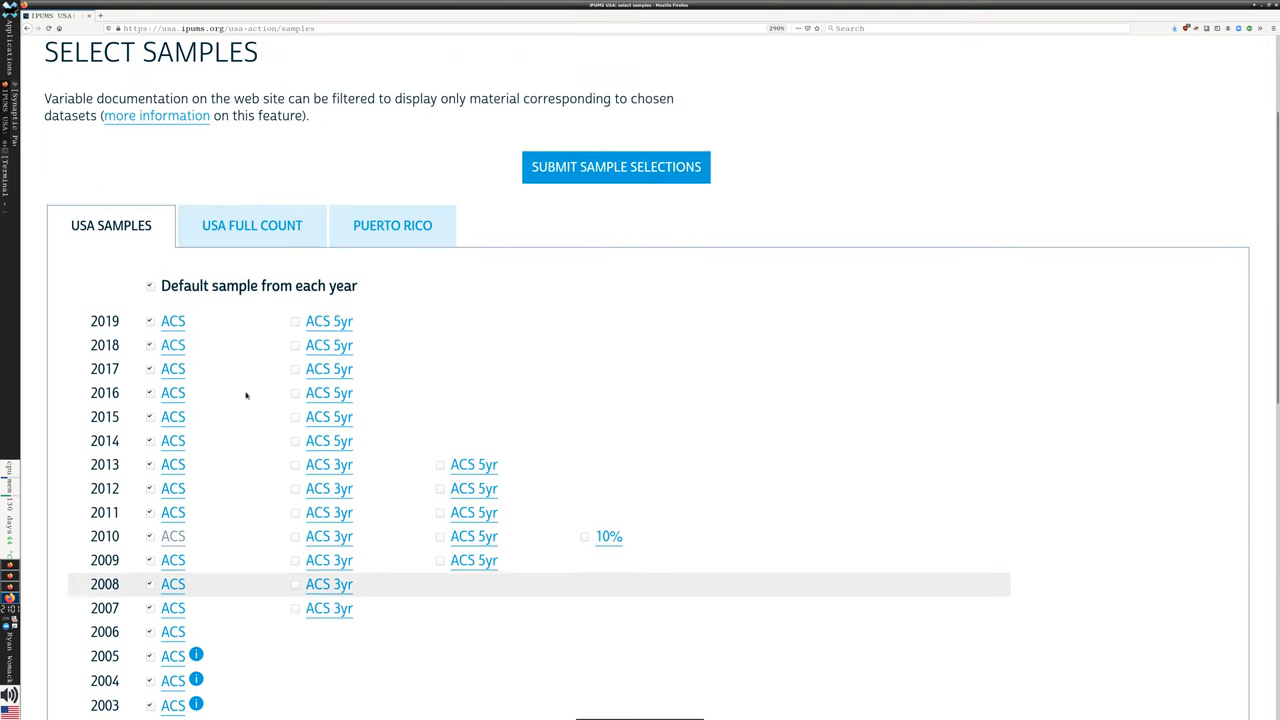
Step: Clear the default yearly samples and tick the 2019 ACS sample
click(150, 285)
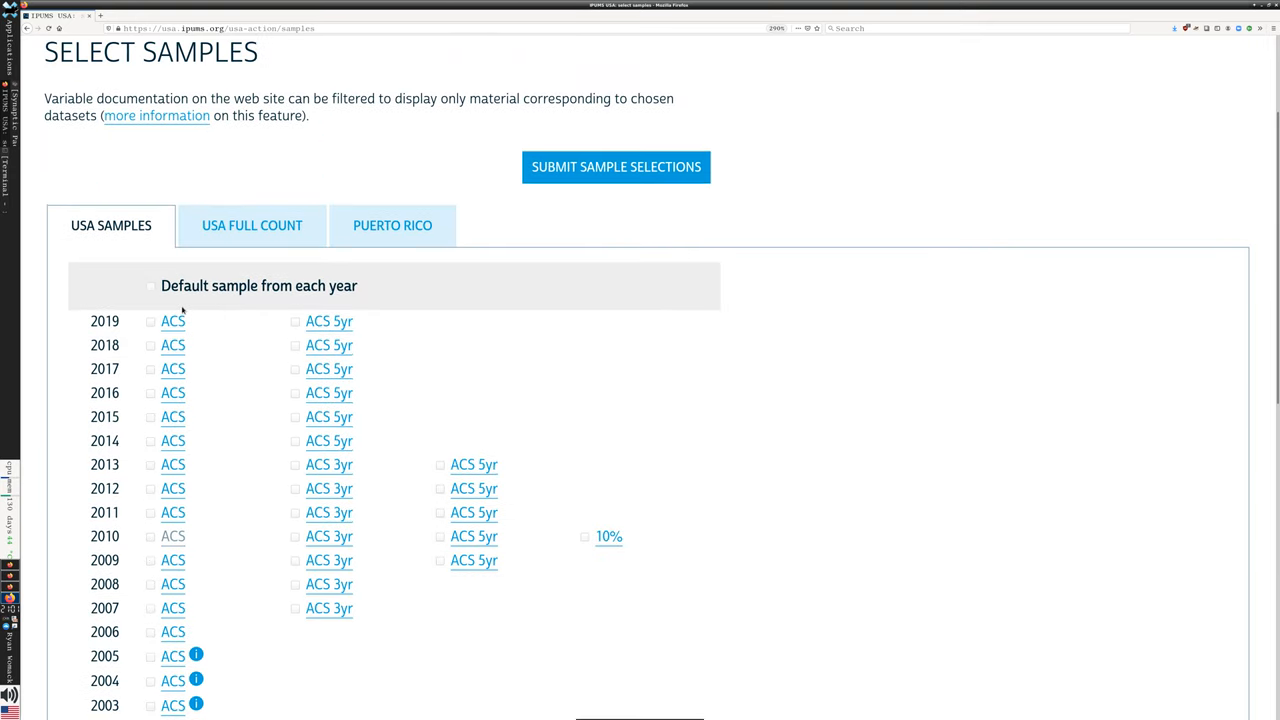
mouse_move(270, 405)
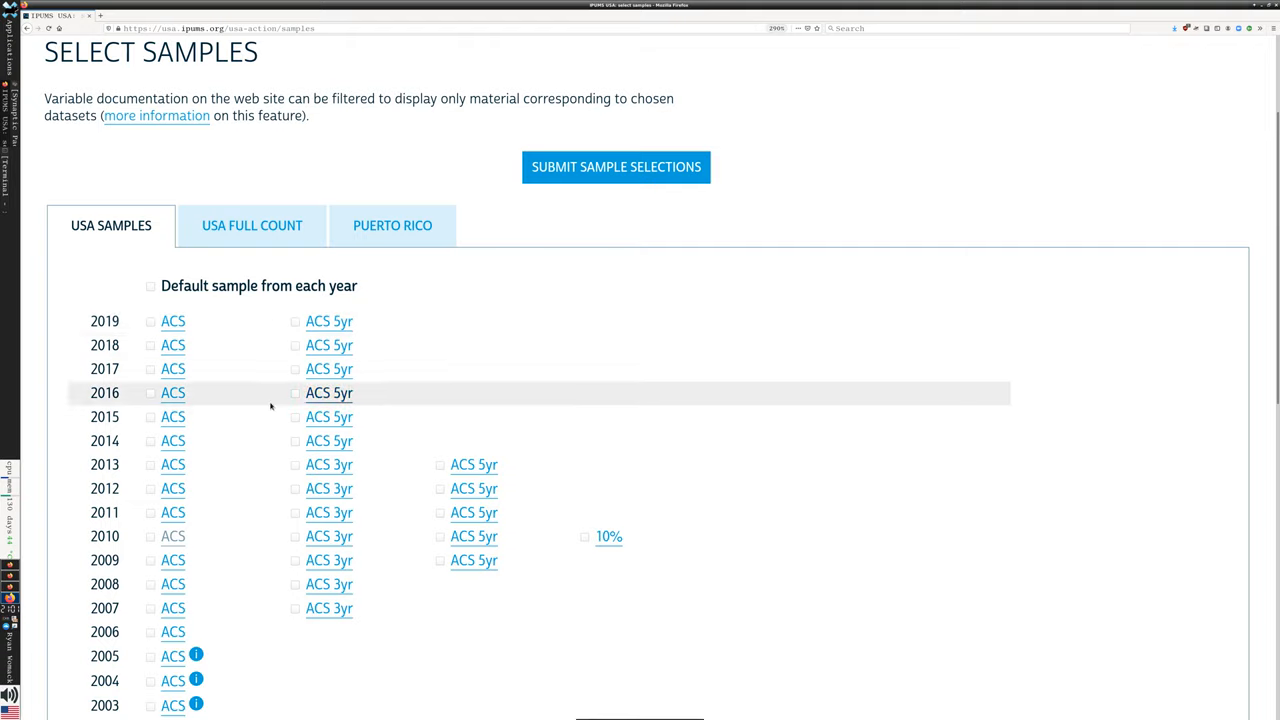
scroll(down, 3)
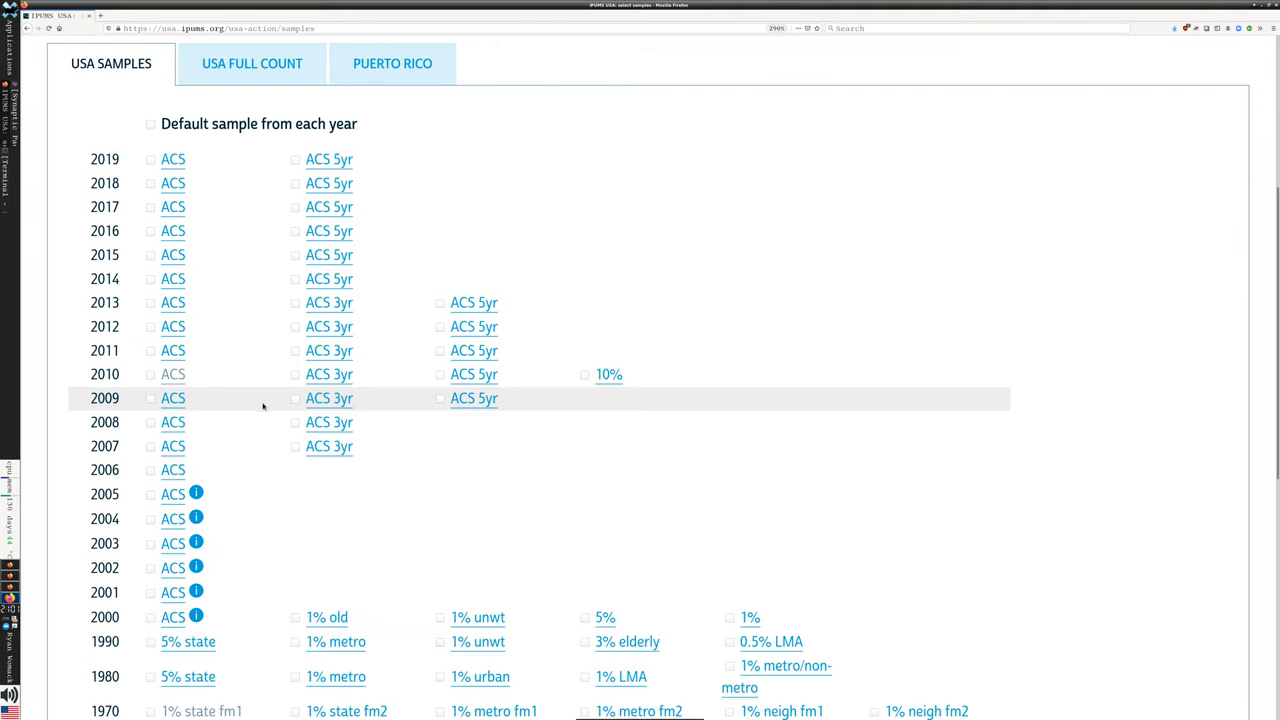
mouse_move(248, 374)
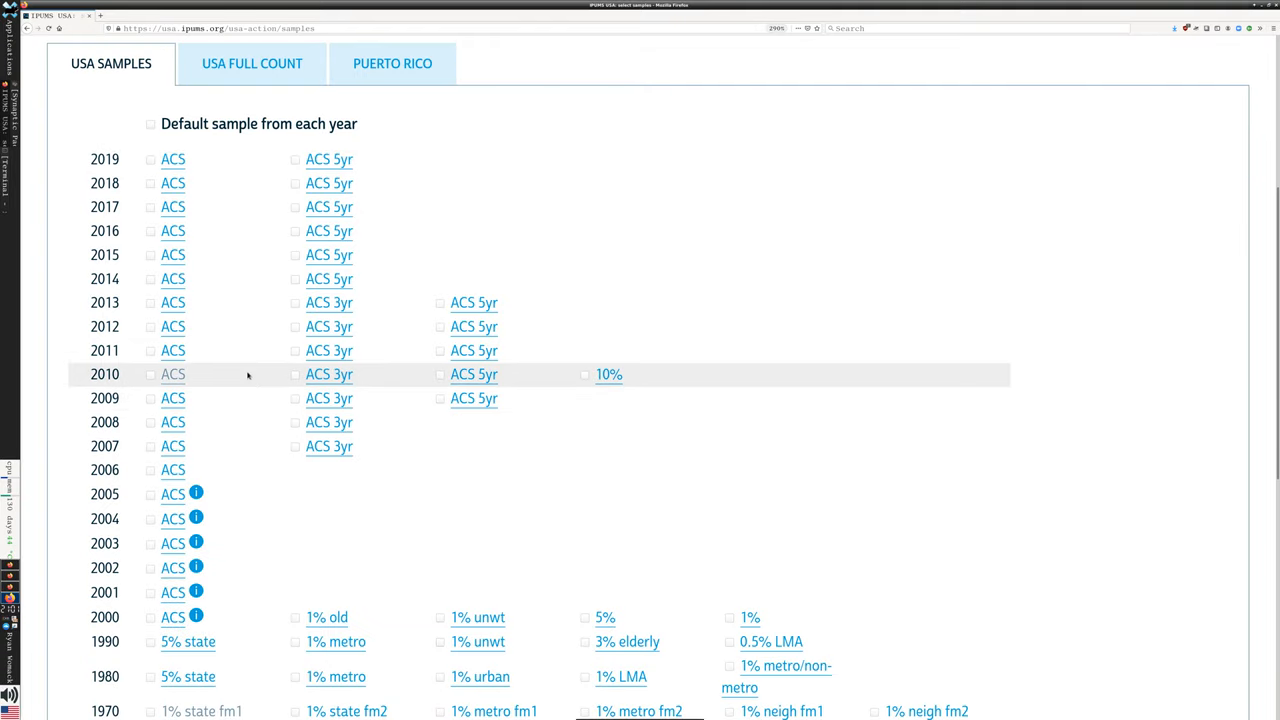
scroll(down, 3)
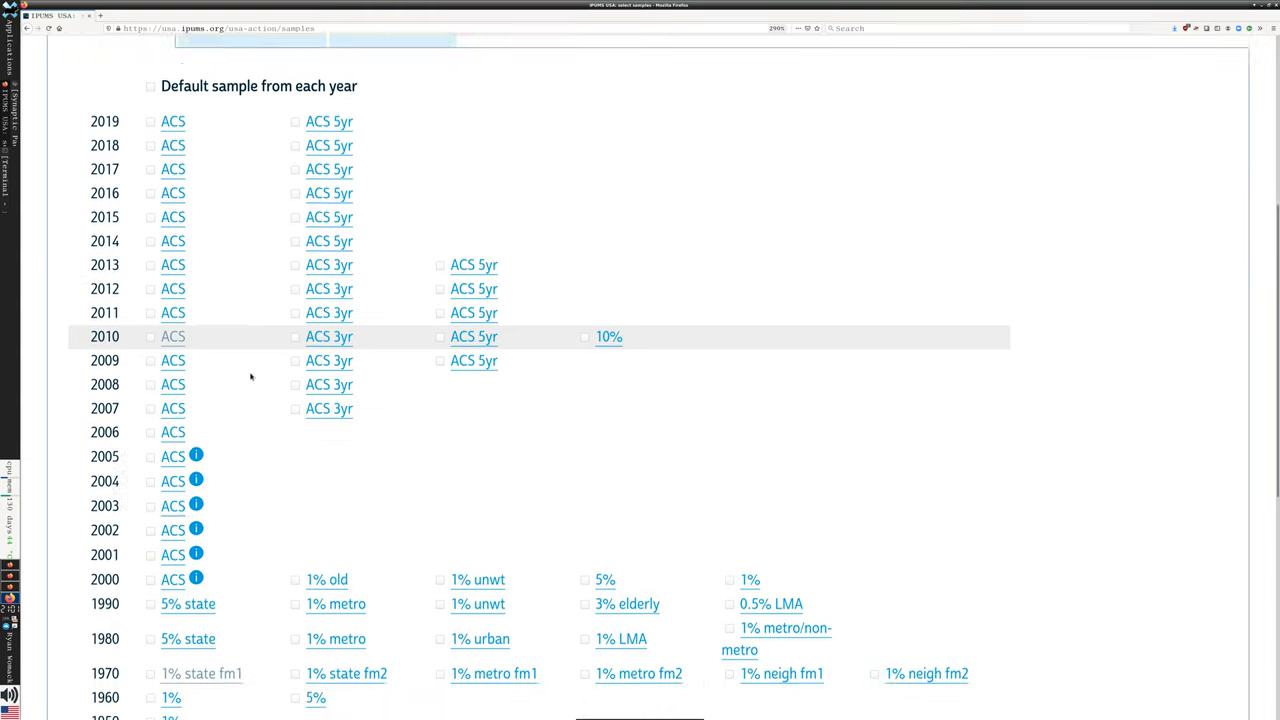
scroll(down, 3)
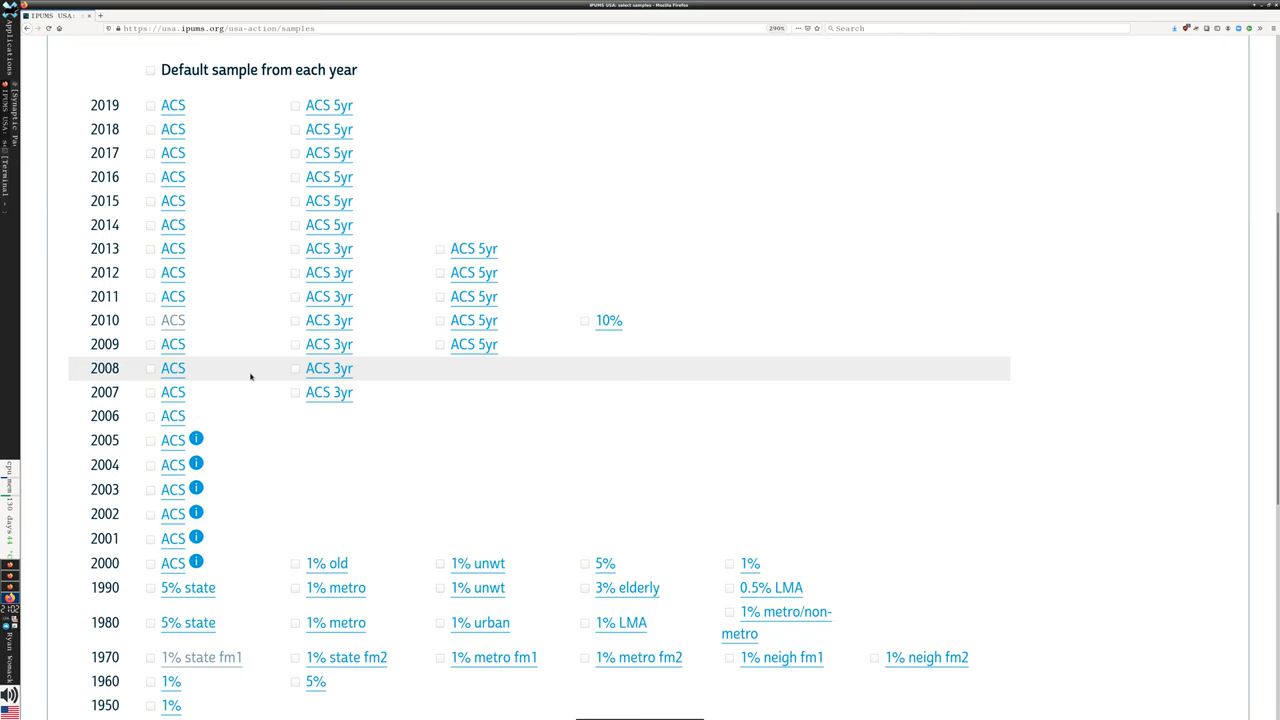
click(150, 105)
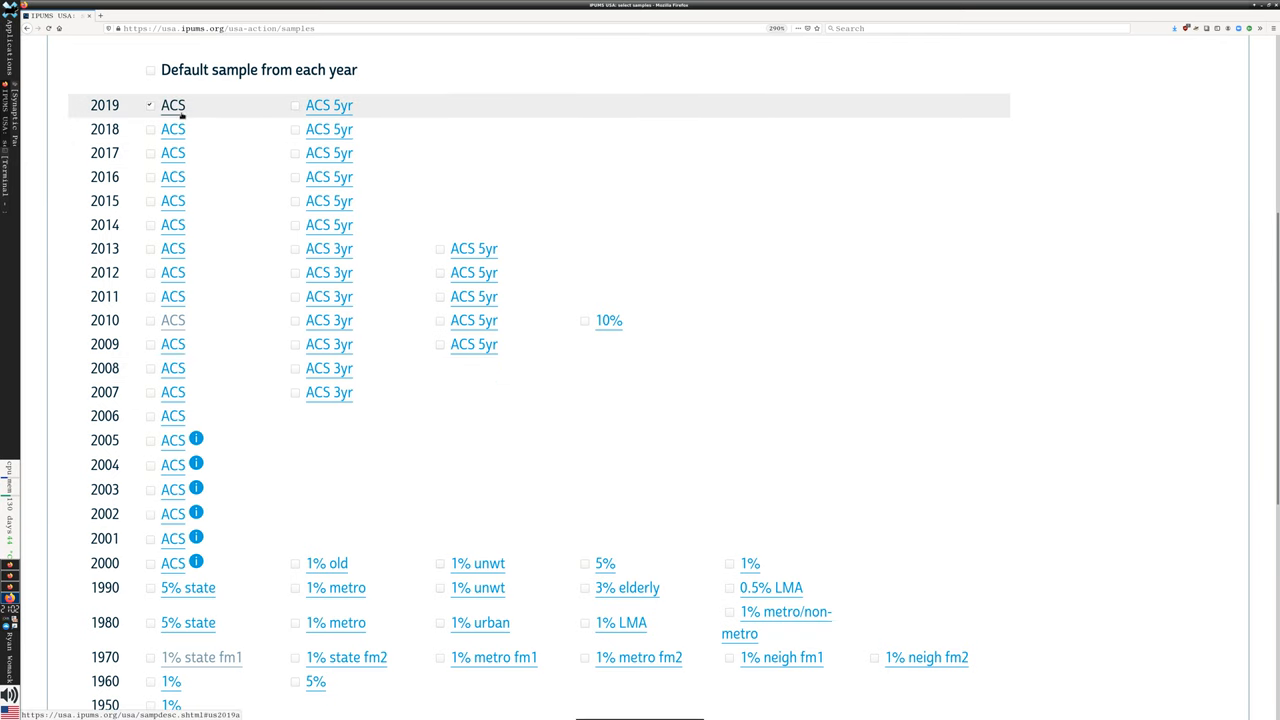
Step: Tick the 1970 1% state fm2 sample and the 1920 1% sample
scroll(down, 3)
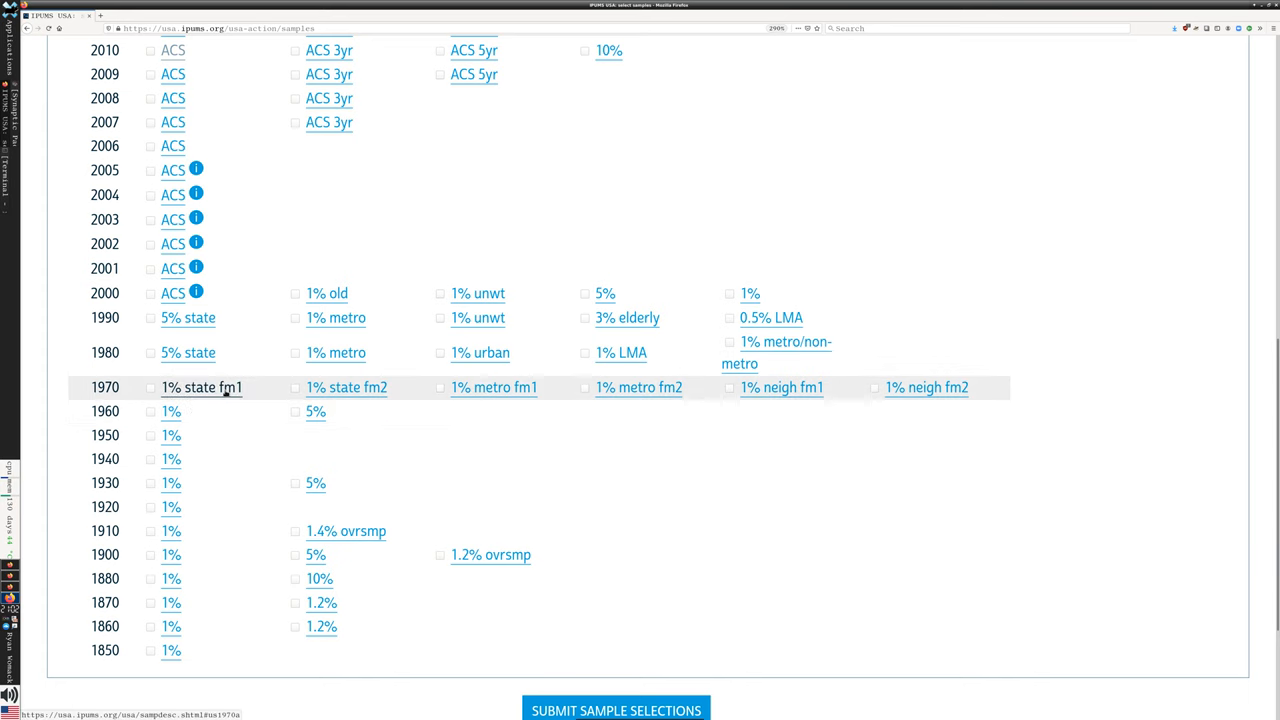
mouse_move(200, 387)
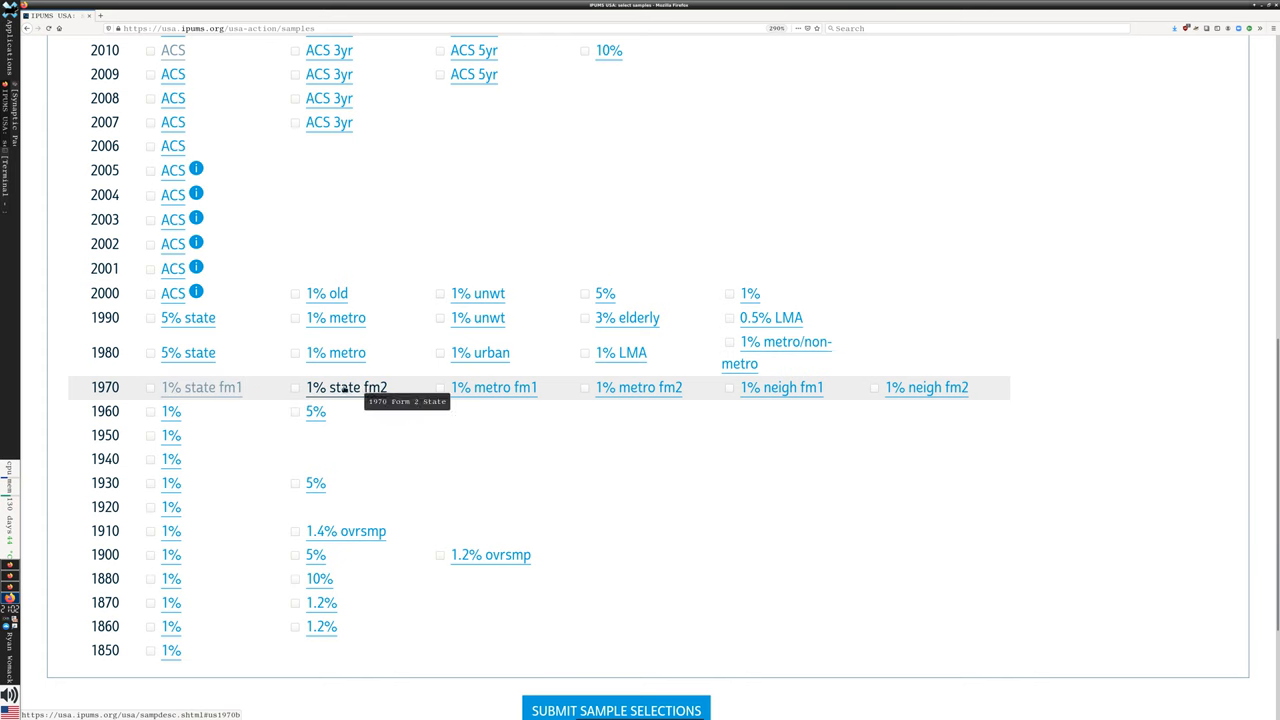
click(295, 387)
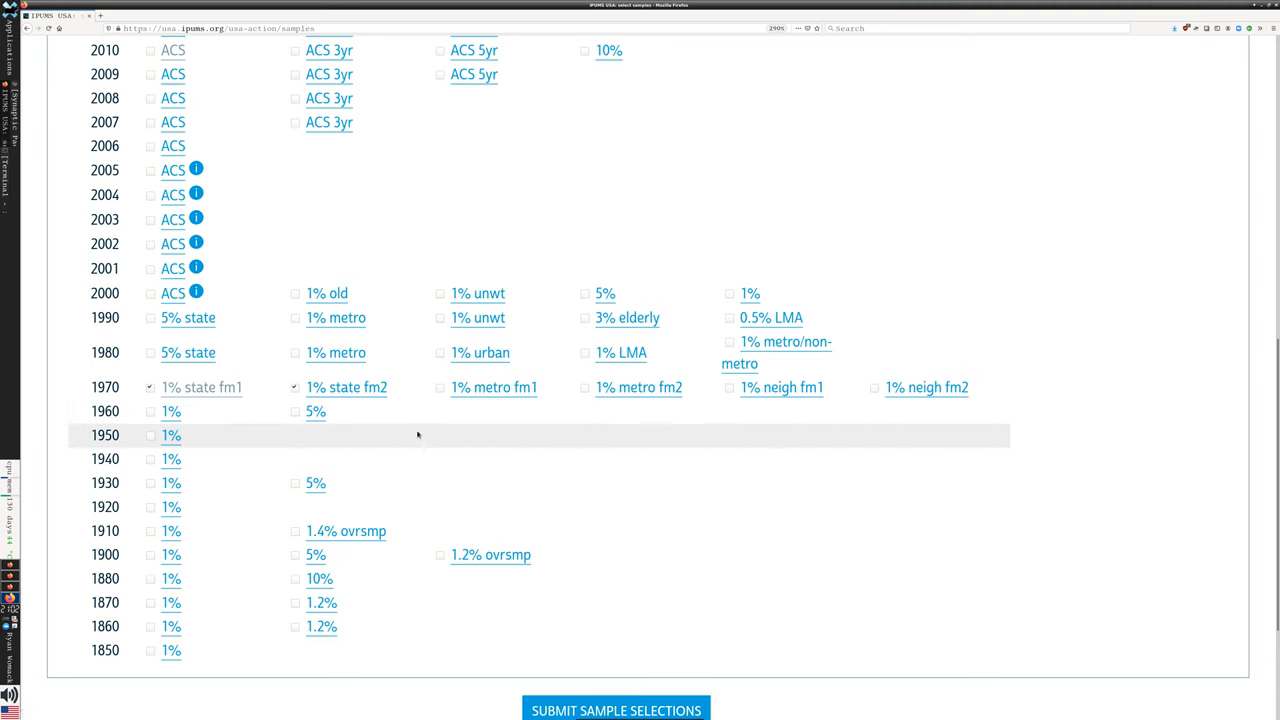
scroll(down, 3)
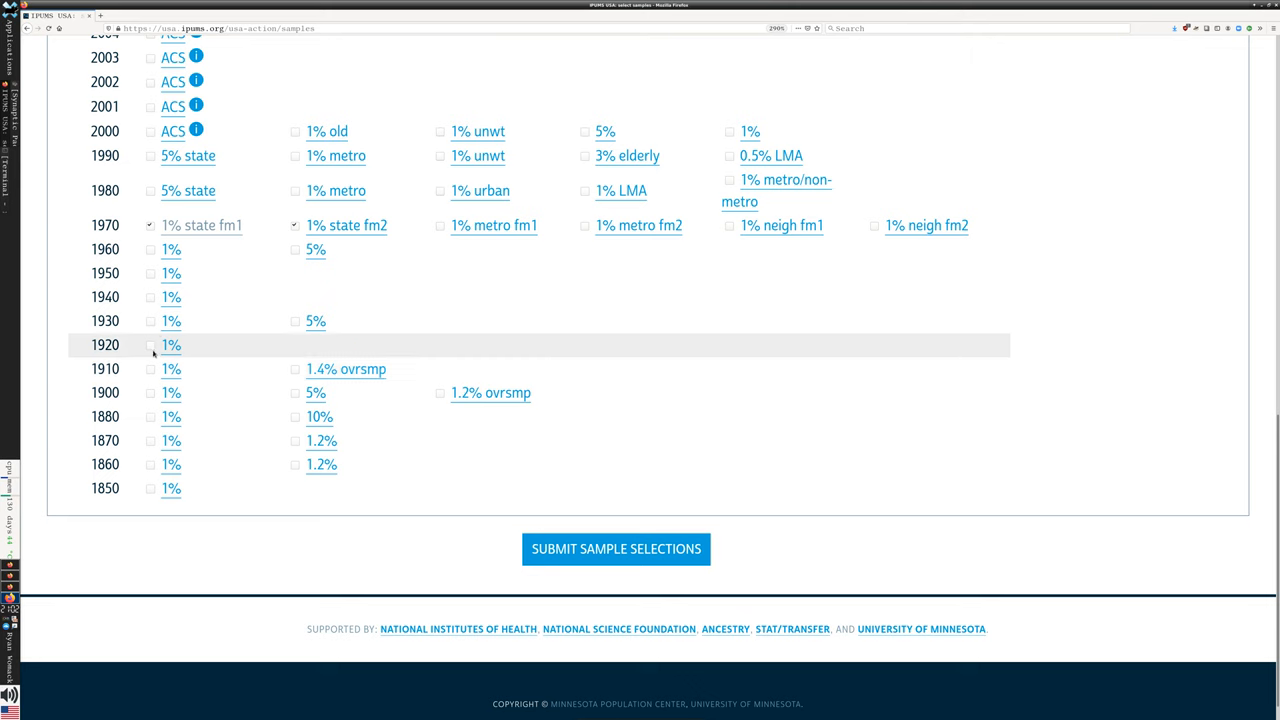
click(150, 345)
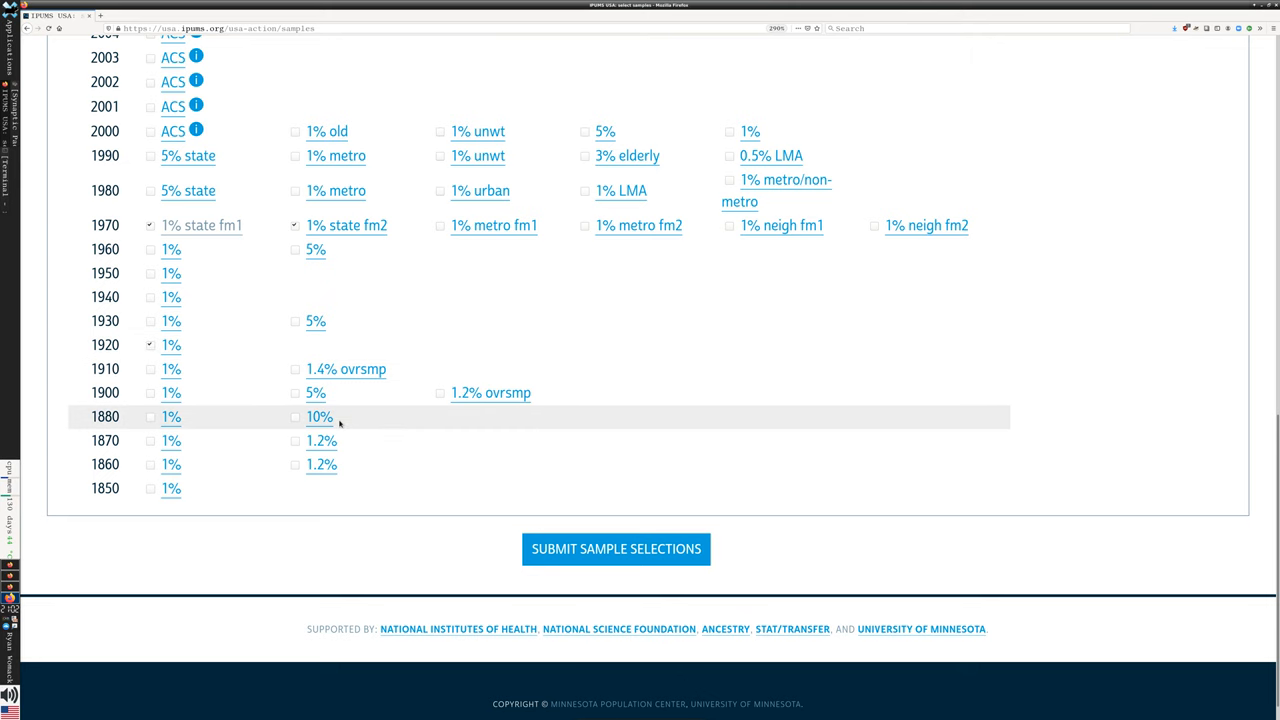
mouse_move(210, 450)
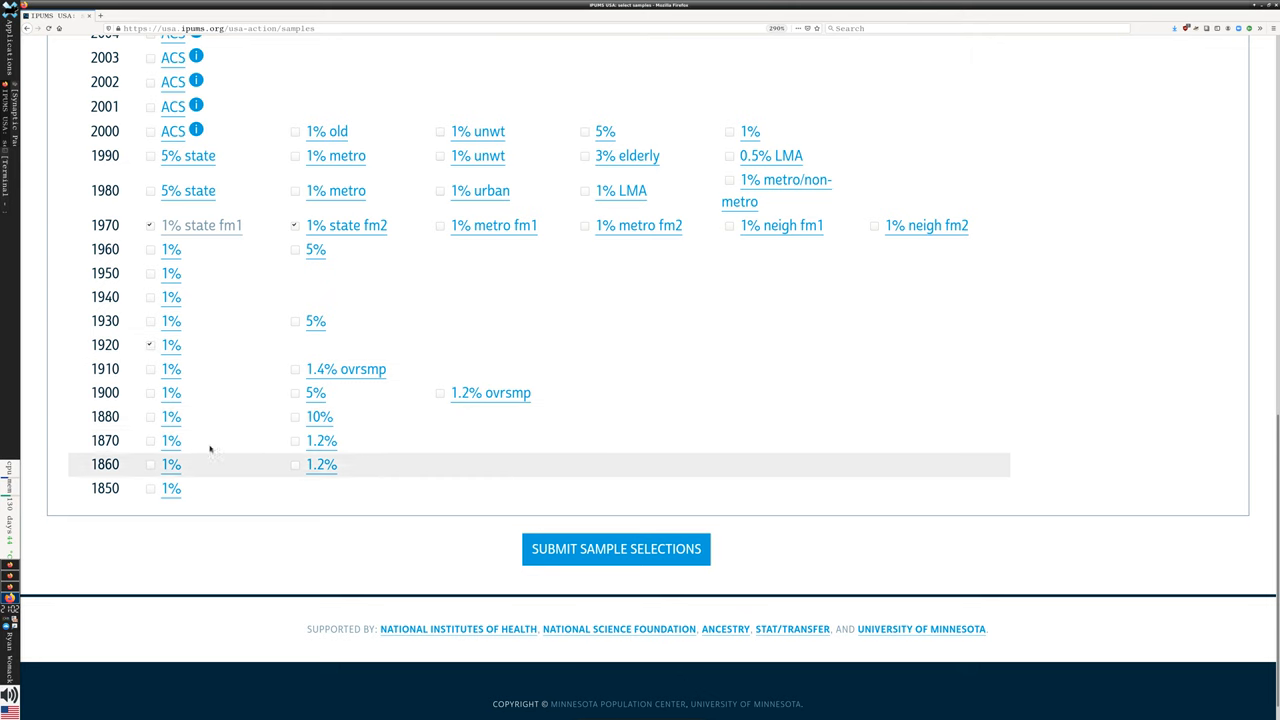
mouse_move(155, 441)
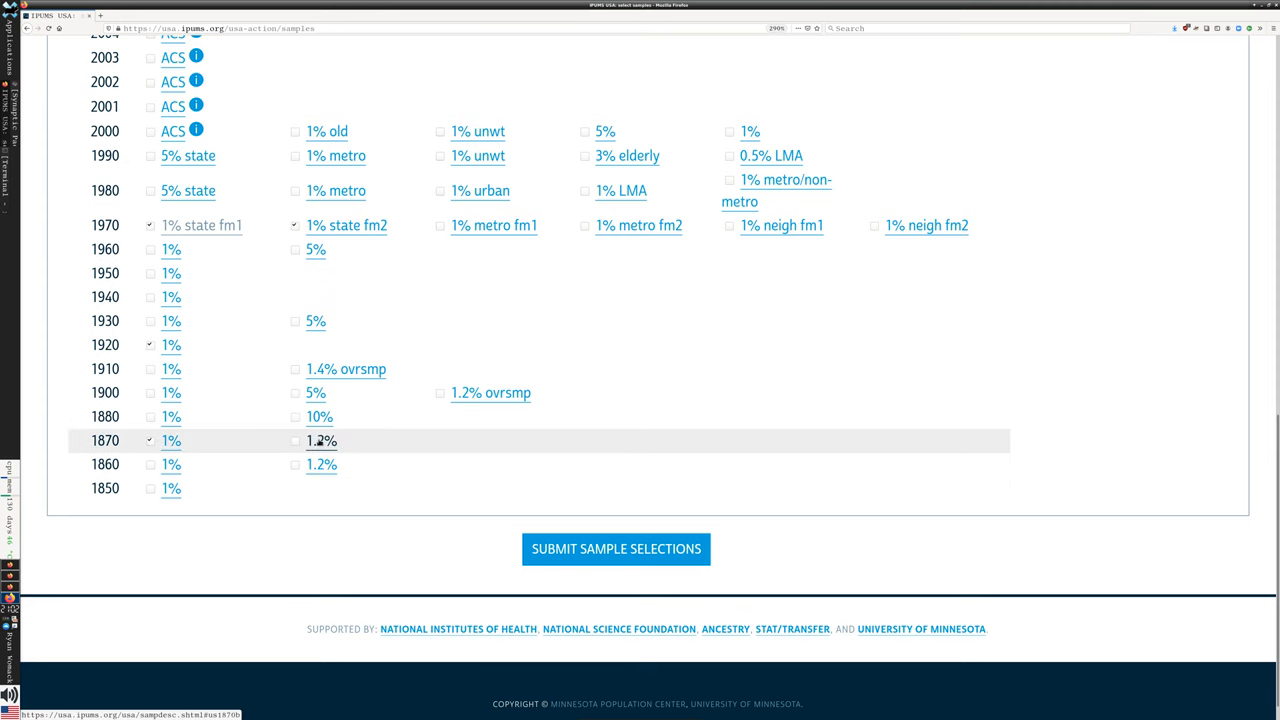
mouse_move(321, 440)
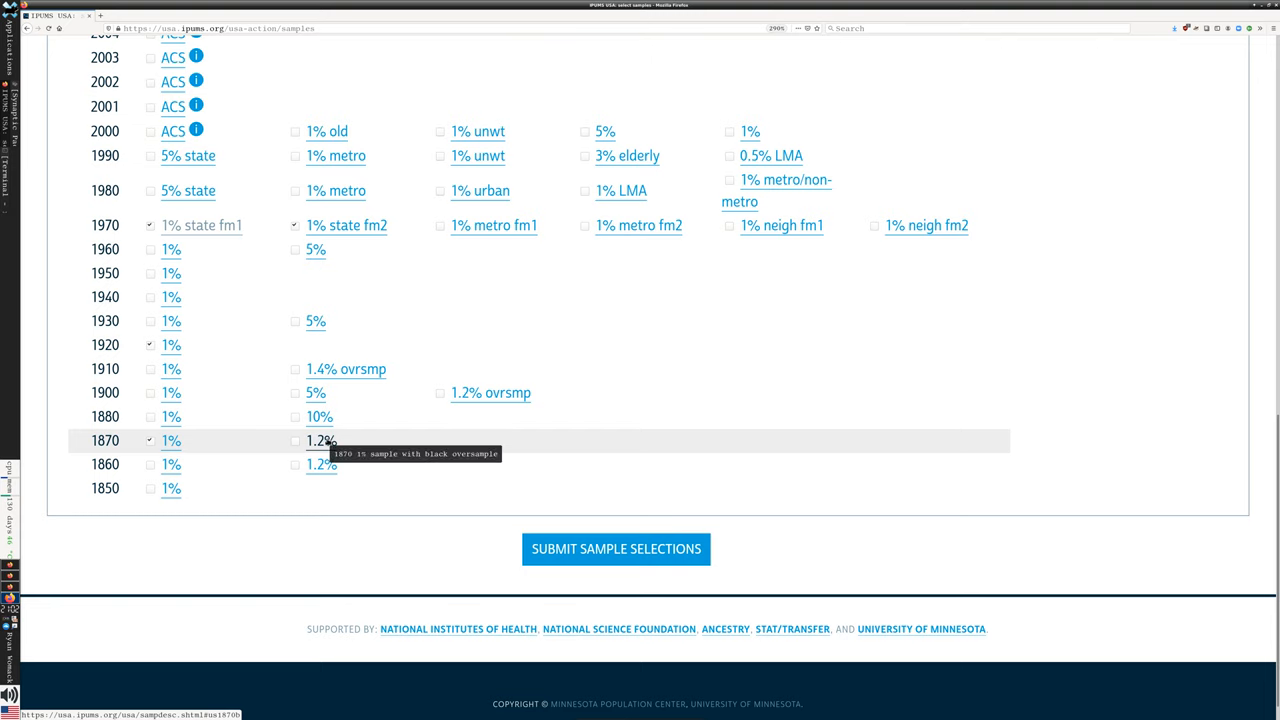
click(321, 440)
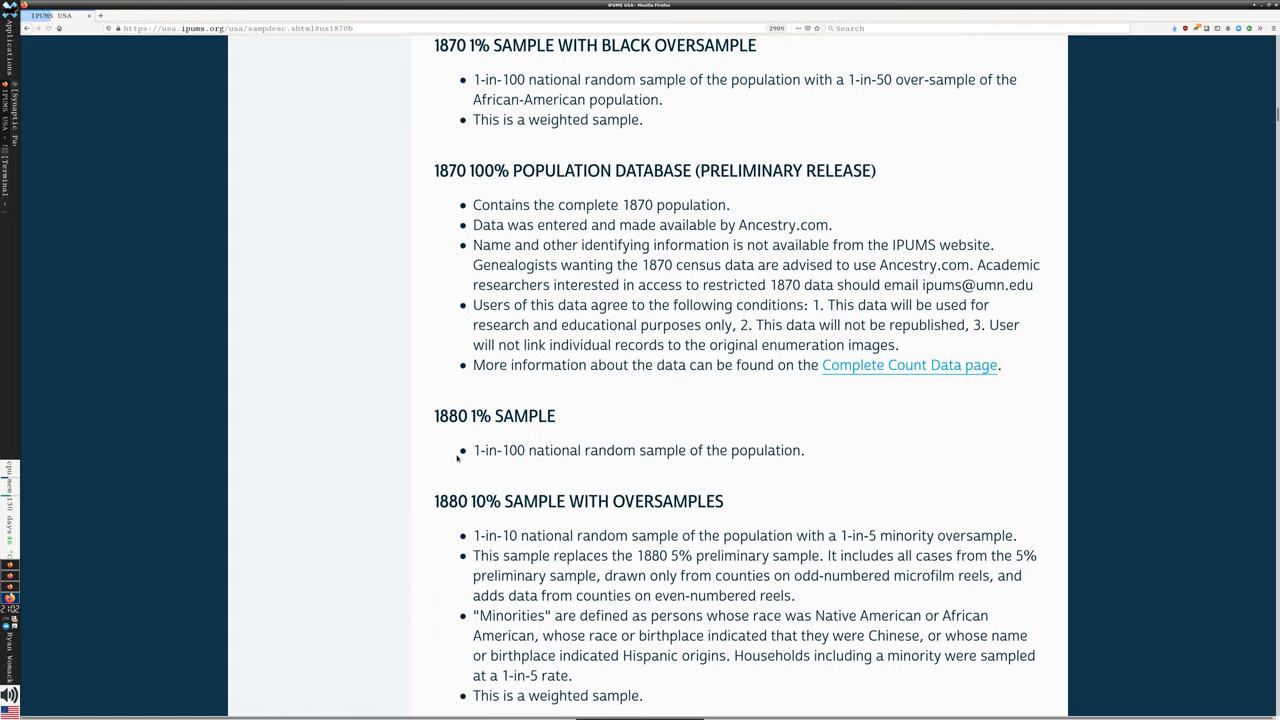
mouse_move(575, 449)
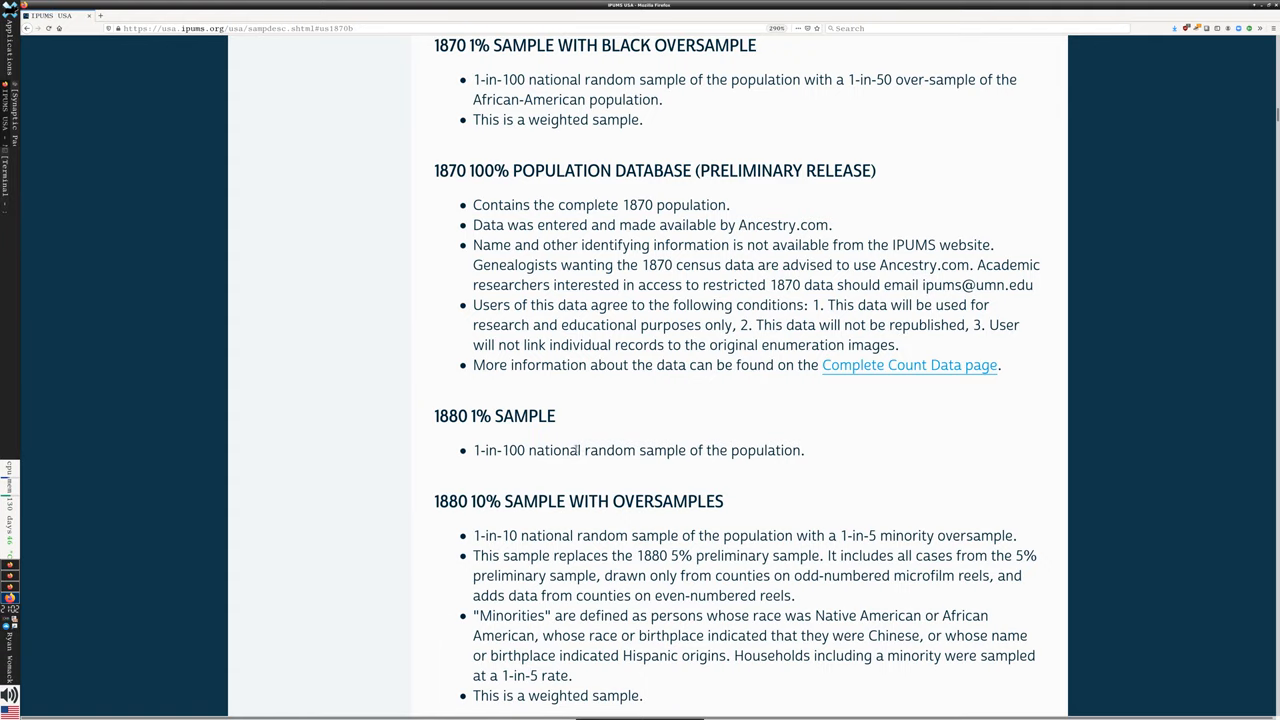
scroll(up, 3)
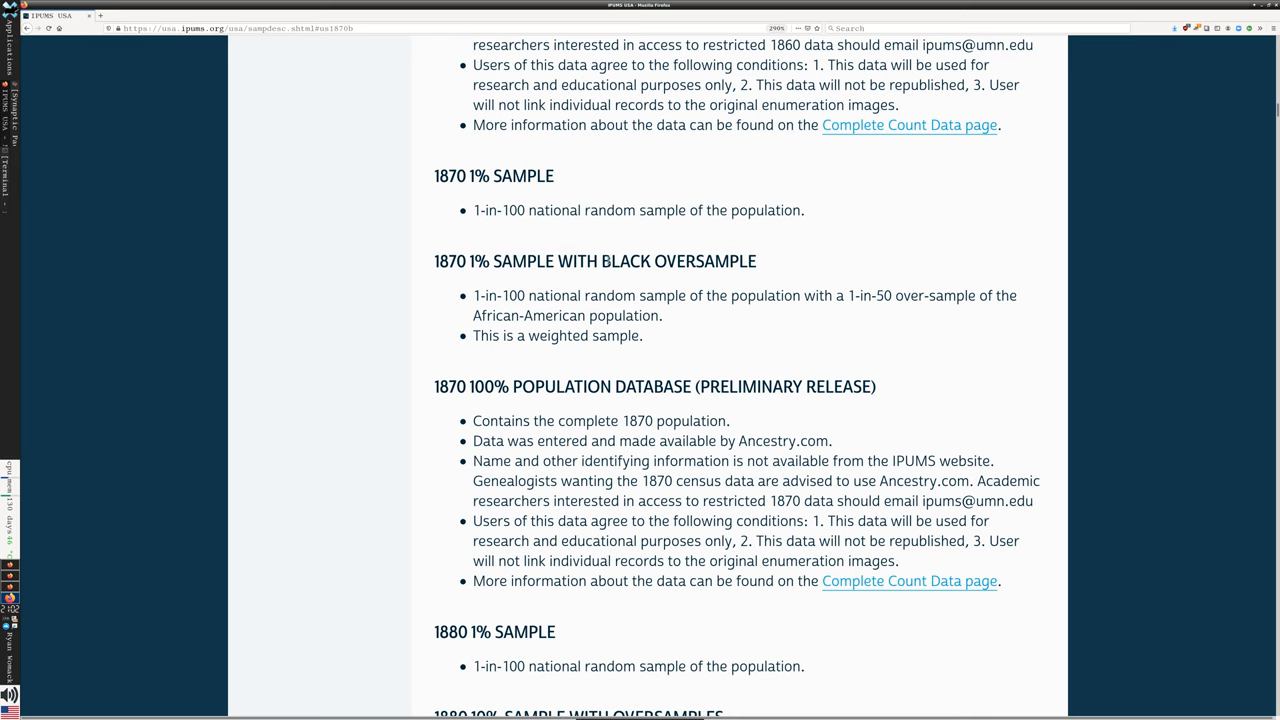
drag(610, 261, 757, 261)
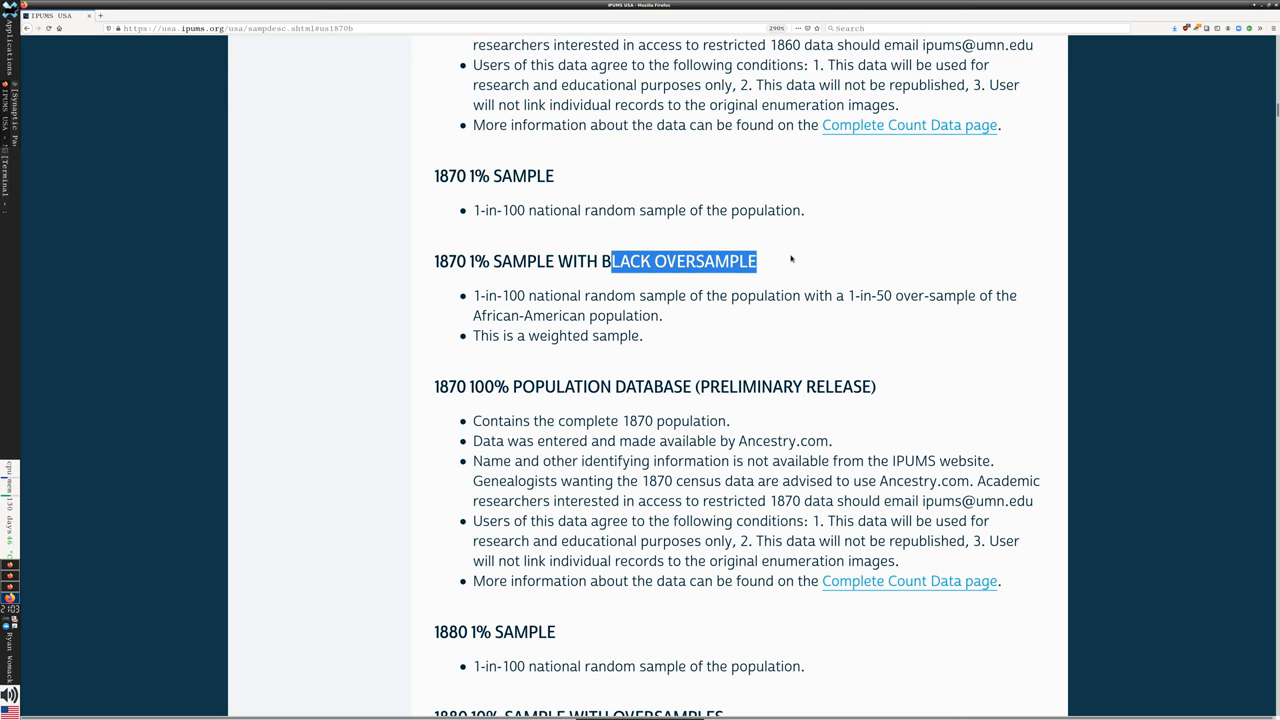
double_click(935, 296)
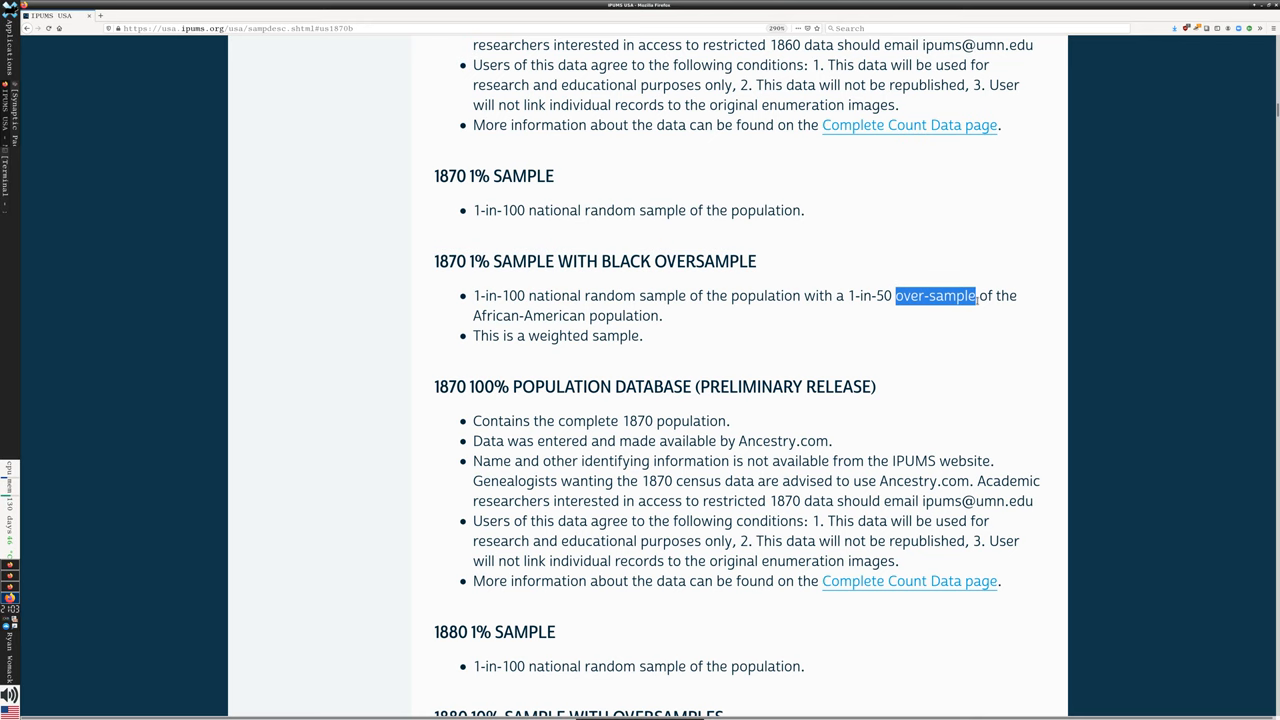
mouse_move(886, 330)
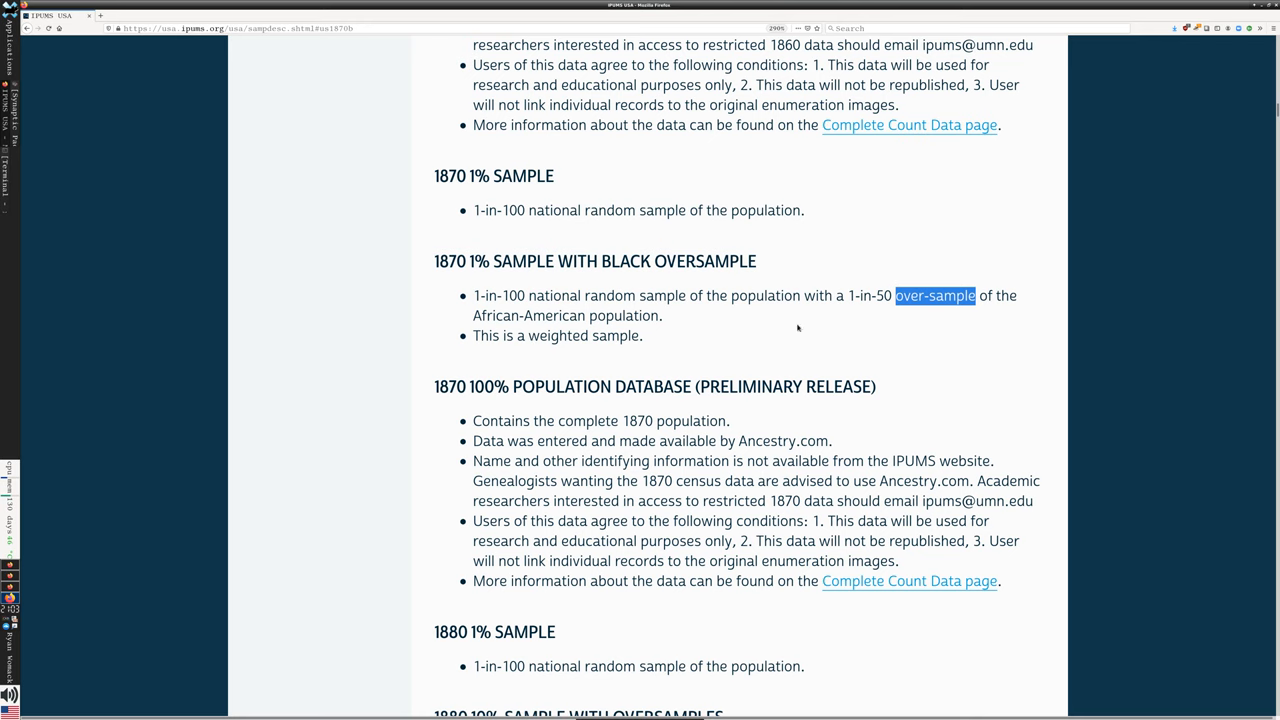
mouse_move(814, 330)
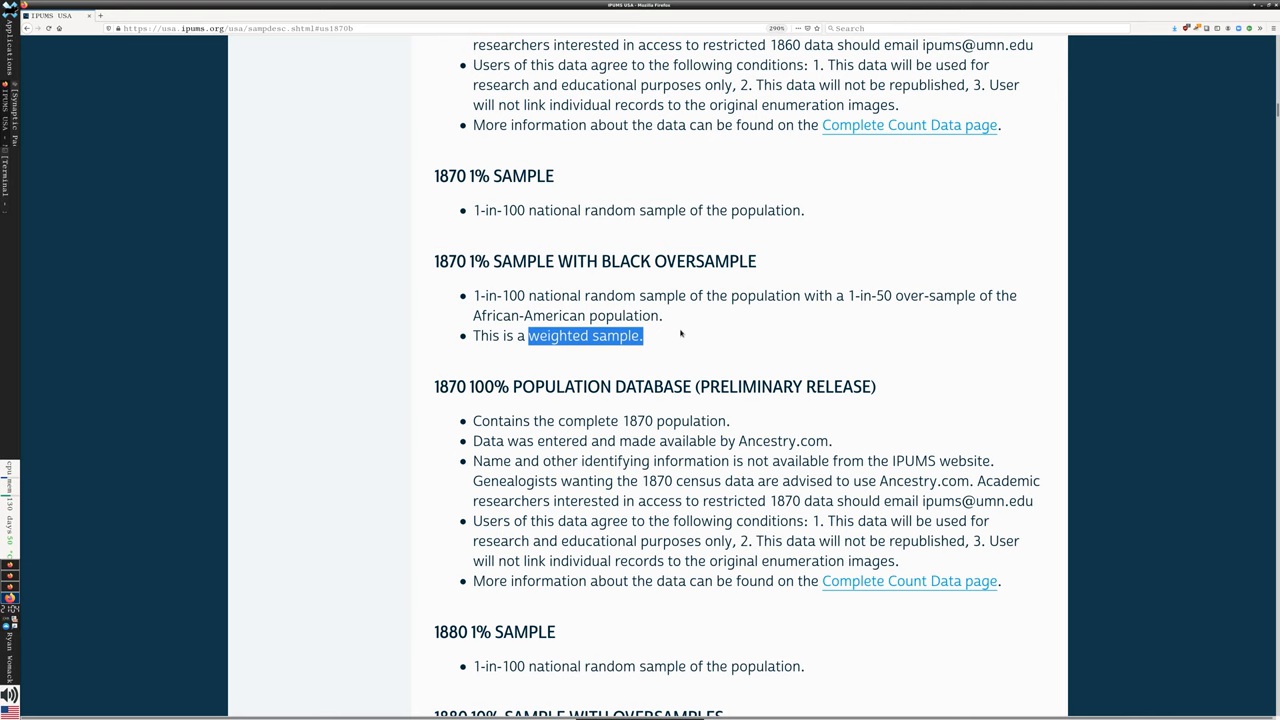
scroll(down, 3)
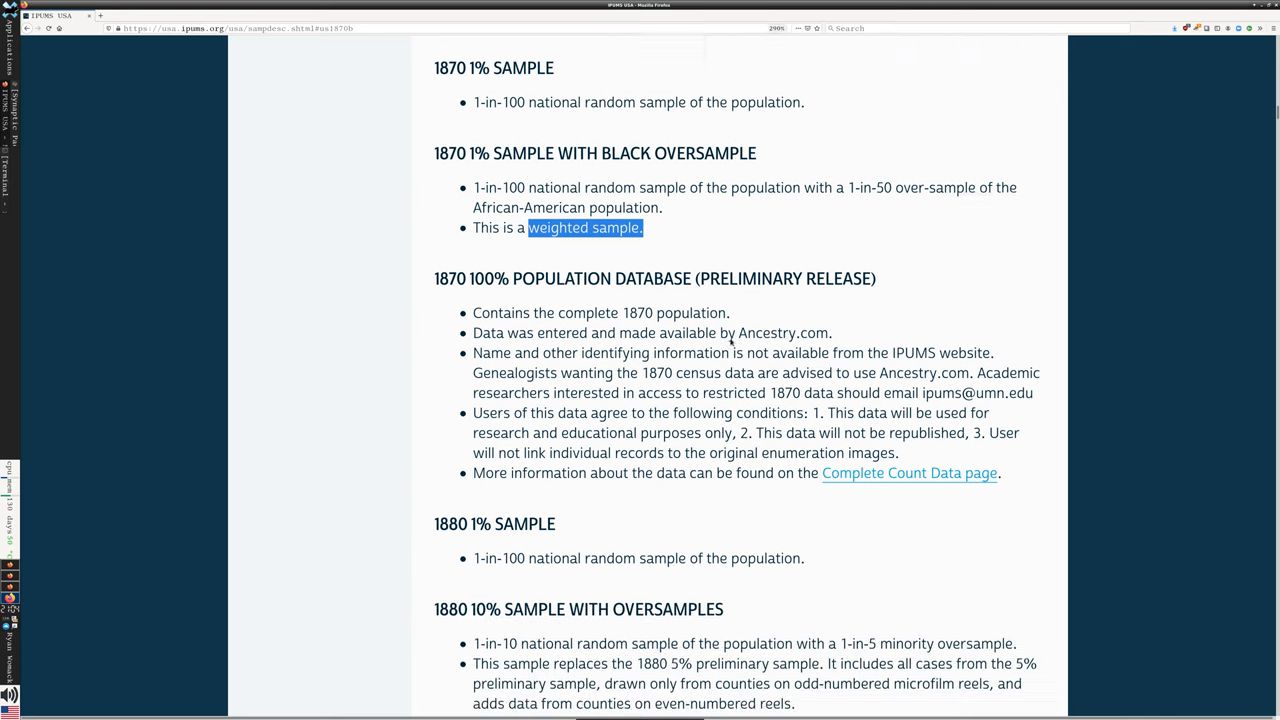
scroll(up, 3)
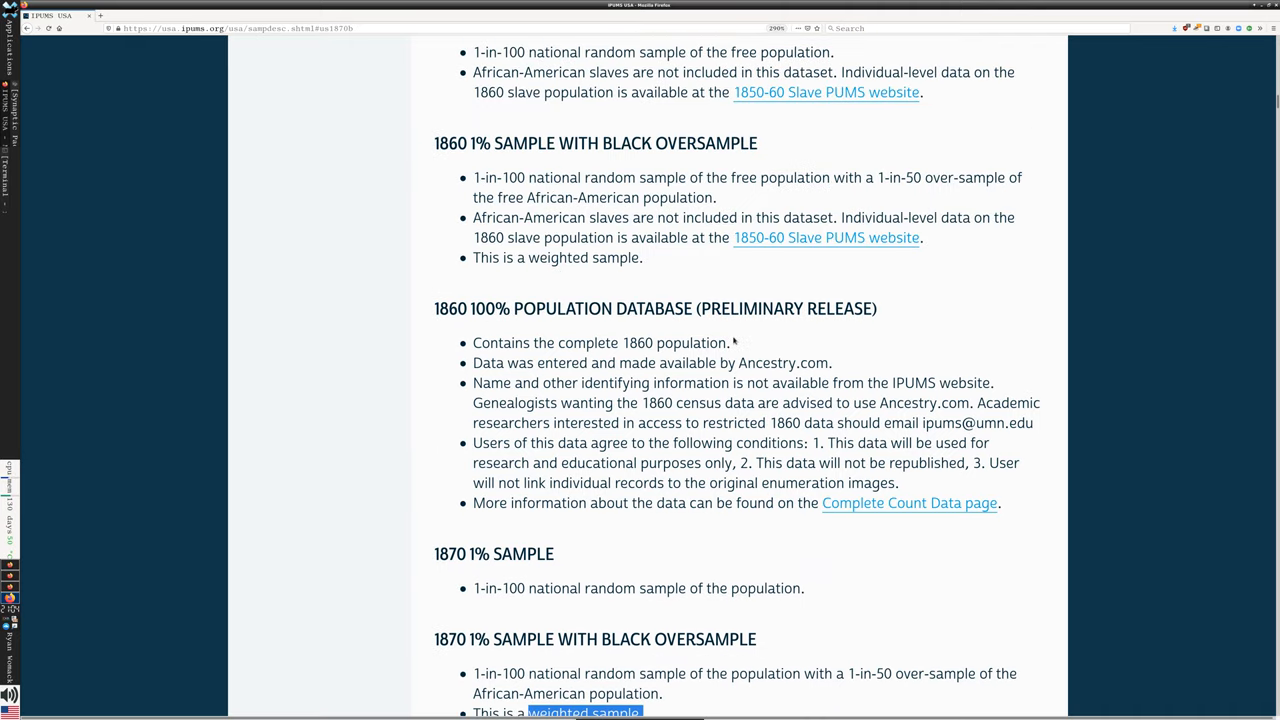
scroll(down, 3)
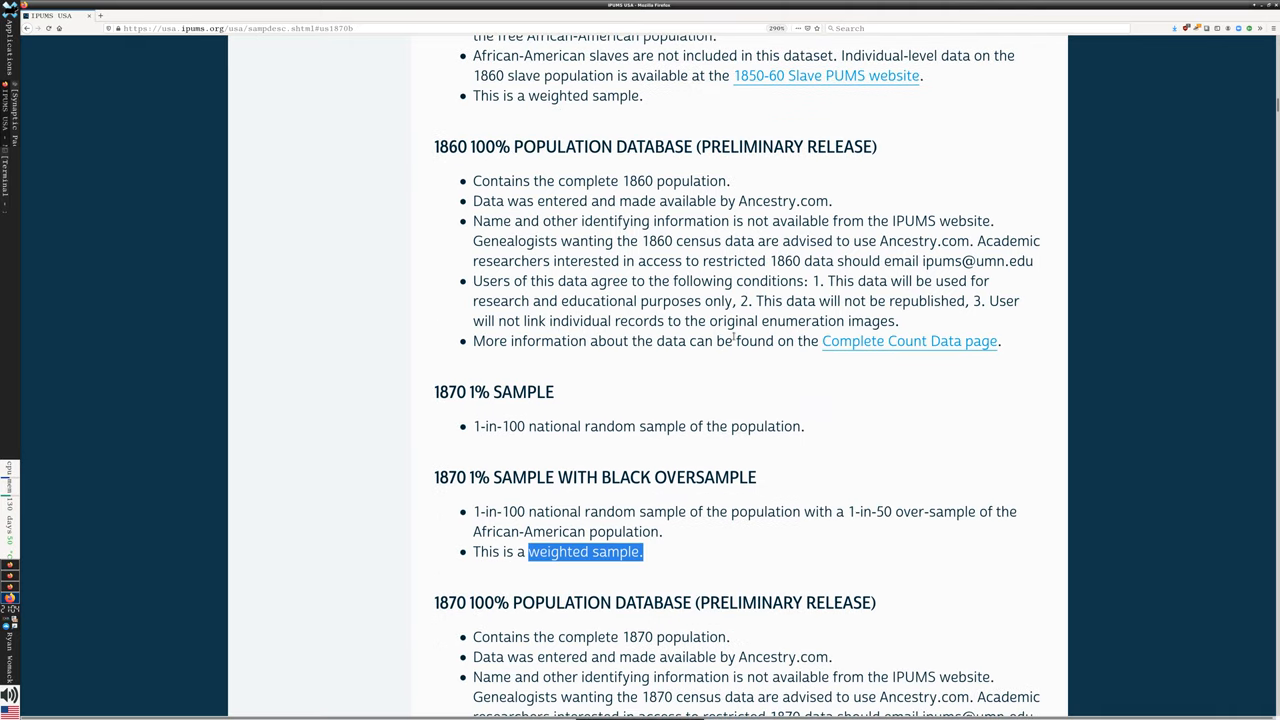
scroll(down, 3)
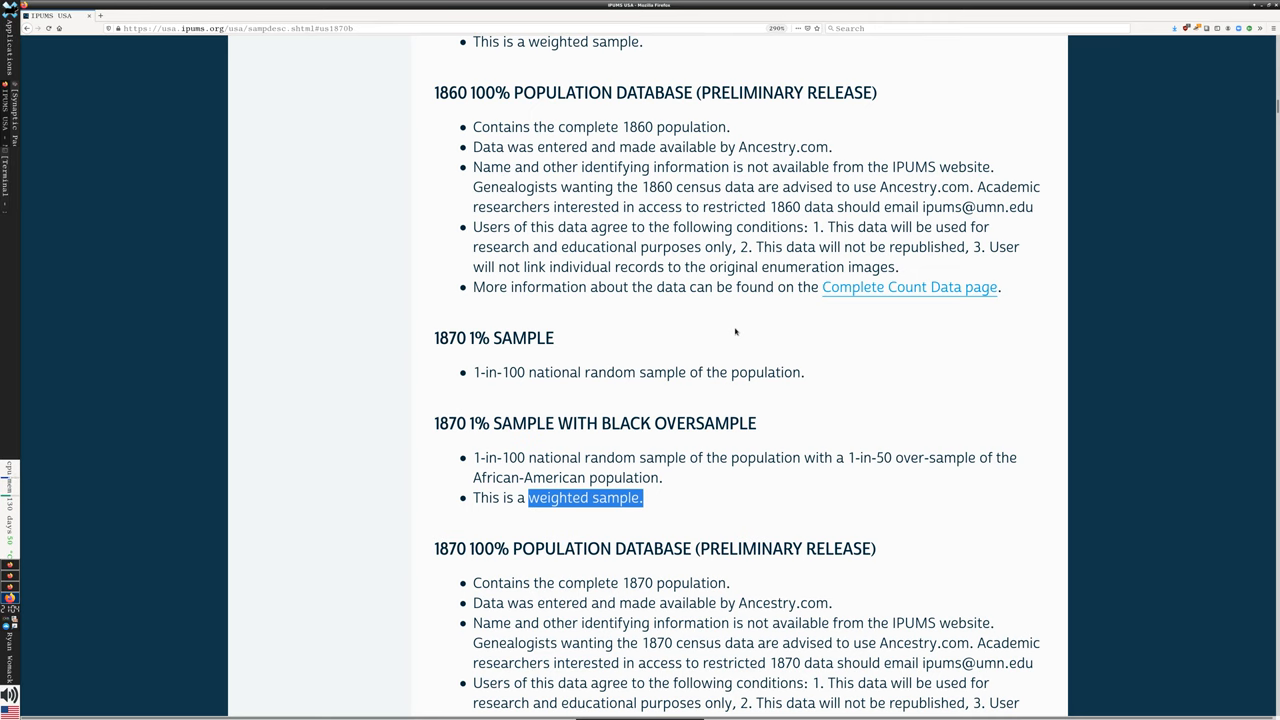
mouse_move(348, 110)
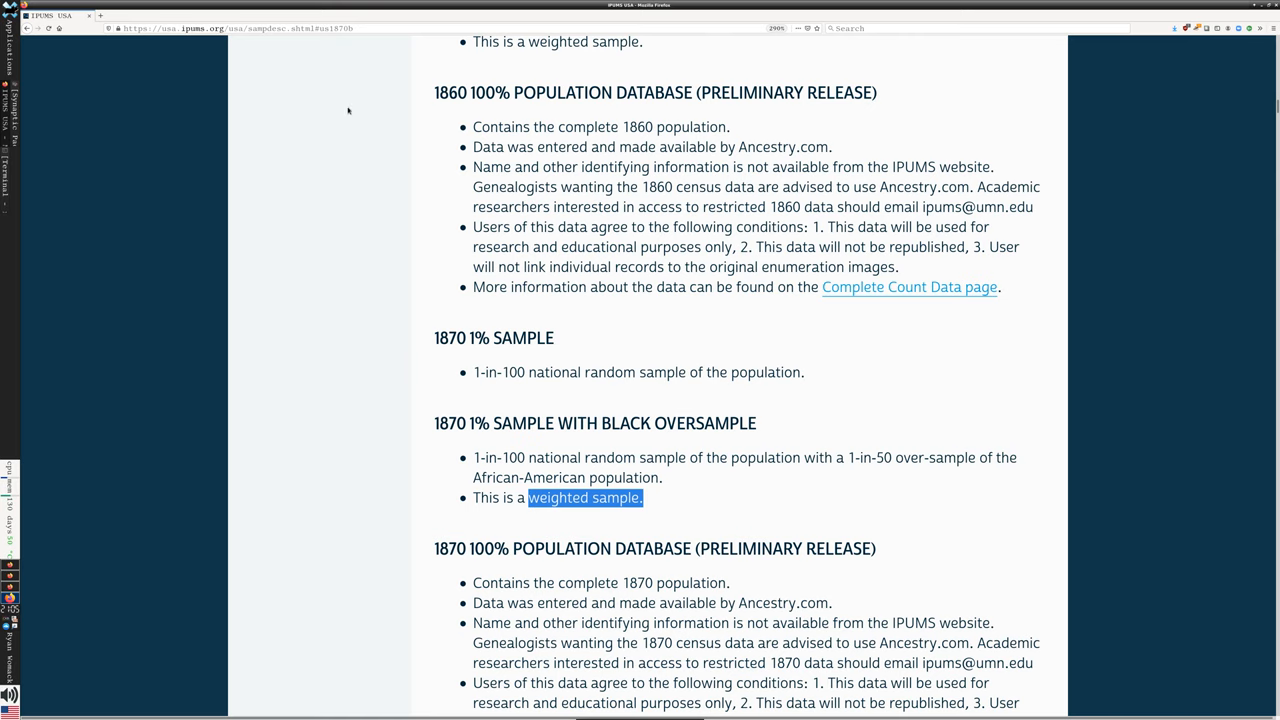
mouse_move(30, 33)
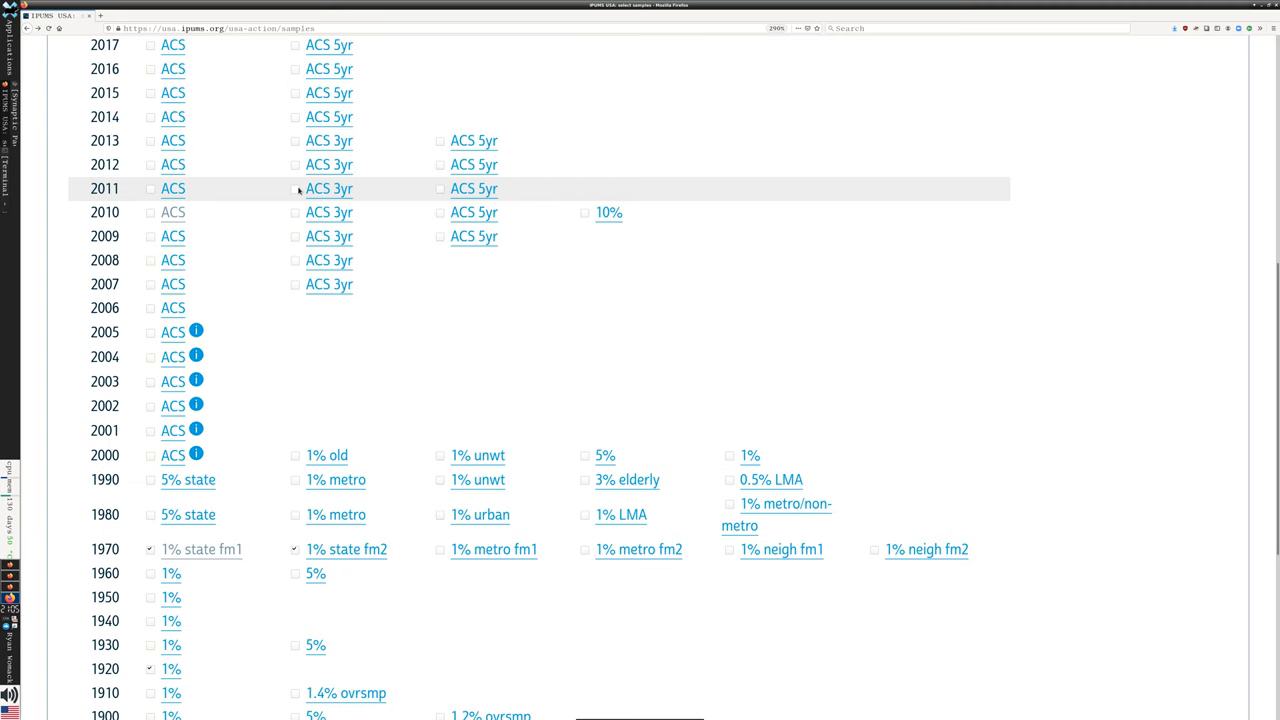
scroll(down, 3)
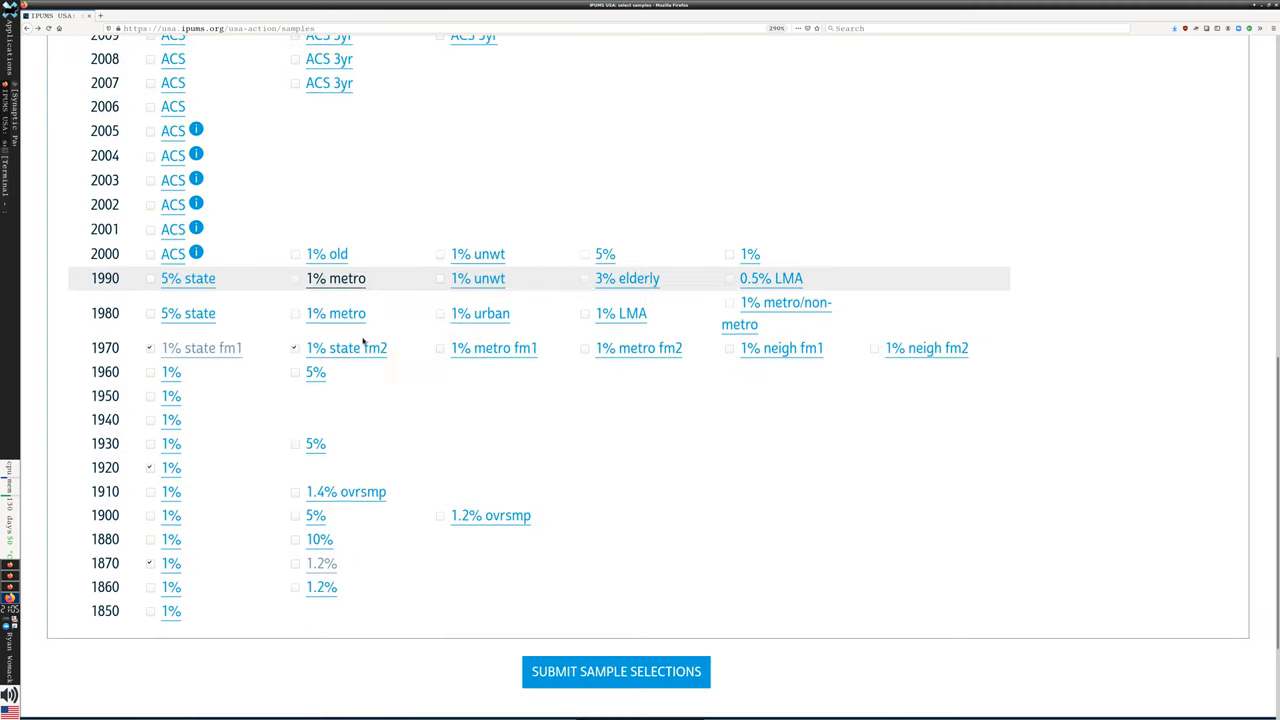
scroll(down, 3)
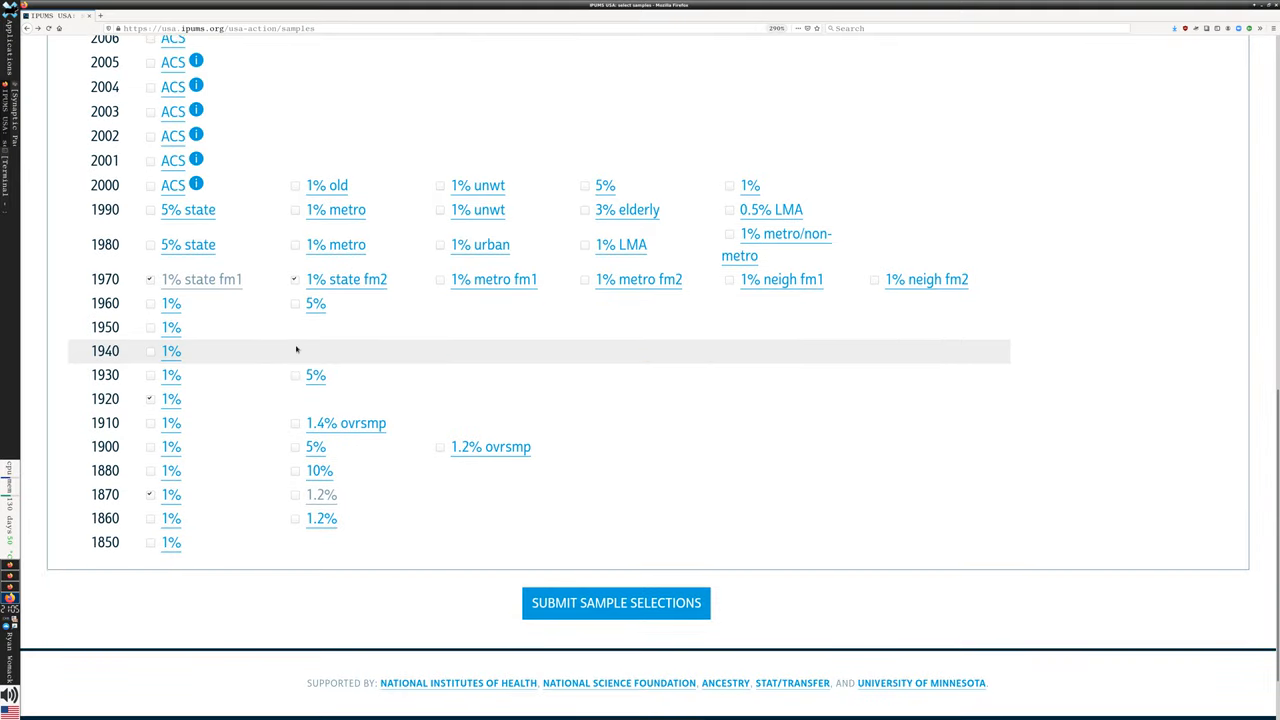
scroll(up, 3)
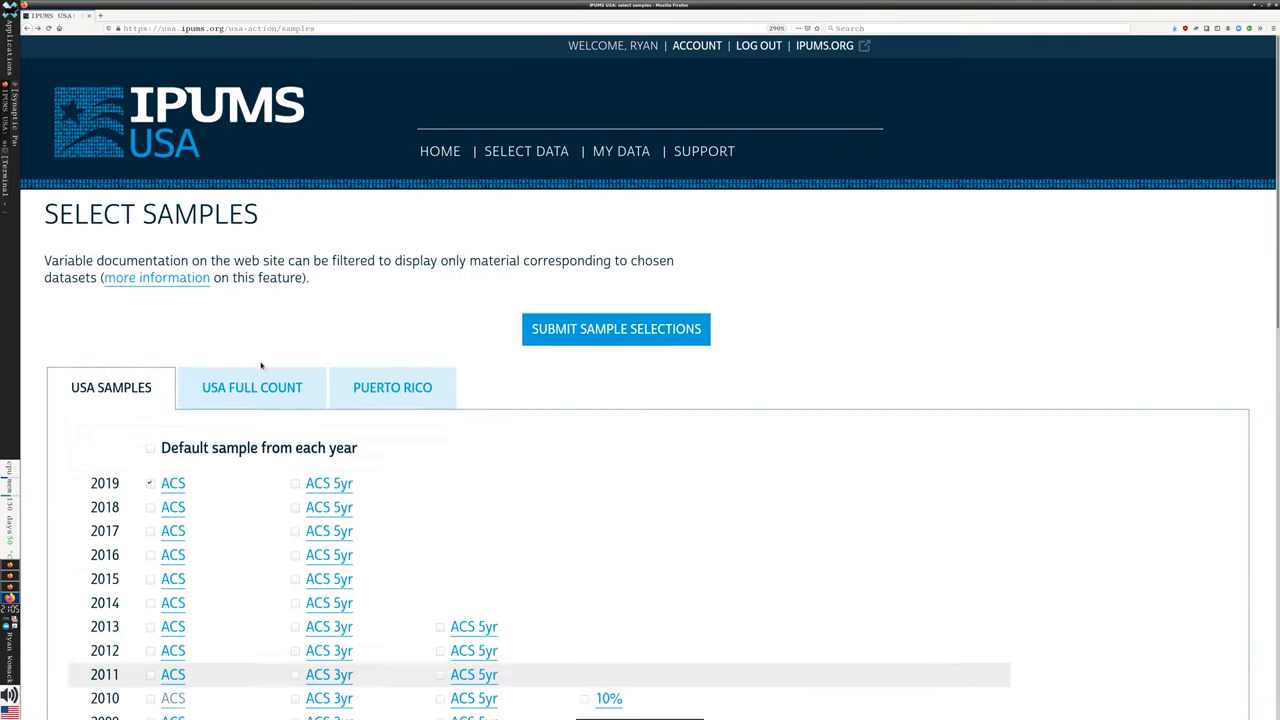
scroll(down, 3)
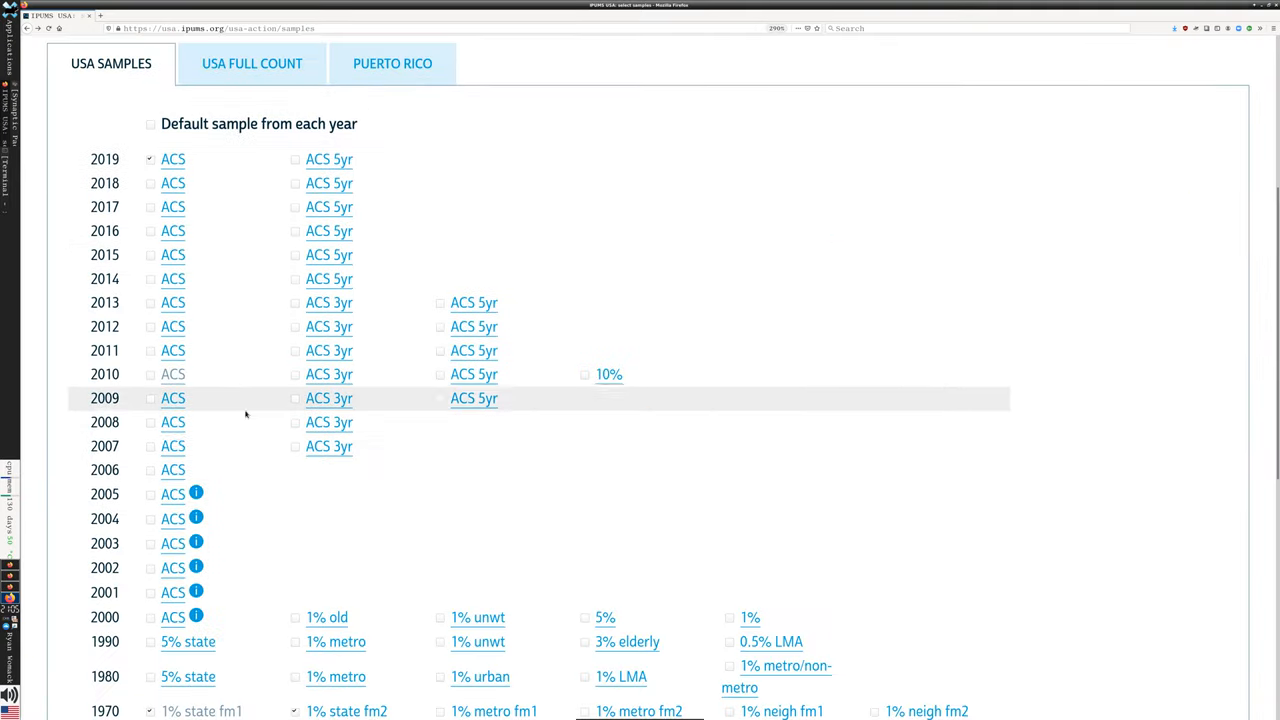
scroll(down, 3)
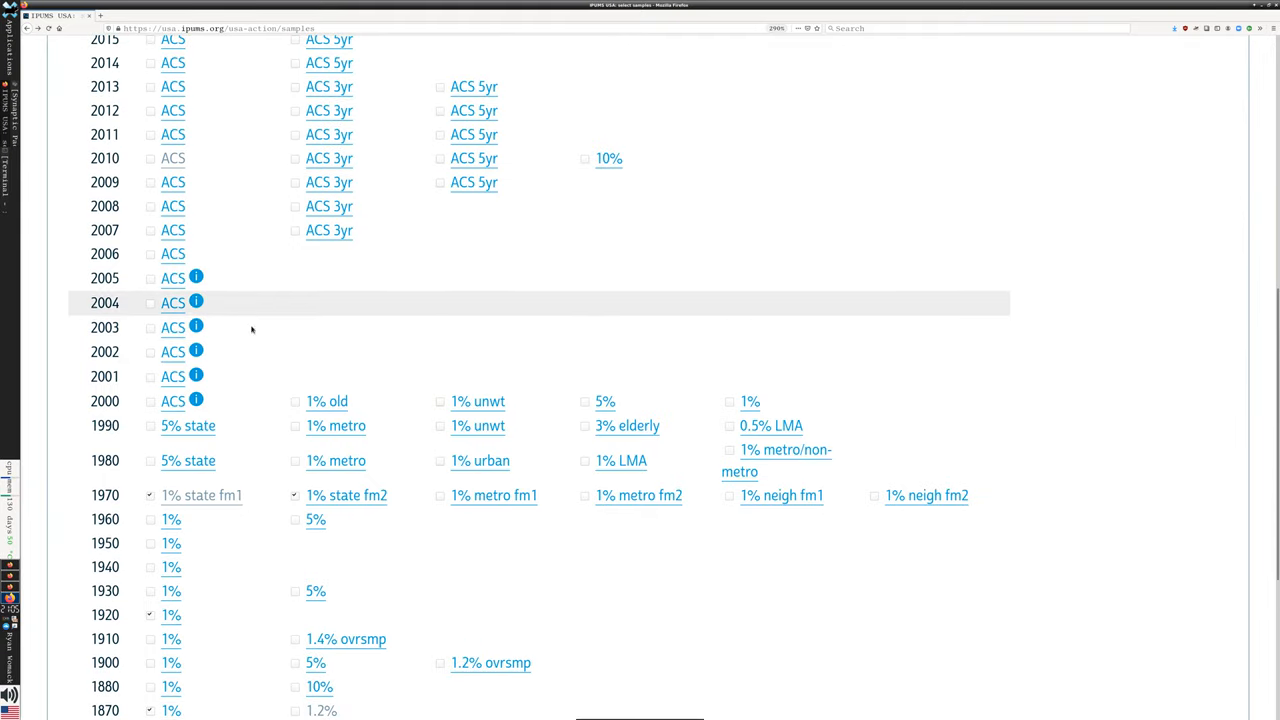
scroll(down, 3)
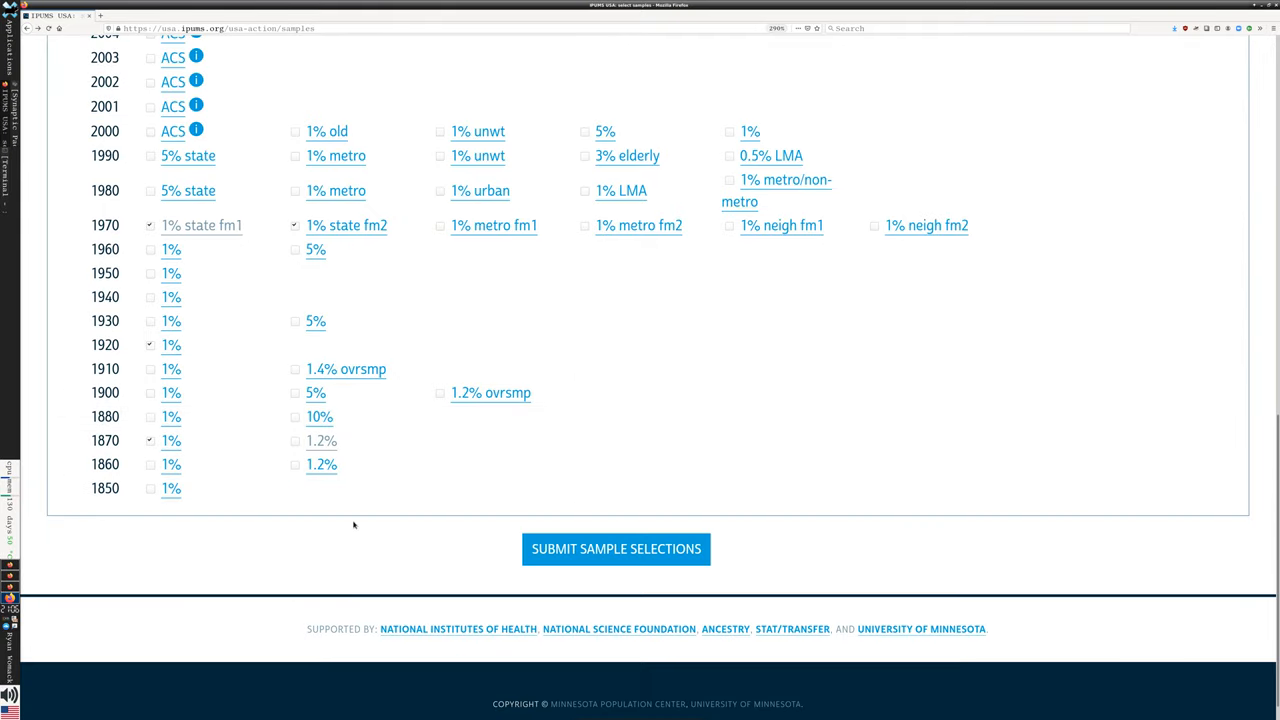
Step: Submit the five selected samples to reach the Select Harmonized Variables page
click(615, 548)
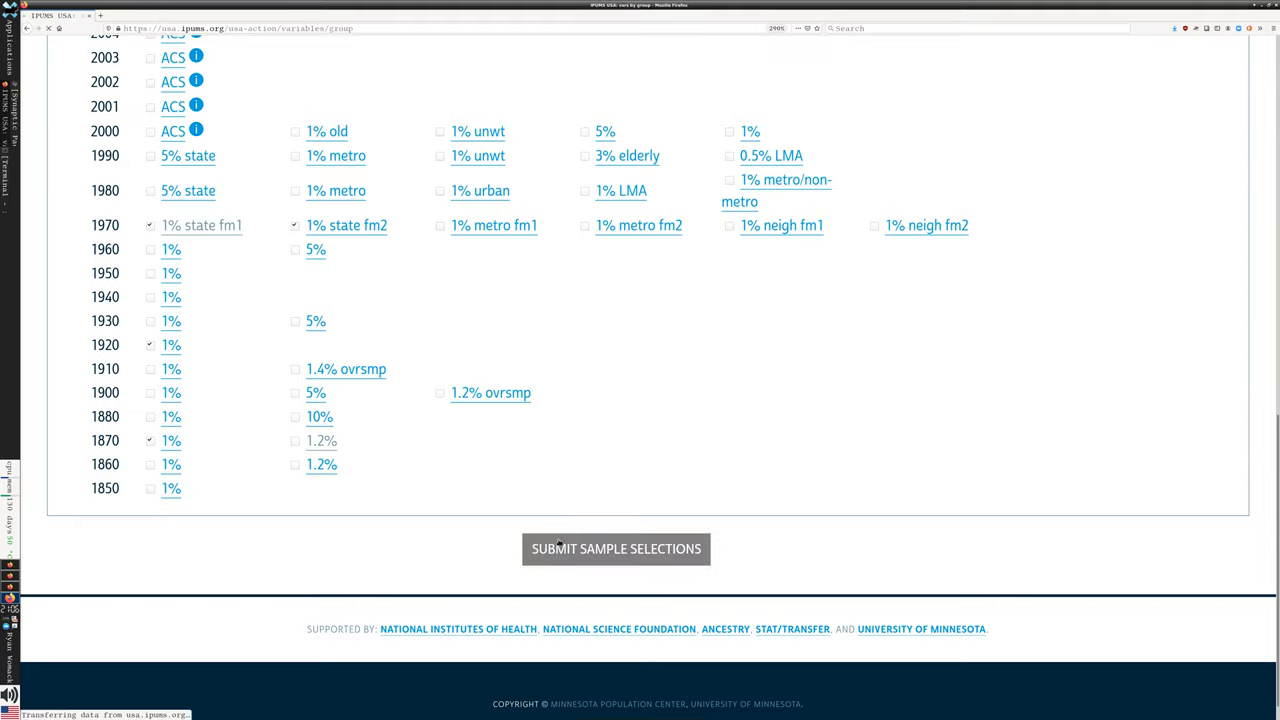
click(616, 548)
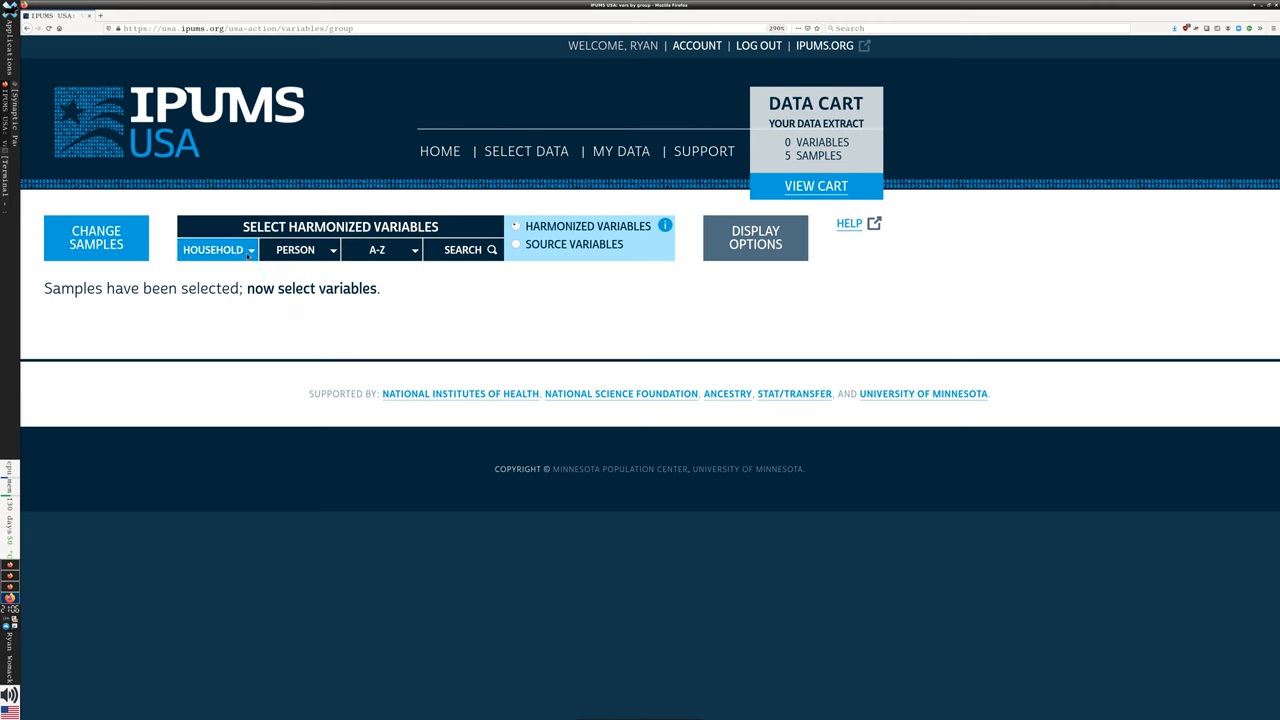
click(380, 249)
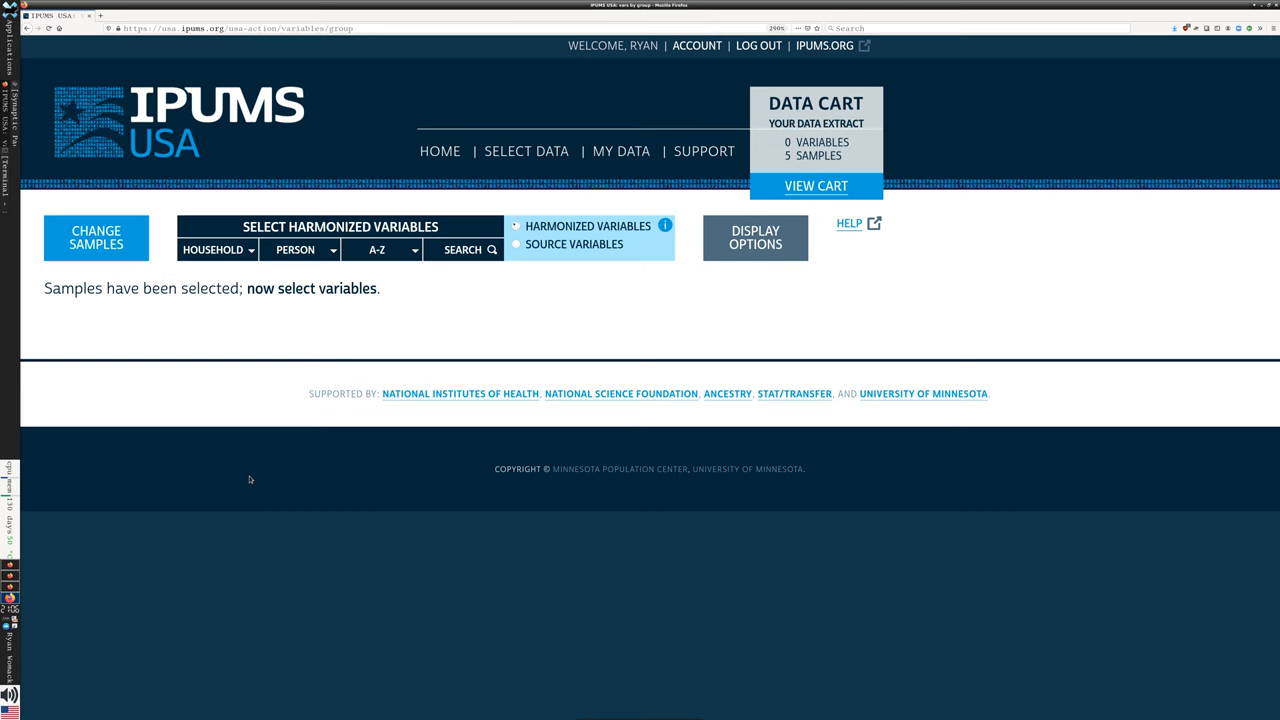
mouse_move(380, 249)
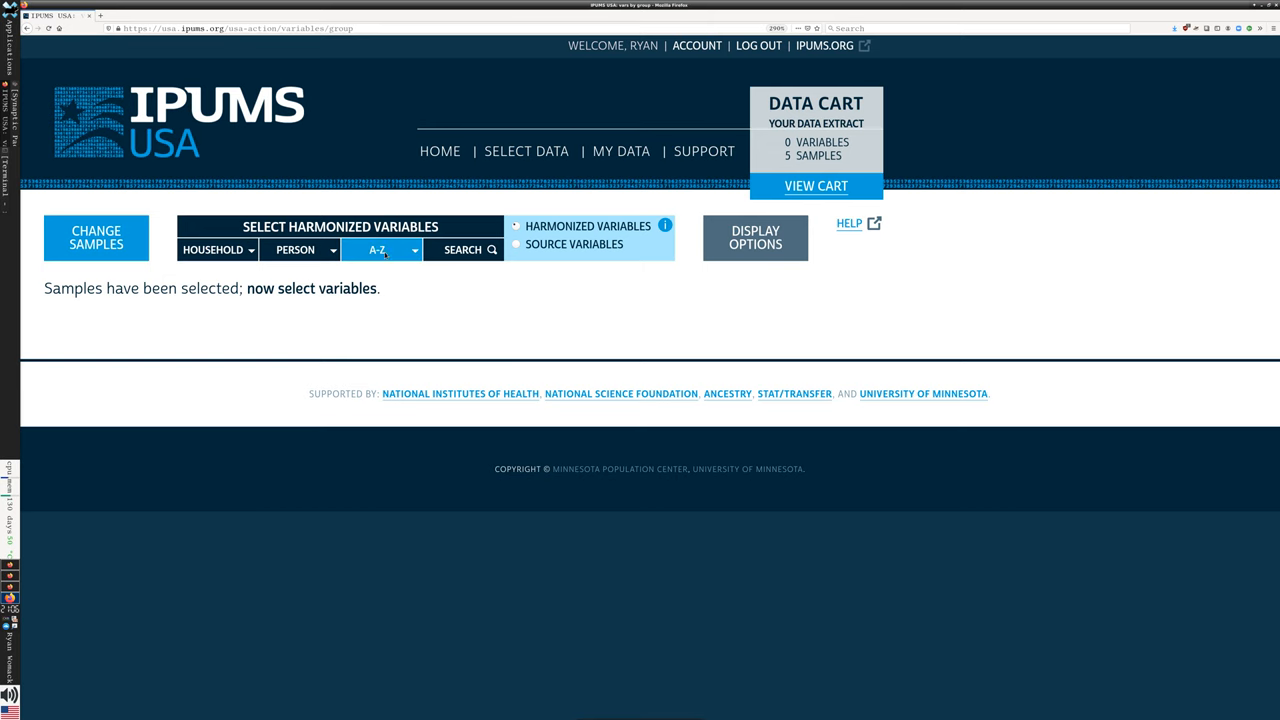
Step: List variables starting with A, add AGE to the cart, and reopen the A-Z index
click(382, 249)
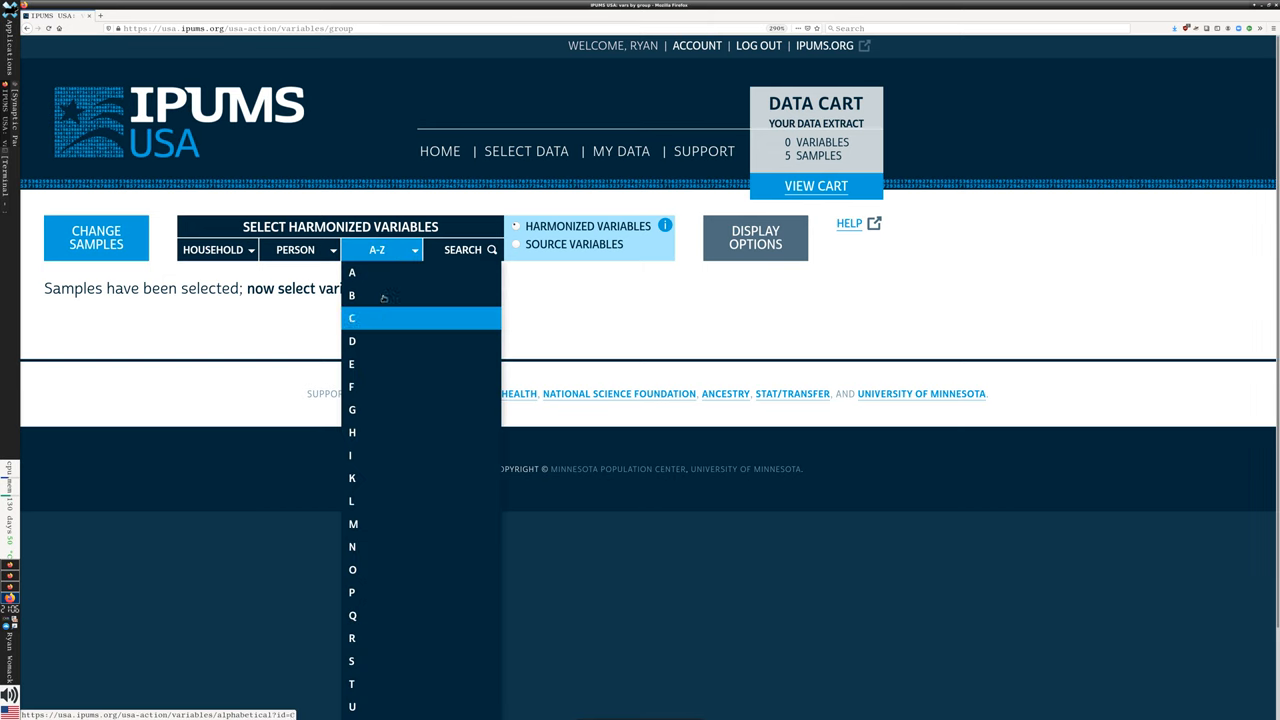
click(351, 272)
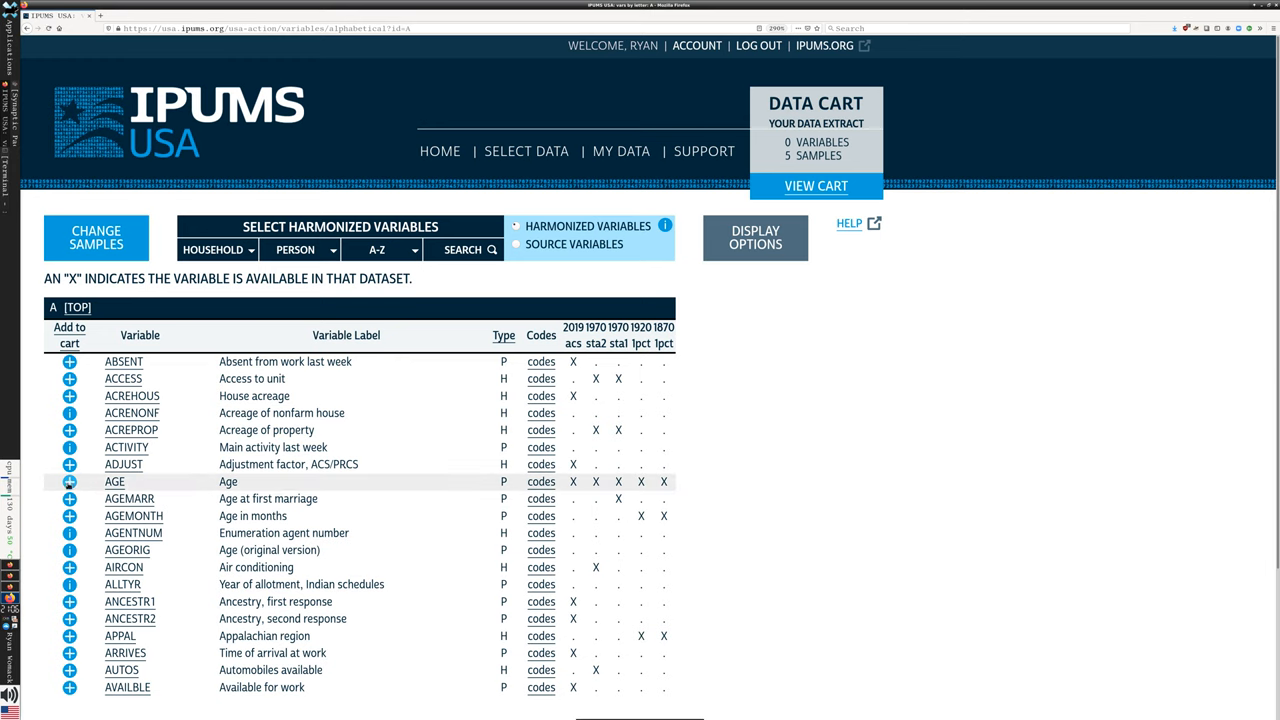
click(69, 481)
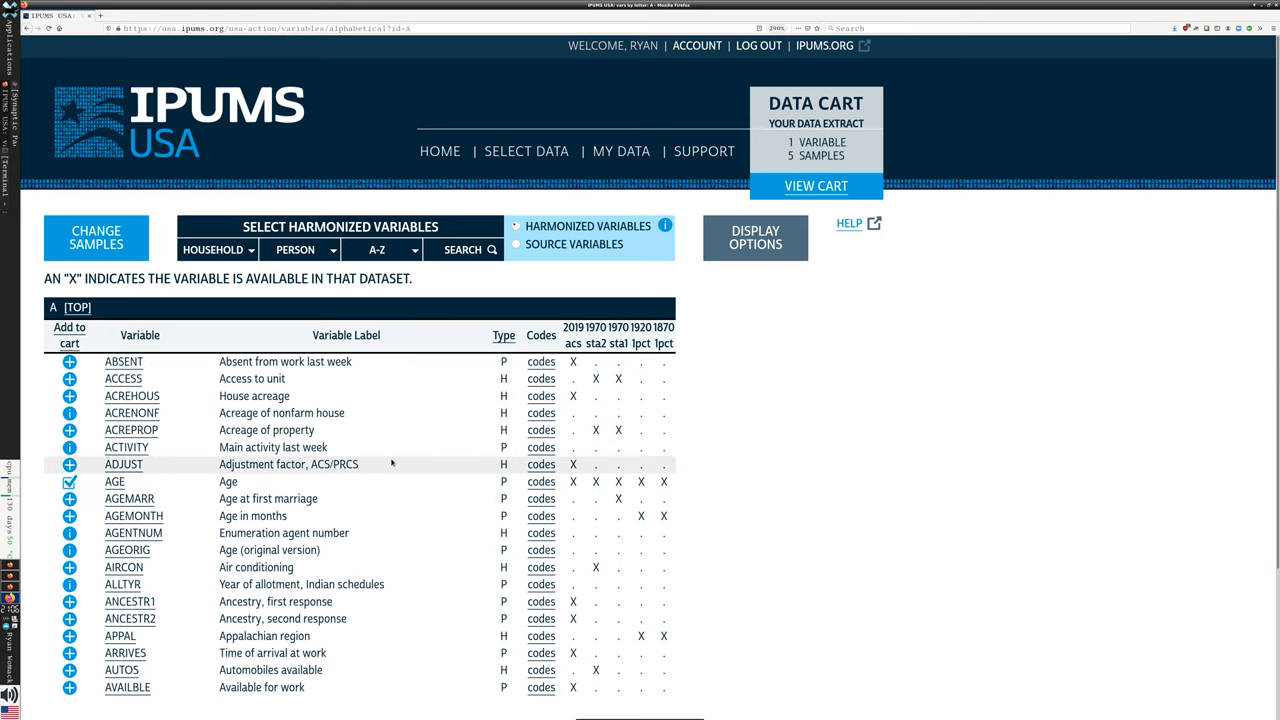
mouse_move(388, 447)
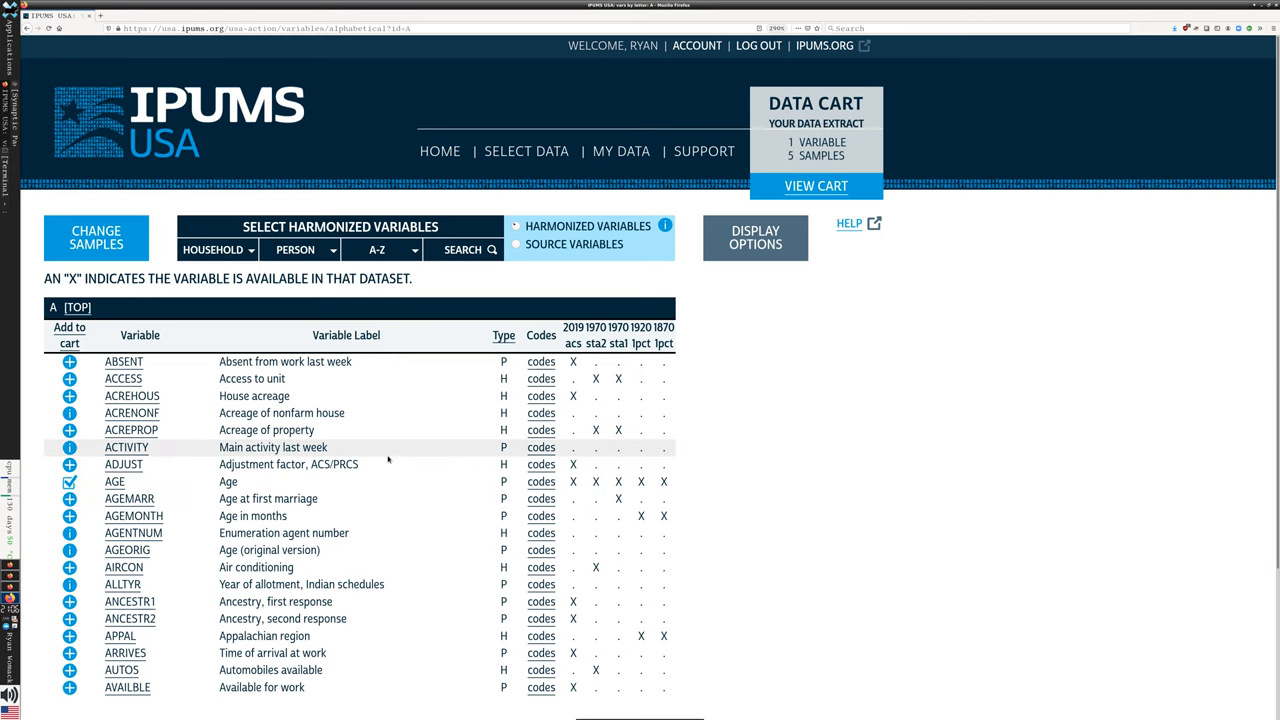
scroll(down, 3)
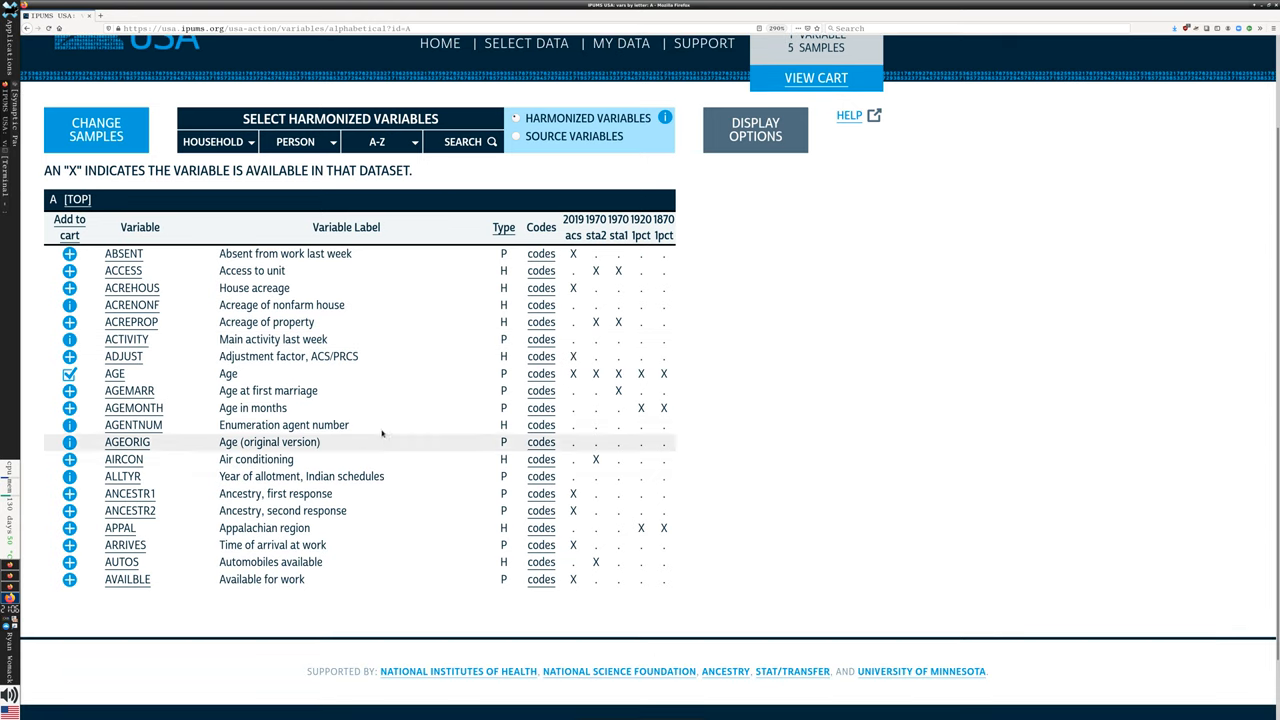
click(382, 141)
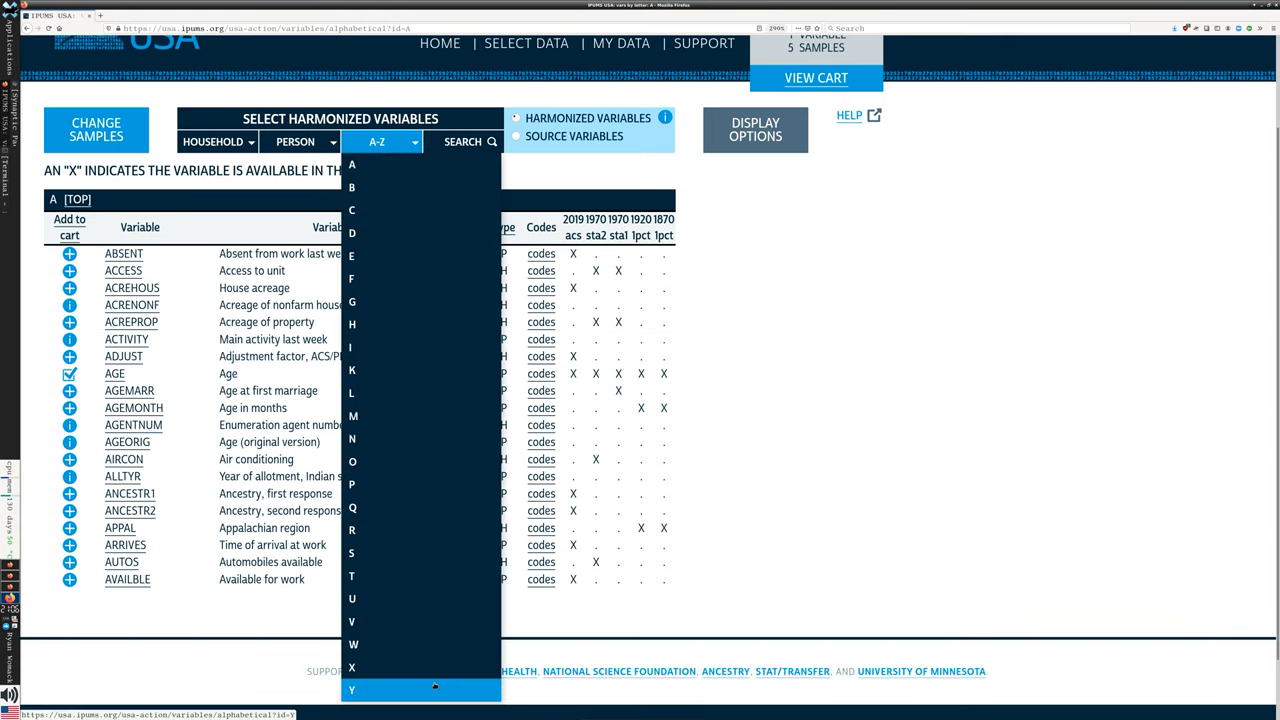
mouse_move(351, 347)
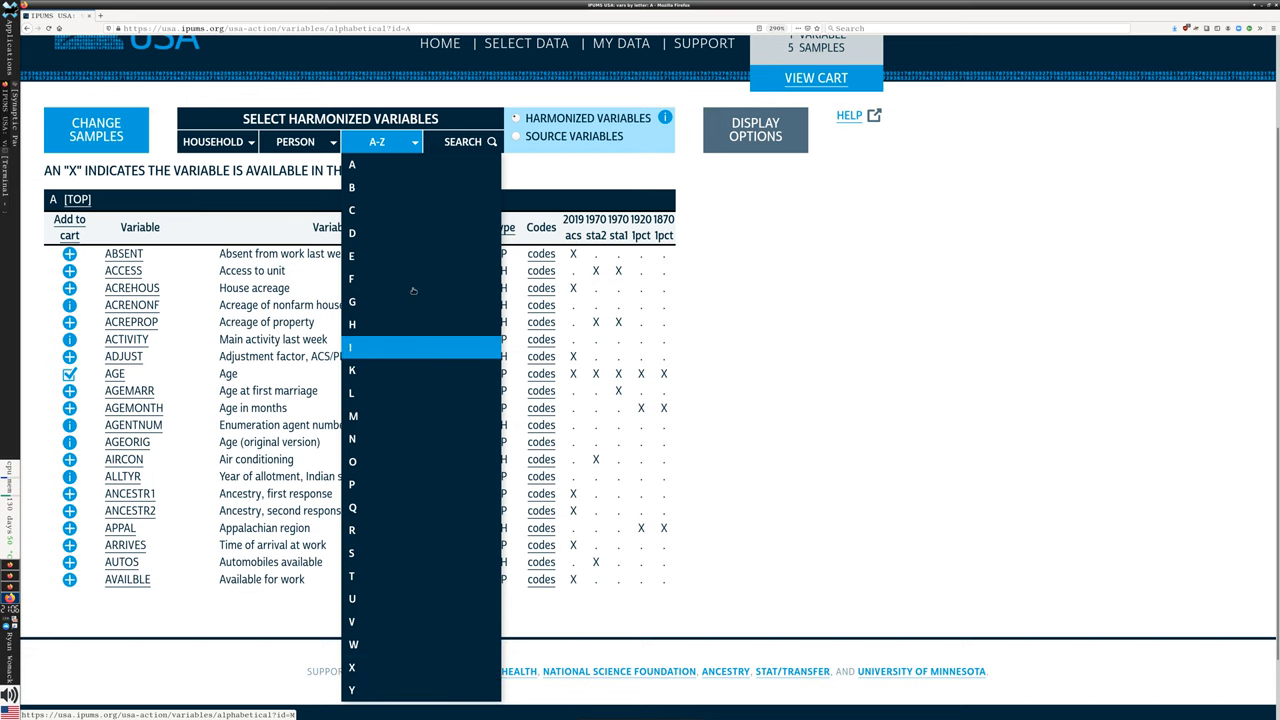
click(463, 141)
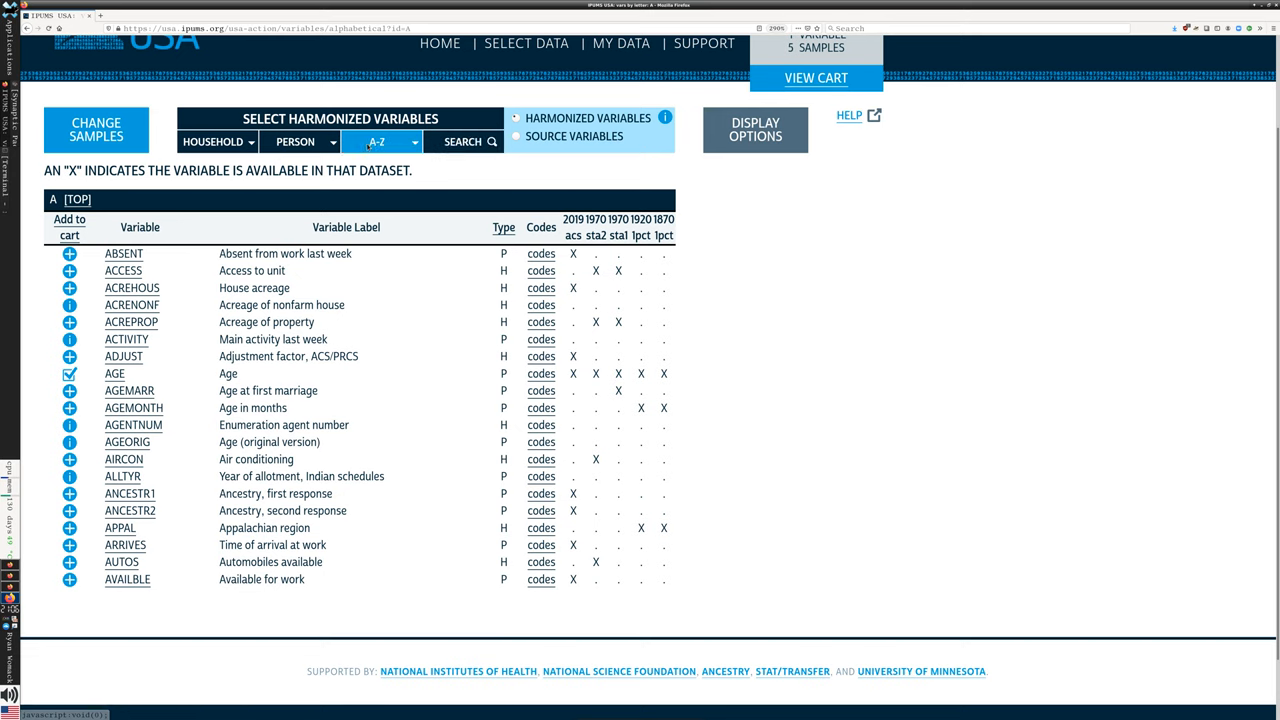
click(380, 141)
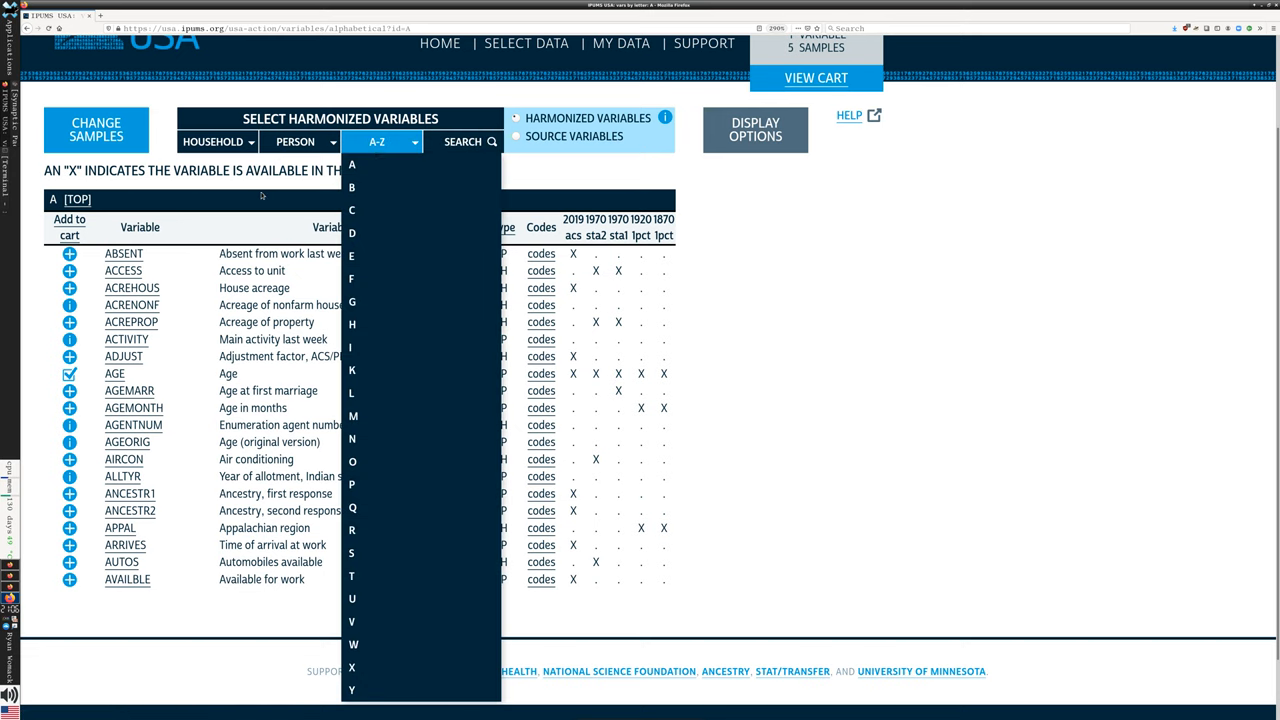
Step: Browse Household > Economic Characteristic variables like farm status, mortgage status and rent
click(213, 141)
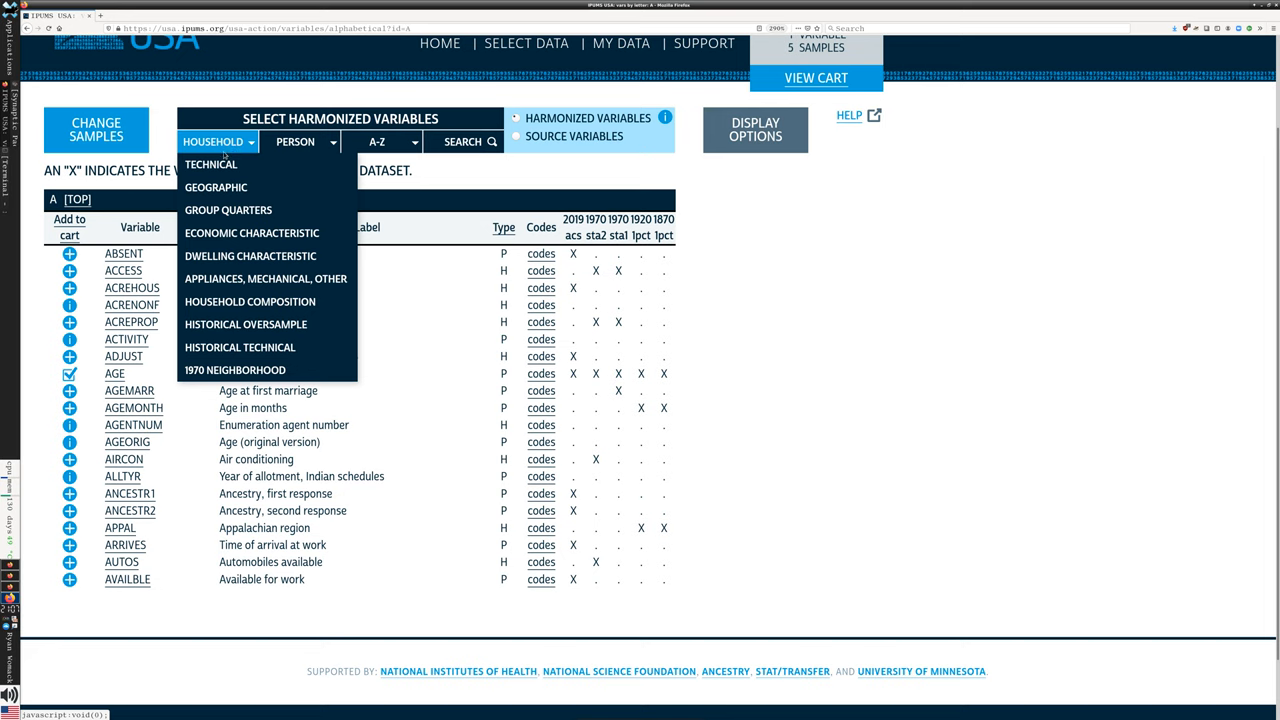
mouse_move(216, 187)
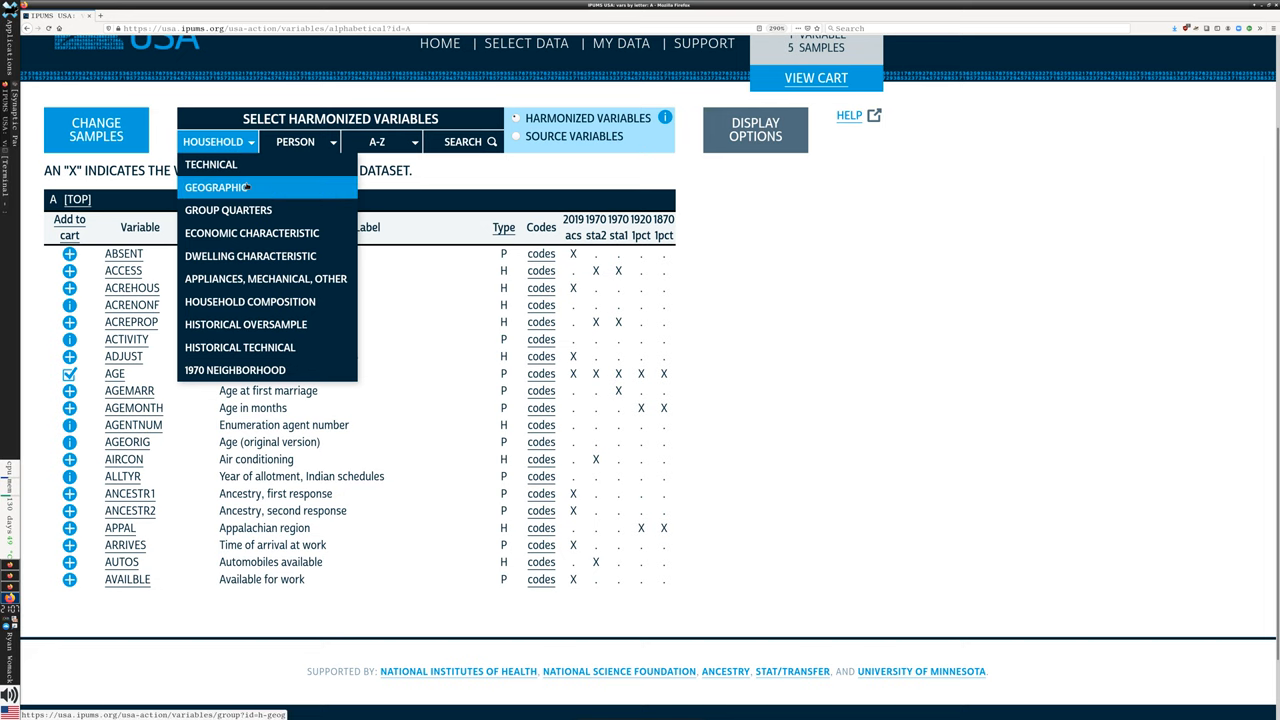
mouse_move(252, 233)
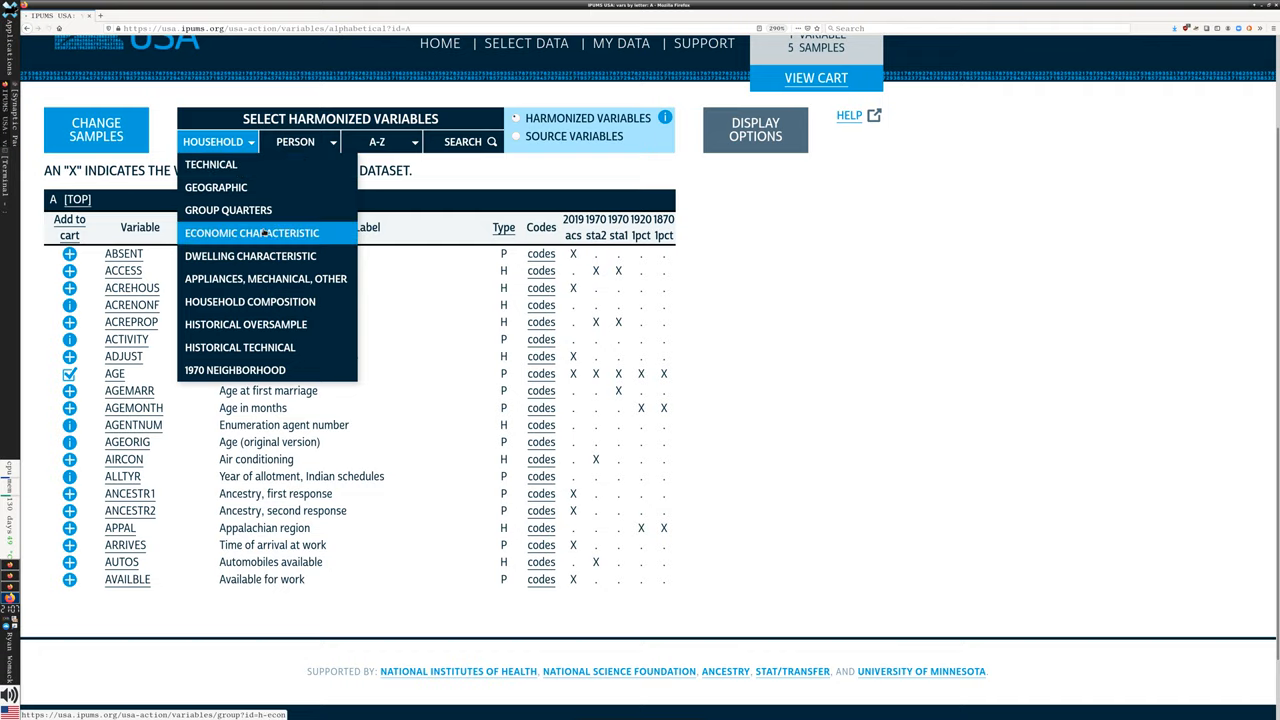
click(252, 233)
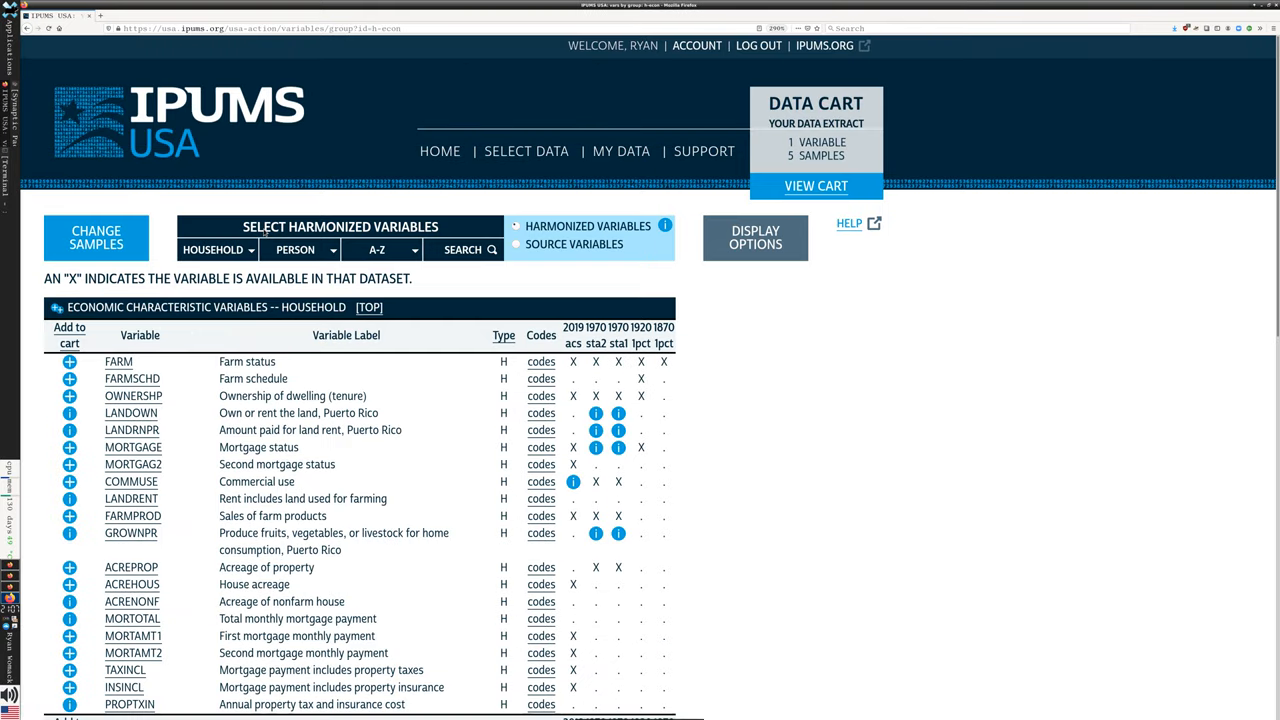
scroll(down, 3)
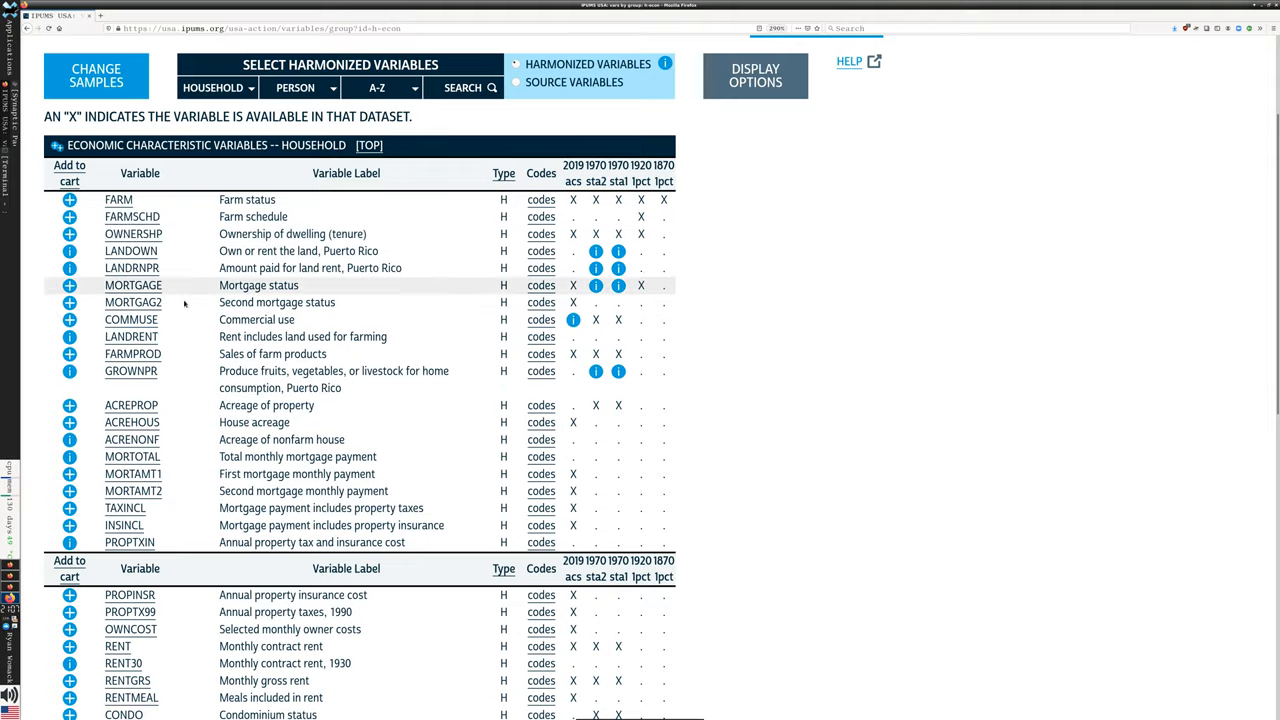
scroll(down, 3)
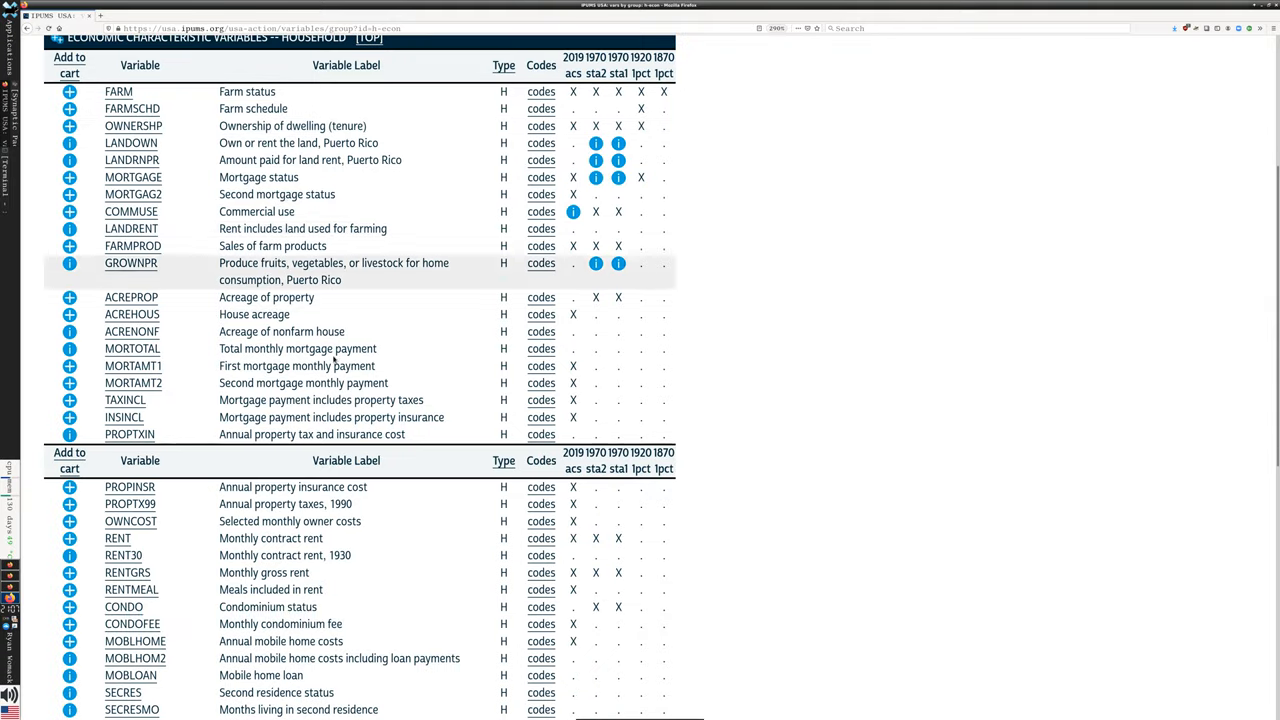
scroll(down, 3)
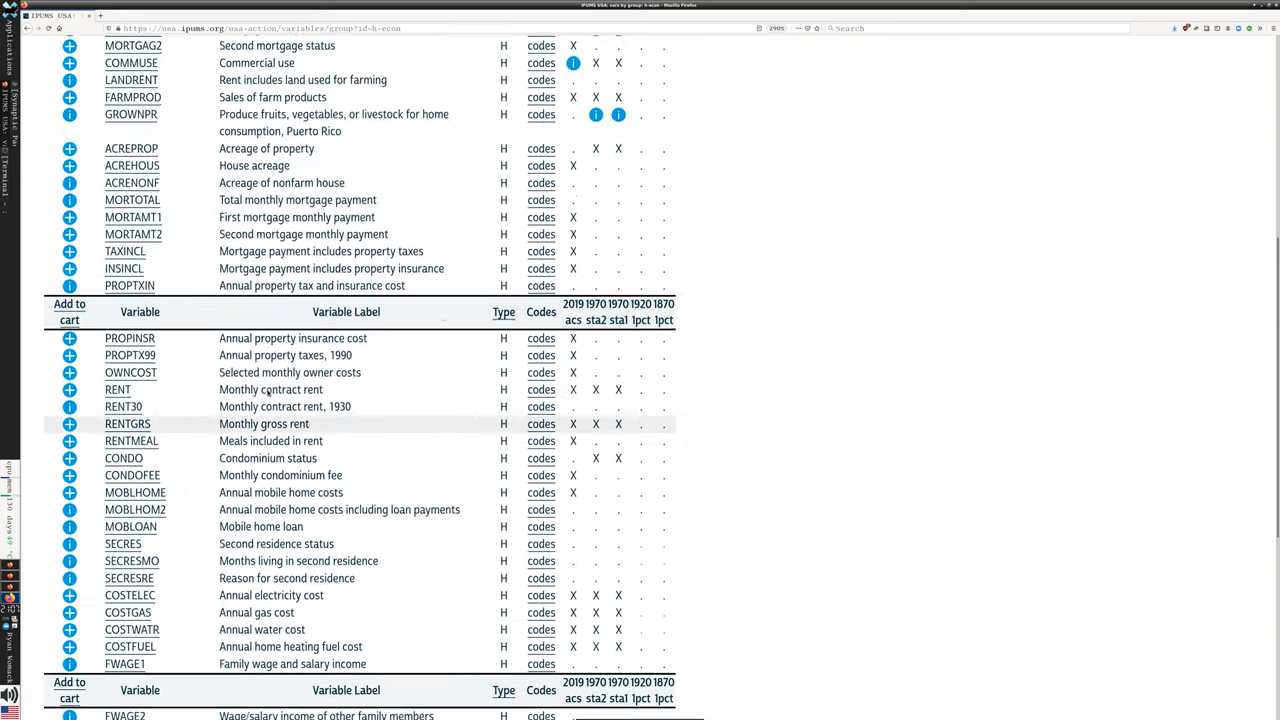
click(218, 249)
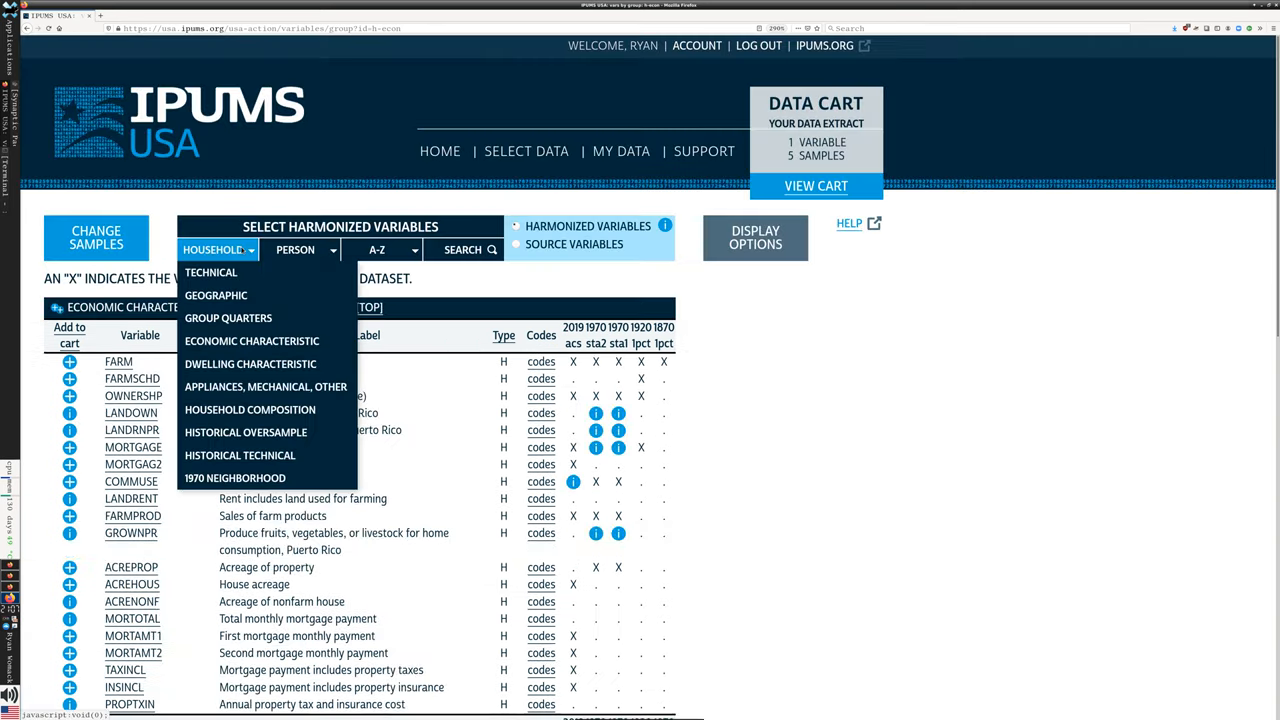
mouse_move(266, 387)
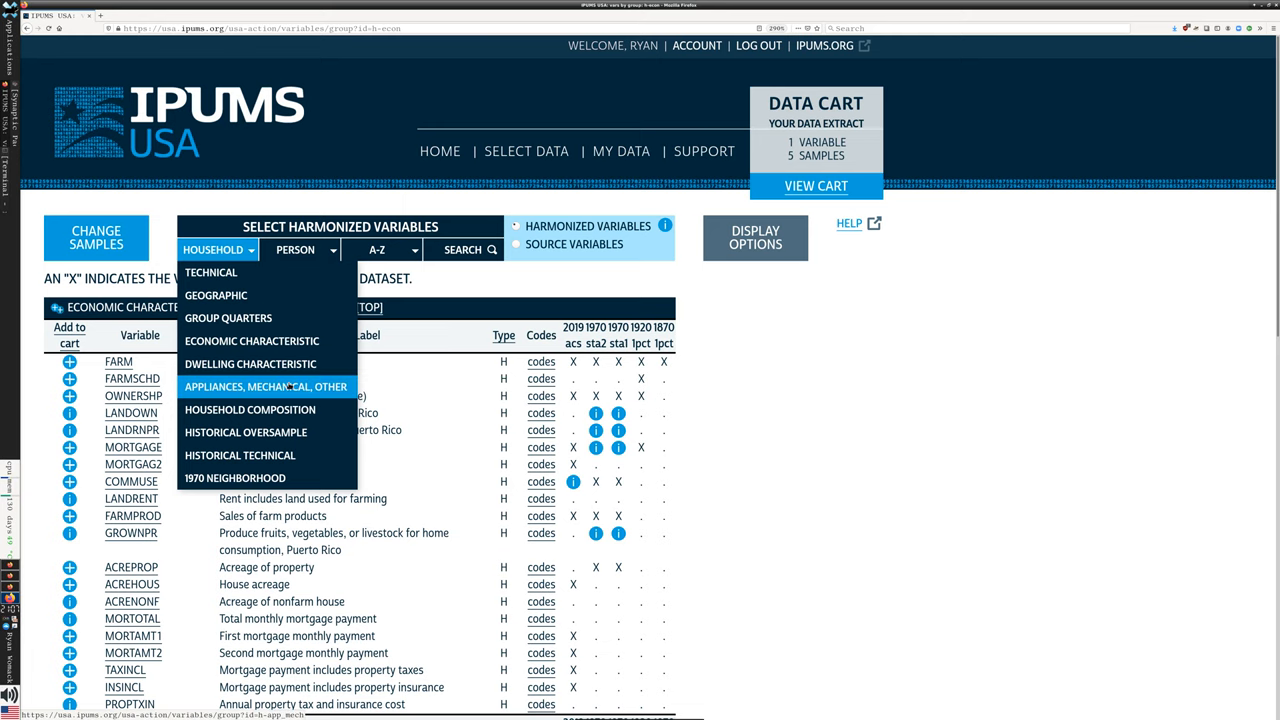
Step: Browse Household > Appliances, Mechanical, Other variables like refrigerator, television and internet access
click(266, 387)
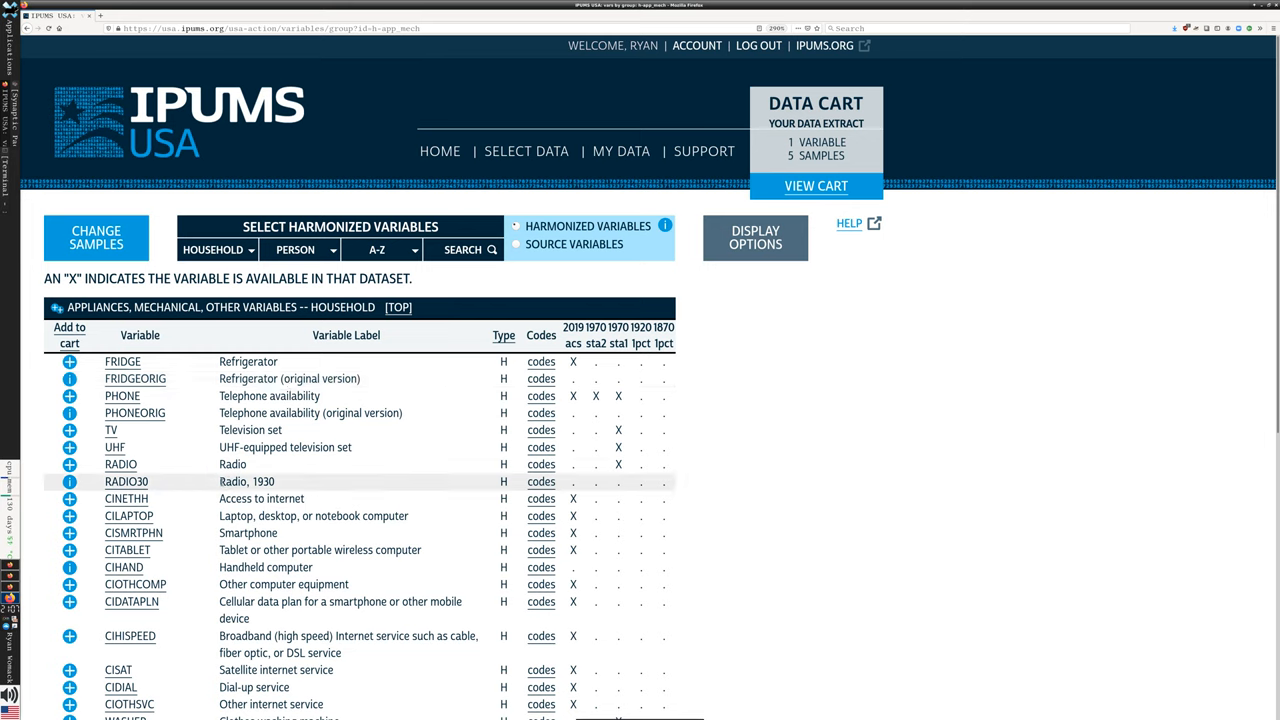
double_click(263, 481)
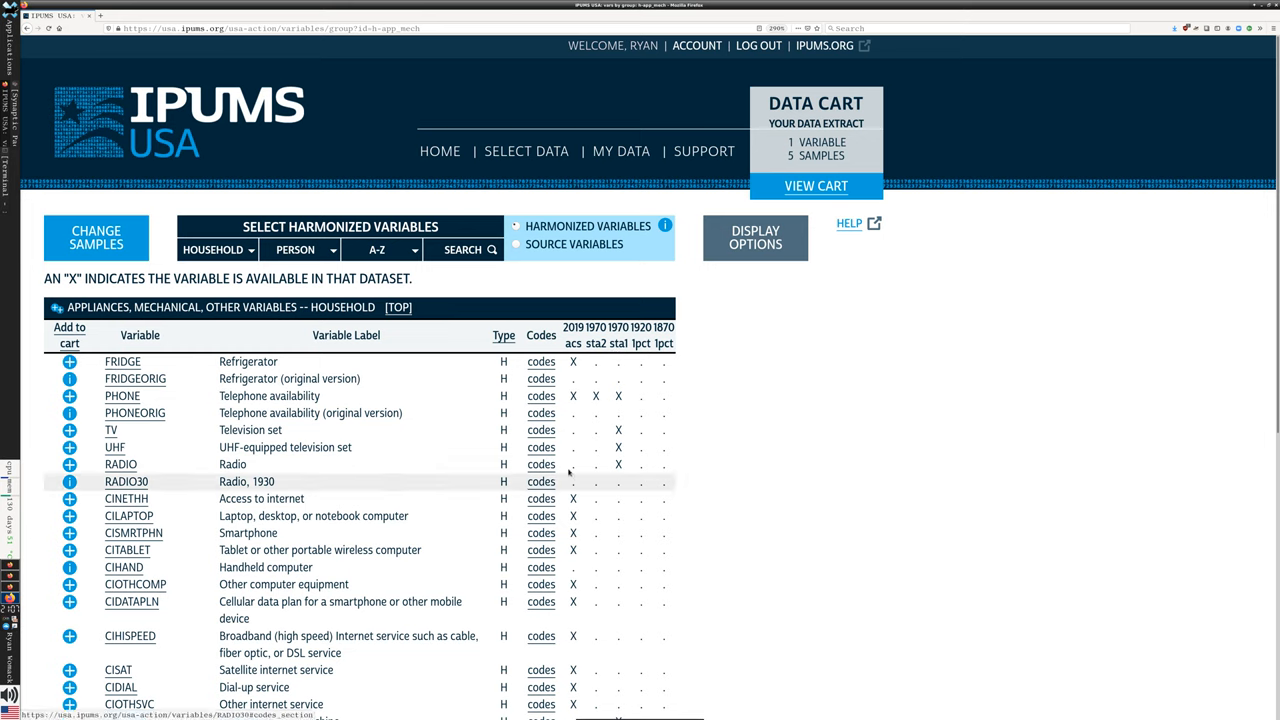
mouse_move(570, 464)
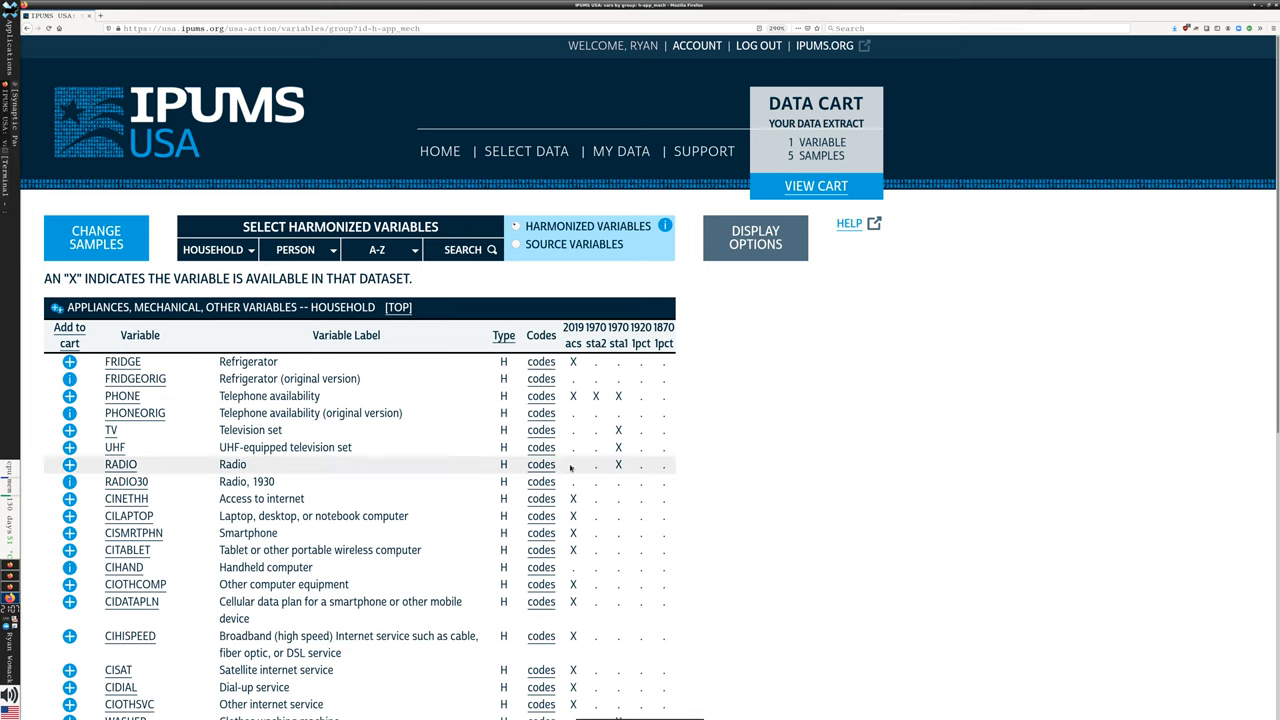
mouse_move(622, 384)
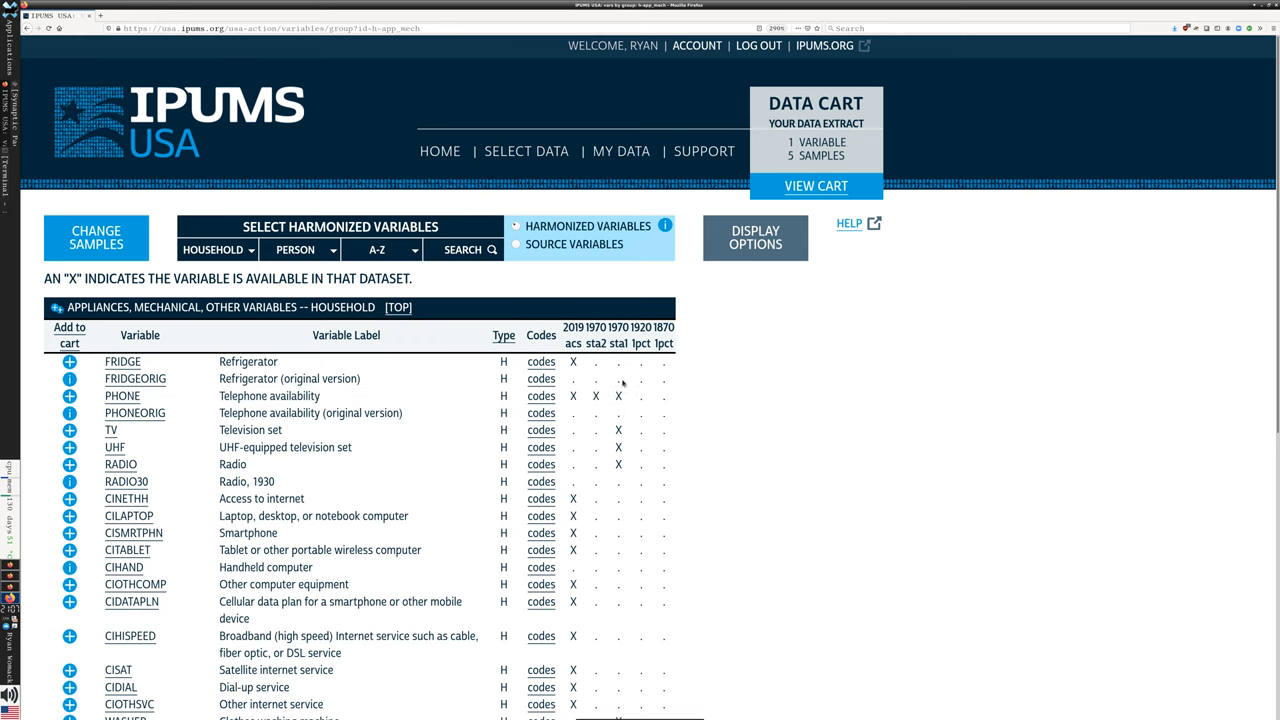
mouse_move(133, 433)
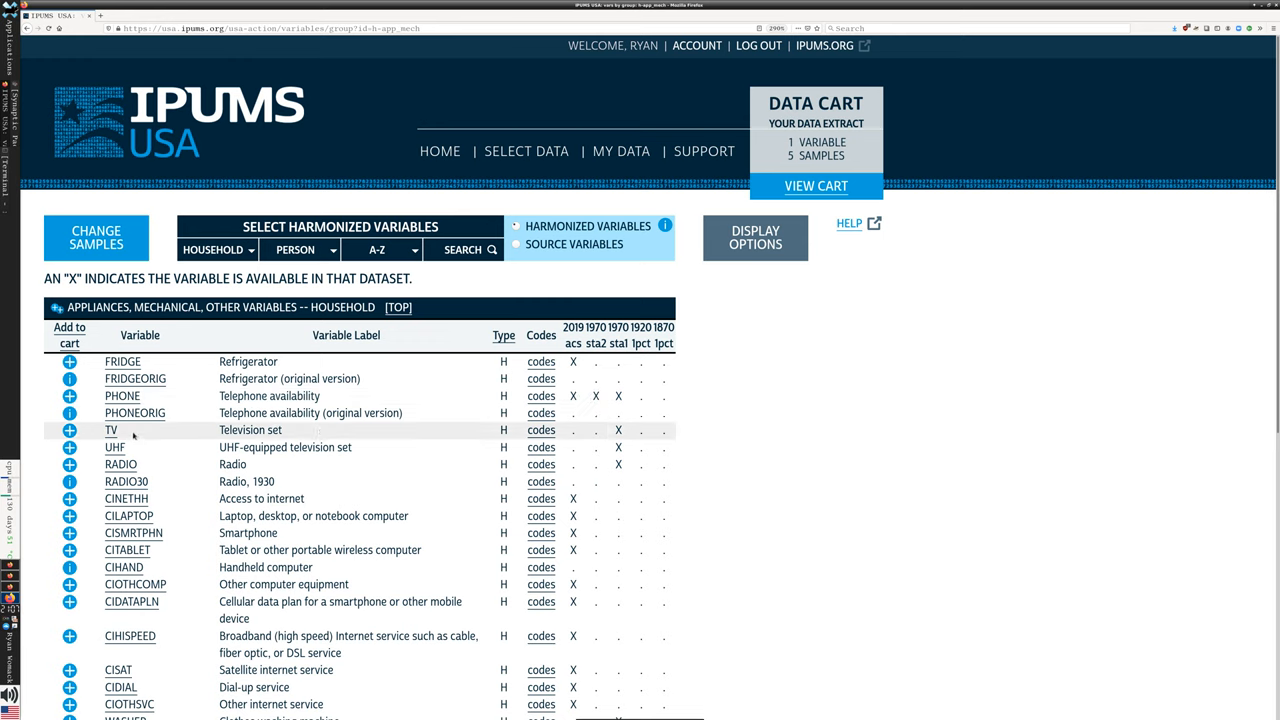
mouse_move(156, 447)
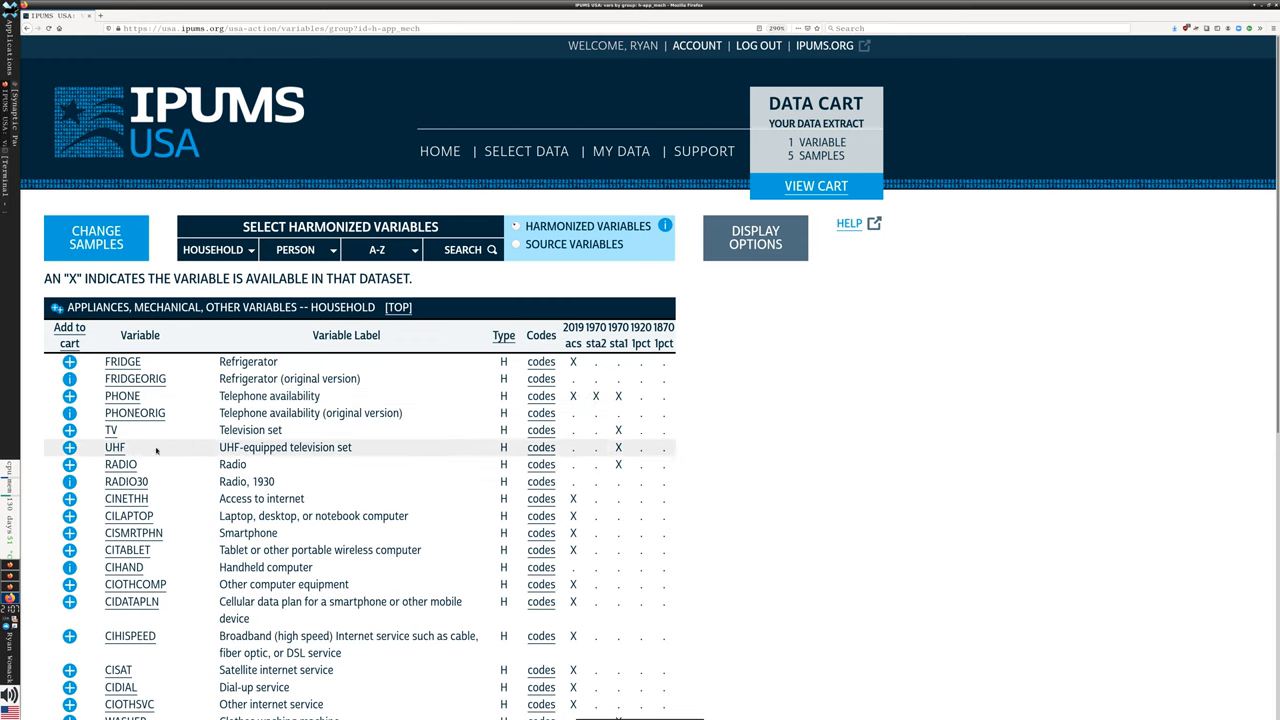
mouse_move(159, 455)
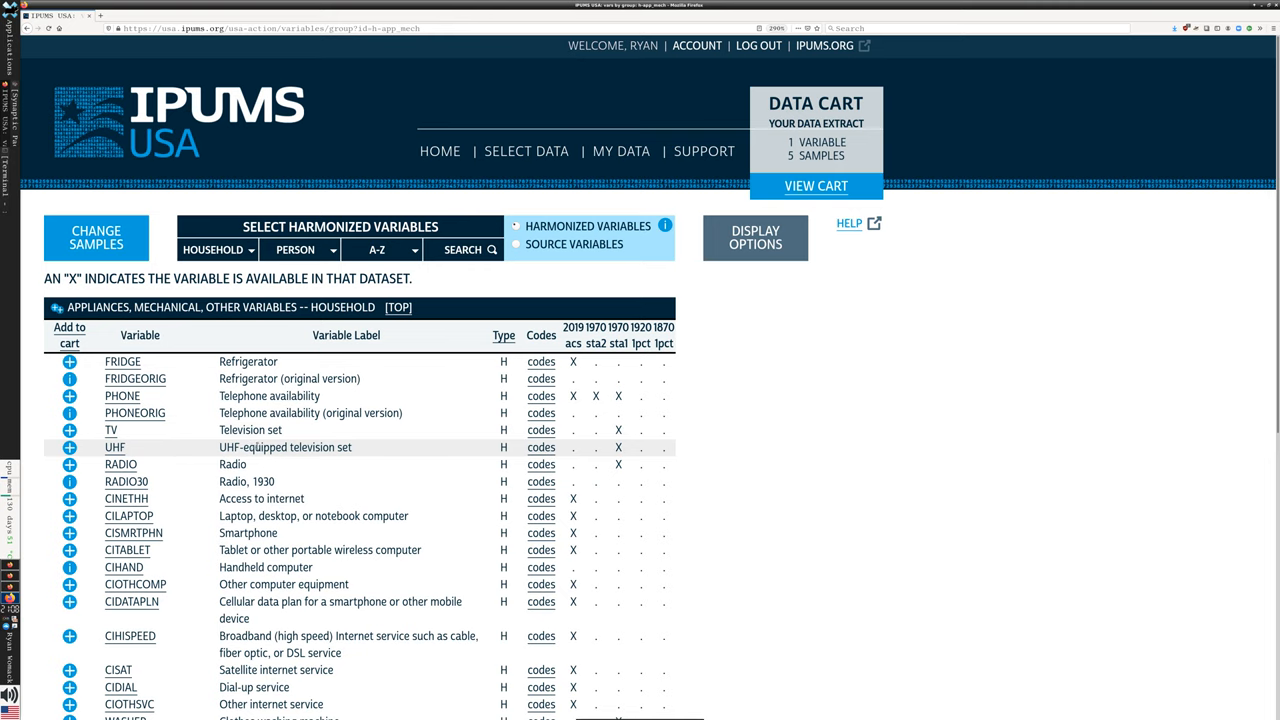
scroll(down, 3)
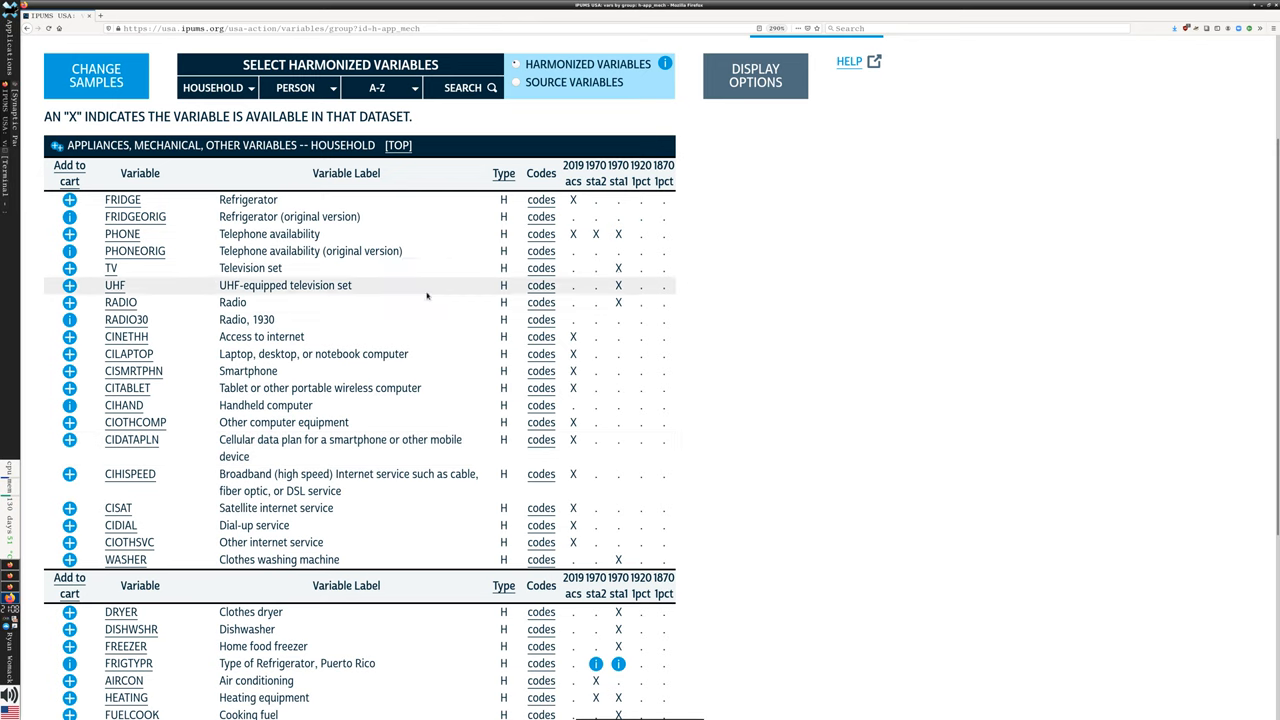
mouse_move(414, 348)
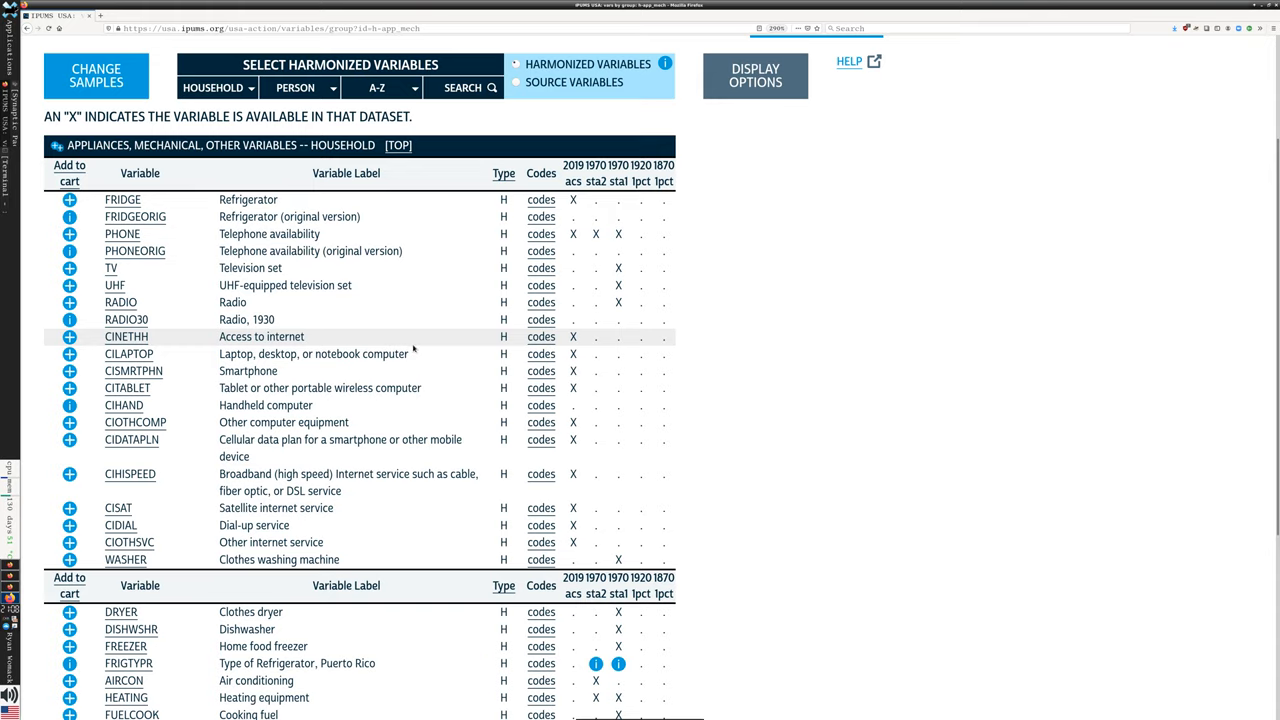
scroll(down, 3)
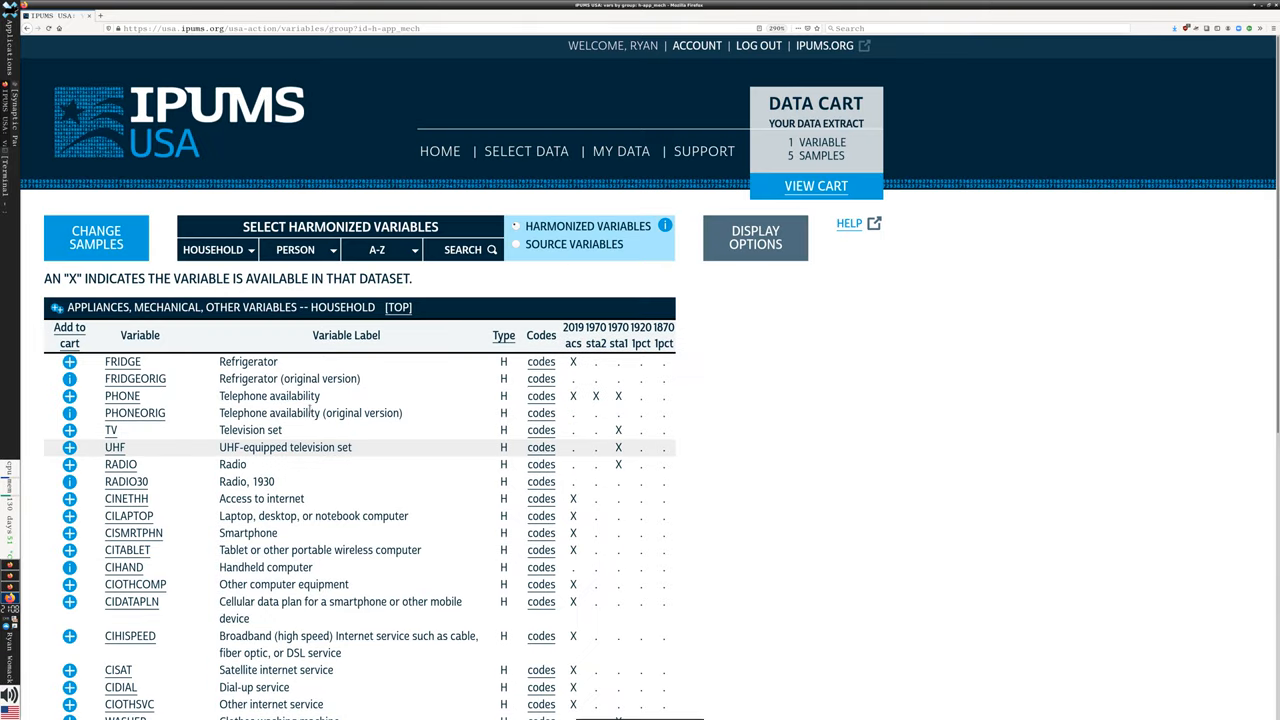
click(213, 249)
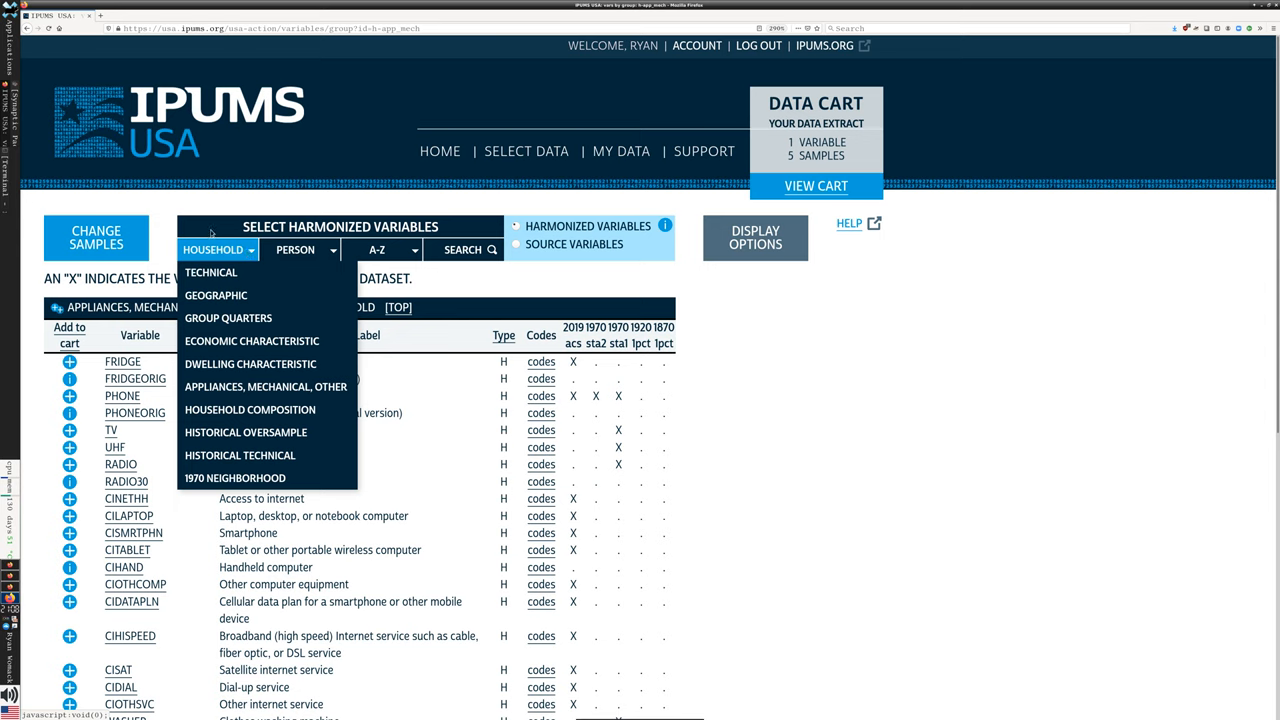
Step: Add PERNUM and PERWT from the Person > Technical variables to the cart
click(299, 249)
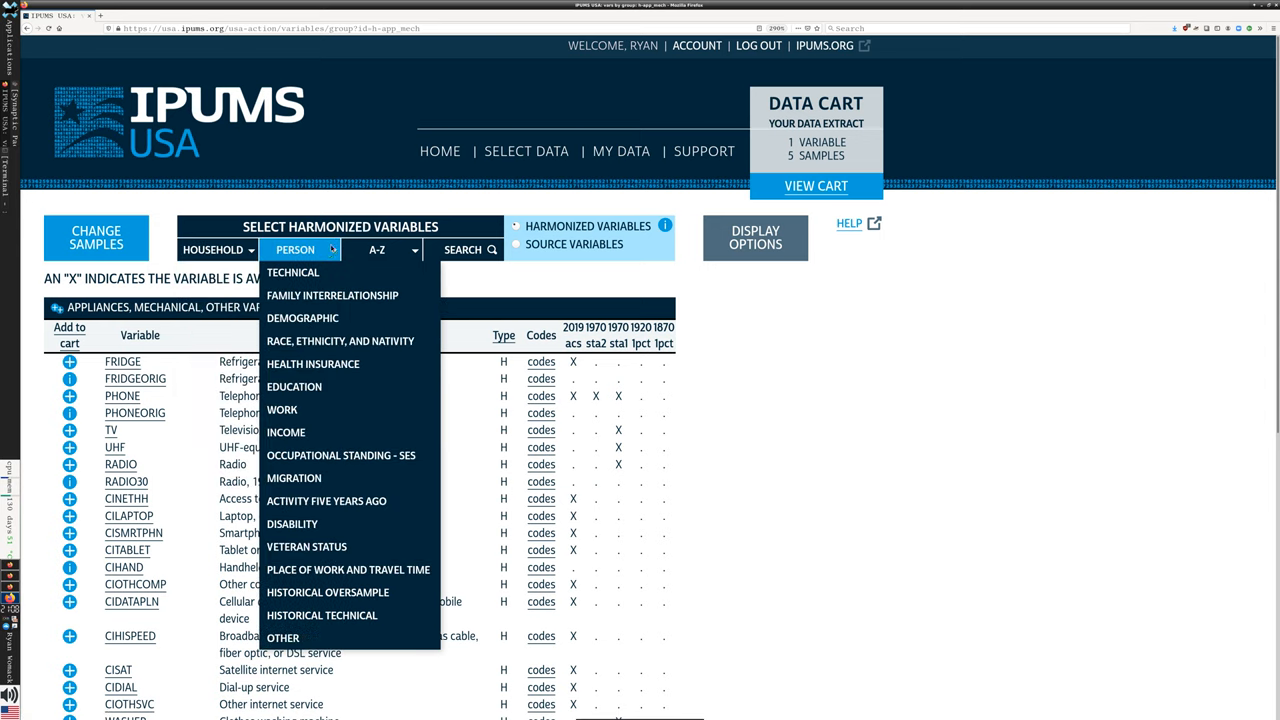
mouse_move(293, 272)
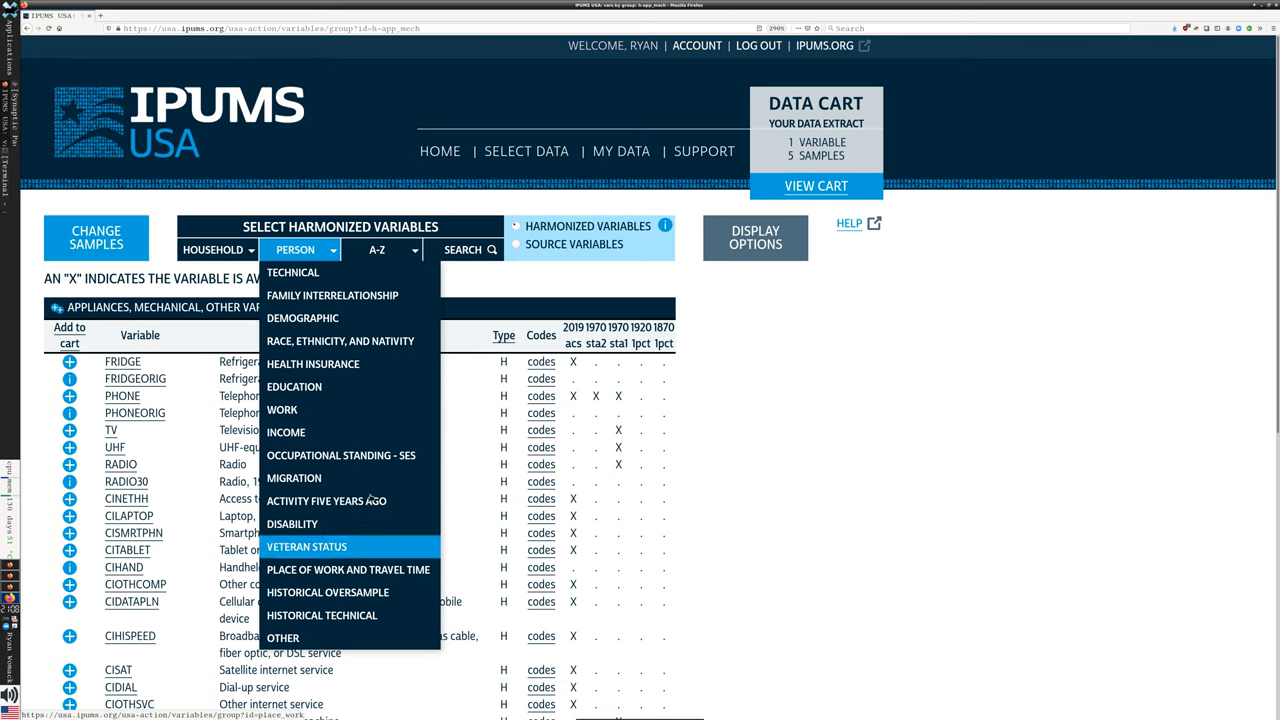
click(292, 272)
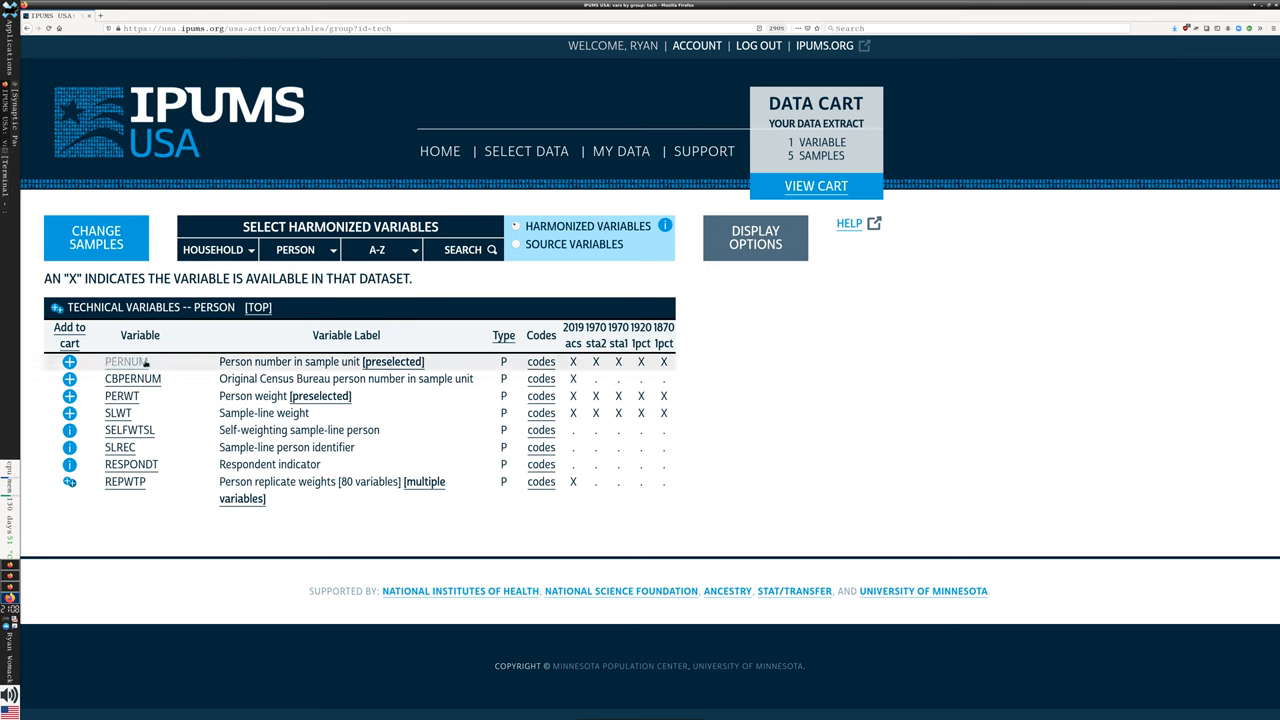
mouse_move(127, 361)
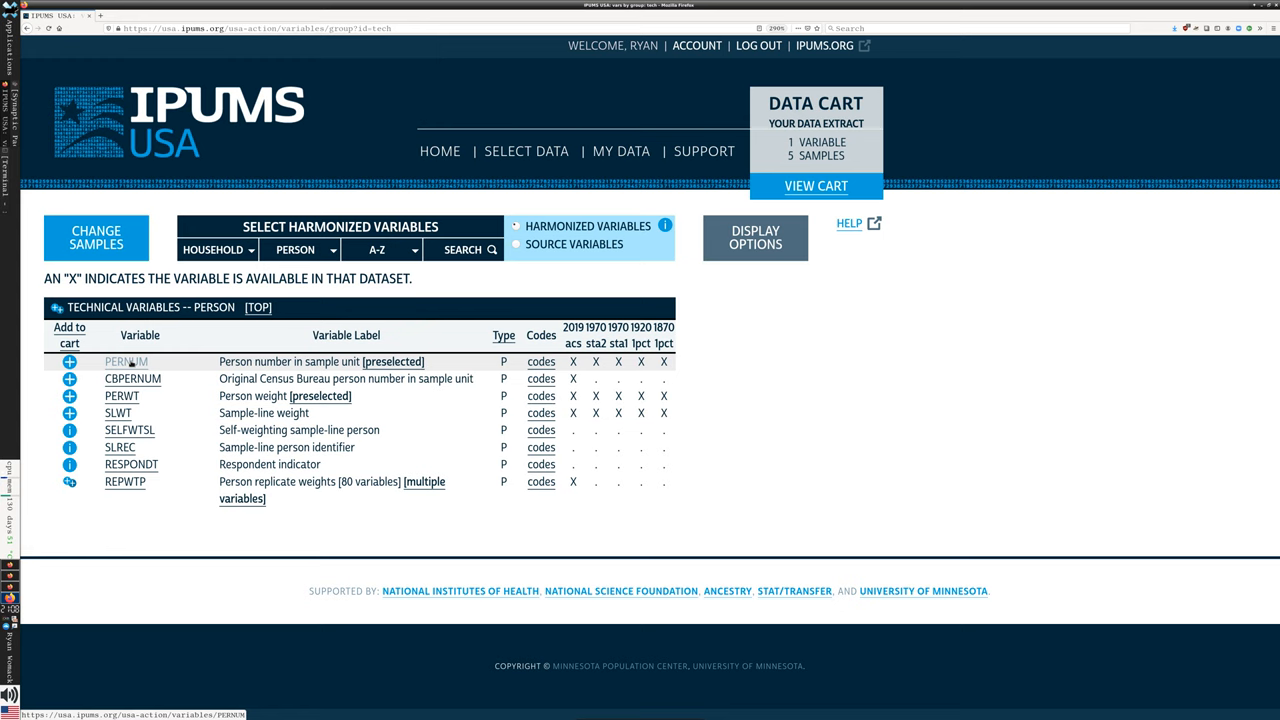
click(69, 361)
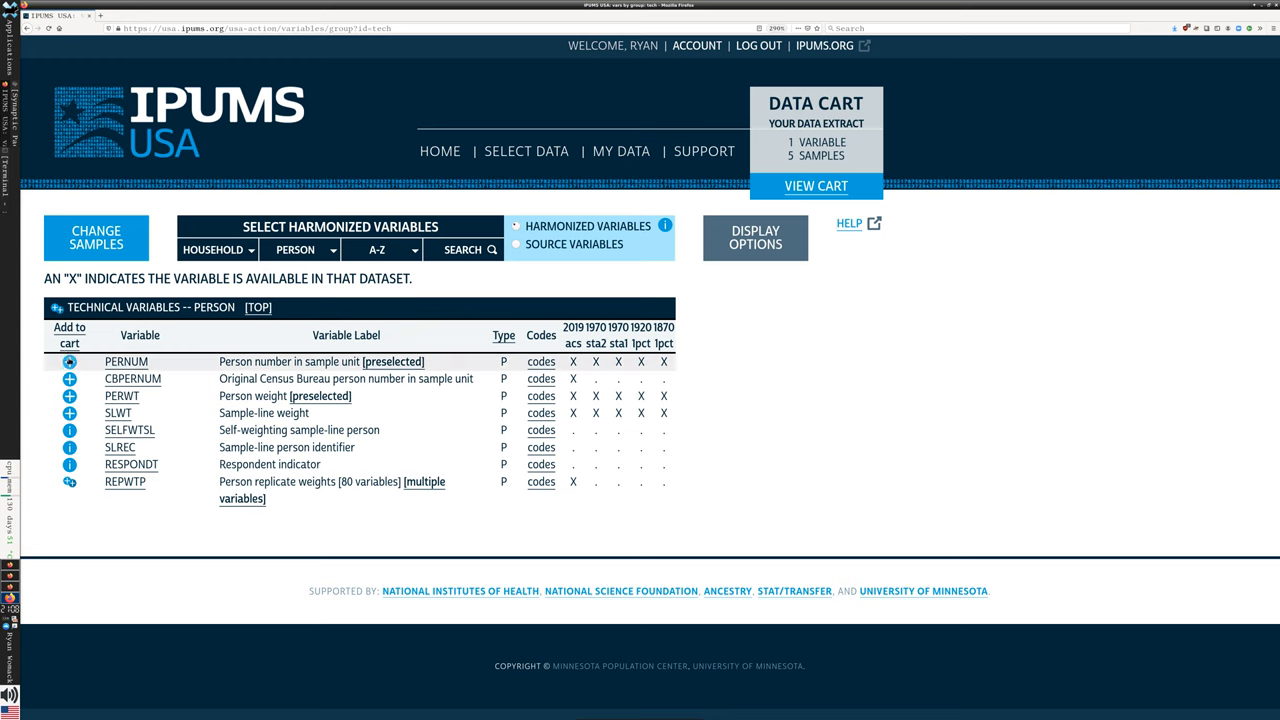
mouse_move(69, 361)
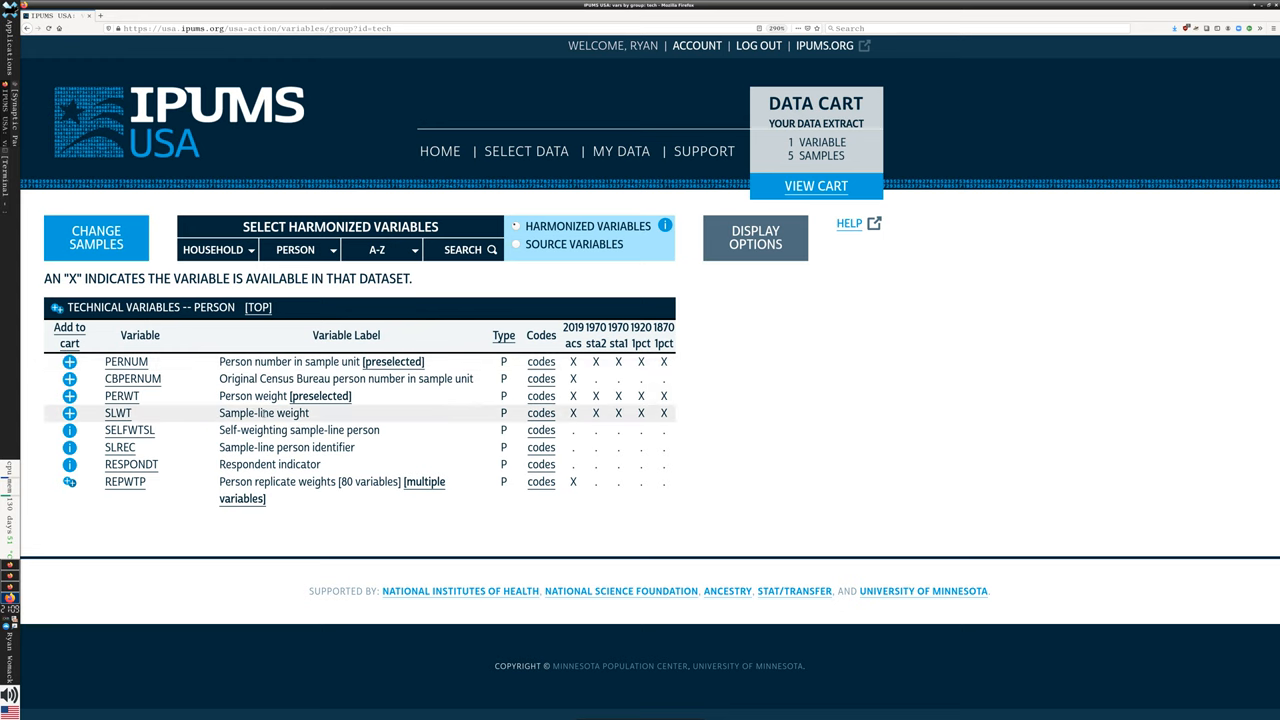
mouse_move(120, 396)
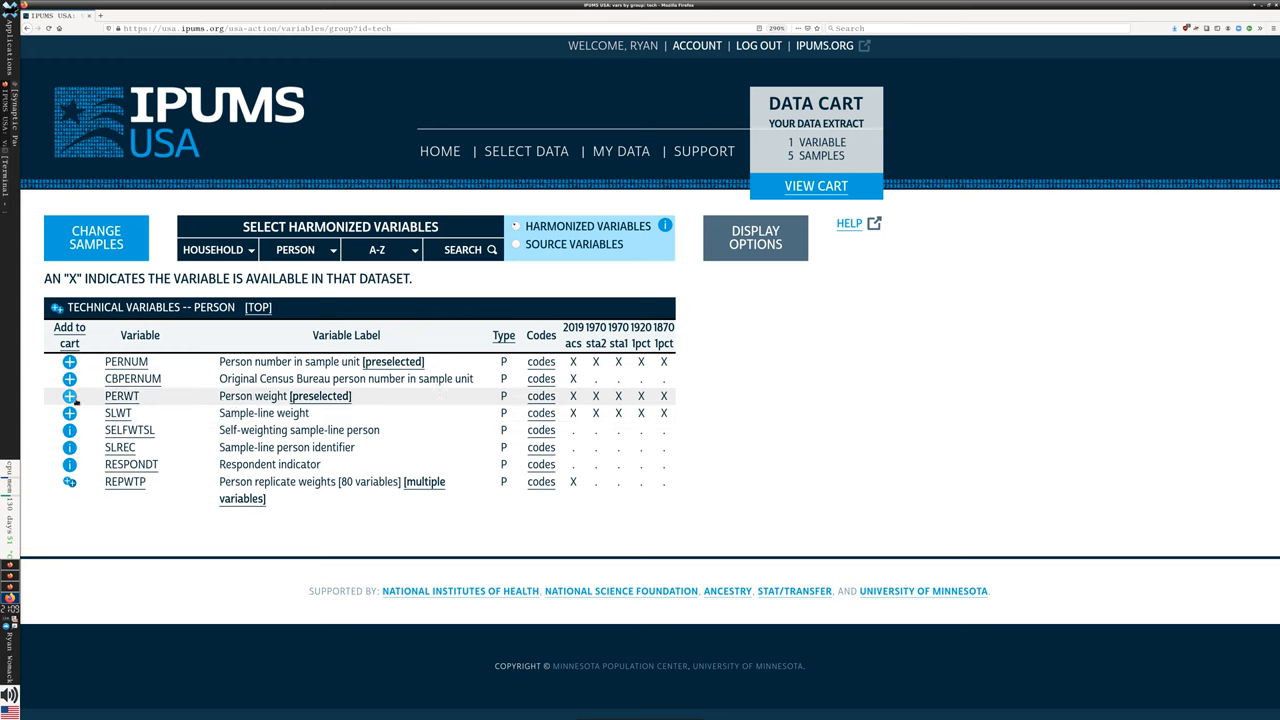
click(69, 396)
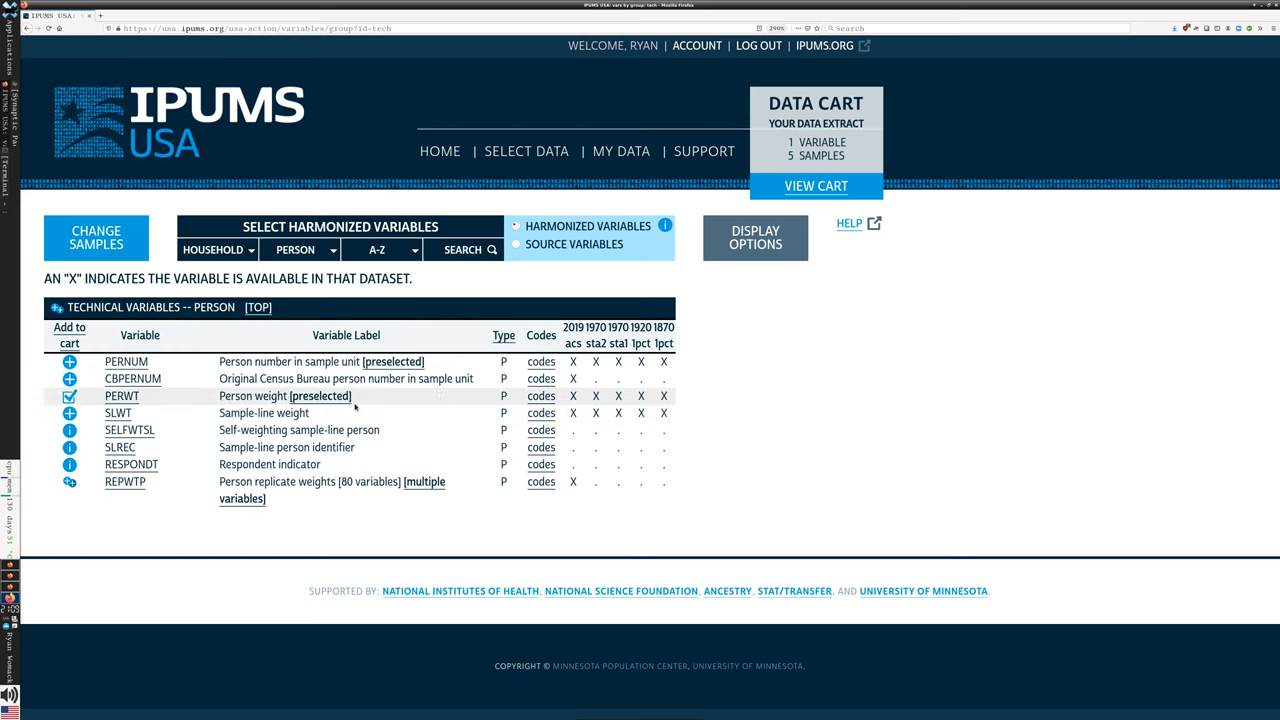
click(69, 361)
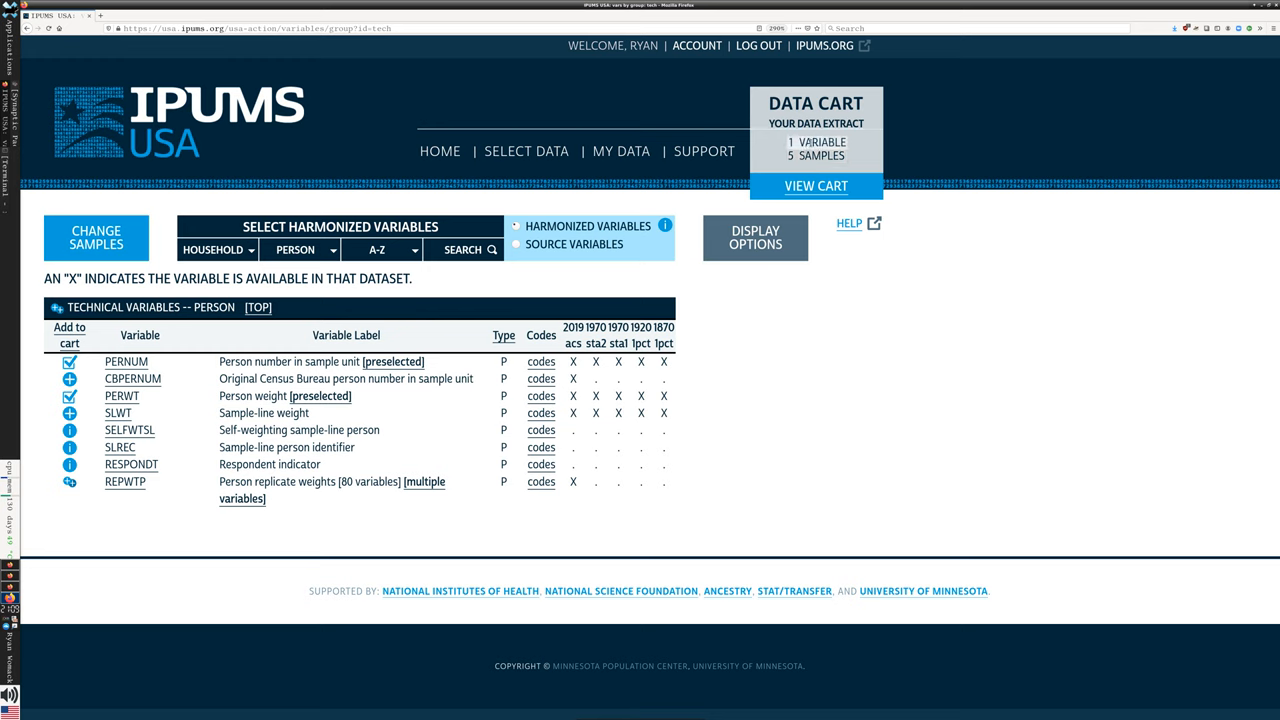
mouse_move(359, 301)
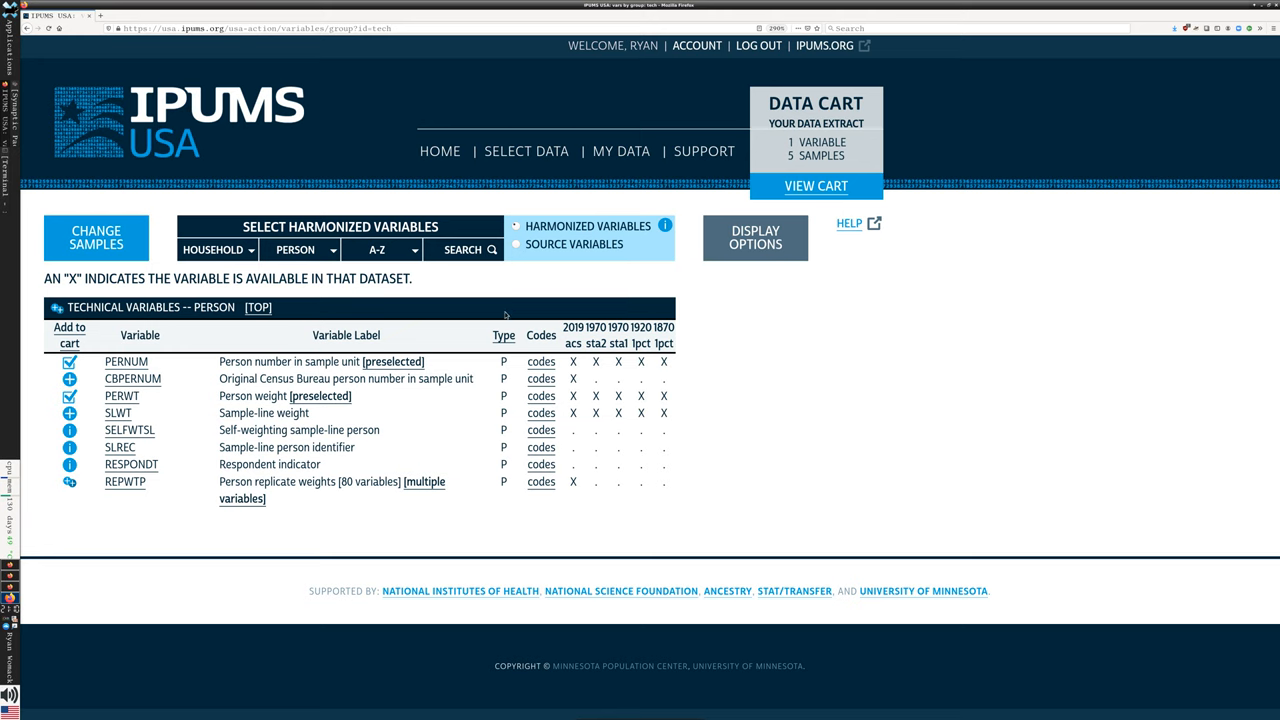
Step: Look over Person > Family Interrelationship variables and reopen the person topics list
click(297, 249)
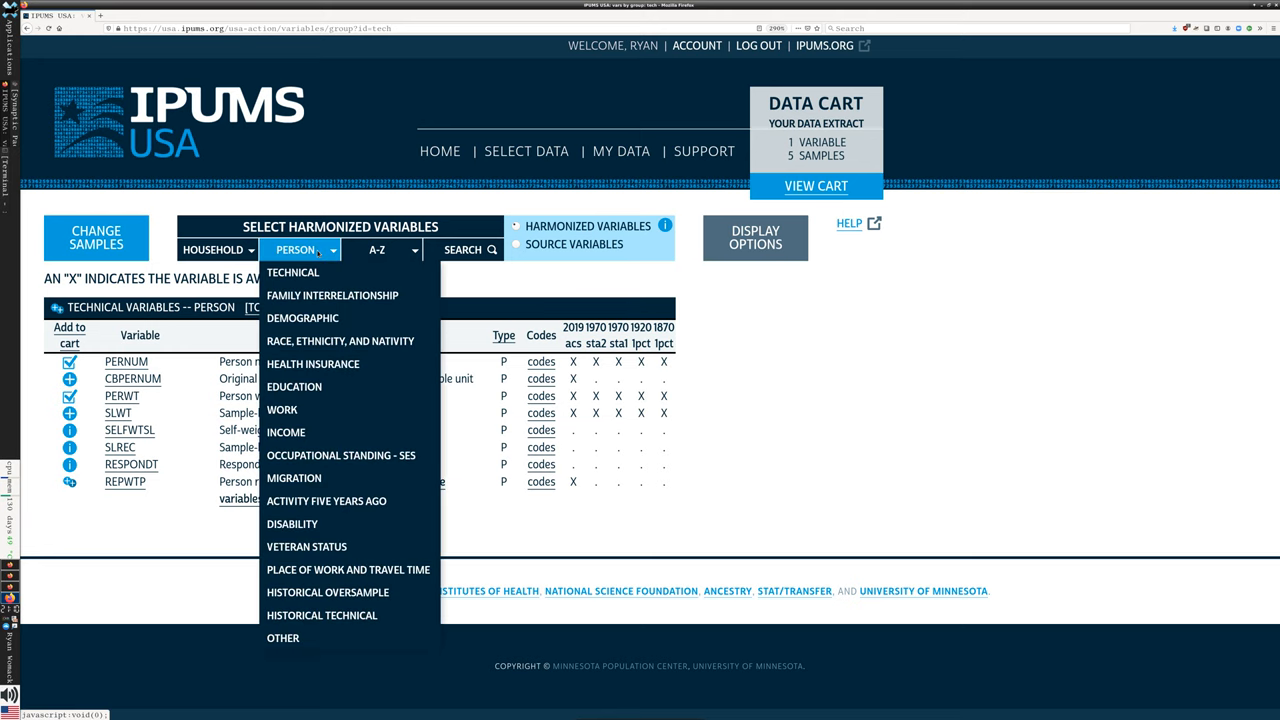
mouse_move(332, 295)
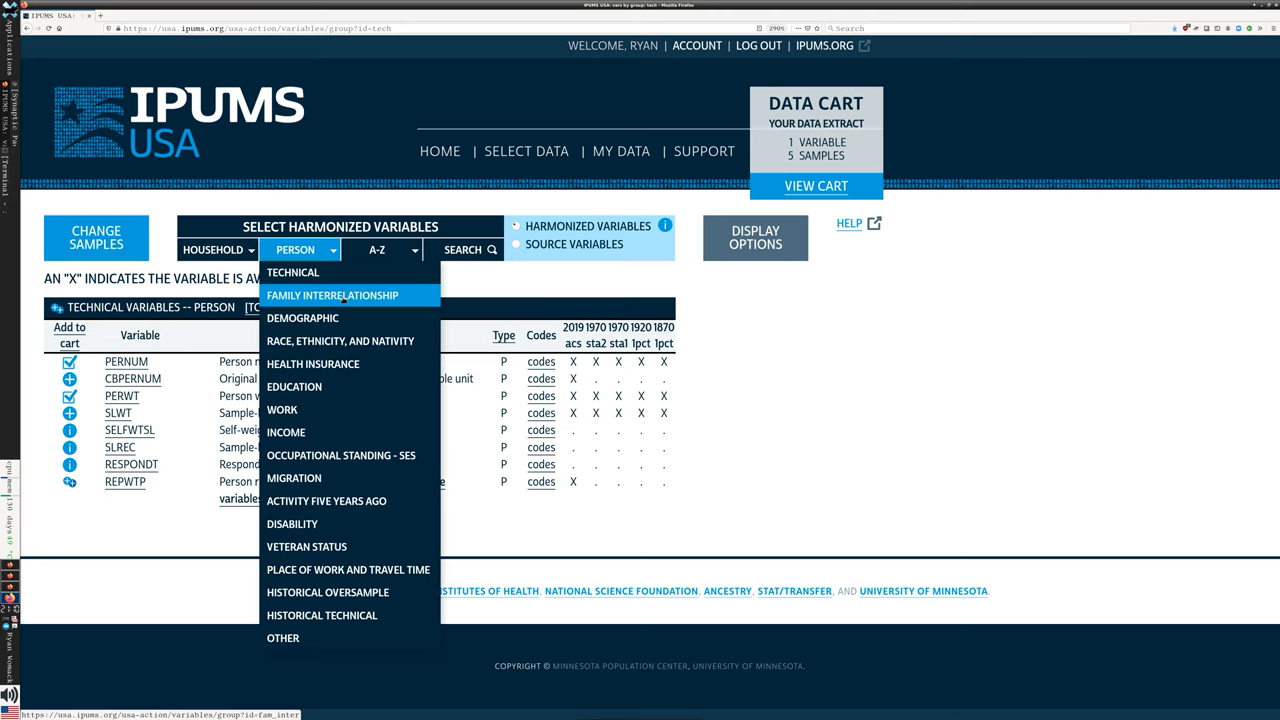
click(332, 295)
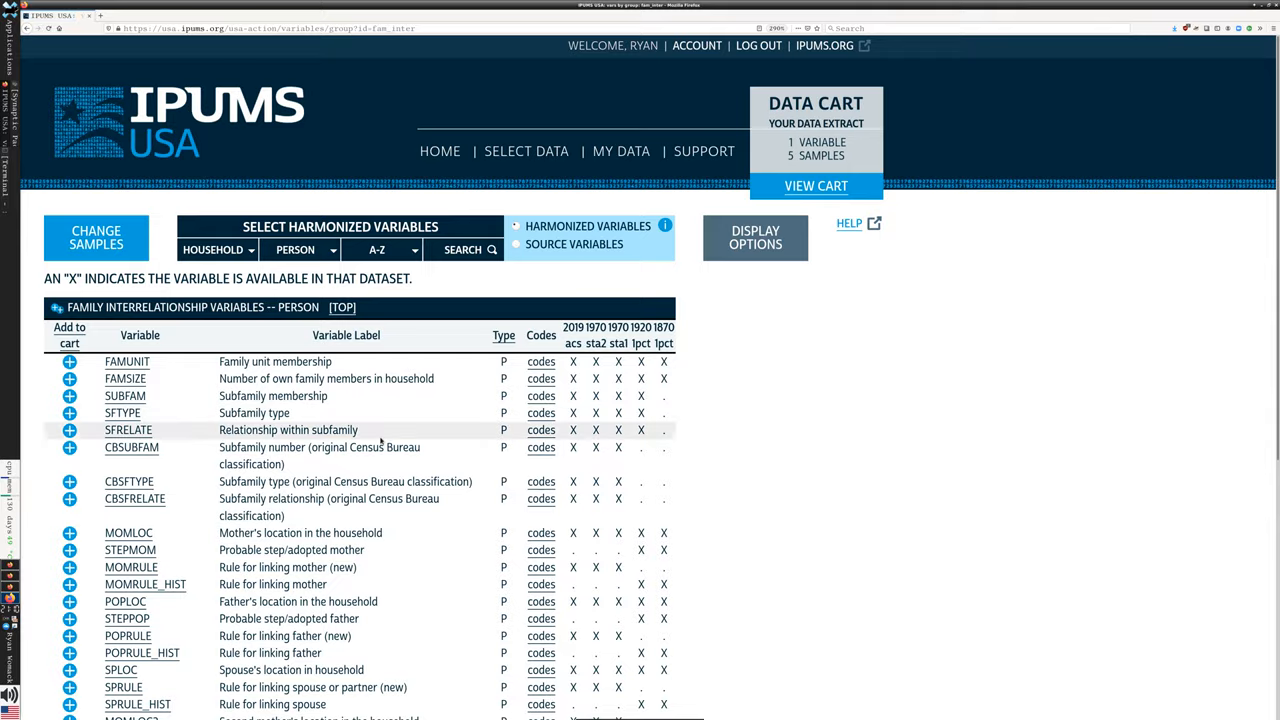
scroll(down, 3)
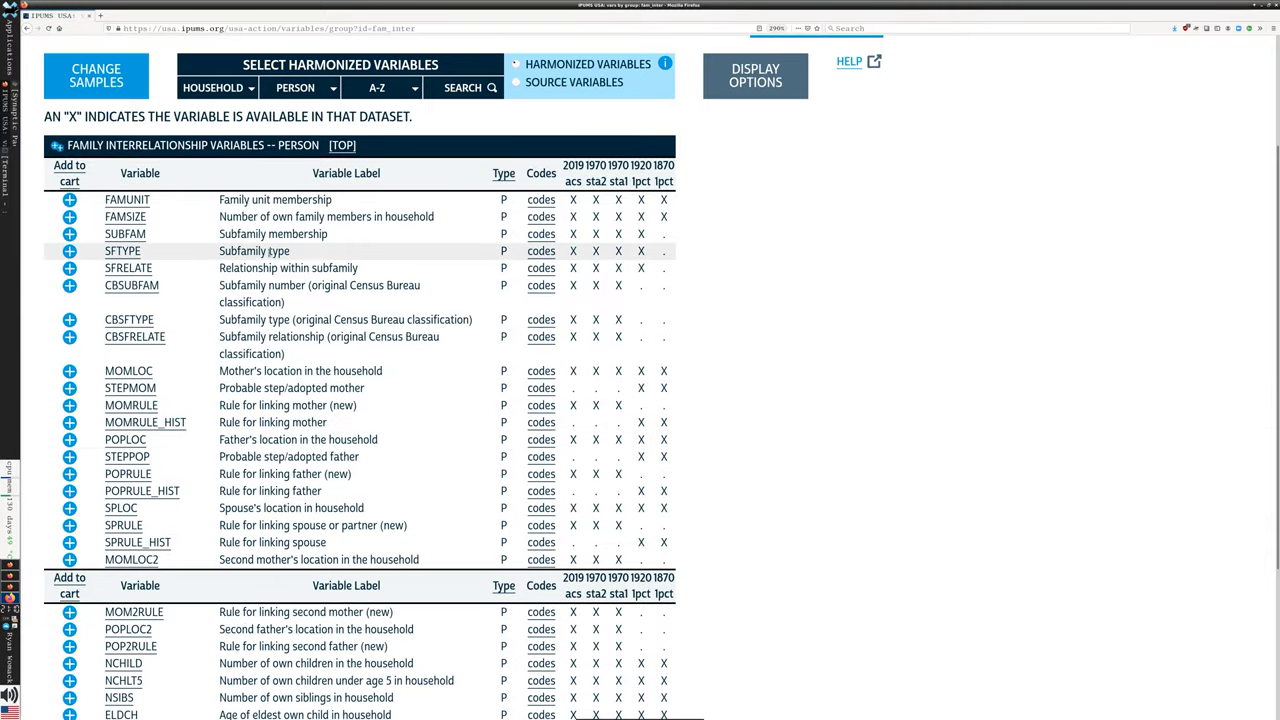
scroll(down, 3)
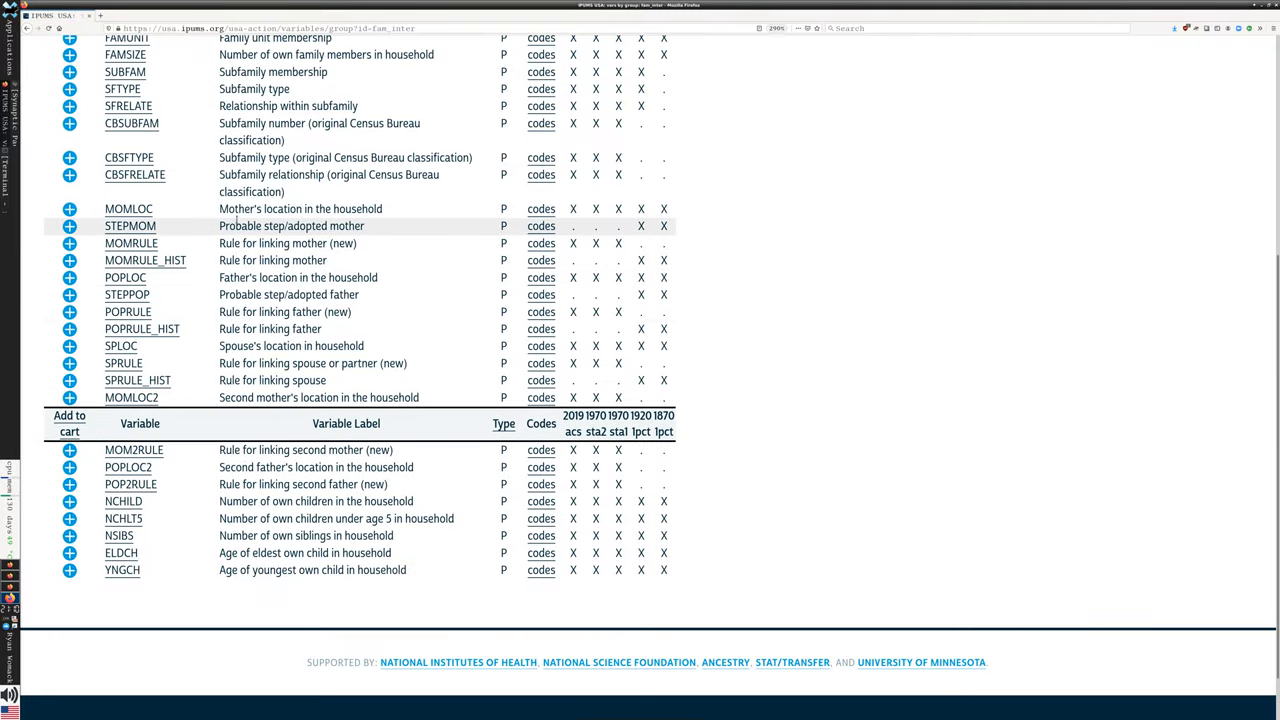
scroll(up, 3)
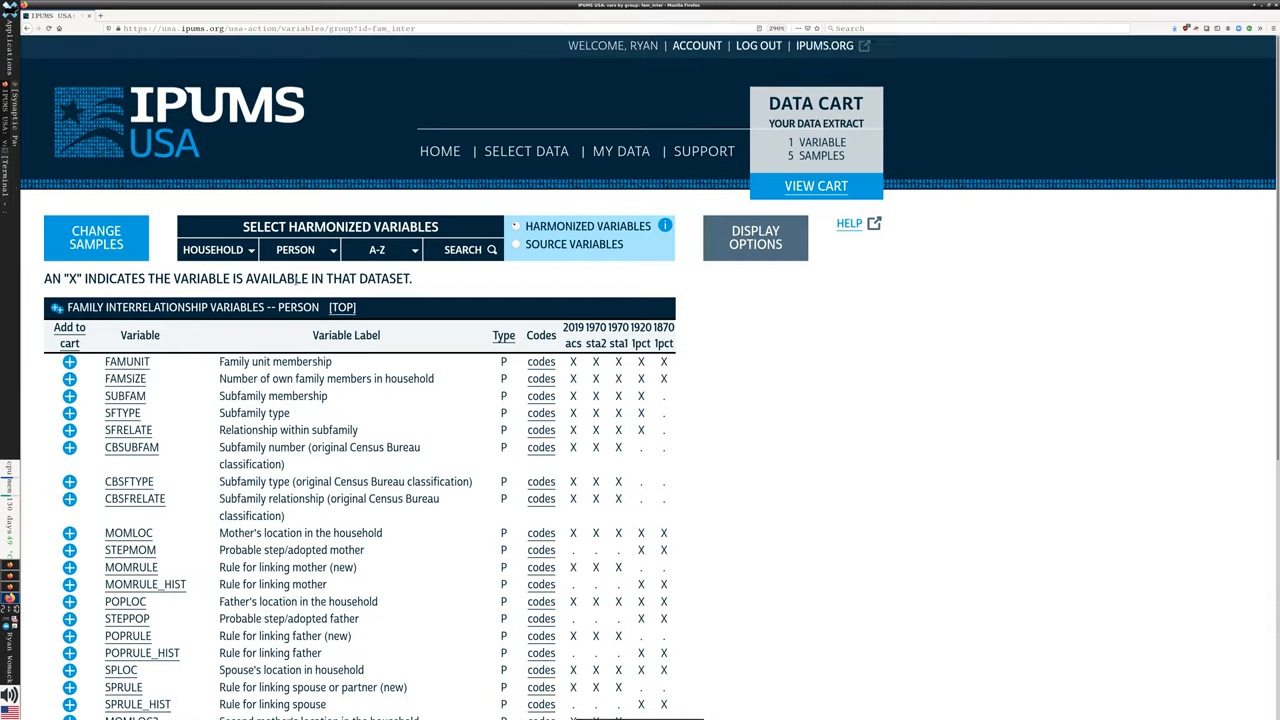
scroll(down, 3)
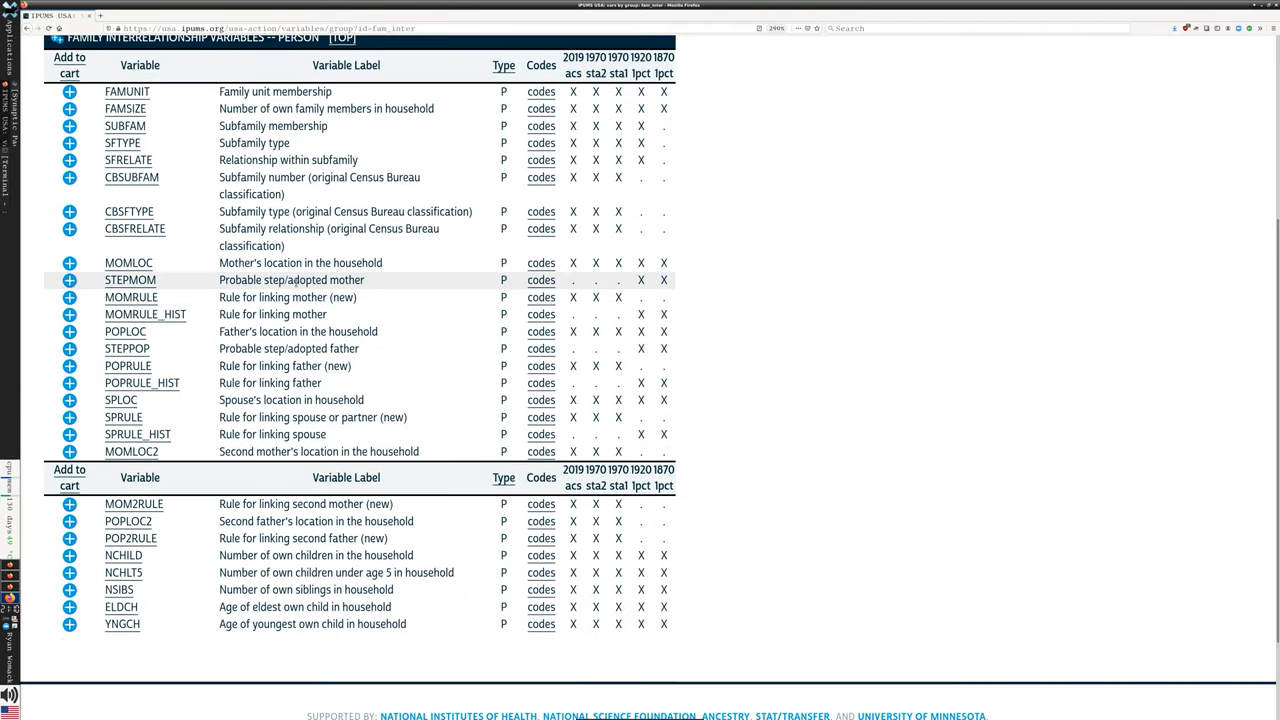
mouse_move(300, 263)
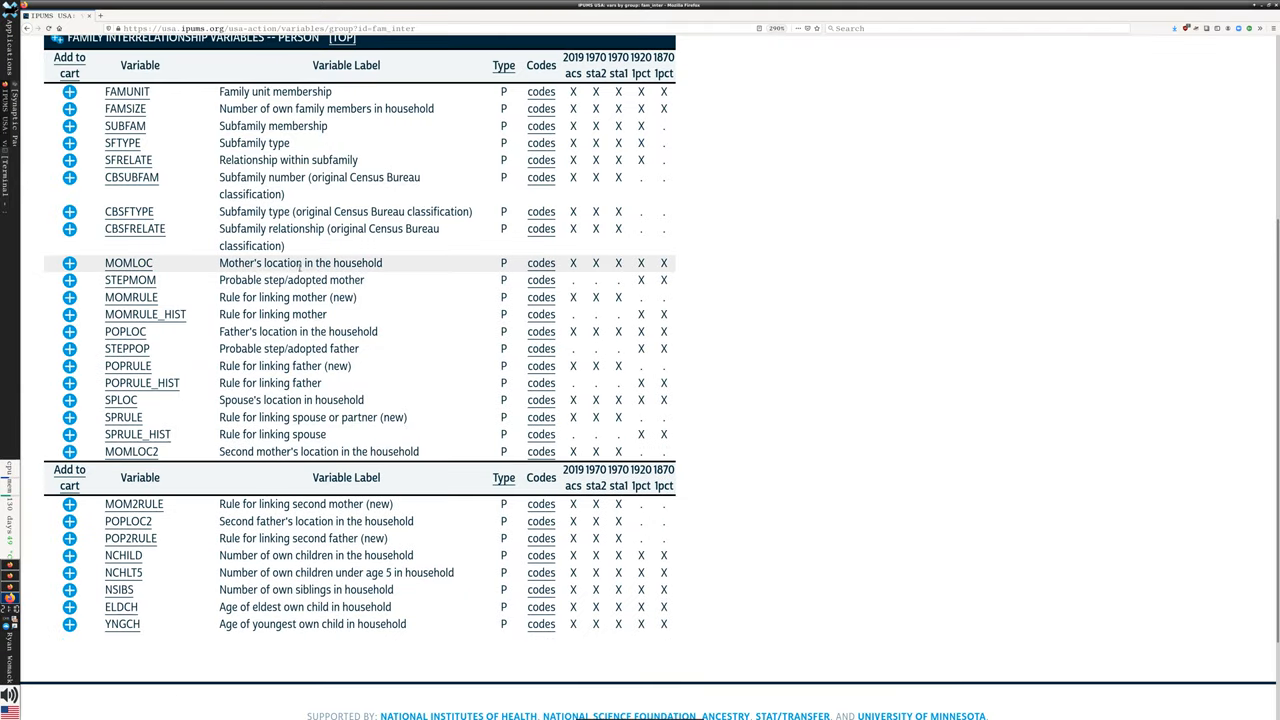
click(295, 195)
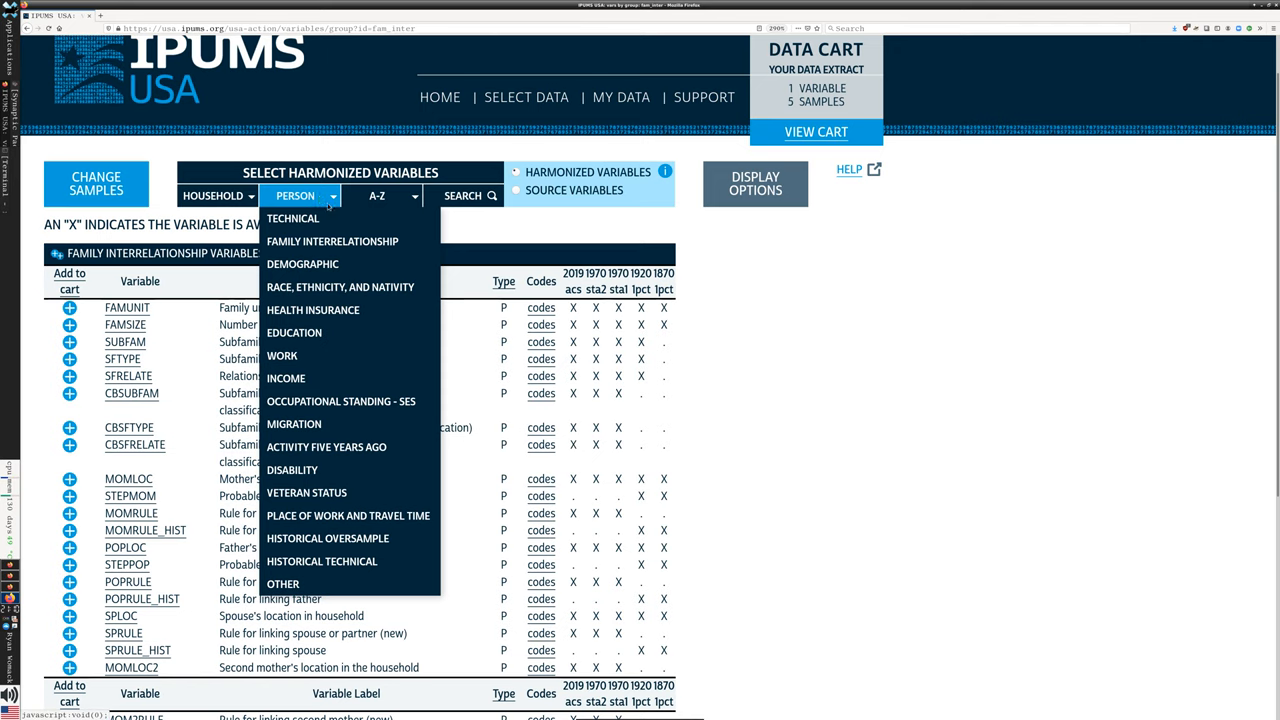
Step: Add SEX from Person > Demographic variables, bringing the cart to 2 variables
click(303, 263)
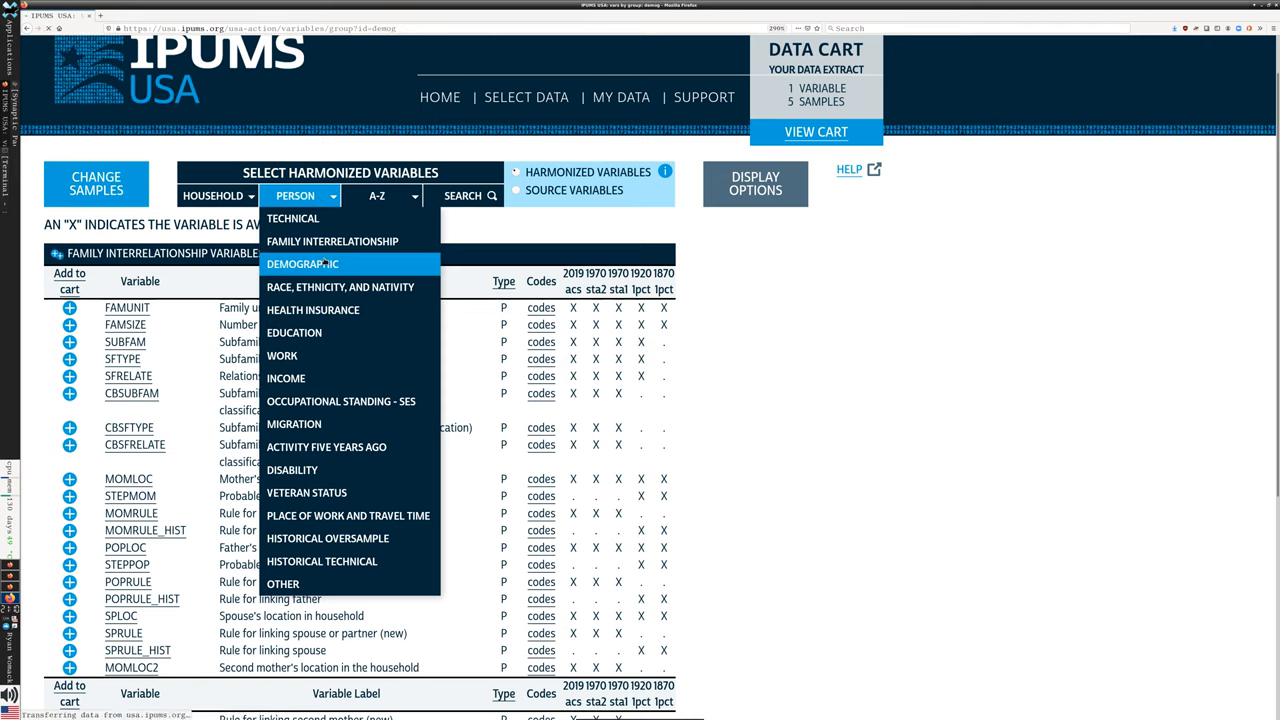
click(303, 263)
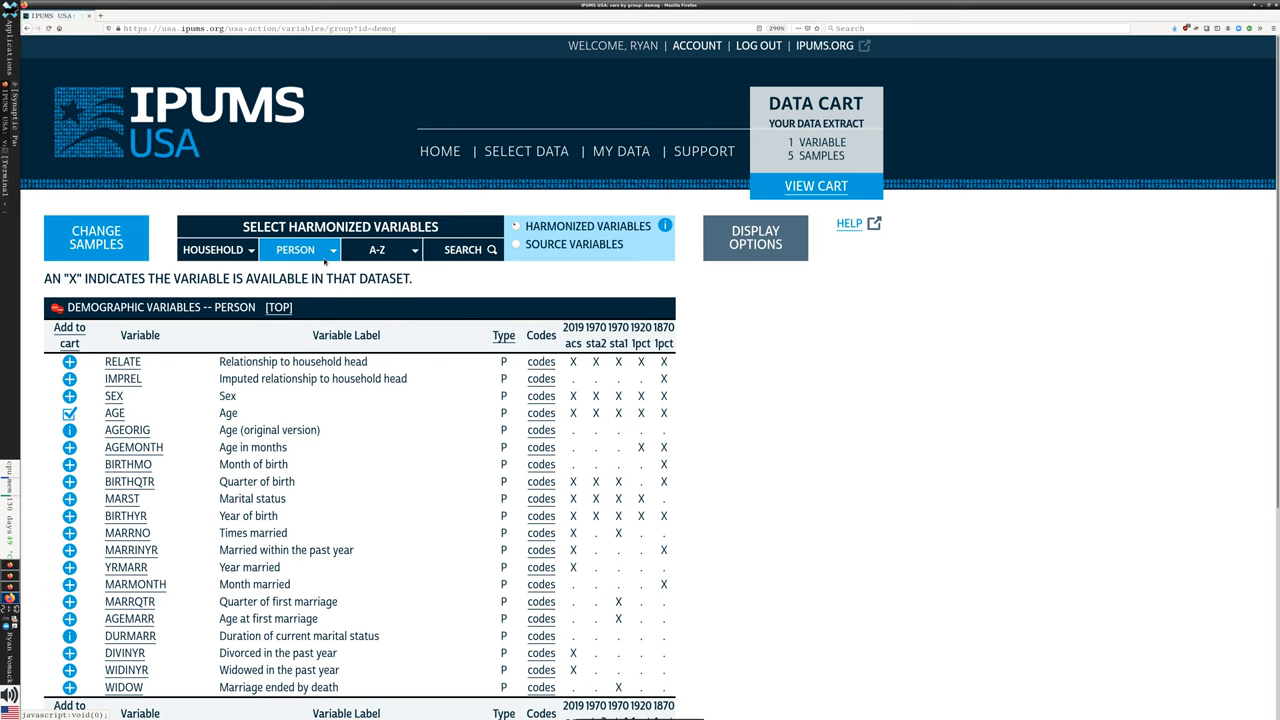
click(295, 249)
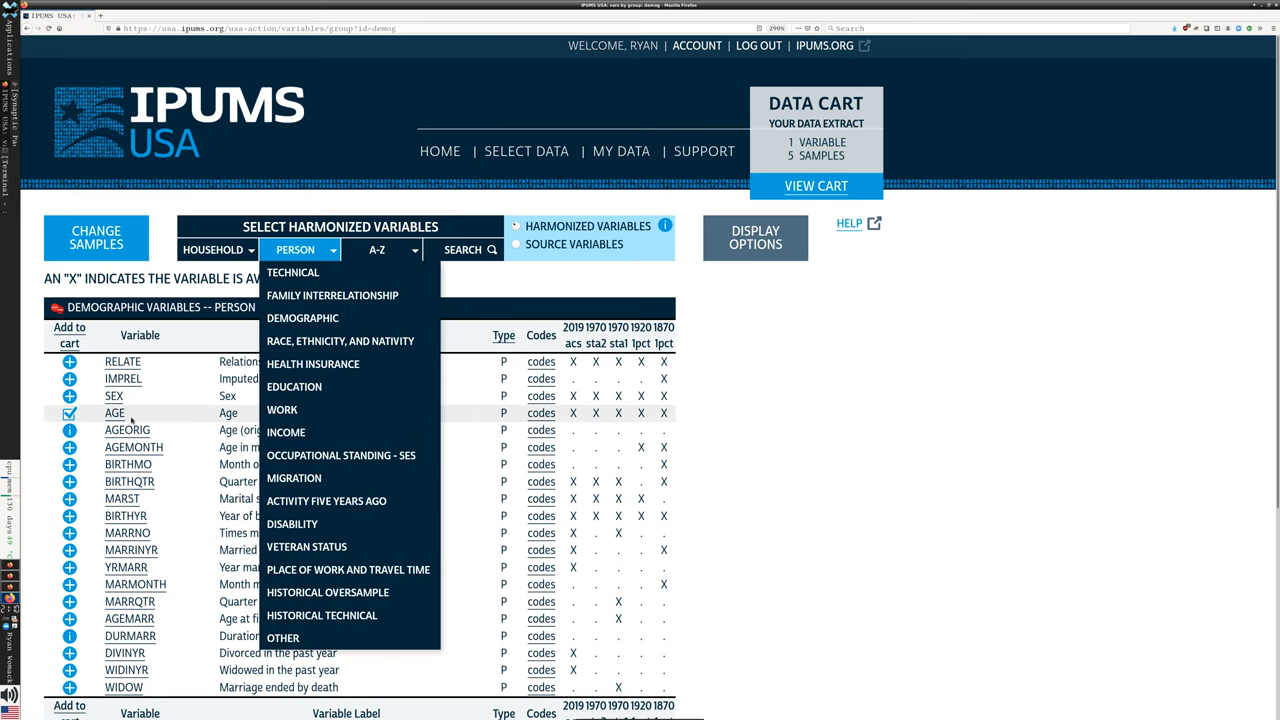
click(295, 249)
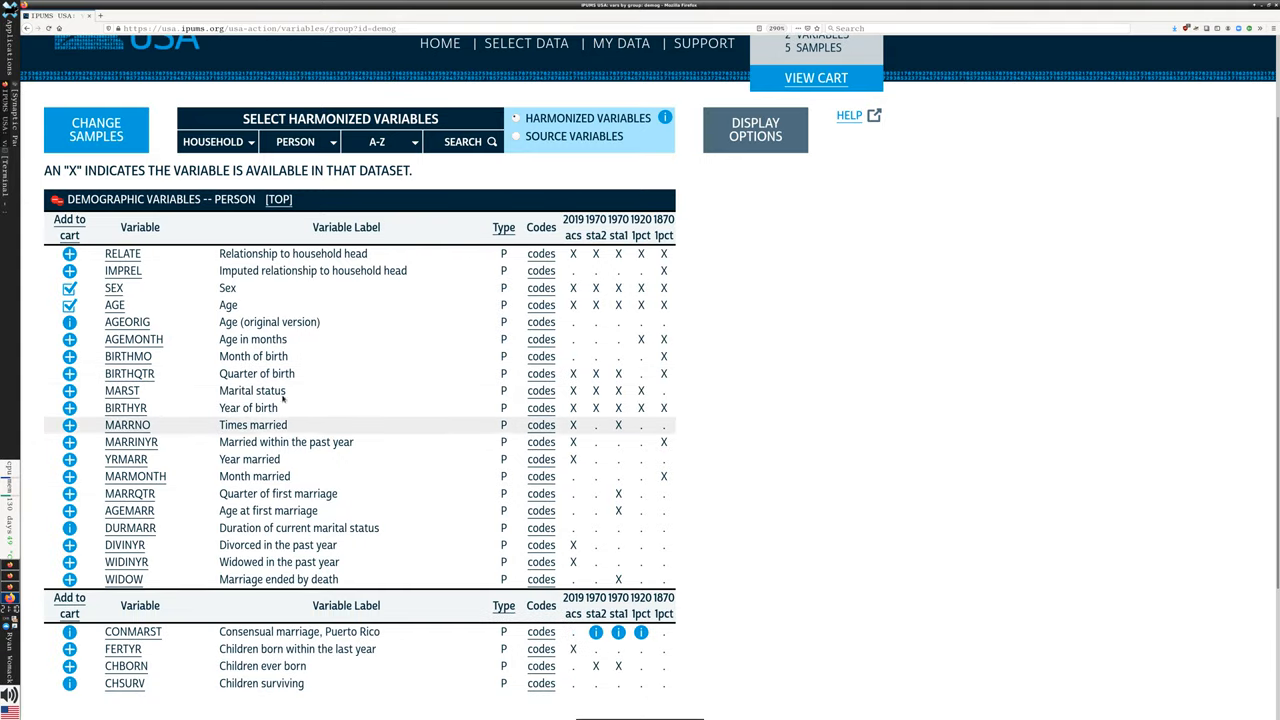
scroll(down, 3)
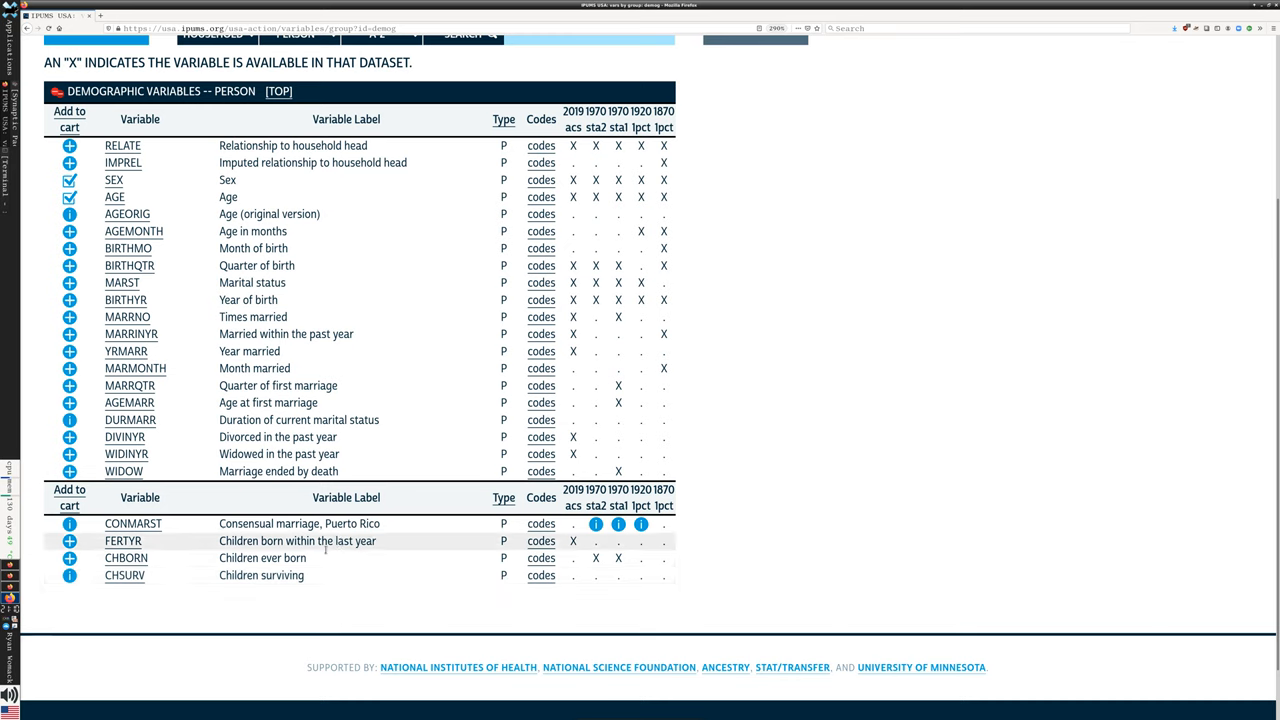
mouse_move(565, 558)
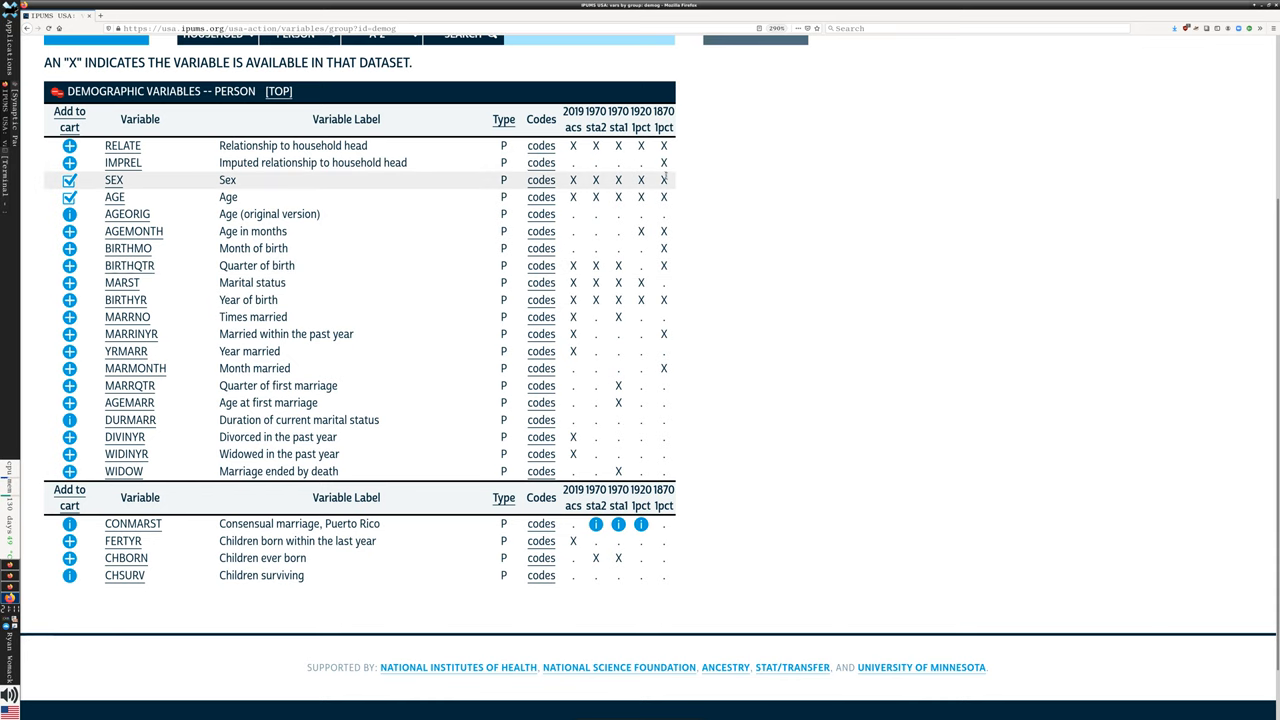
mouse_move(655, 181)
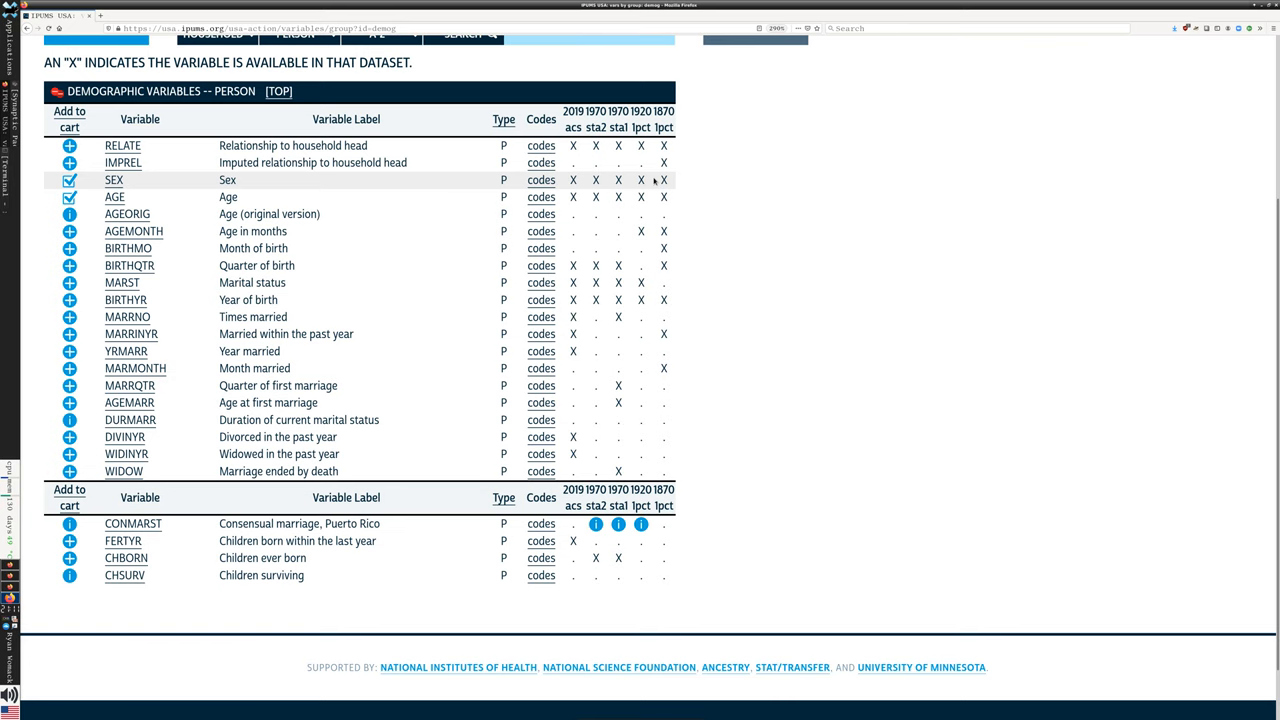
mouse_move(127, 214)
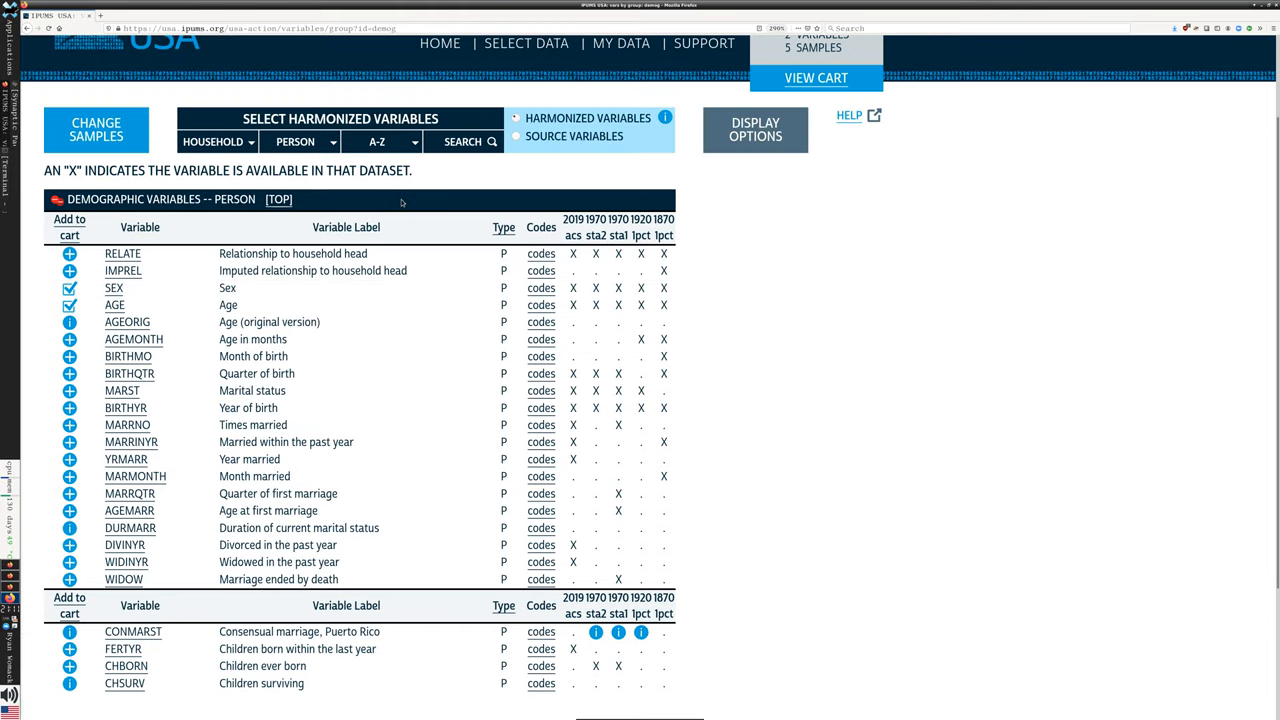
click(300, 141)
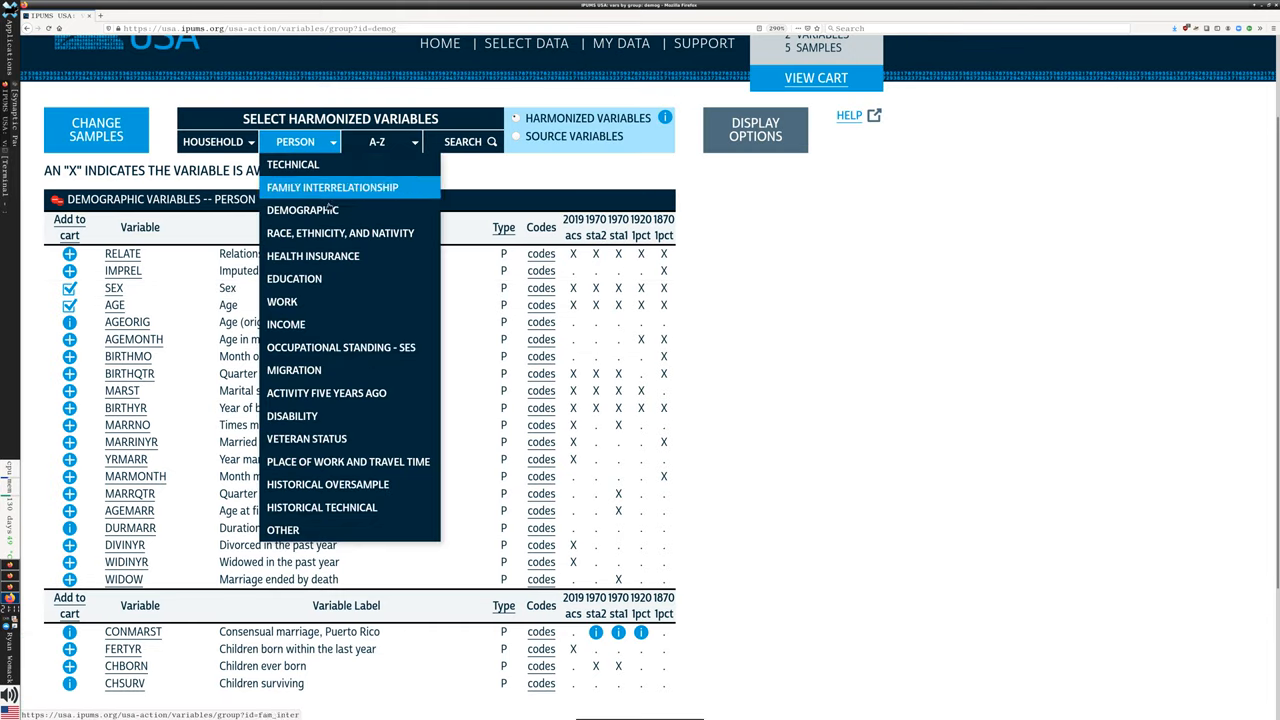
Step: Open RACE under Race, Ethnicity, and Nativity and view its general codes
click(340, 233)
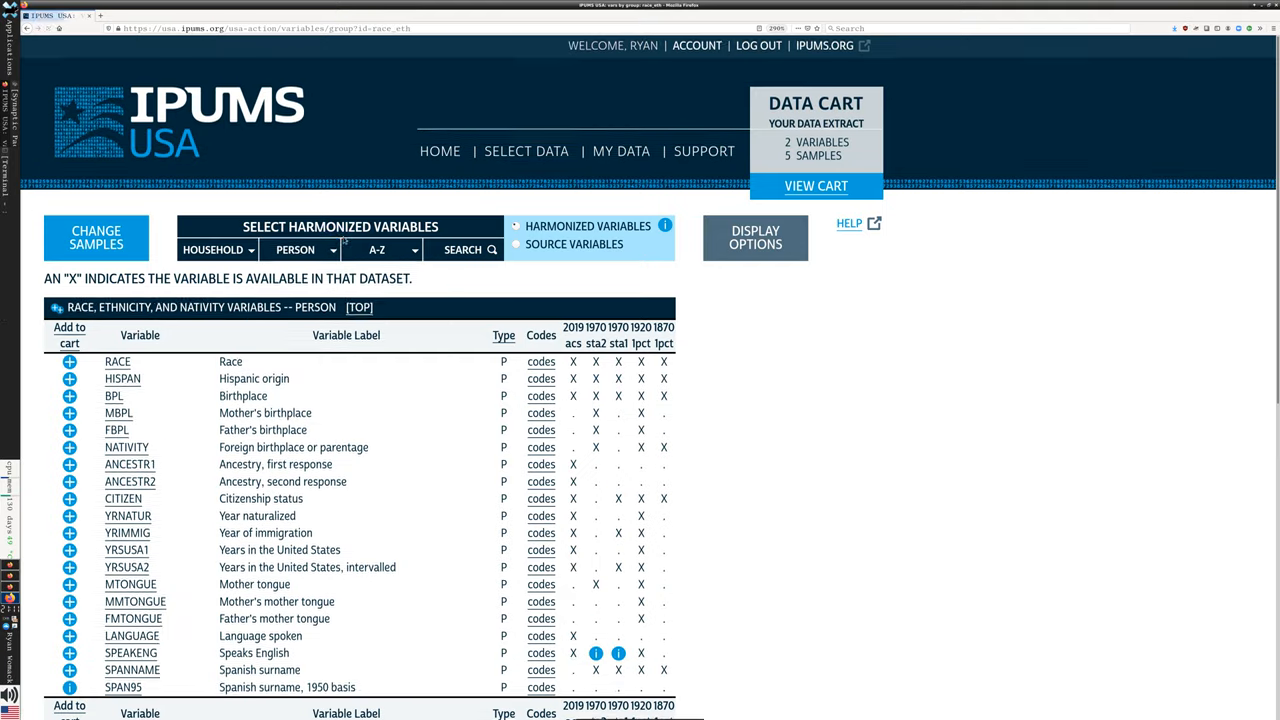
scroll(down, 3)
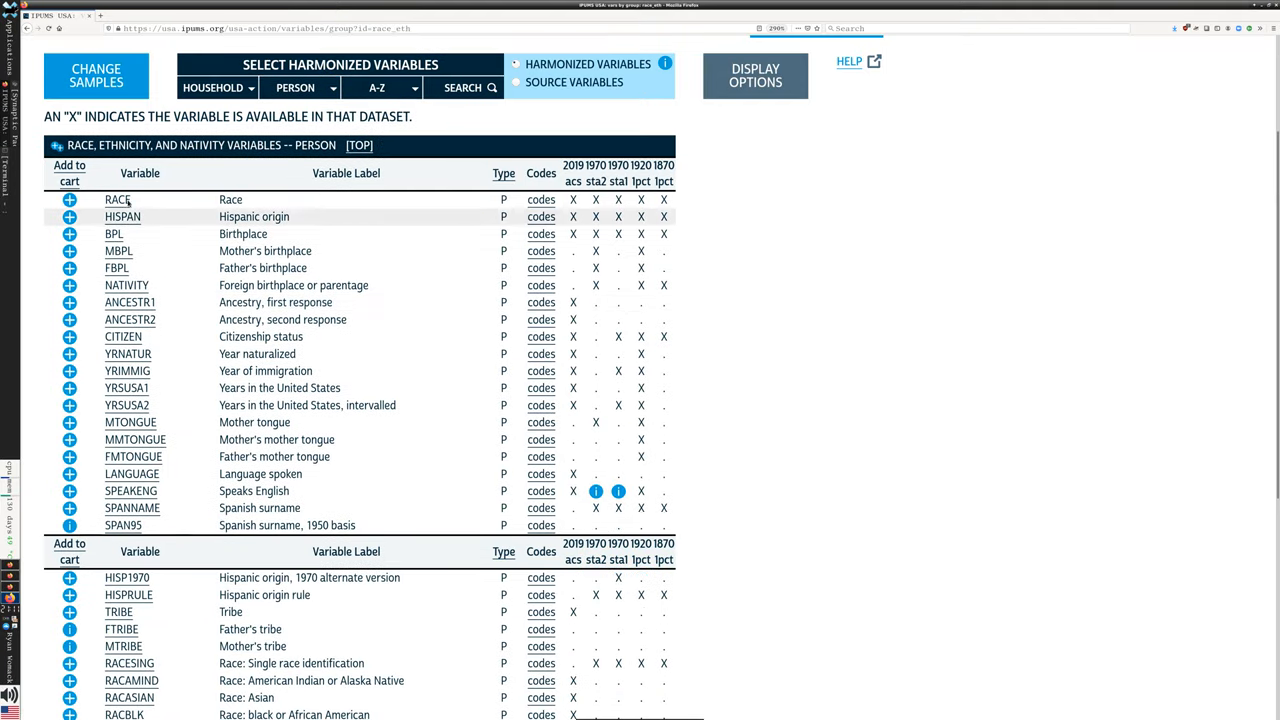
click(117, 199)
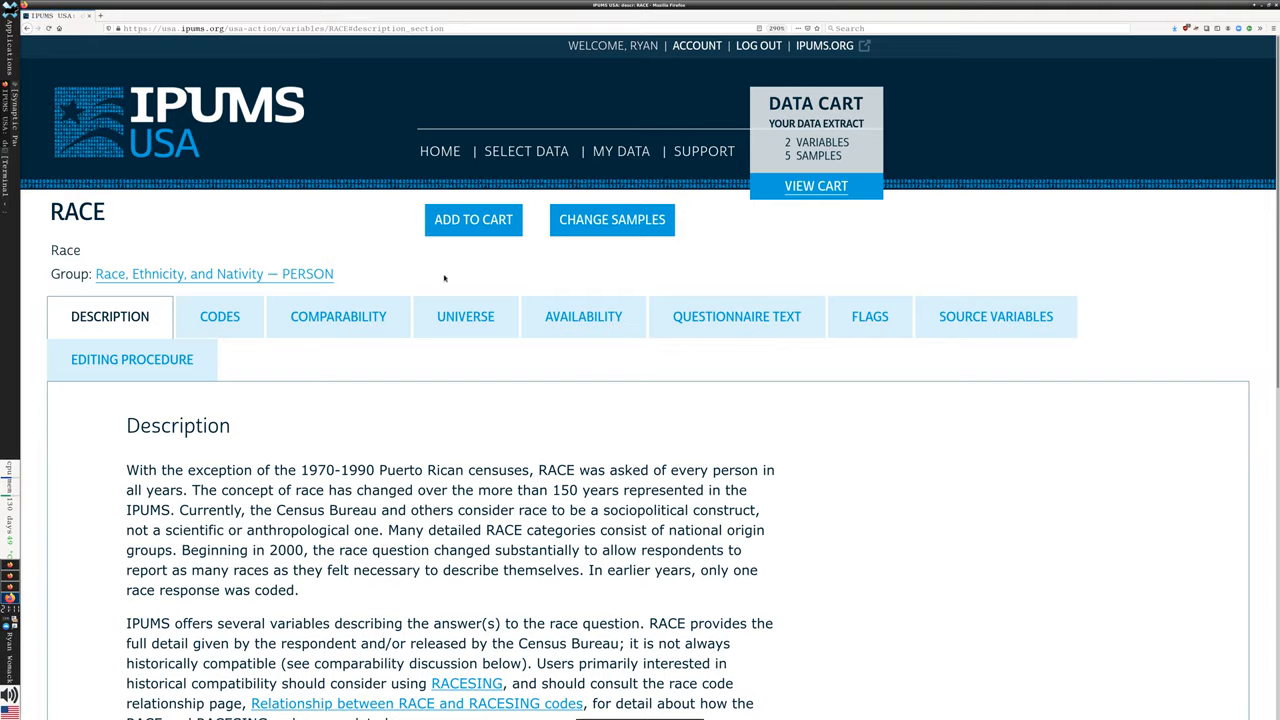
scroll(down, 3)
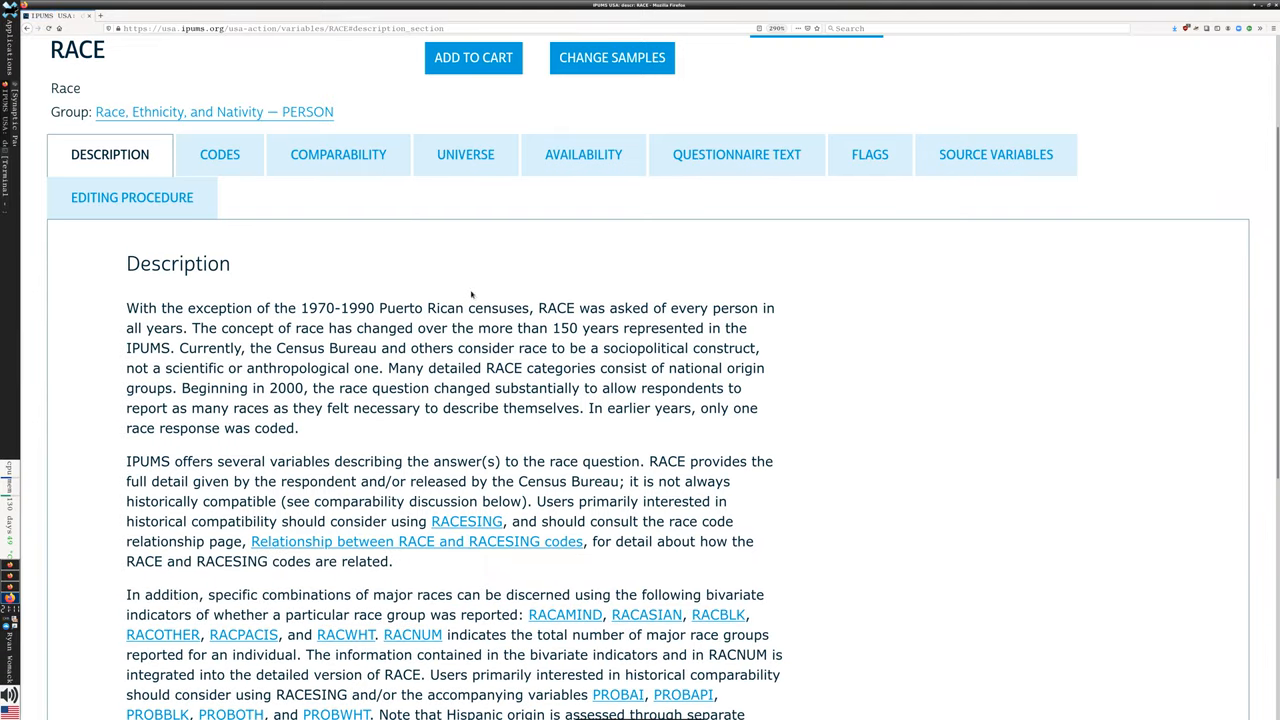
mouse_move(447, 274)
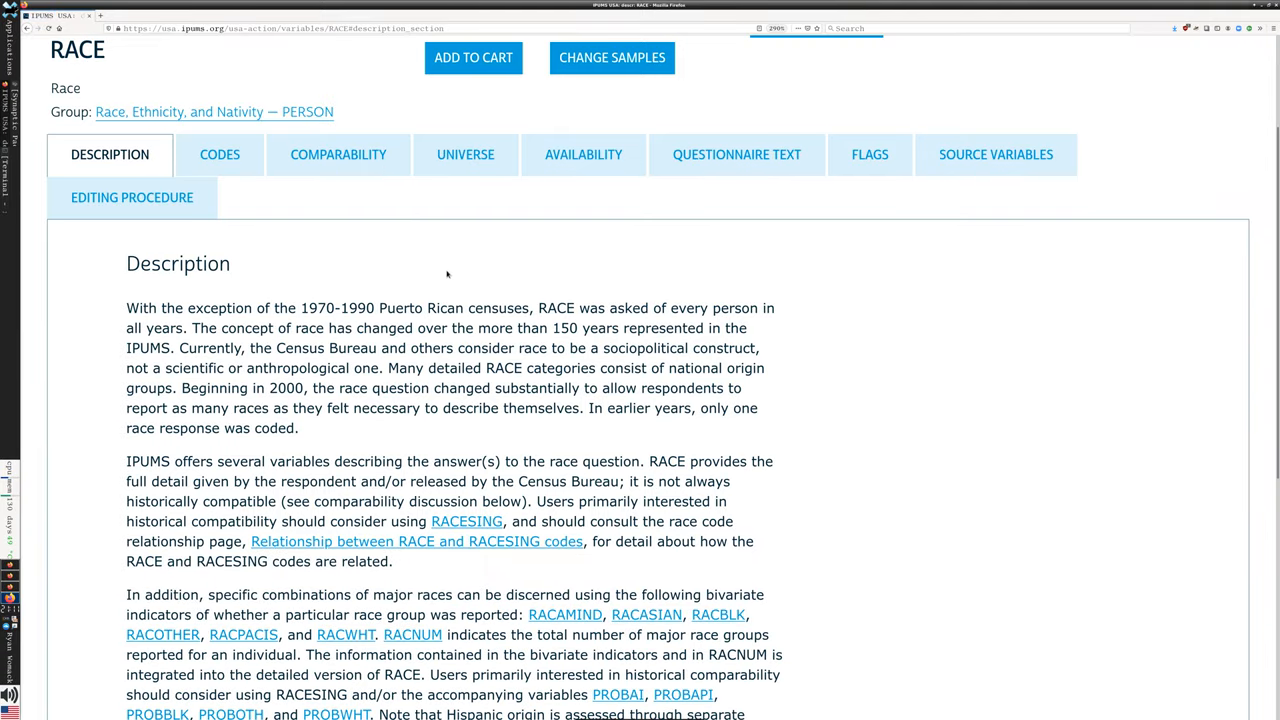
mouse_move(442, 278)
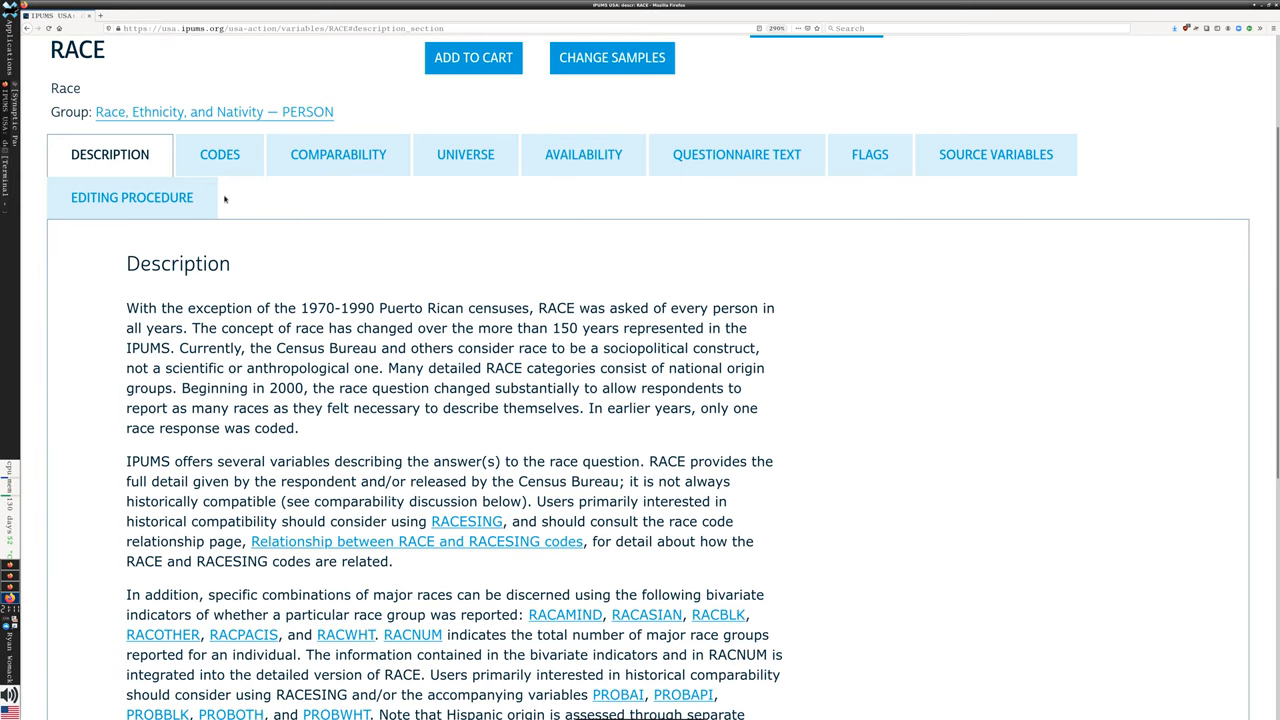
click(219, 154)
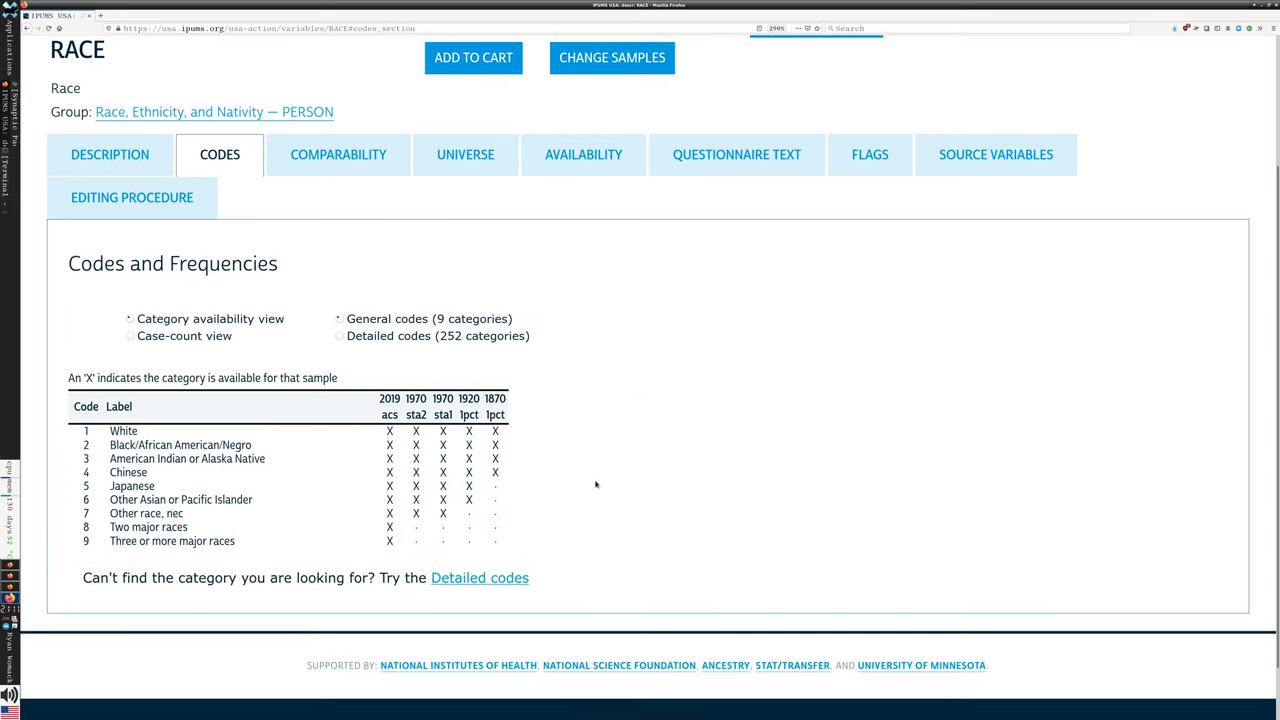
Step: Switch the RACE codes listing to 'Detailed codes (252 categories)'
scroll(down, 3)
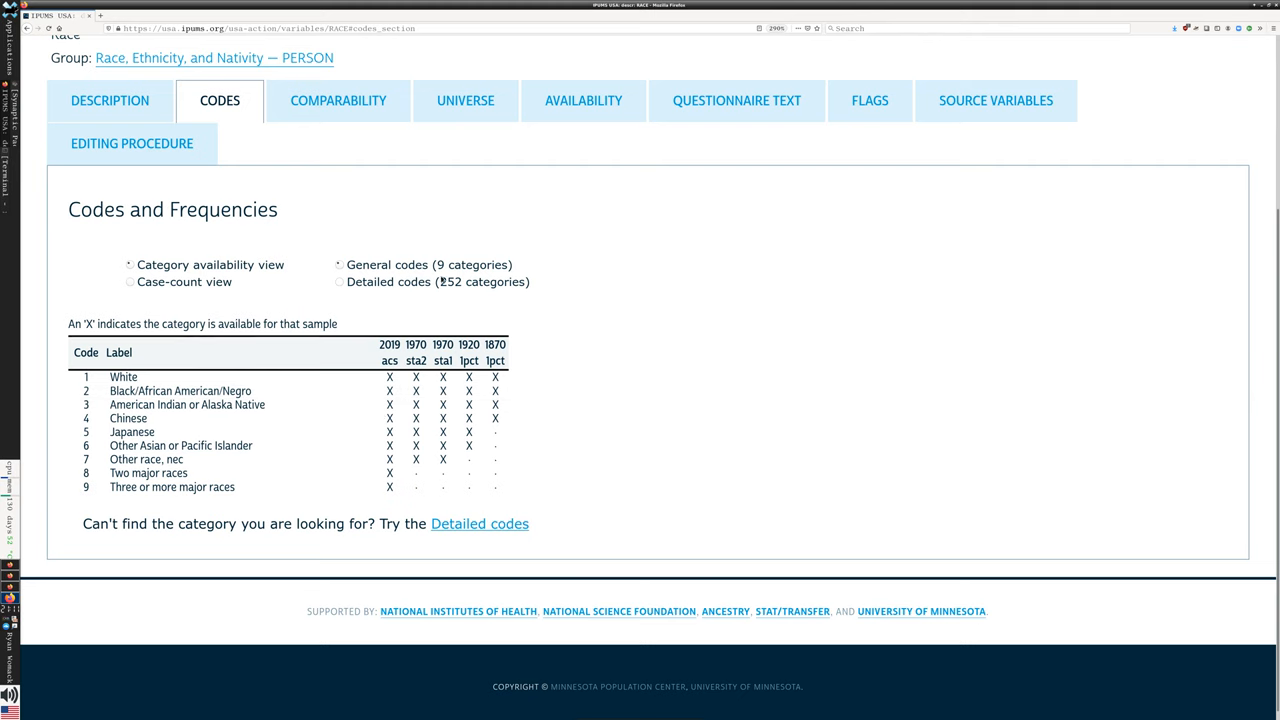
click(339, 281)
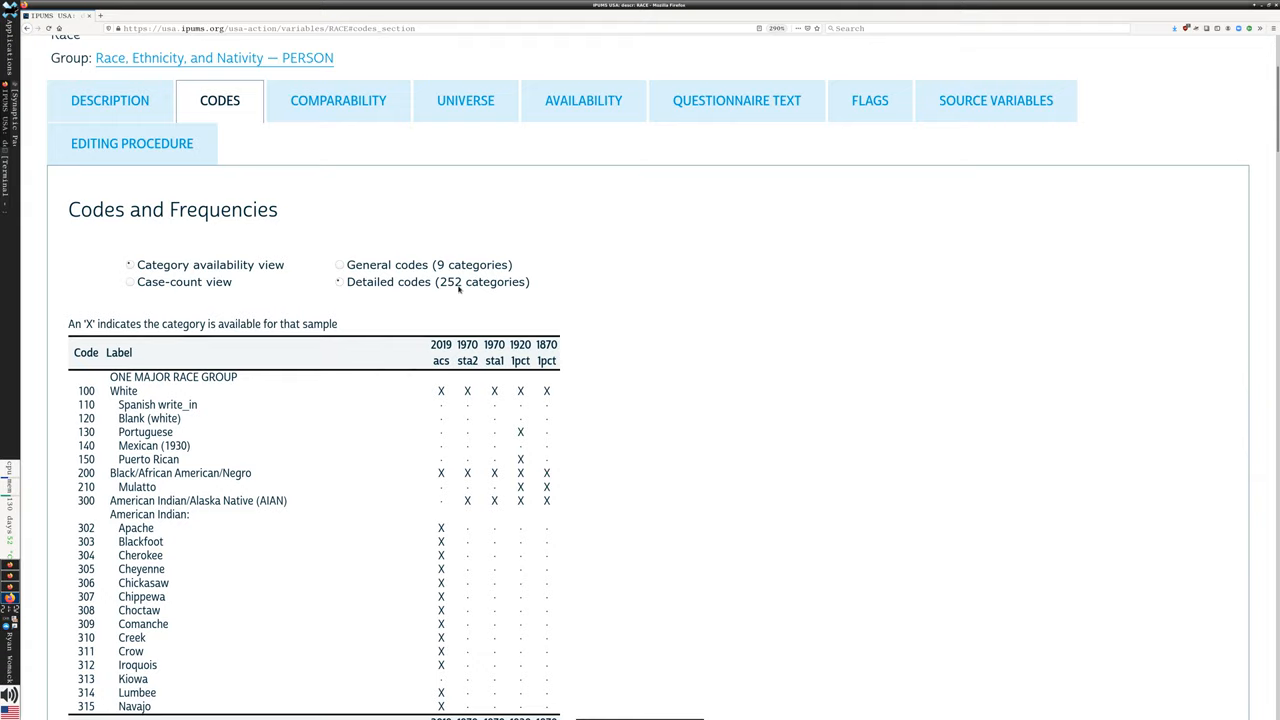
Step: Read the remaining RACE codes through the multiracial groups, then return to the Description tab
scroll(down, 3)
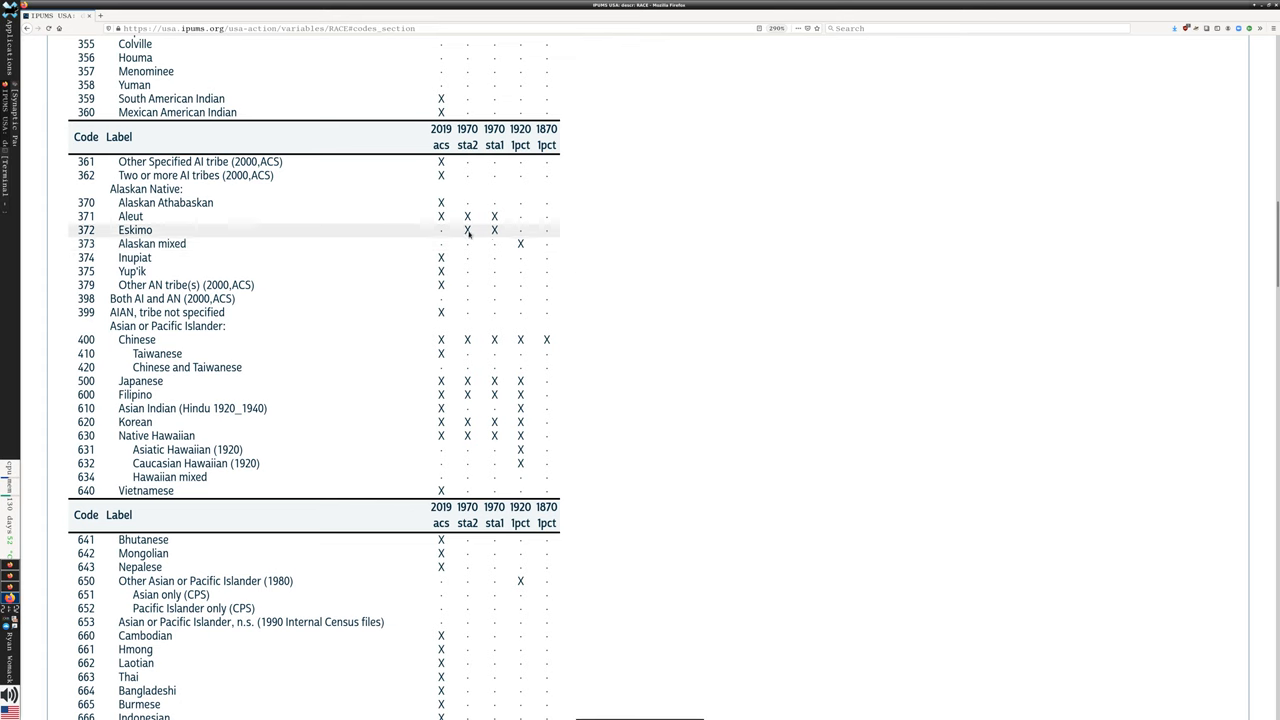
mouse_move(146, 189)
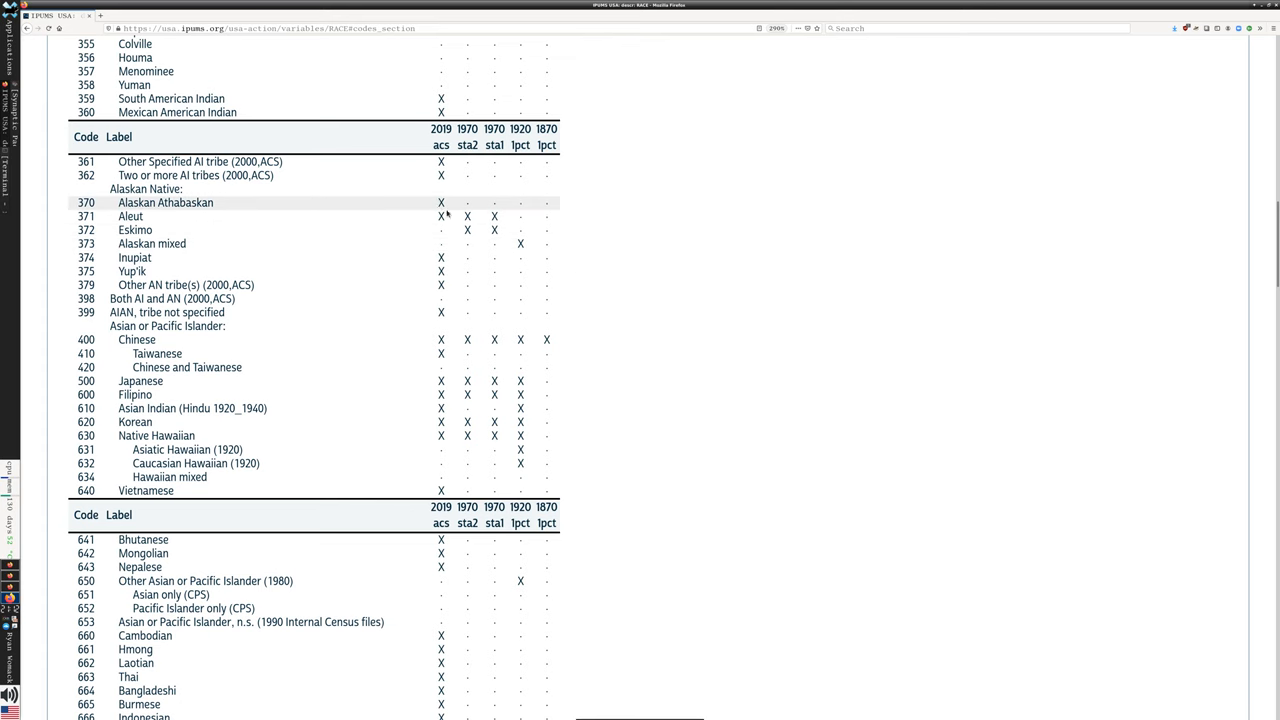
mouse_move(447, 207)
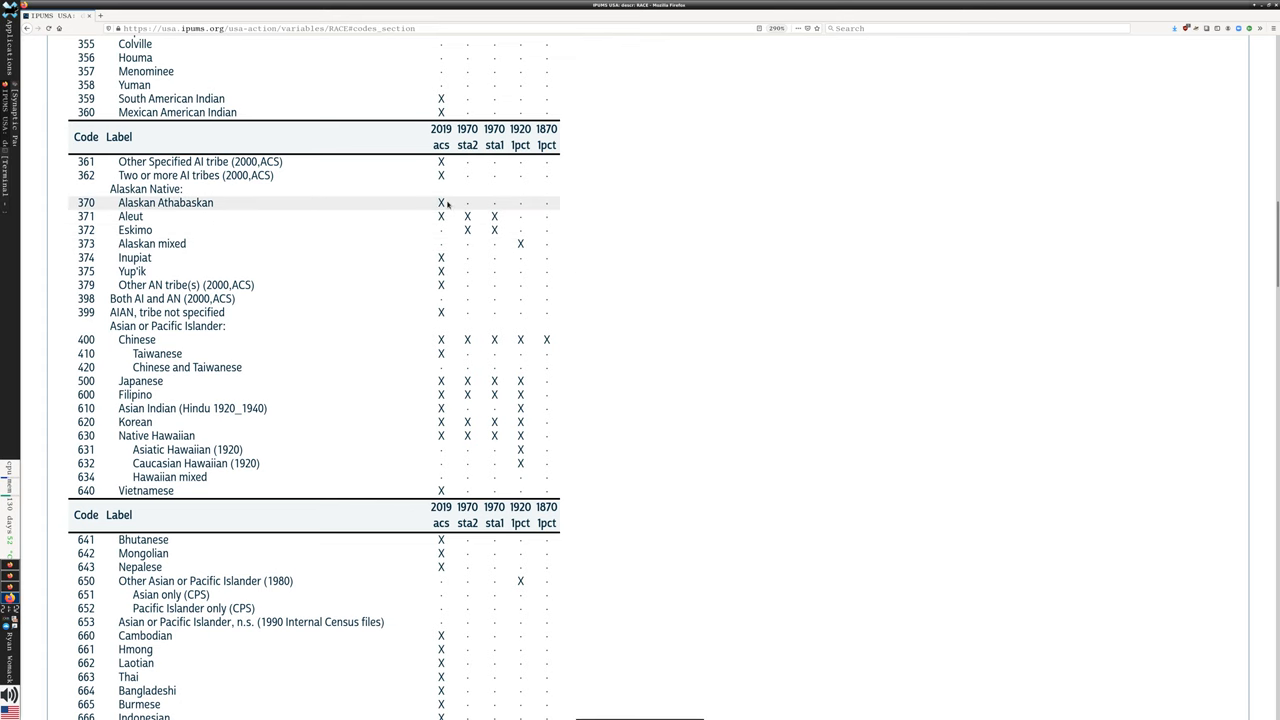
mouse_move(222, 230)
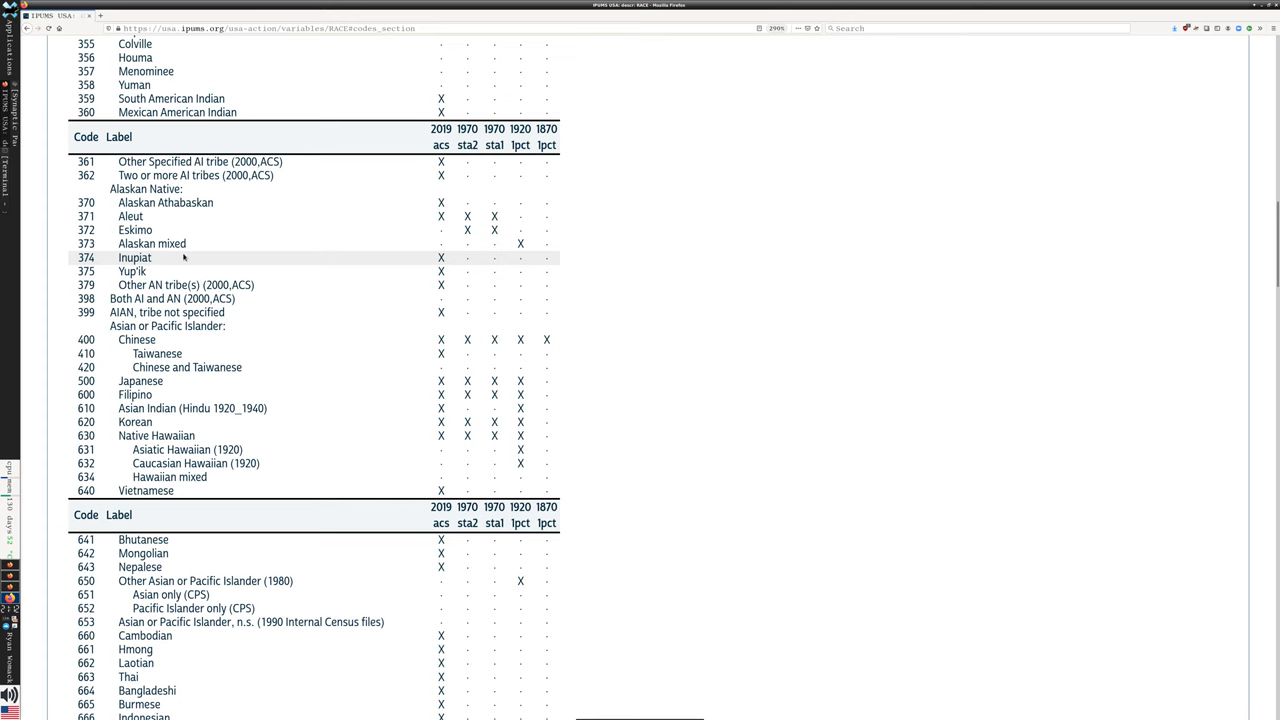
mouse_move(527, 262)
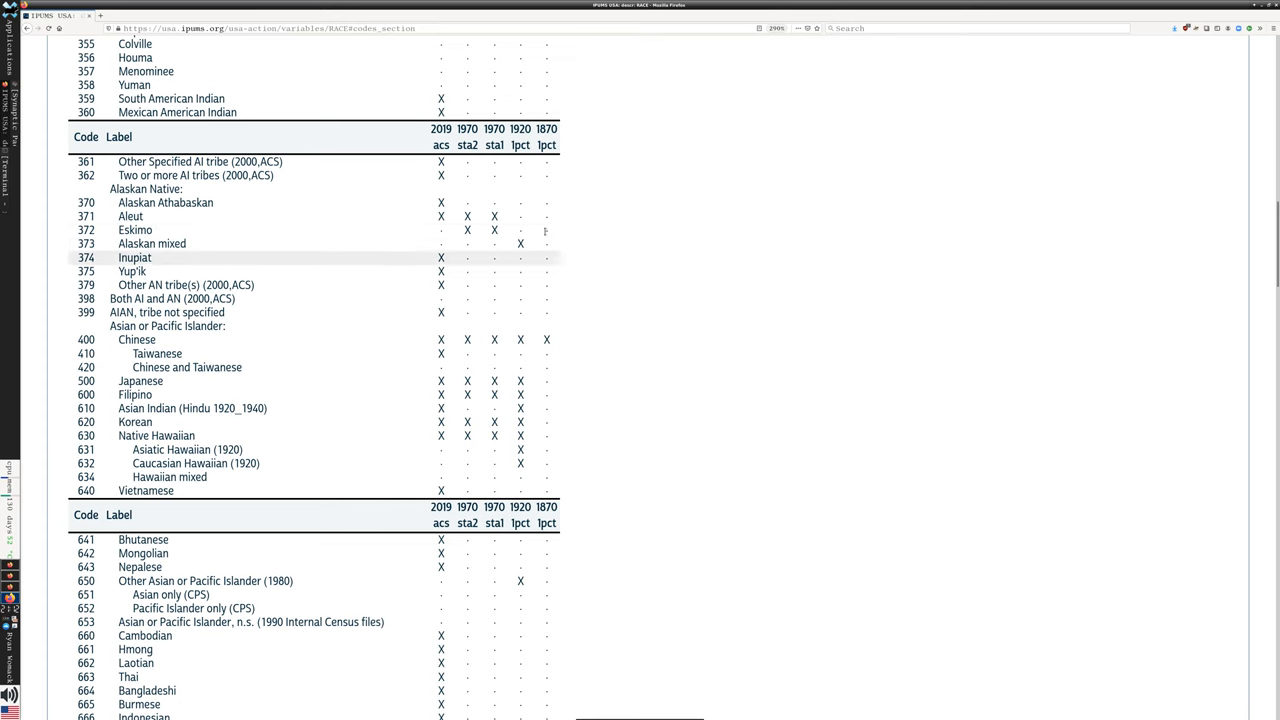
mouse_move(494, 216)
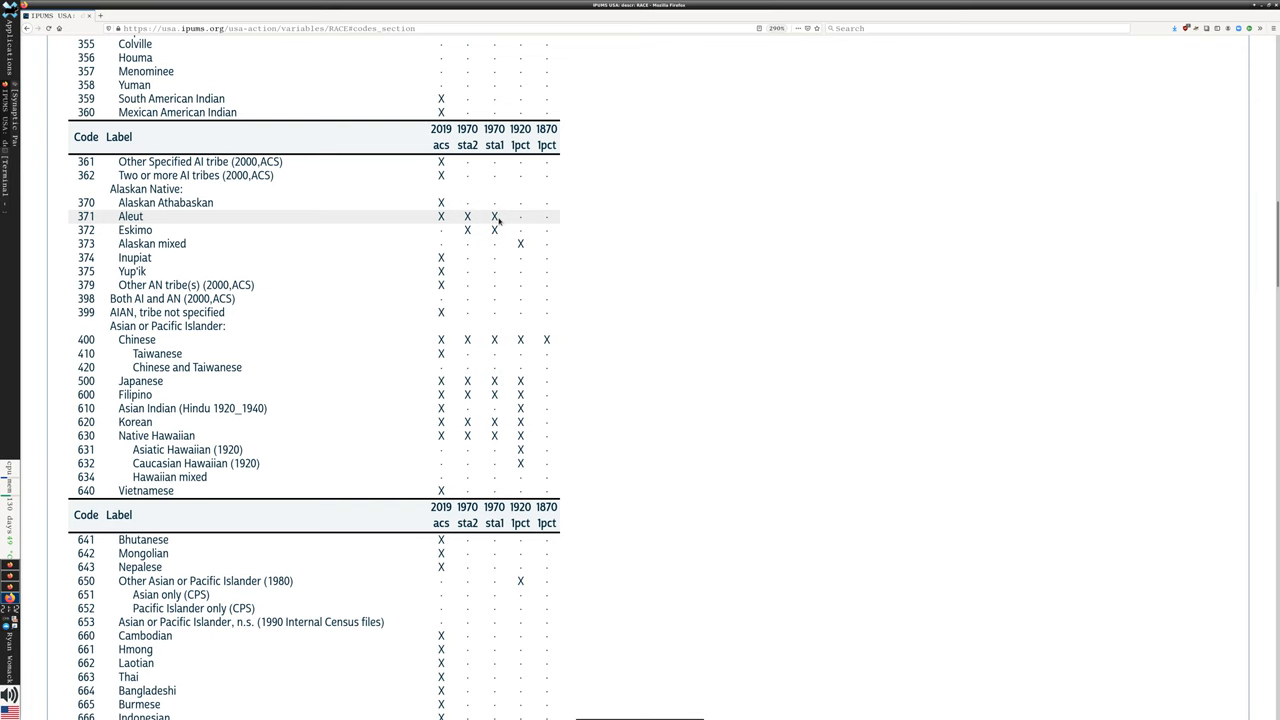
scroll(down, 3)
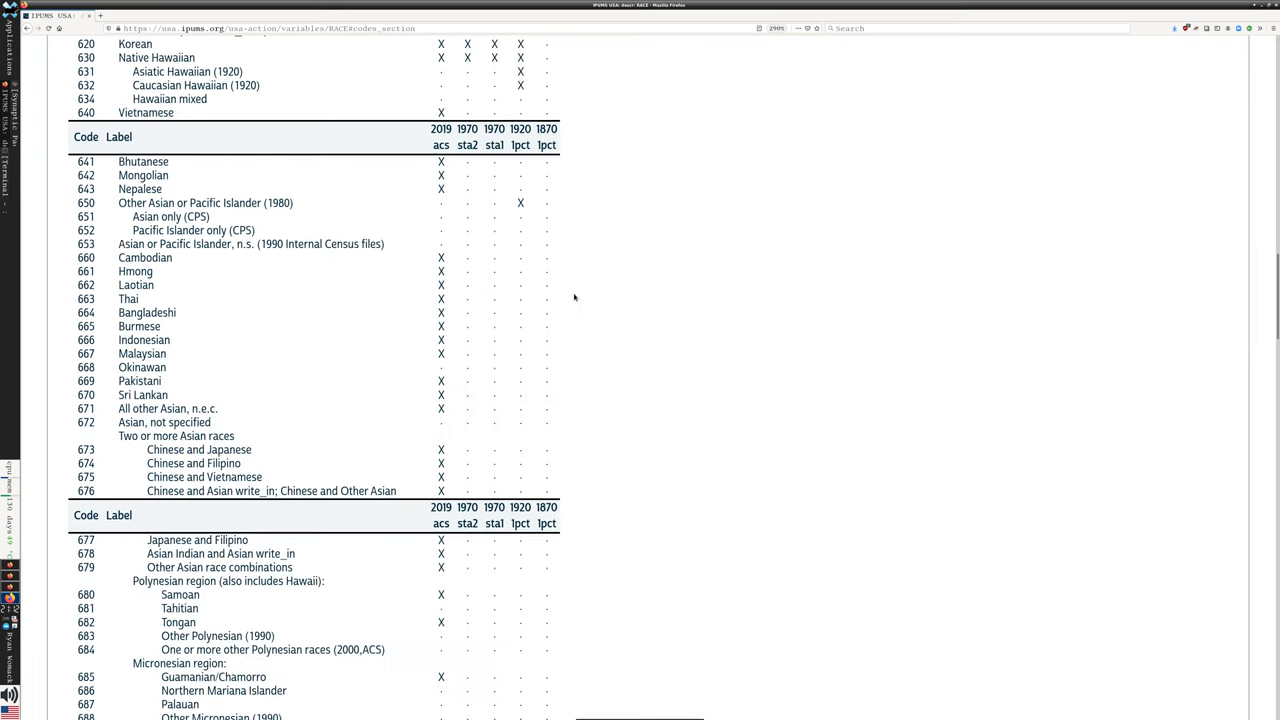
scroll(down, 3)
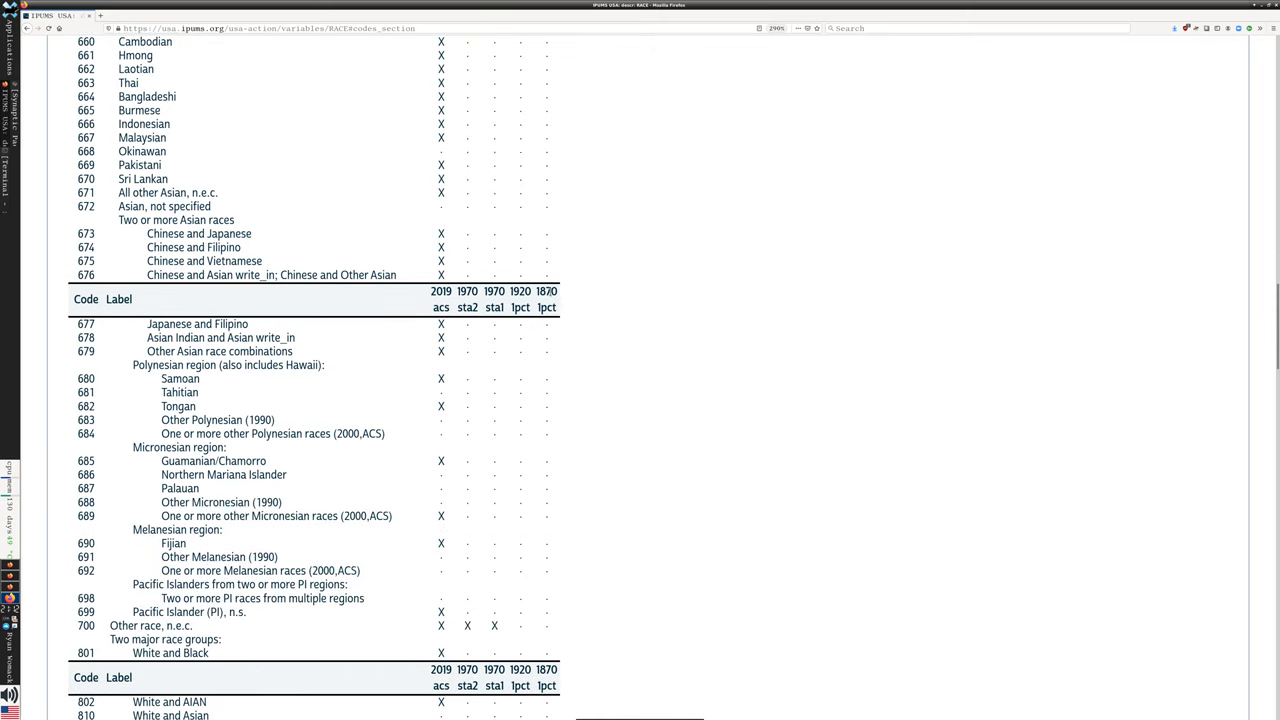
mouse_move(547, 307)
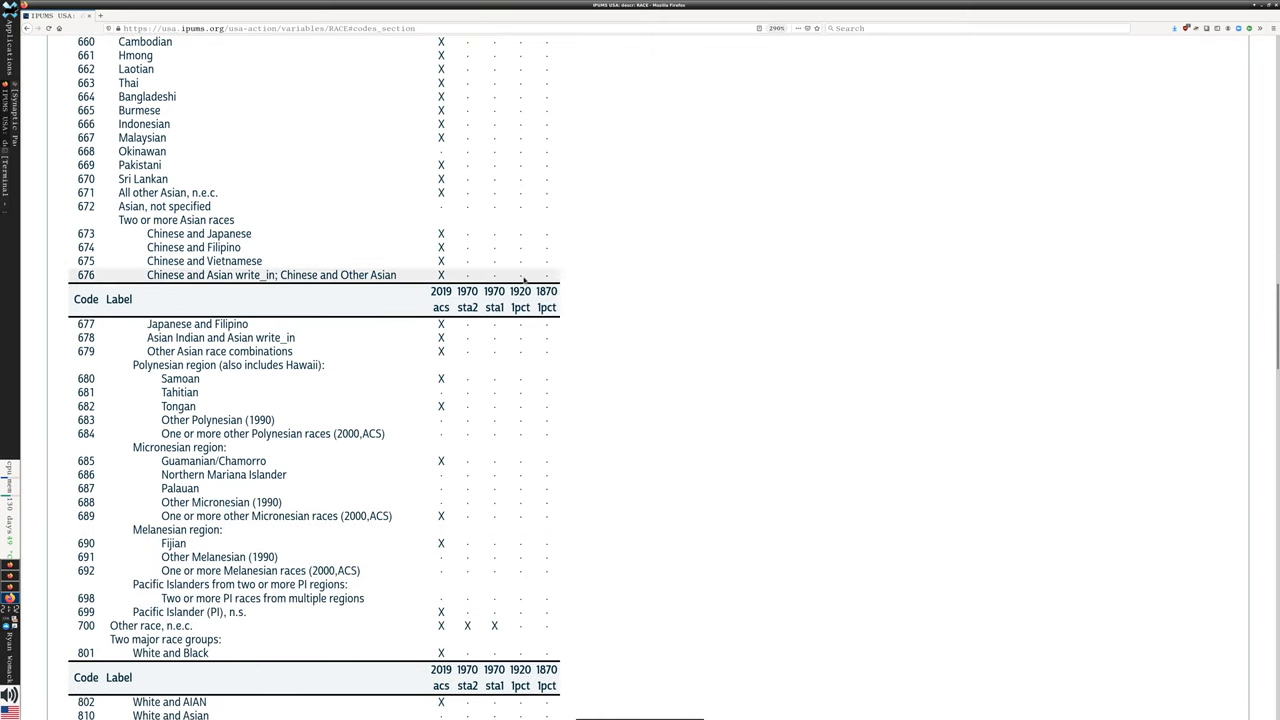
scroll(down, 3)
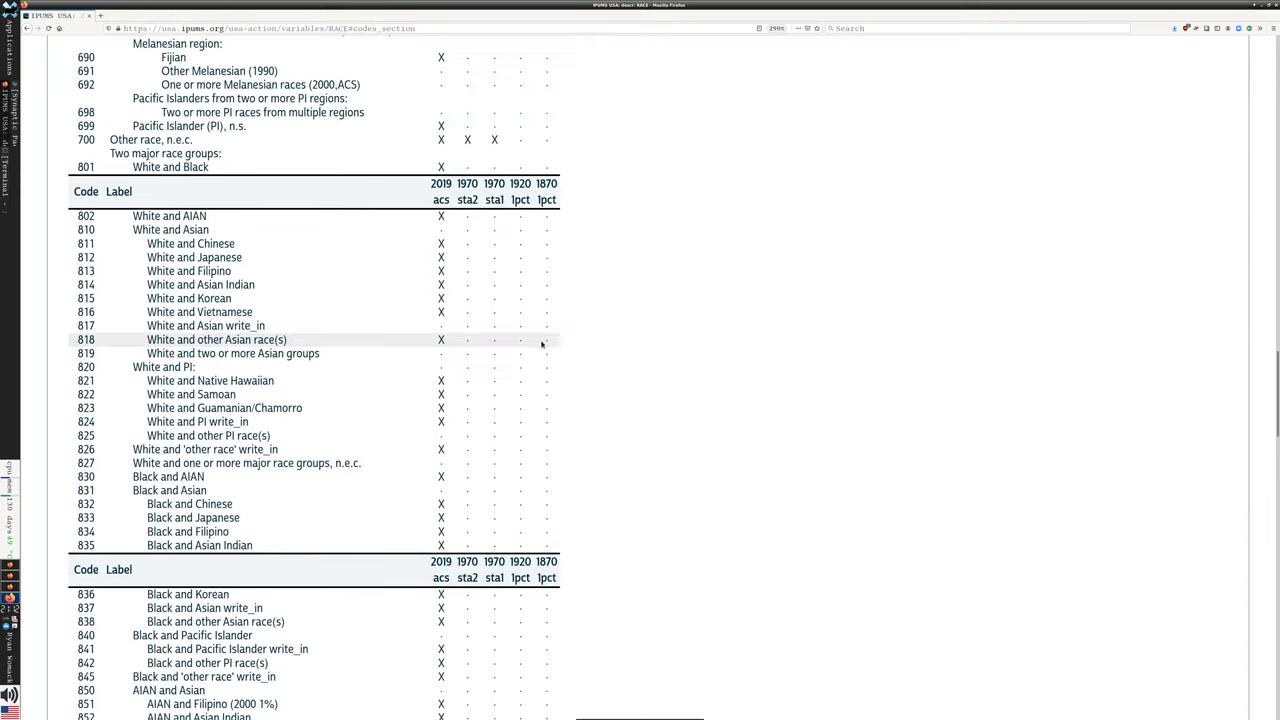
scroll(down, 3)
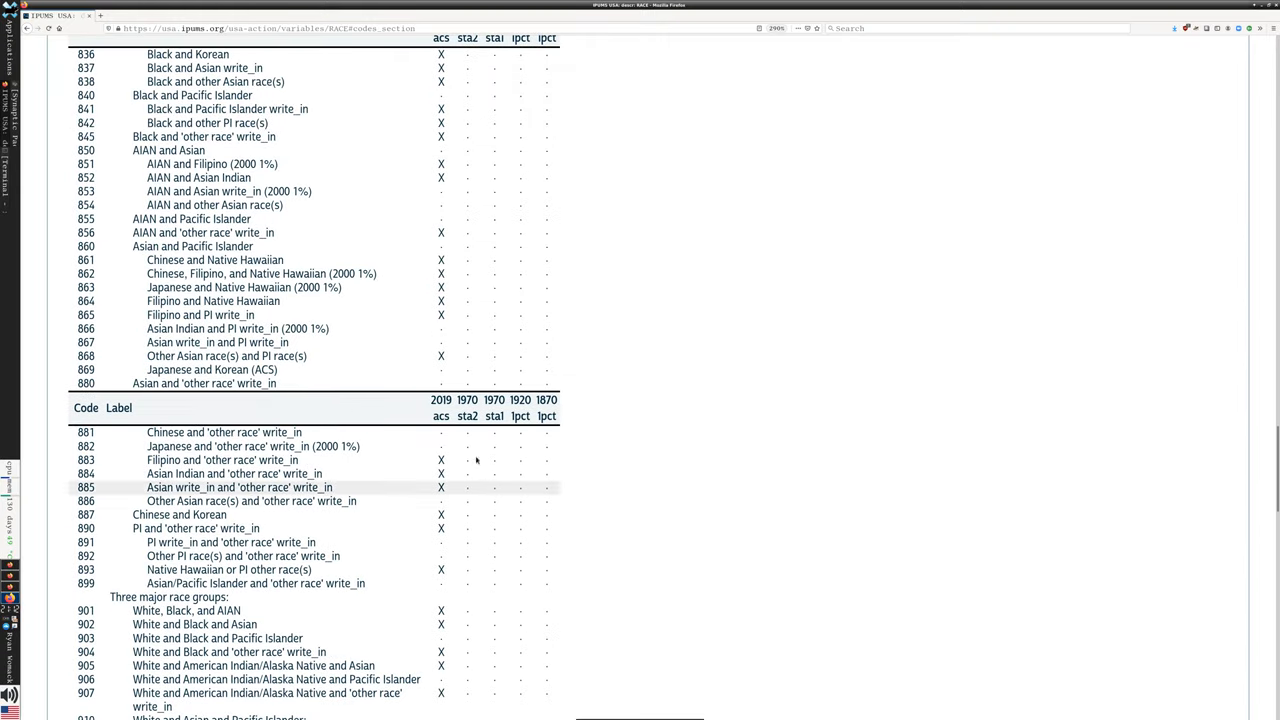
scroll(down, 3)
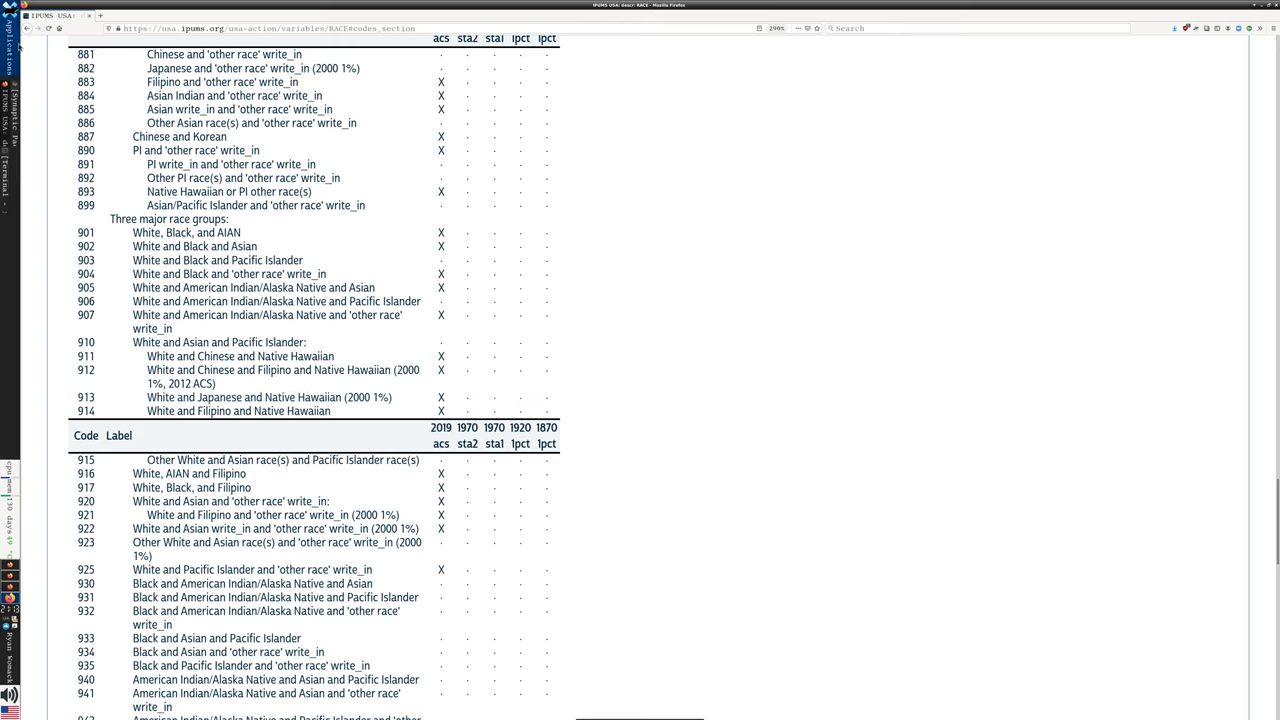
click(109, 316)
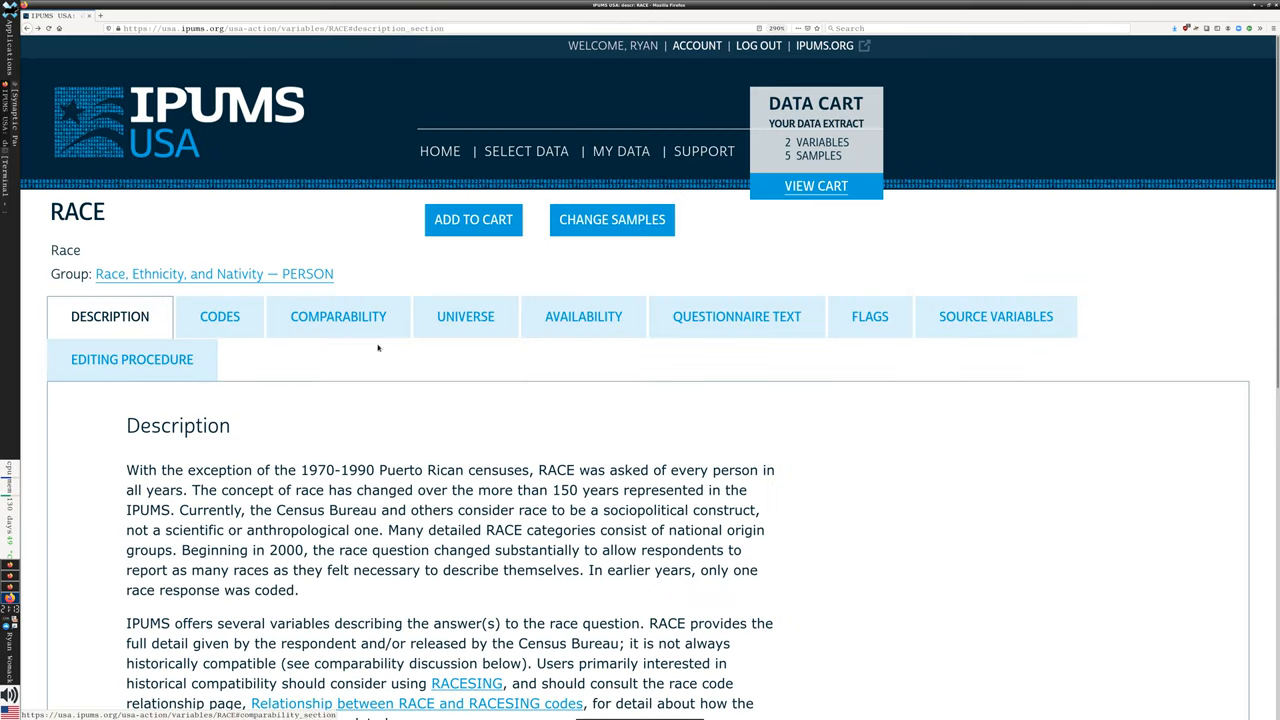
Step: Read CITIZEN's codes and comparability notes, then return to the race and ethnicity variable list
click(214, 273)
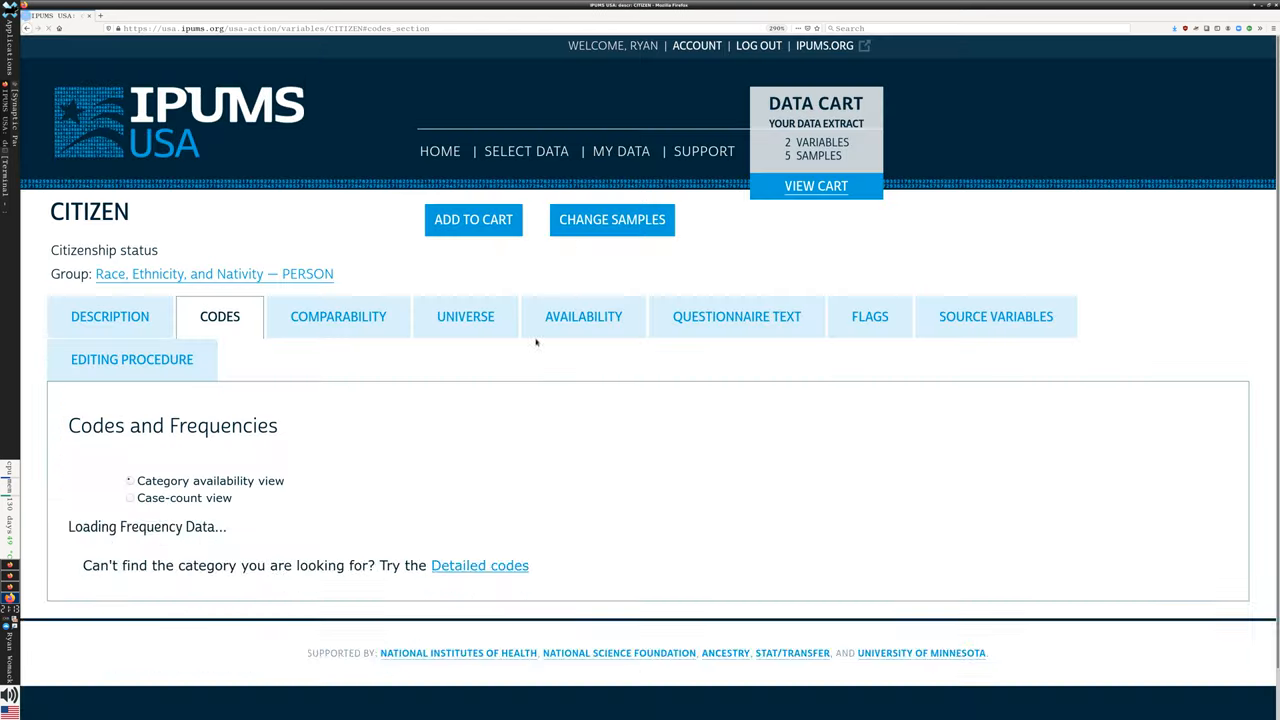
scroll(down, 3)
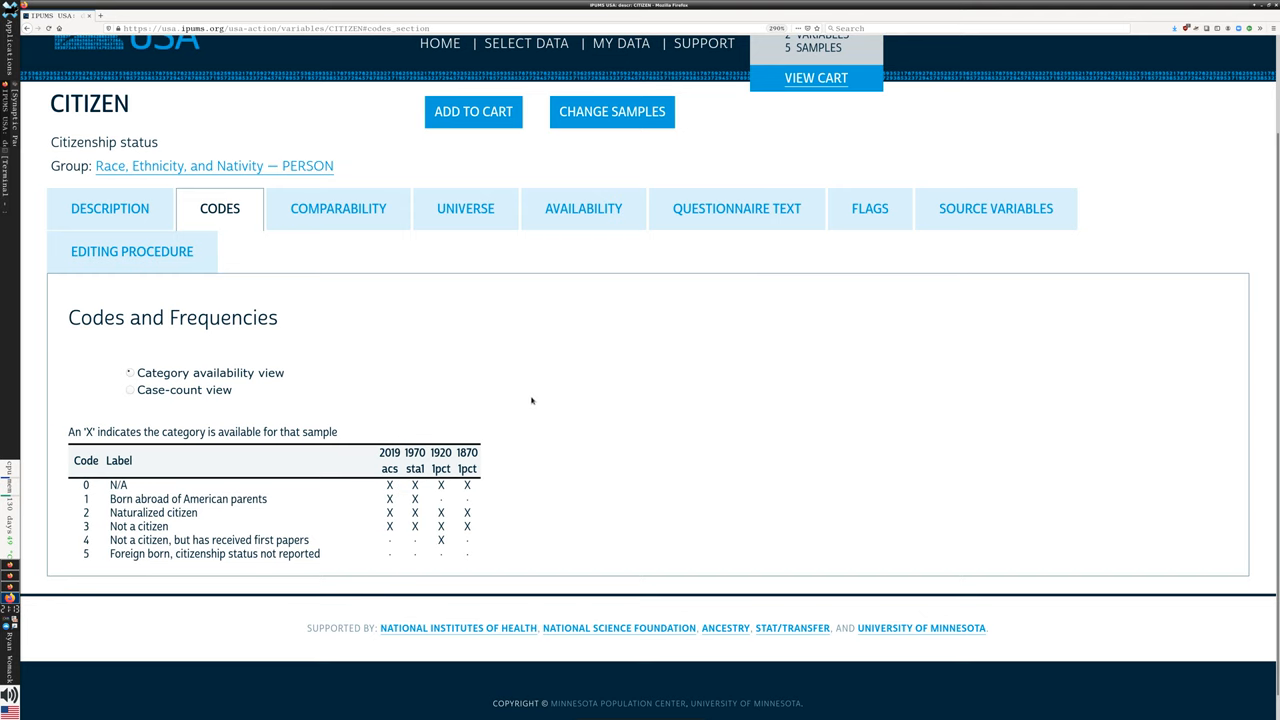
scroll(down, 3)
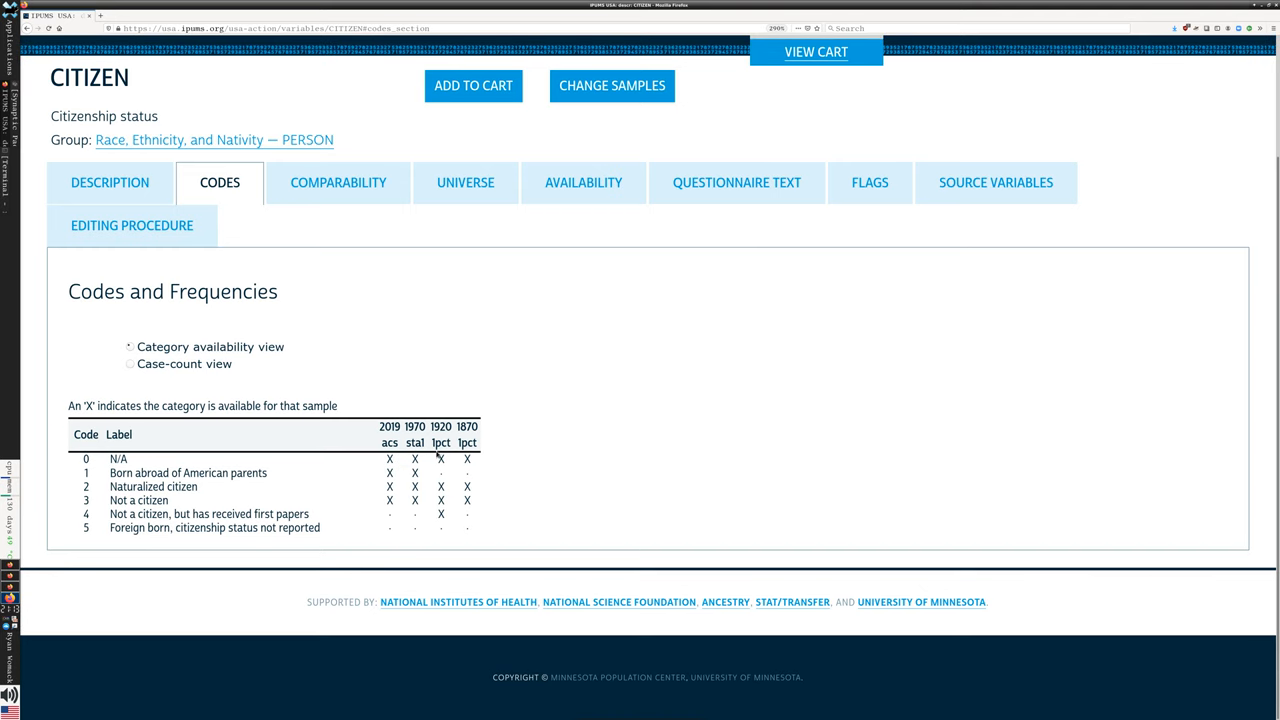
mouse_move(360, 190)
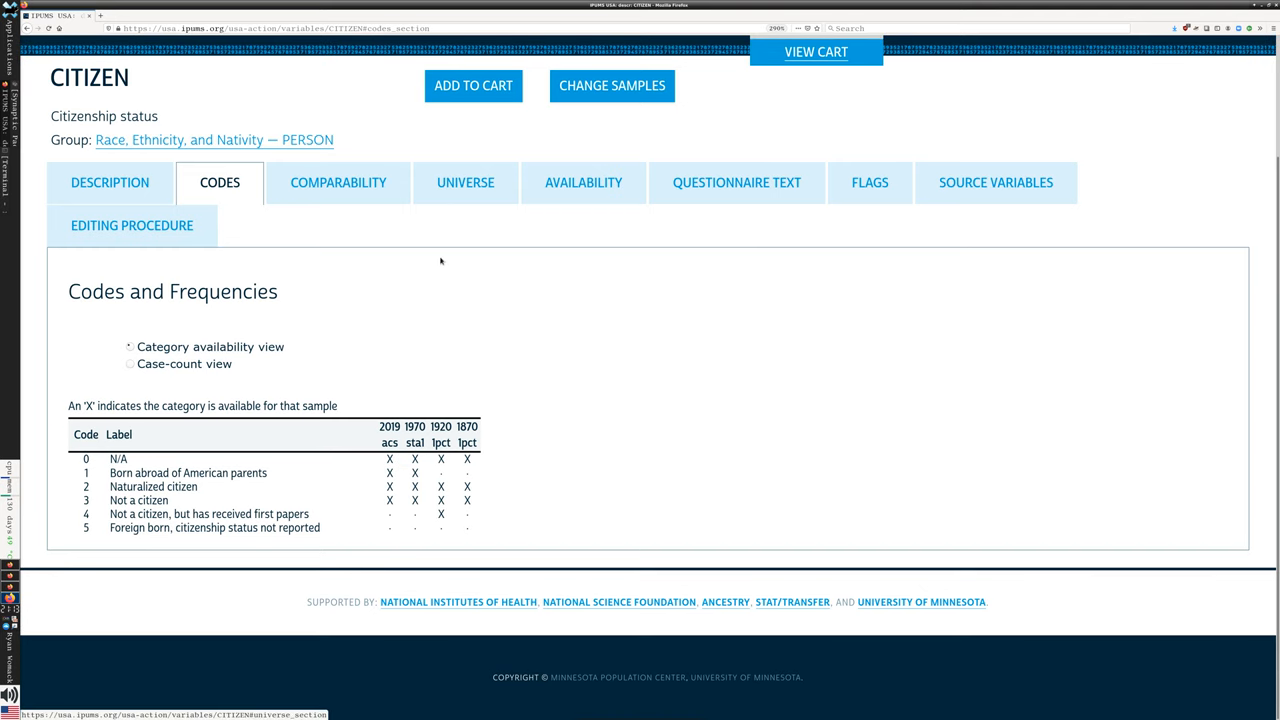
click(338, 182)
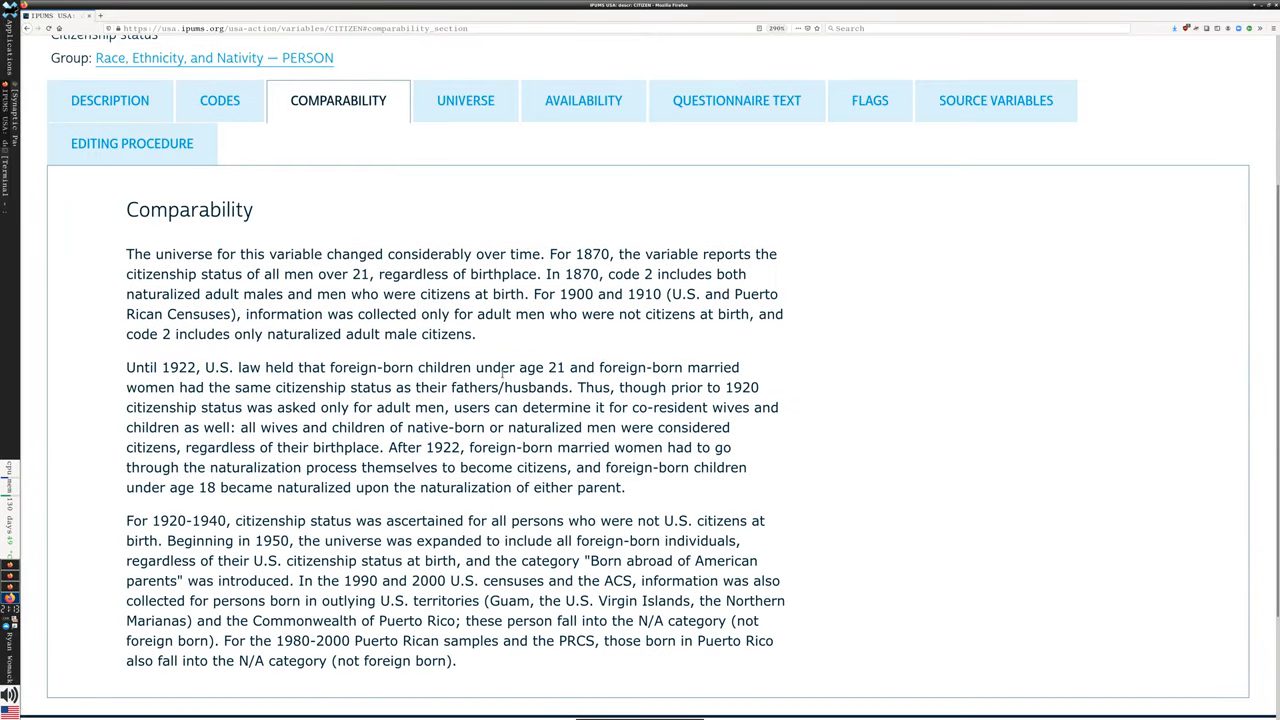
scroll(down, 3)
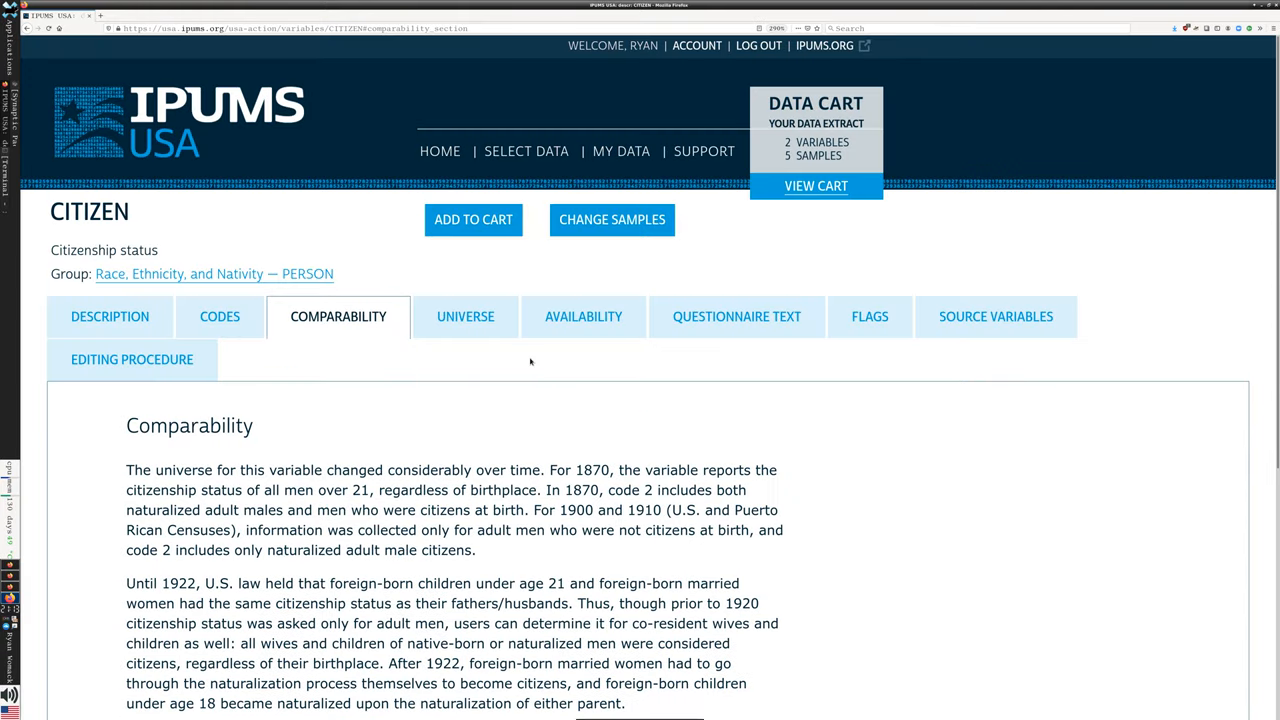
mouse_move(760, 344)
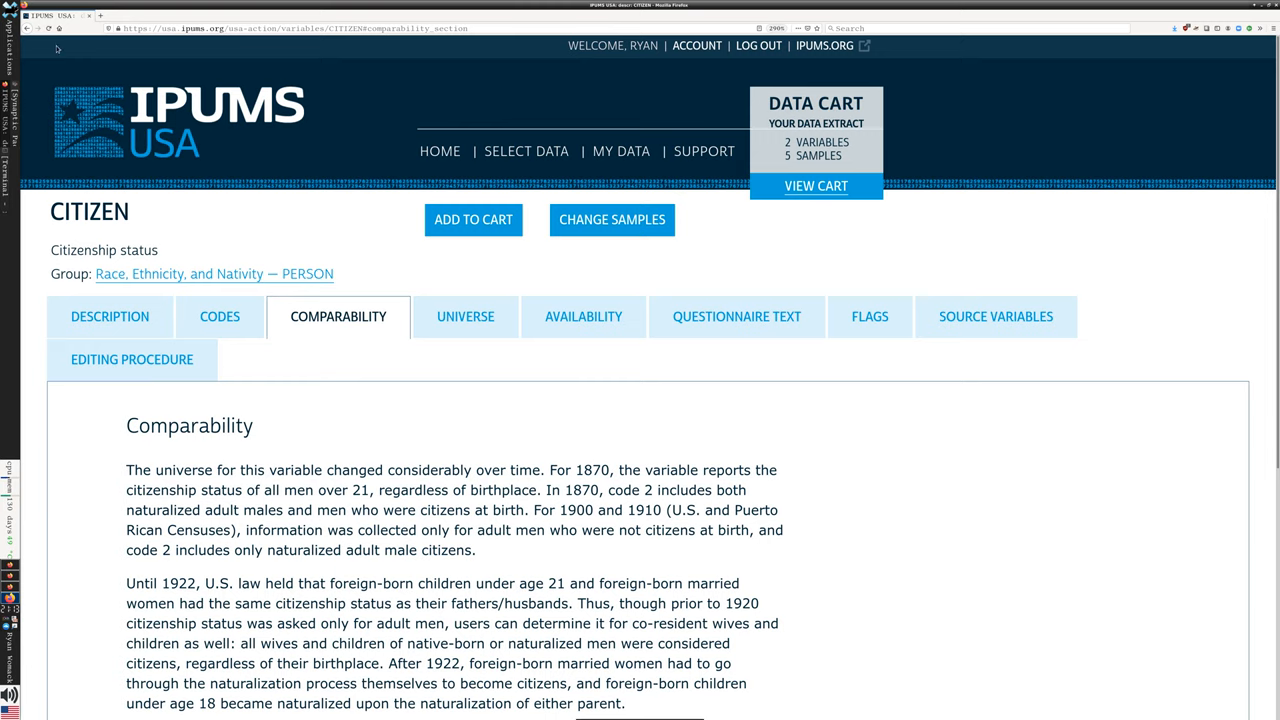
click(219, 316)
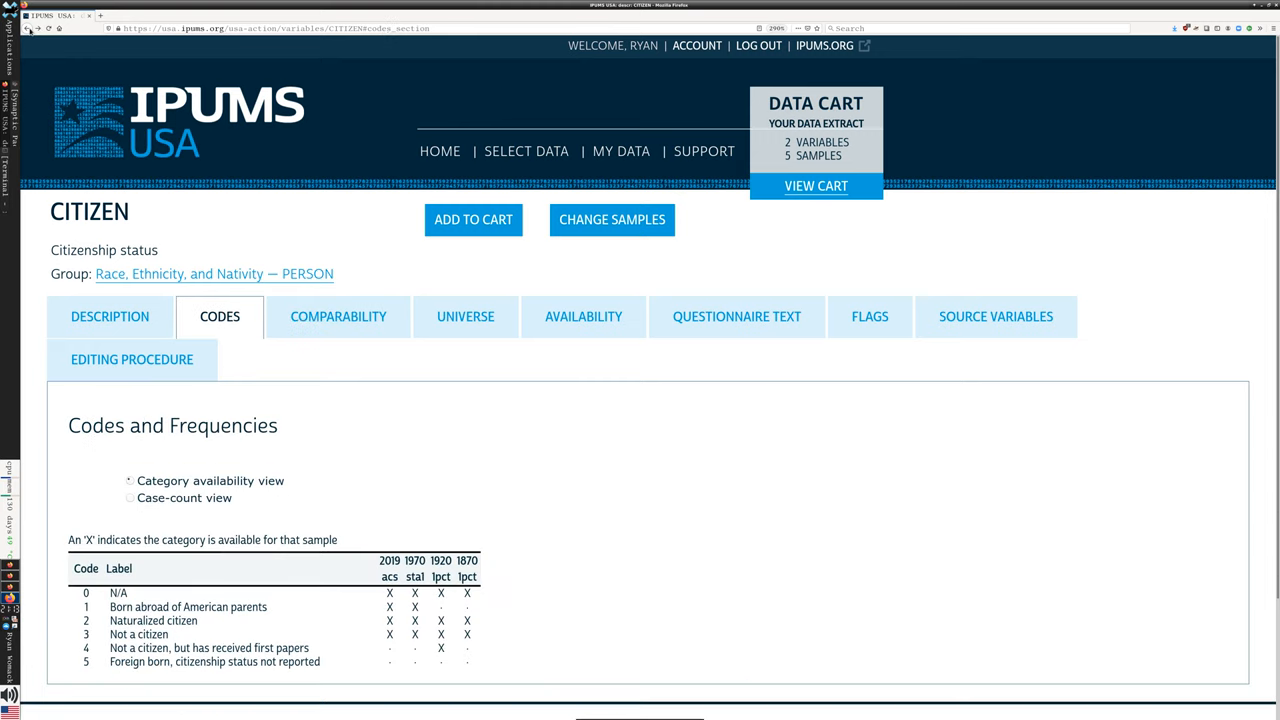
click(214, 273)
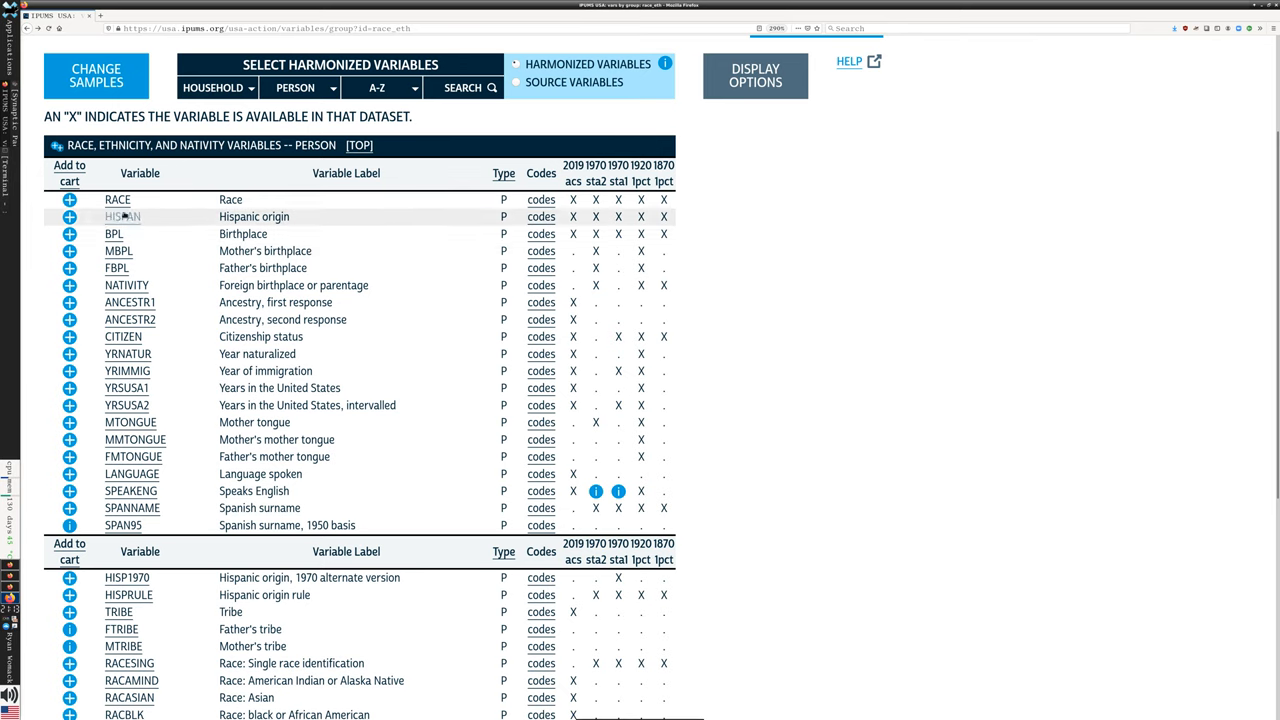
Step: Add RACE and HISPAN to the extract, bringing the cart to 6 variables
click(69, 199)
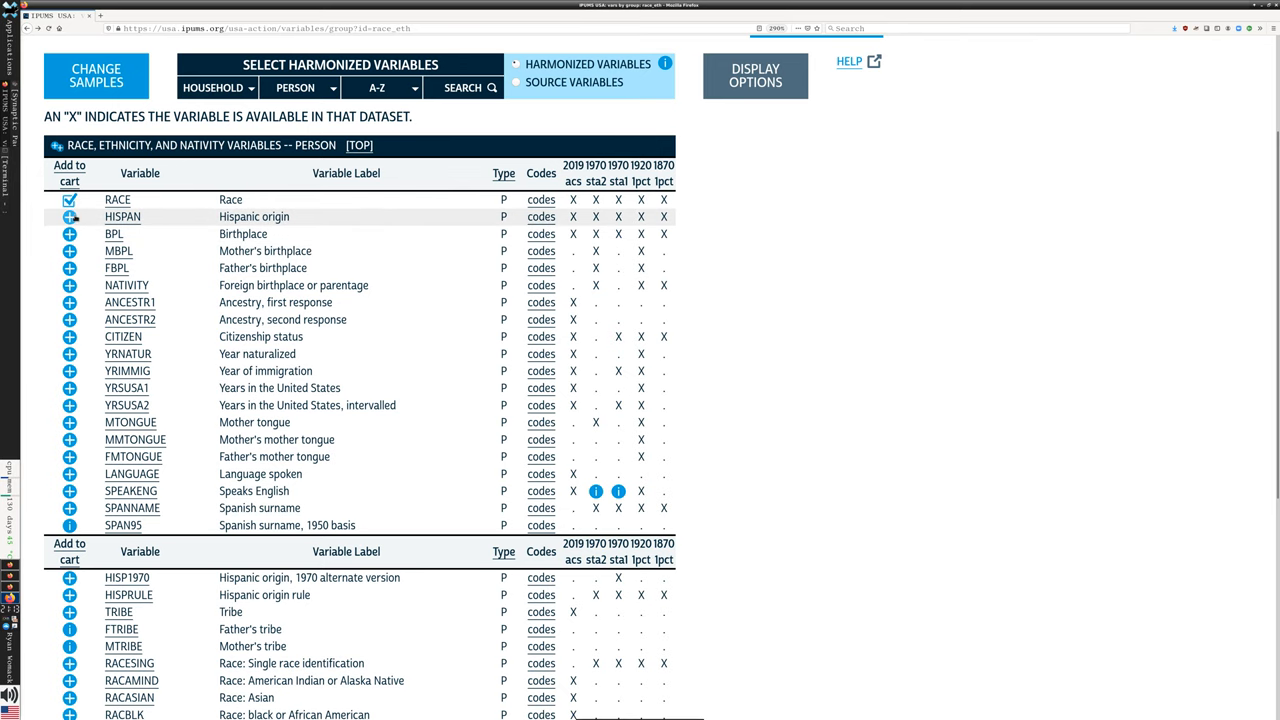
click(69, 217)
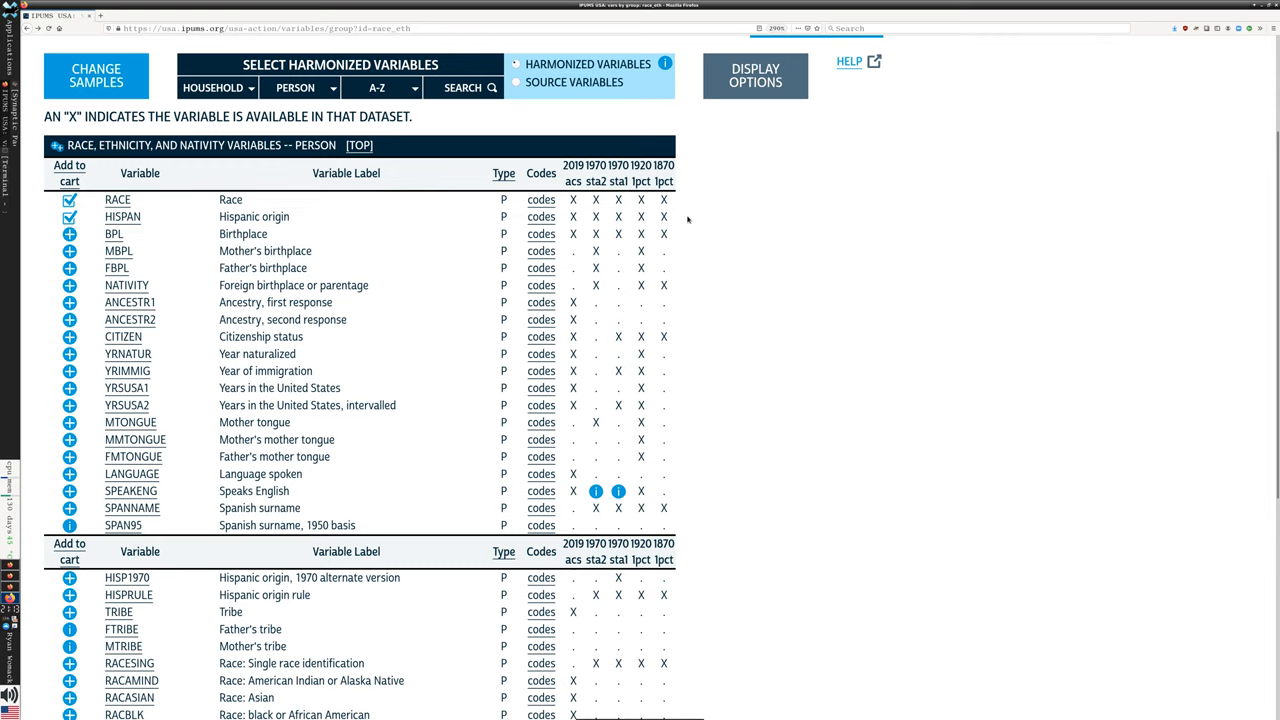
scroll(down, 3)
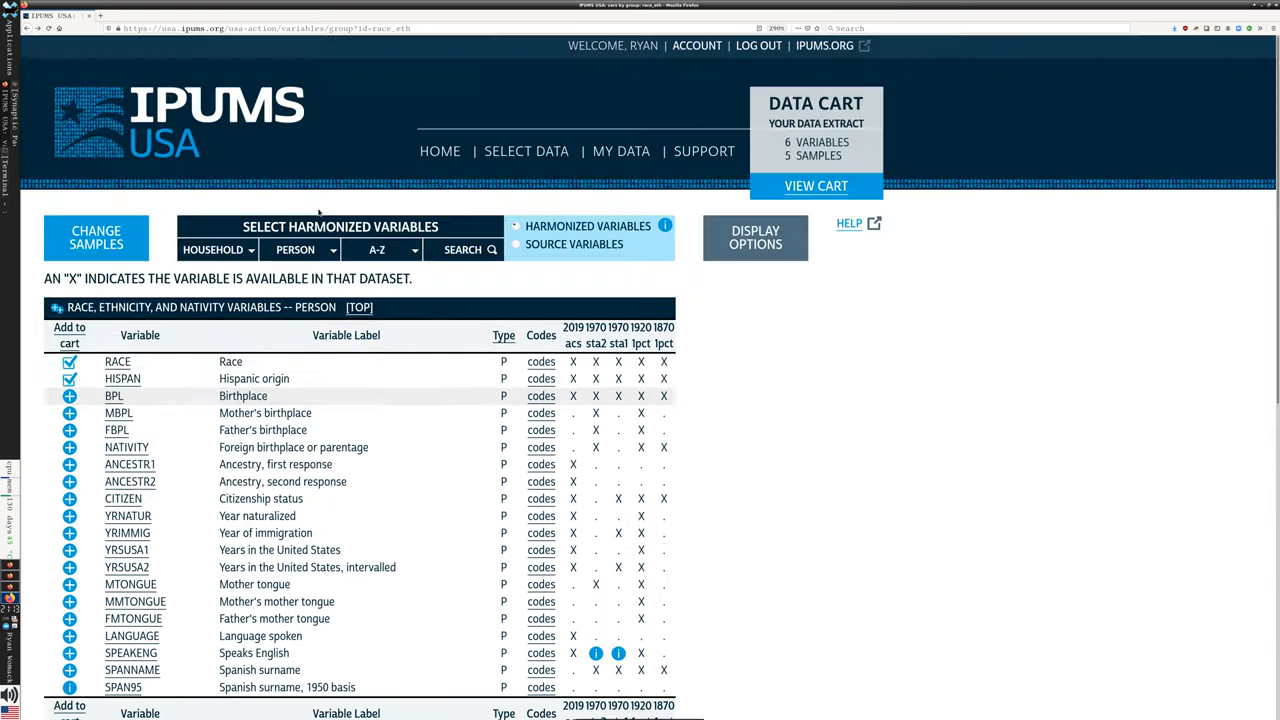
click(297, 249)
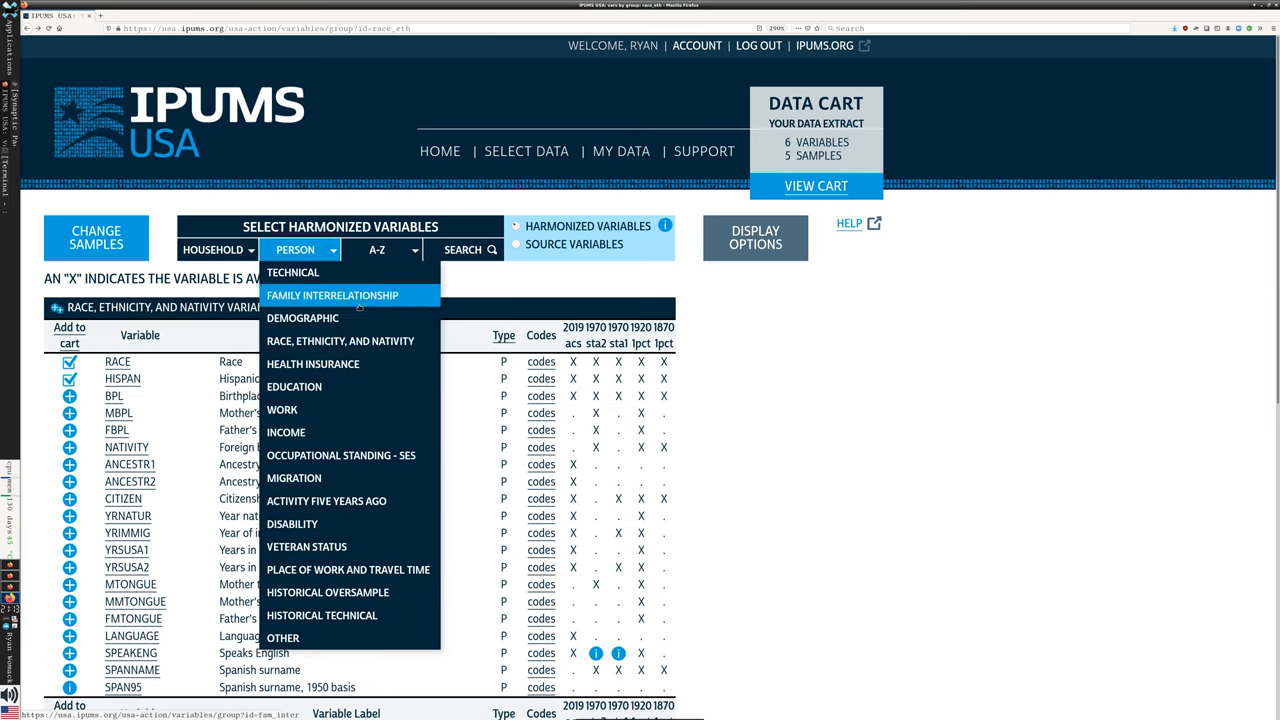
mouse_move(313, 363)
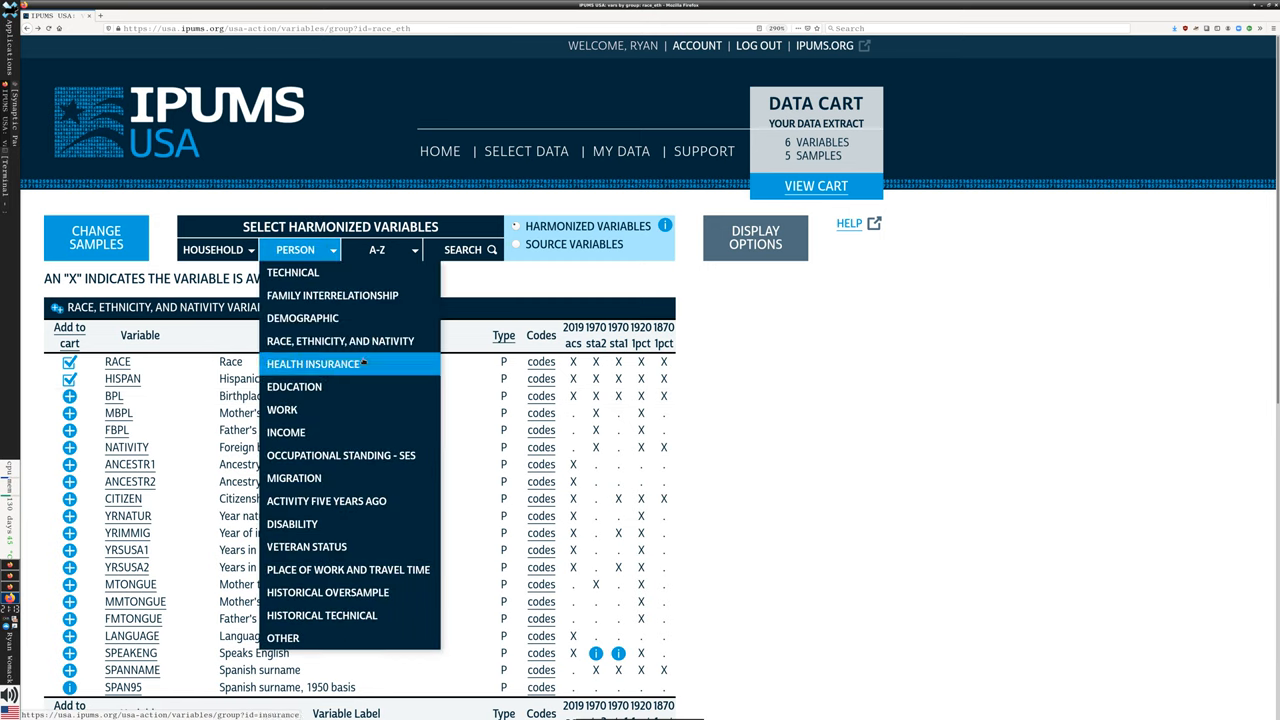
mouse_move(294, 387)
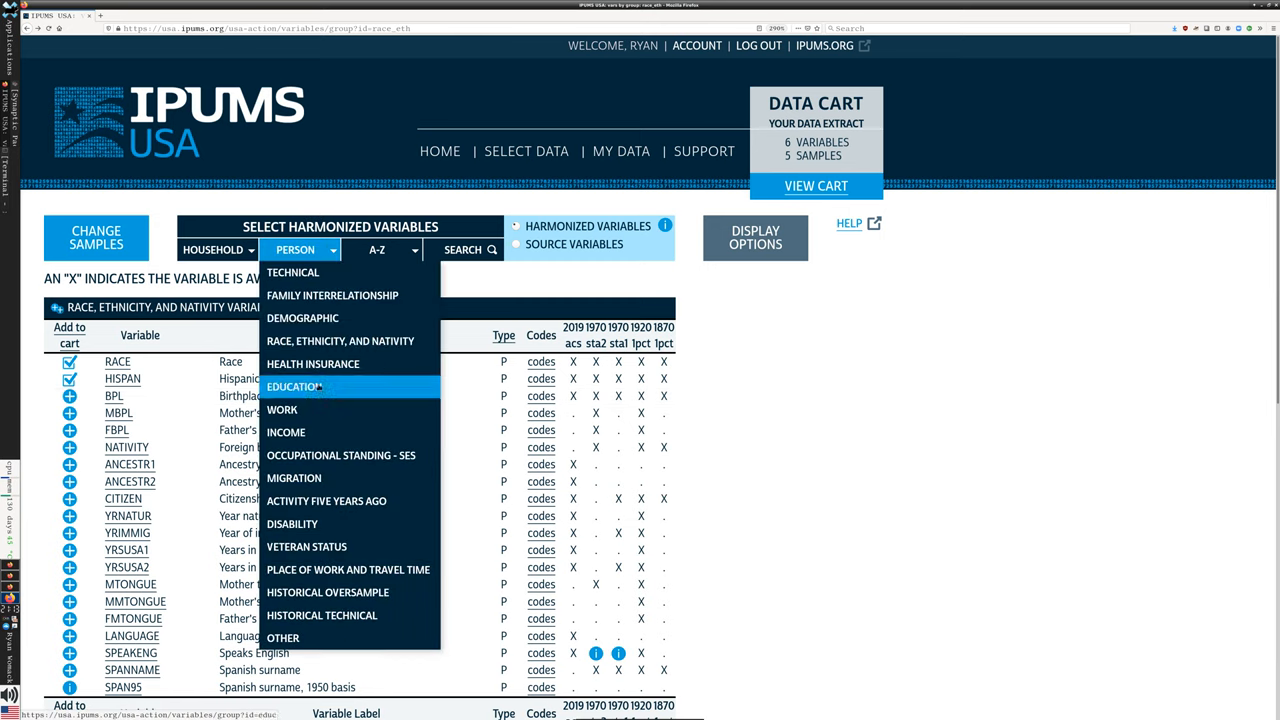
Step: Show the Education variables, add EDUC and SCHOOL, and check the educational attainment codes
click(294, 387)
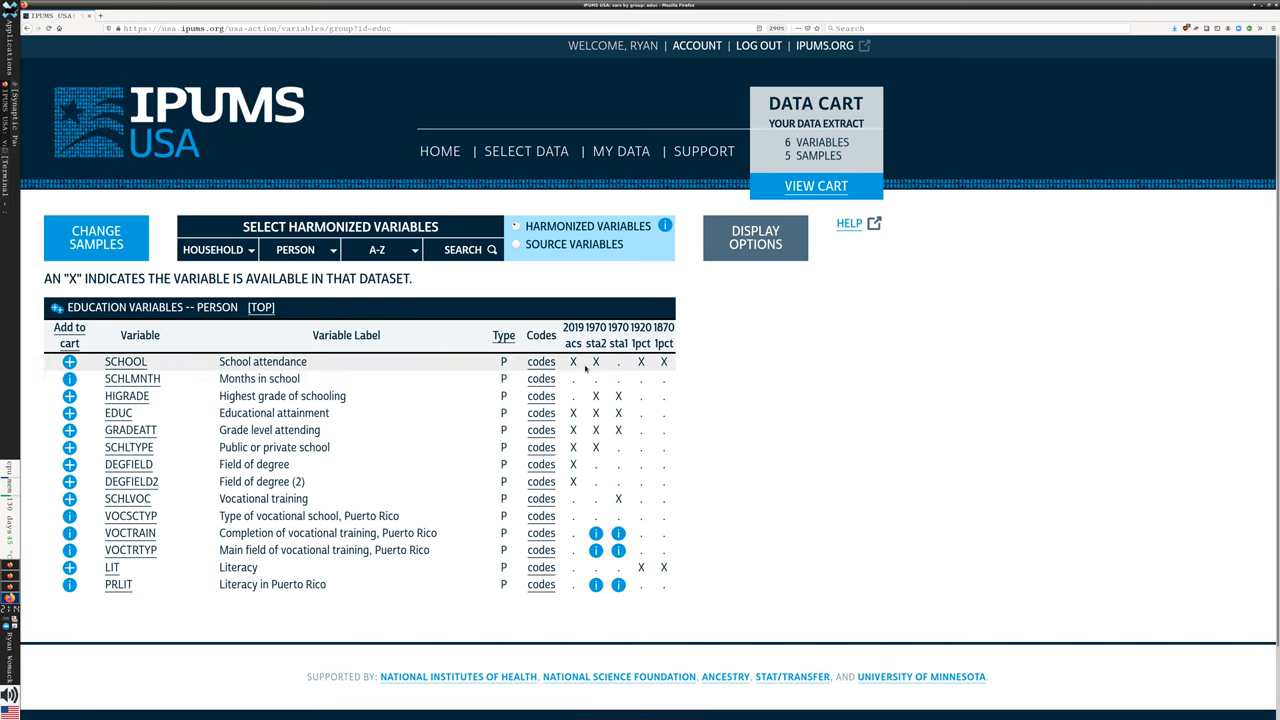
mouse_move(630, 464)
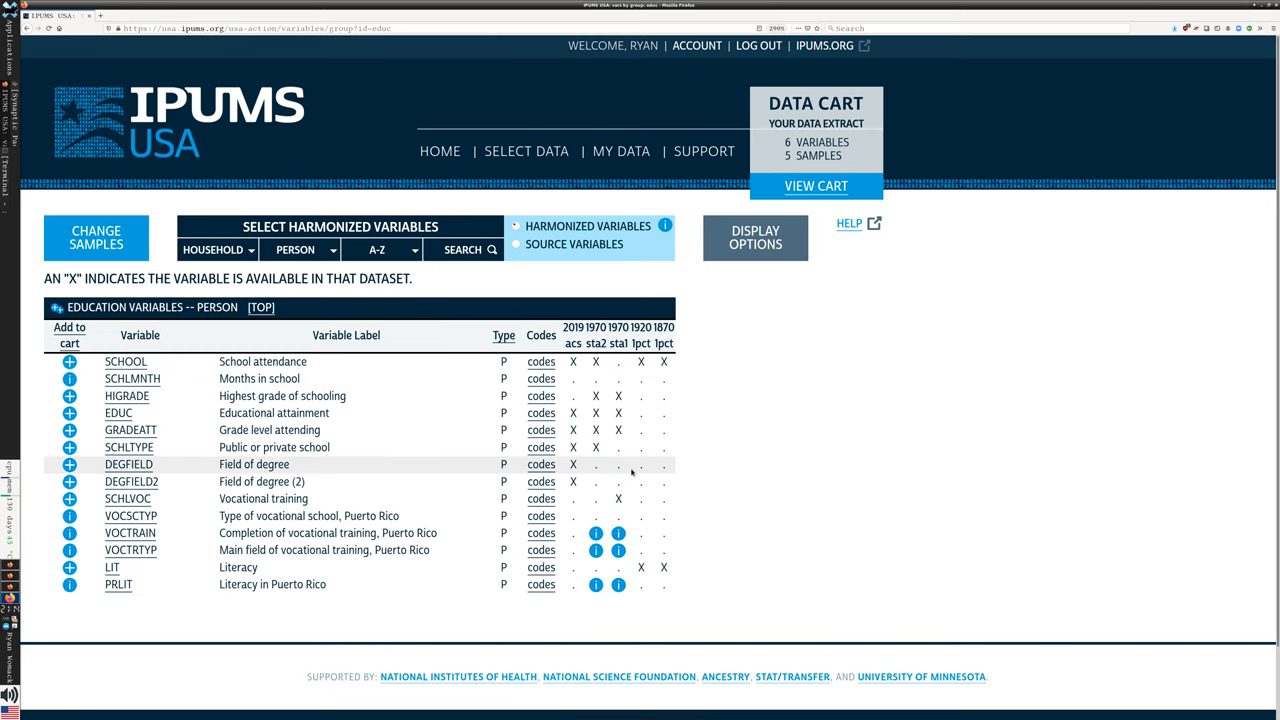
mouse_move(630, 413)
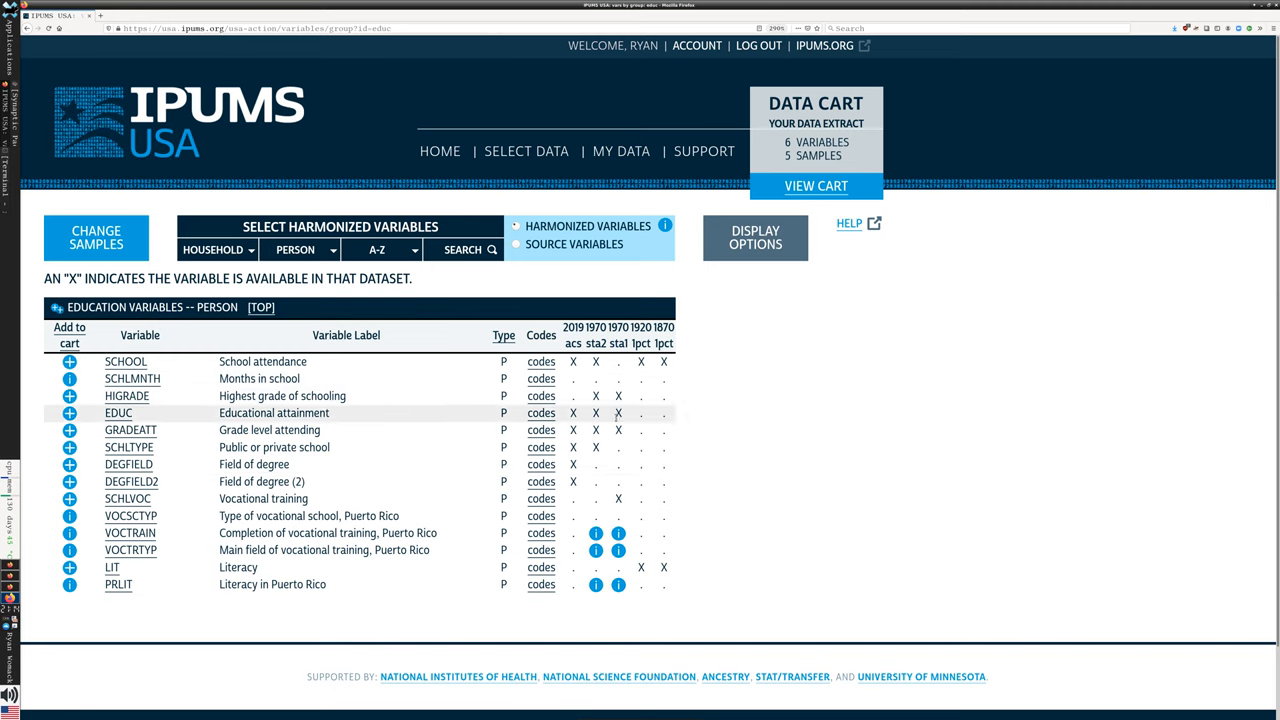
mouse_move(443, 413)
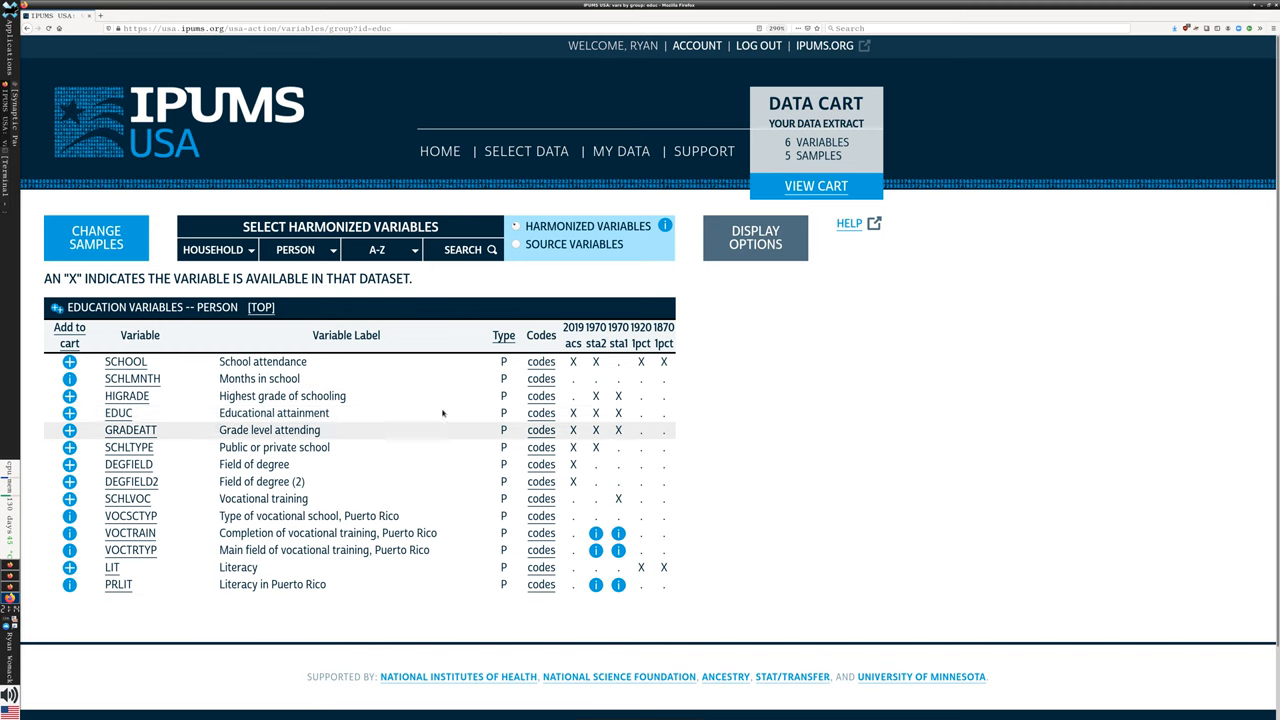
click(69, 413)
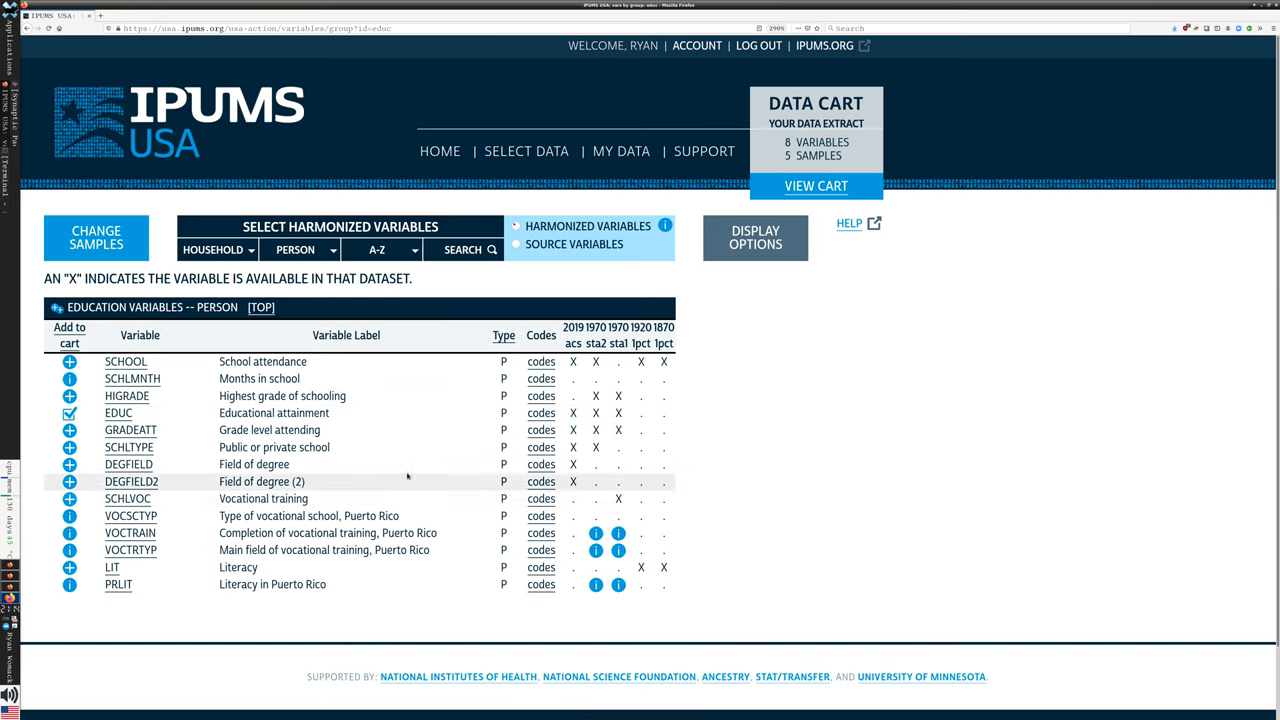
mouse_move(422, 482)
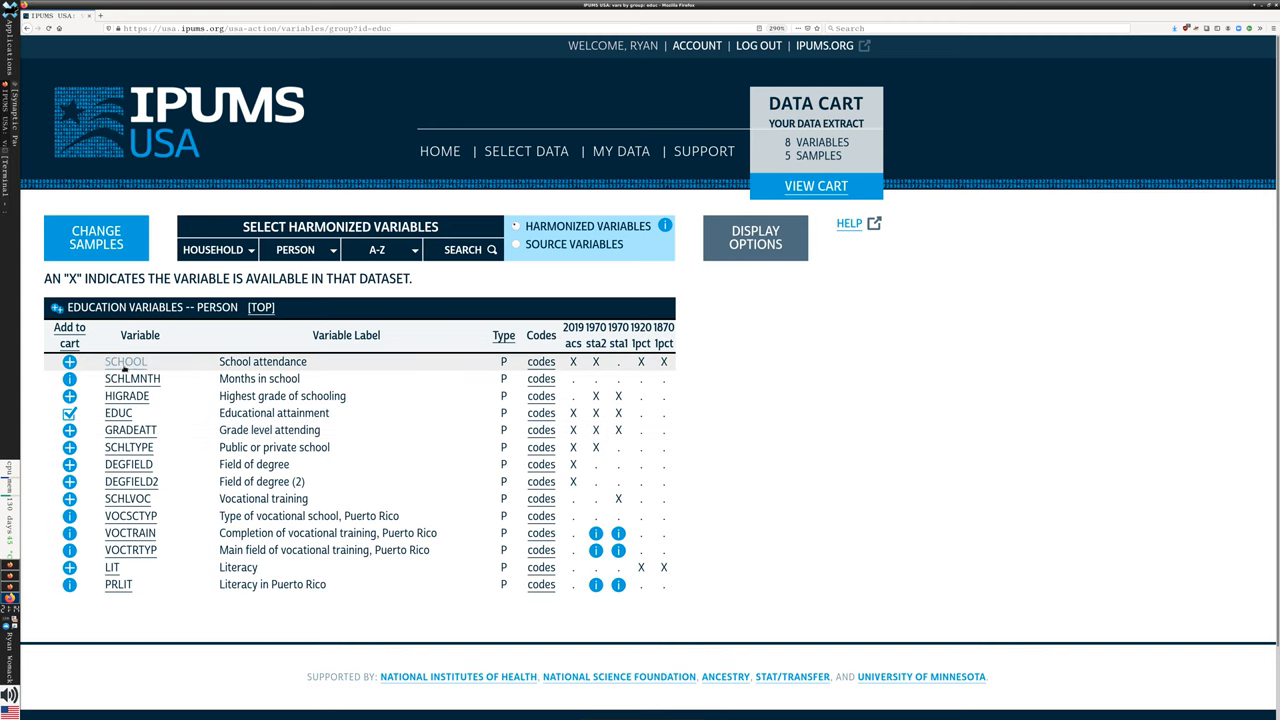
mouse_move(270, 397)
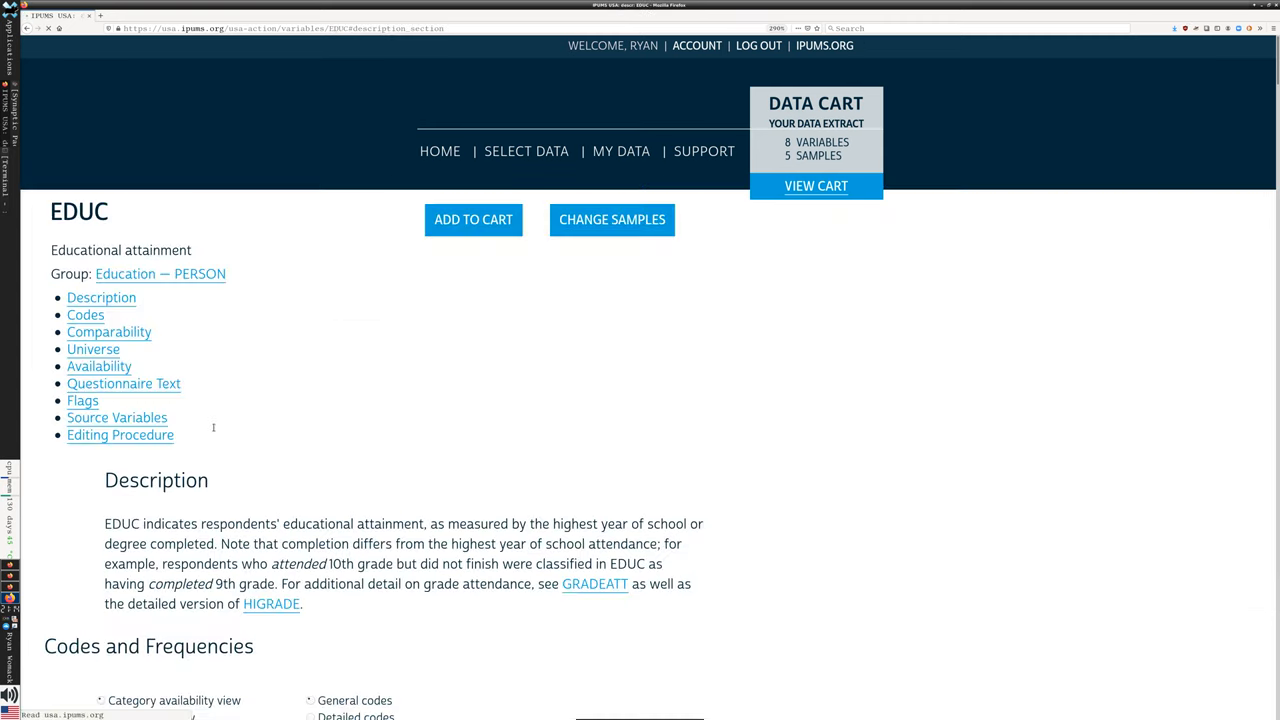
click(85, 314)
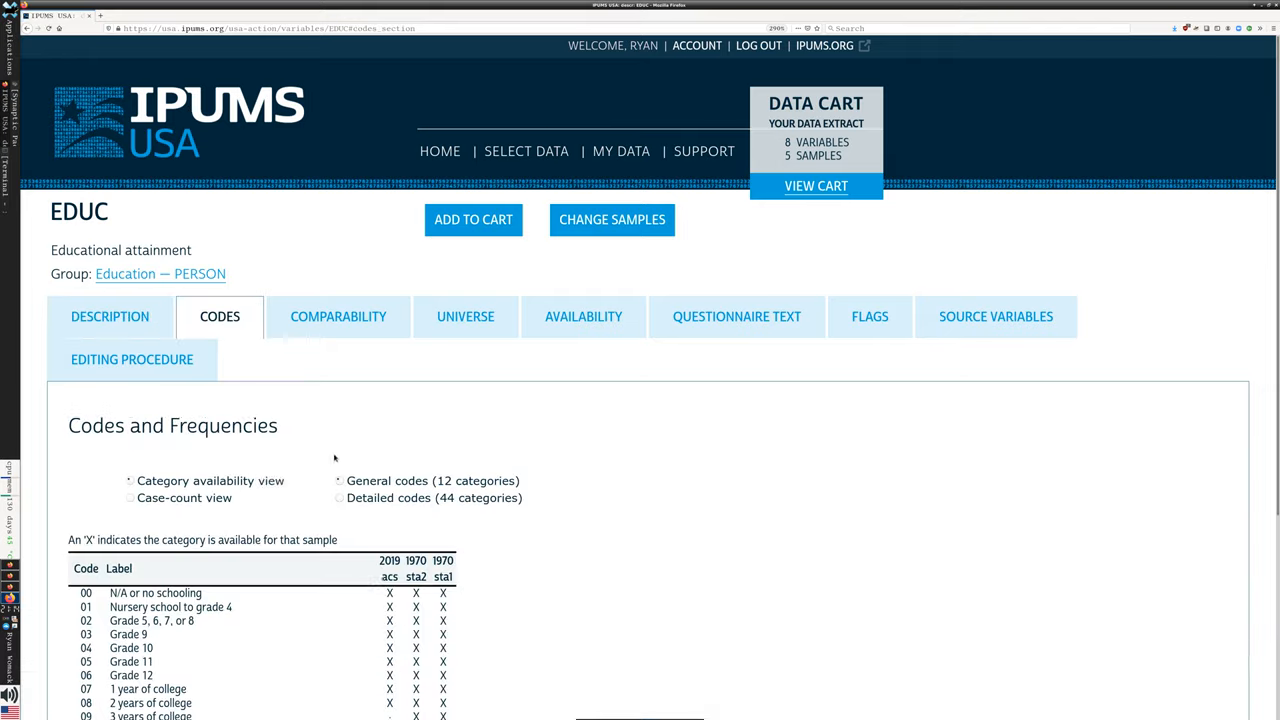
scroll(down, 3)
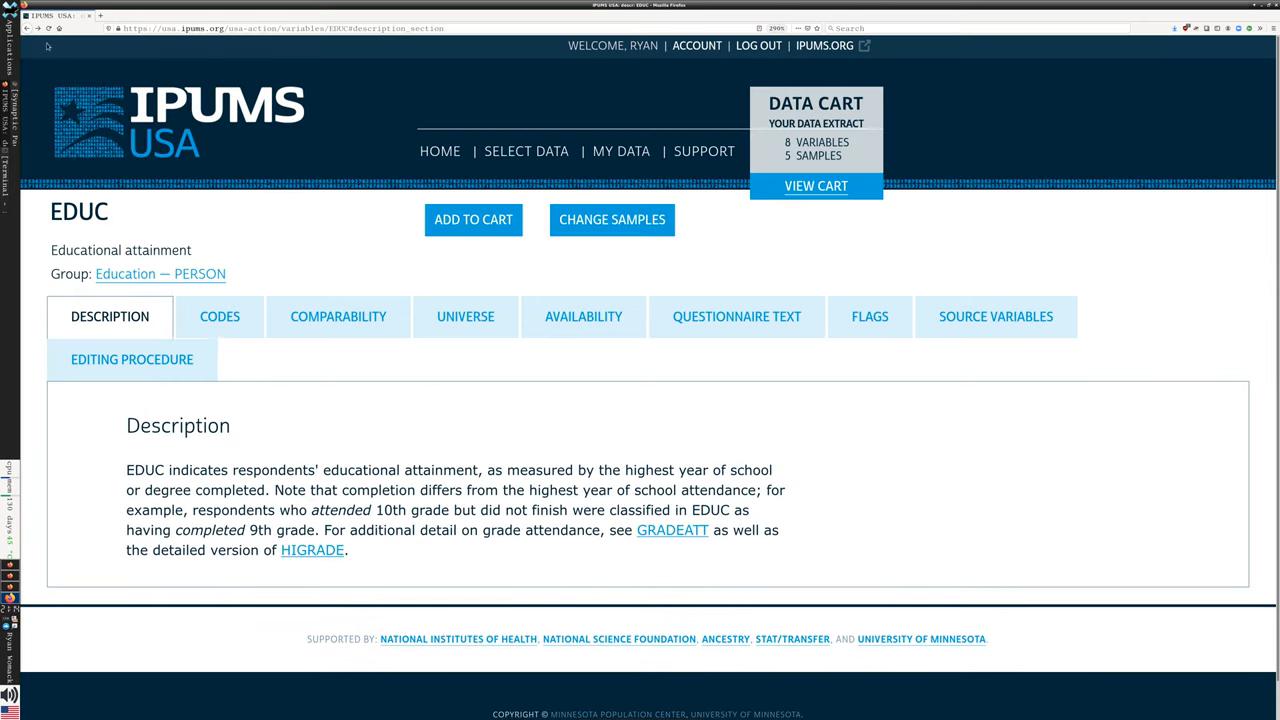
click(160, 273)
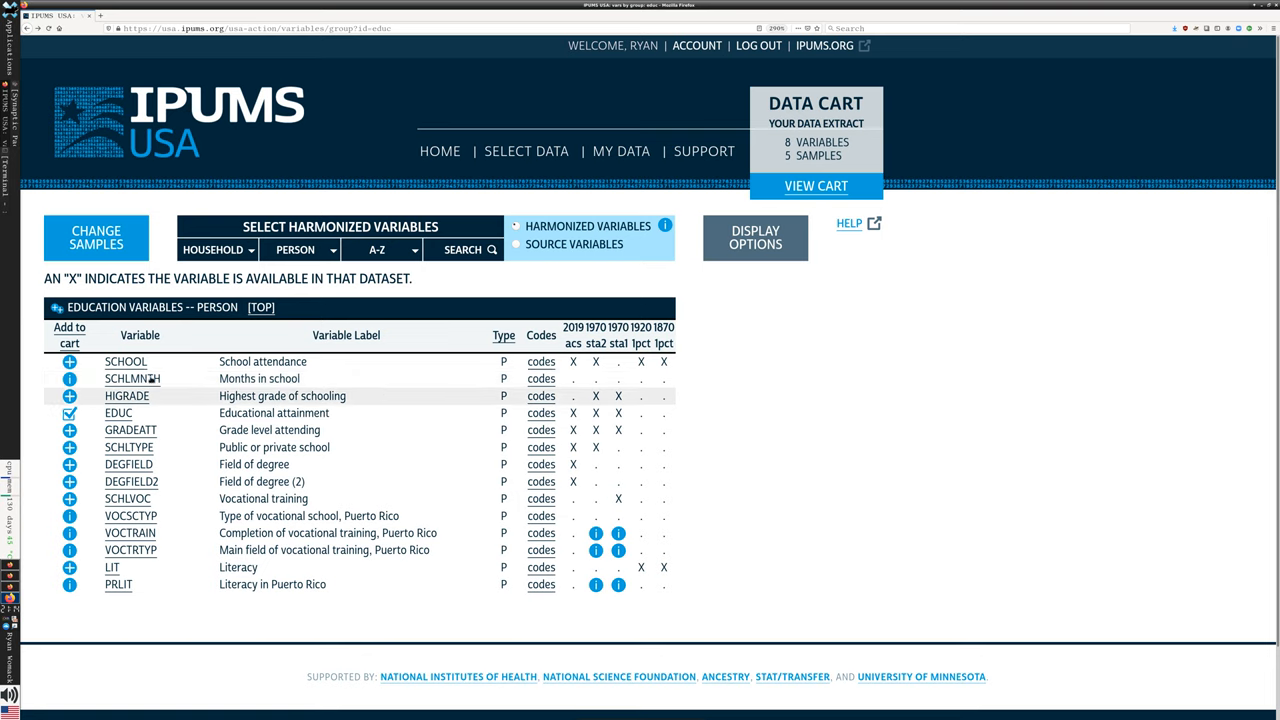
click(69, 362)
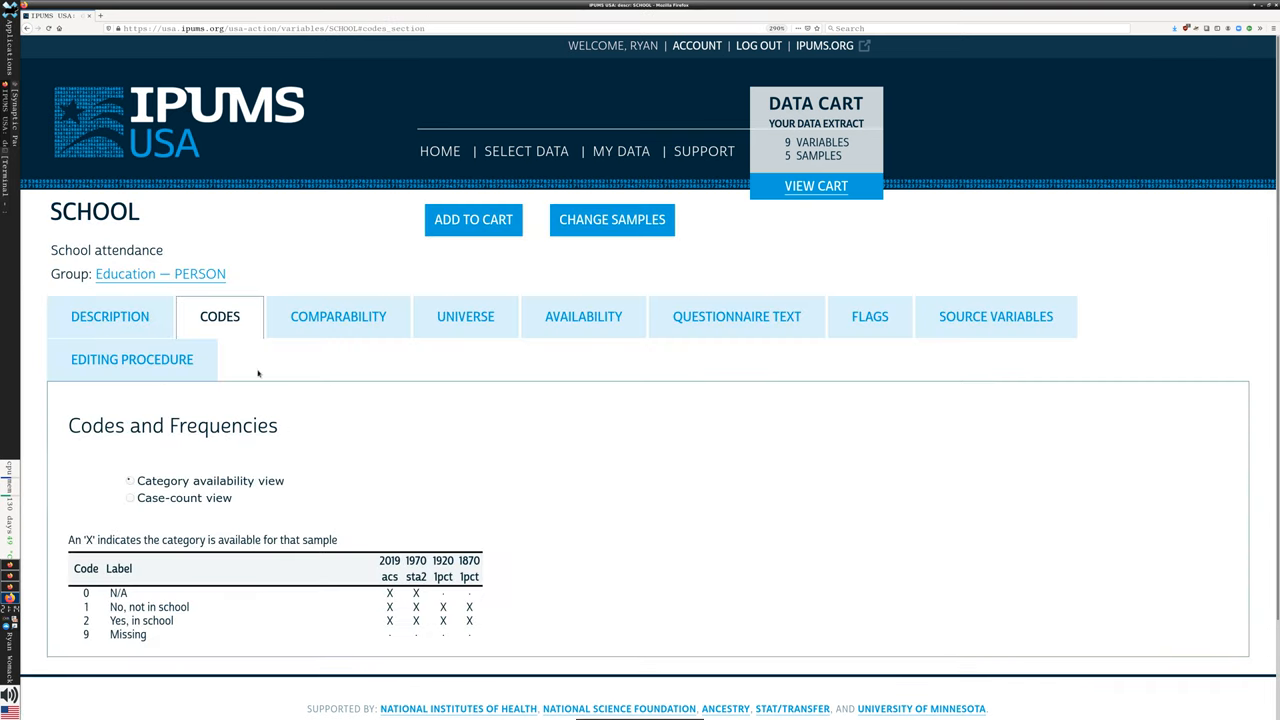
scroll(down, 3)
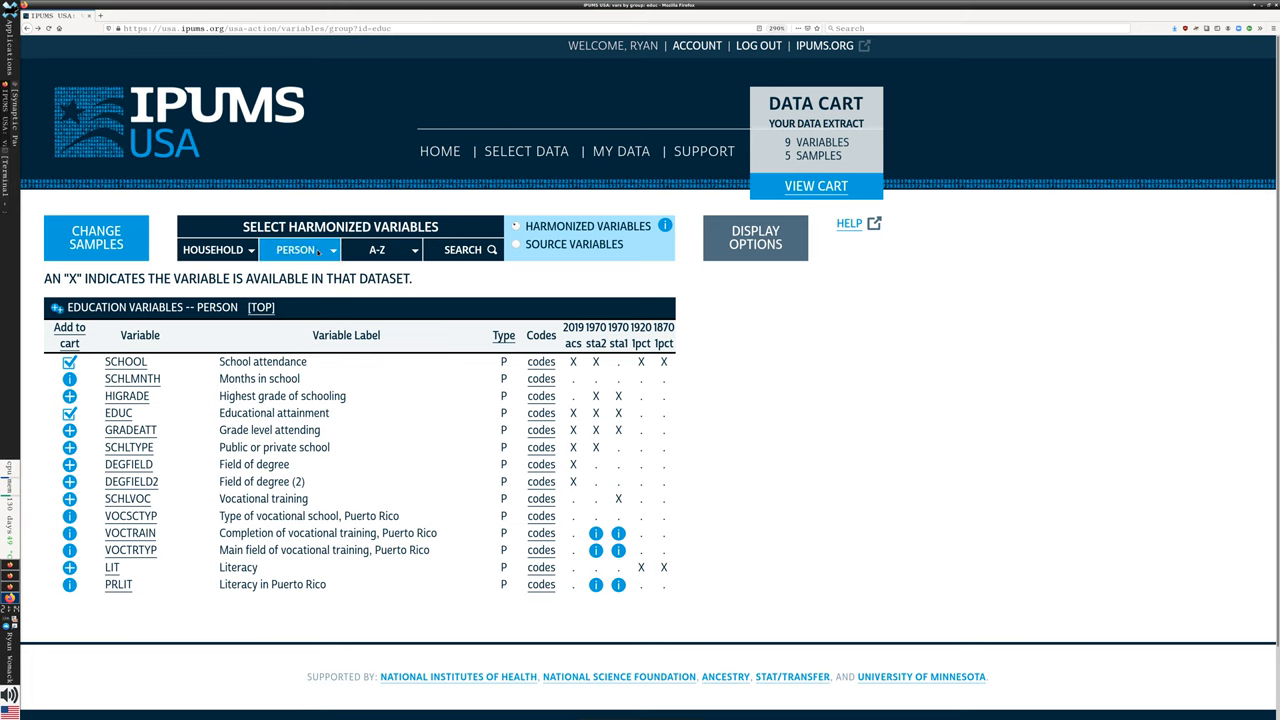
Step: Add LABFORCE and OCC from PERSON > WORK, then view OCC's coding details
click(296, 249)
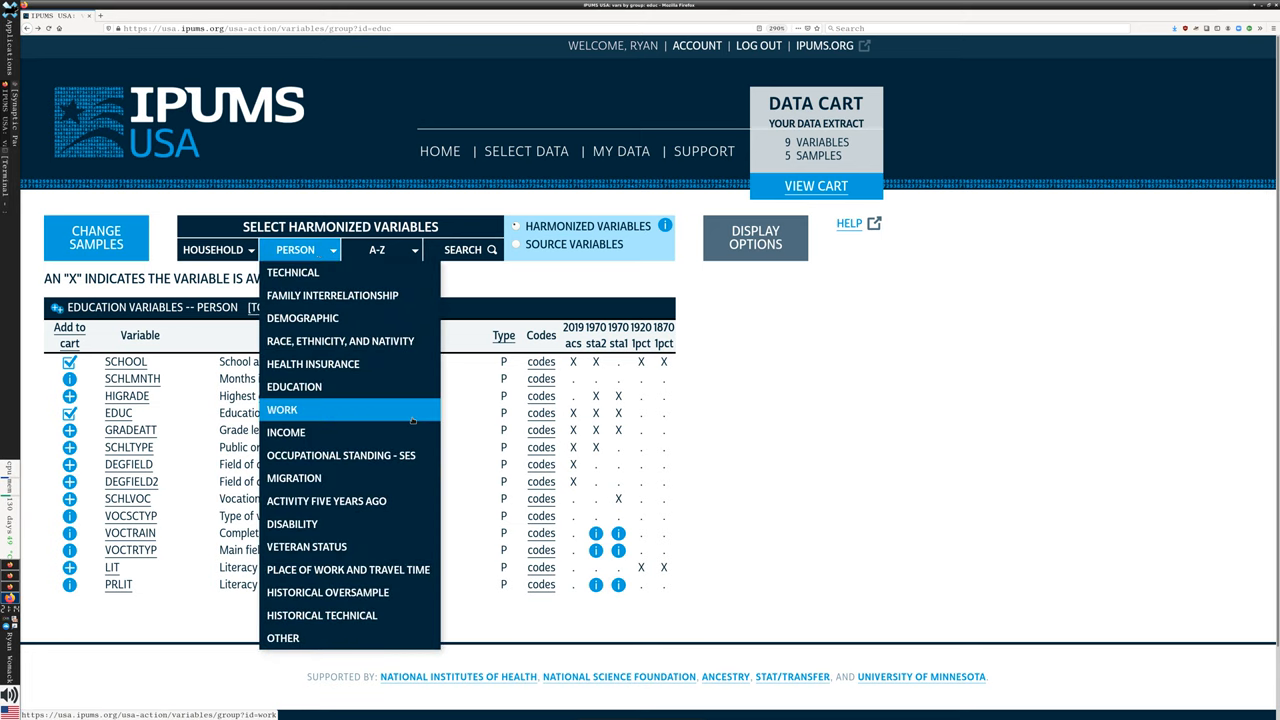
click(282, 409)
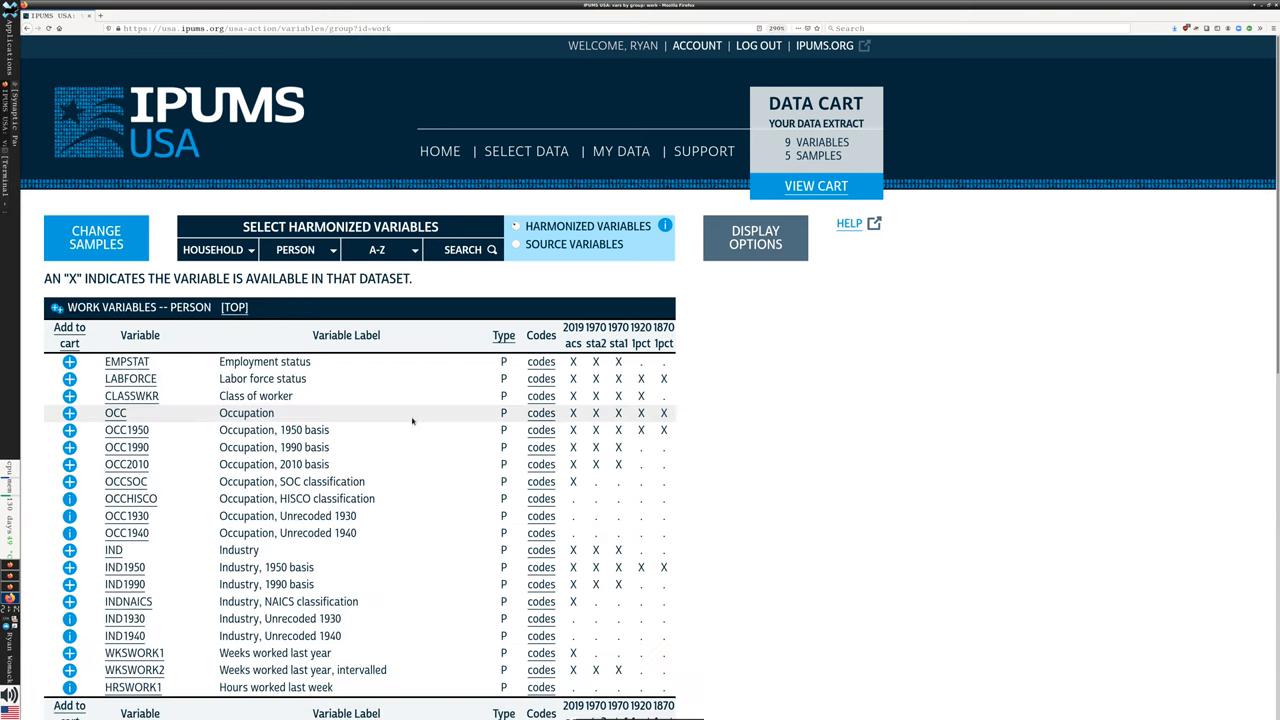
scroll(down, 3)
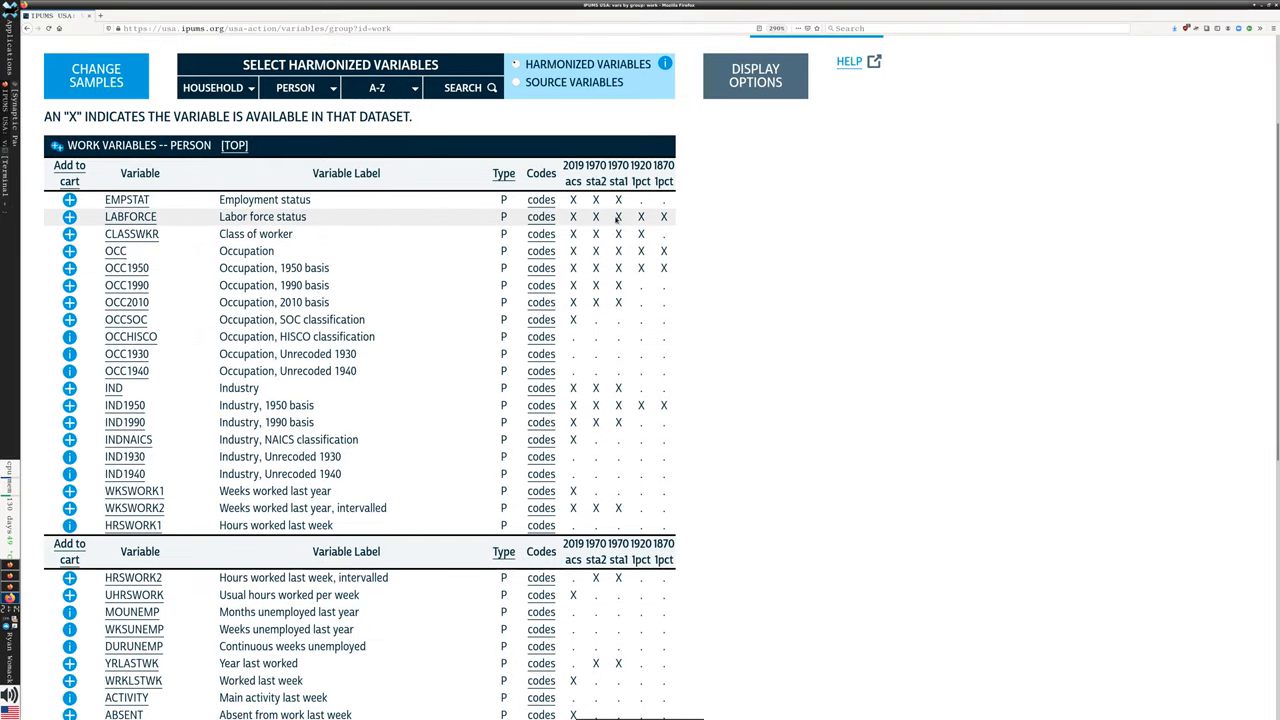
click(69, 216)
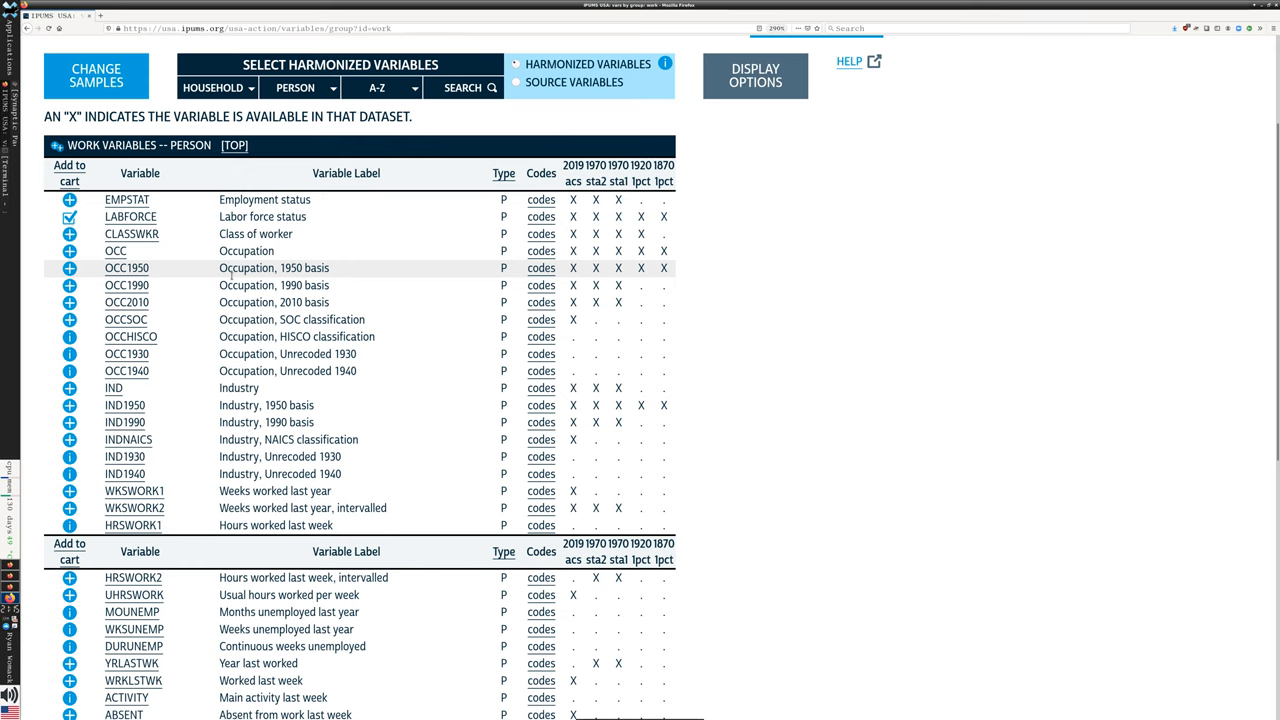
mouse_move(264, 199)
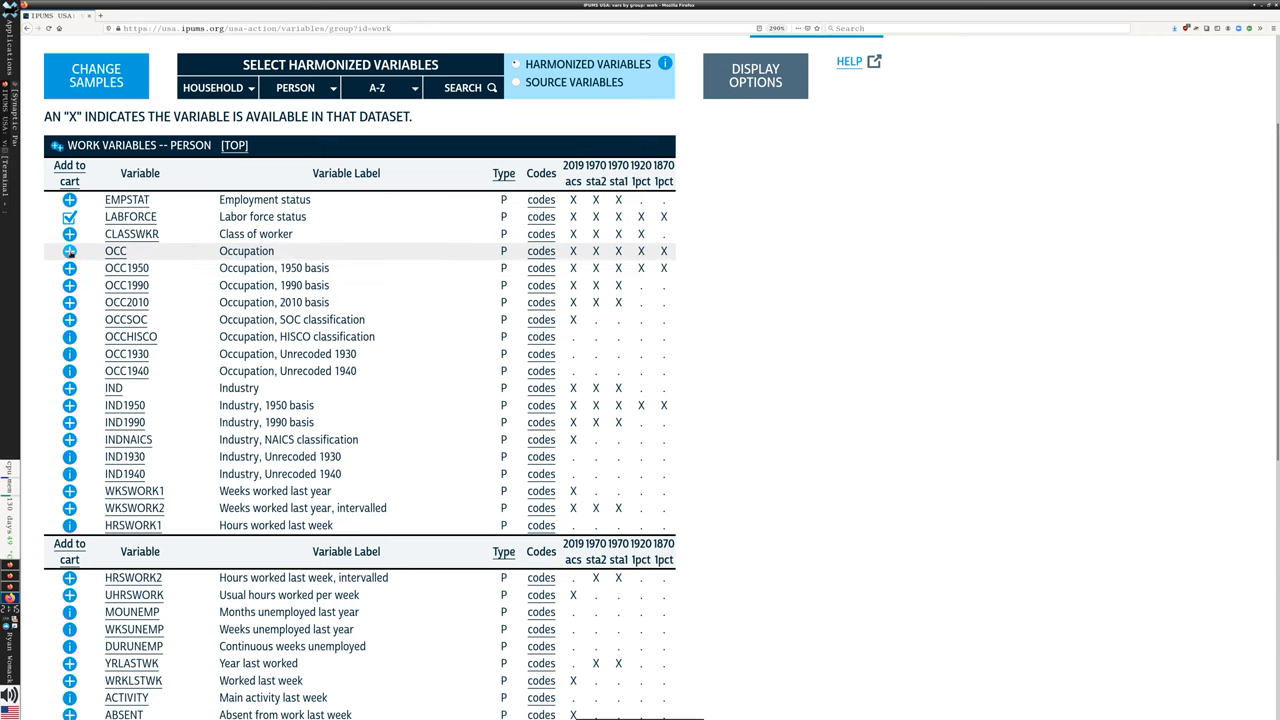
click(70, 251)
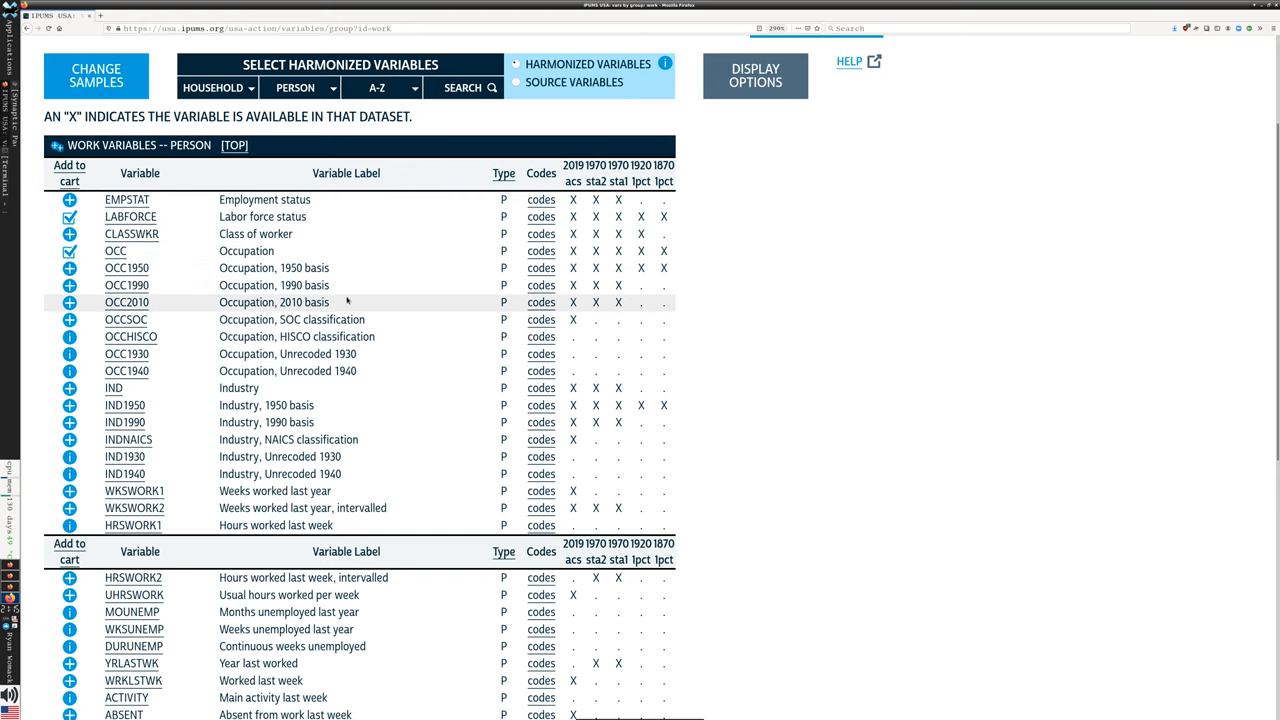
click(115, 251)
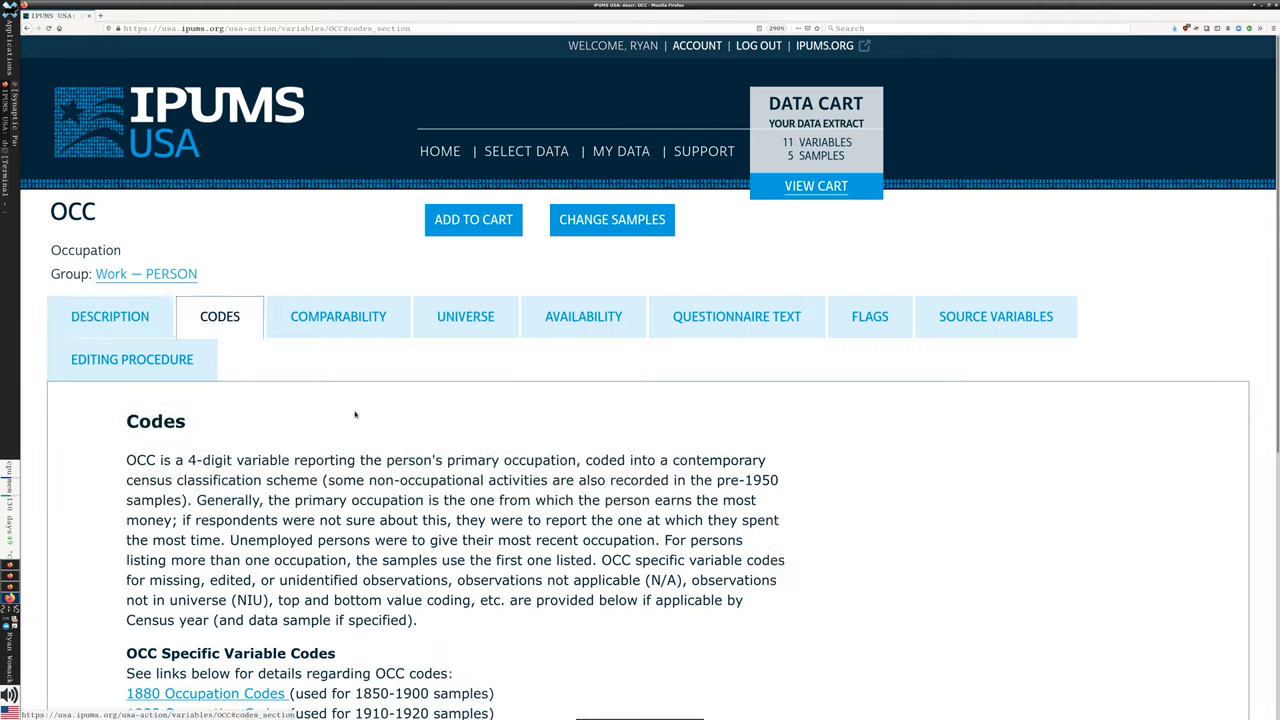
Step: Return to the Work variables list and scroll through all work variables
scroll(down, 3)
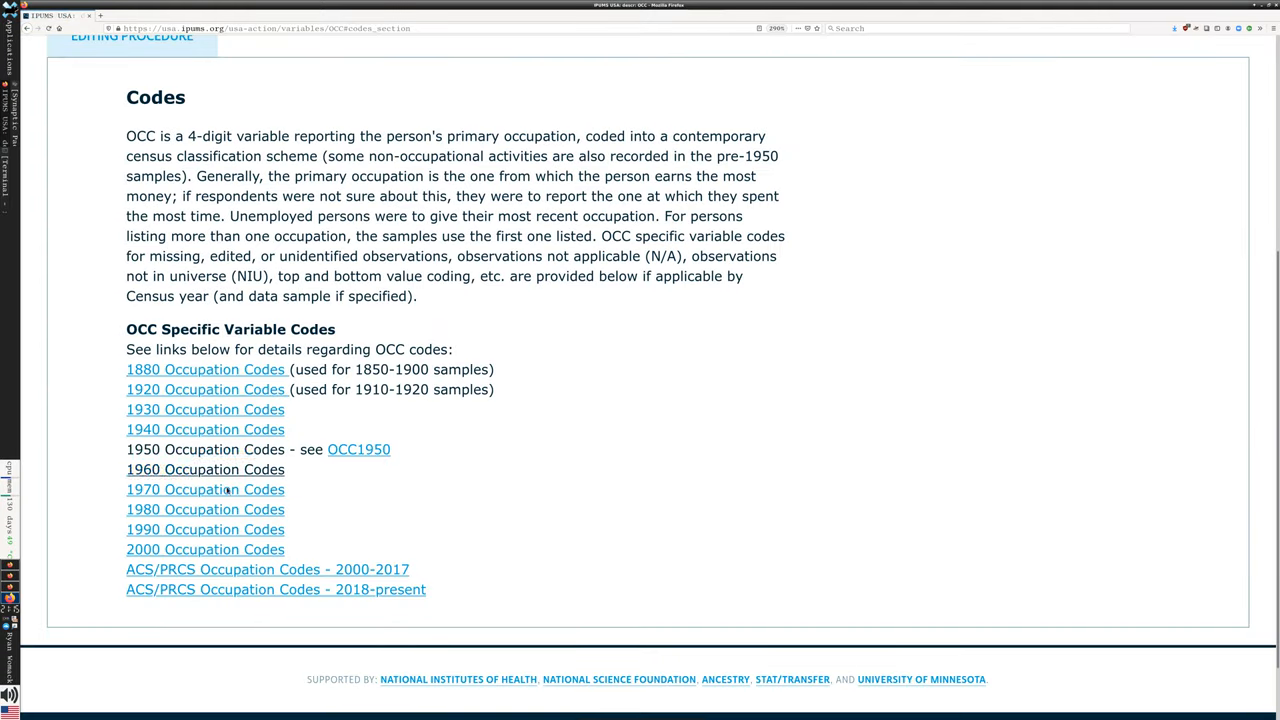
scroll(up, 3)
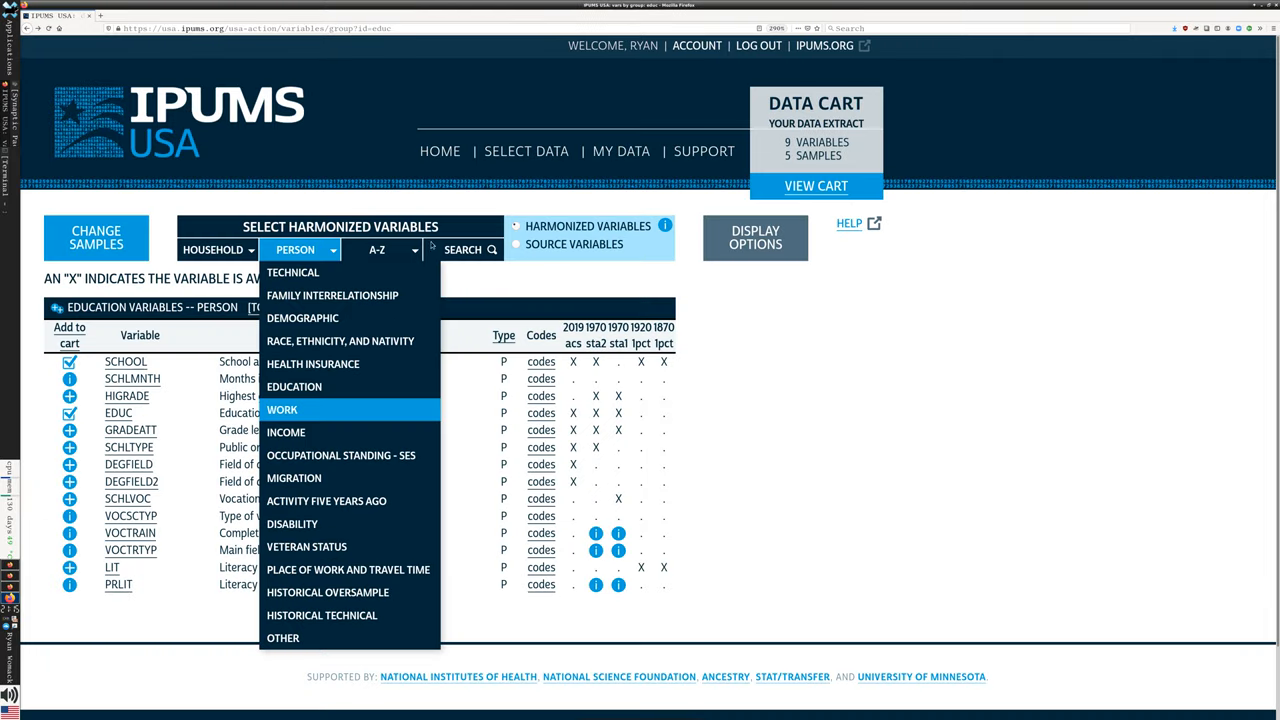
mouse_move(303, 318)
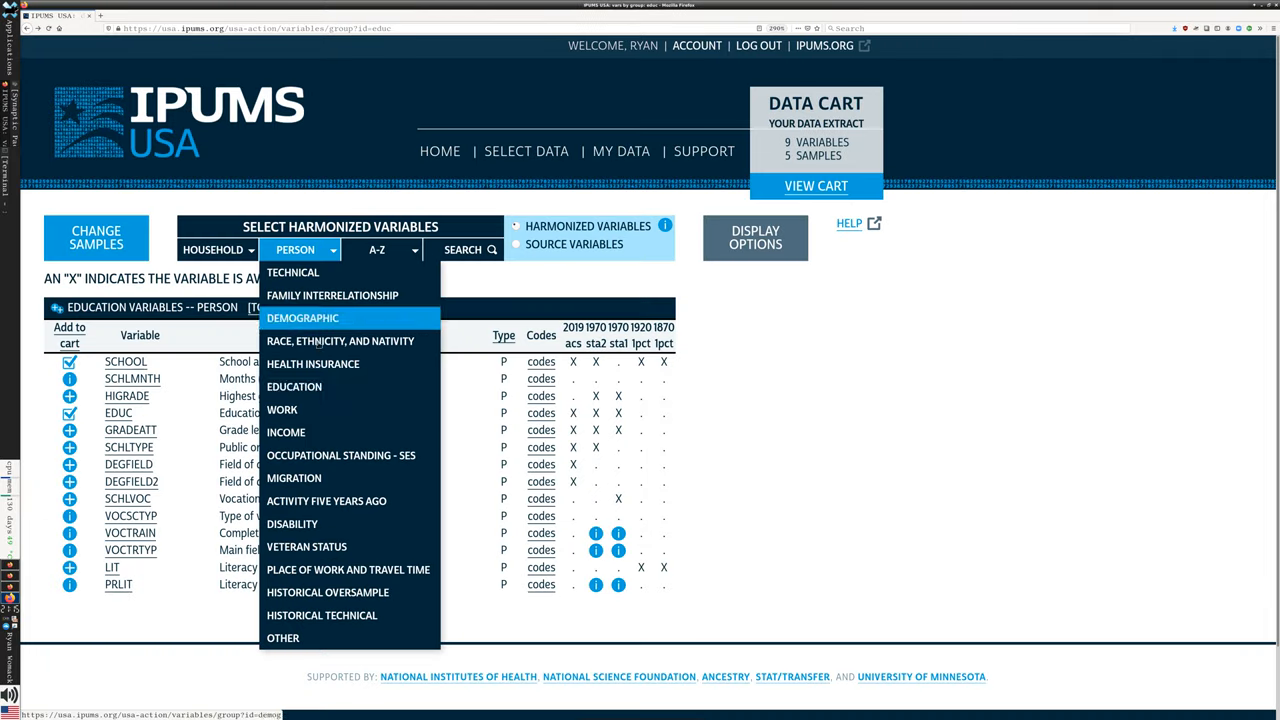
click(282, 409)
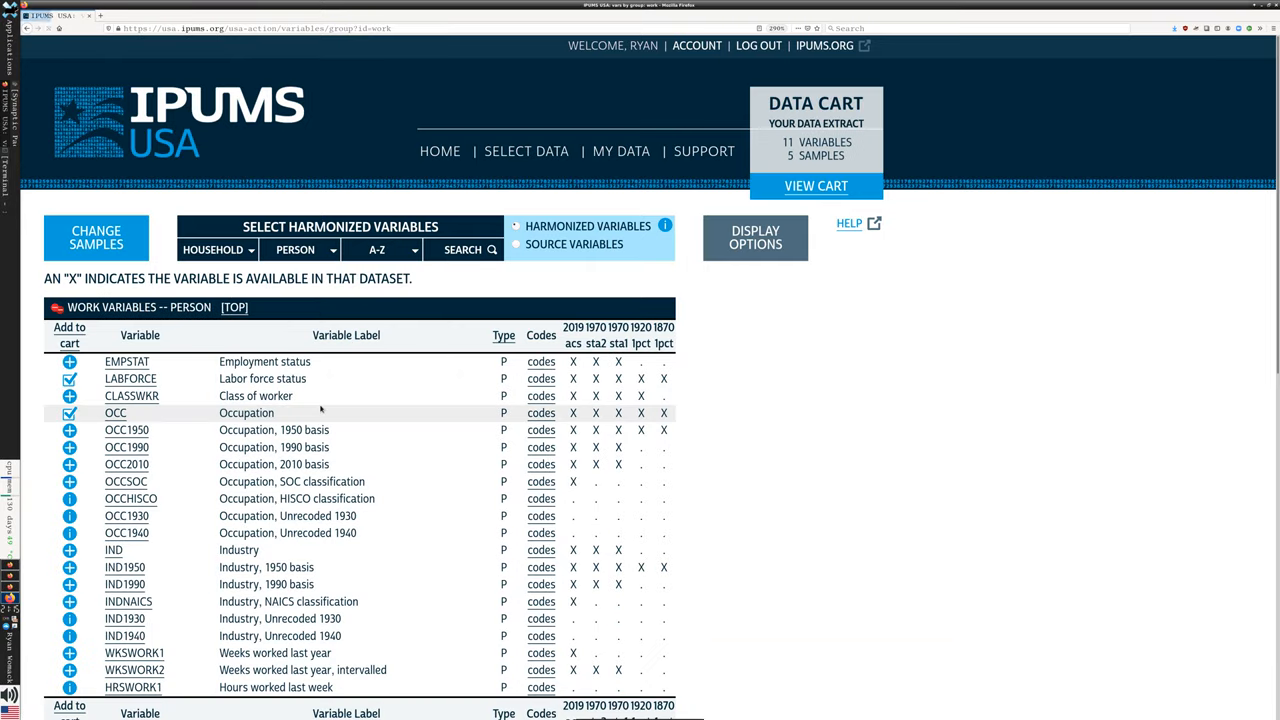
scroll(down, 3)
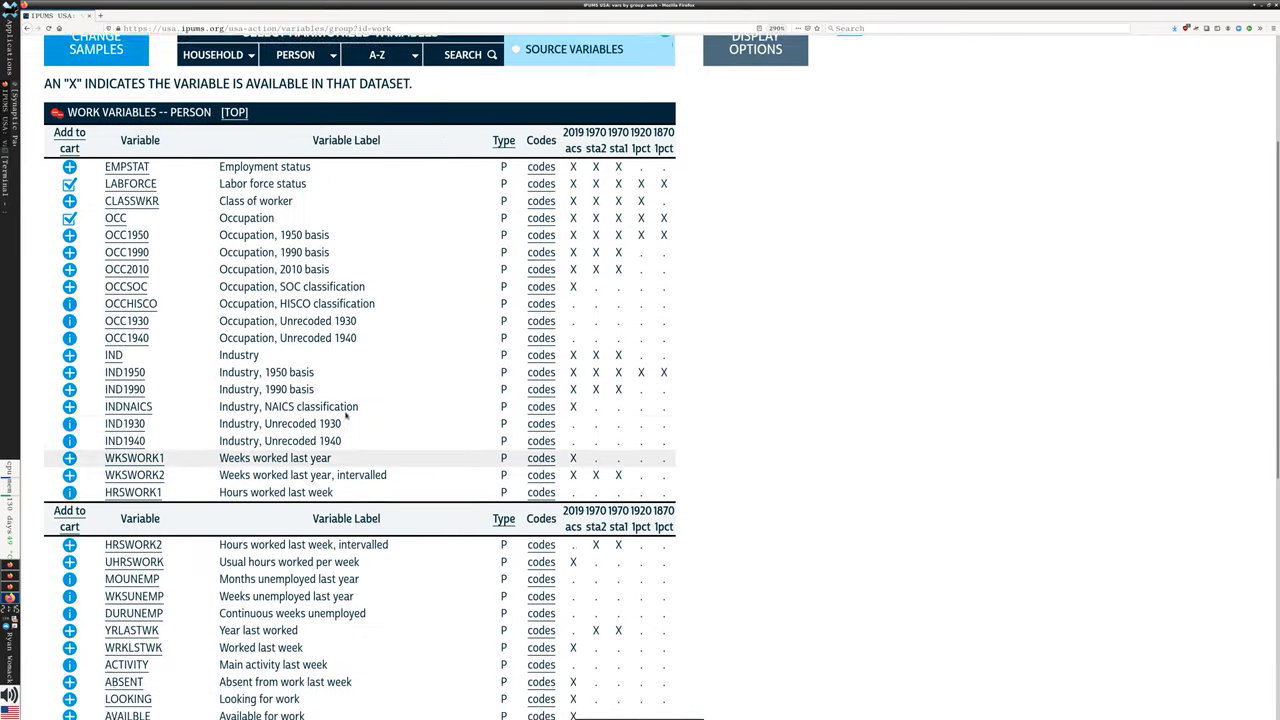
scroll(down, 3)
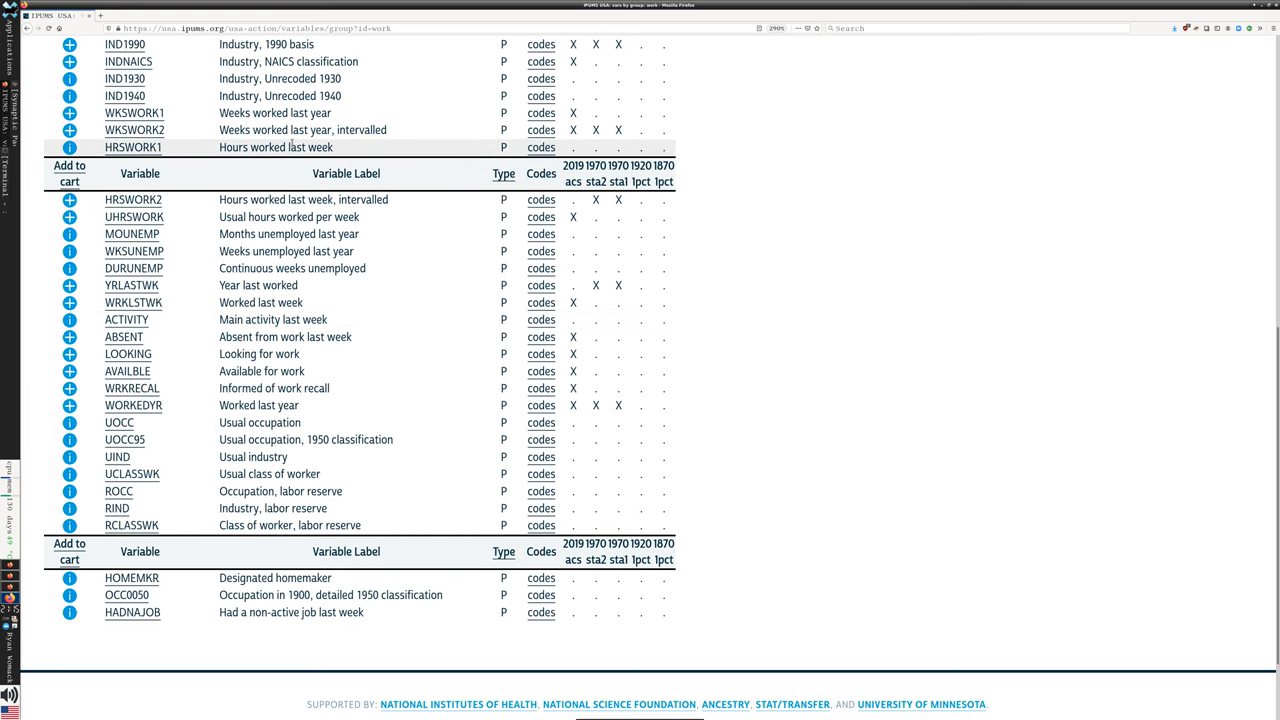
mouse_move(366, 457)
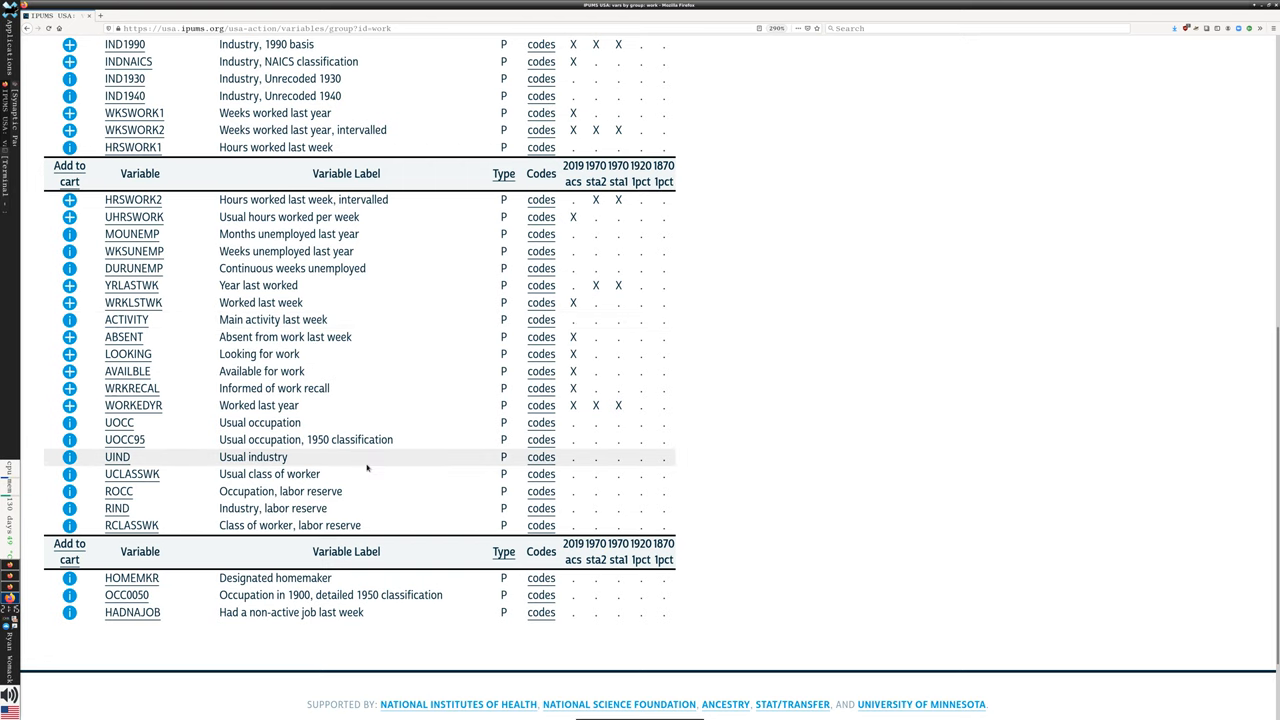
scroll(down, 3)
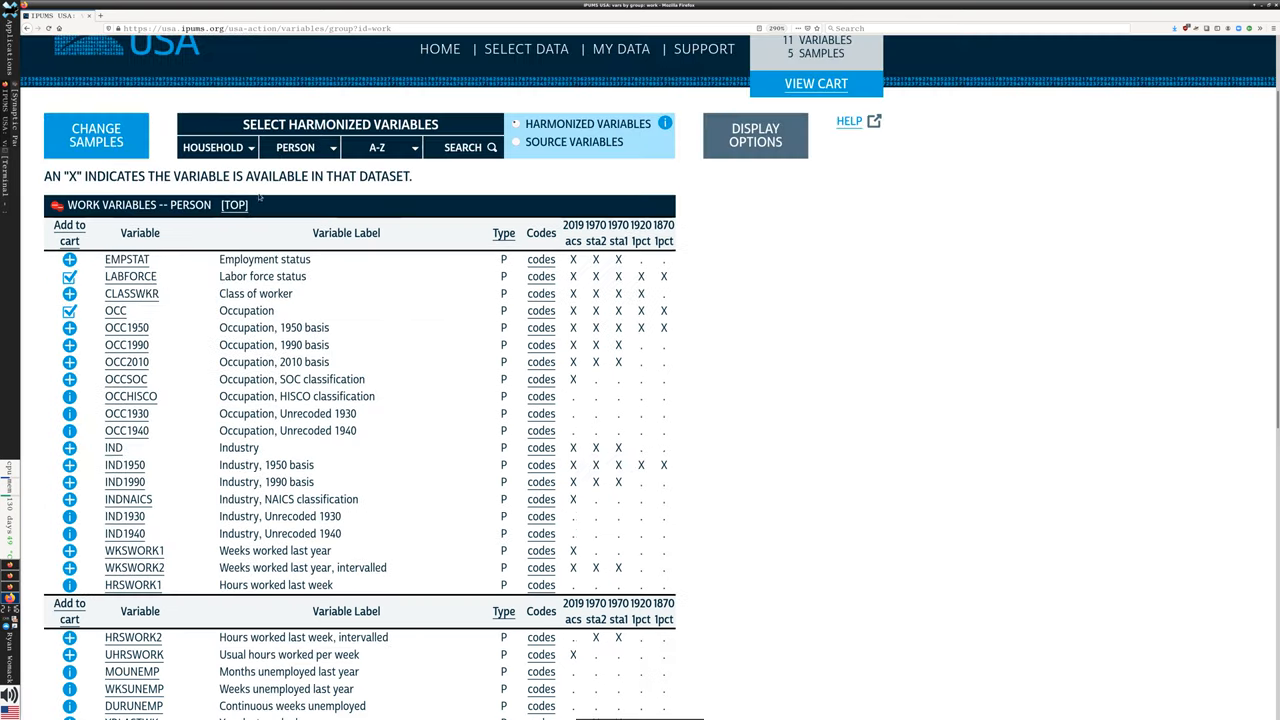
click(300, 147)
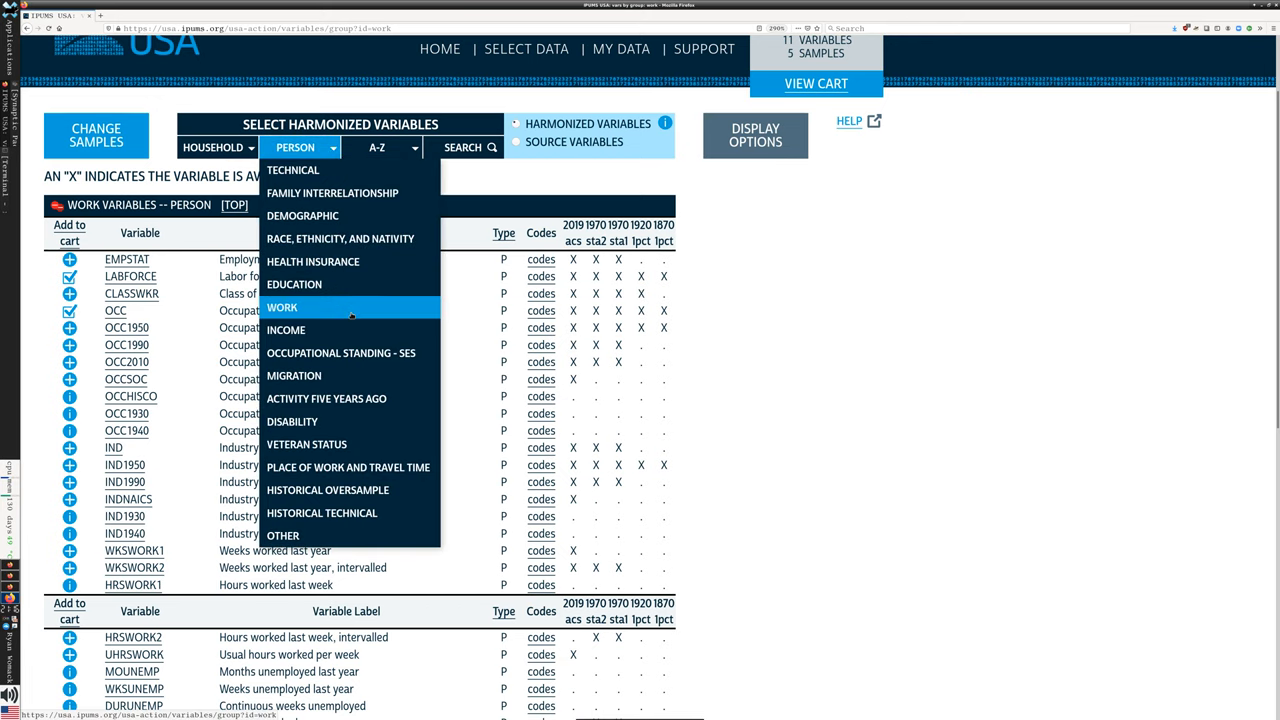
mouse_move(286, 329)
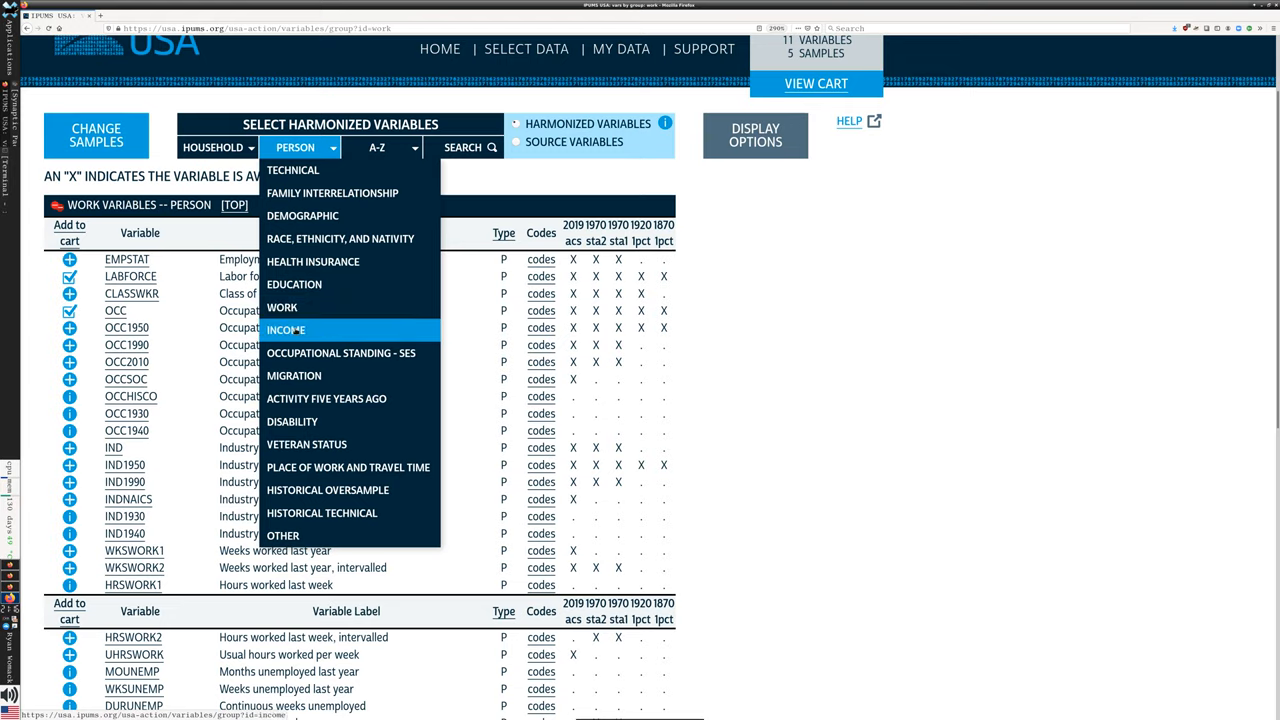
Step: Add total personal income INCTOT from the Income group, bringing the cart to 12 variables
click(286, 330)
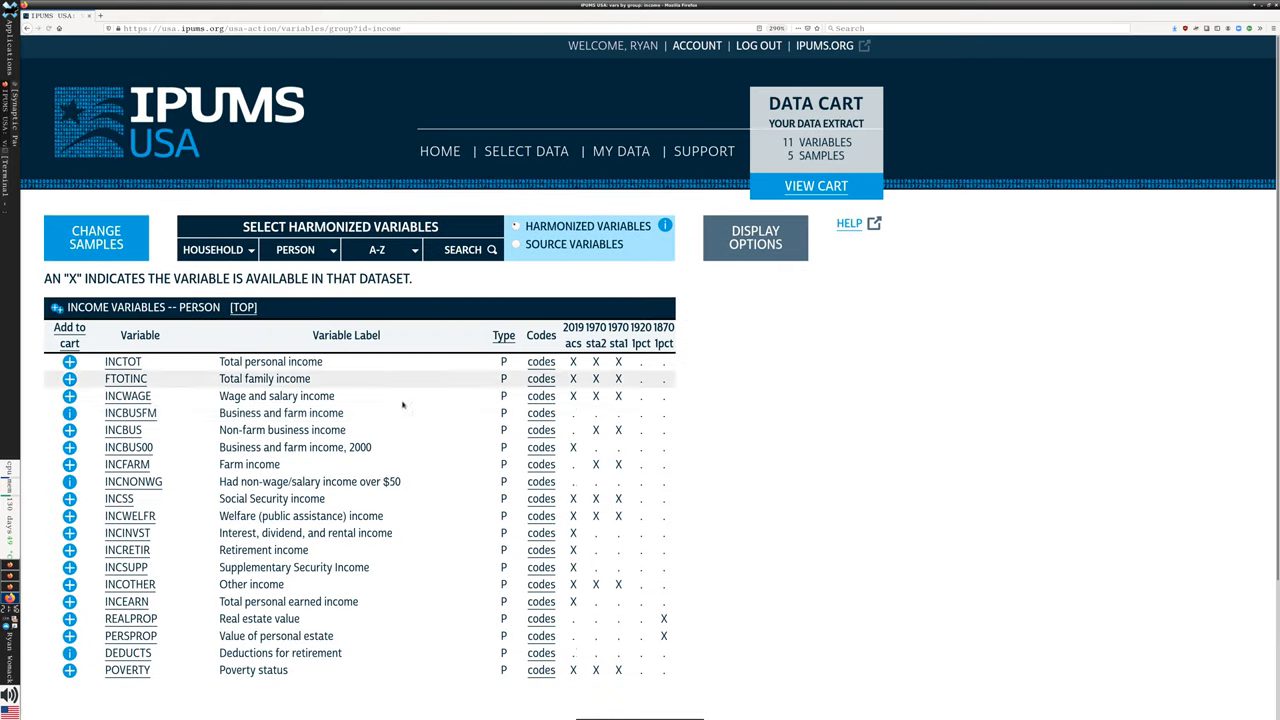
scroll(down, 3)
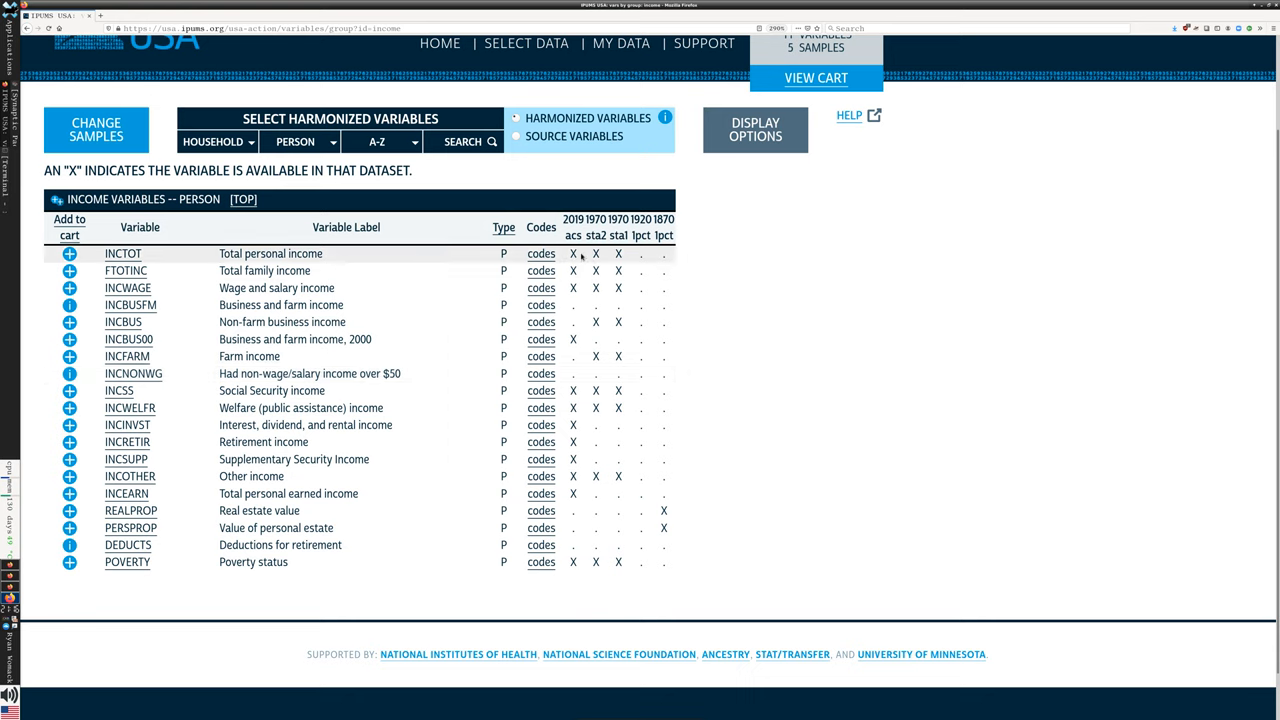
click(69, 253)
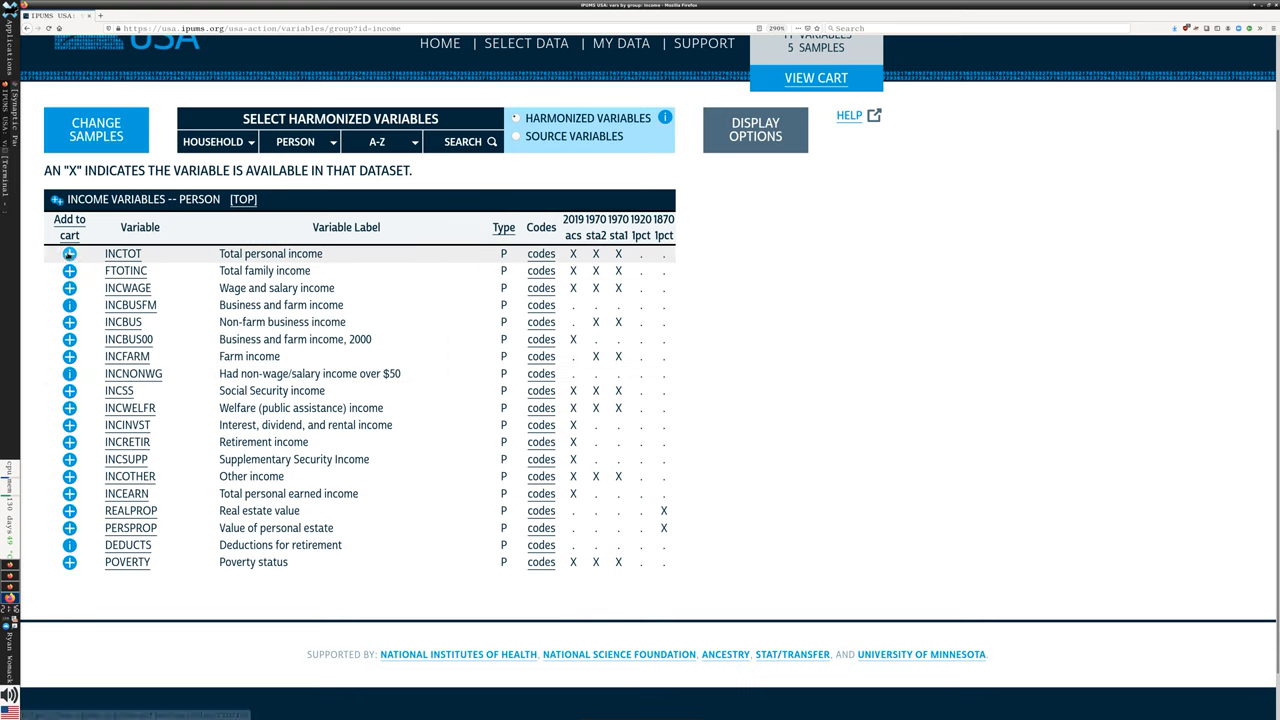
click(69, 253)
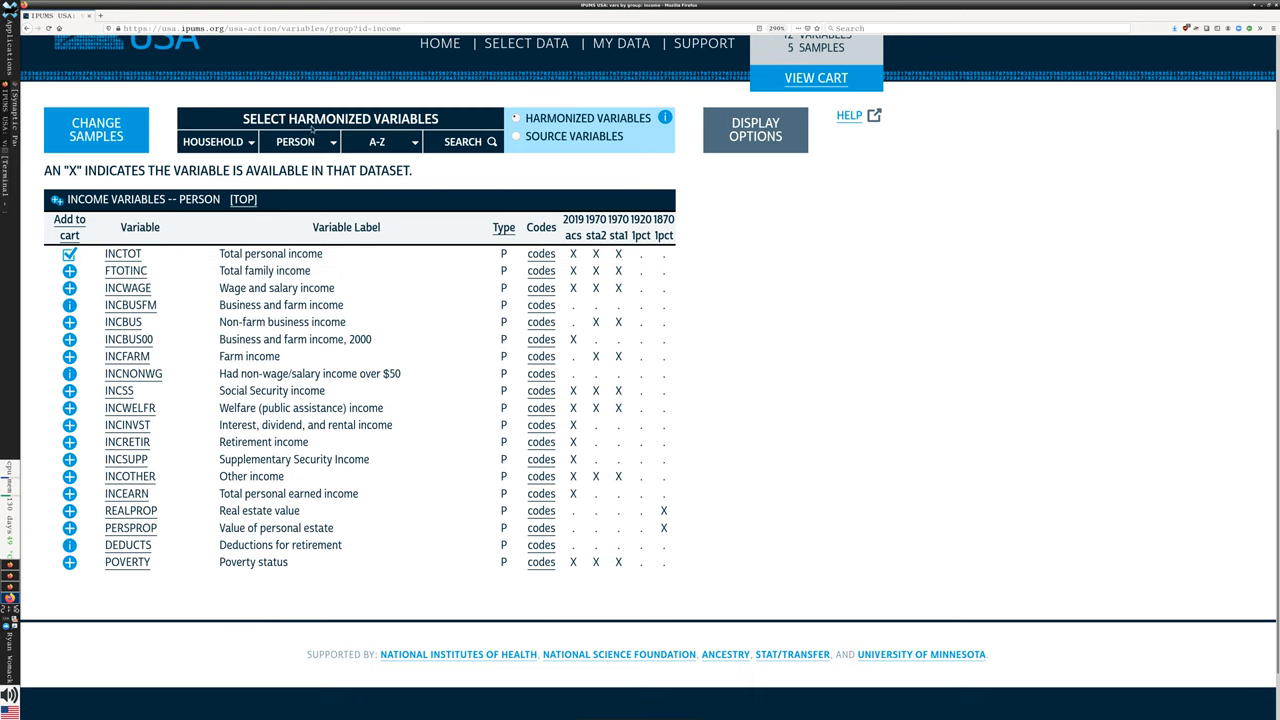
click(300, 141)
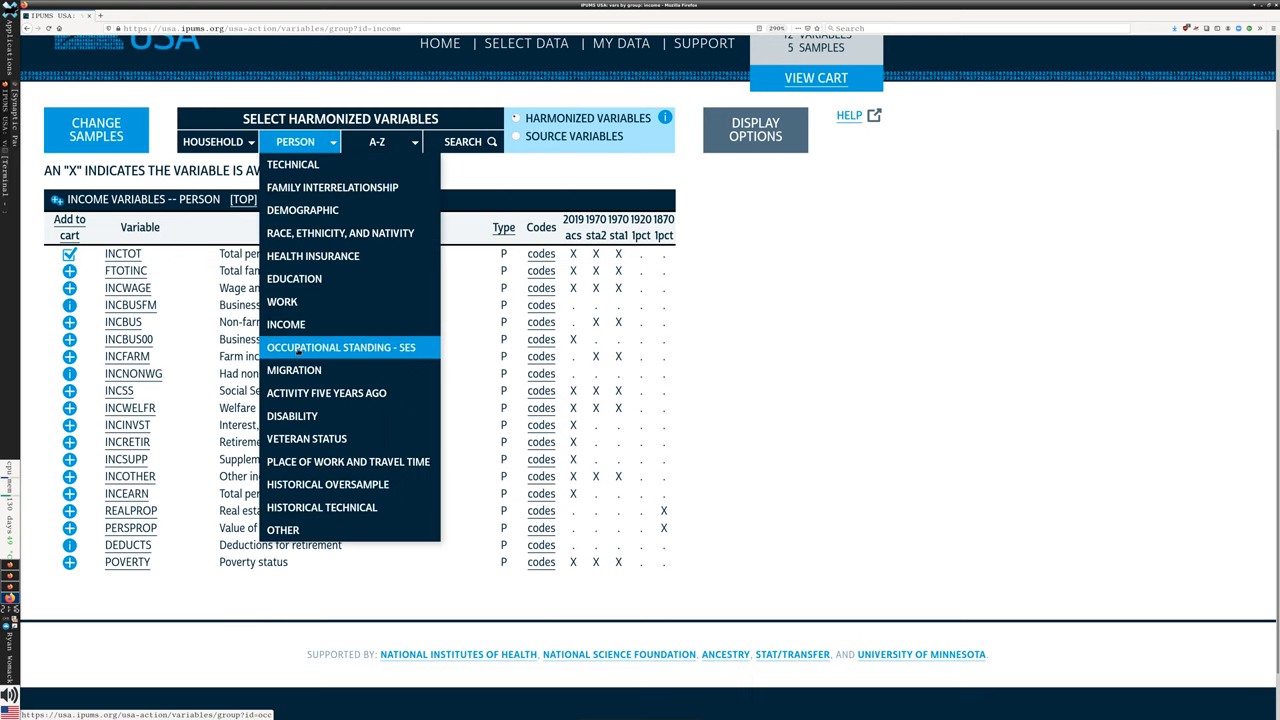
Step: Add OCCSCORE from Occupational Standing - SES and open its coding details
click(341, 347)
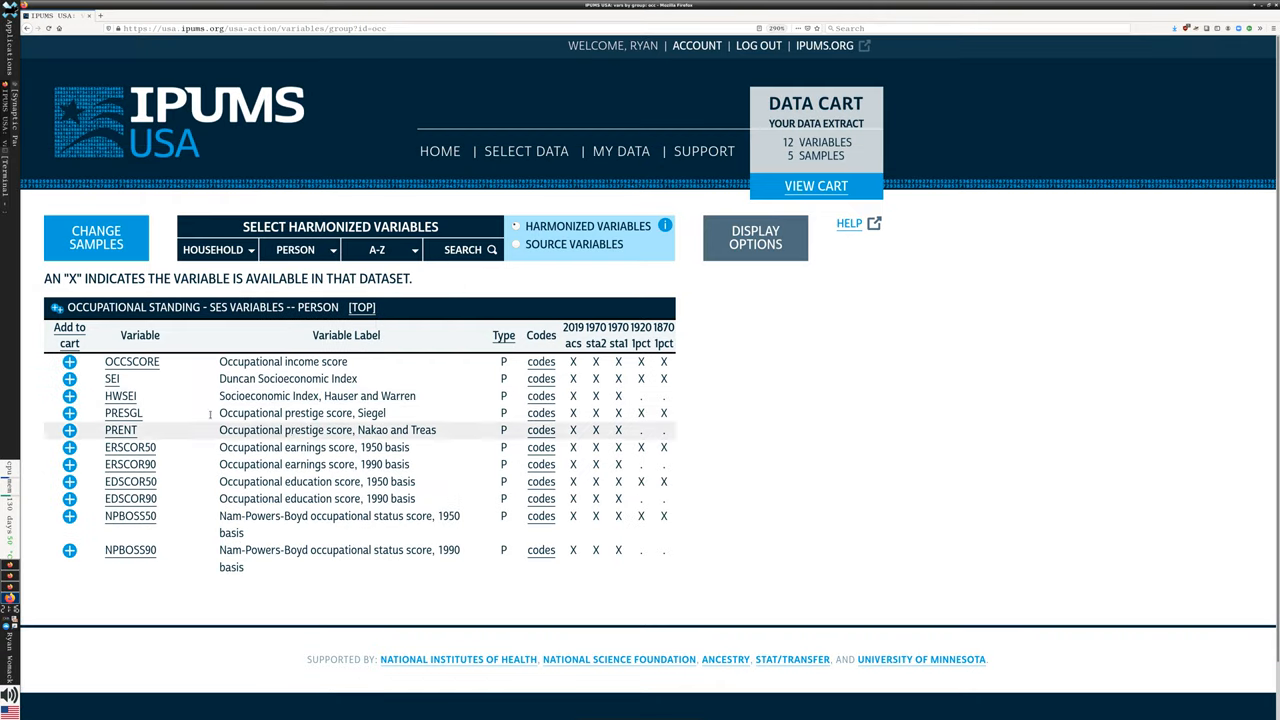
click(69, 361)
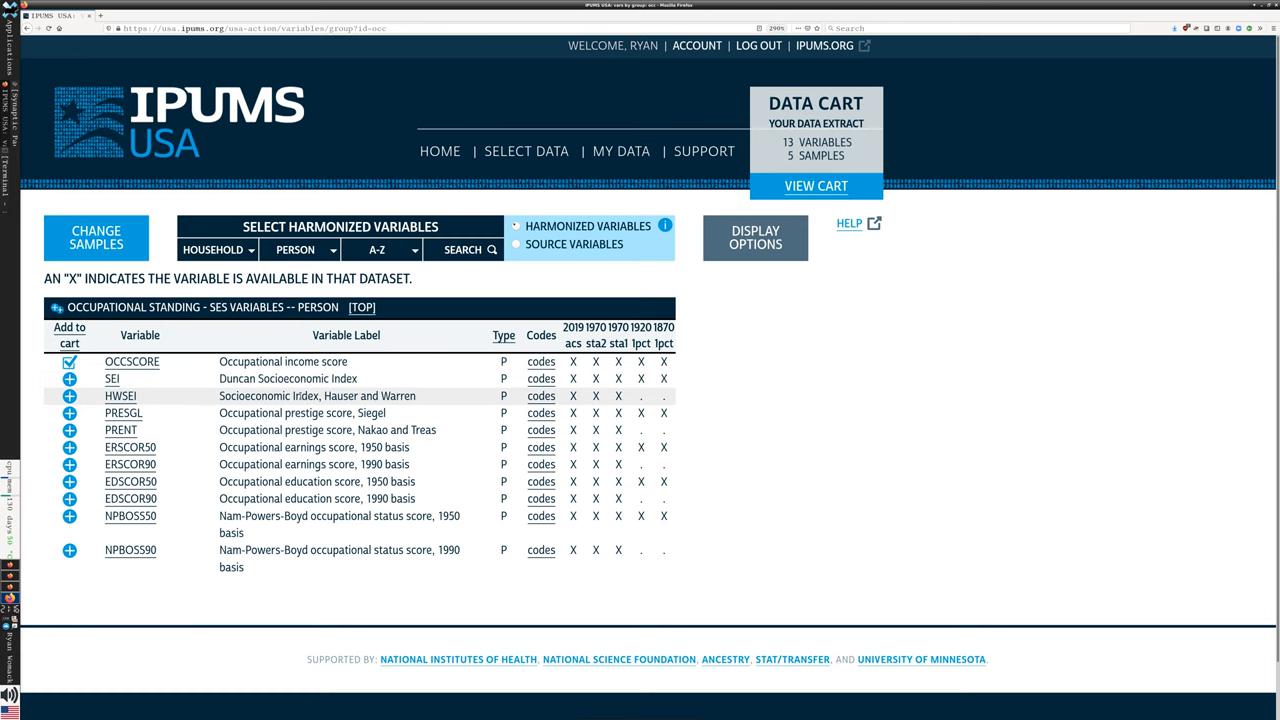
mouse_move(290, 413)
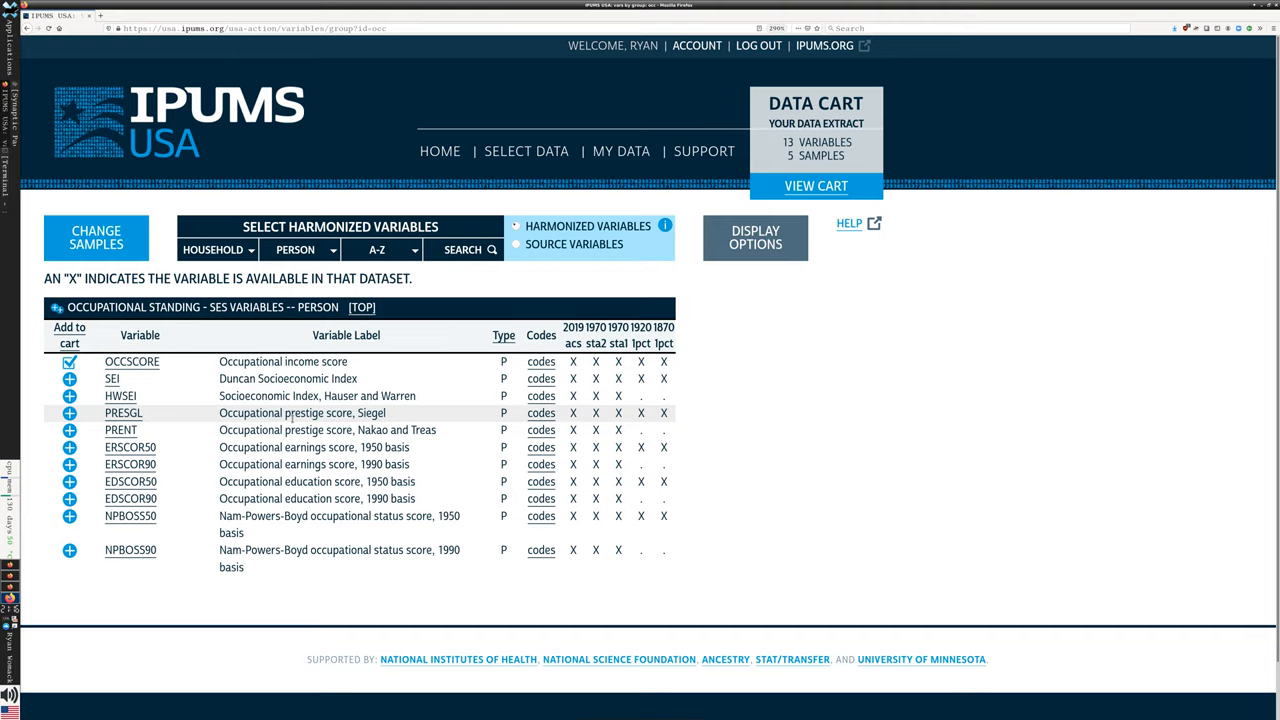
click(541, 361)
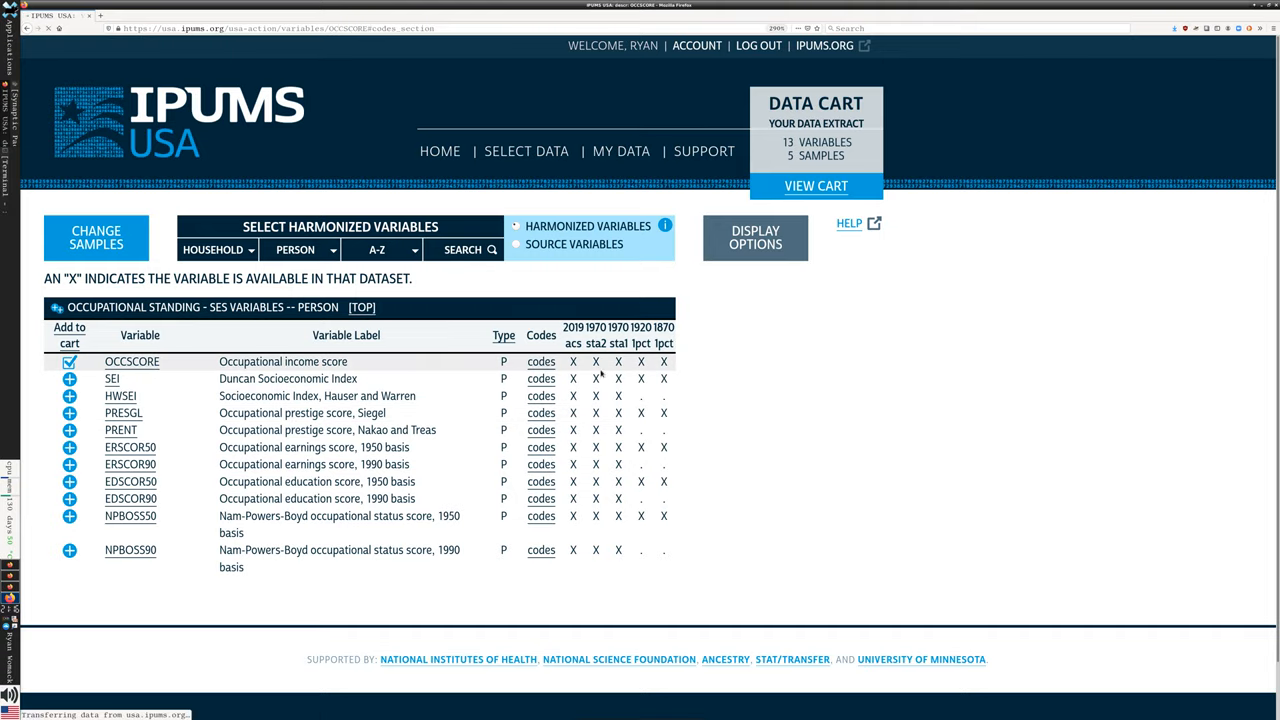
Step: Highlight OCCSCORE's user caution on composite measures and follow its 'user note' link
click(540, 361)
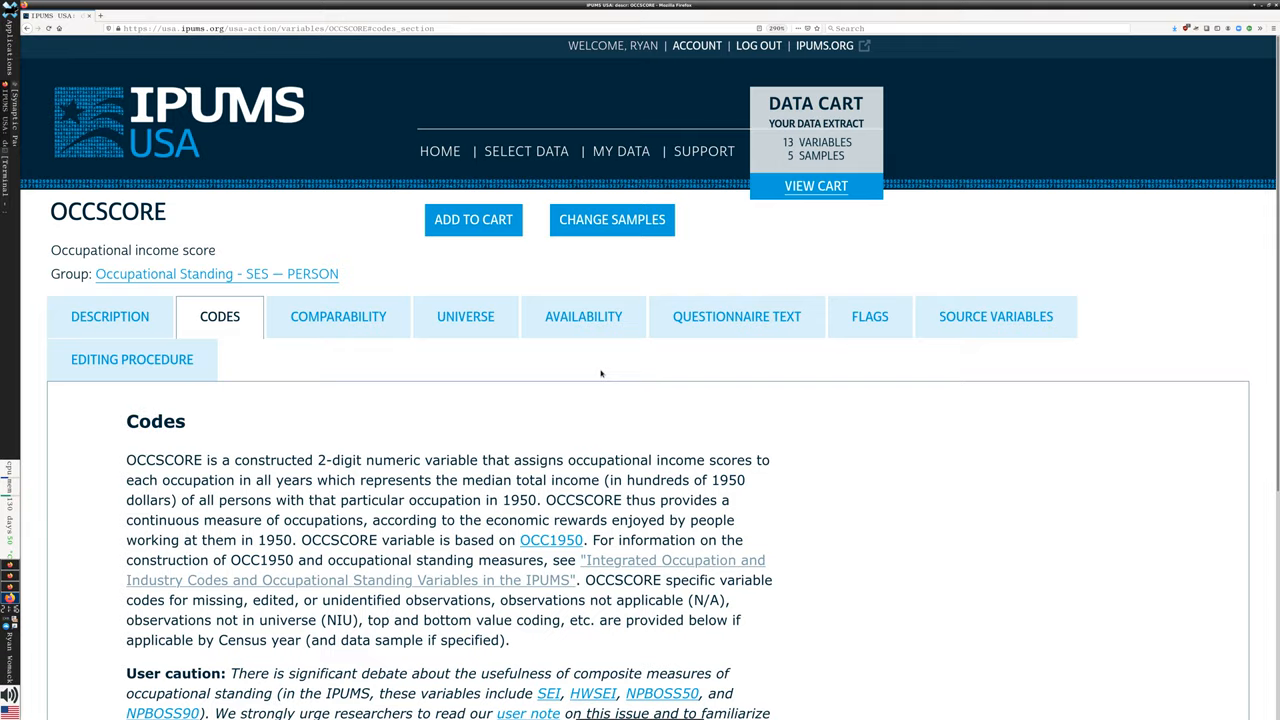
scroll(down, 3)
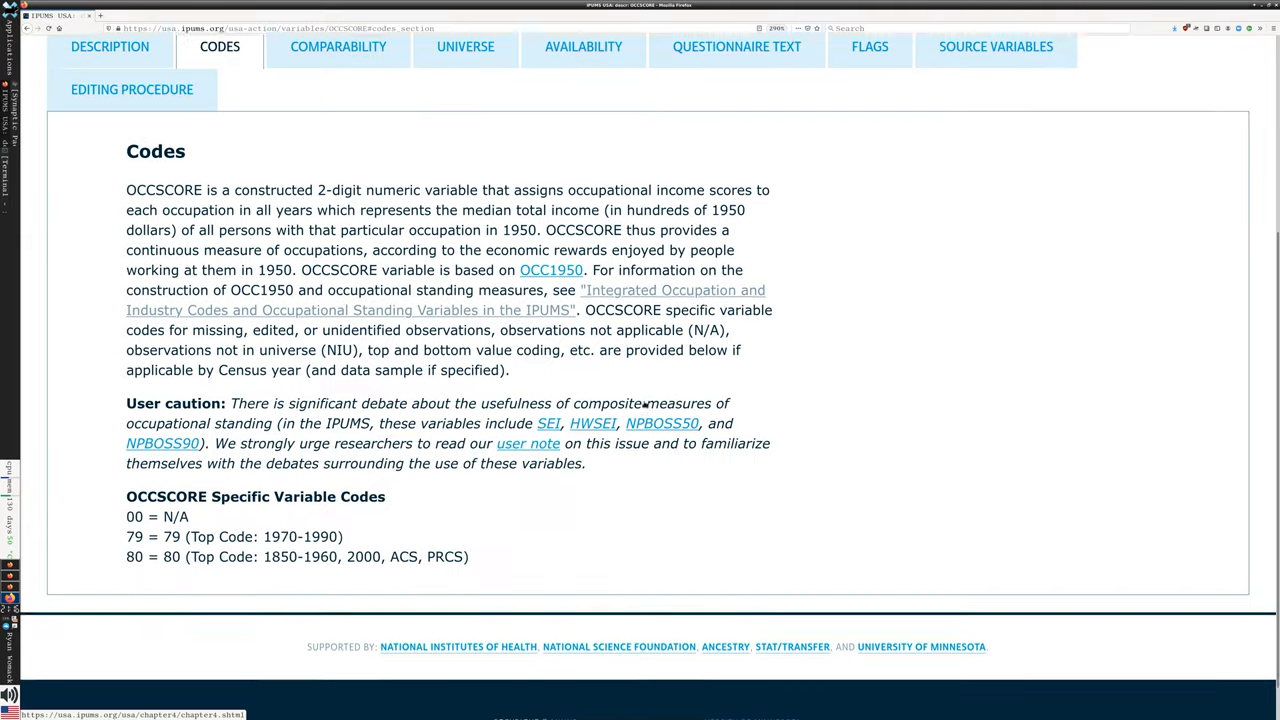
scroll(down, 3)
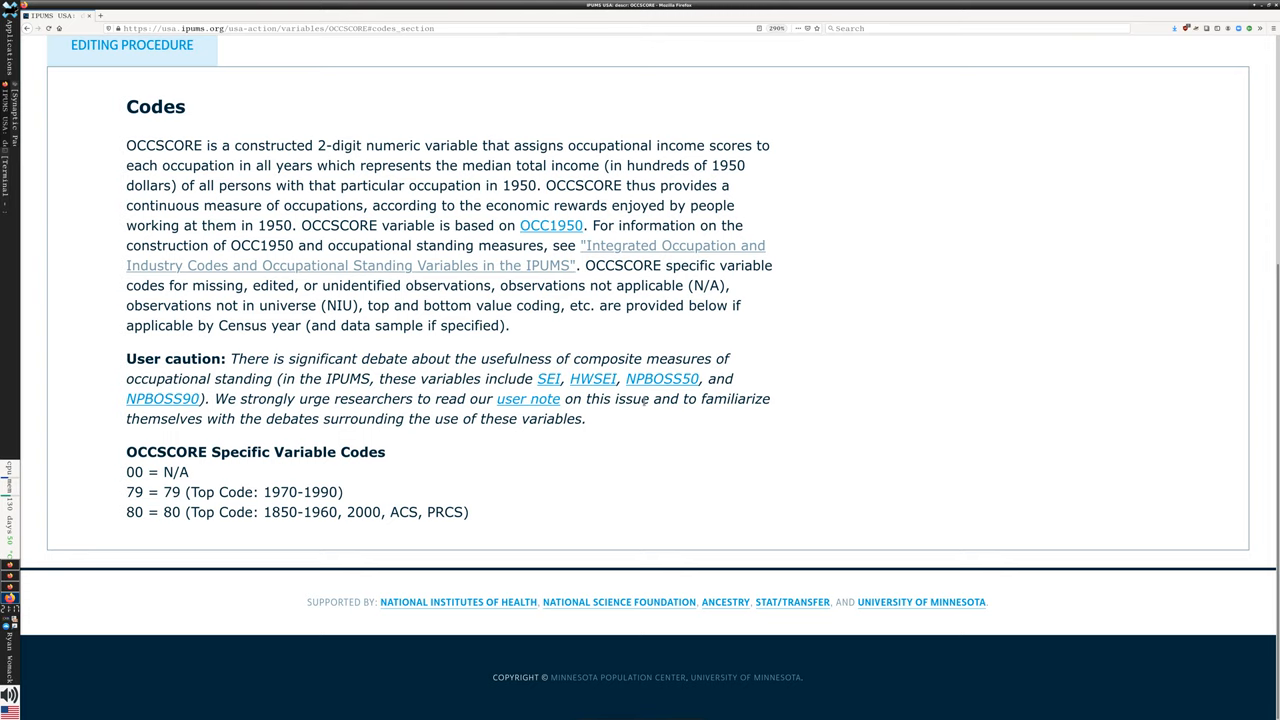
scroll(up, 3)
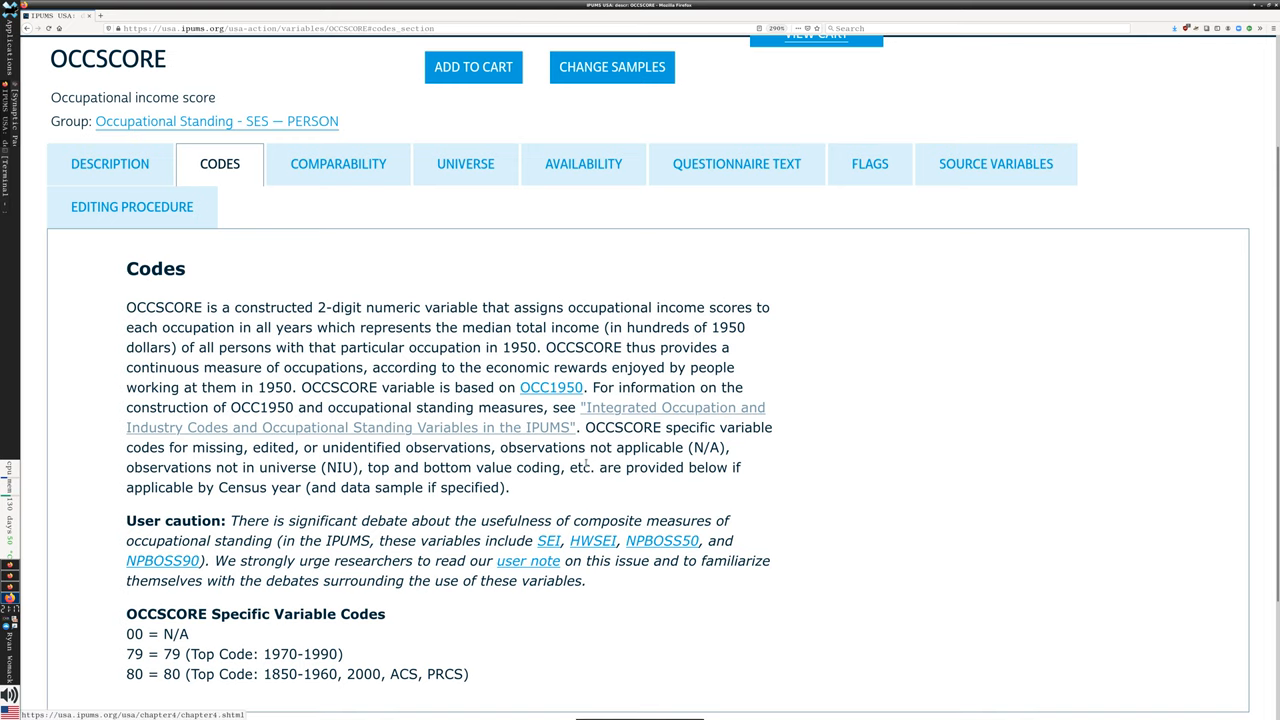
scroll(down, 3)
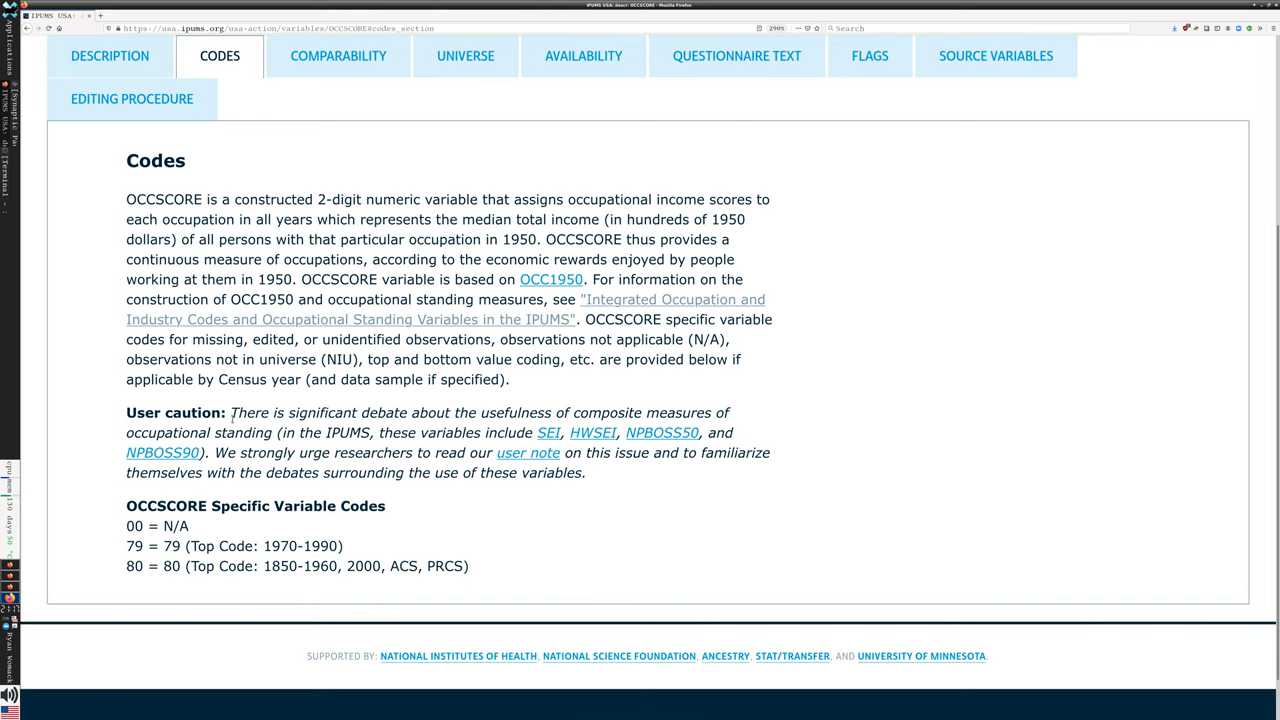
drag(230, 412, 723, 412)
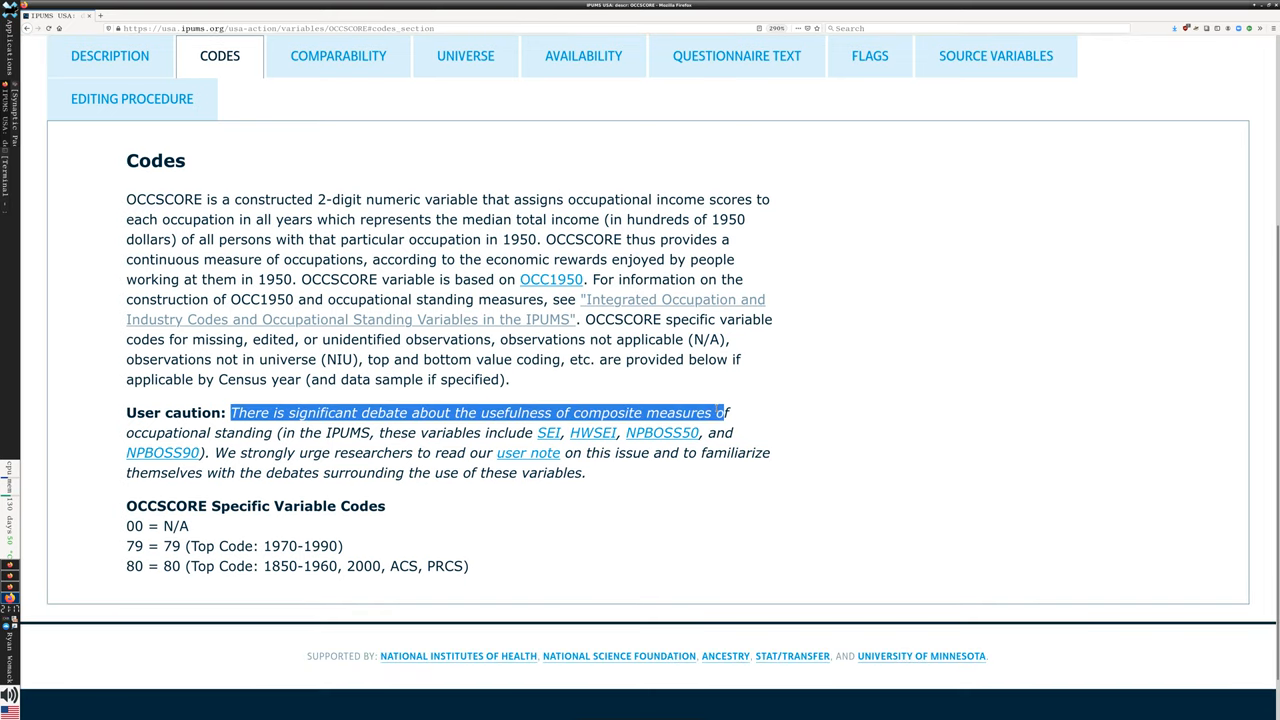
drag(720, 412, 290, 432)
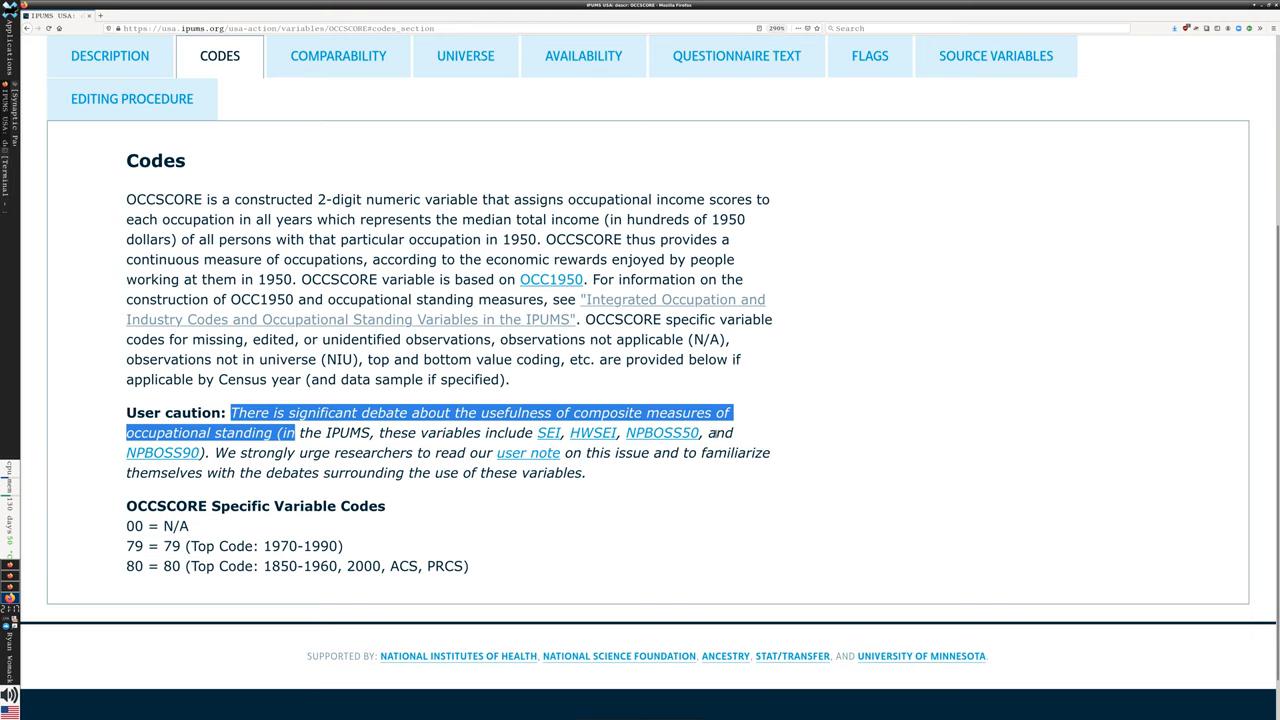
mouse_move(588, 476)
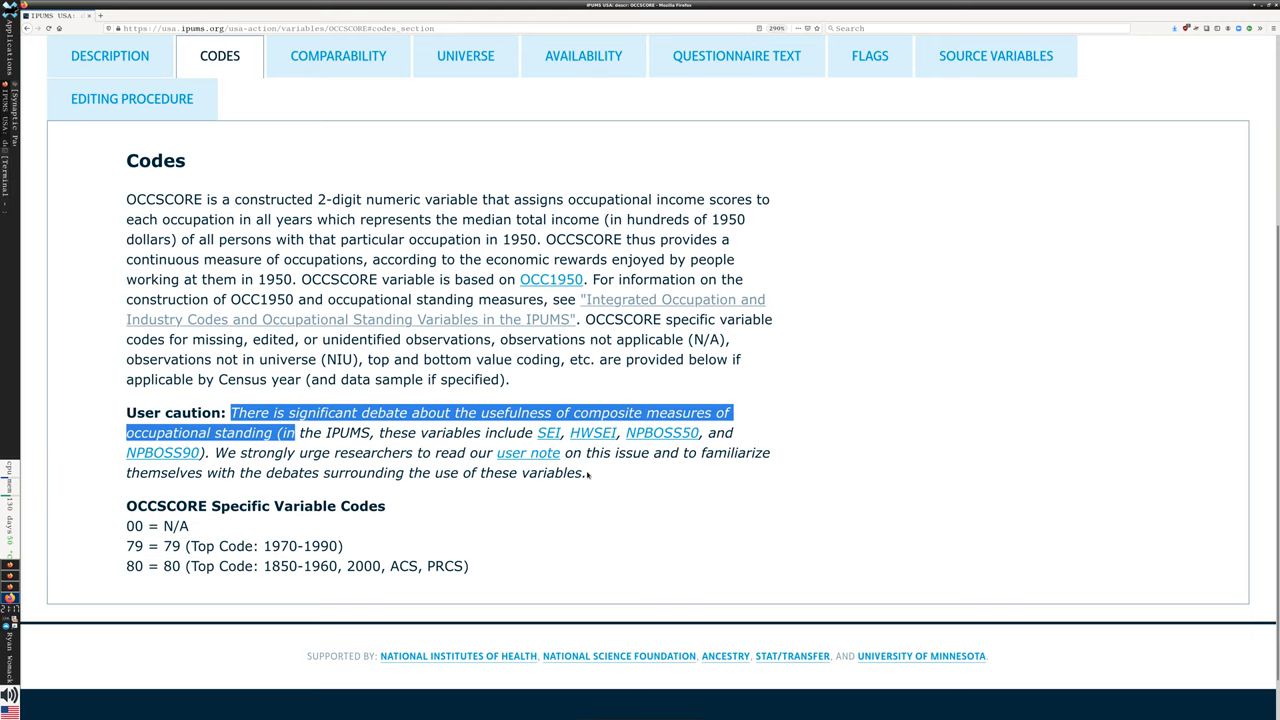
click(528, 452)
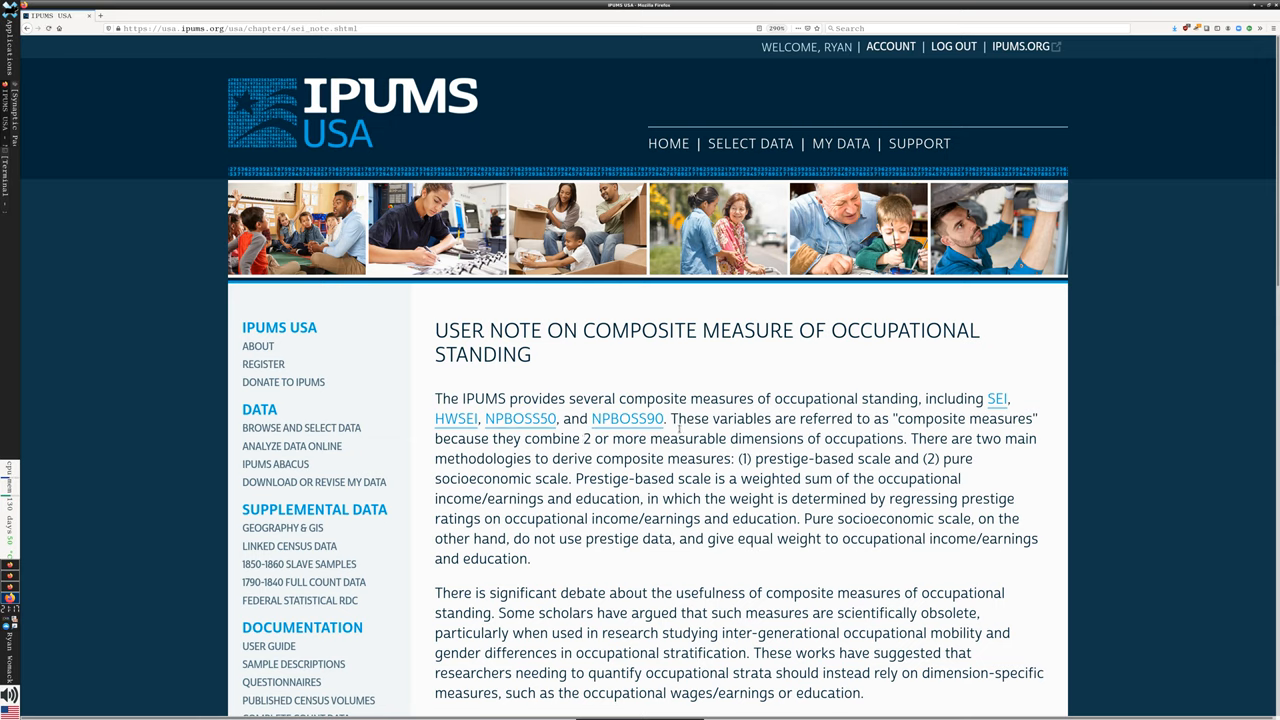
Step: Skim the user note, then go back through OCCSCORE to the Occupational Standing list
scroll(down, 3)
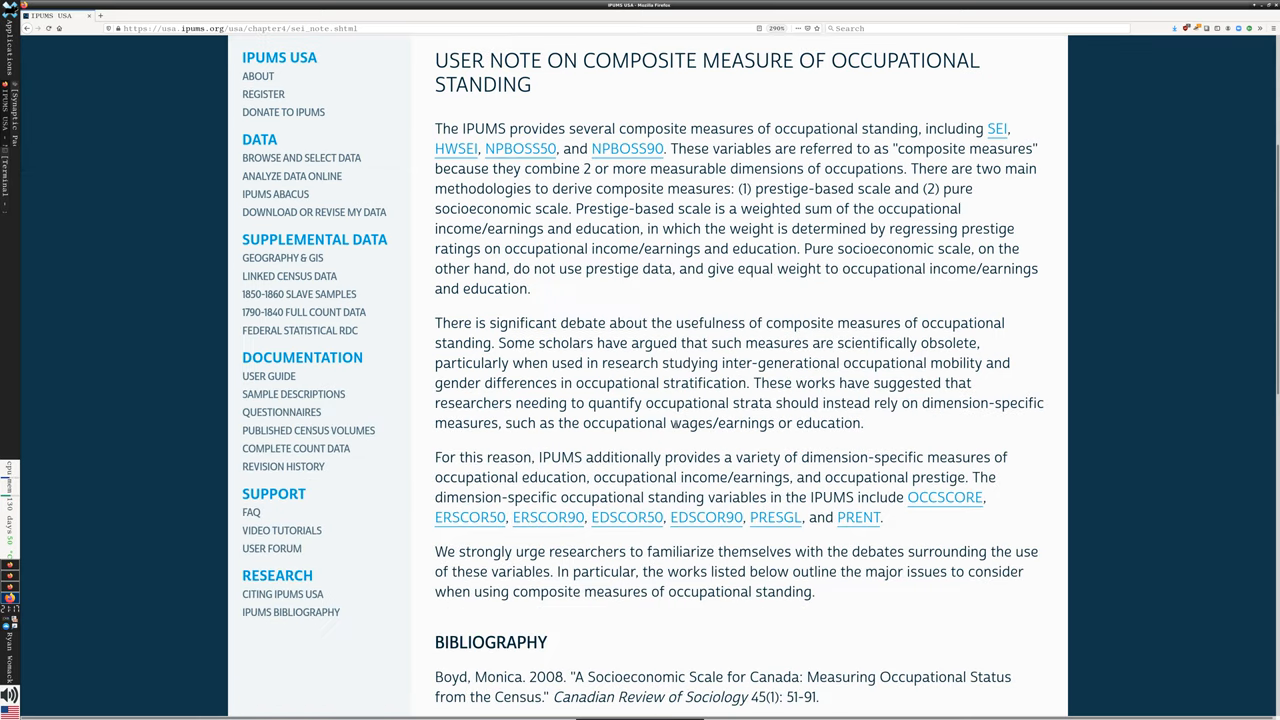
scroll(down, 3)
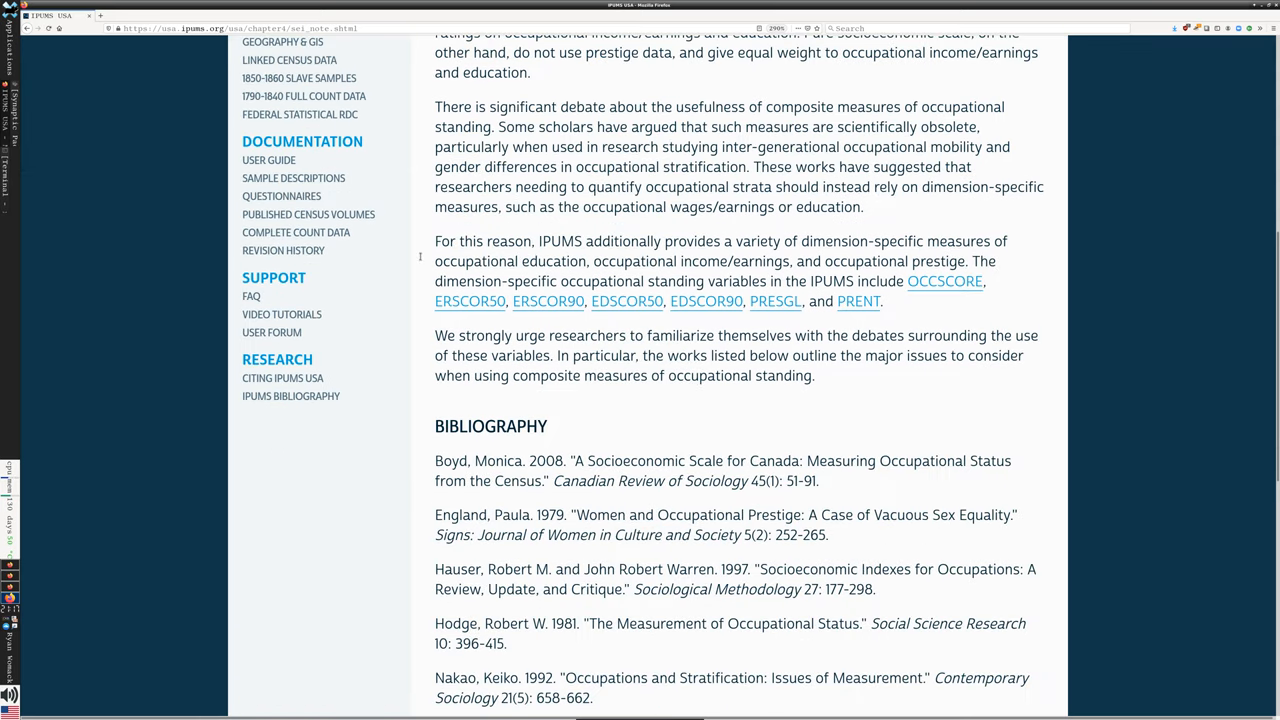
click(944, 281)
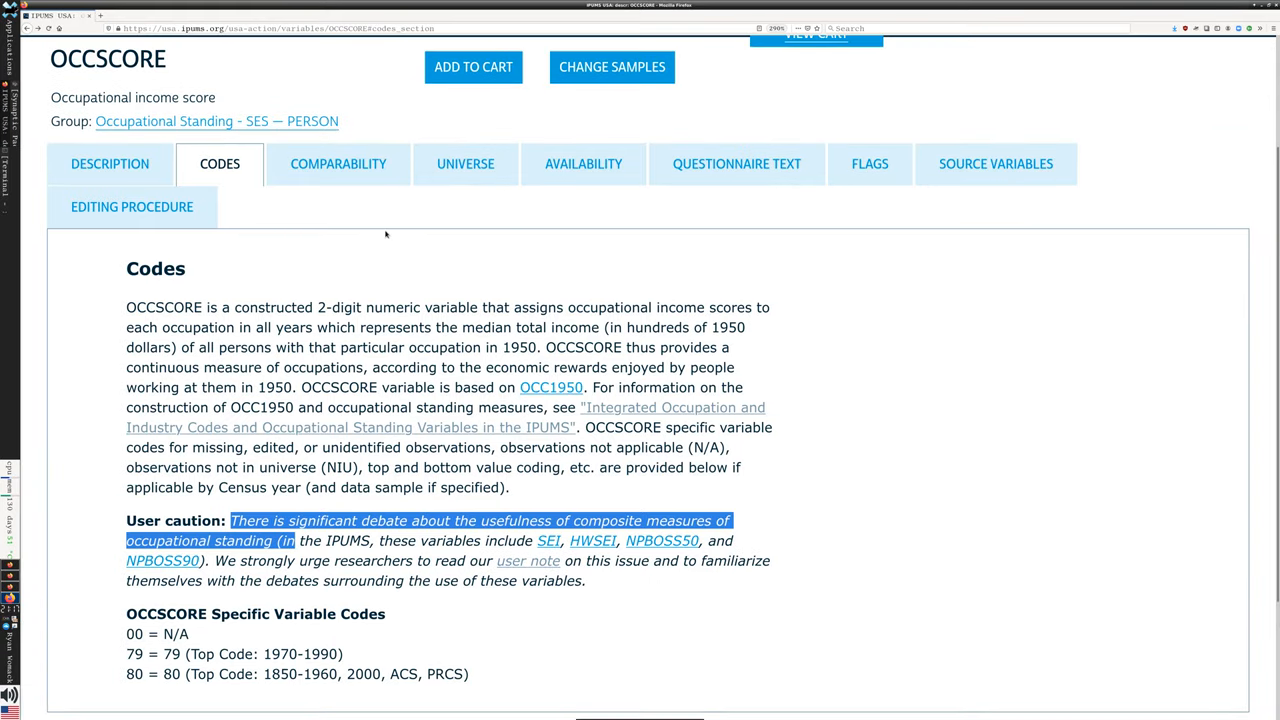
mouse_move(504, 251)
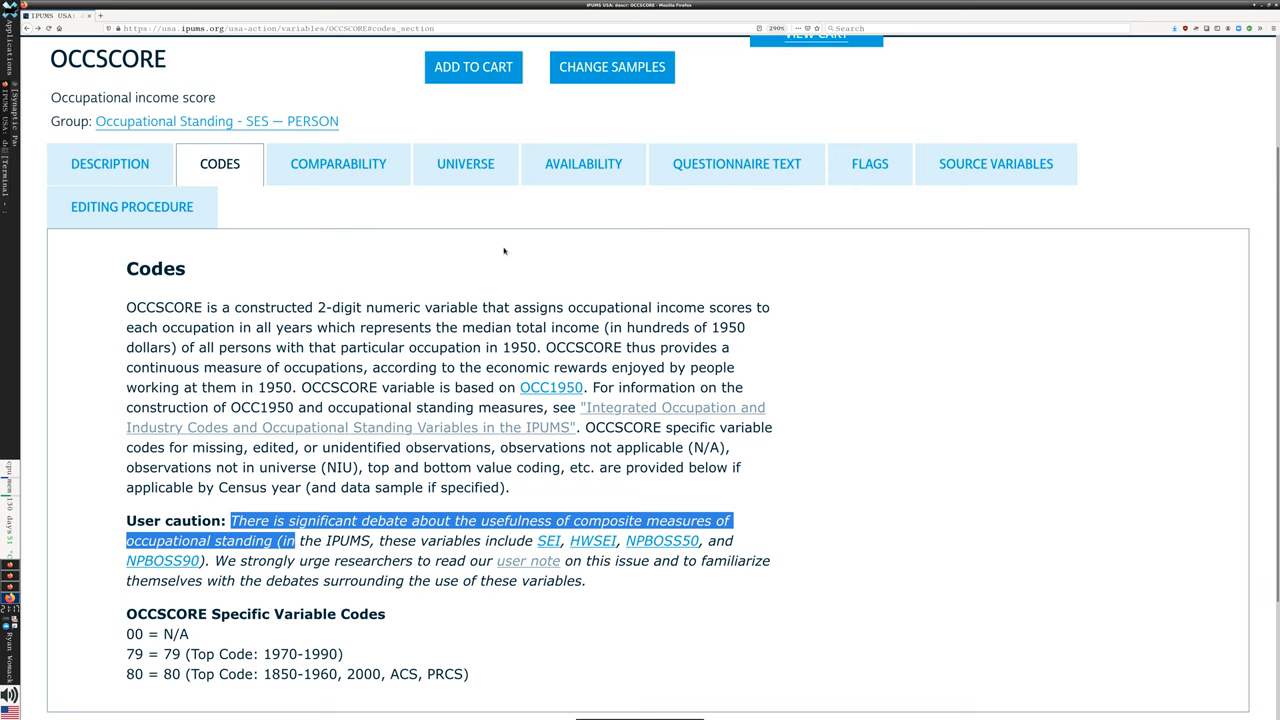
mouse_move(483, 251)
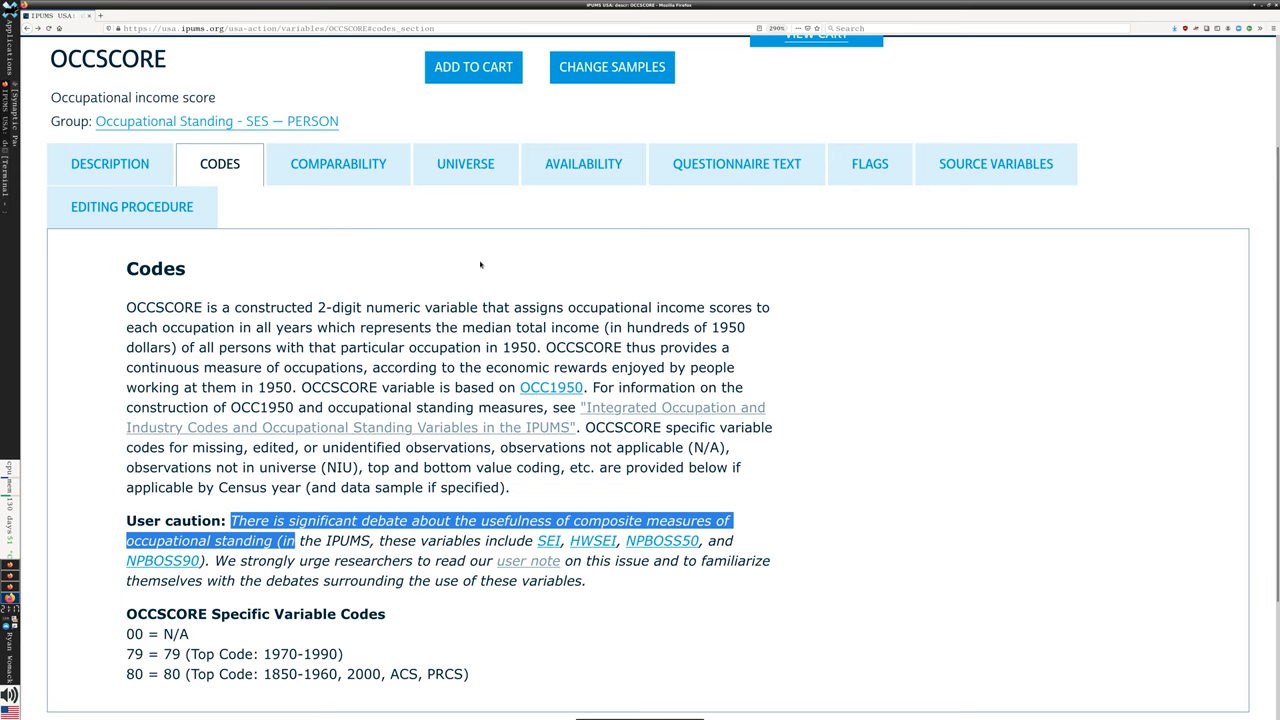
mouse_move(438, 277)
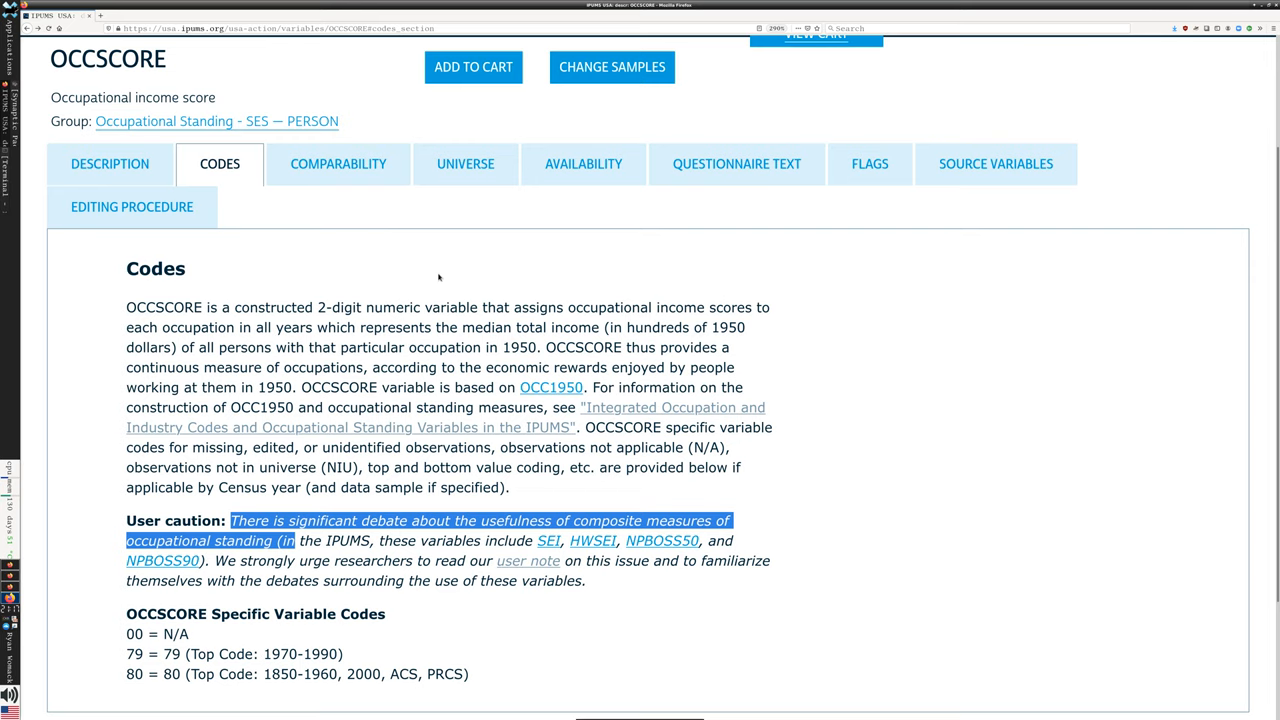
mouse_move(469, 289)
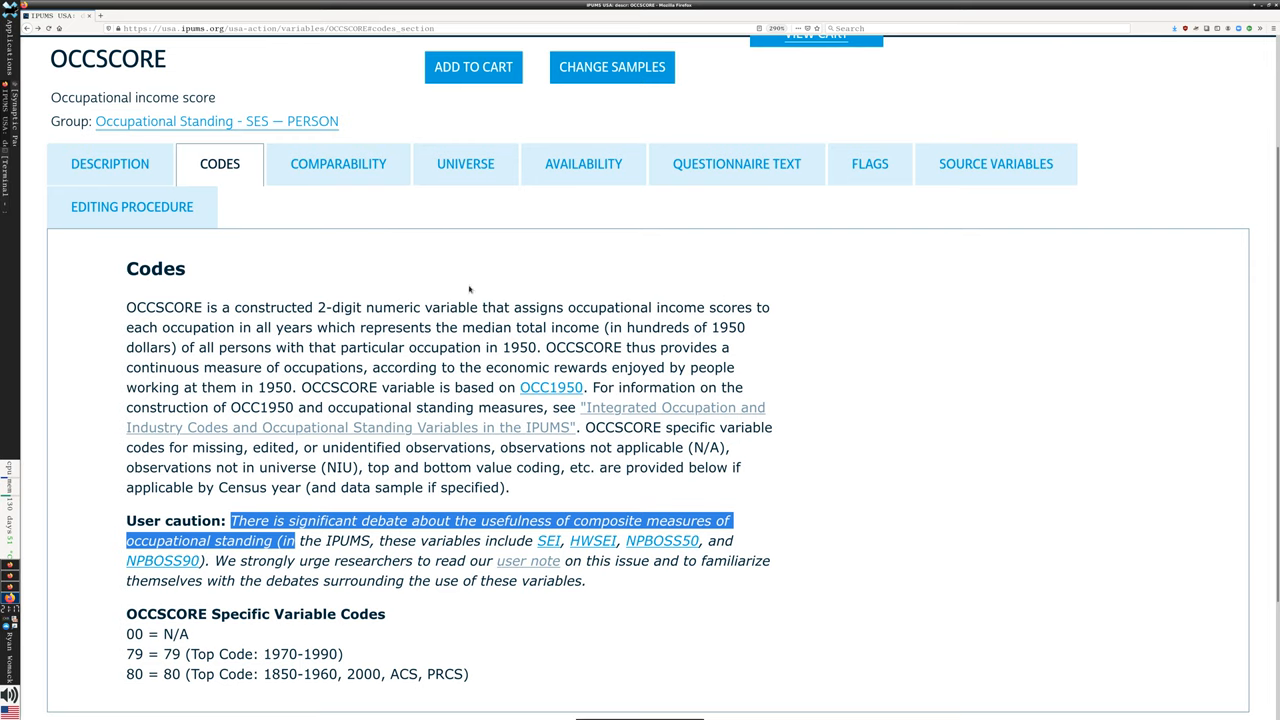
scroll(up, 3)
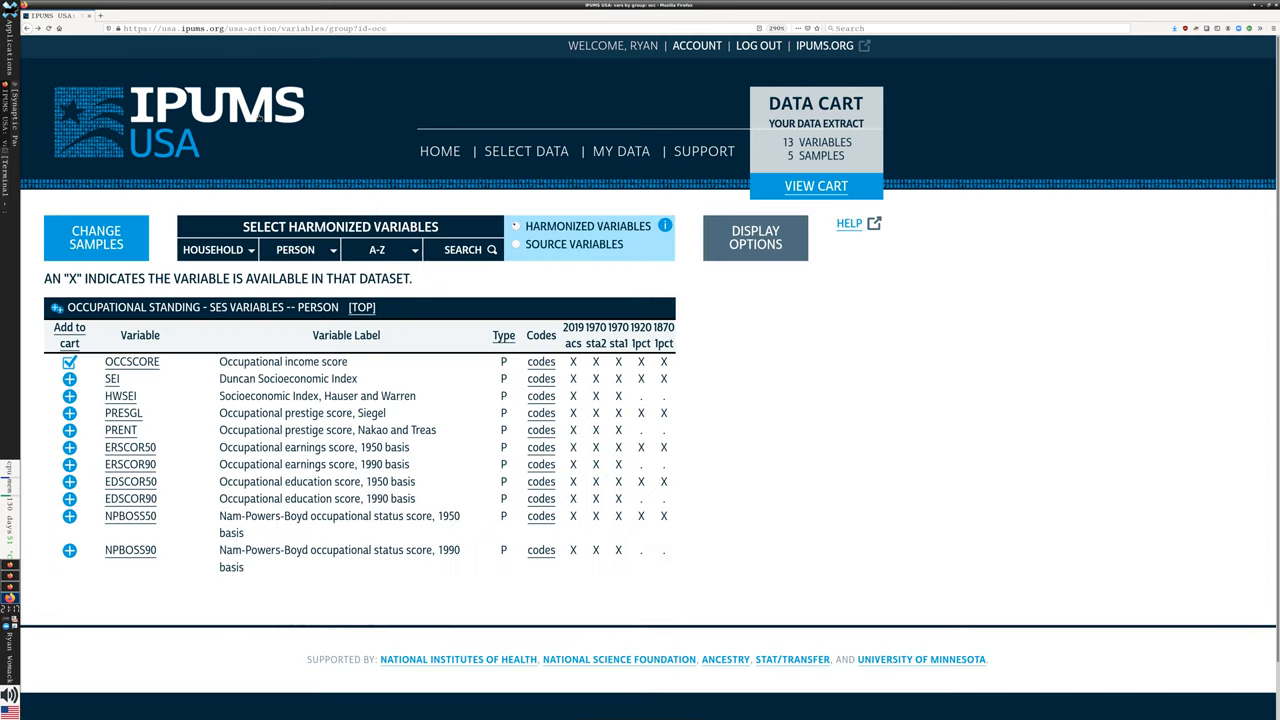
mouse_move(373, 315)
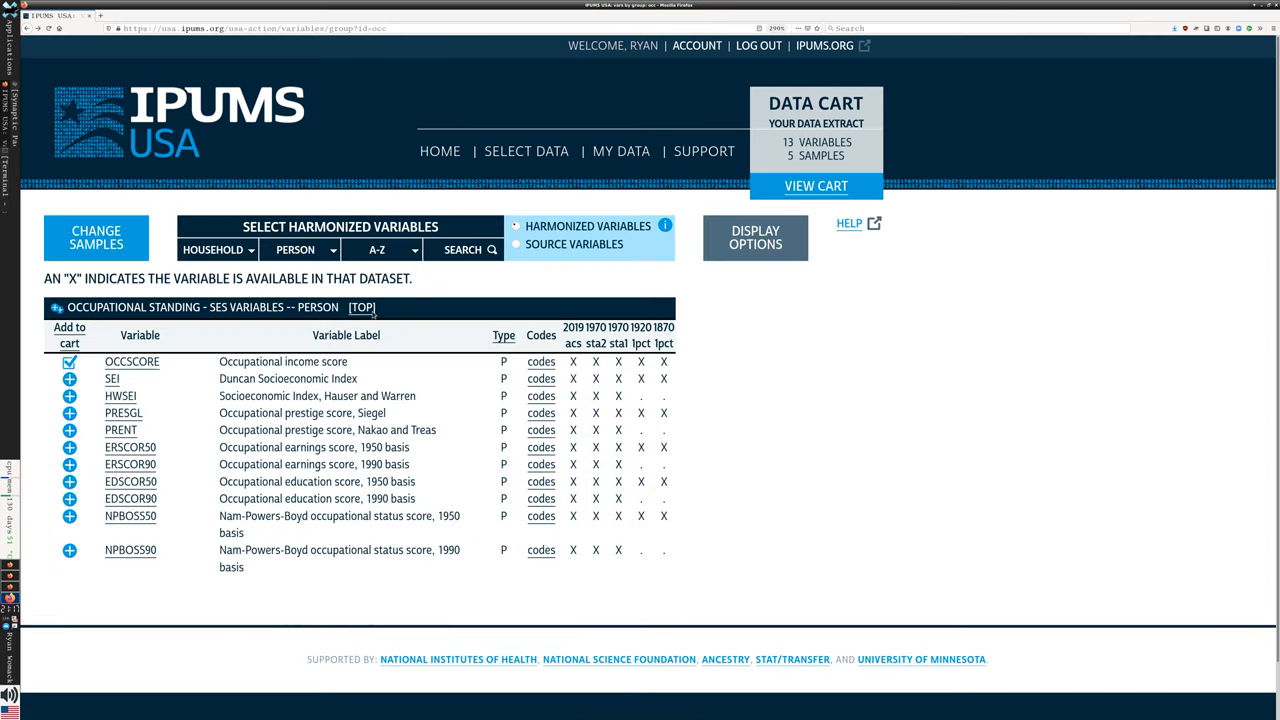
Step: Switch the person variable group to Migration and browse its variables without adding any
click(295, 249)
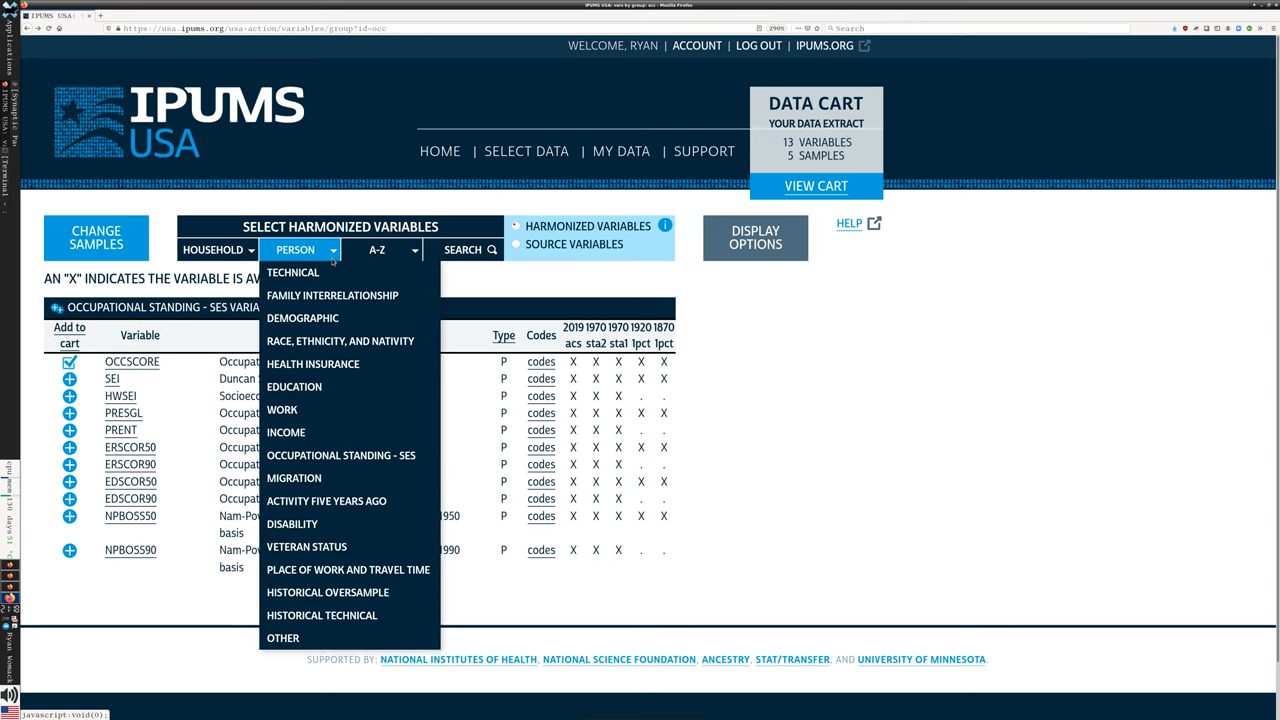
mouse_move(348, 500)
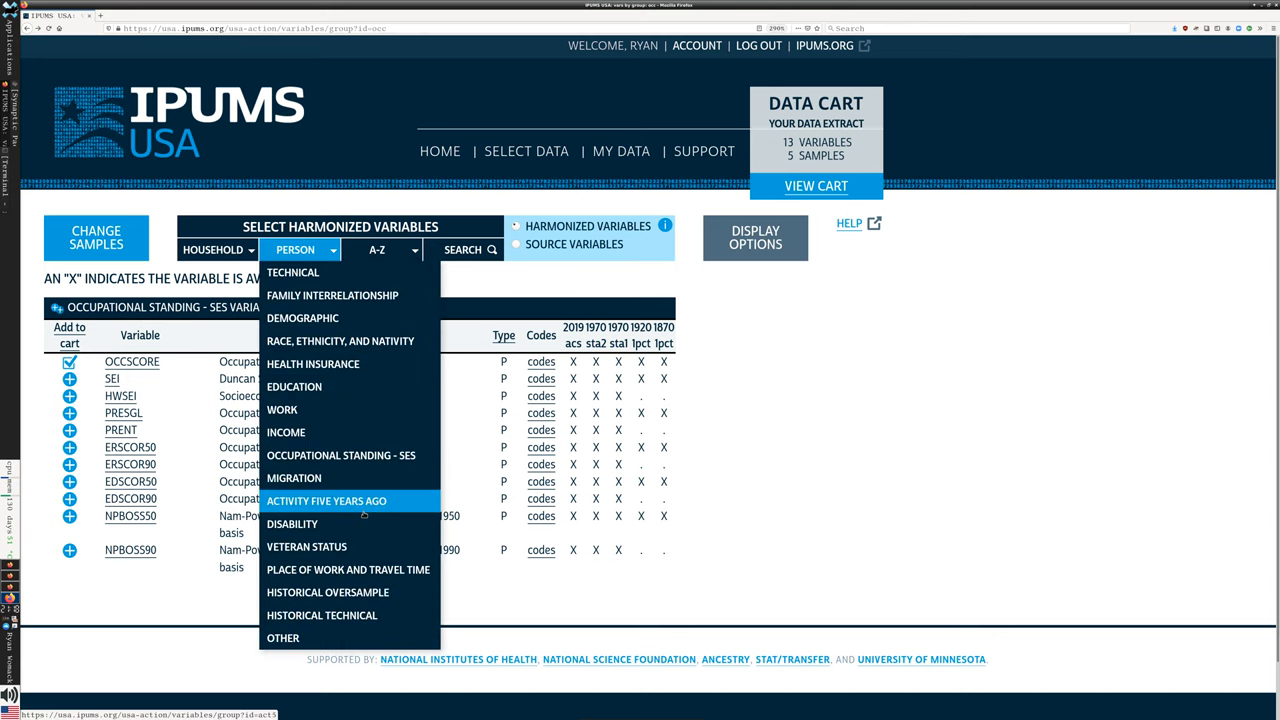
mouse_move(292, 523)
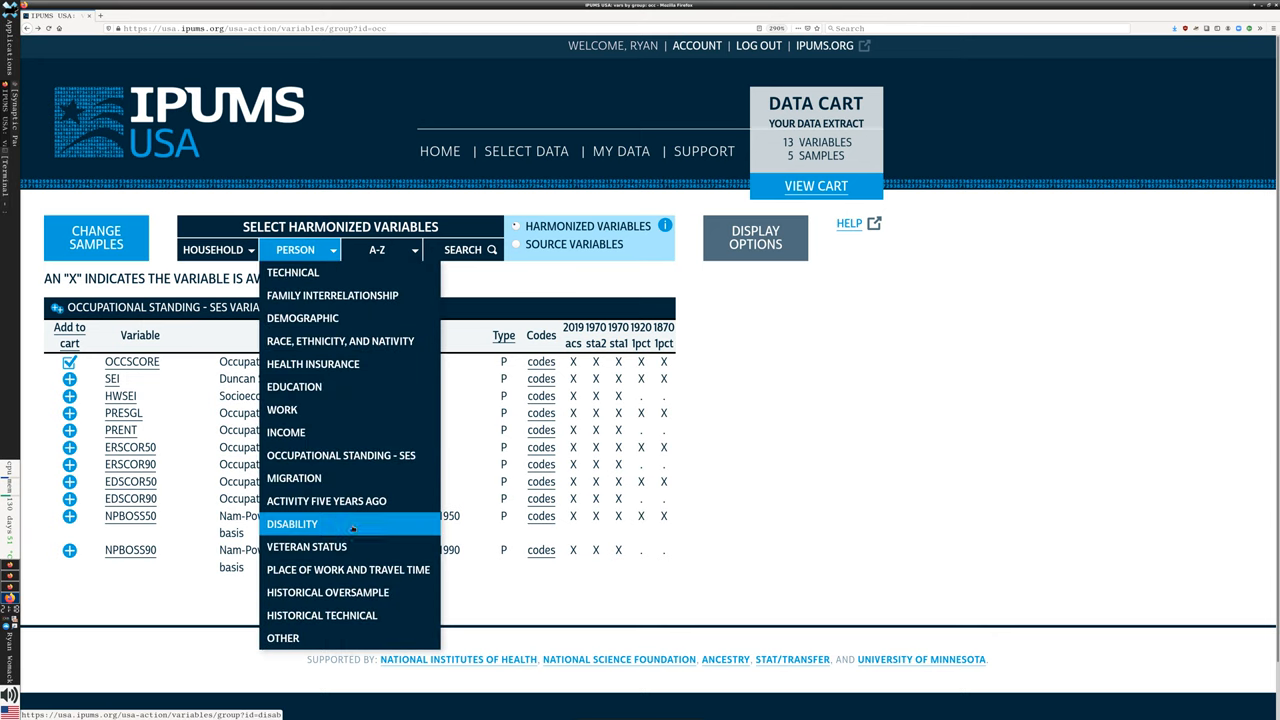
click(294, 478)
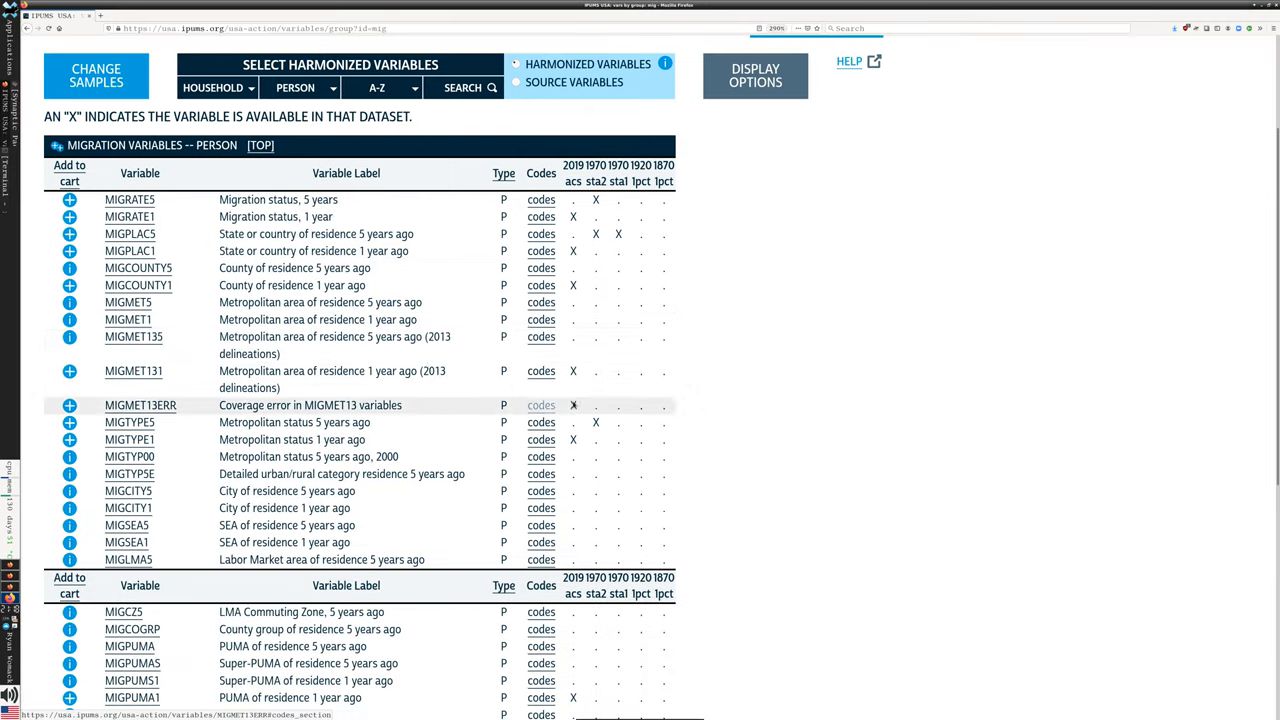
scroll(down, 3)
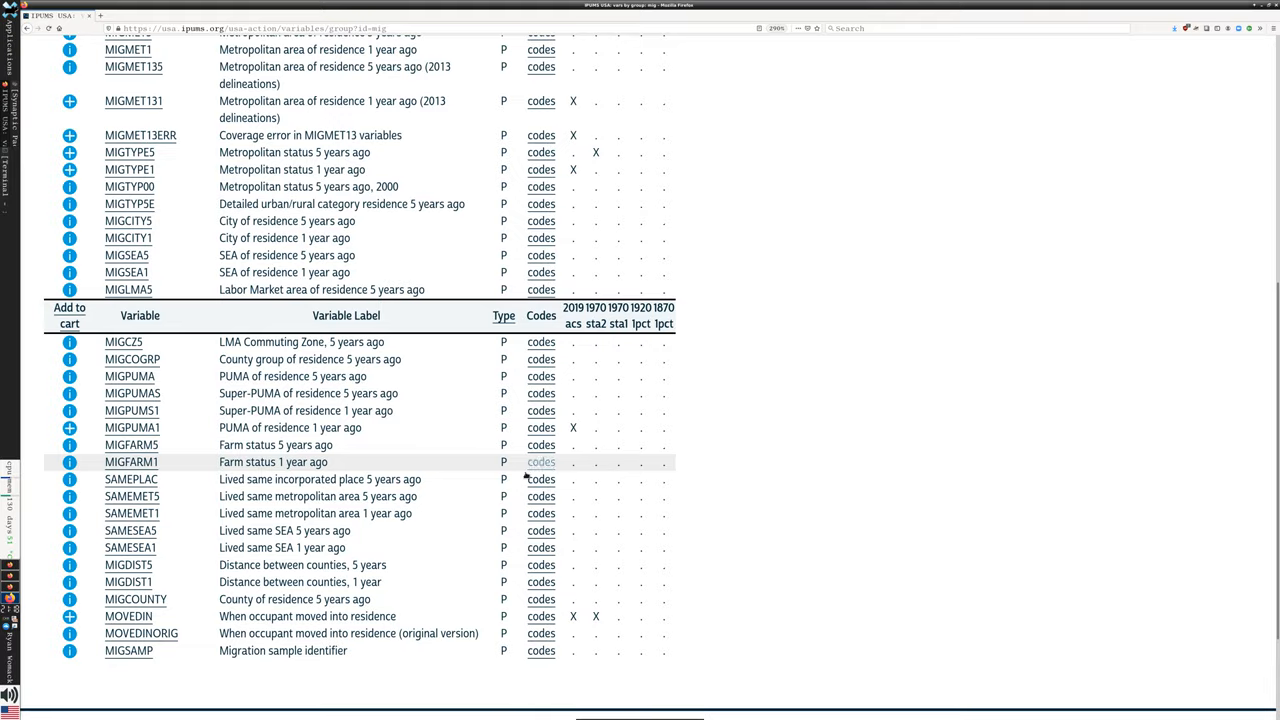
click(296, 249)
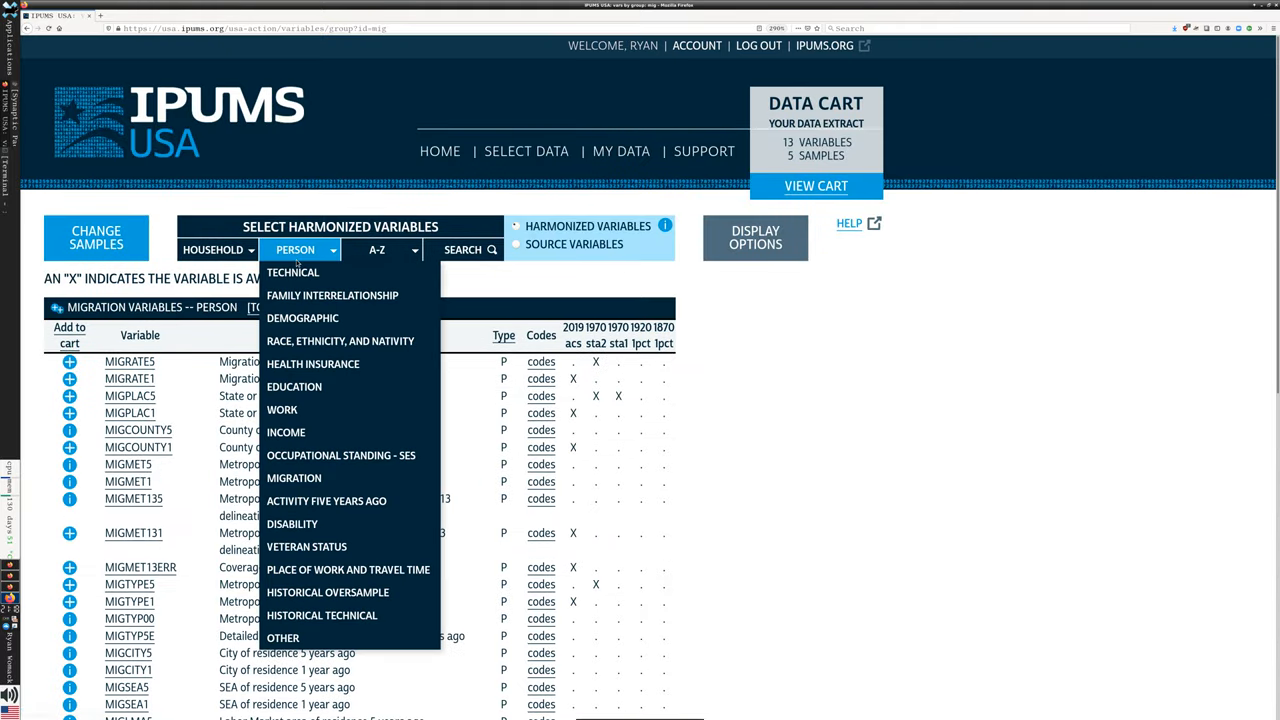
mouse_move(282, 409)
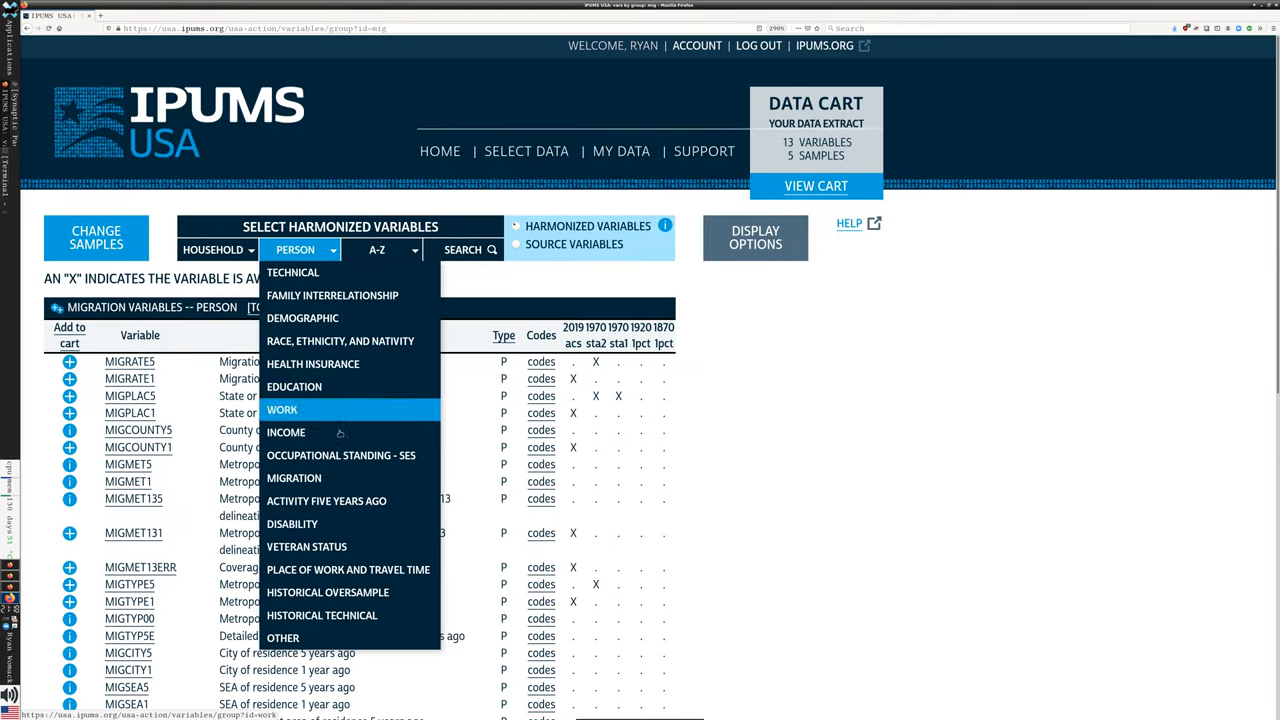
mouse_move(307, 546)
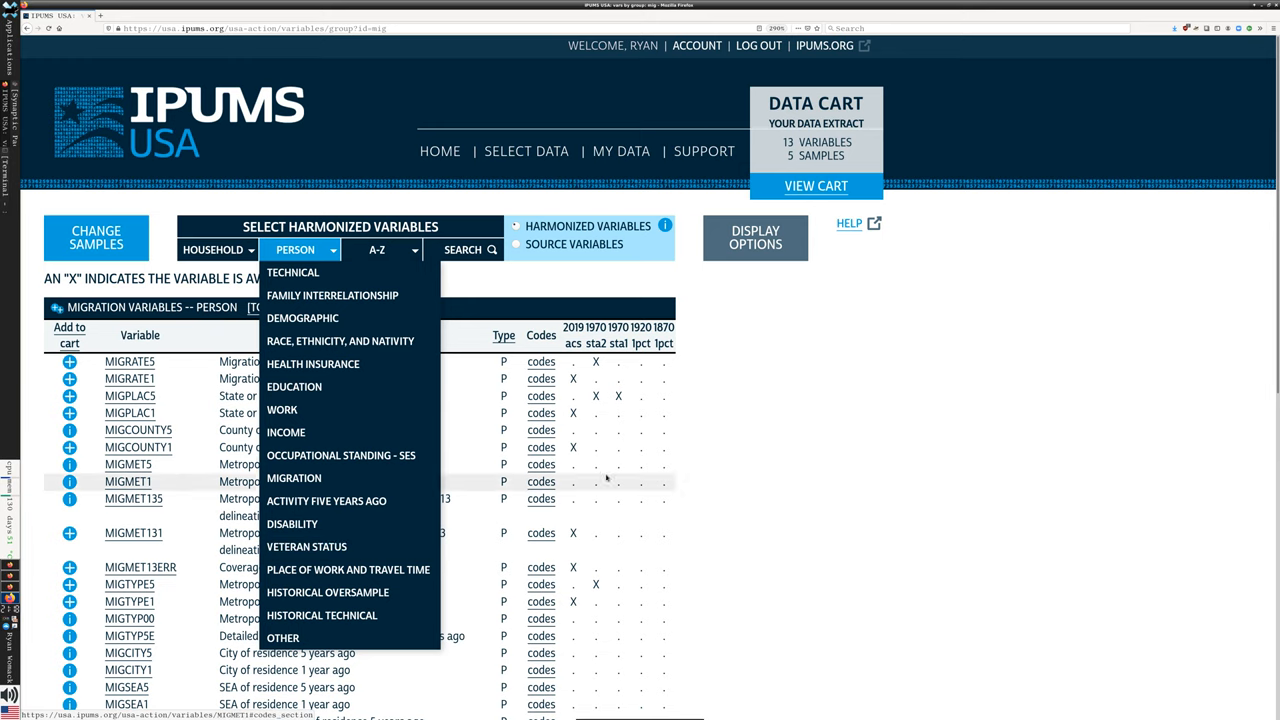
click(296, 249)
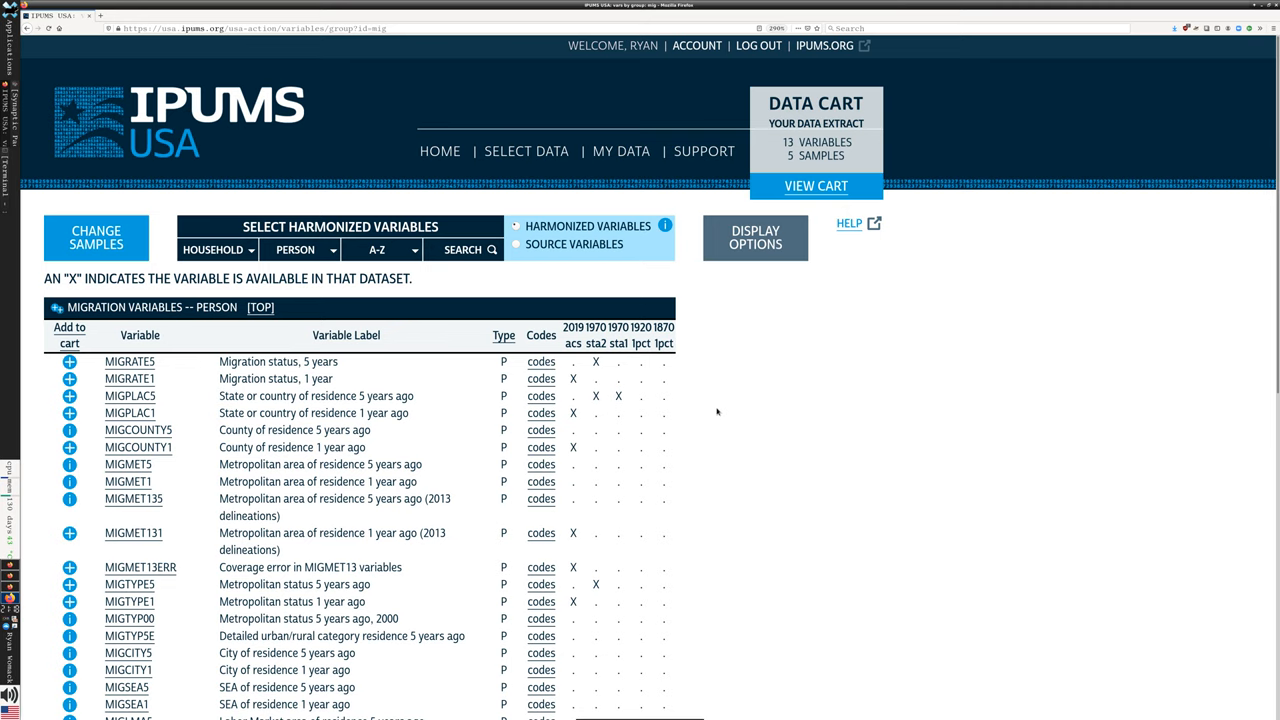
mouse_move(696, 392)
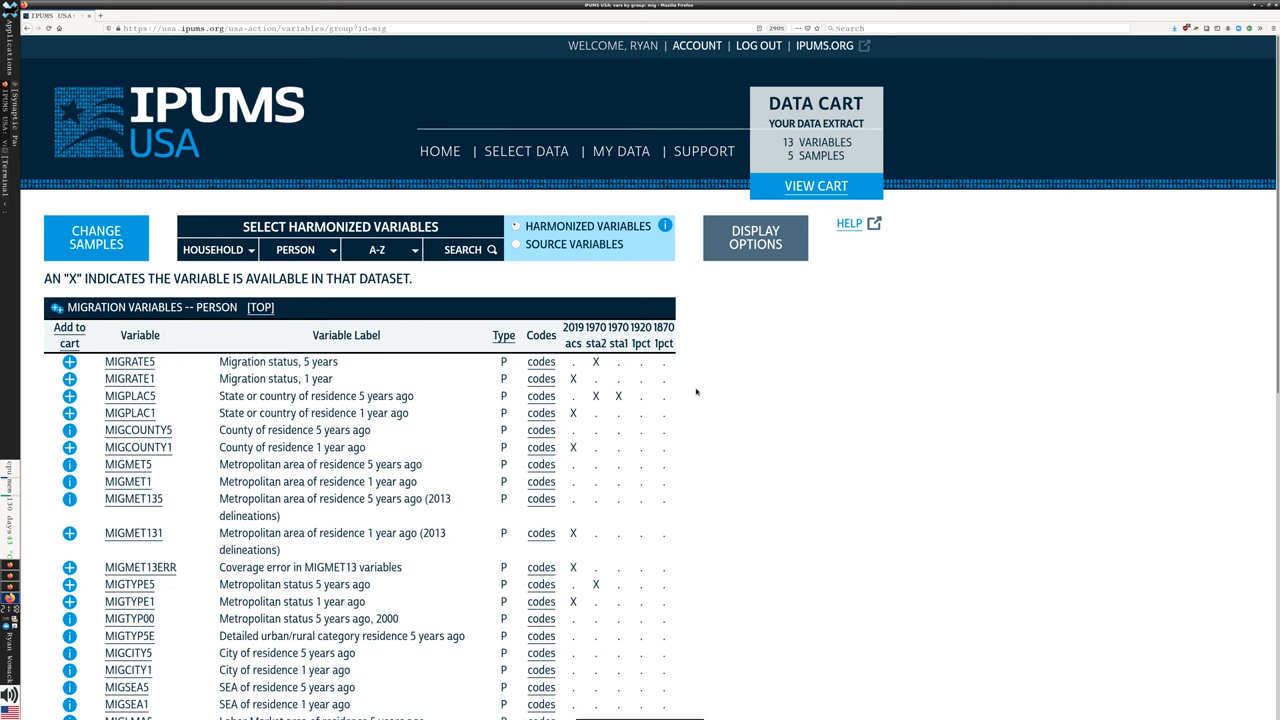
scroll(down, 3)
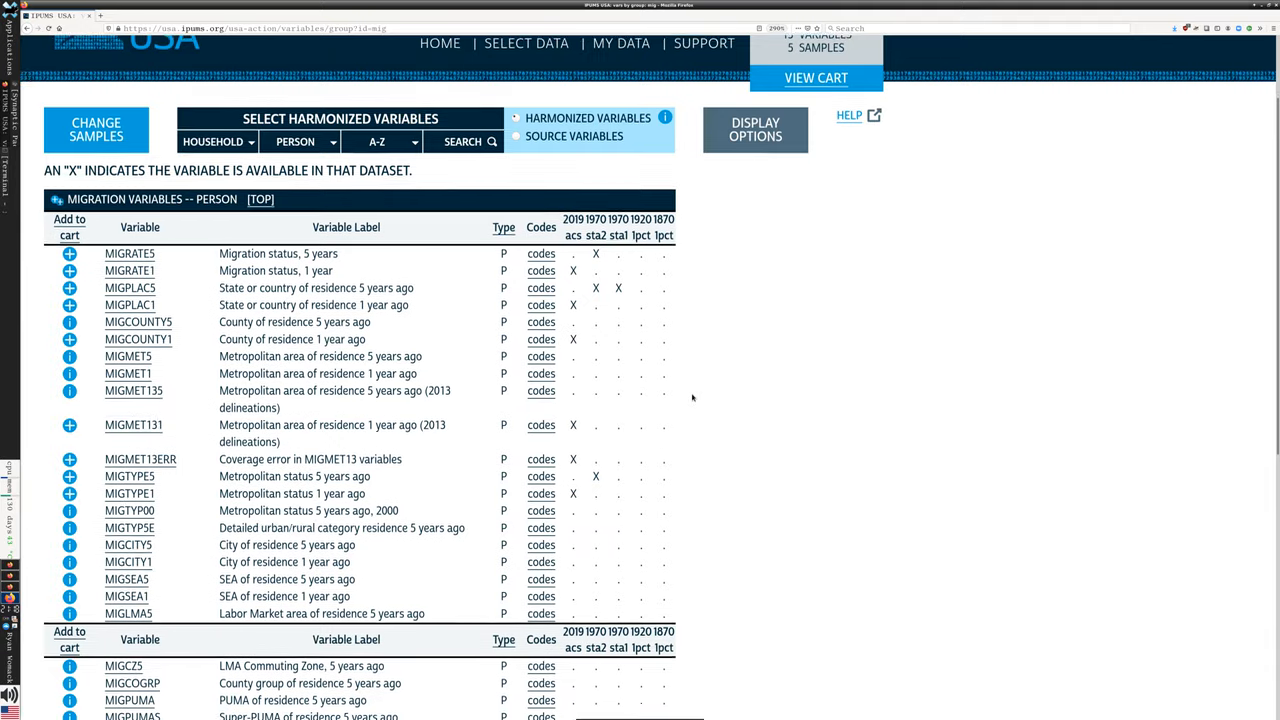
scroll(down, 3)
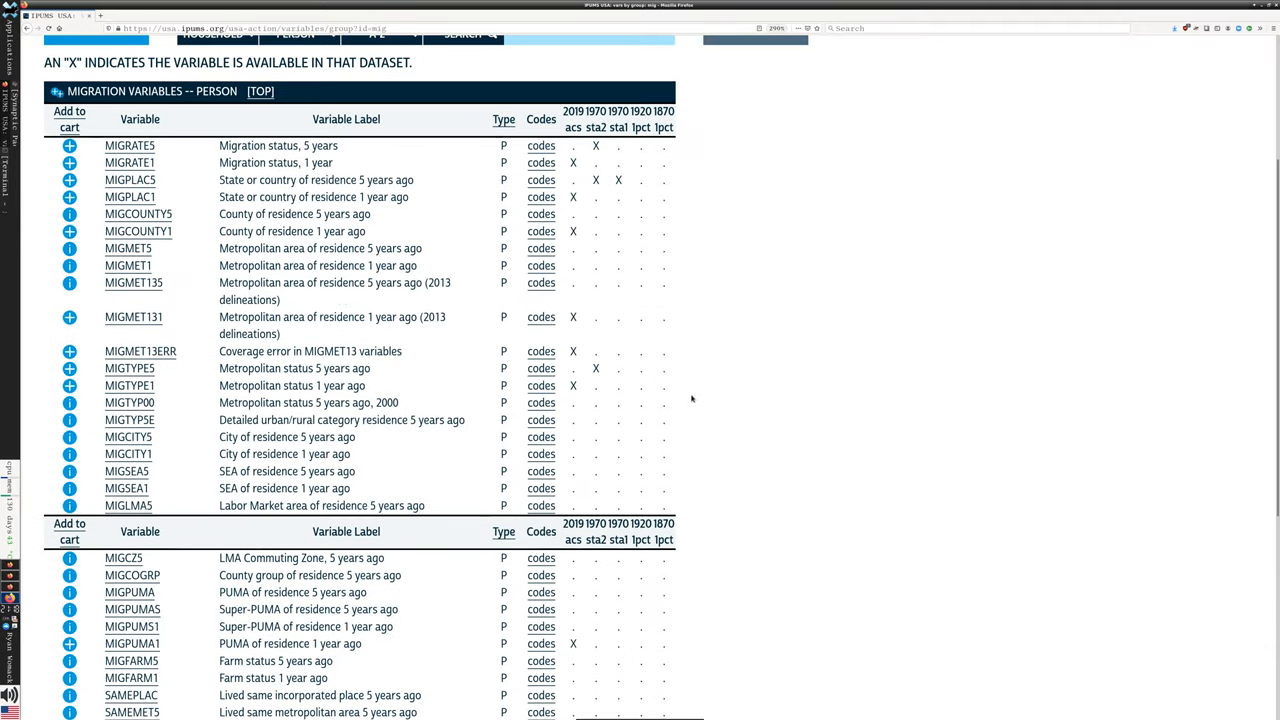
scroll(up, 3)
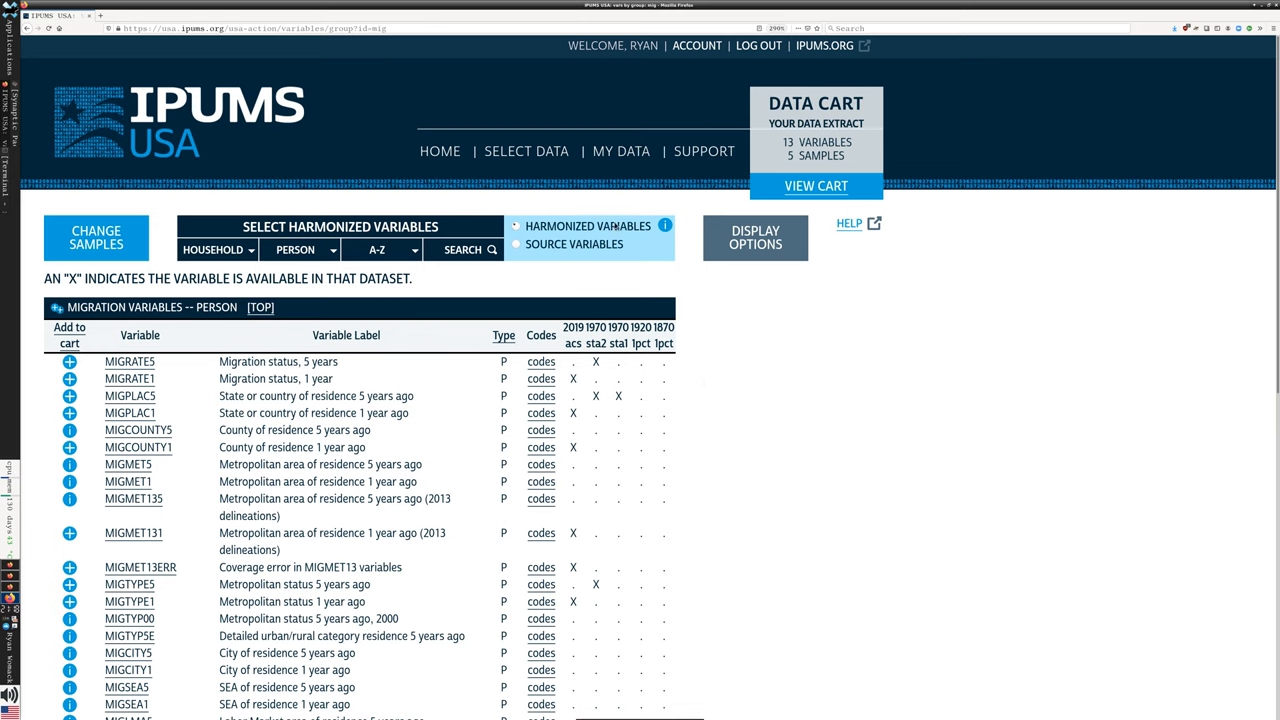
mouse_move(585, 245)
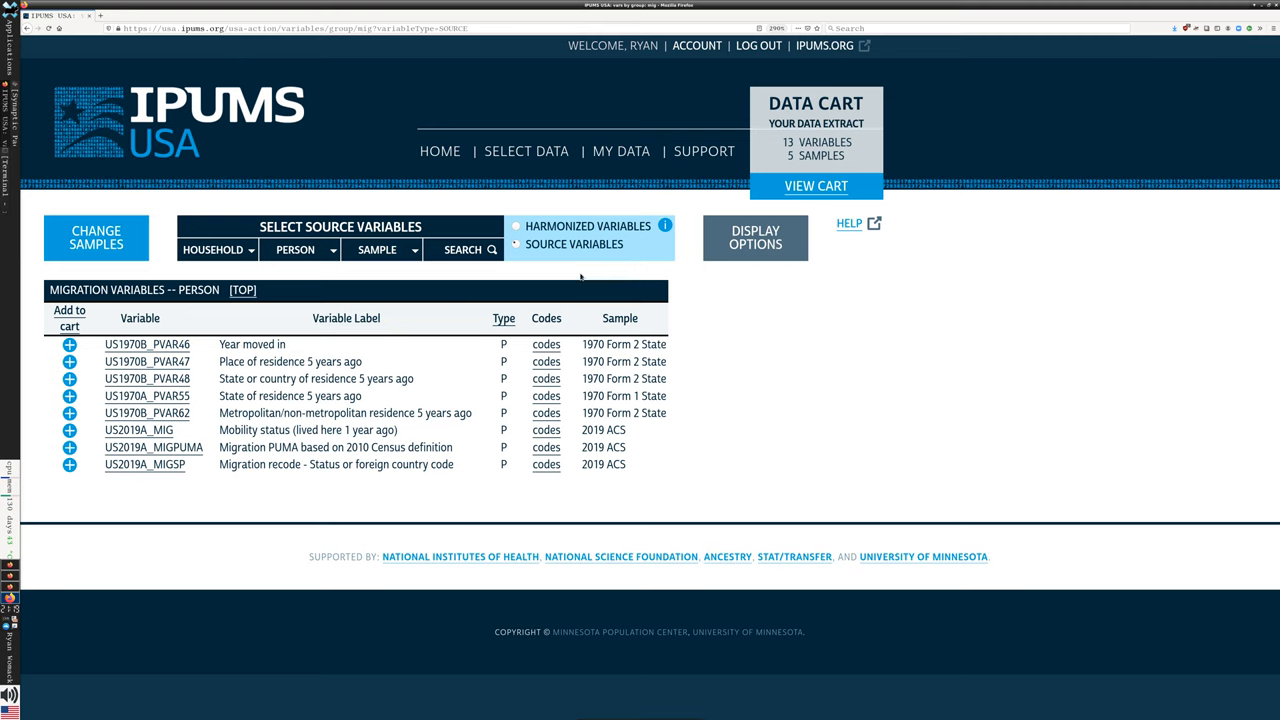
click(296, 249)
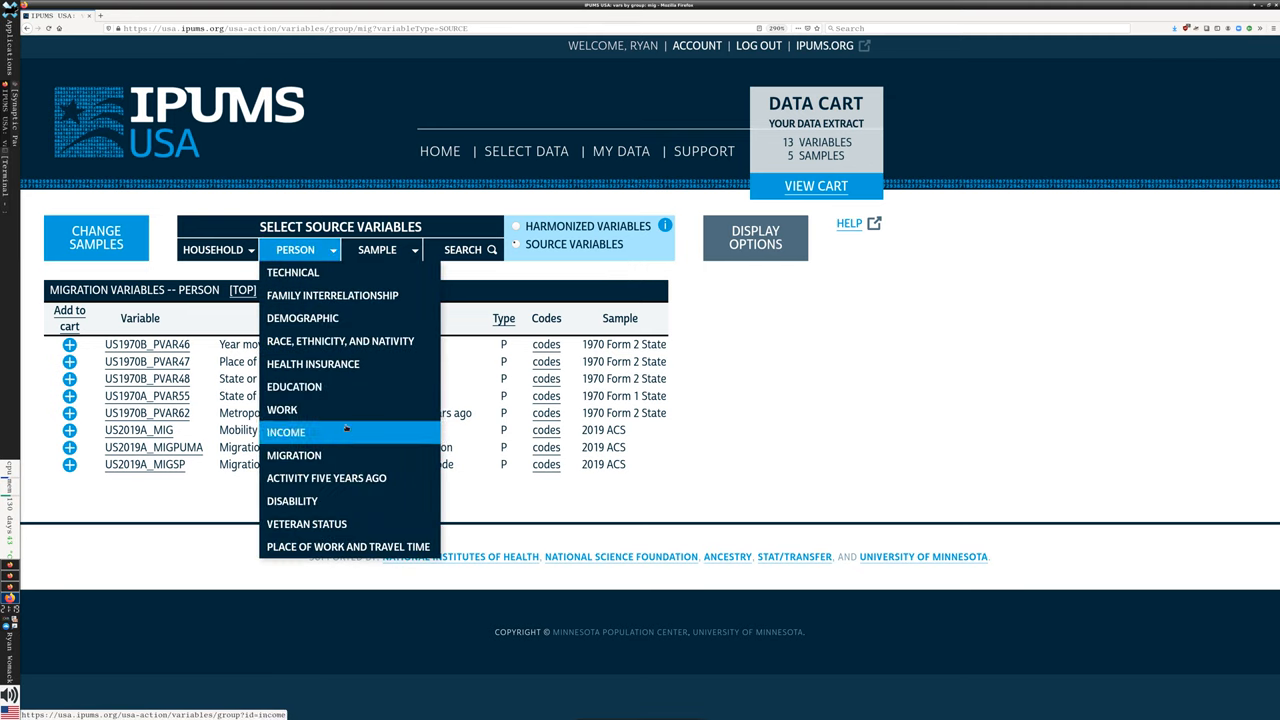
click(282, 410)
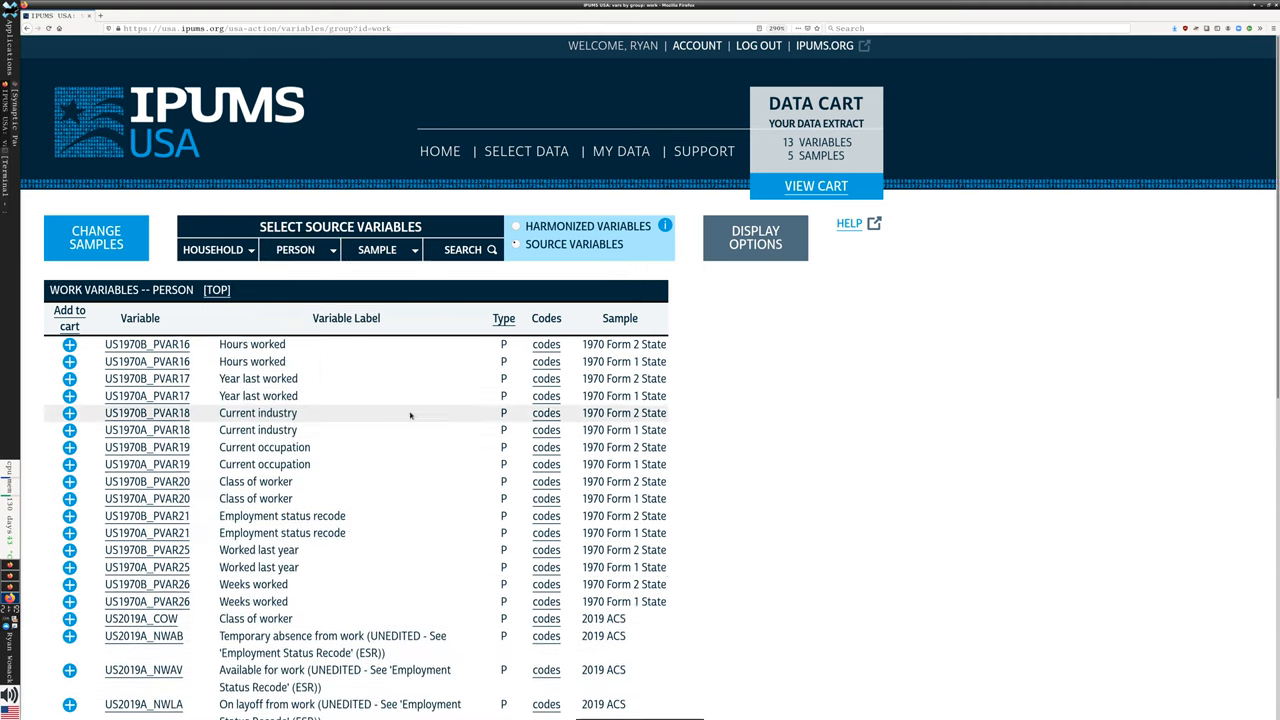
scroll(down, 3)
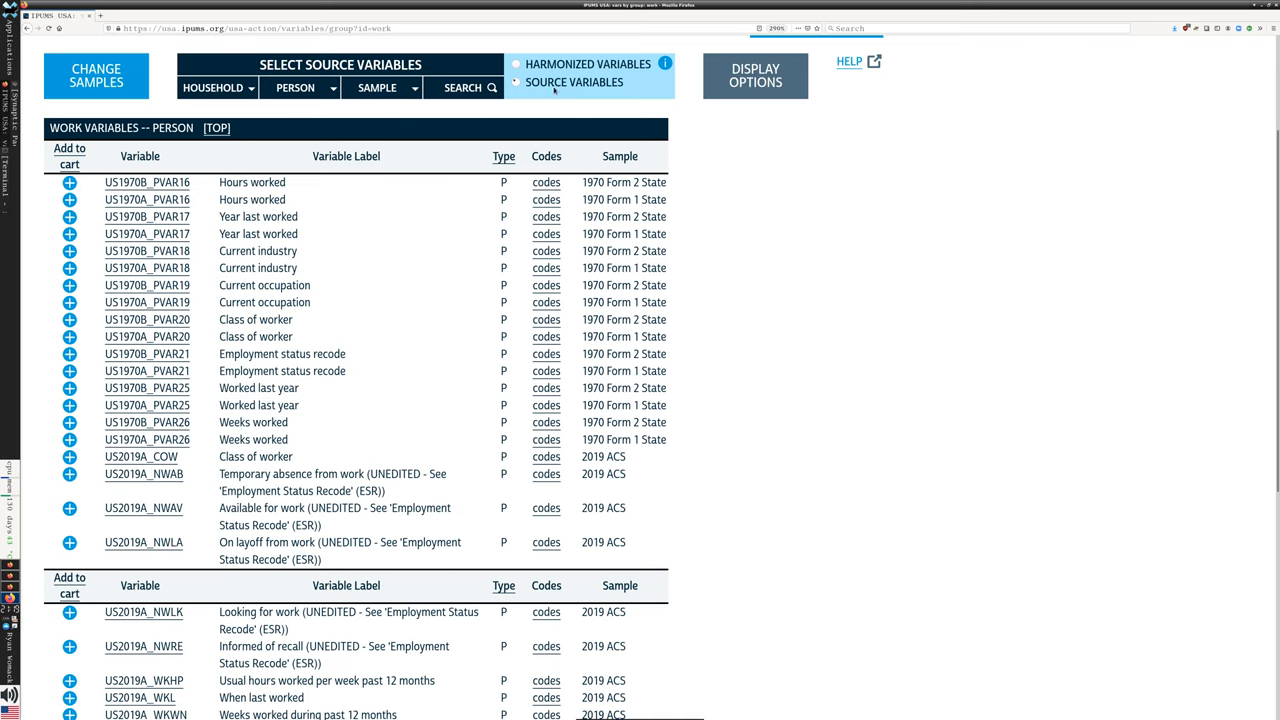
scroll(down, 3)
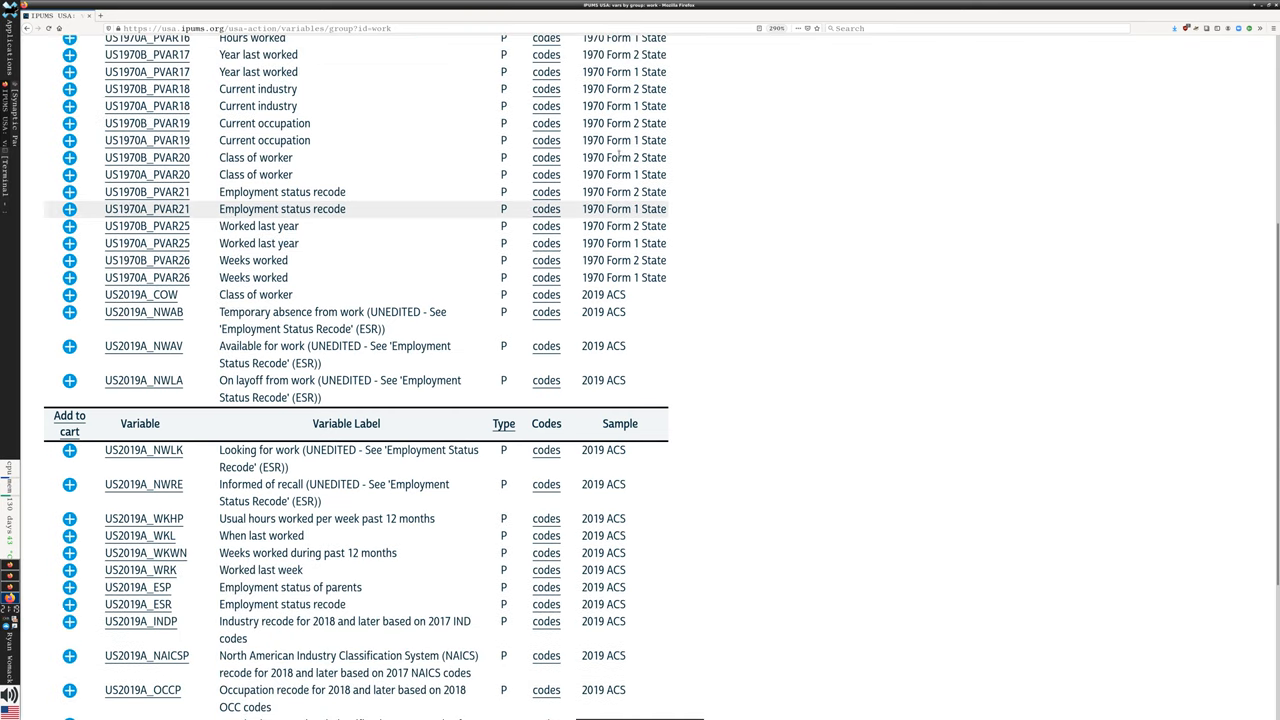
scroll(down, 3)
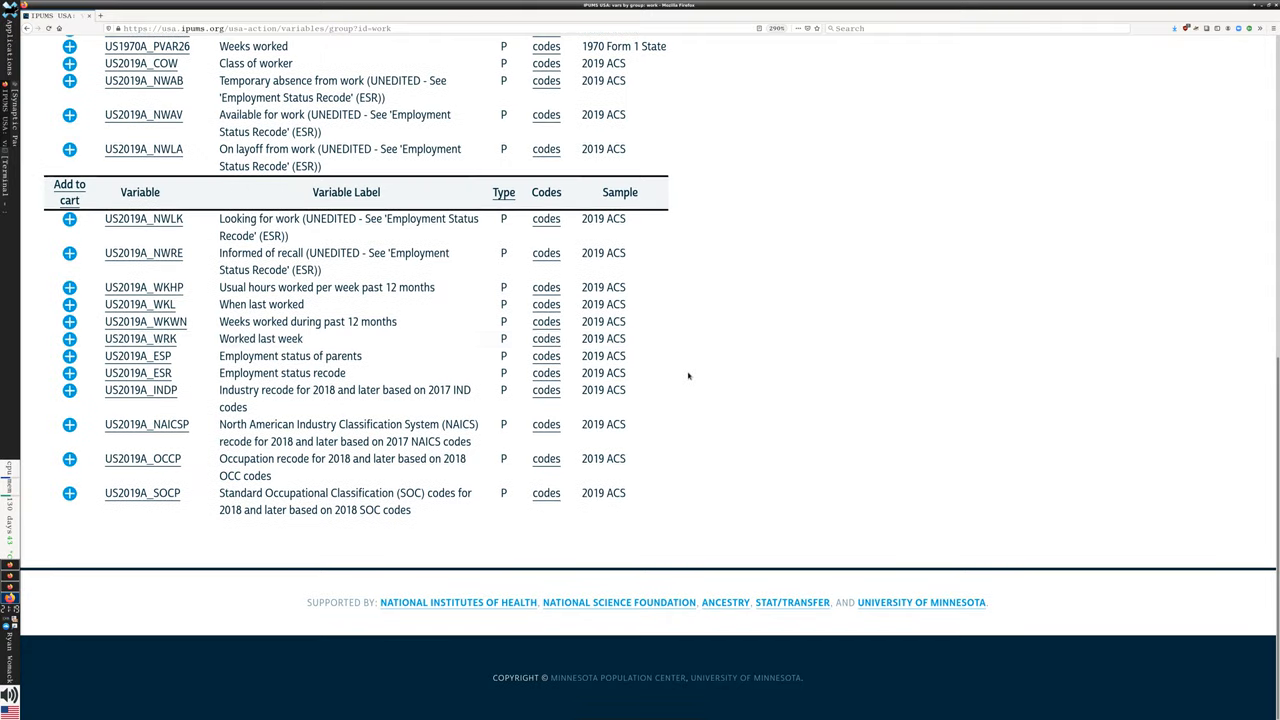
scroll(up, 3)
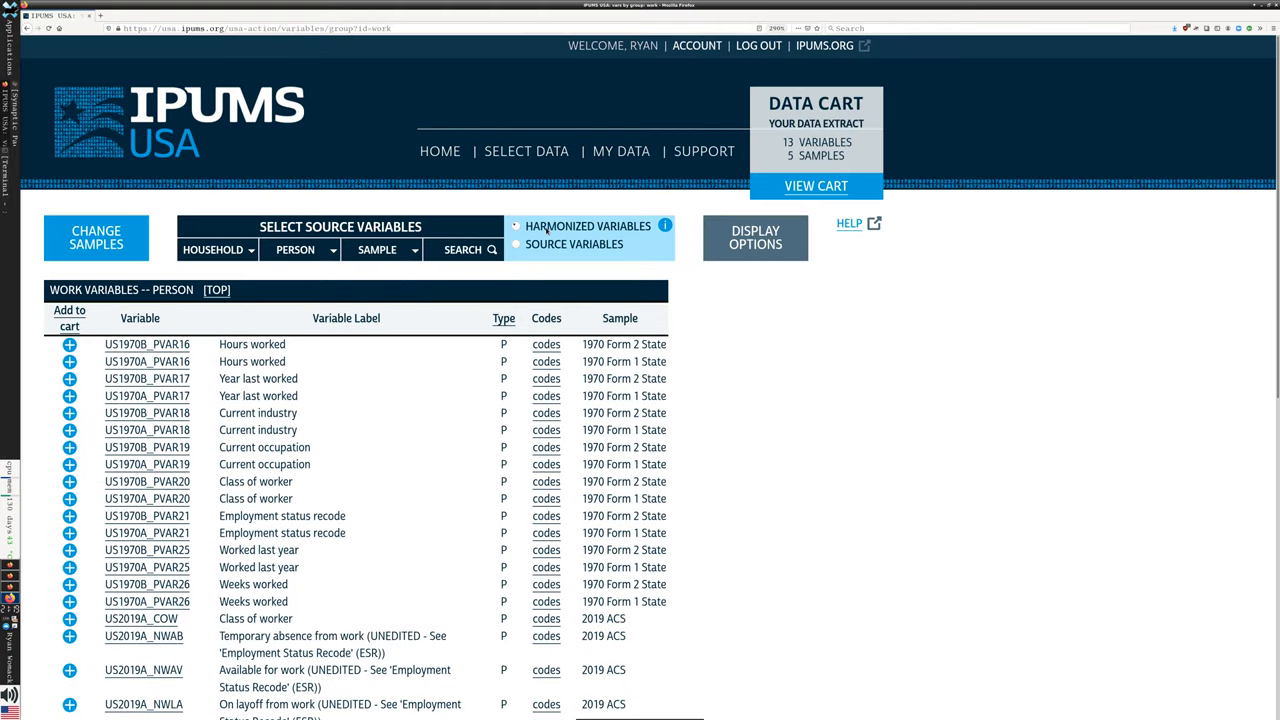
Step: Show harmonized person Work variables, opening then dismissing Display Options unchanged
click(516, 226)
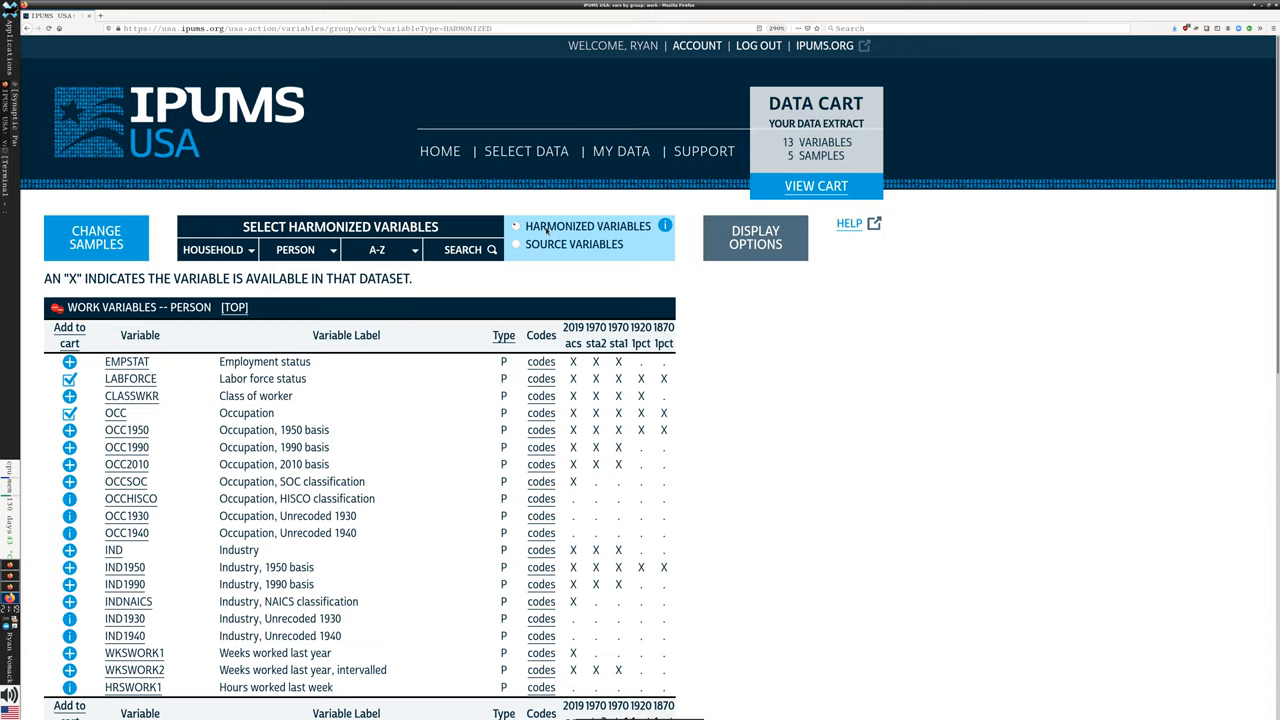
click(755, 237)
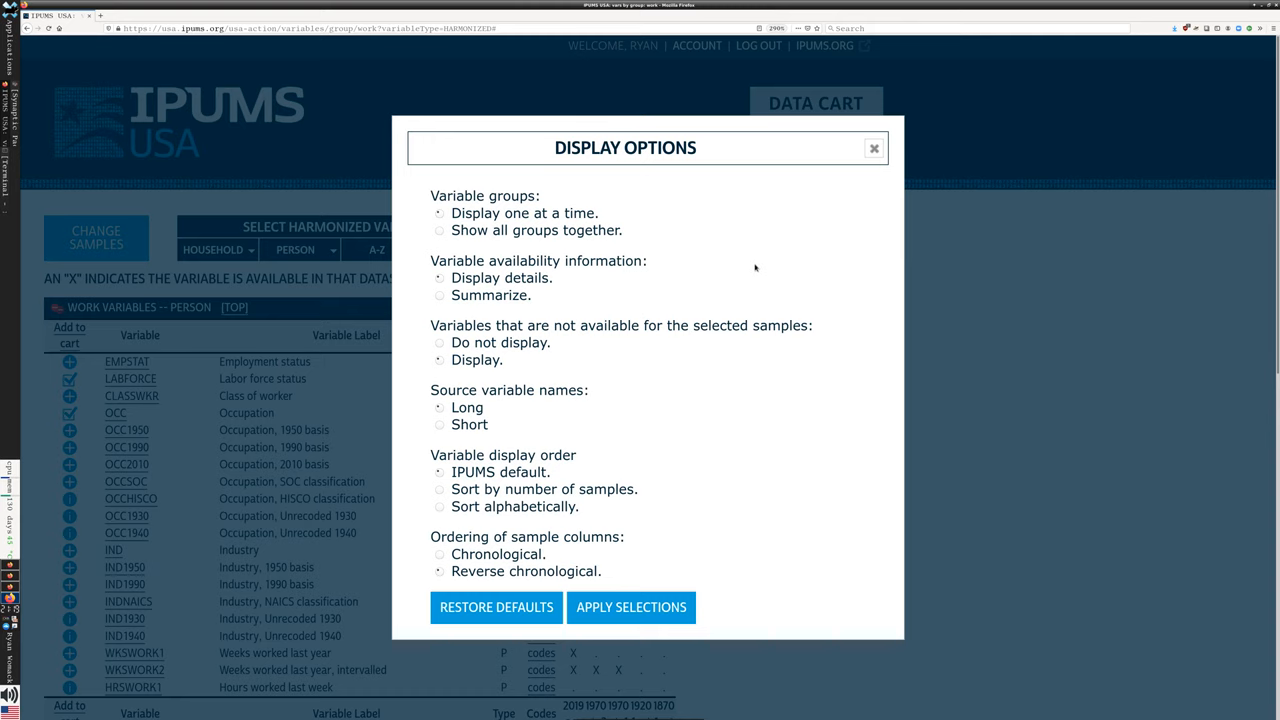
mouse_move(647, 331)
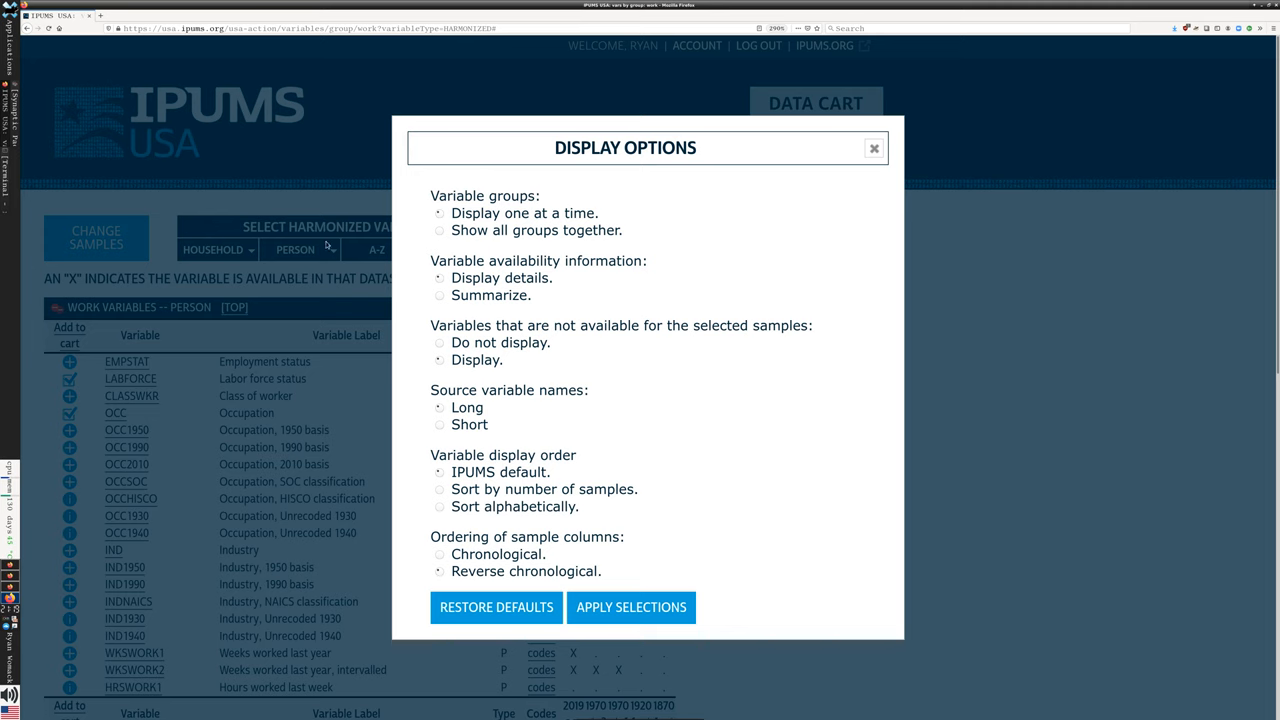
mouse_move(677, 348)
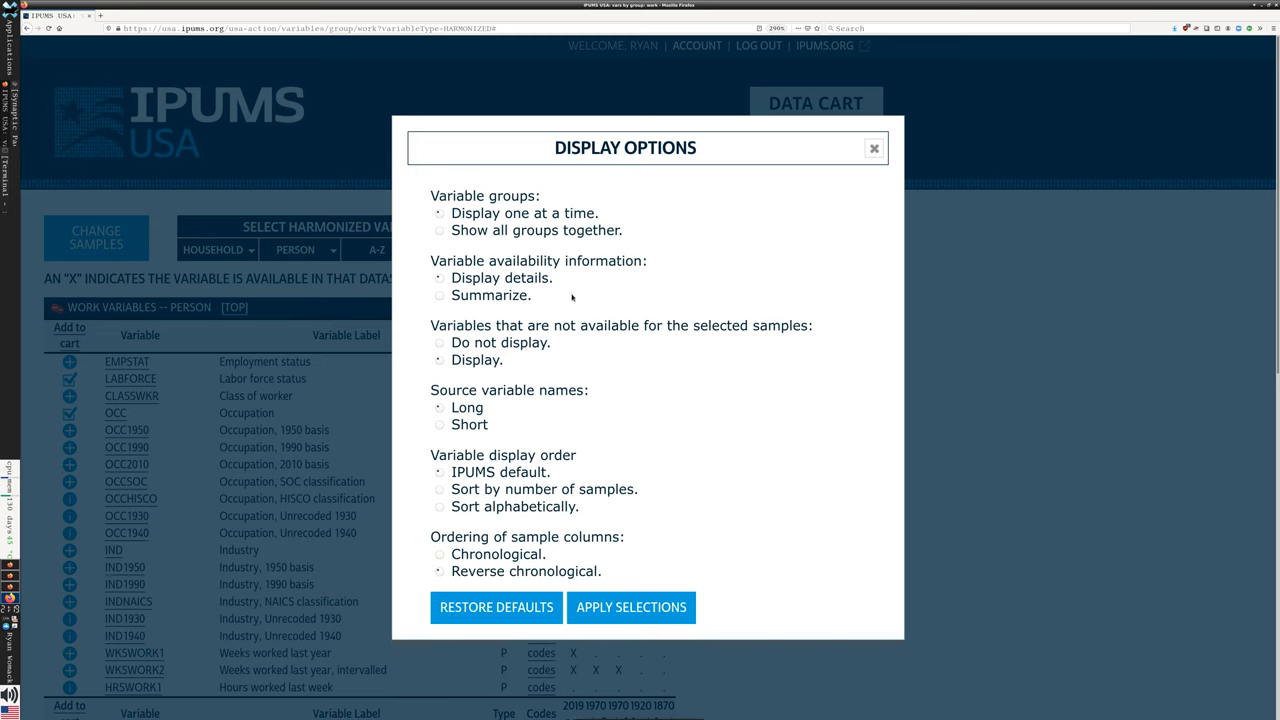
mouse_move(886, 169)
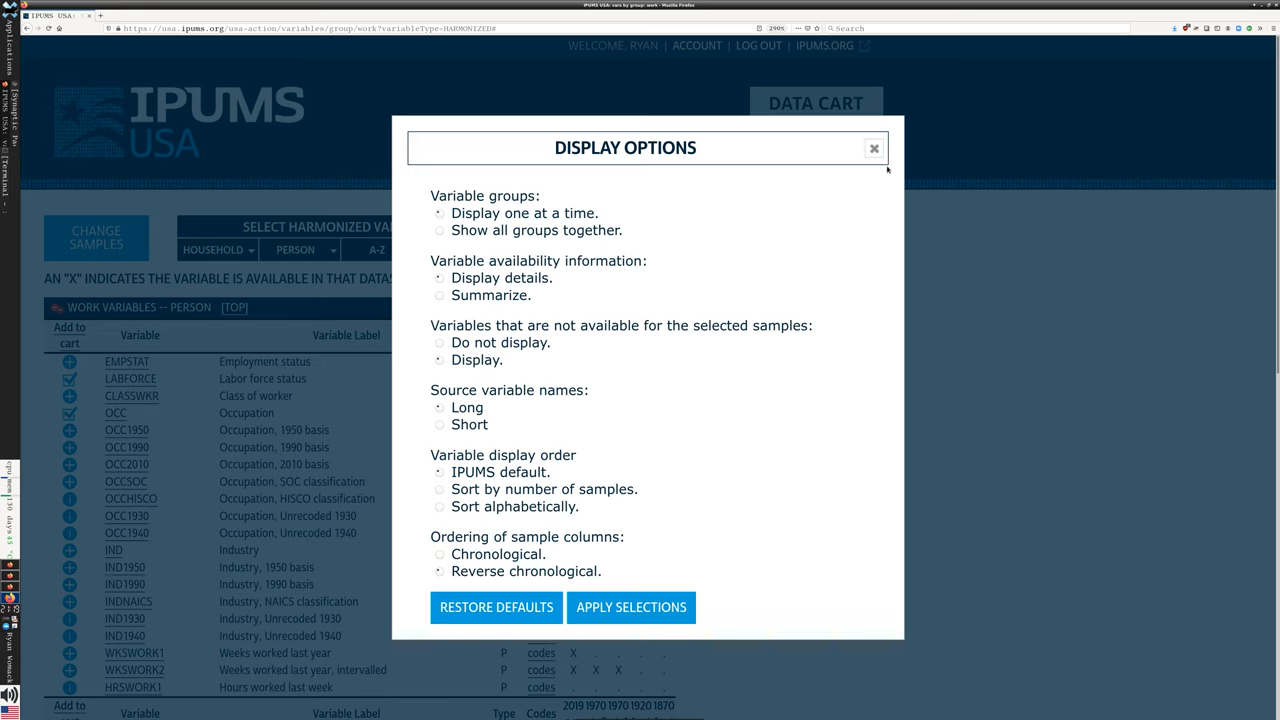
click(873, 148)
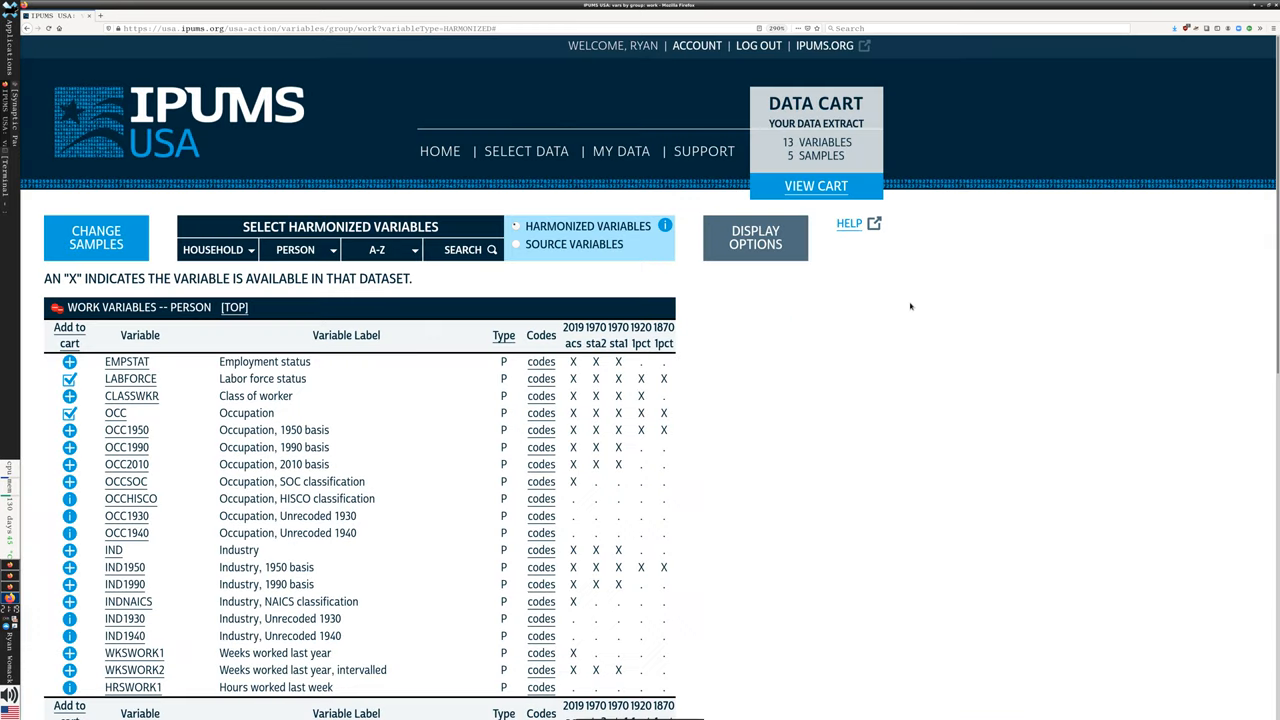
mouse_move(667, 347)
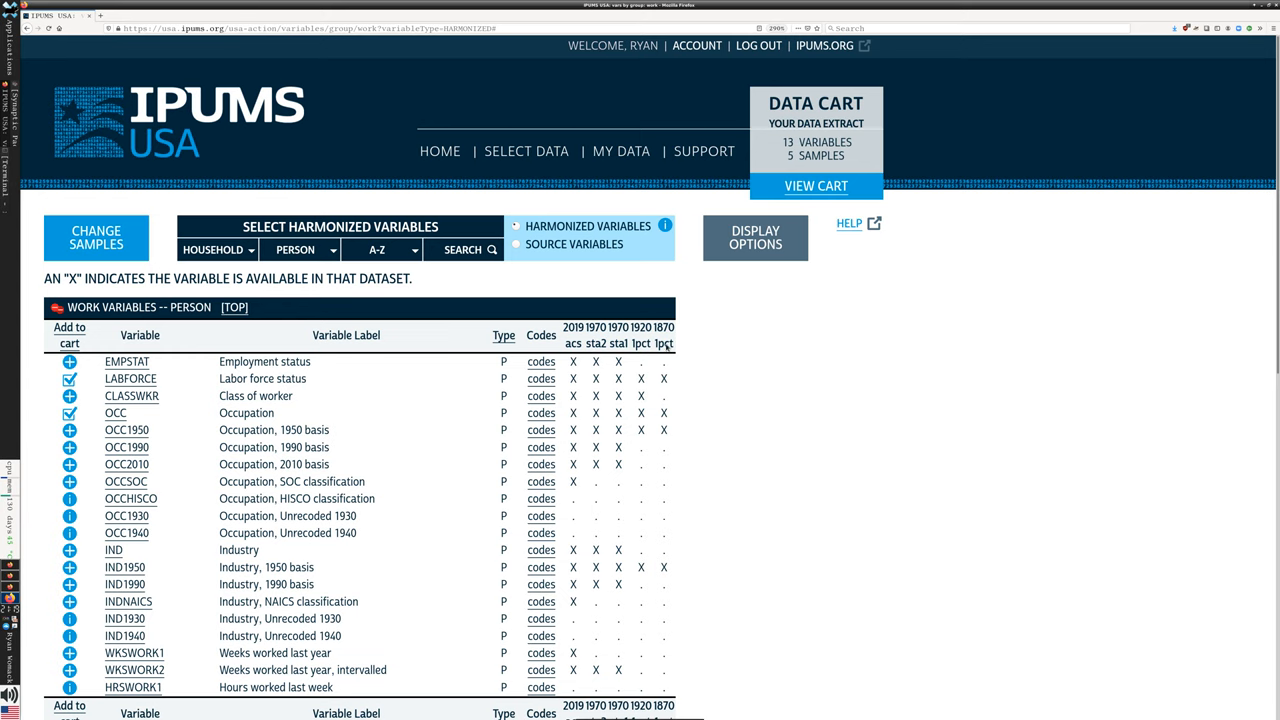
mouse_move(770, 329)
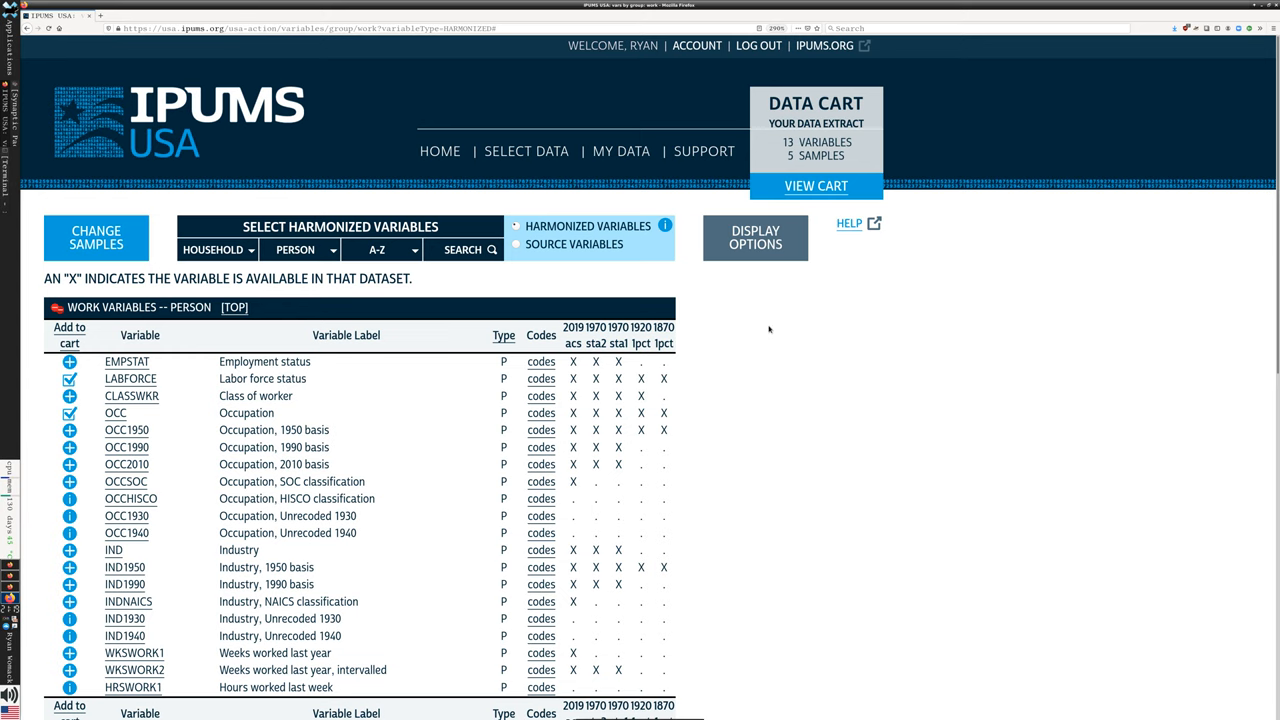
mouse_move(816, 186)
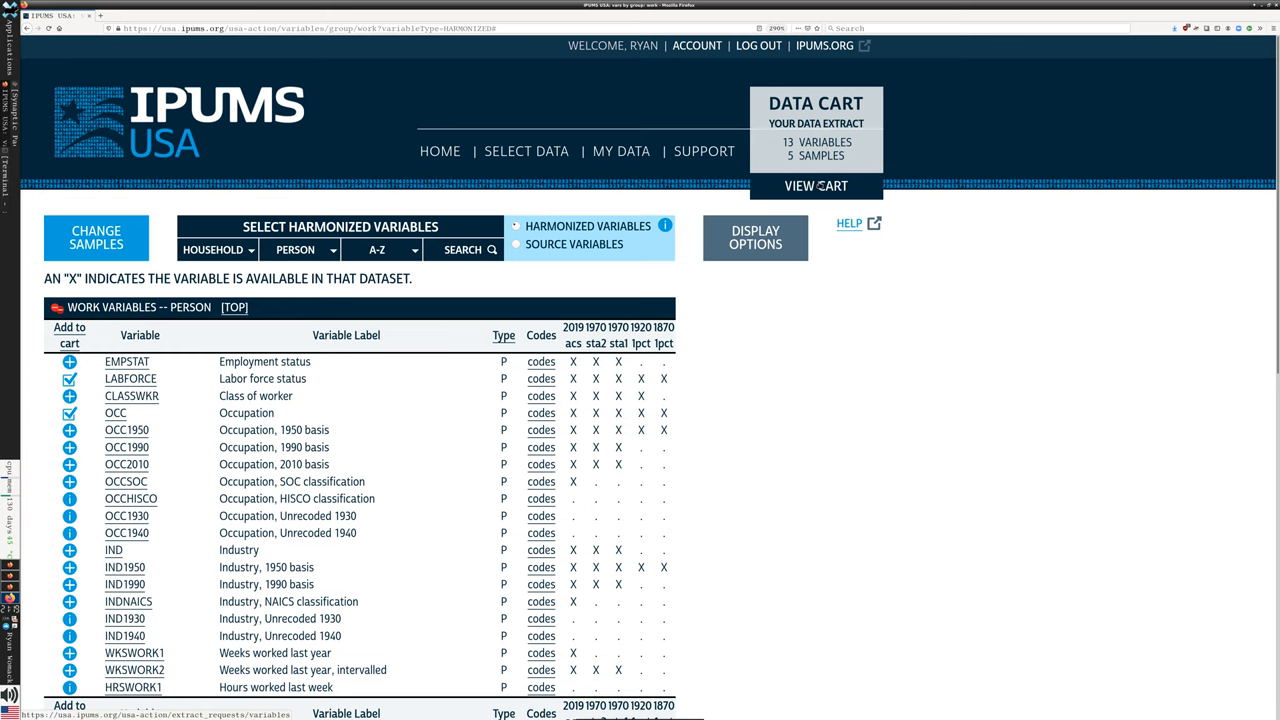
Step: Review the Data Cart listing the 13 chosen variables across 5 samples
click(816, 185)
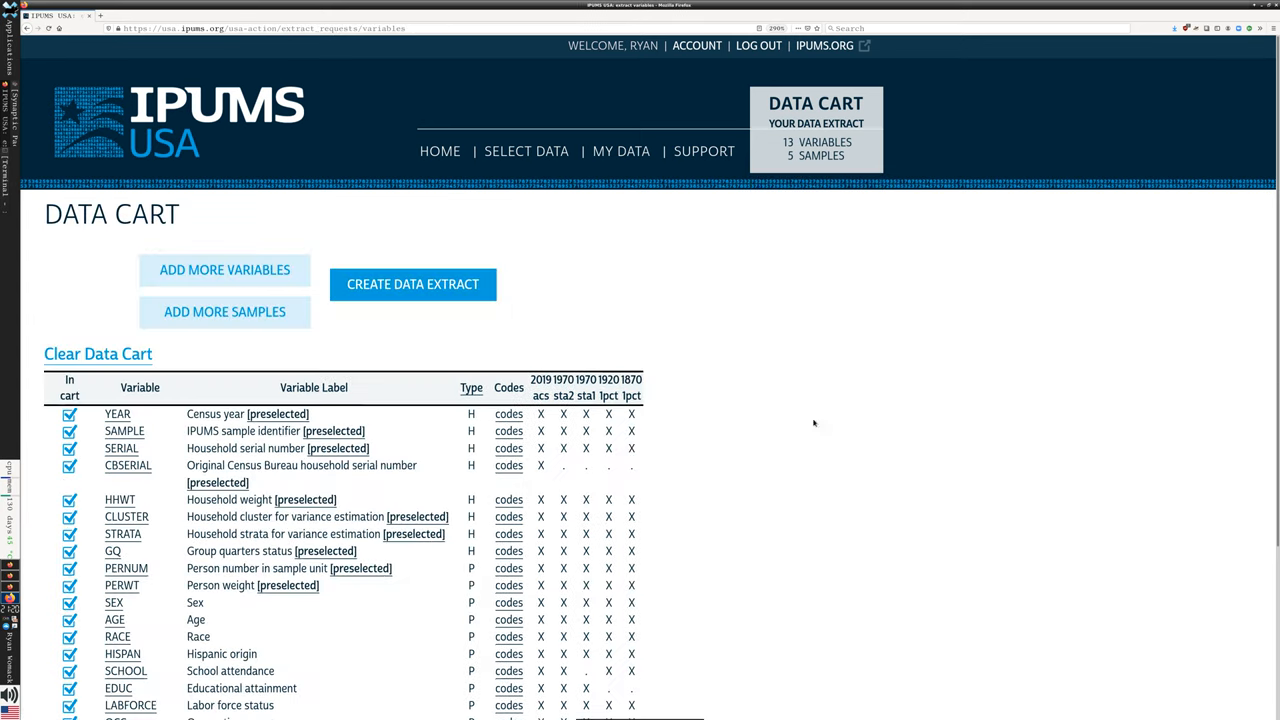
scroll(down, 3)
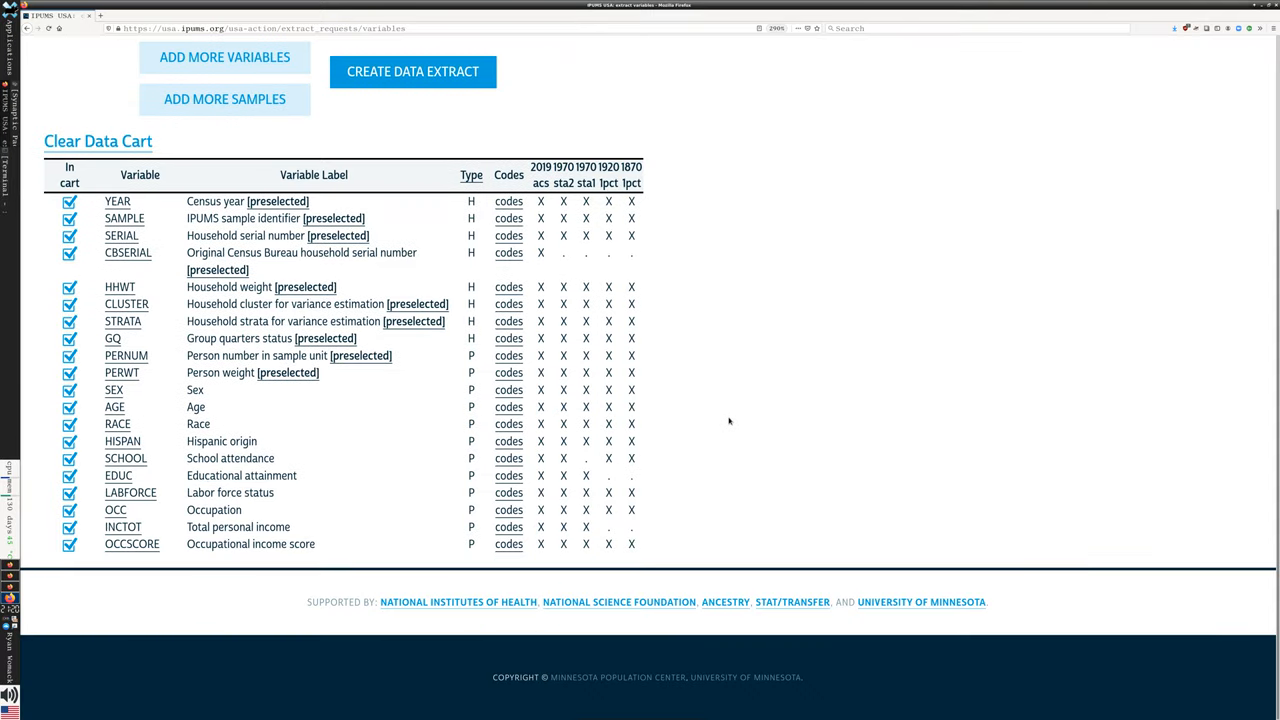
mouse_move(678, 333)
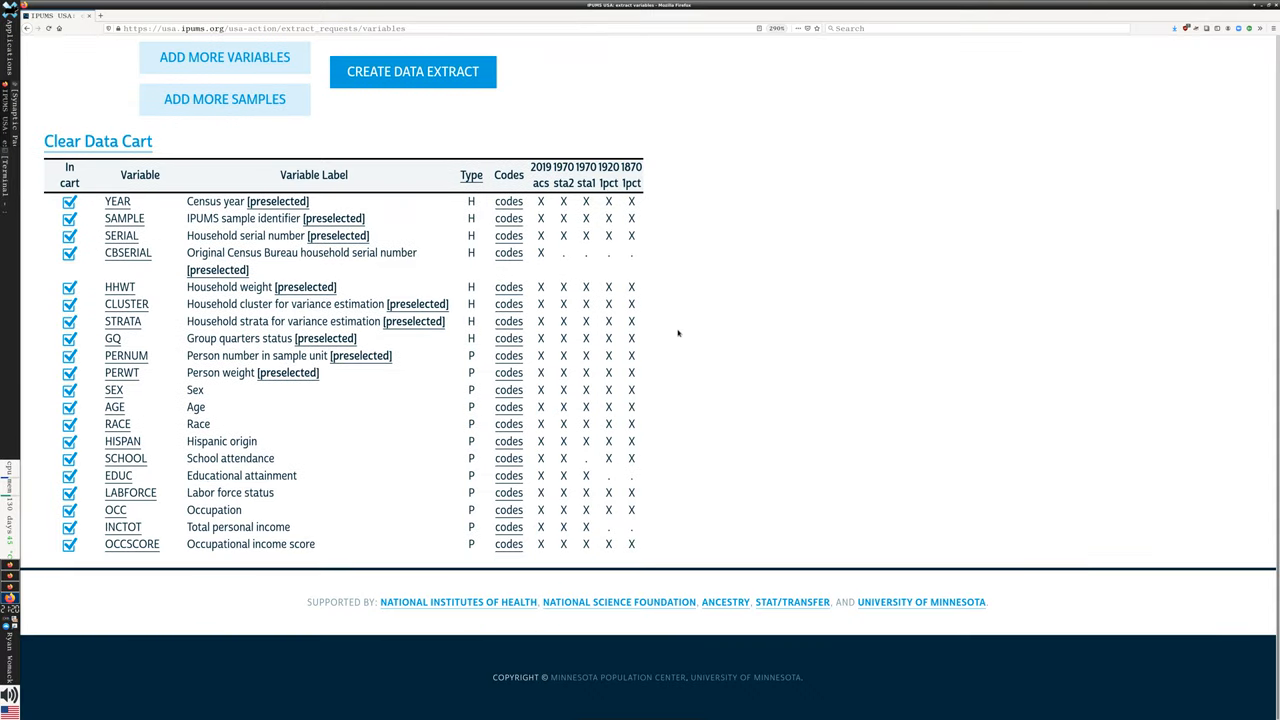
mouse_move(550, 321)
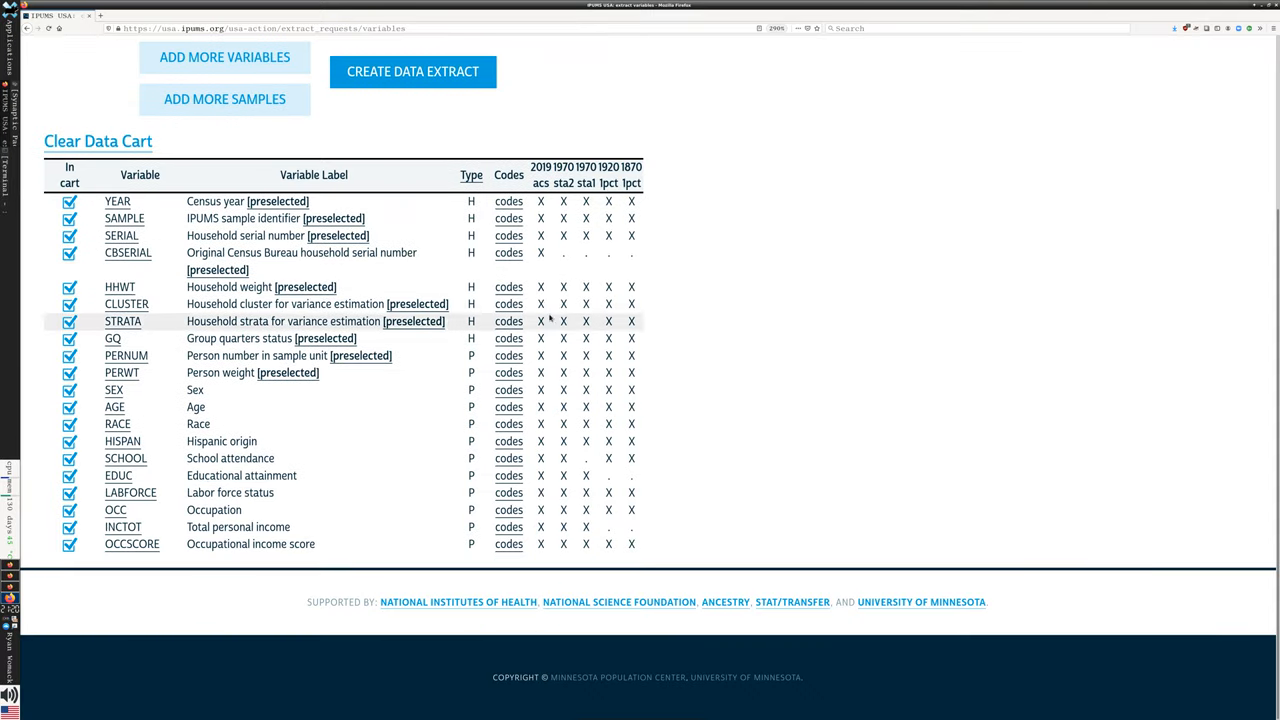
mouse_move(335, 218)
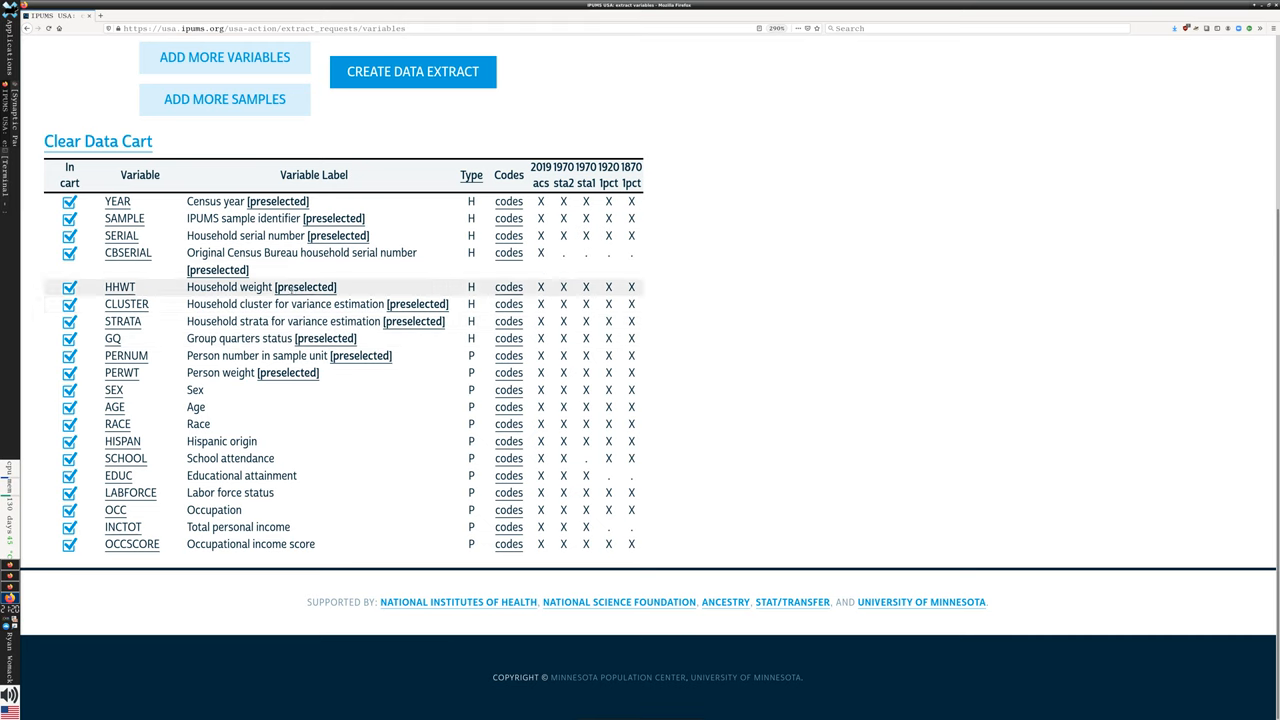
mouse_move(313, 260)
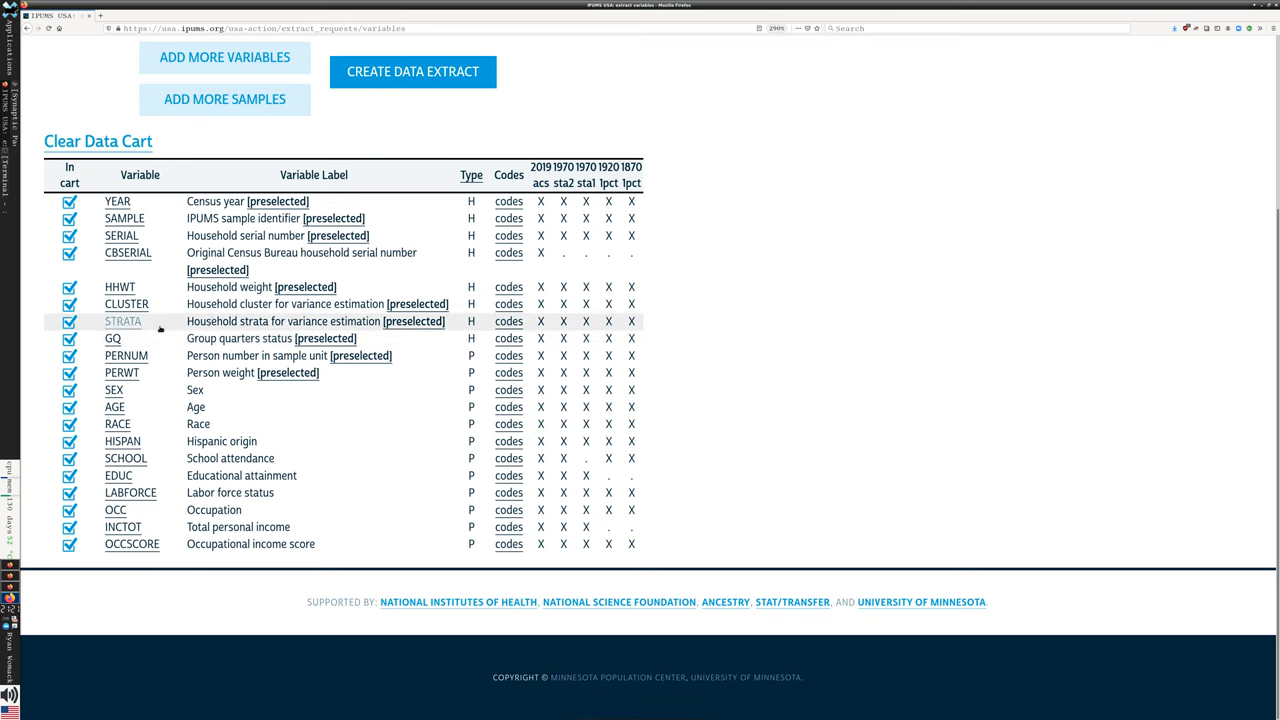
mouse_move(112, 338)
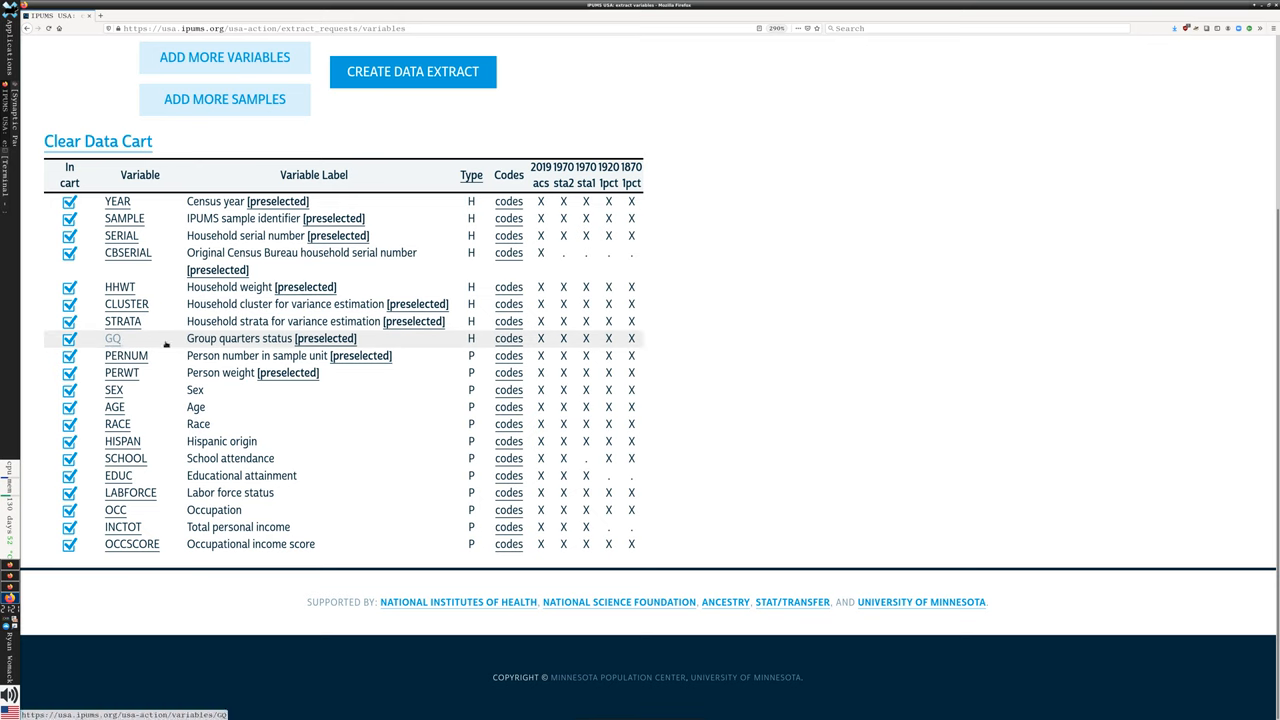
mouse_move(360, 390)
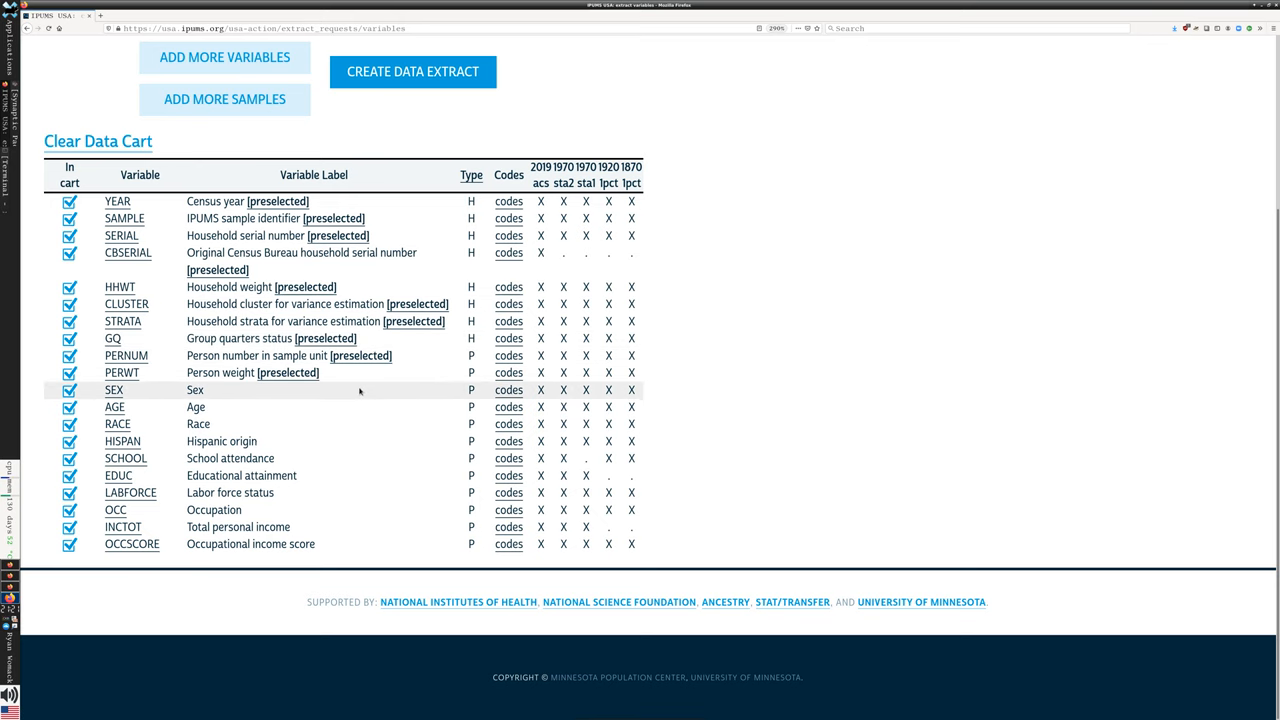
mouse_move(369, 400)
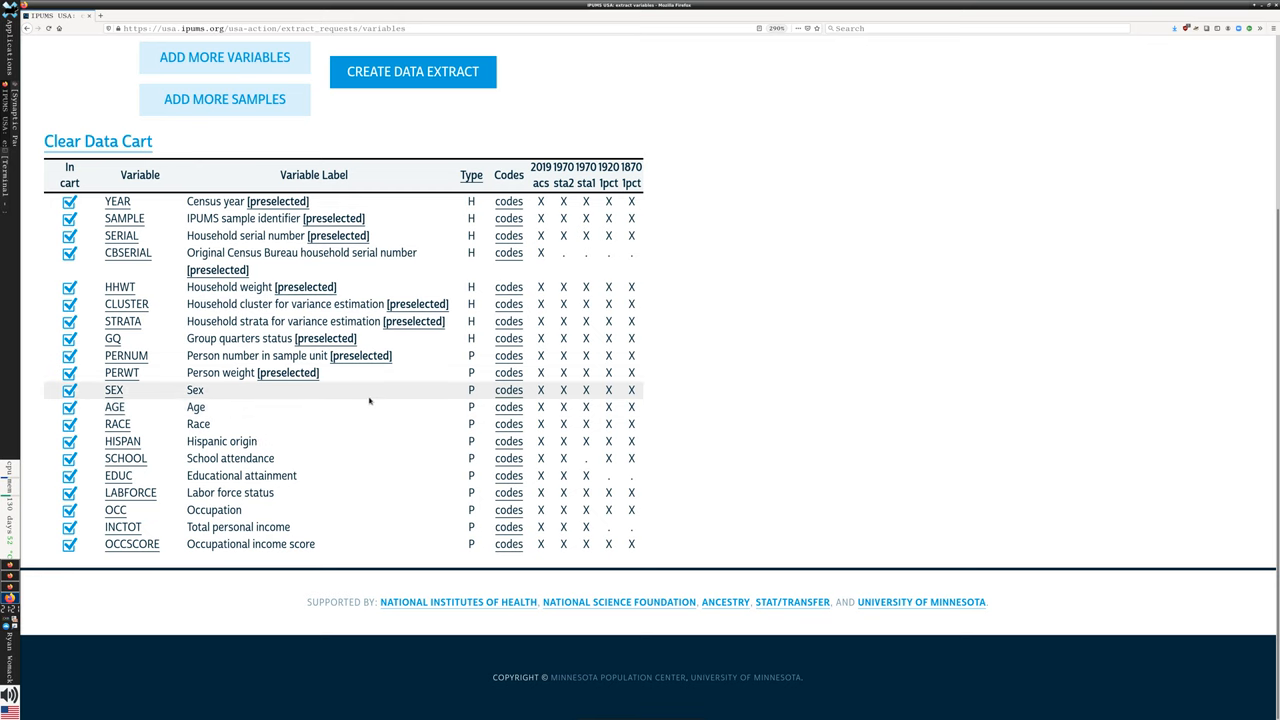
mouse_move(366, 433)
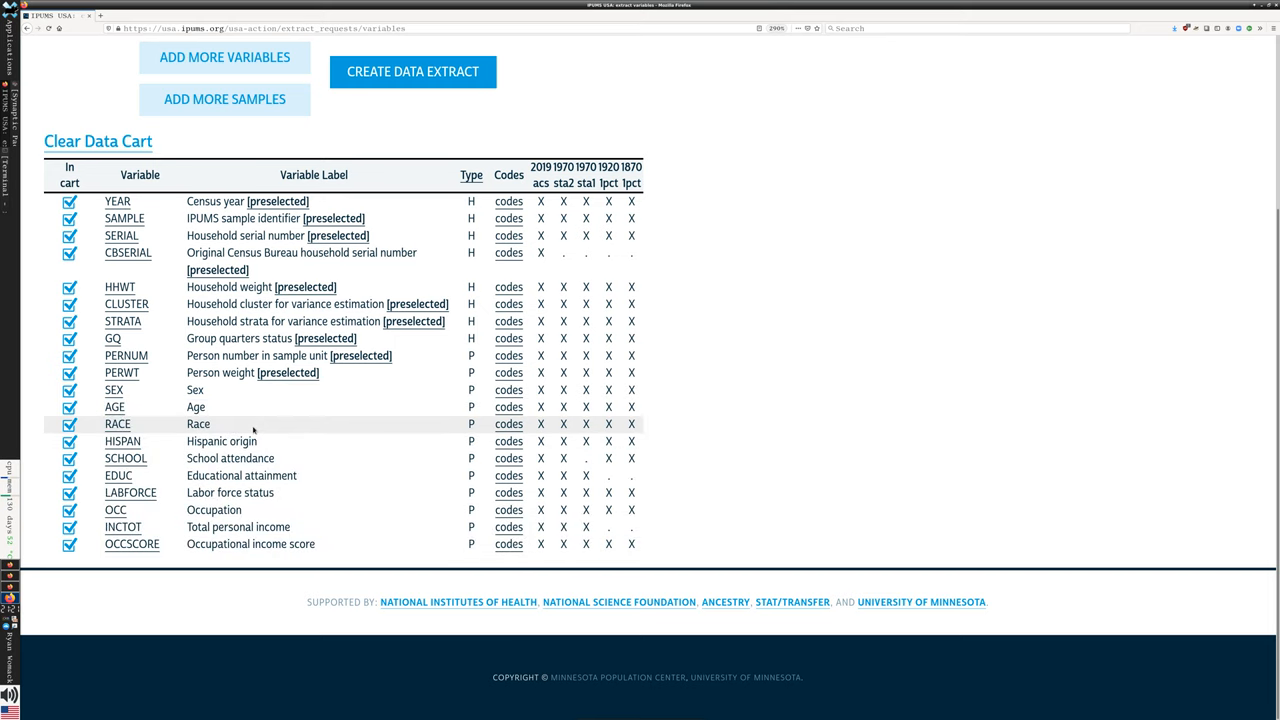
mouse_move(245, 433)
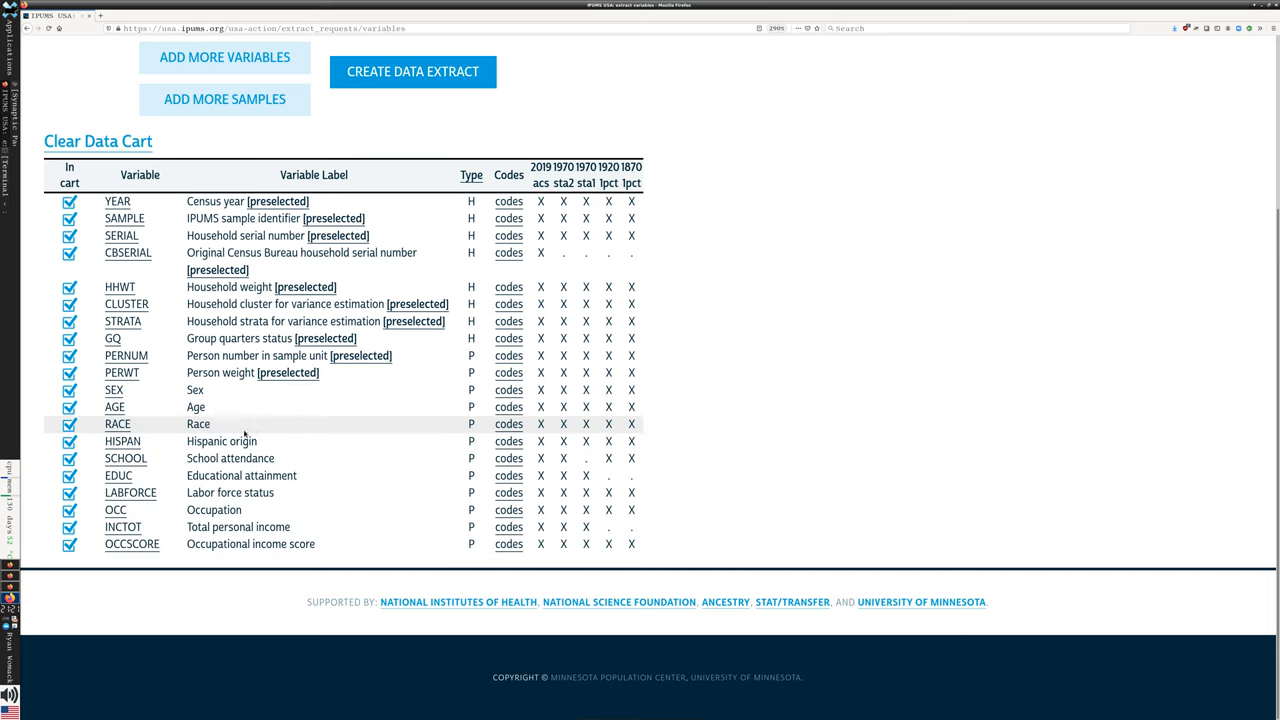
mouse_move(285, 475)
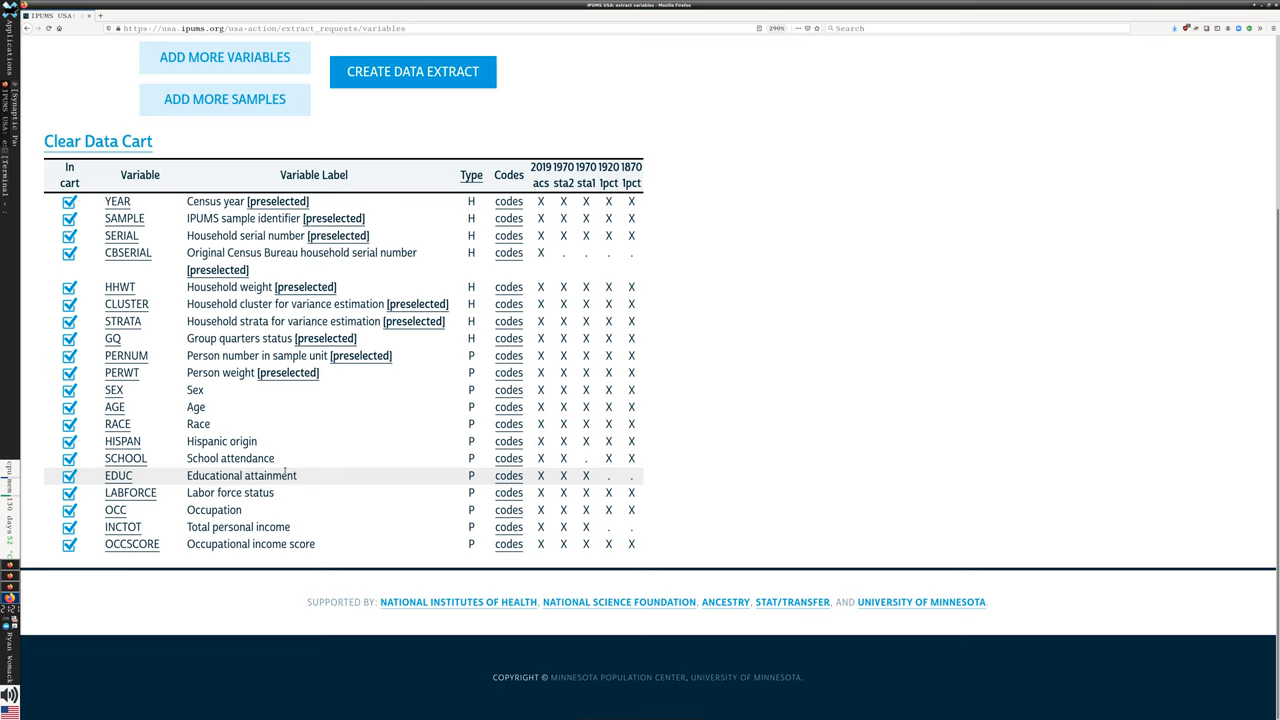
mouse_move(273, 521)
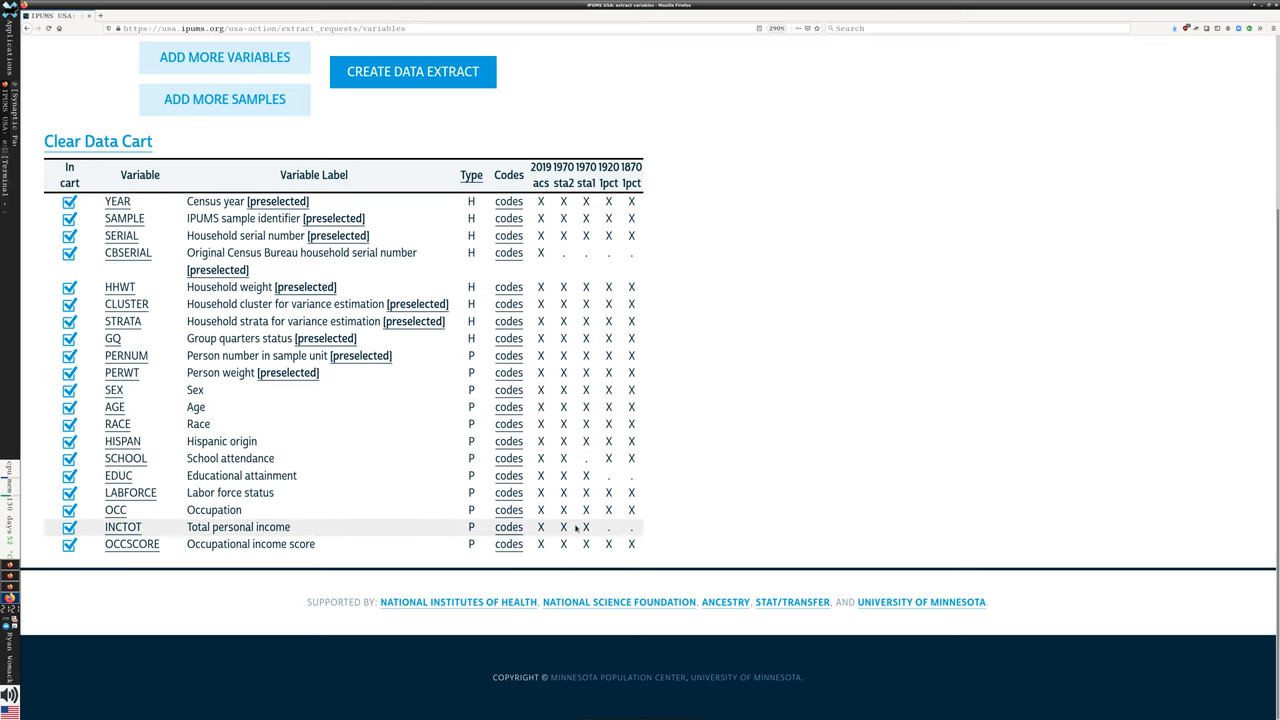
mouse_move(587, 492)
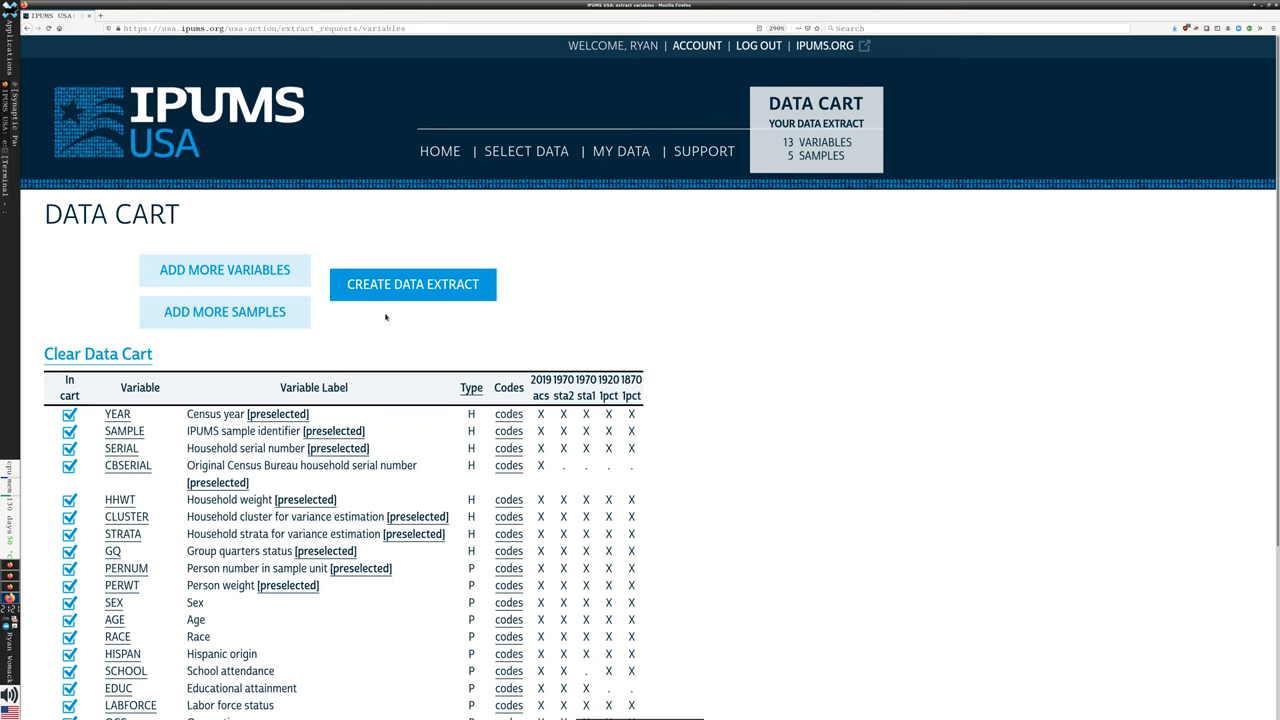
mouse_move(230, 350)
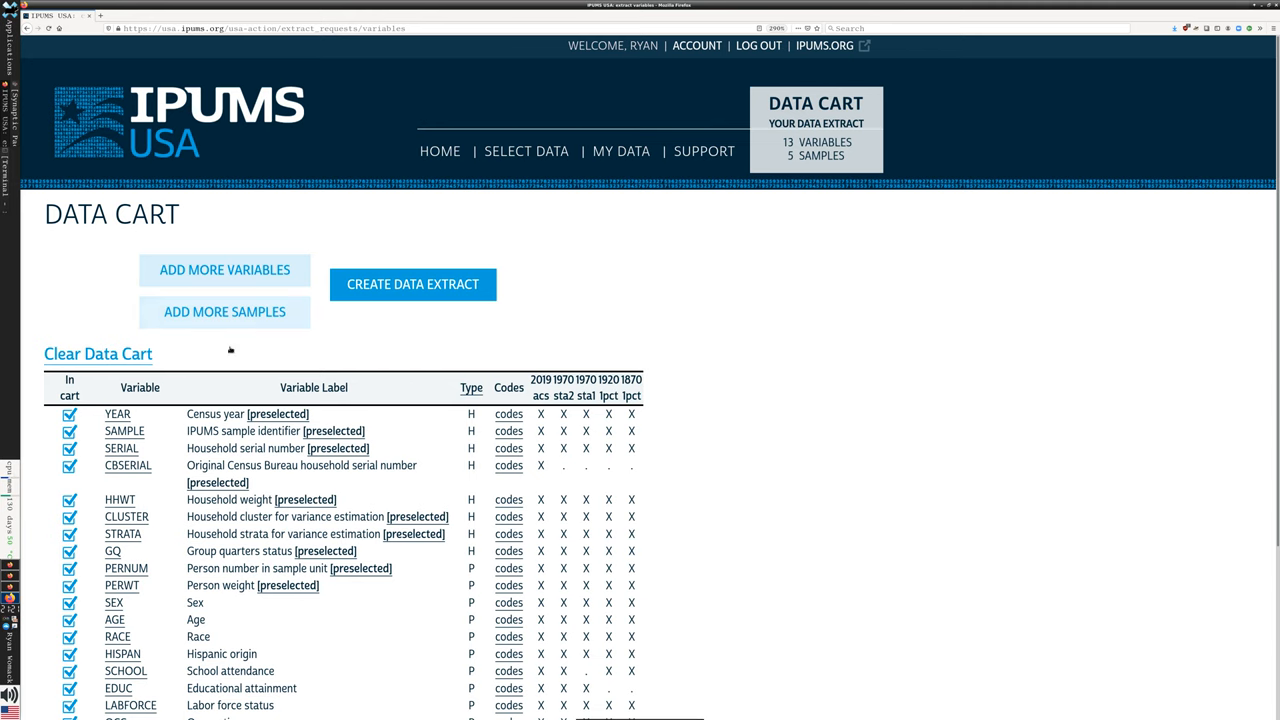
click(70, 413)
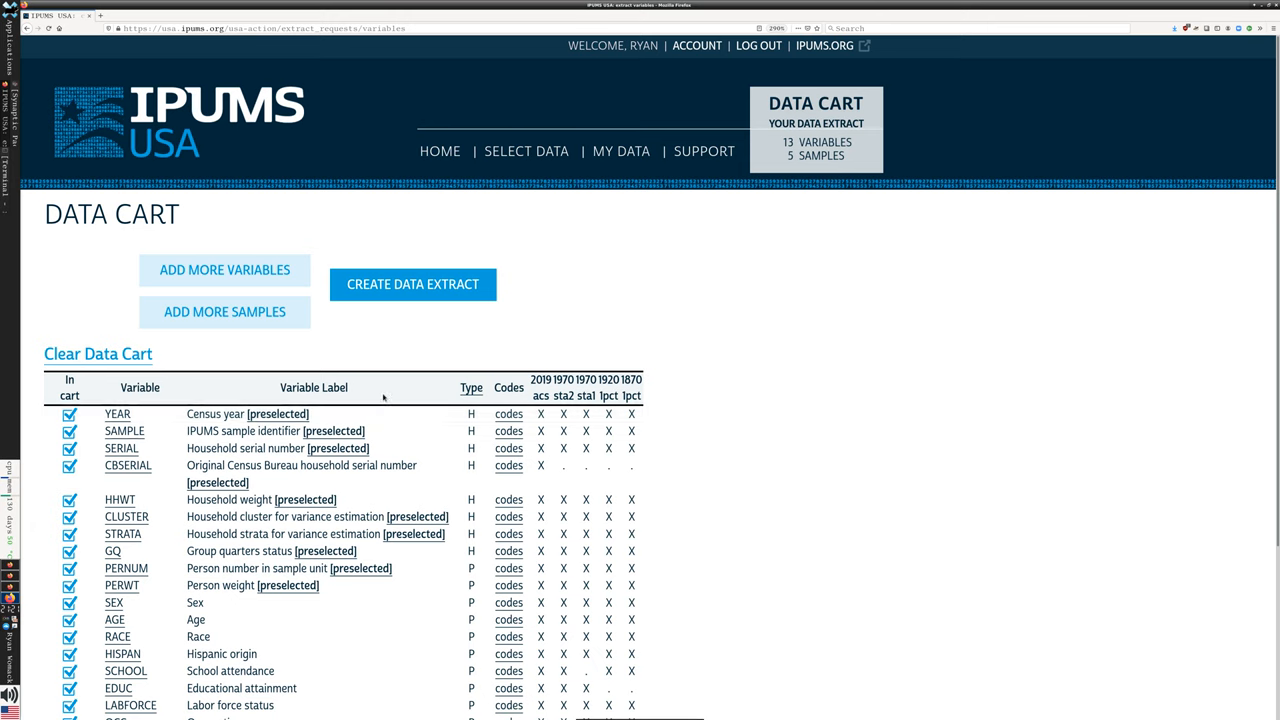
mouse_move(370, 397)
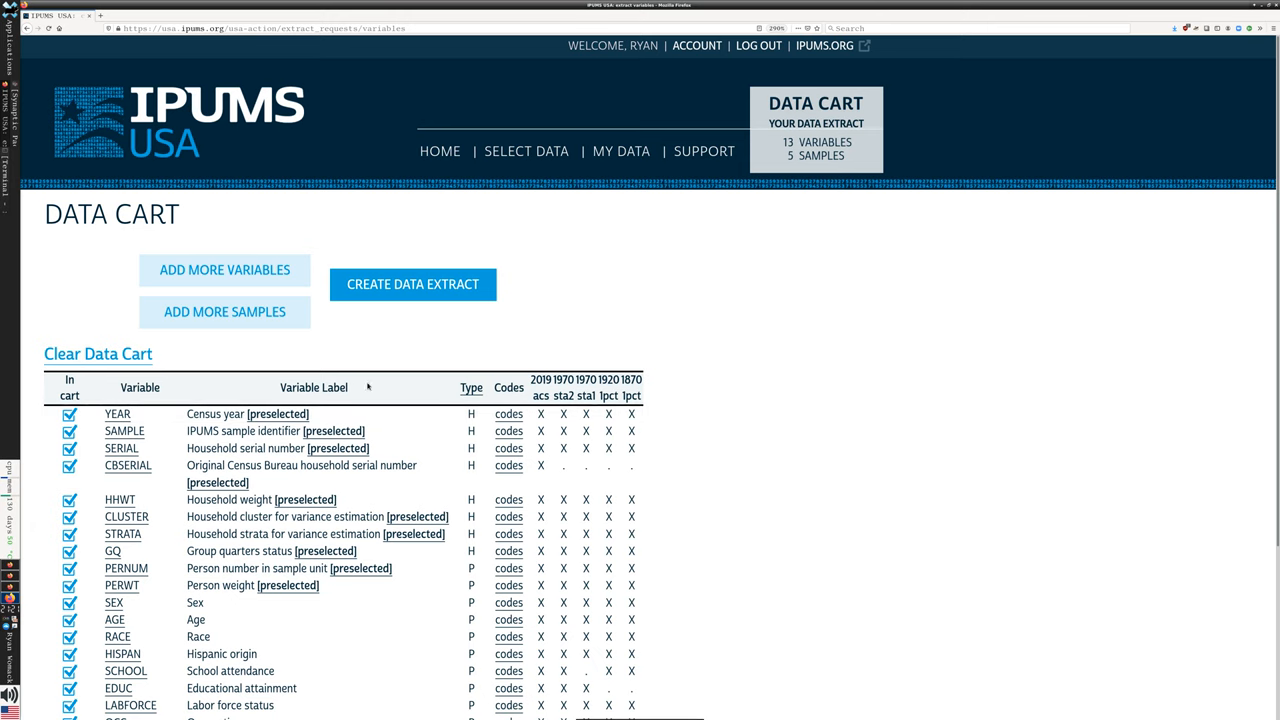
Step: Start the extract request, describe it as 'Second extract', and go to Data Format settings
click(412, 284)
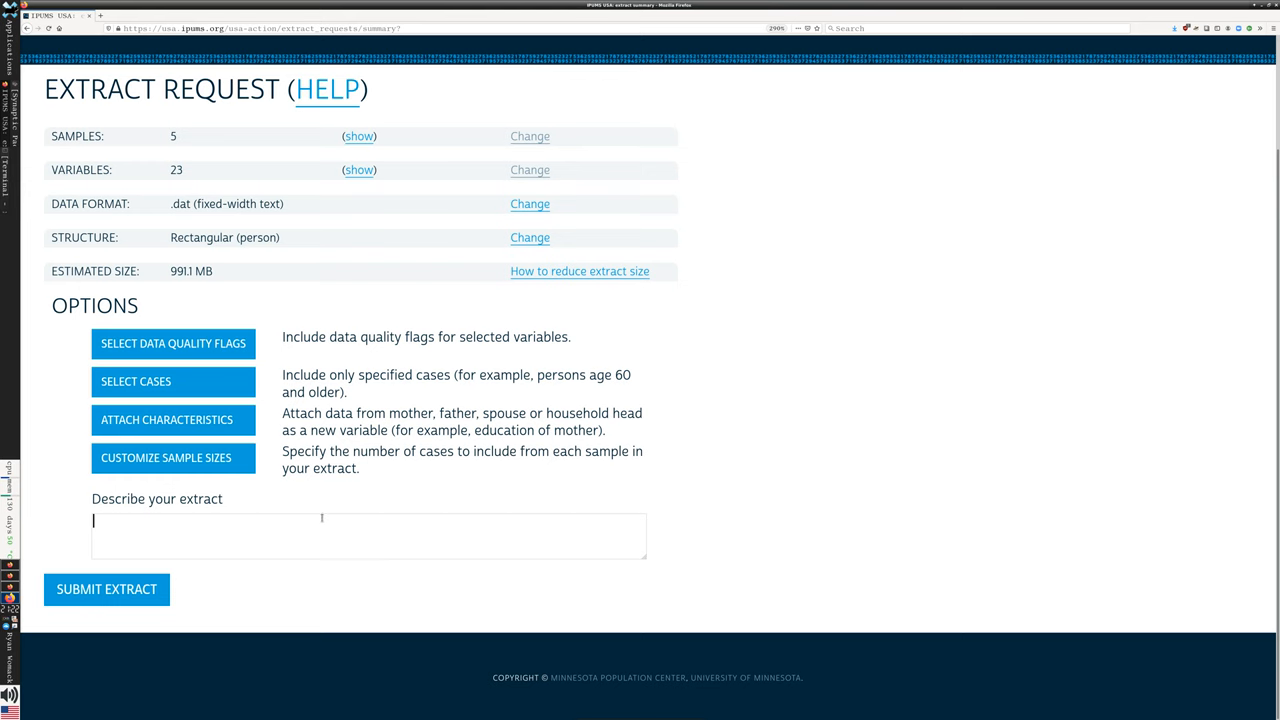
text(Second)
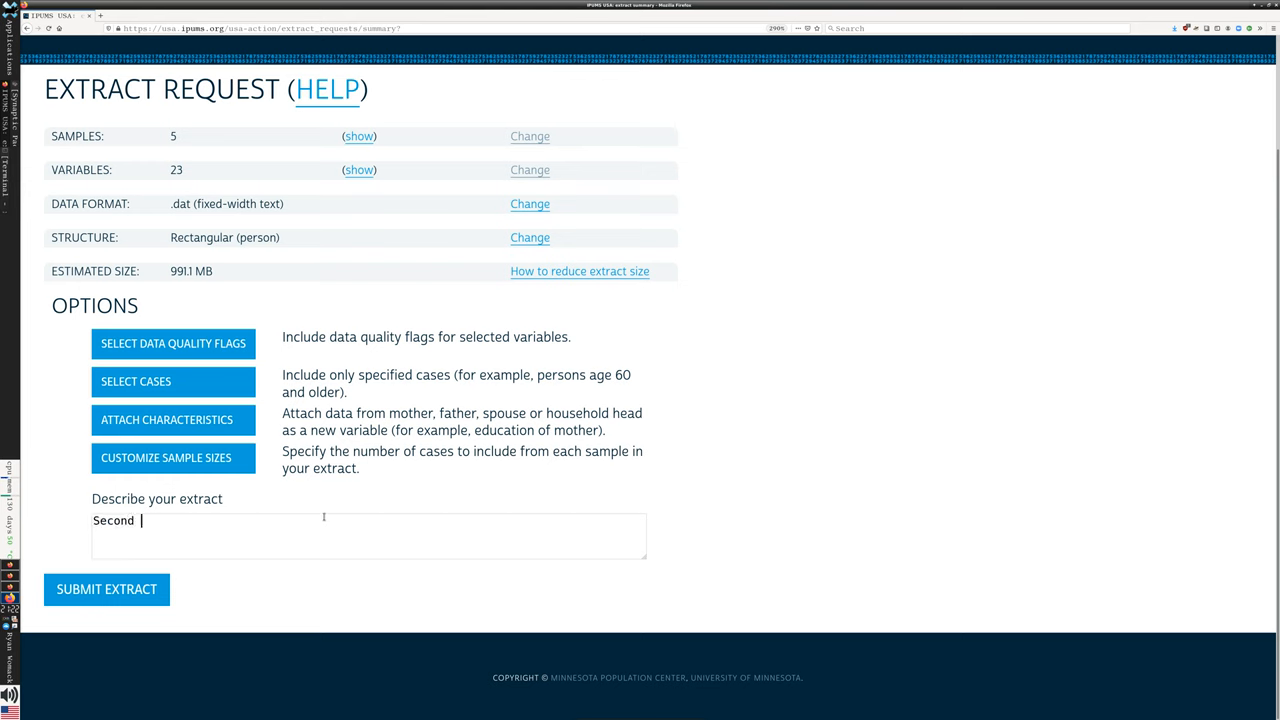
text(e)
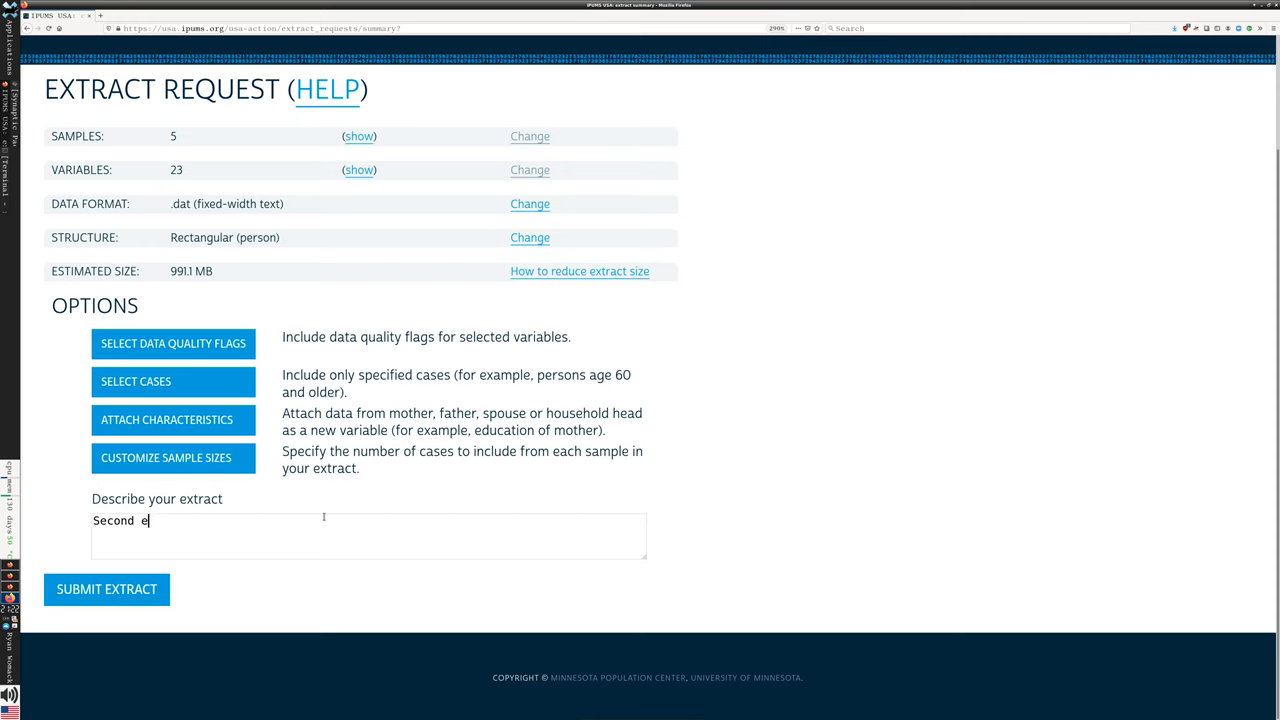
text(xtract)
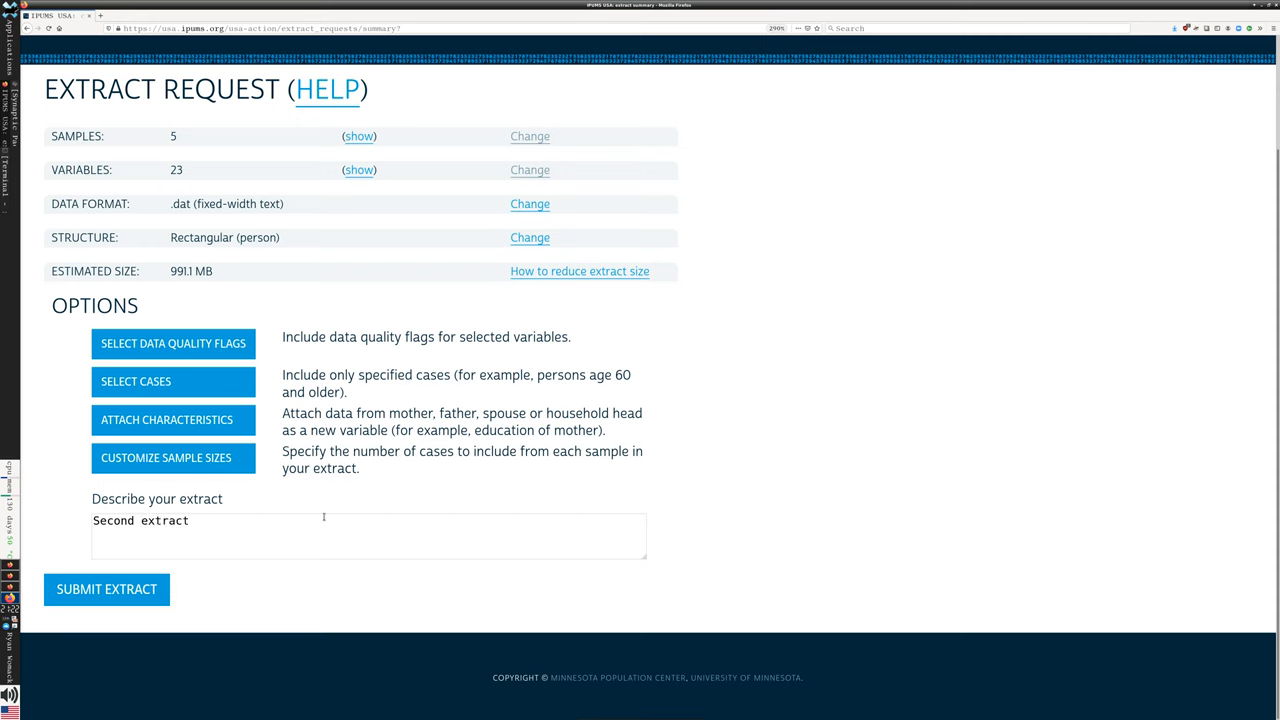
mouse_move(380, 265)
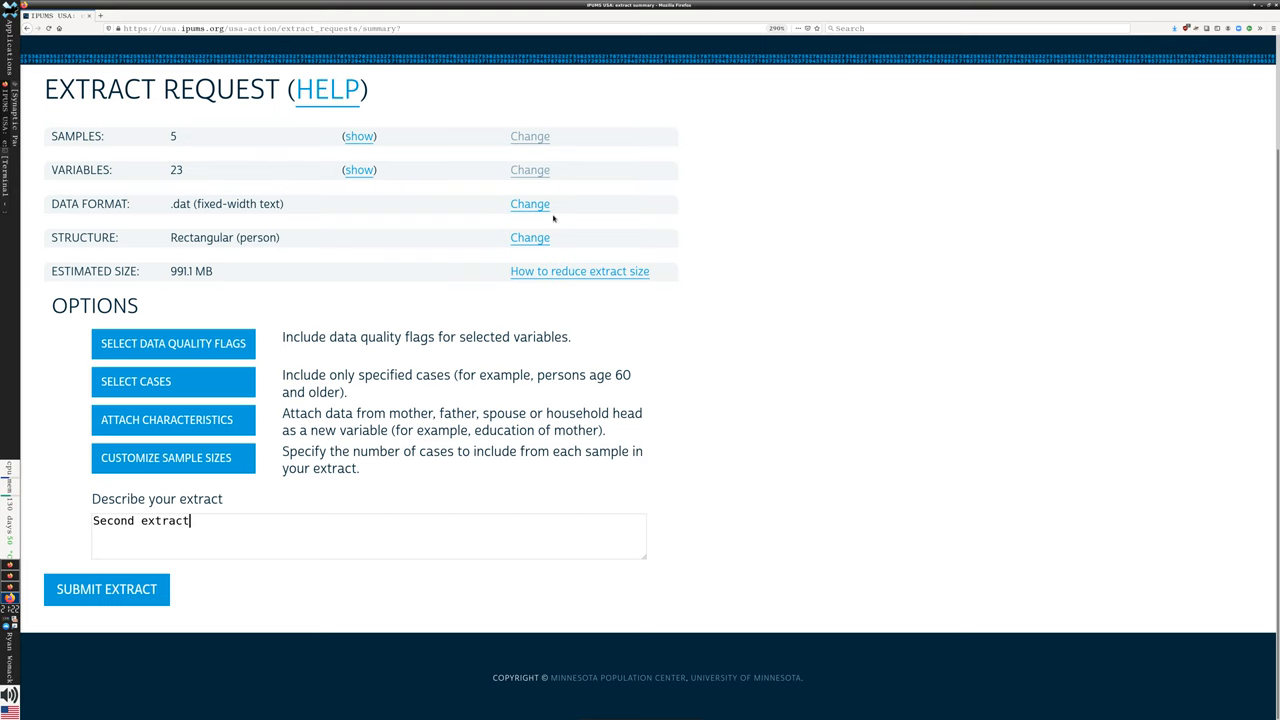
click(530, 204)
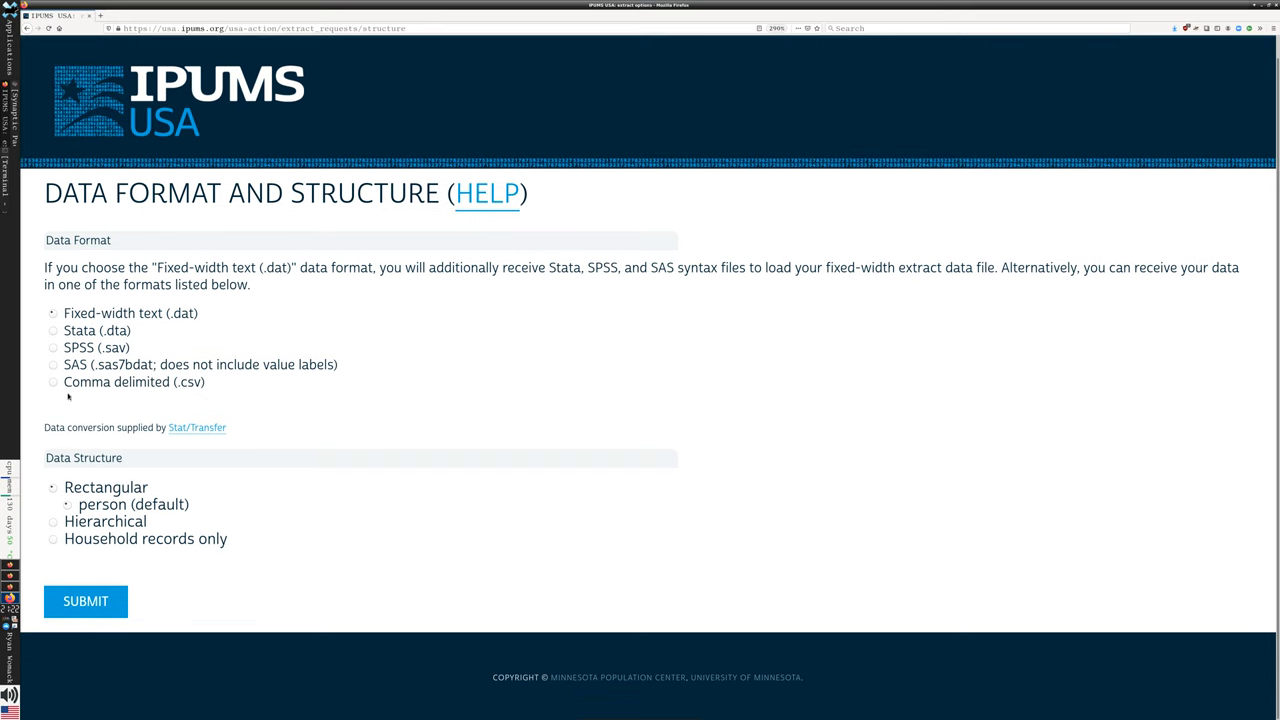
Step: Select Comma delimited (.csv) as the extract's data format
click(52, 382)
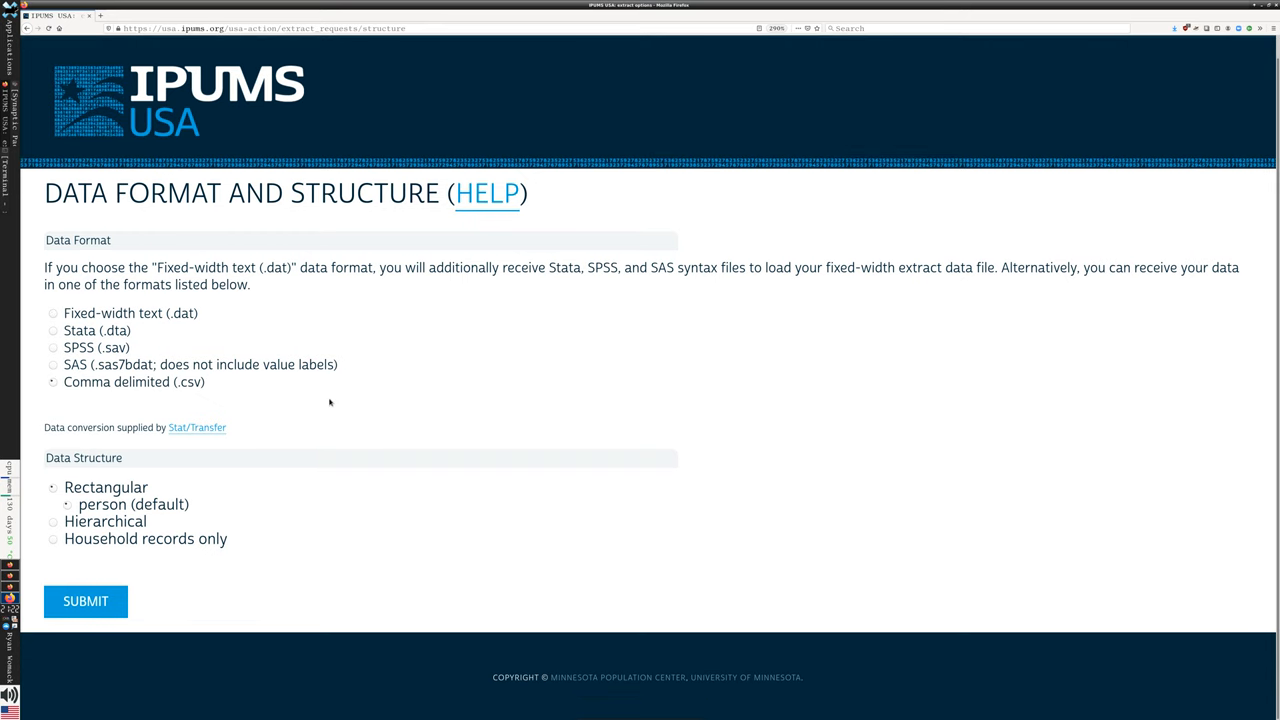
mouse_move(330, 394)
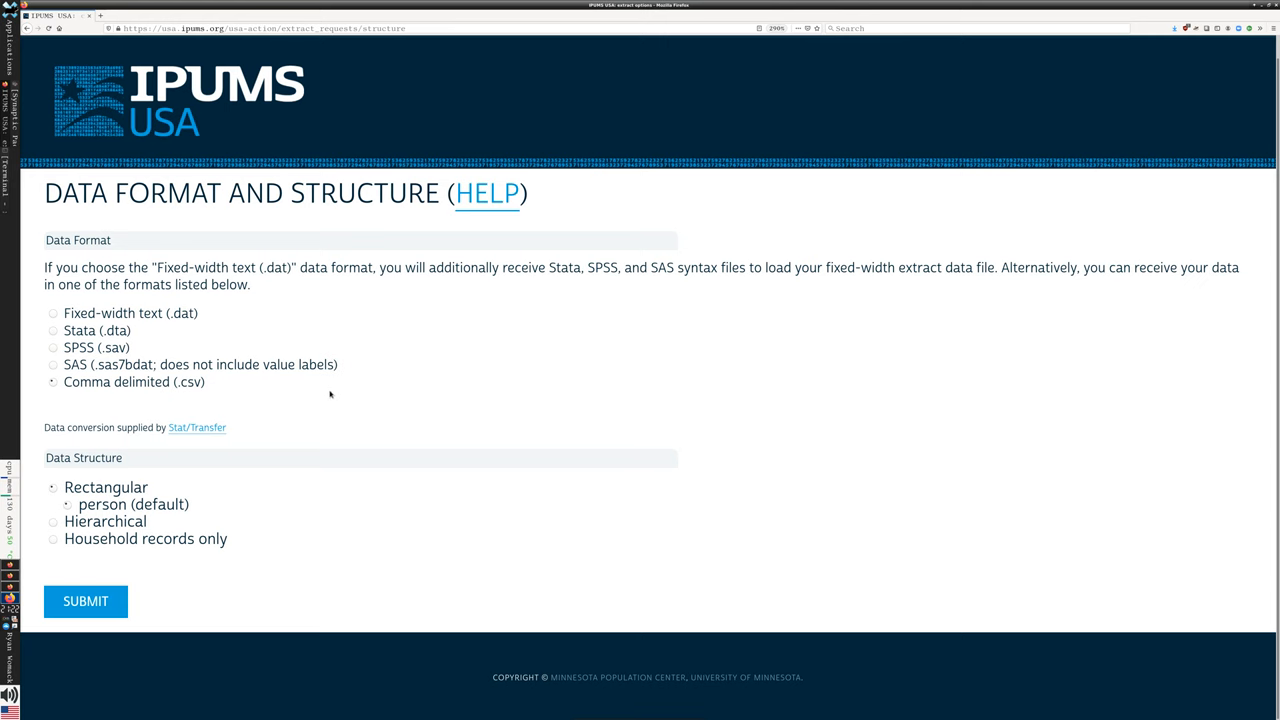
mouse_move(293, 388)
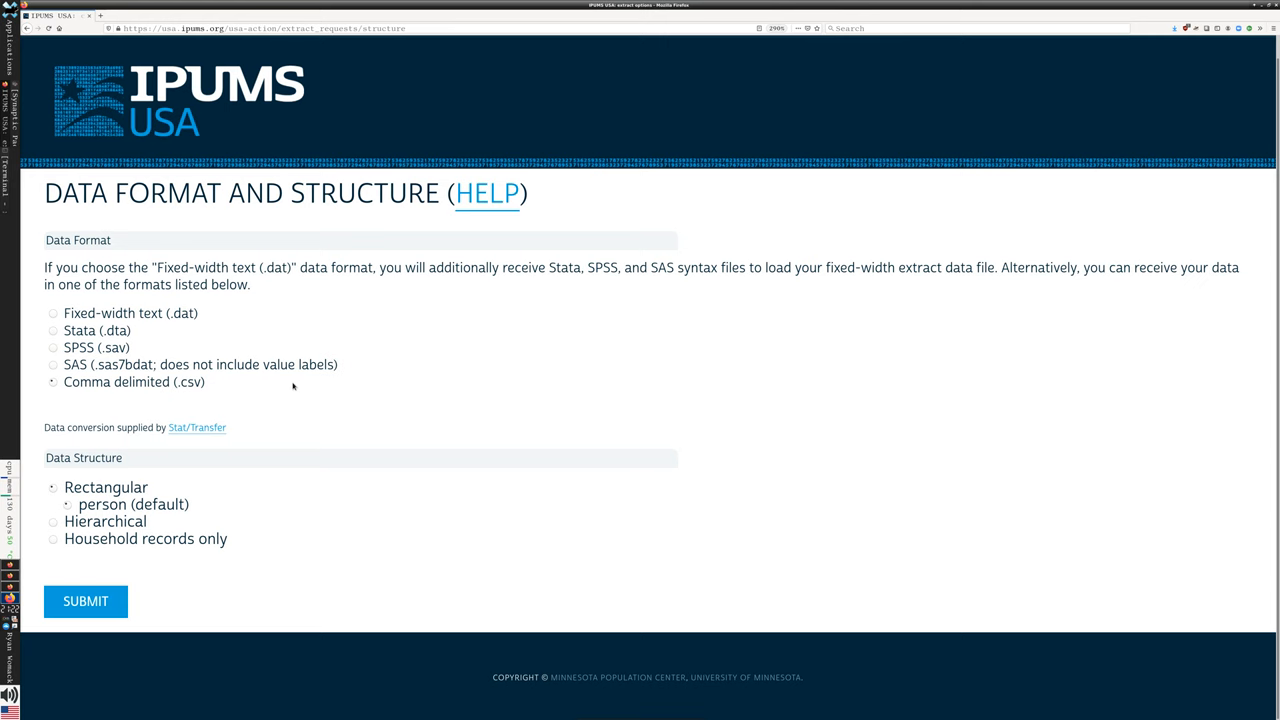
mouse_move(287, 390)
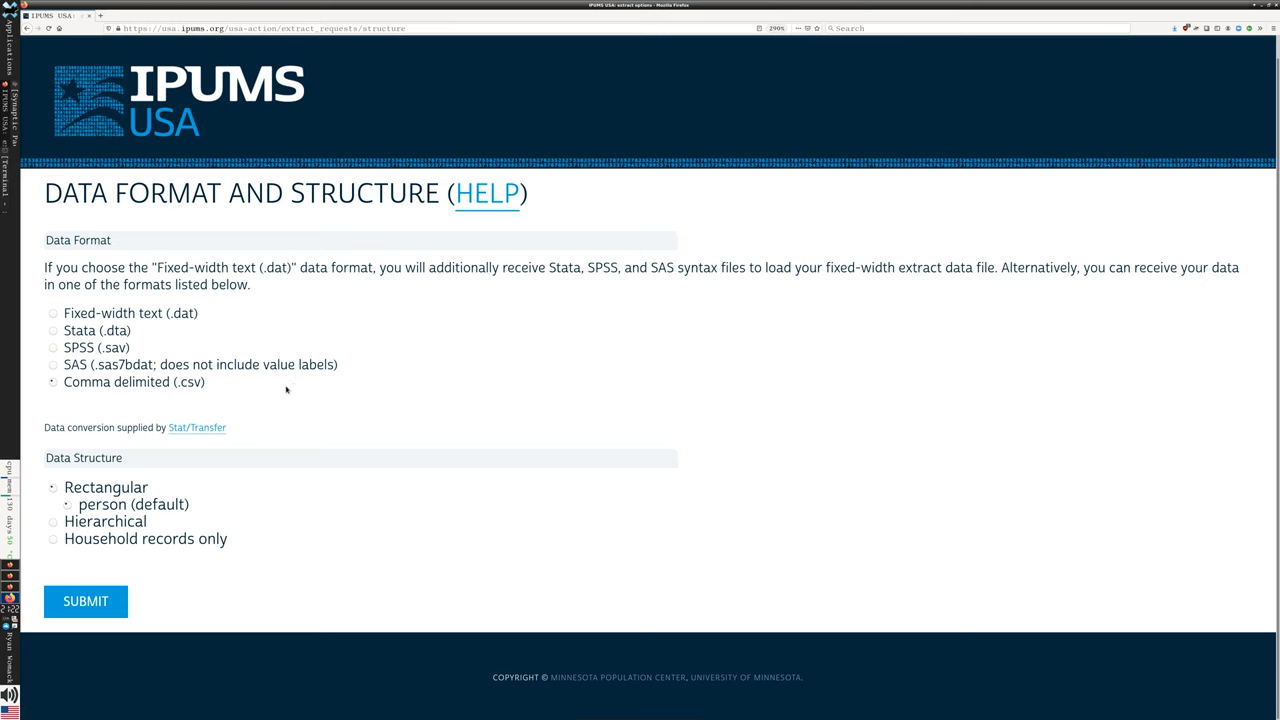
mouse_move(108, 457)
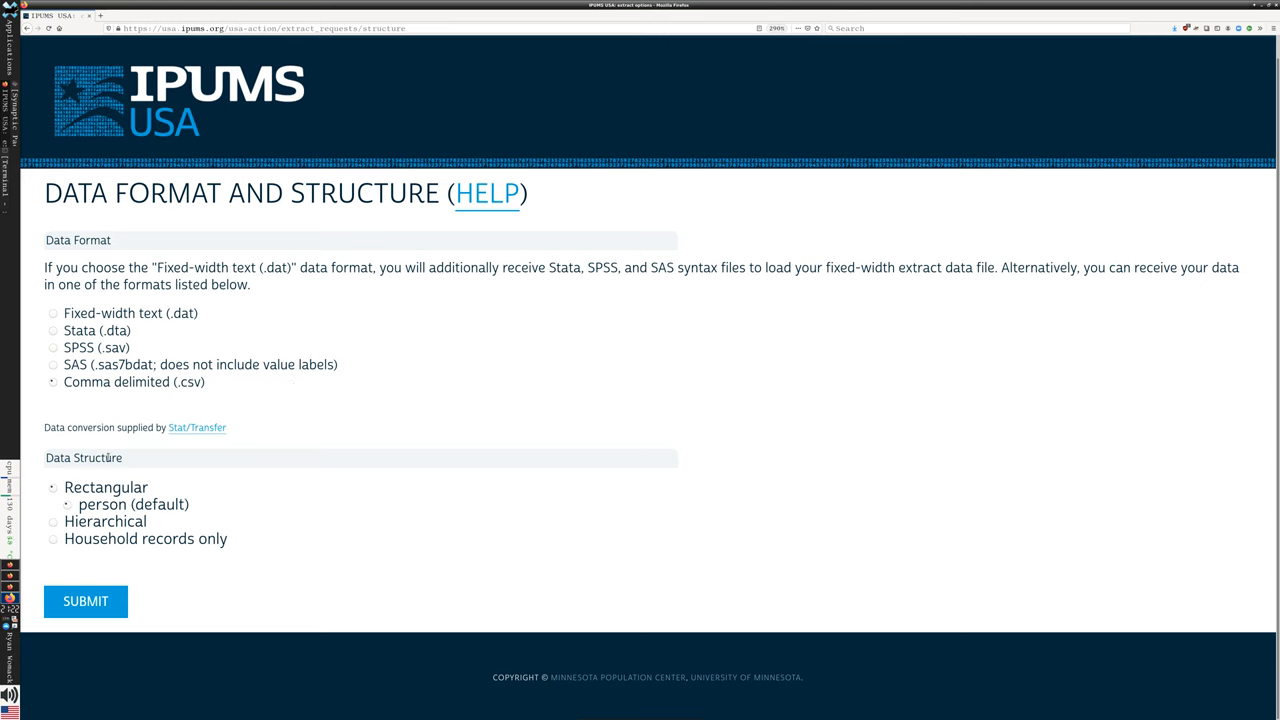
mouse_move(183, 557)
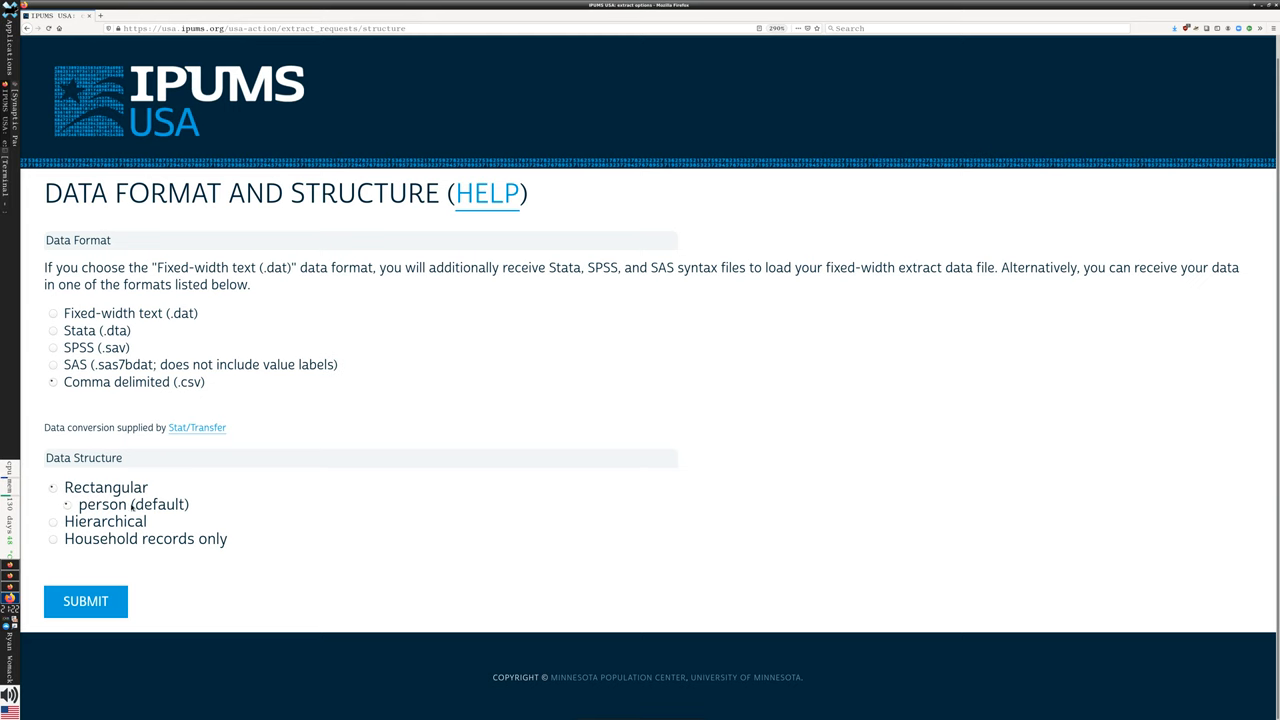
mouse_move(123, 505)
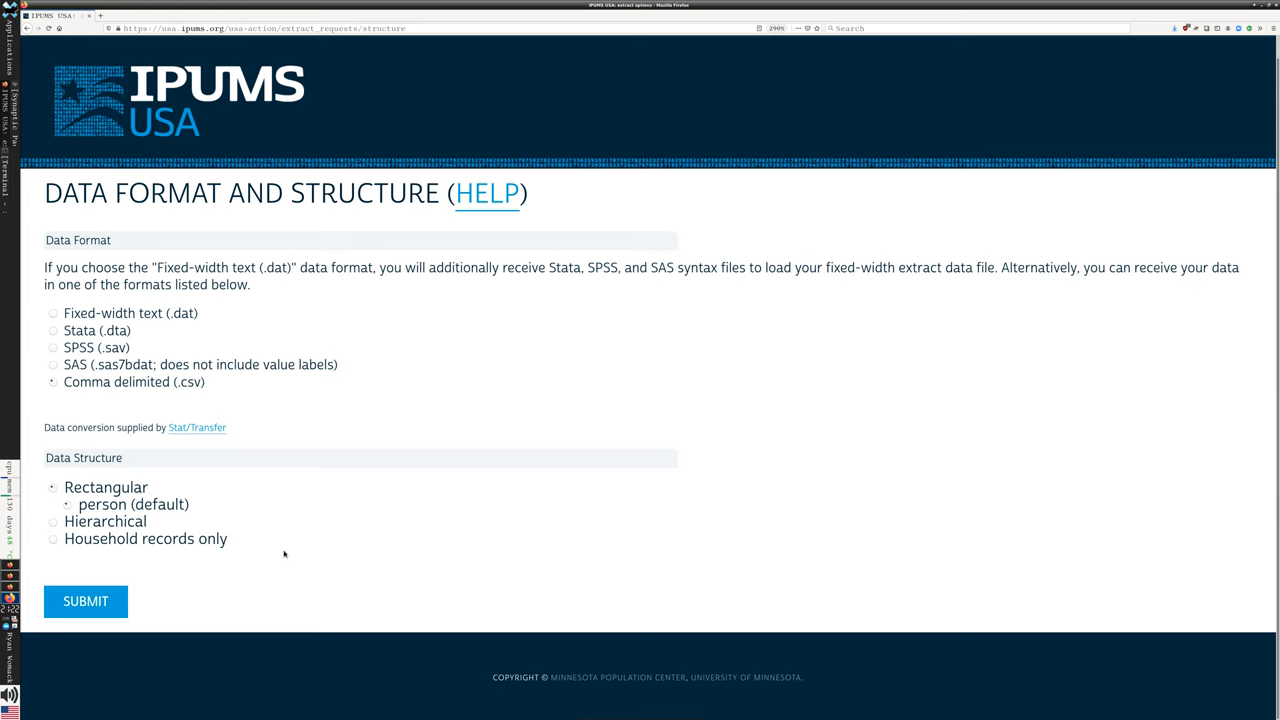
Step: Submit the format page so the summary shows .csv, rectangular person structure, 991.1 MB
click(85, 601)
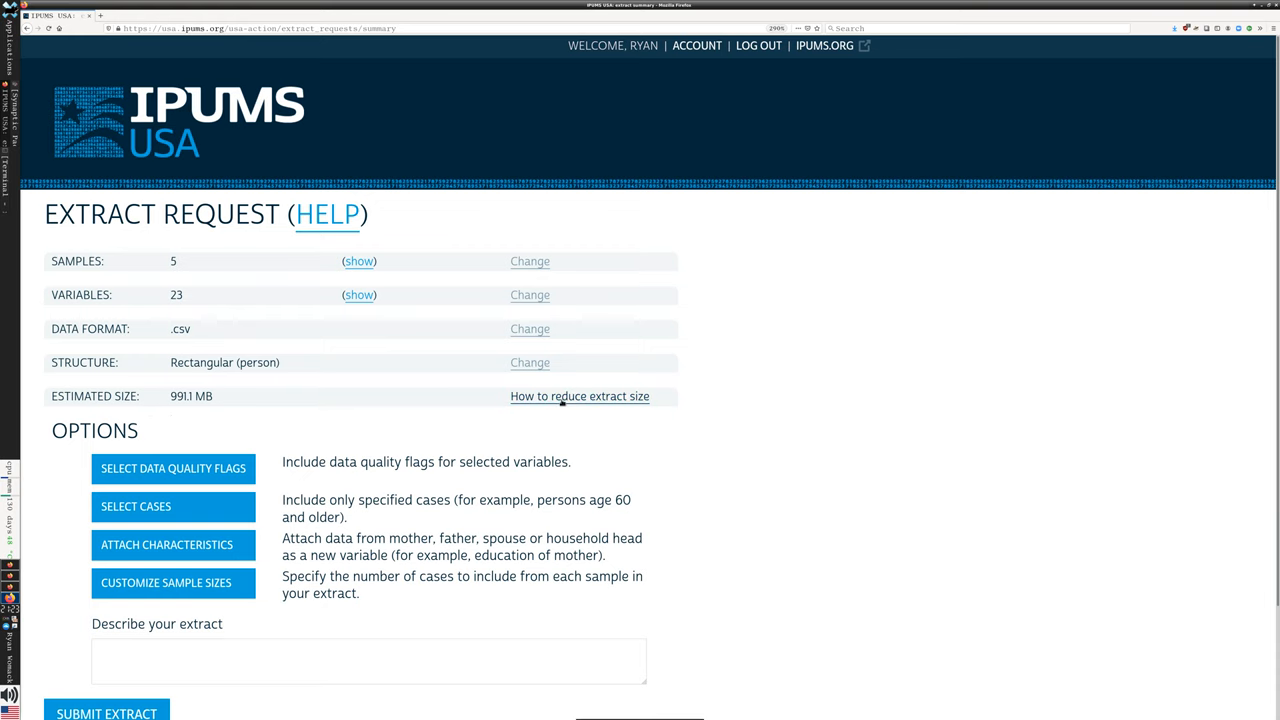
click(579, 396)
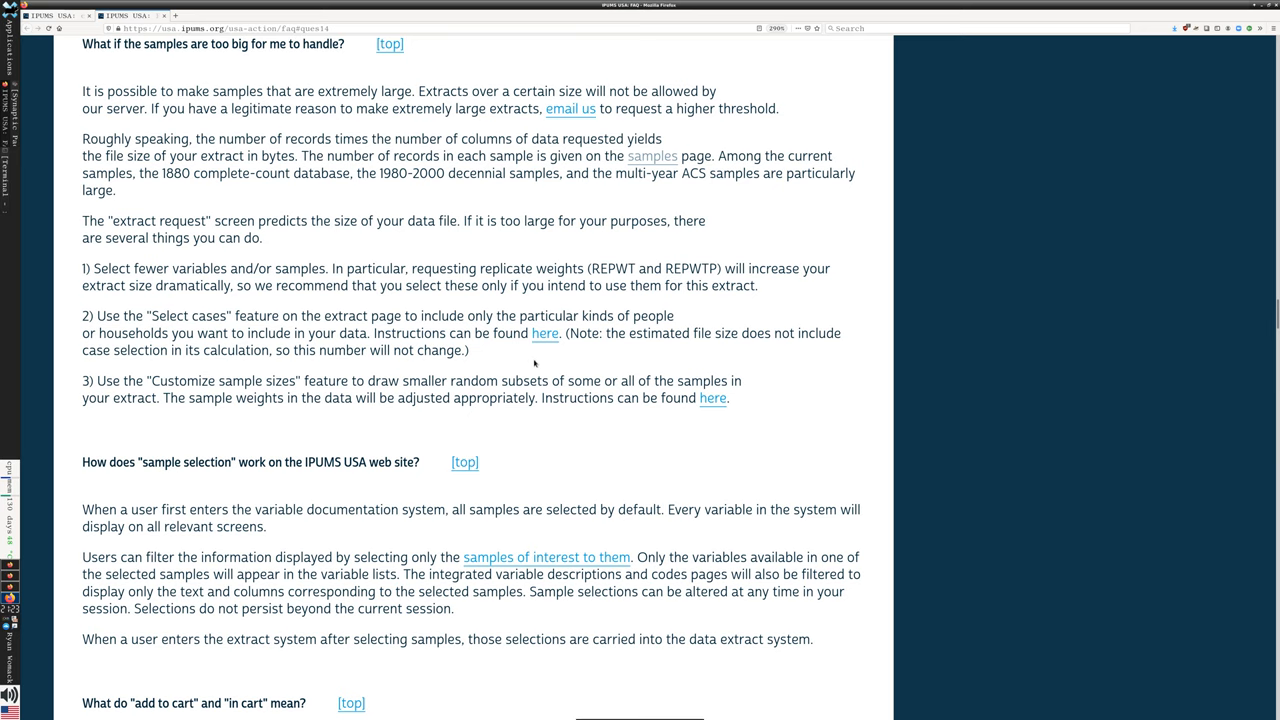
mouse_move(509, 318)
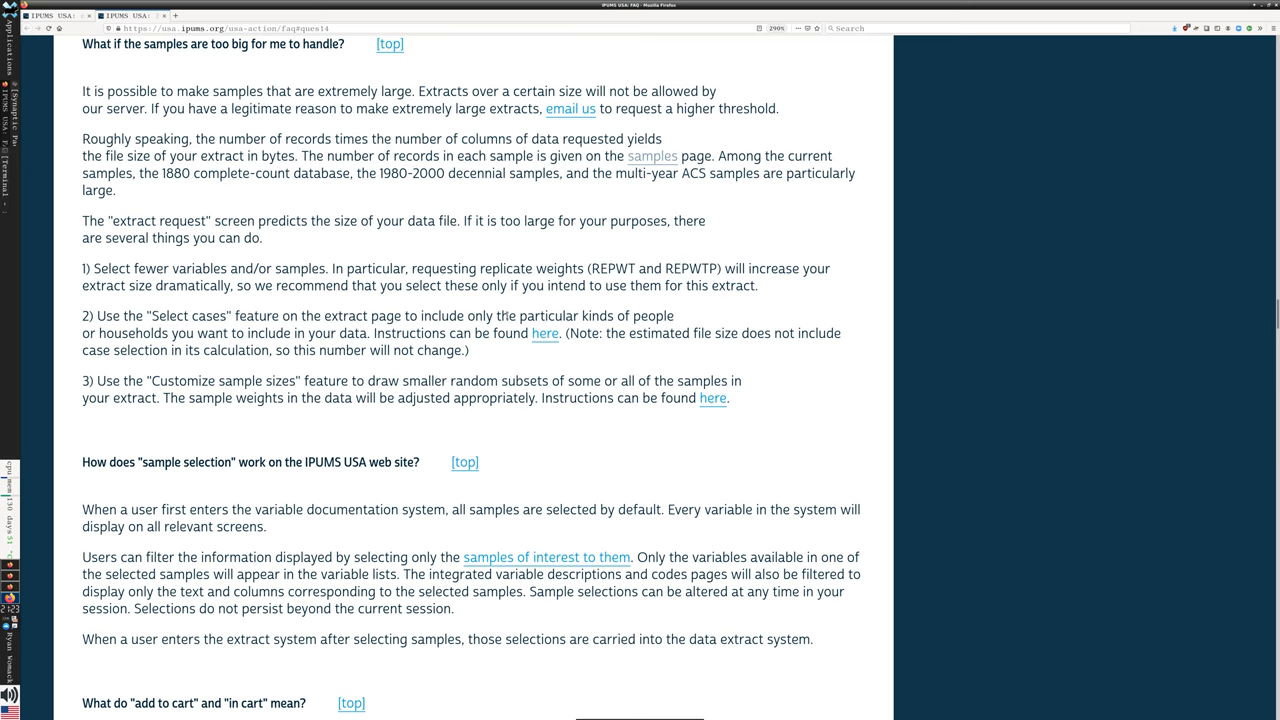
mouse_move(545, 333)
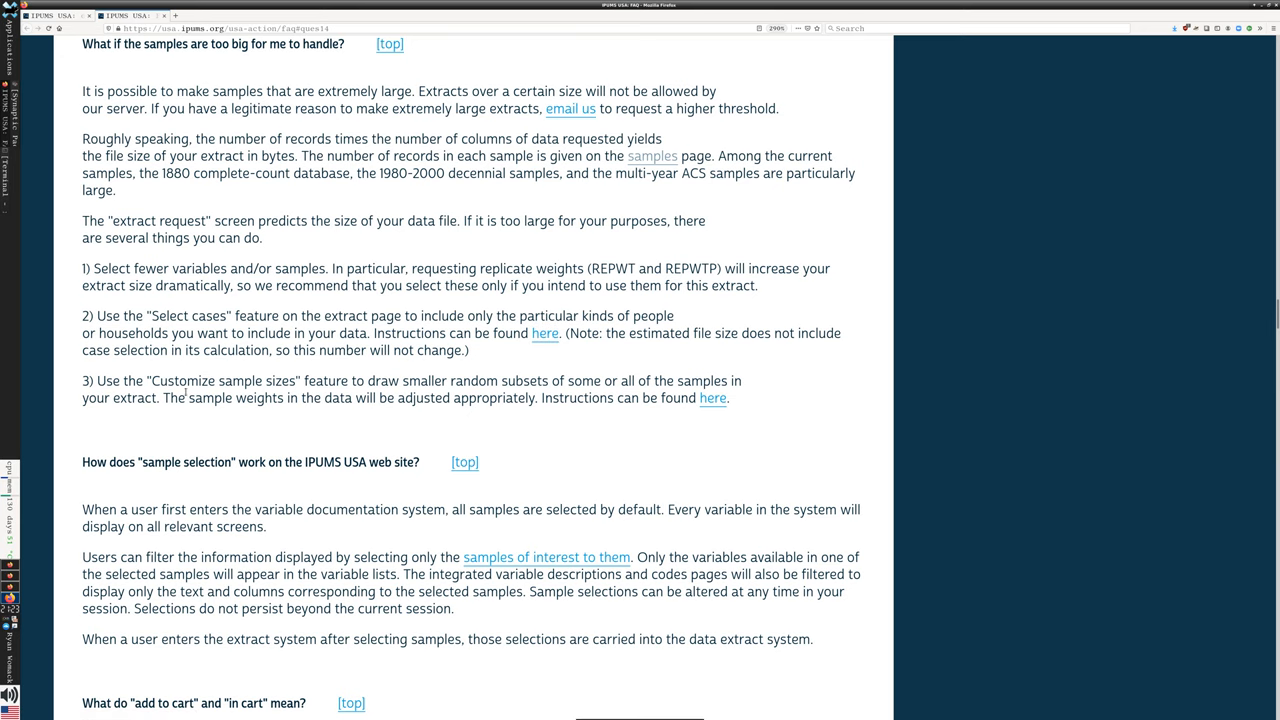
mouse_move(448, 375)
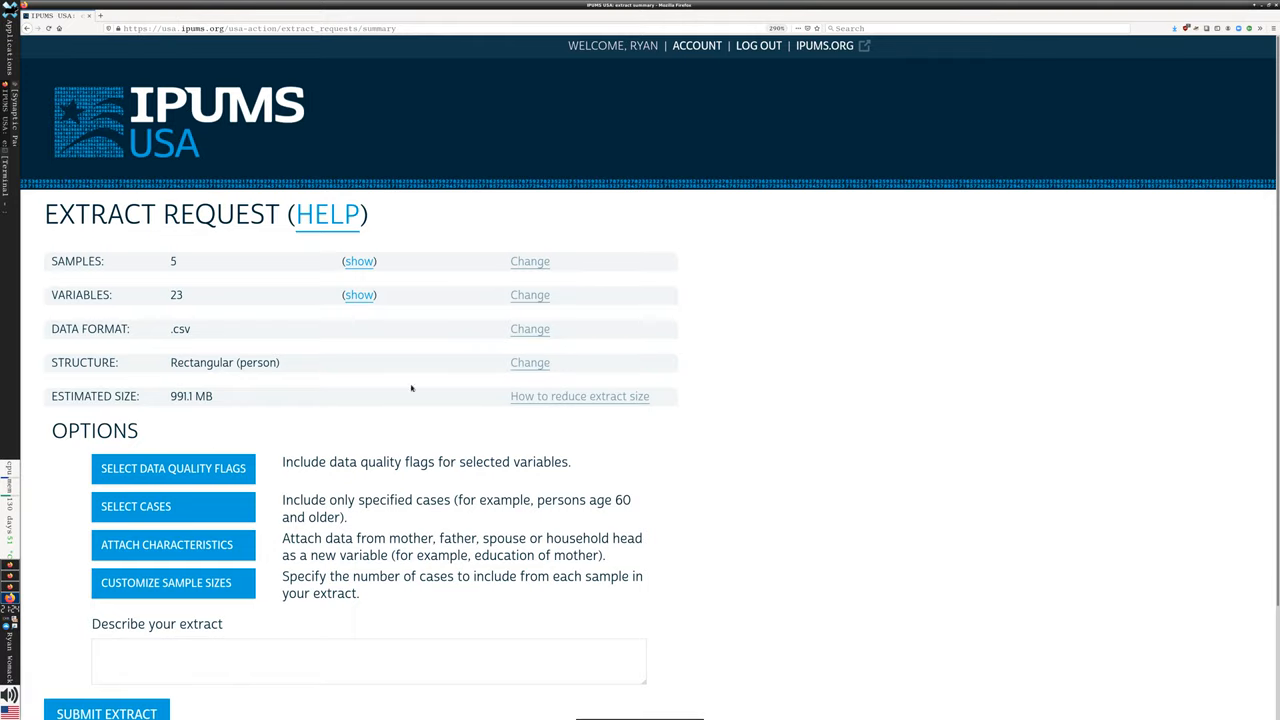
scroll(down, 3)
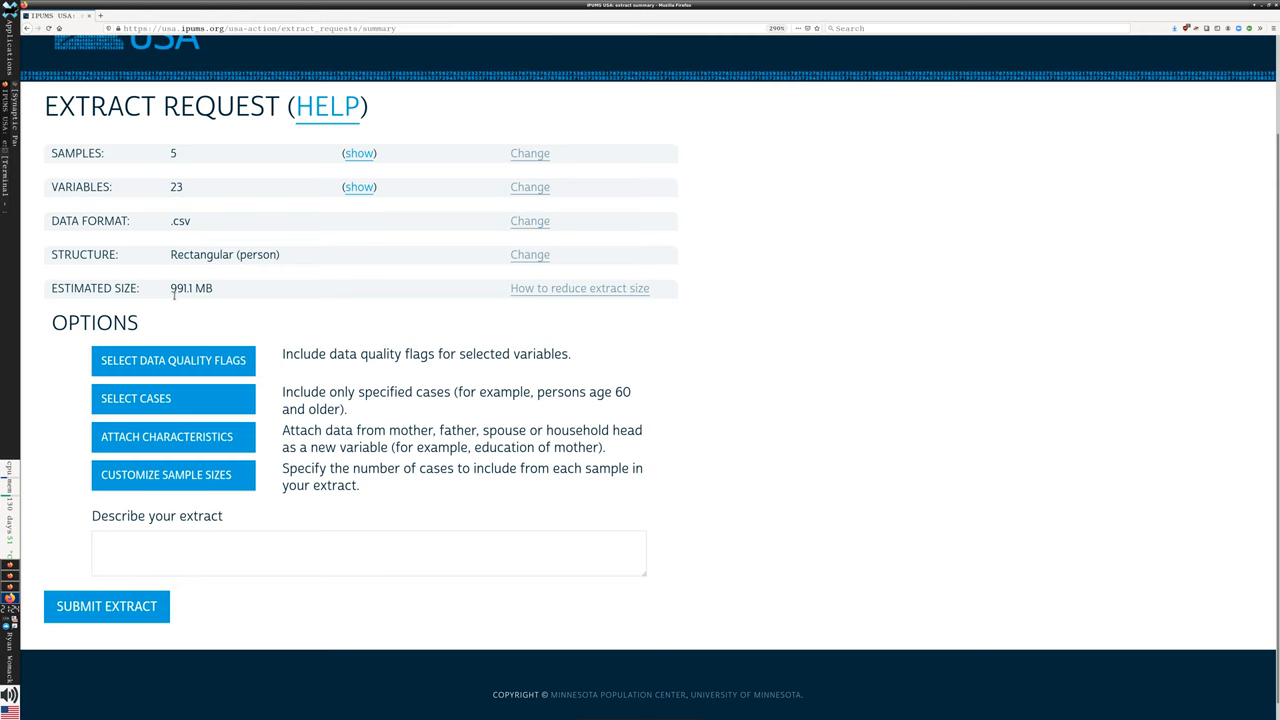
mouse_move(408, 491)
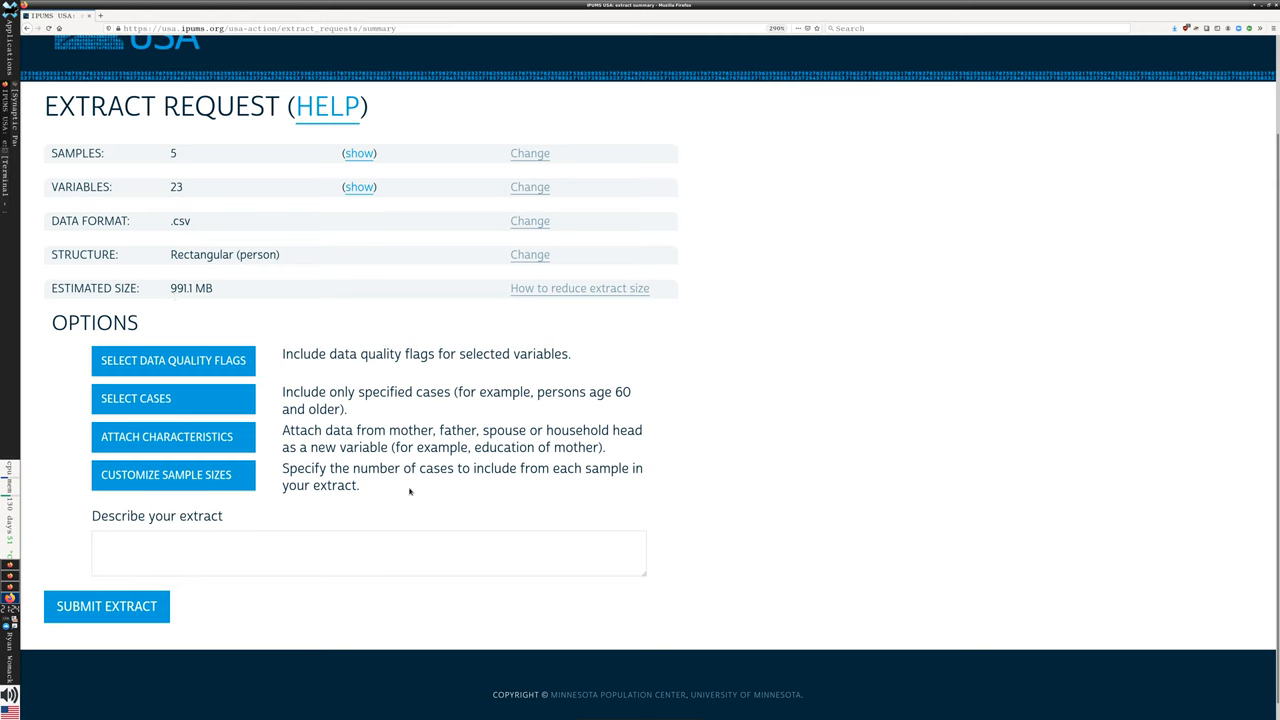
mouse_move(365, 520)
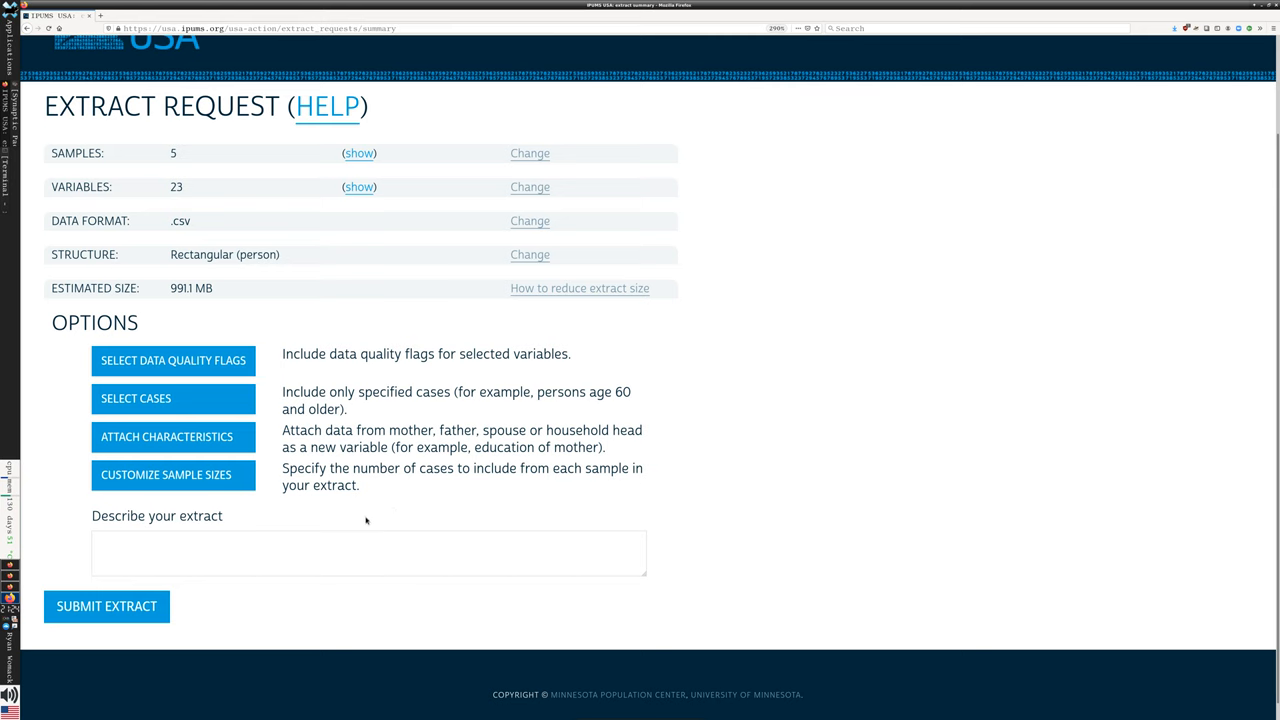
mouse_move(173, 360)
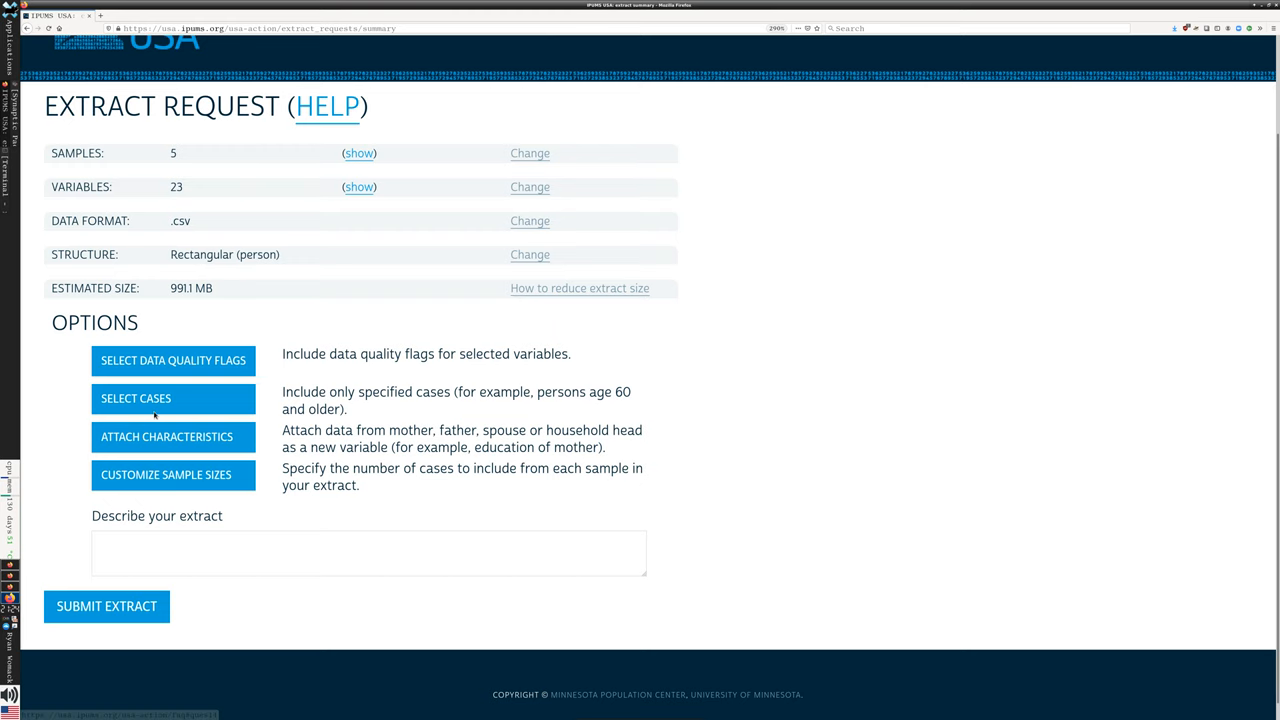
click(136, 398)
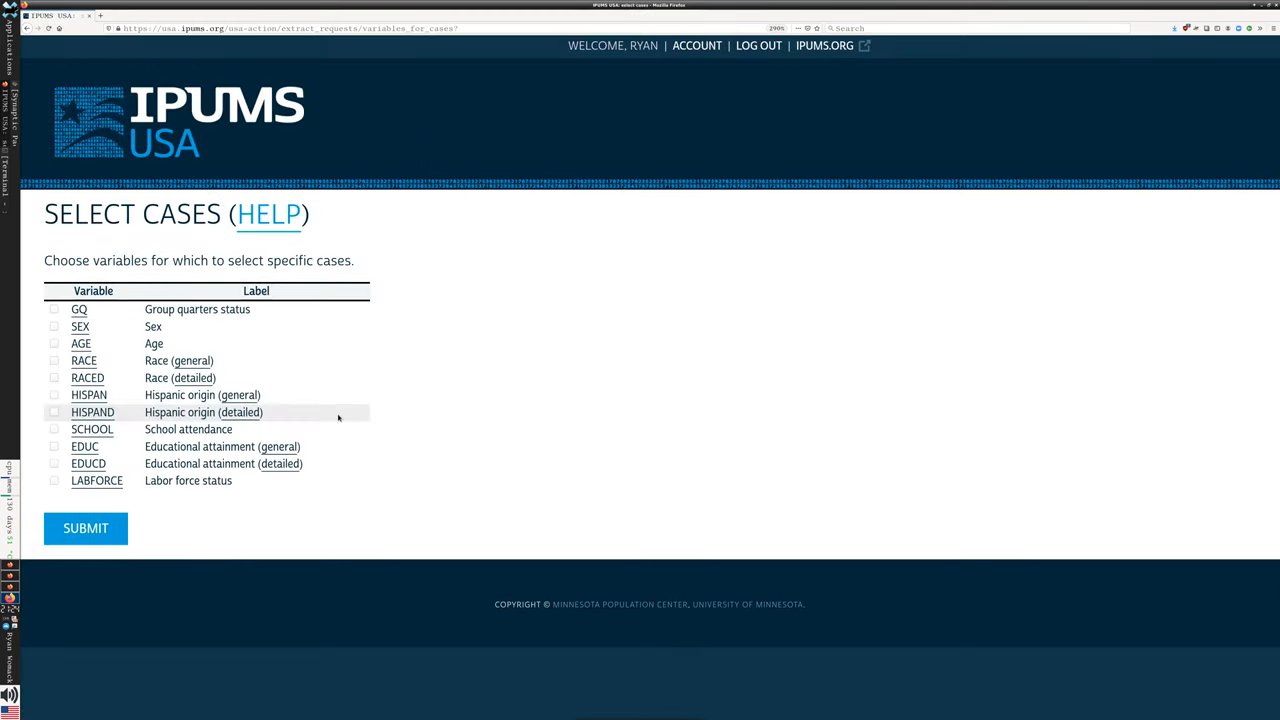
mouse_move(54, 343)
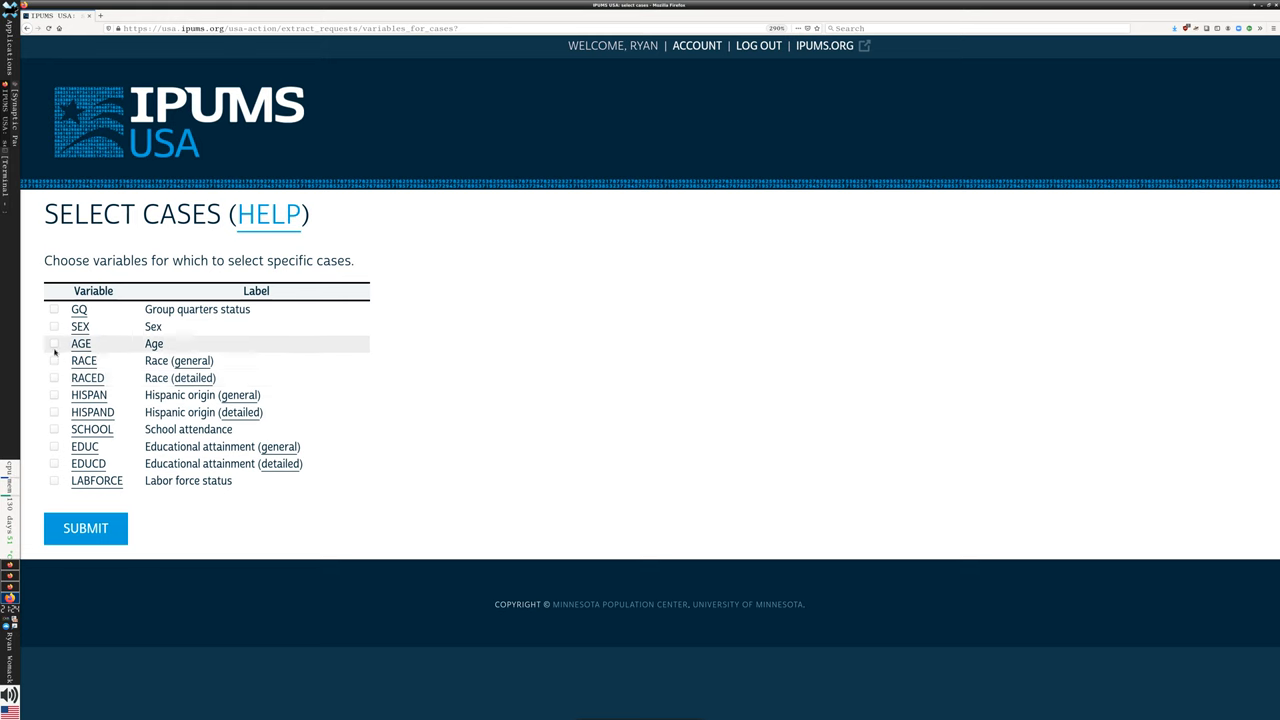
mouse_move(54, 395)
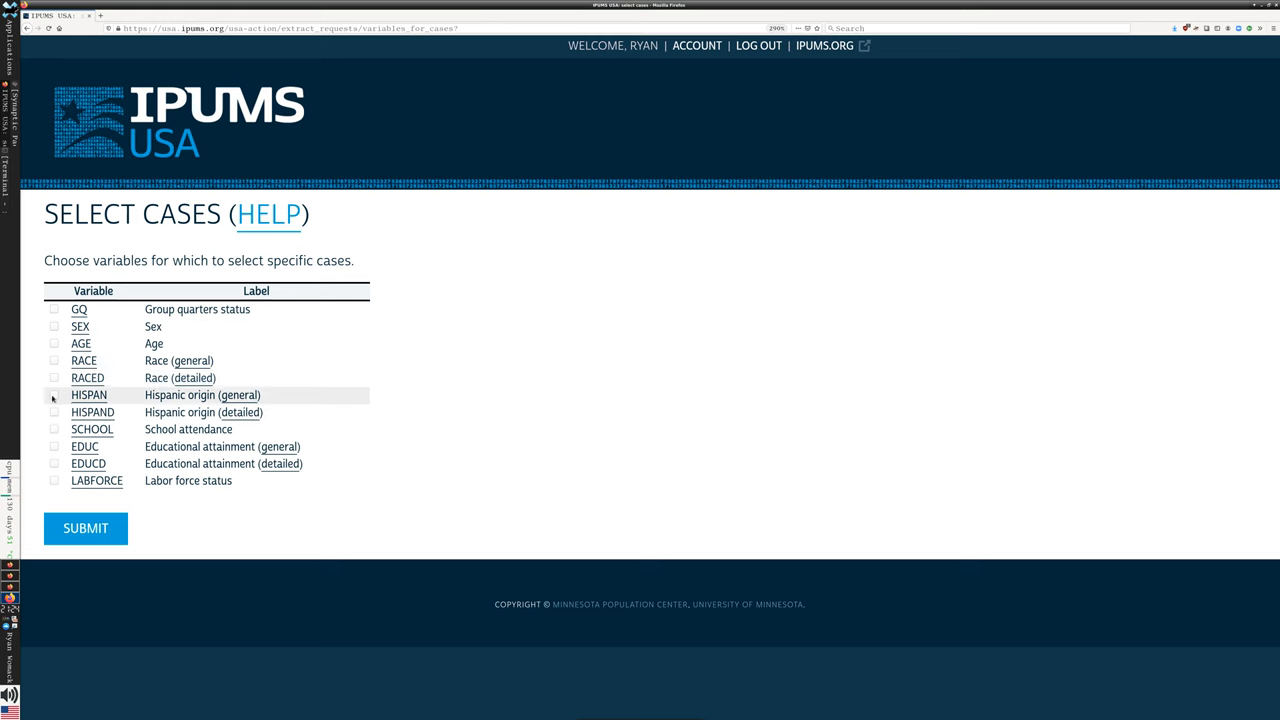
click(54, 394)
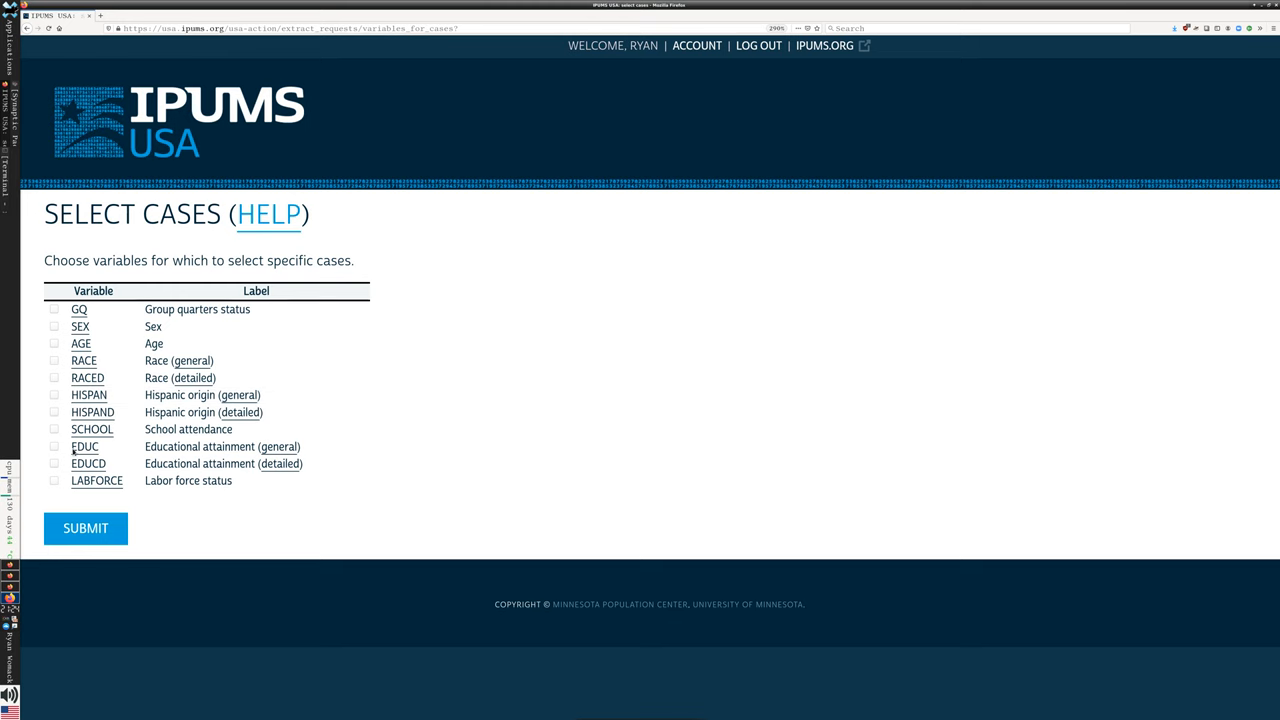
mouse_move(200, 395)
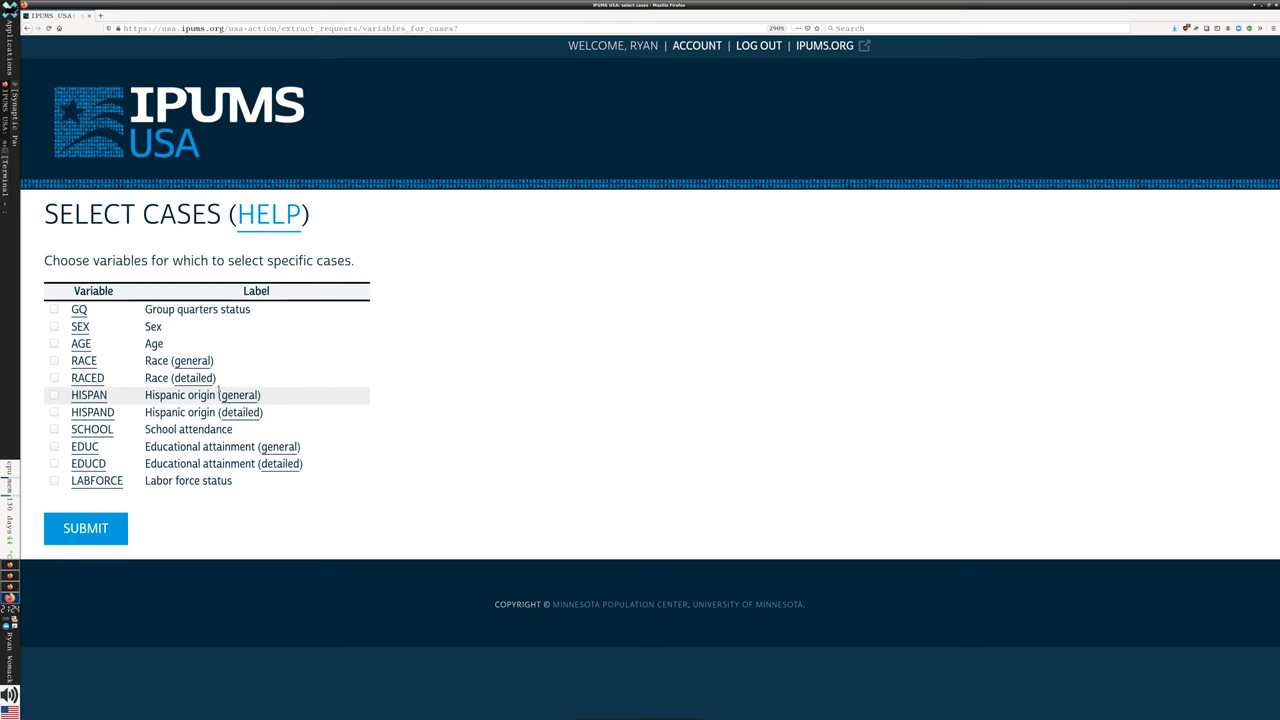
click(85, 528)
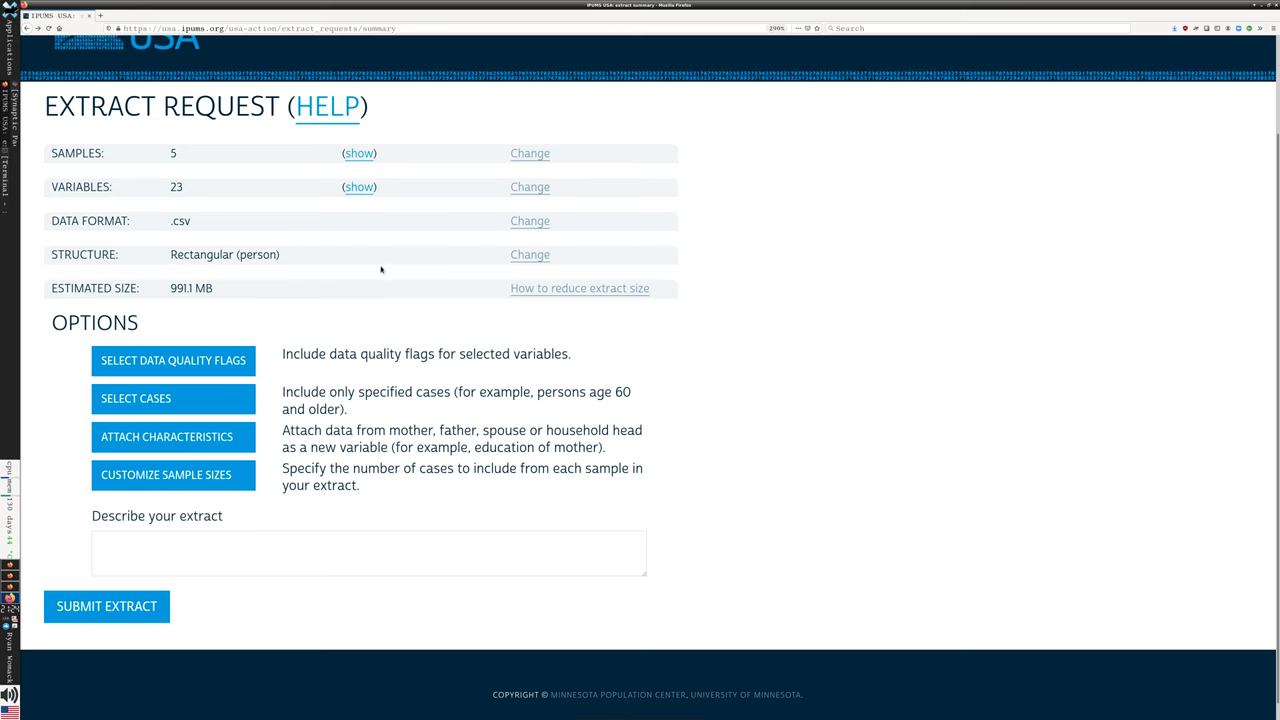
mouse_move(323, 282)
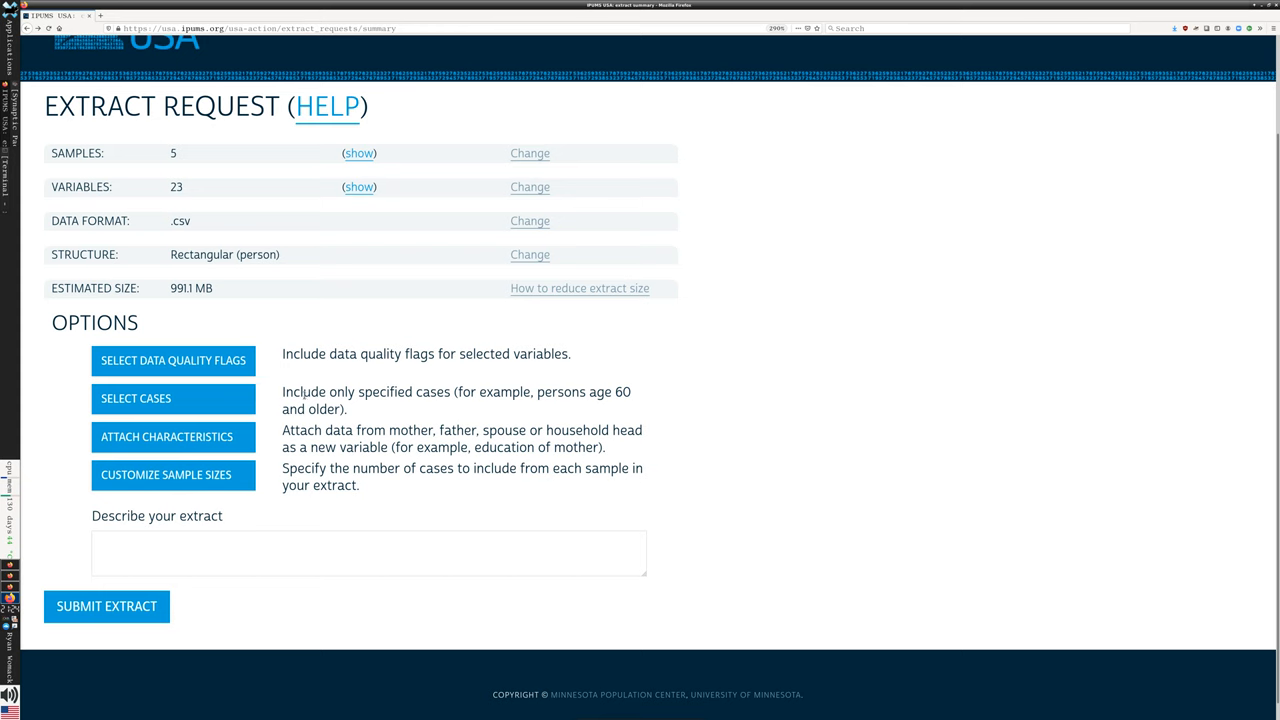
mouse_move(166, 437)
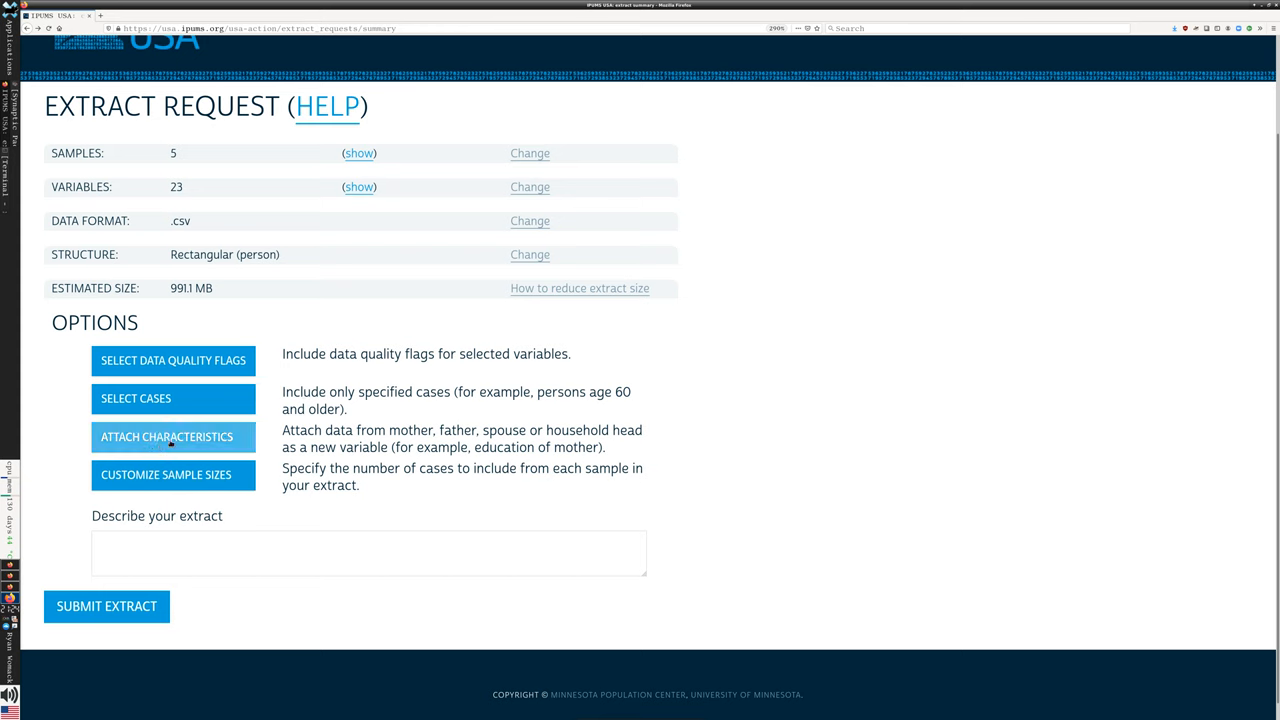
Step: Try 1000 persons for 2019 ACS, then reset all samples to full size (991.2 MB)
click(166, 474)
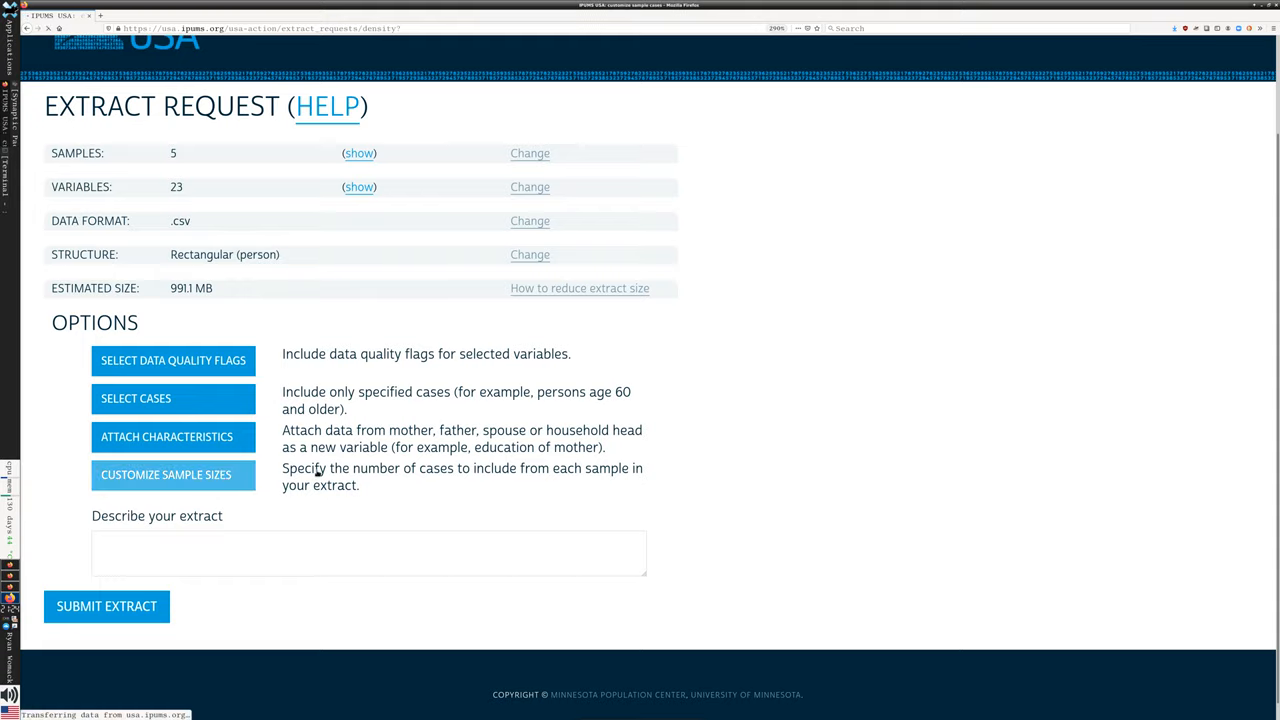
click(166, 474)
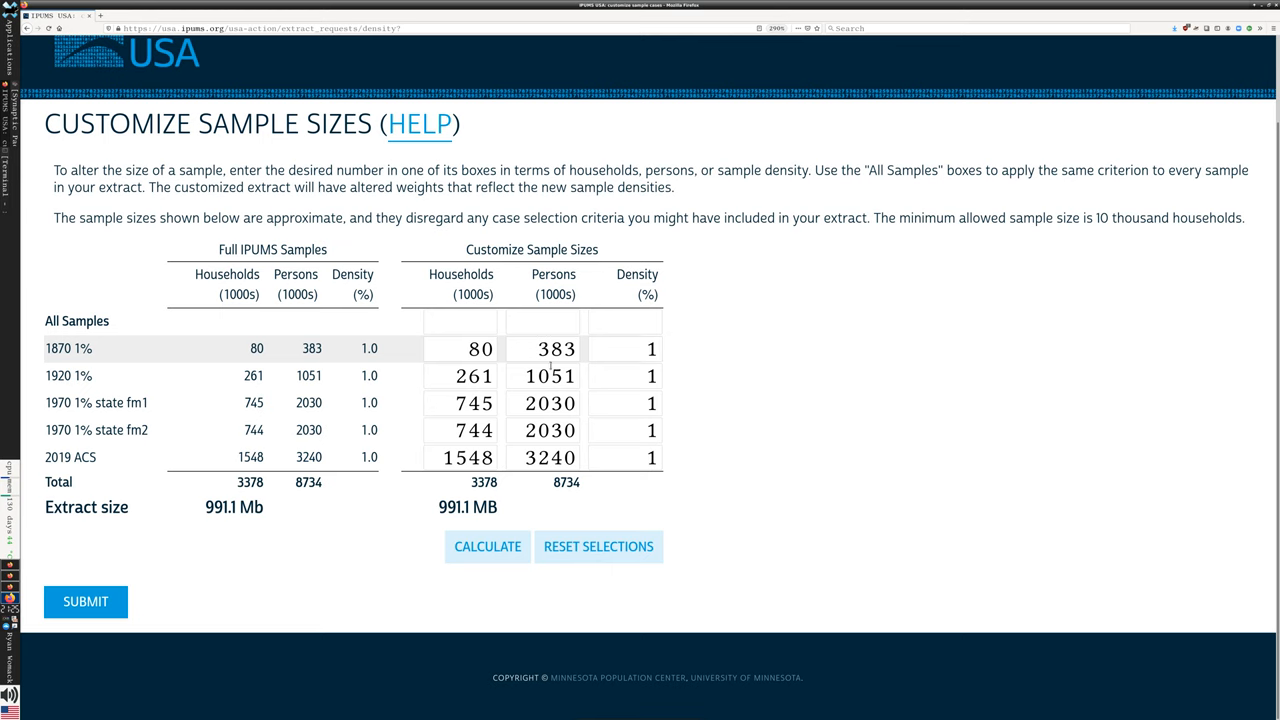
triple_click(549, 457)
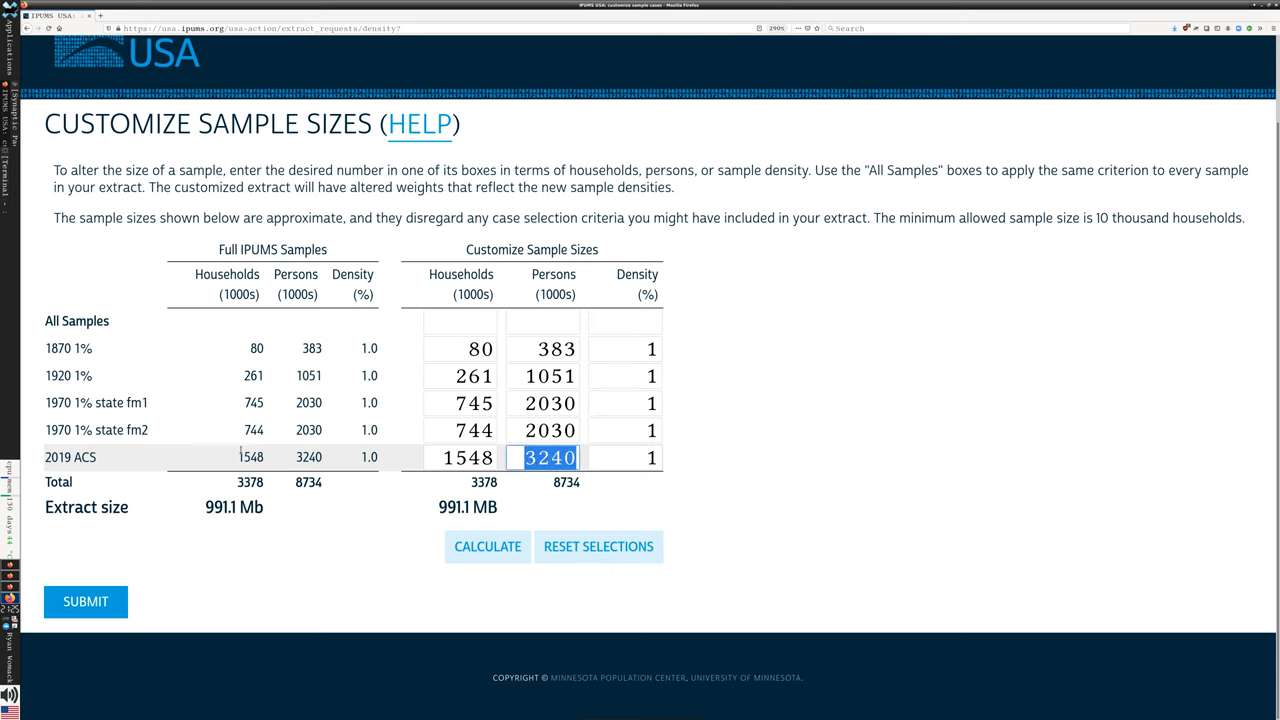
click(548, 457)
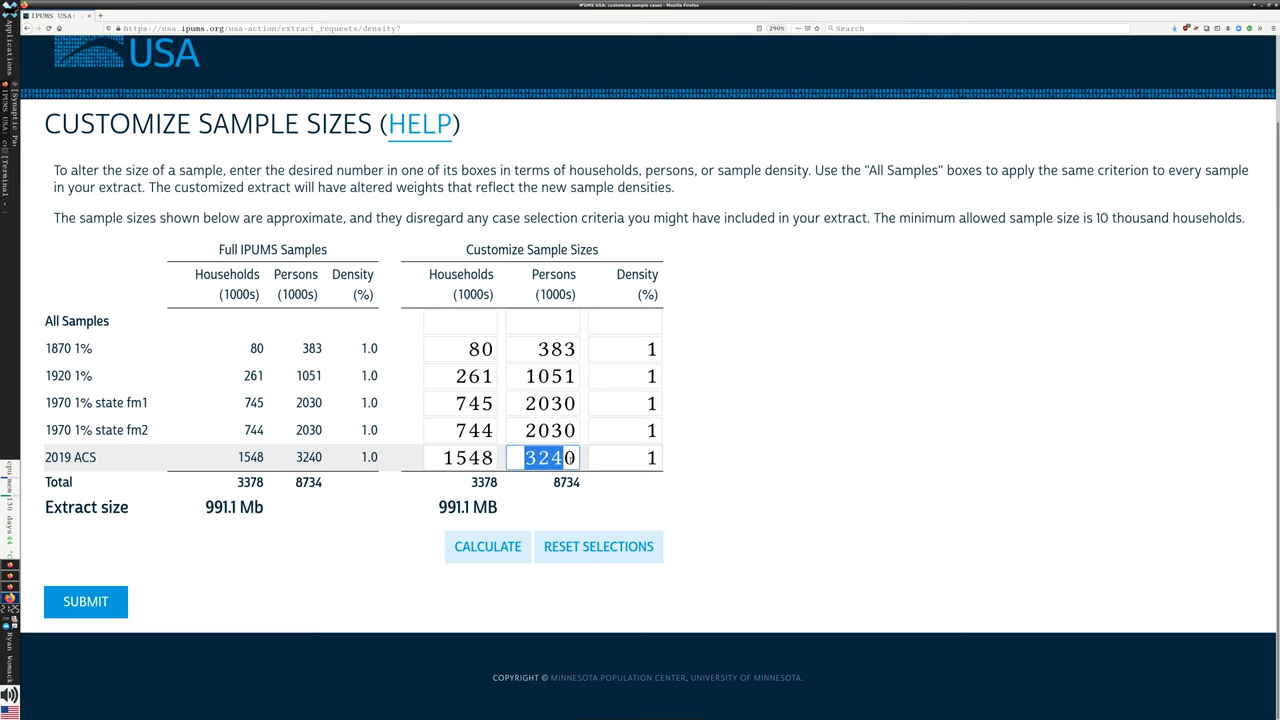
click(545, 457)
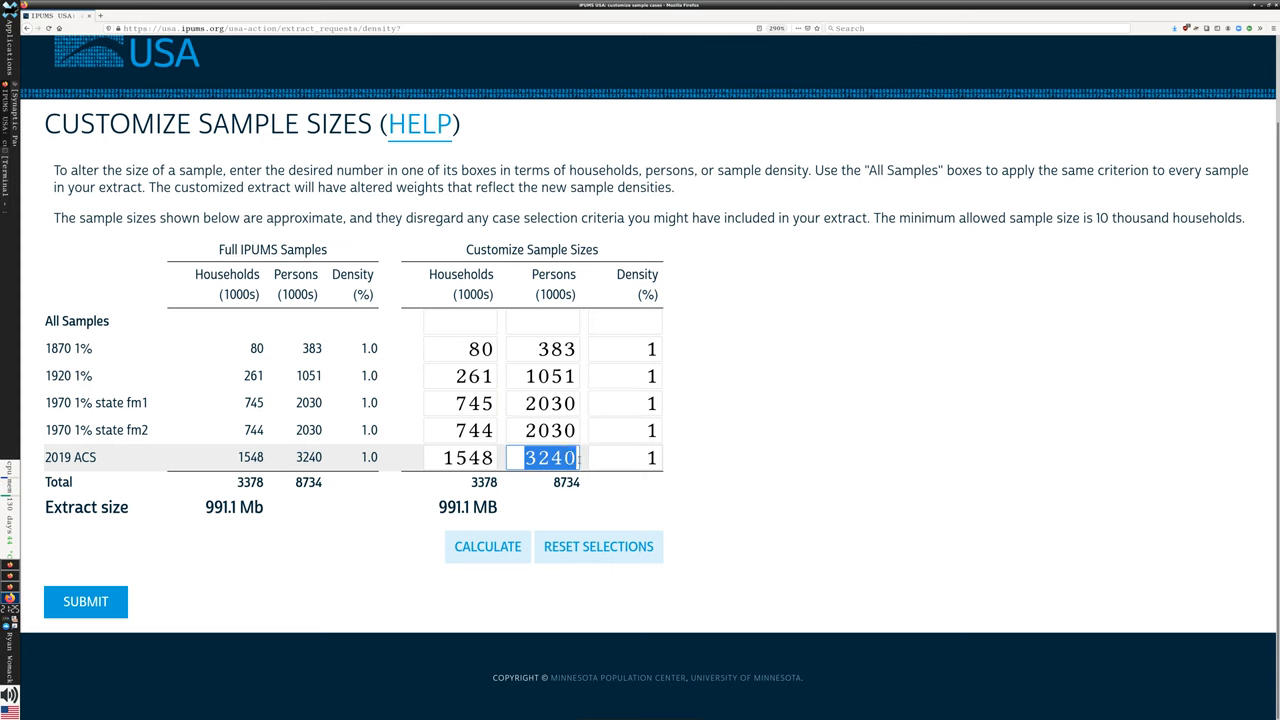
text(1000)
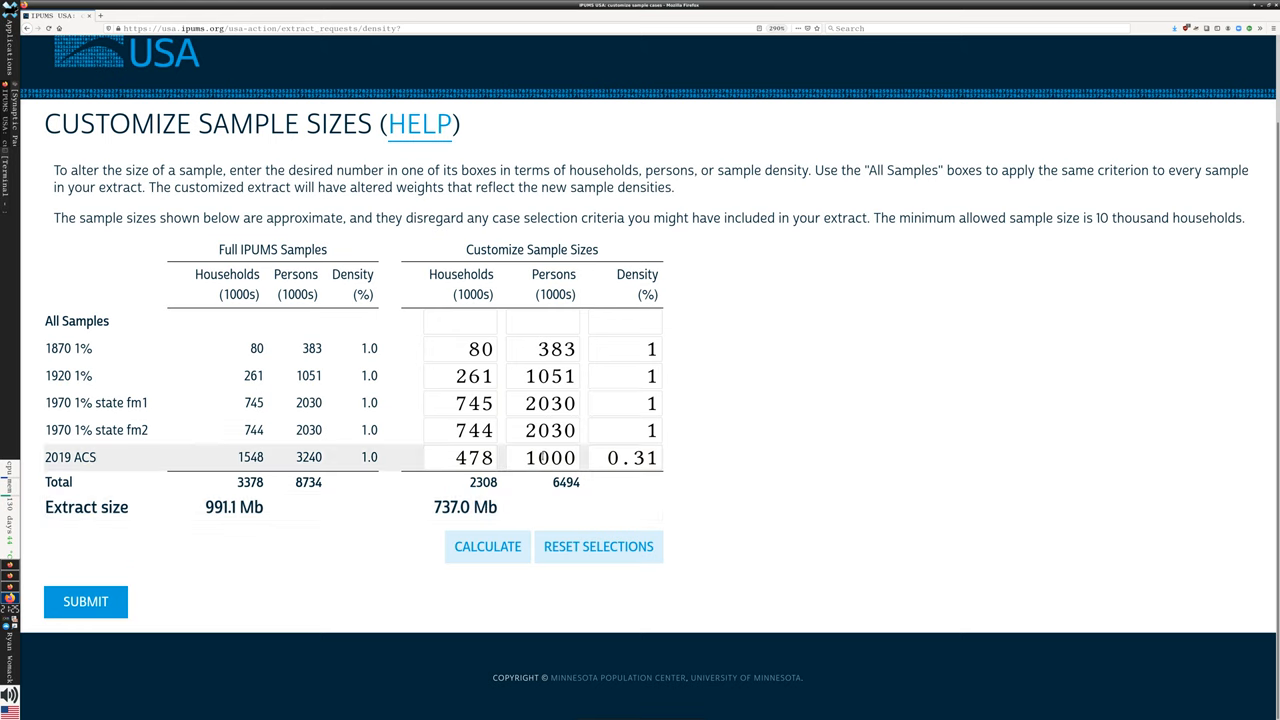
click(598, 546)
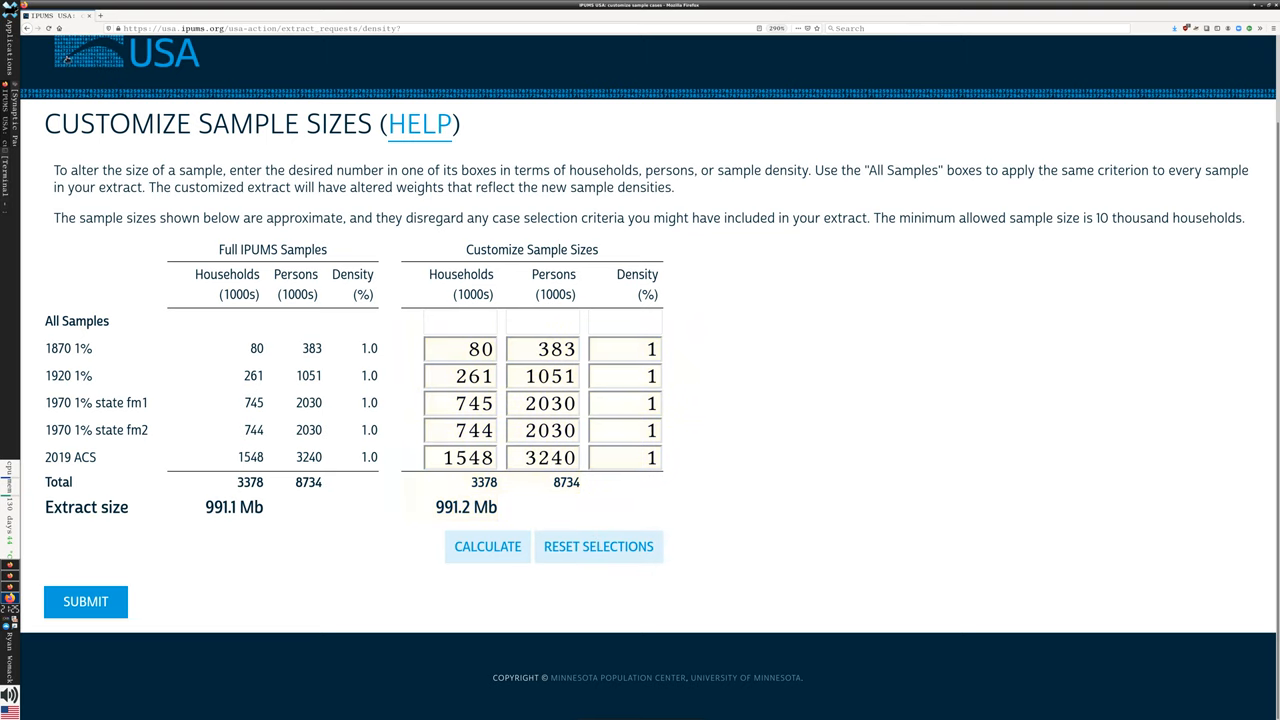
Step: Enter the extract description 'Second extract for R use - .csv format'
click(85, 601)
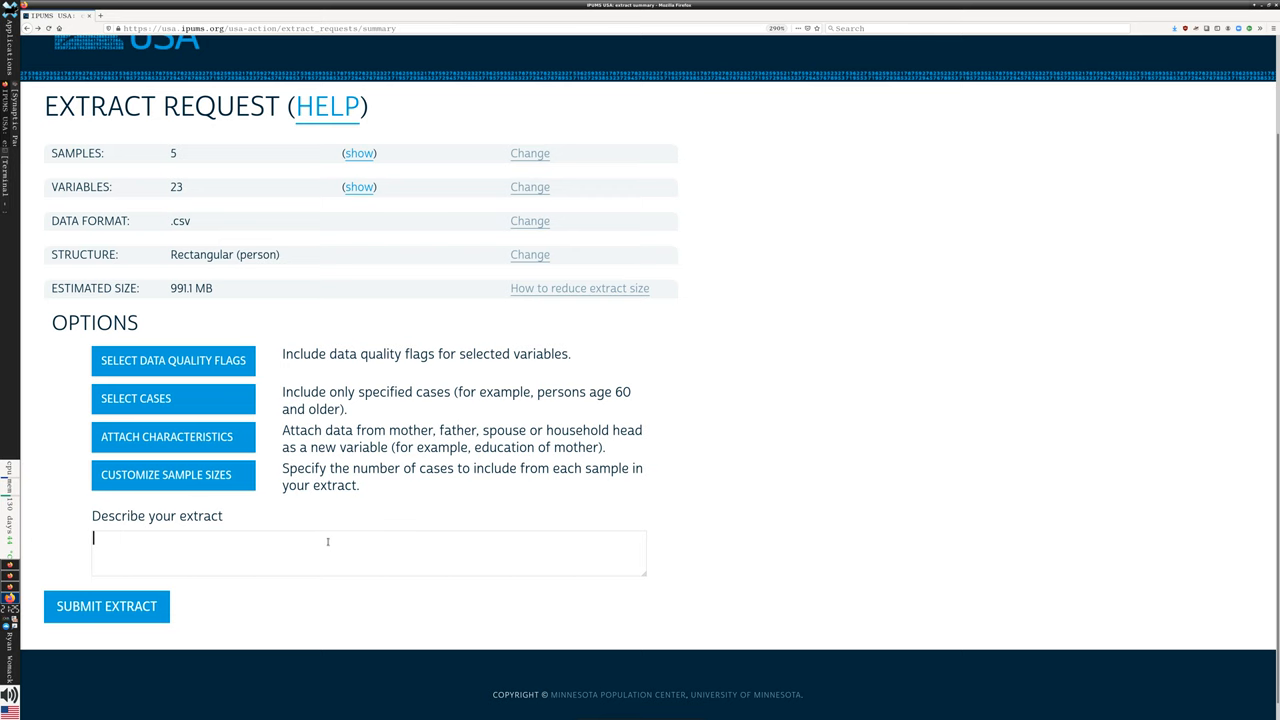
text(Second extract for R use -)
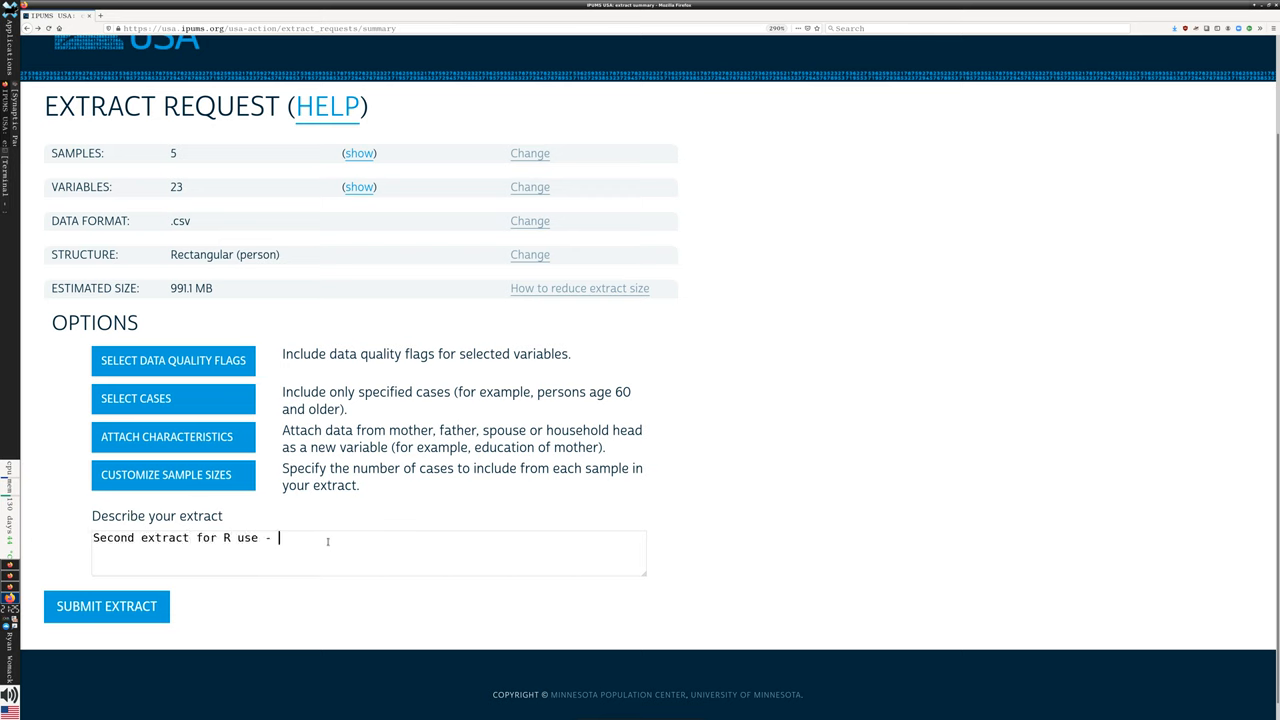
text(.csv)
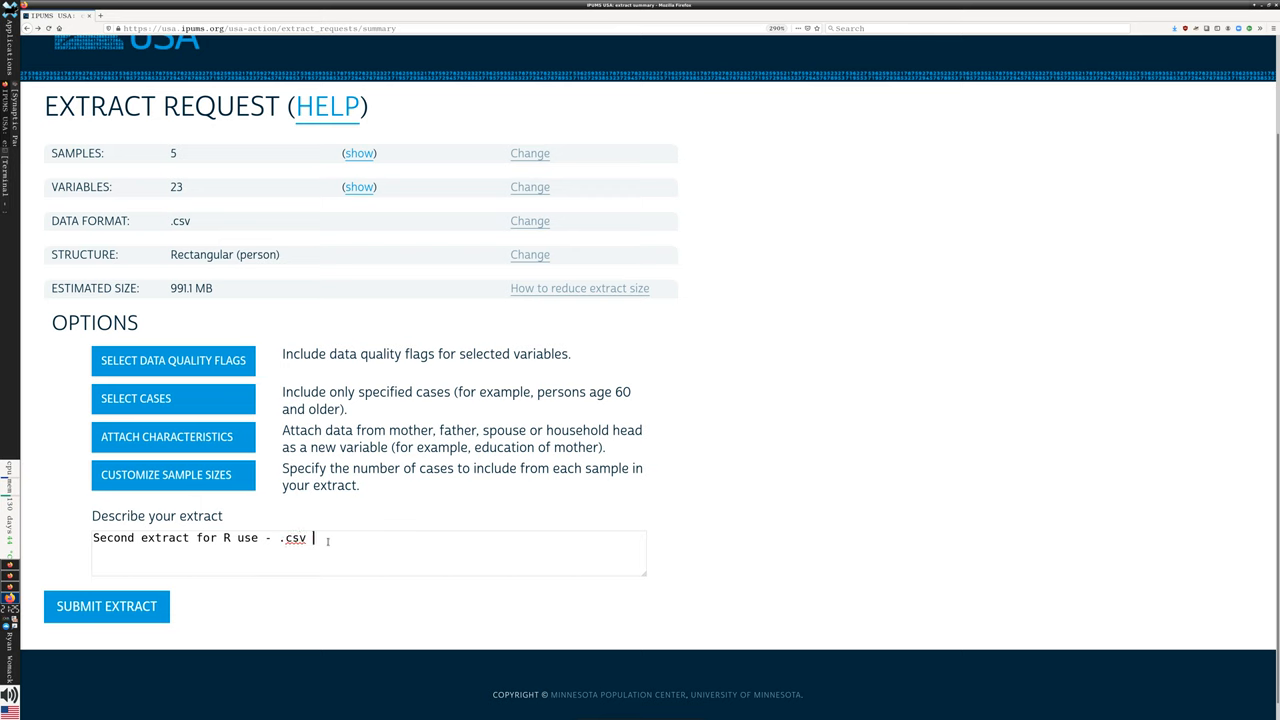
text(format)
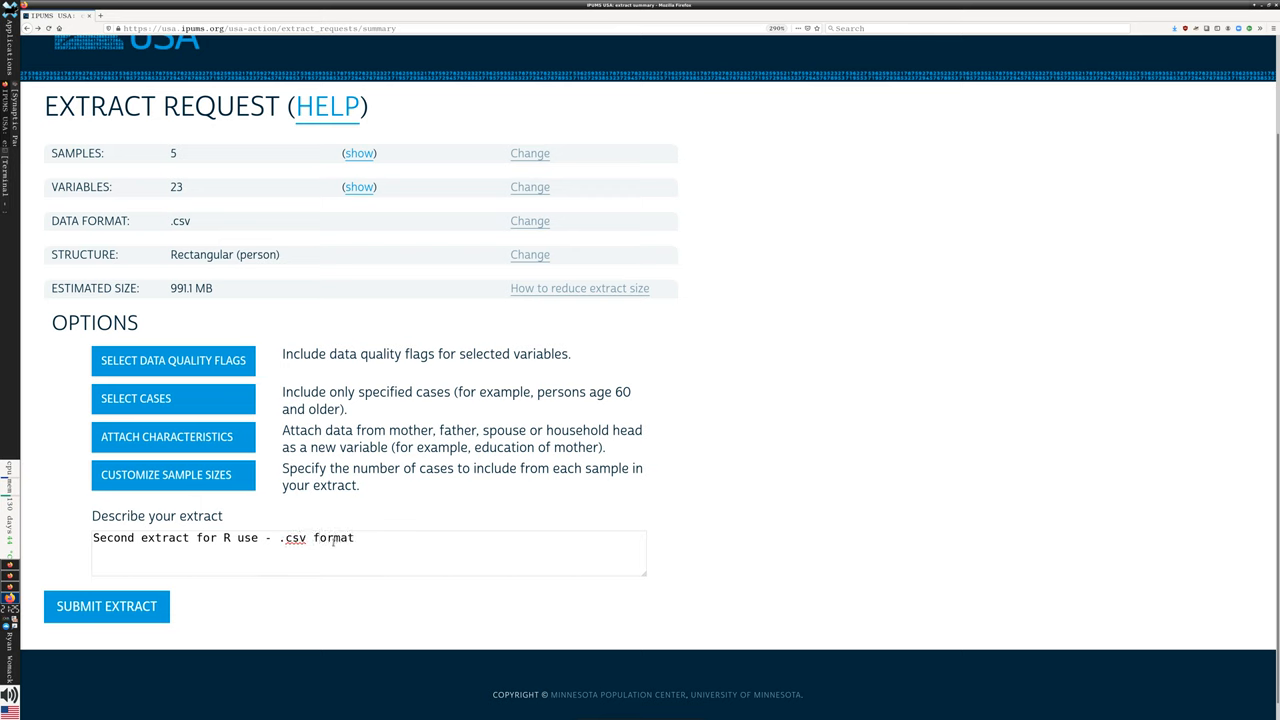
mouse_move(172, 360)
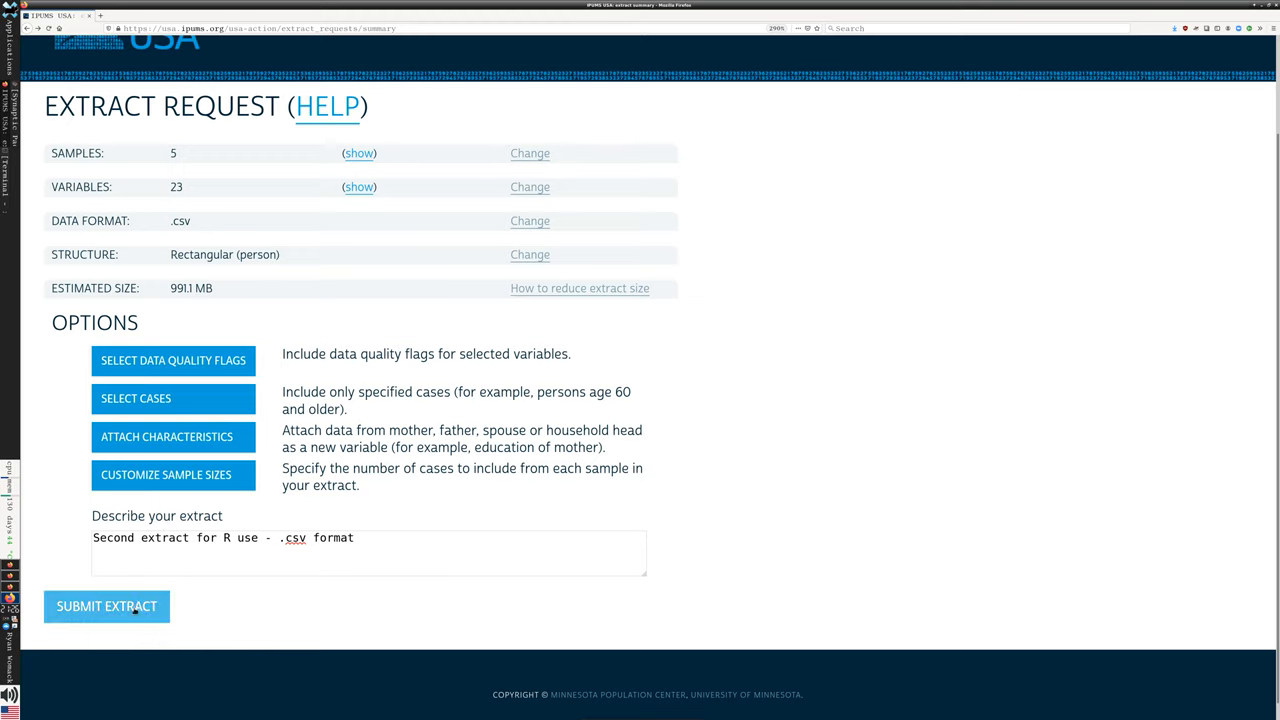
Step: Submit the extract and check extract 4 is processing in the downloads table
click(106, 606)
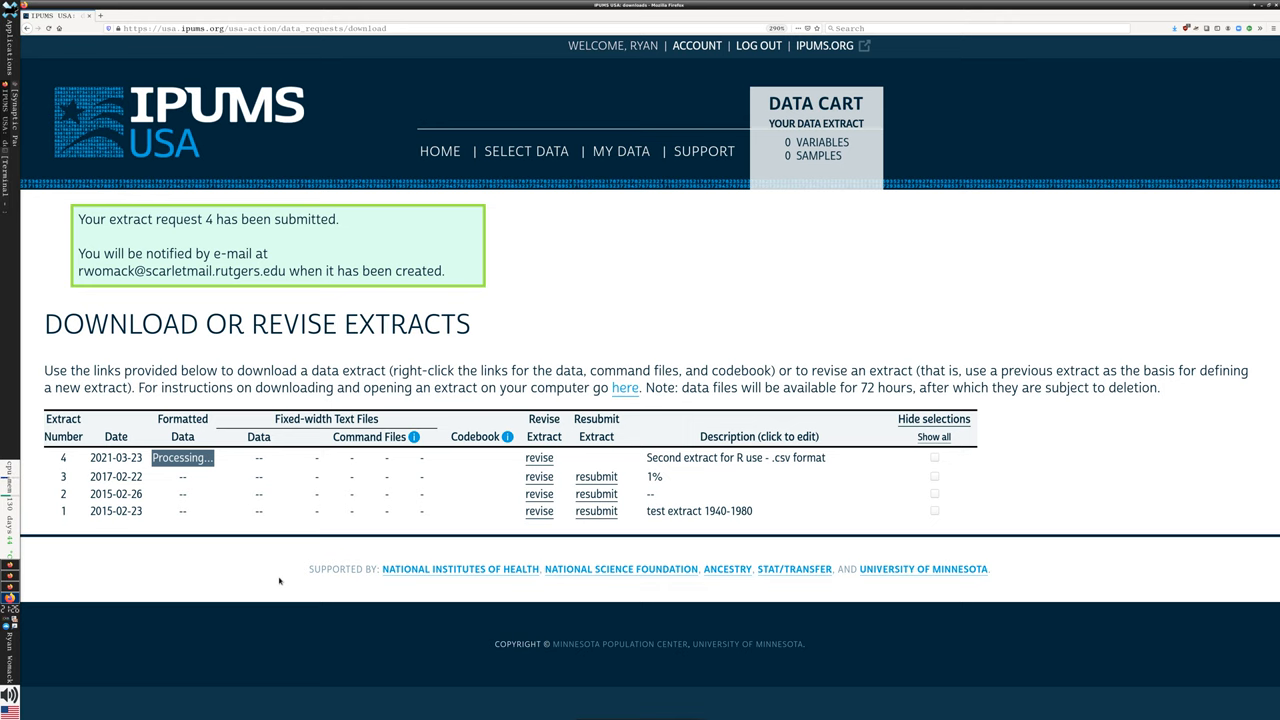
mouse_move(515, 526)
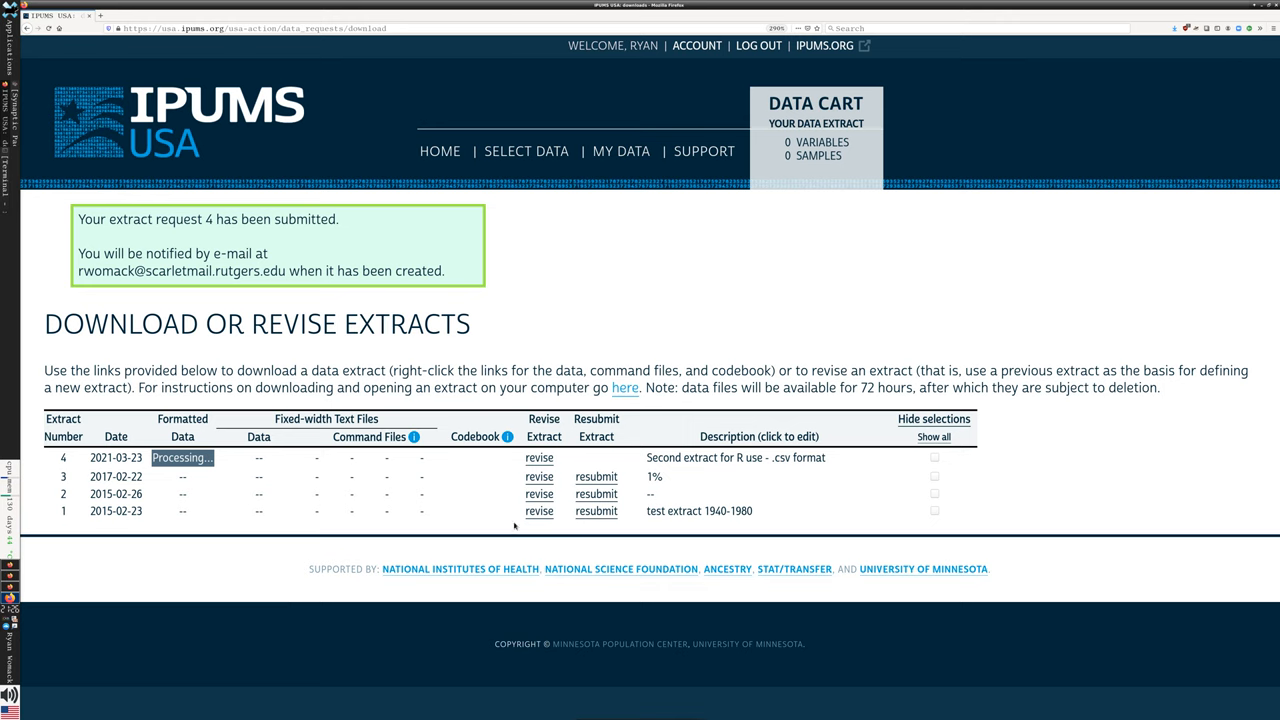
mouse_move(130, 494)
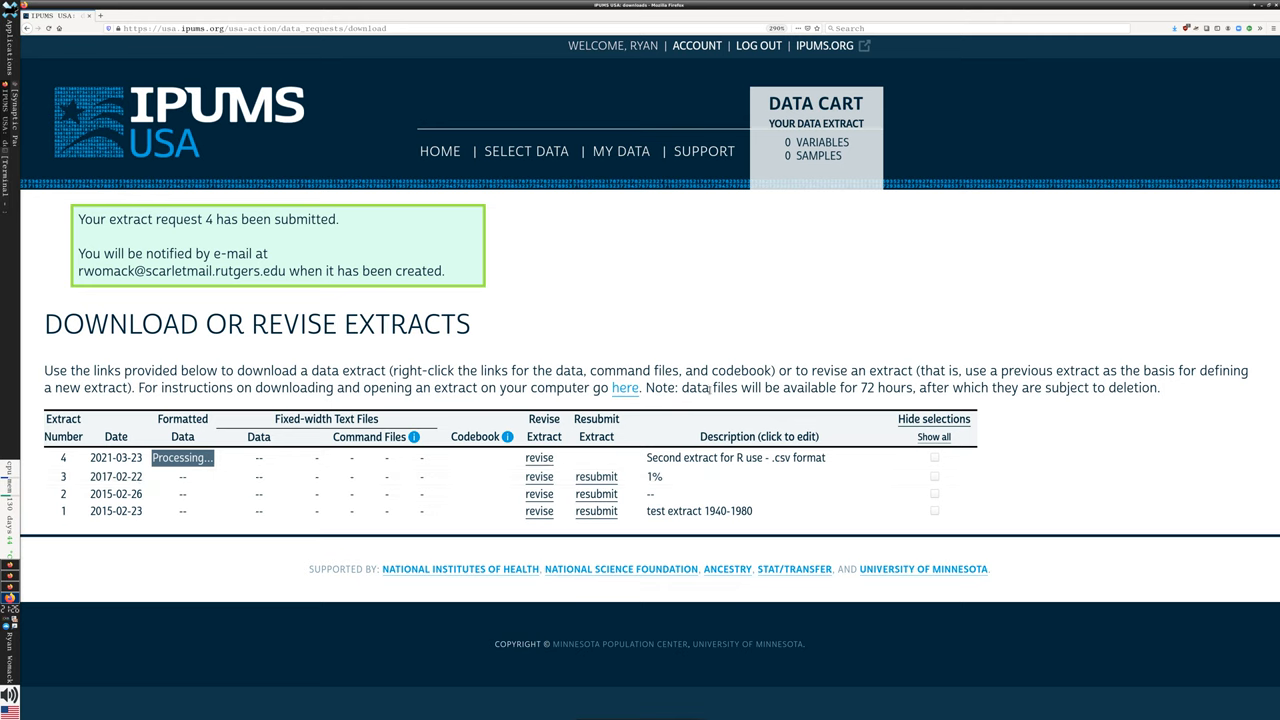
drag(680, 388, 975, 388)
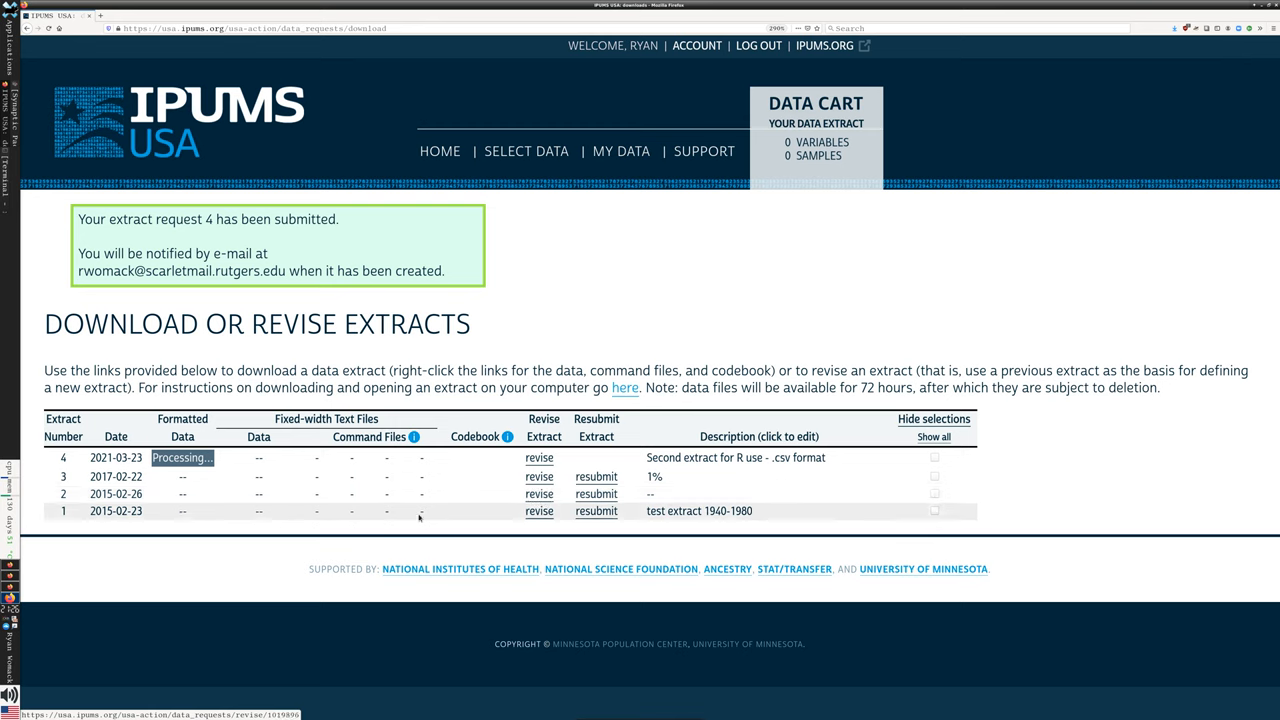
mouse_move(476, 531)
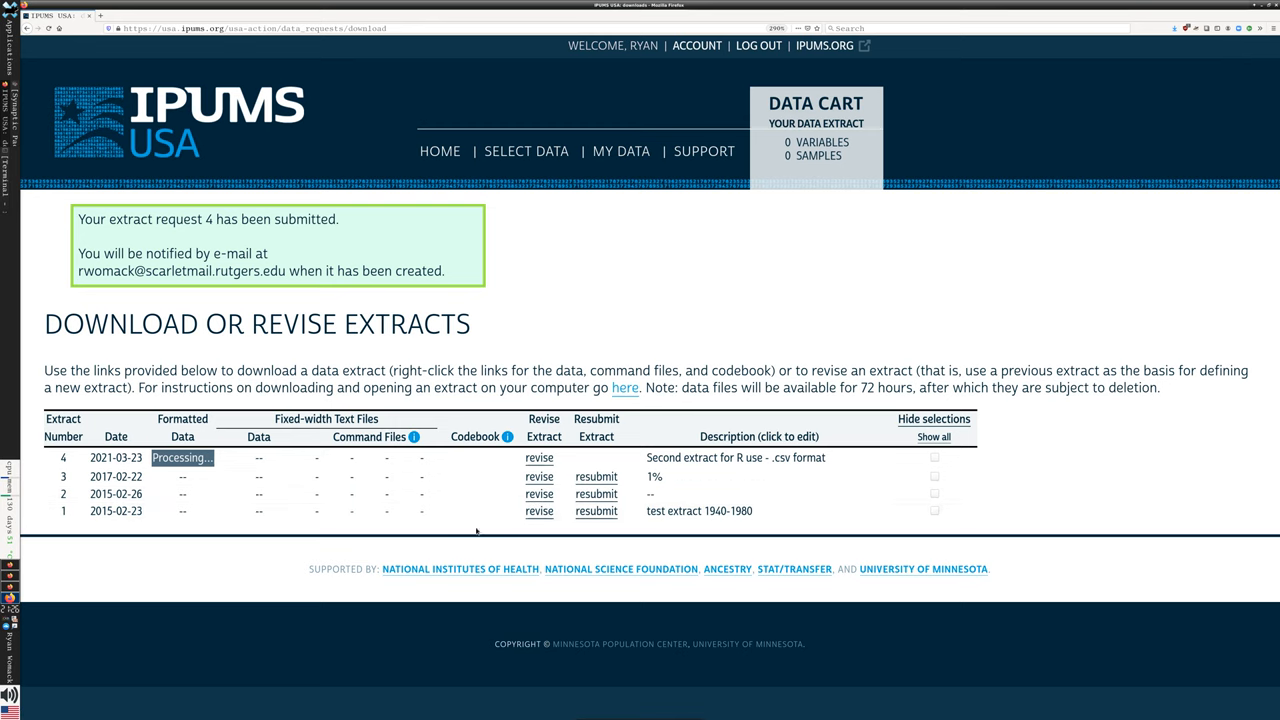
mouse_move(539, 511)
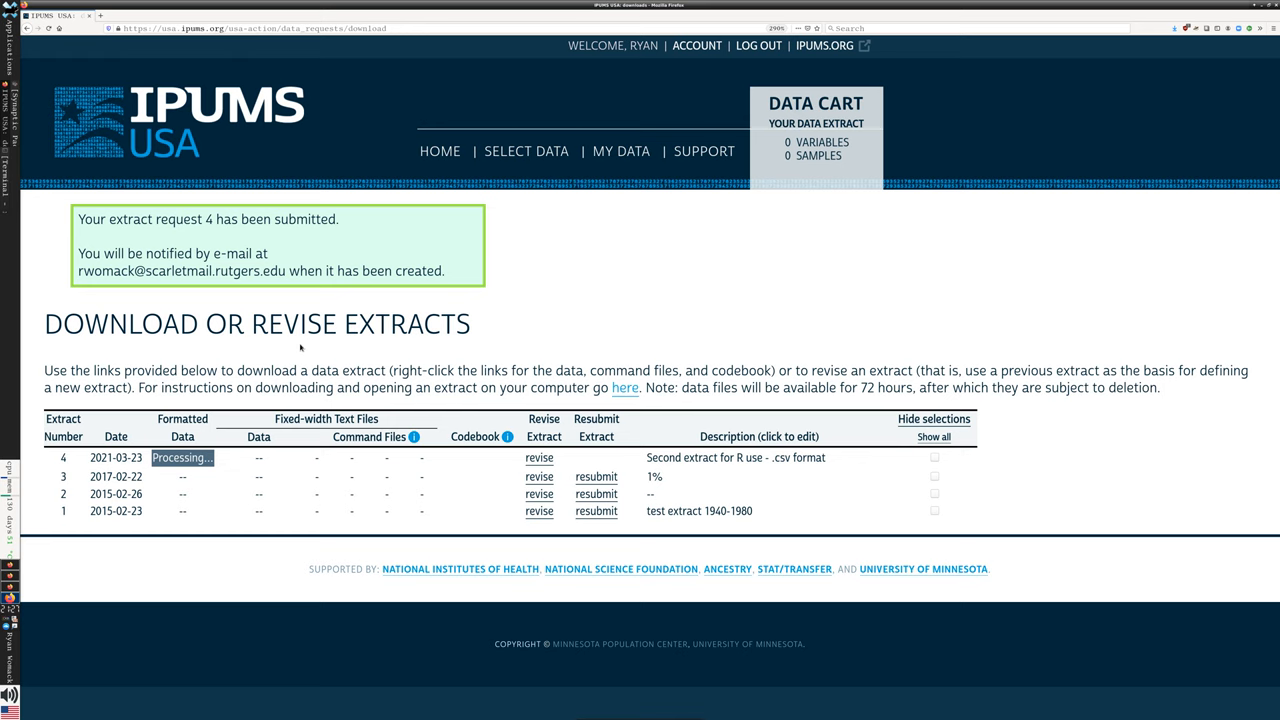
mouse_move(215, 347)
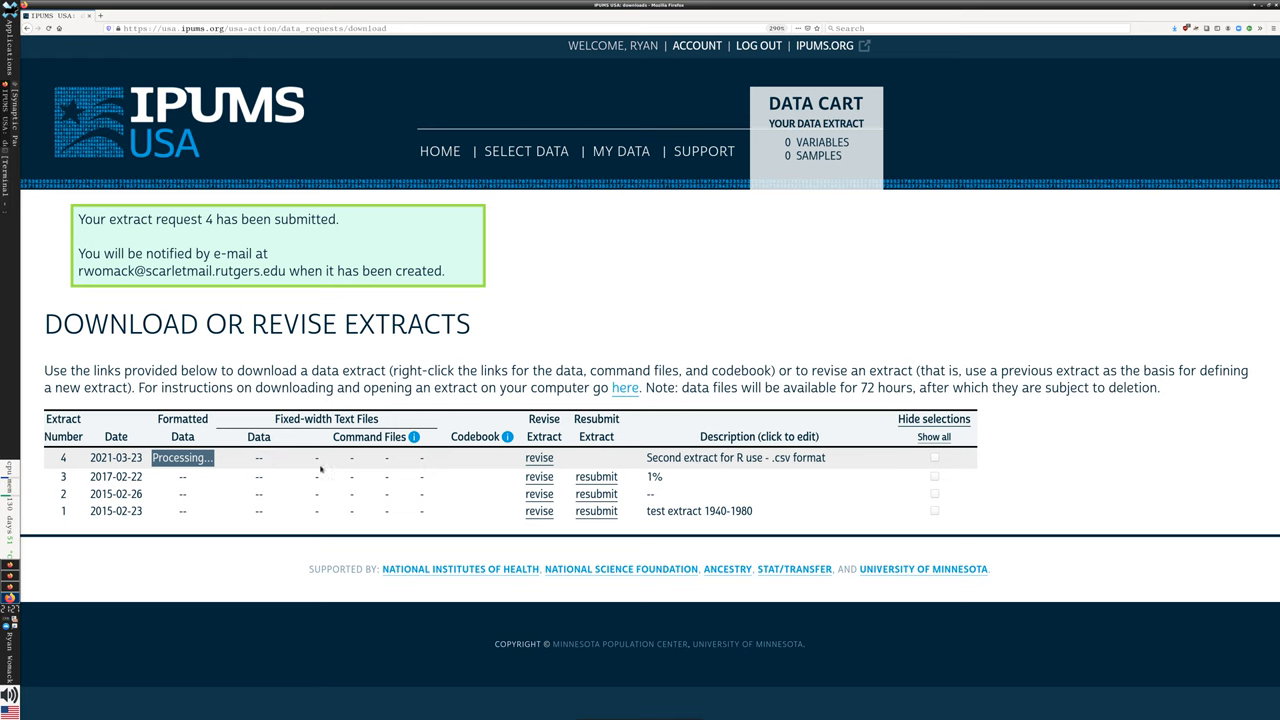
mouse_move(413, 456)
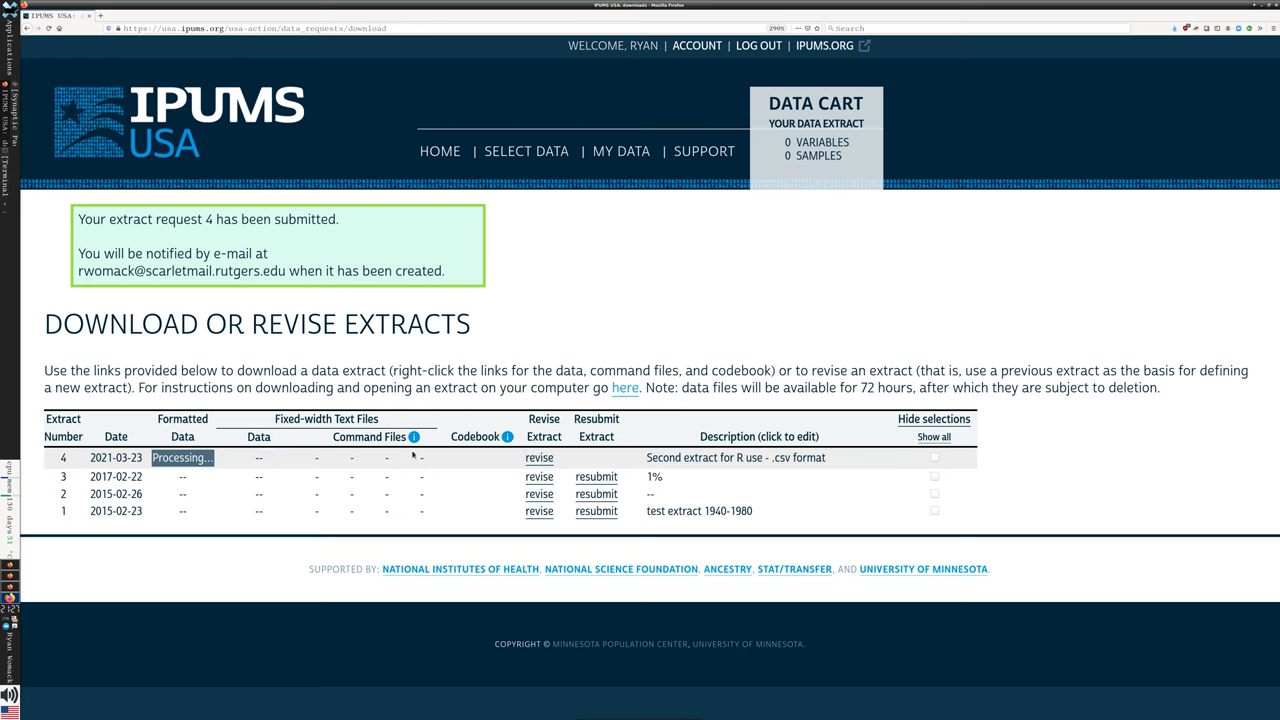
mouse_move(351, 462)
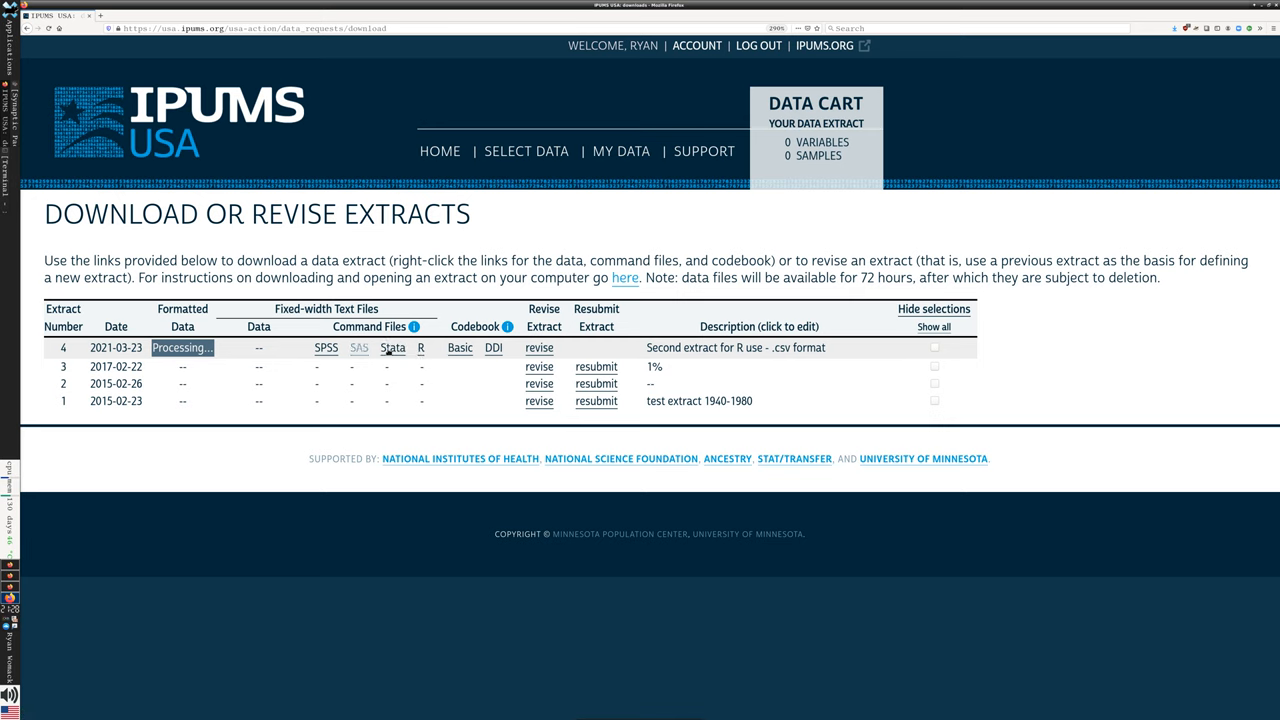
mouse_move(358, 347)
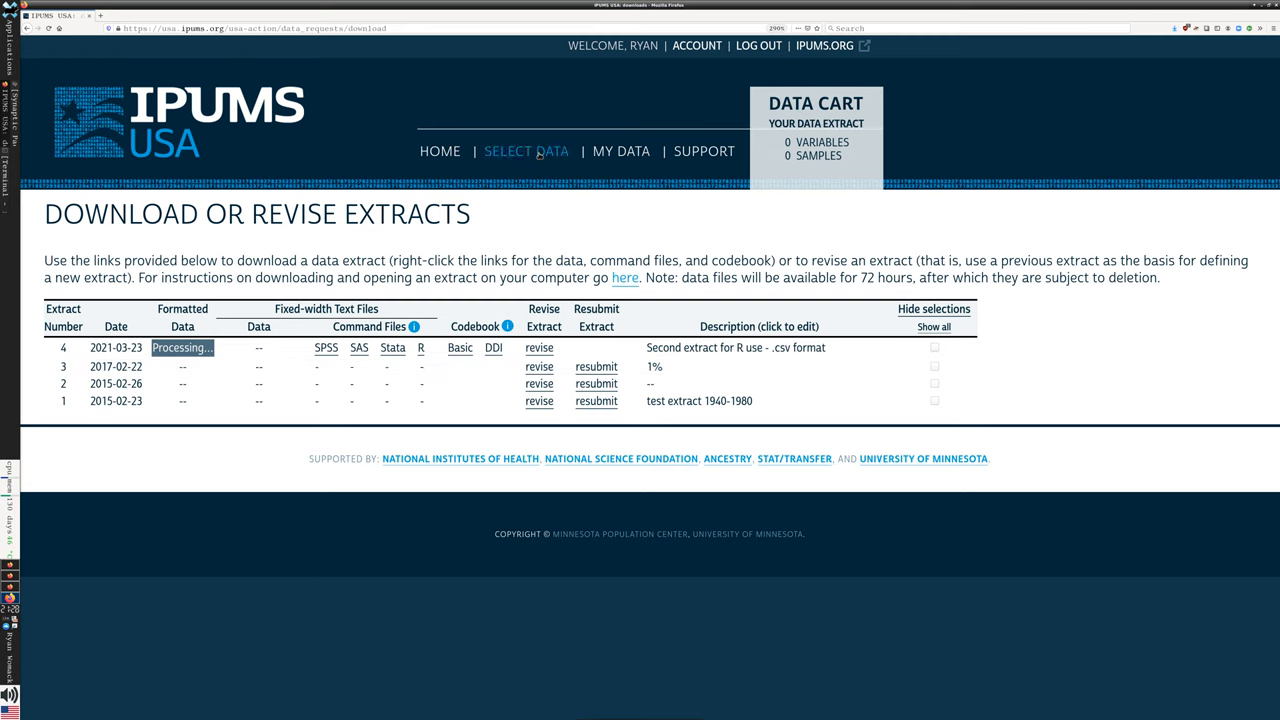
mouse_move(545, 151)
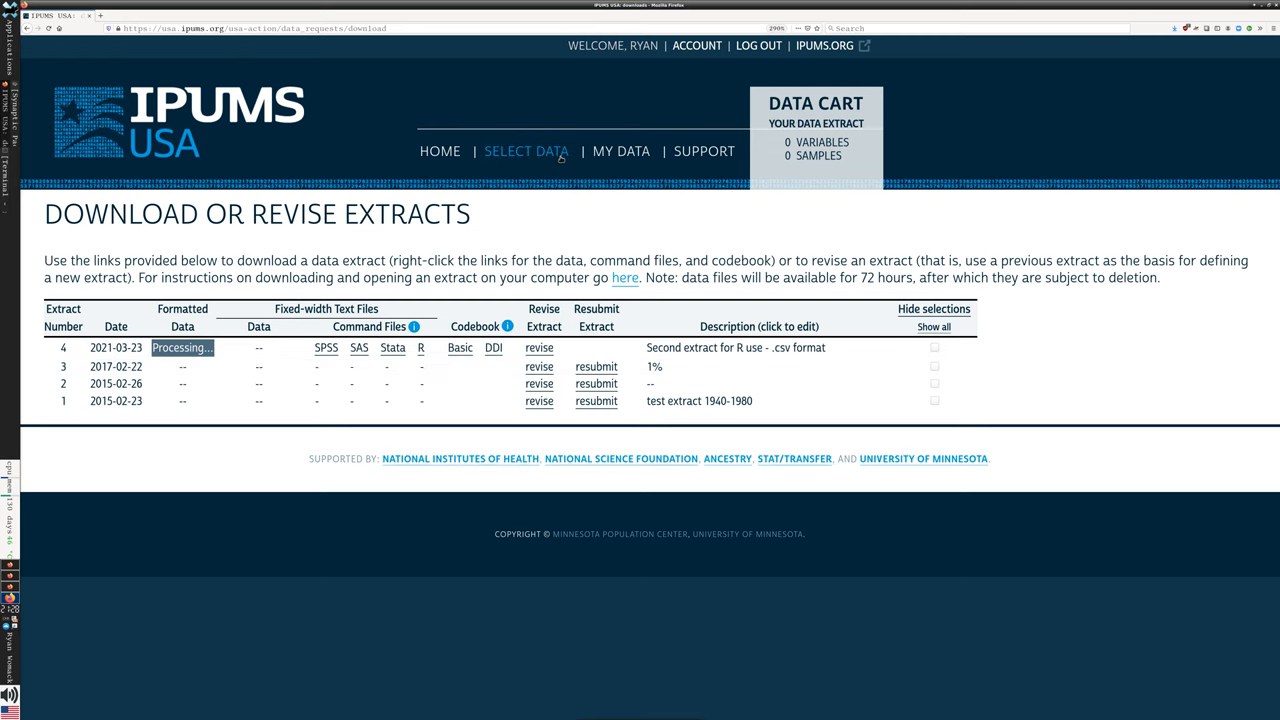
Step: Go to Select Data > Select Samples and scroll through the USA samples list
click(526, 151)
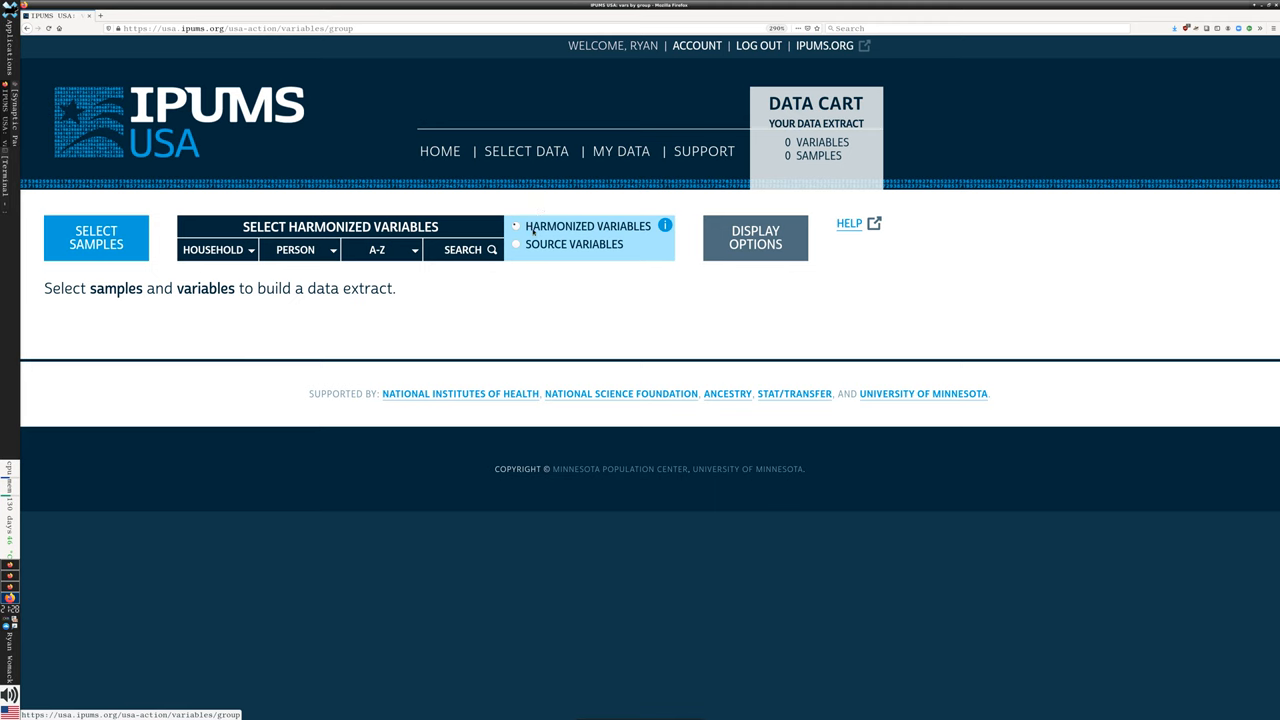
mouse_move(500, 331)
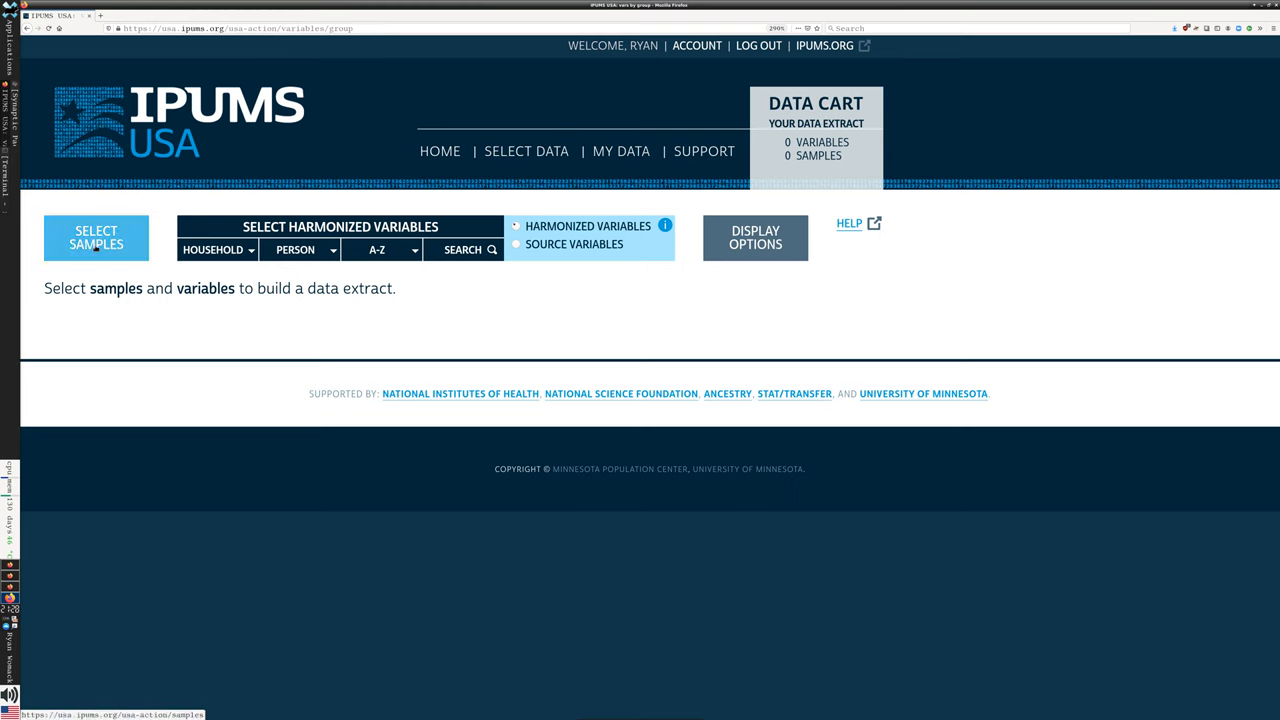
click(96, 237)
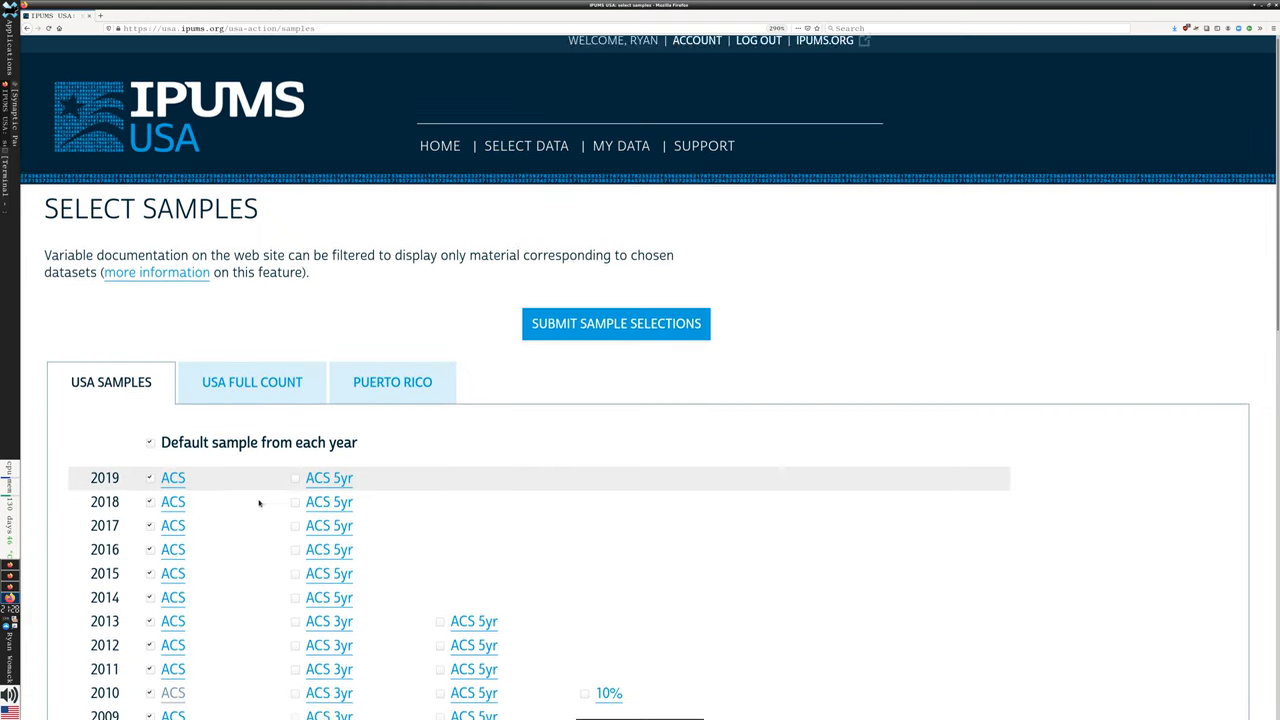
scroll(down, 3)
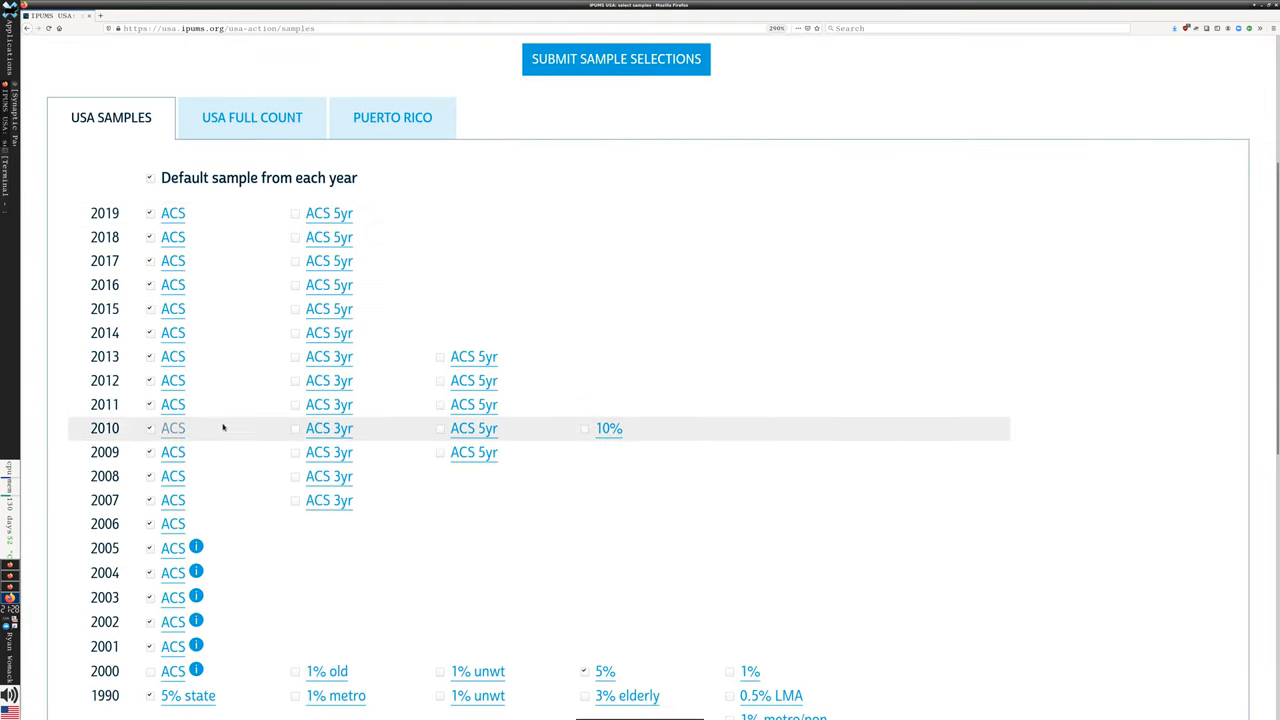
scroll(down, 3)
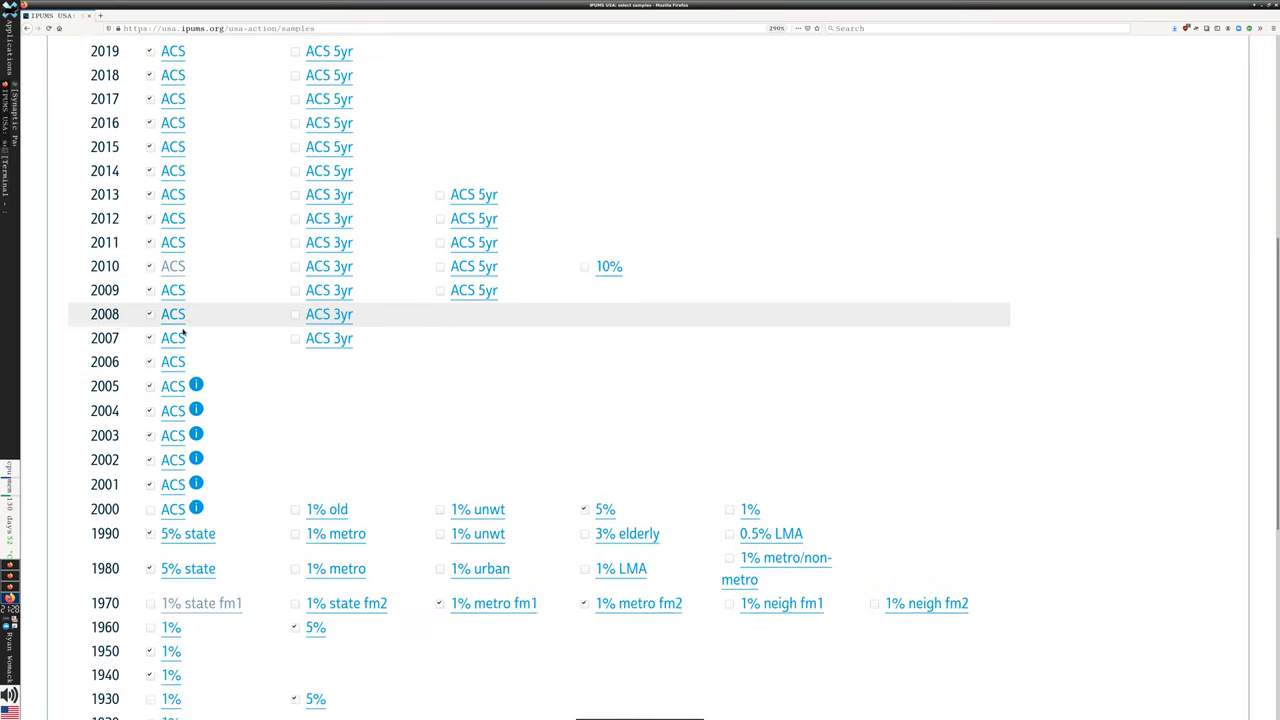
scroll(down, 3)
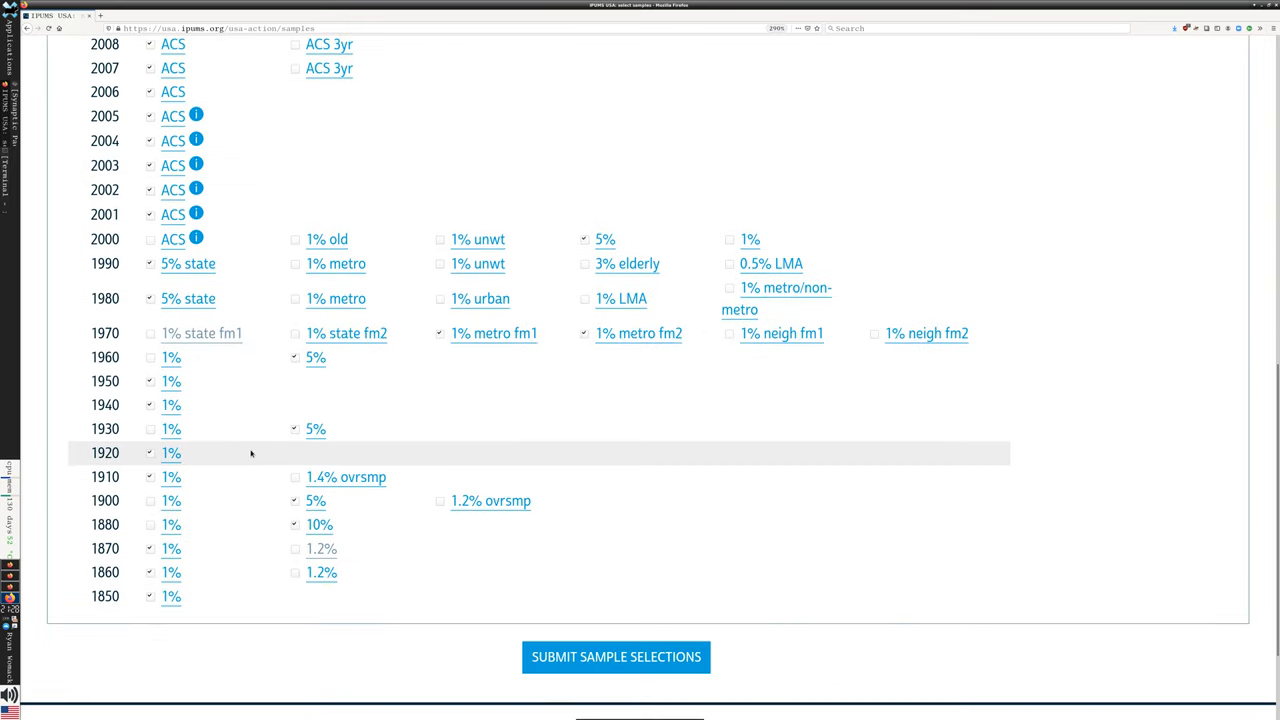
scroll(up, 3)
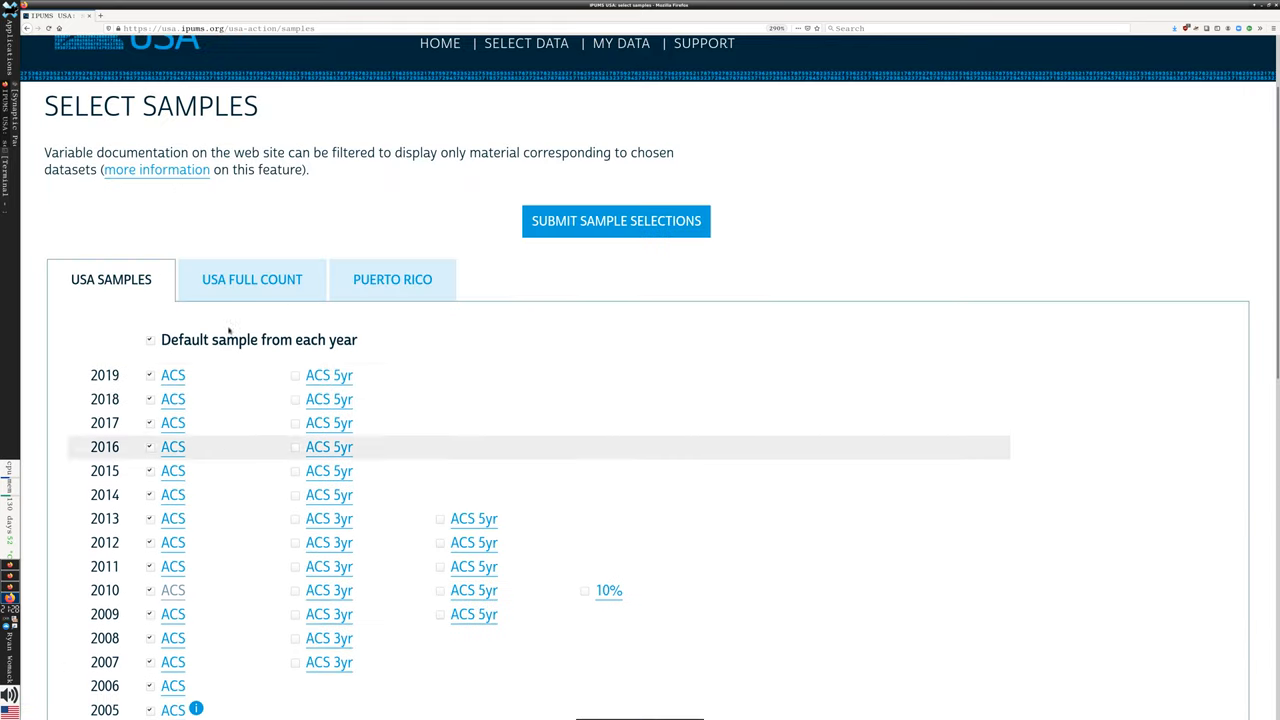
mouse_move(190, 440)
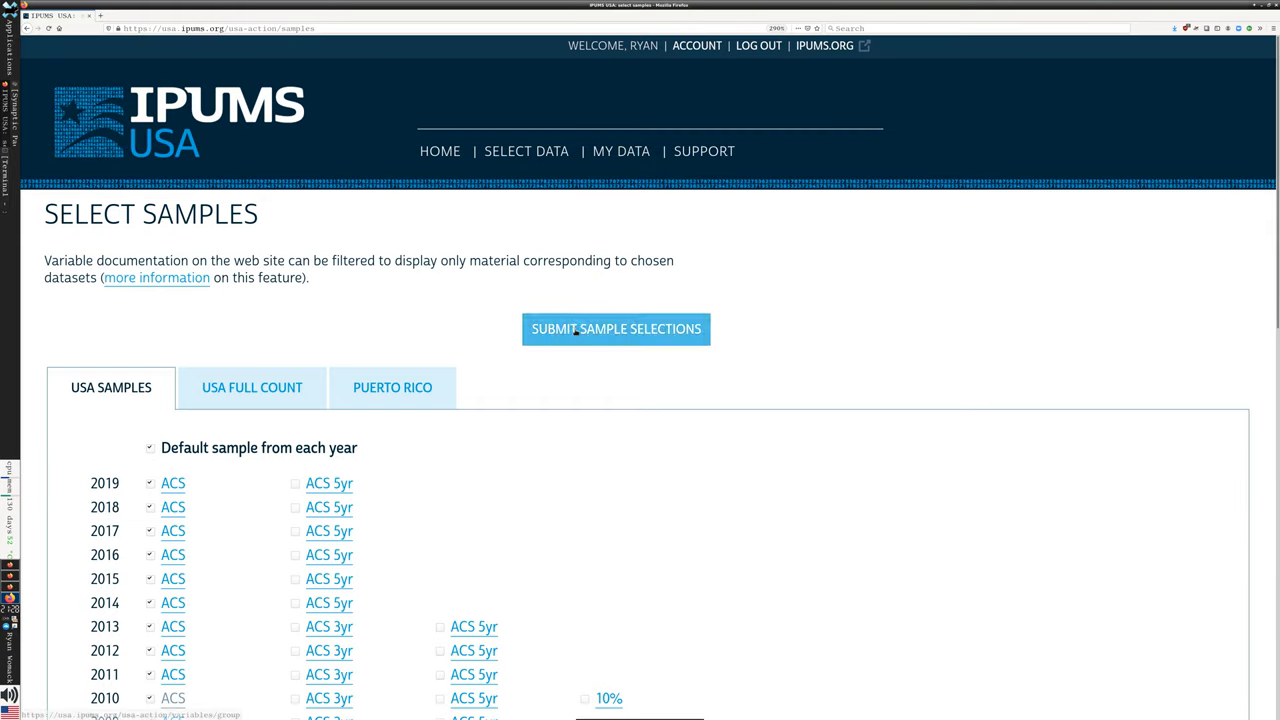
Step: Confirm the 35 selected samples and show the person-level HEALTH INSURANCE variables
click(615, 328)
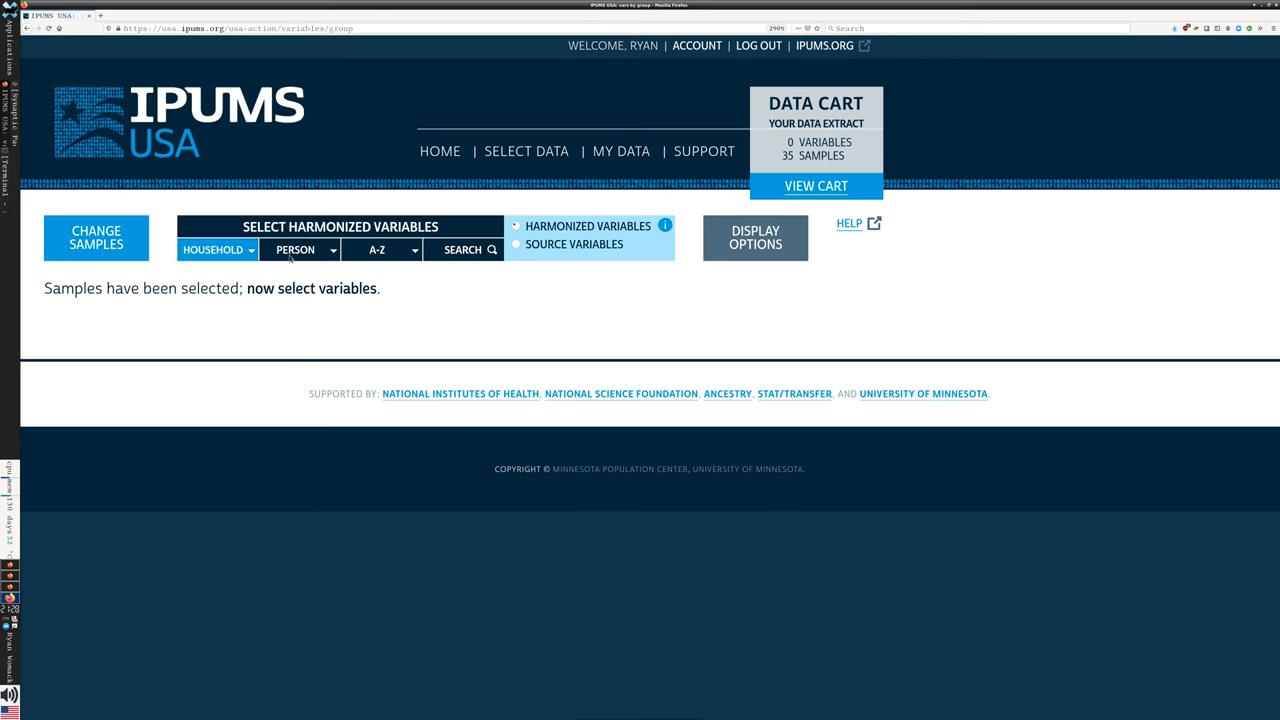
click(300, 249)
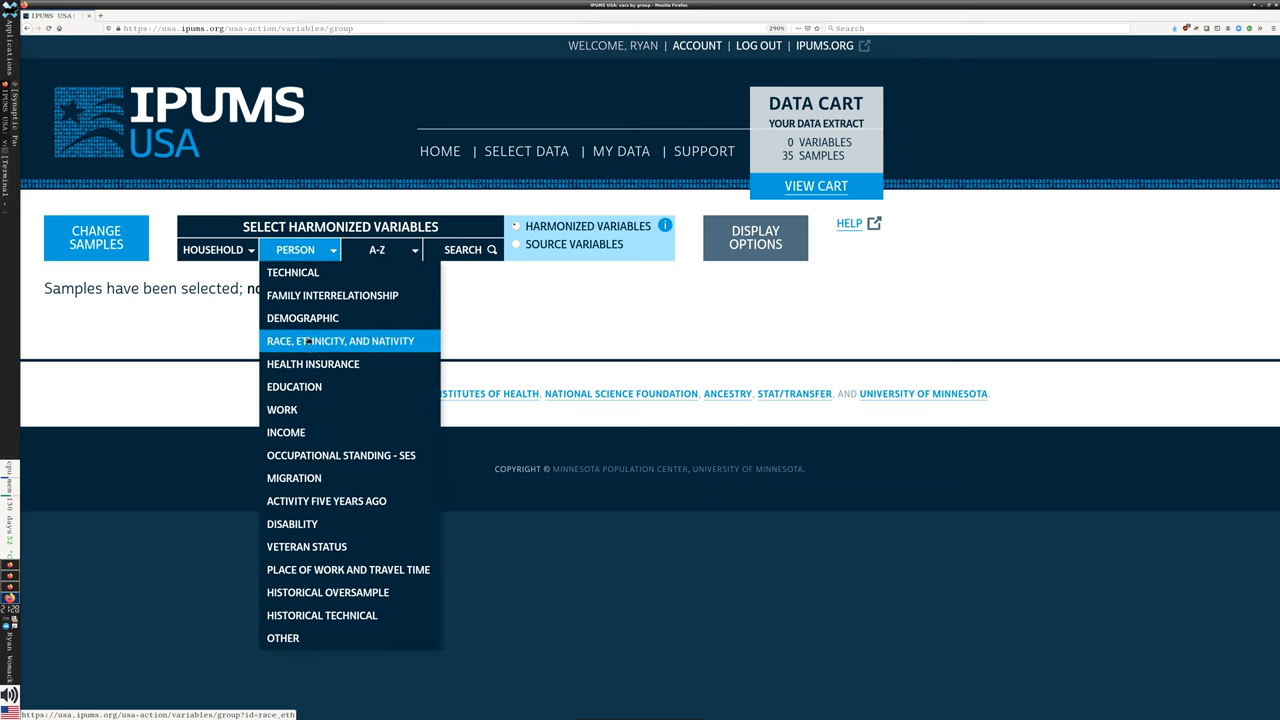
click(213, 249)
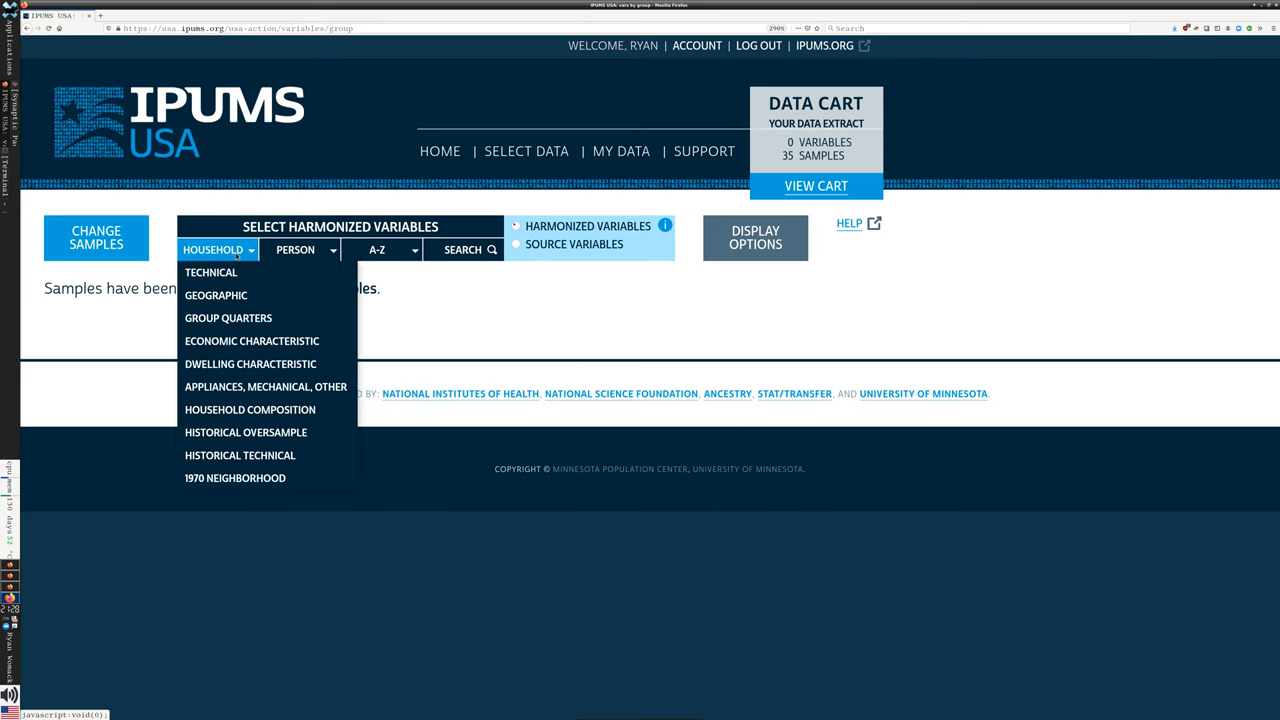
click(295, 249)
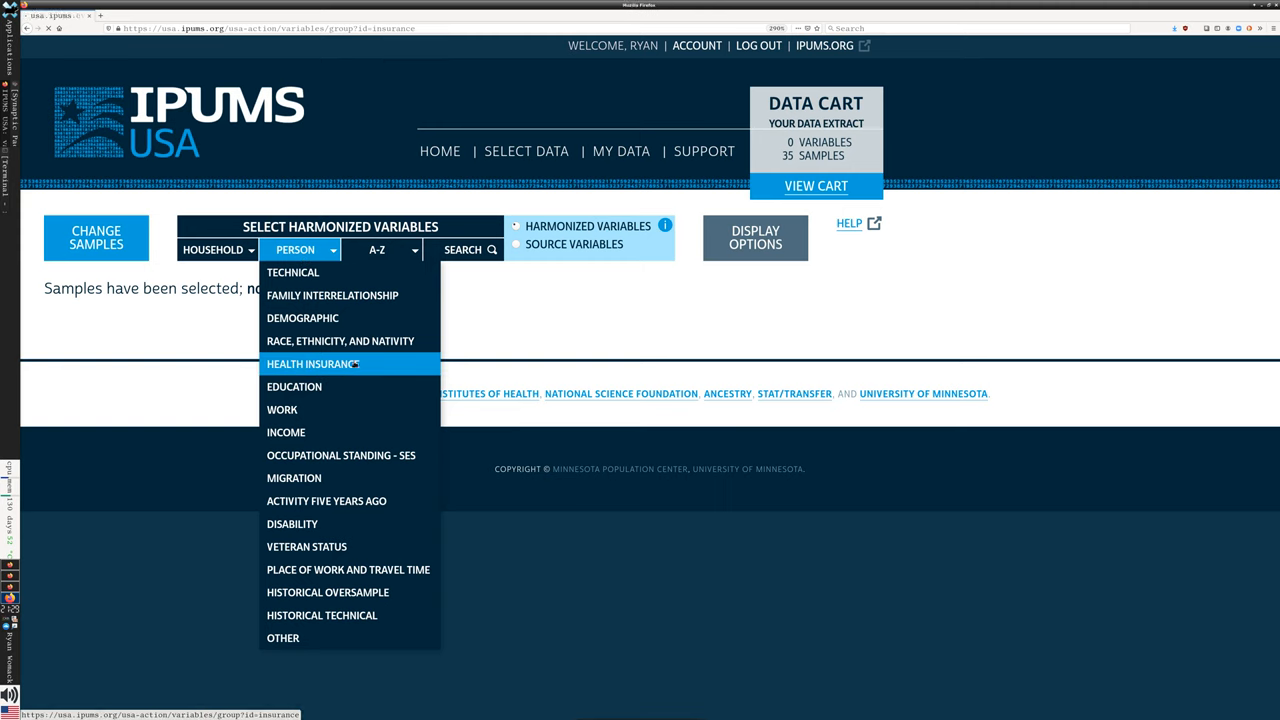
click(312, 363)
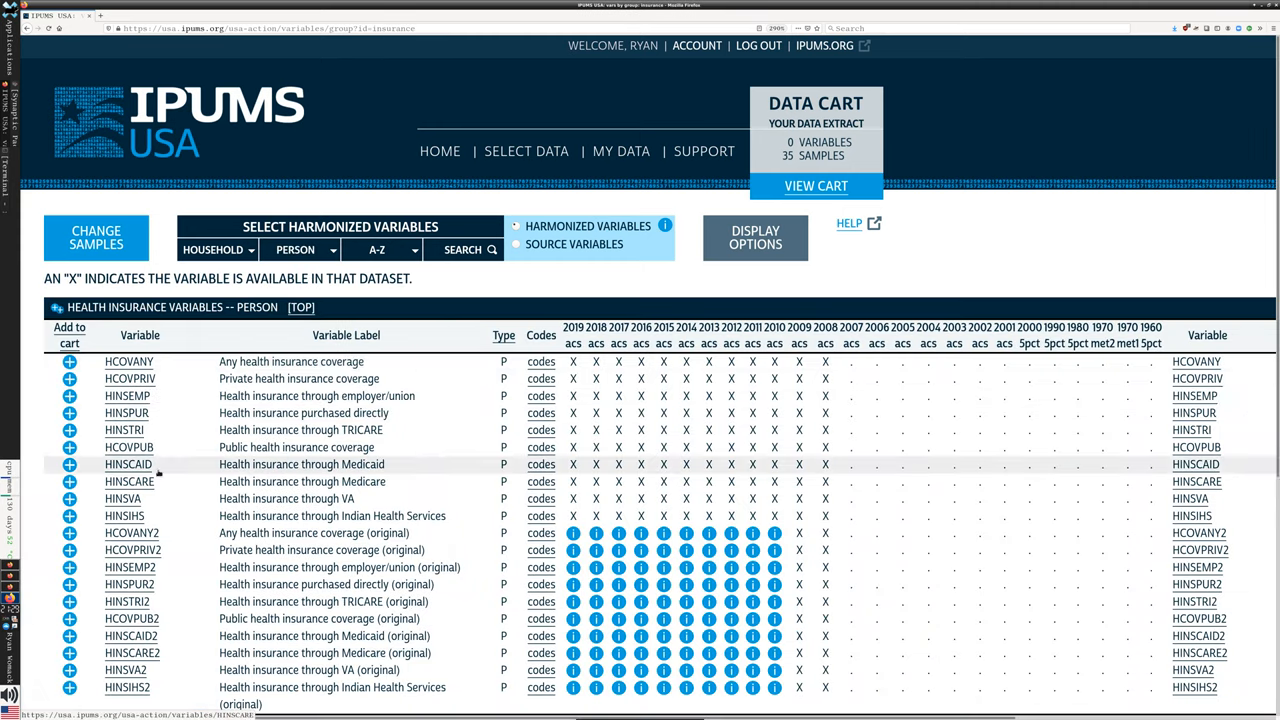
click(383, 249)
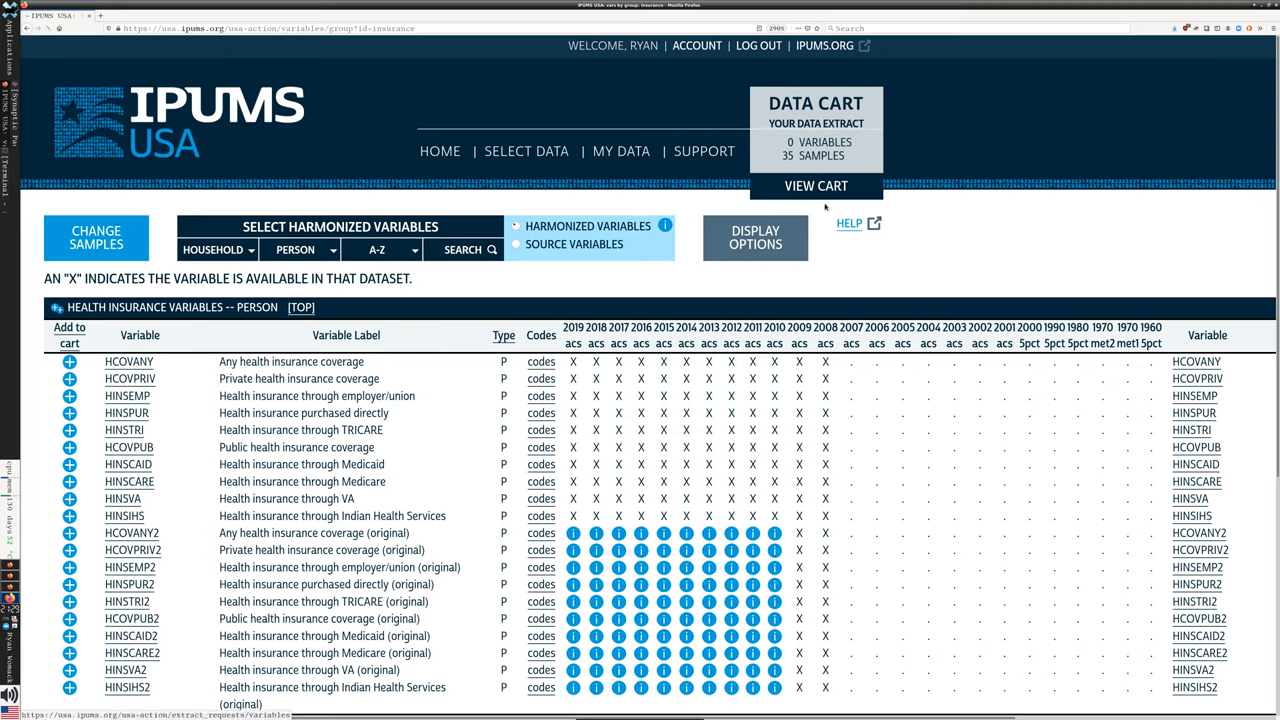
Step: View the data cart, which lists 35 samples and no variables
click(816, 185)
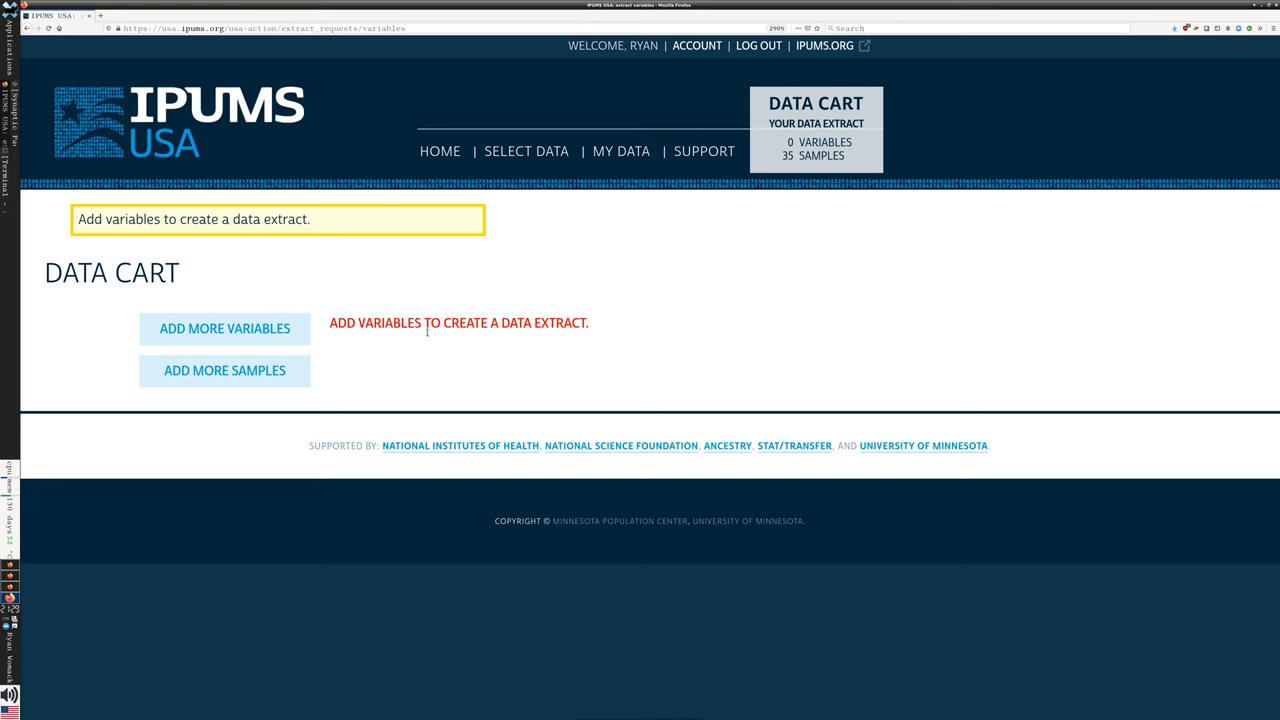
mouse_move(543, 339)
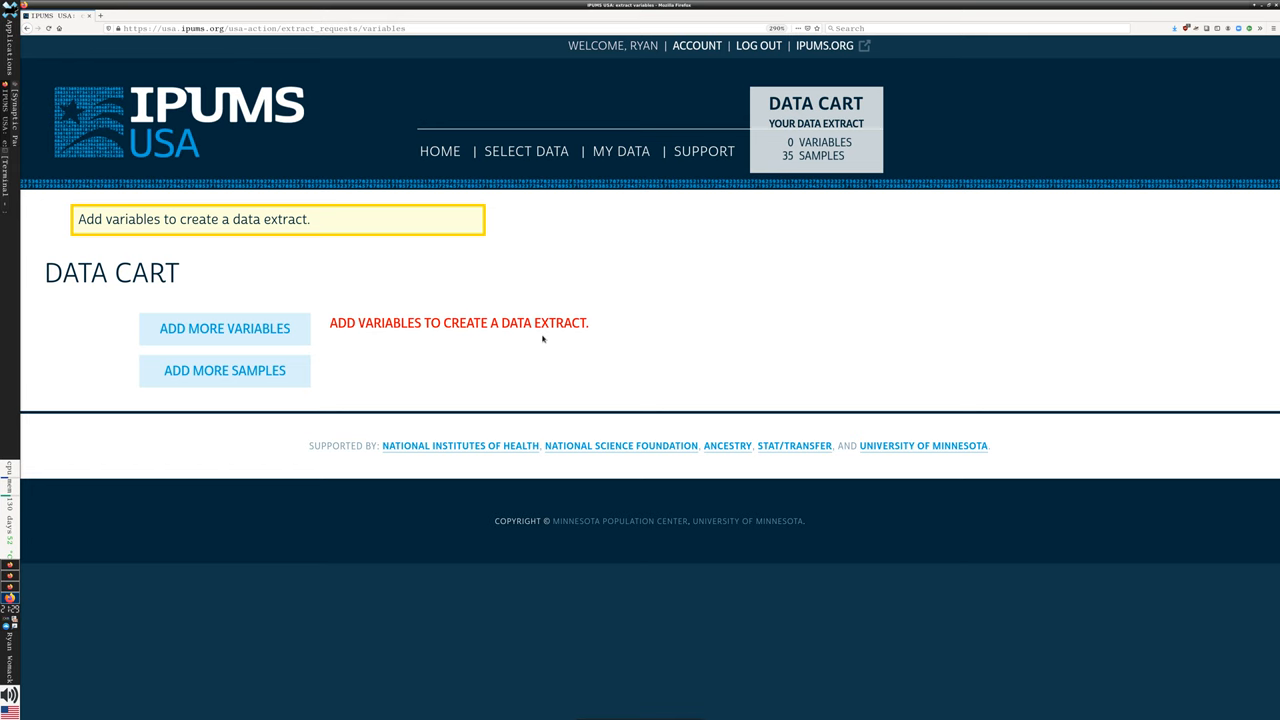
mouse_move(417, 228)
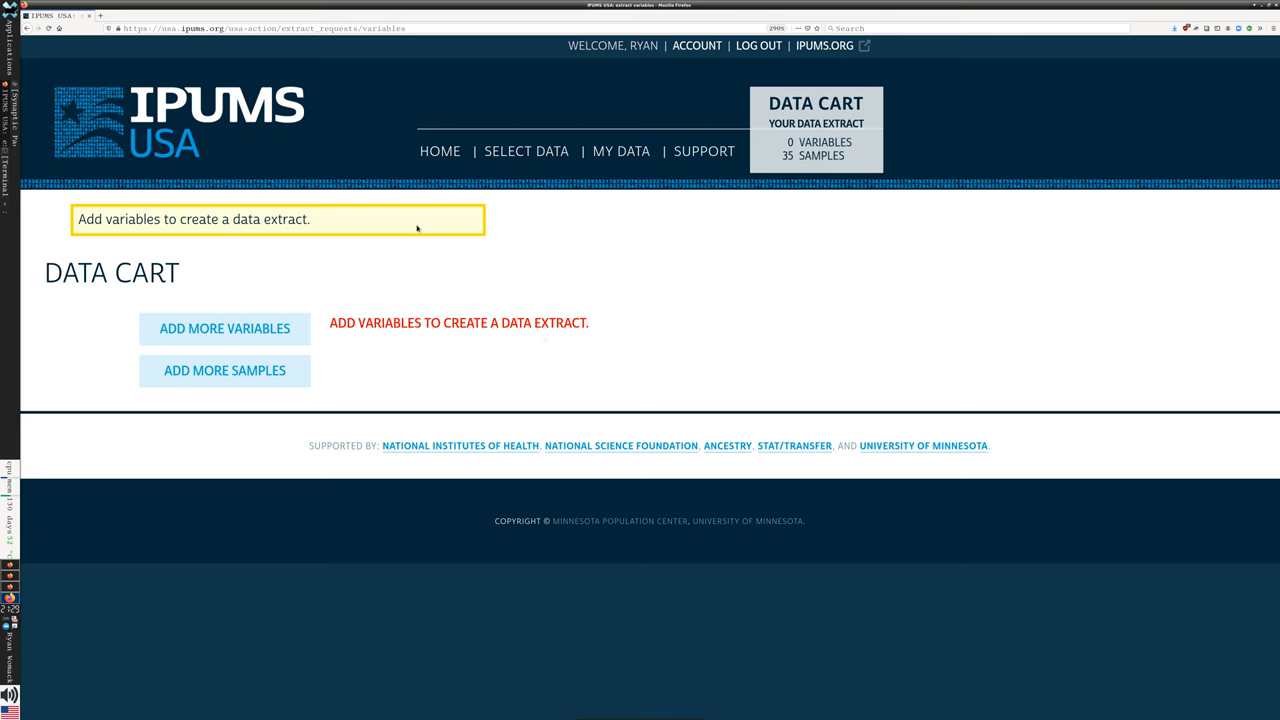
mouse_move(657, 211)
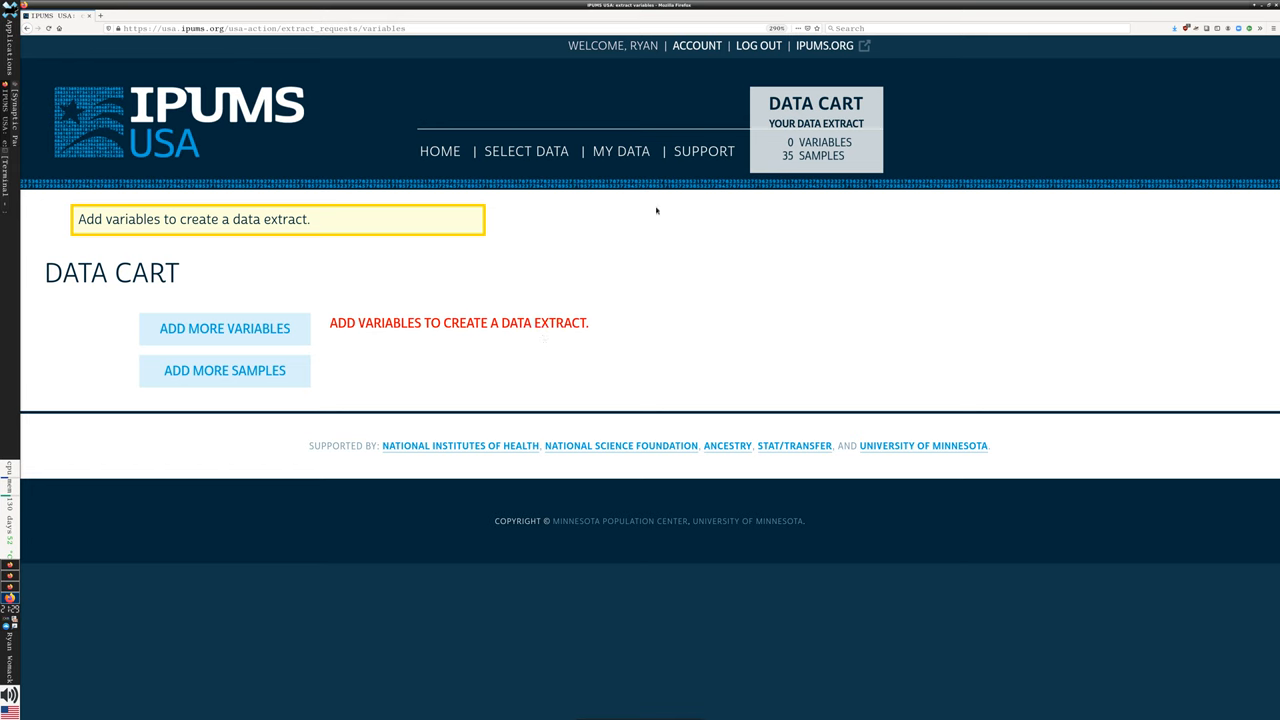
mouse_move(402, 305)
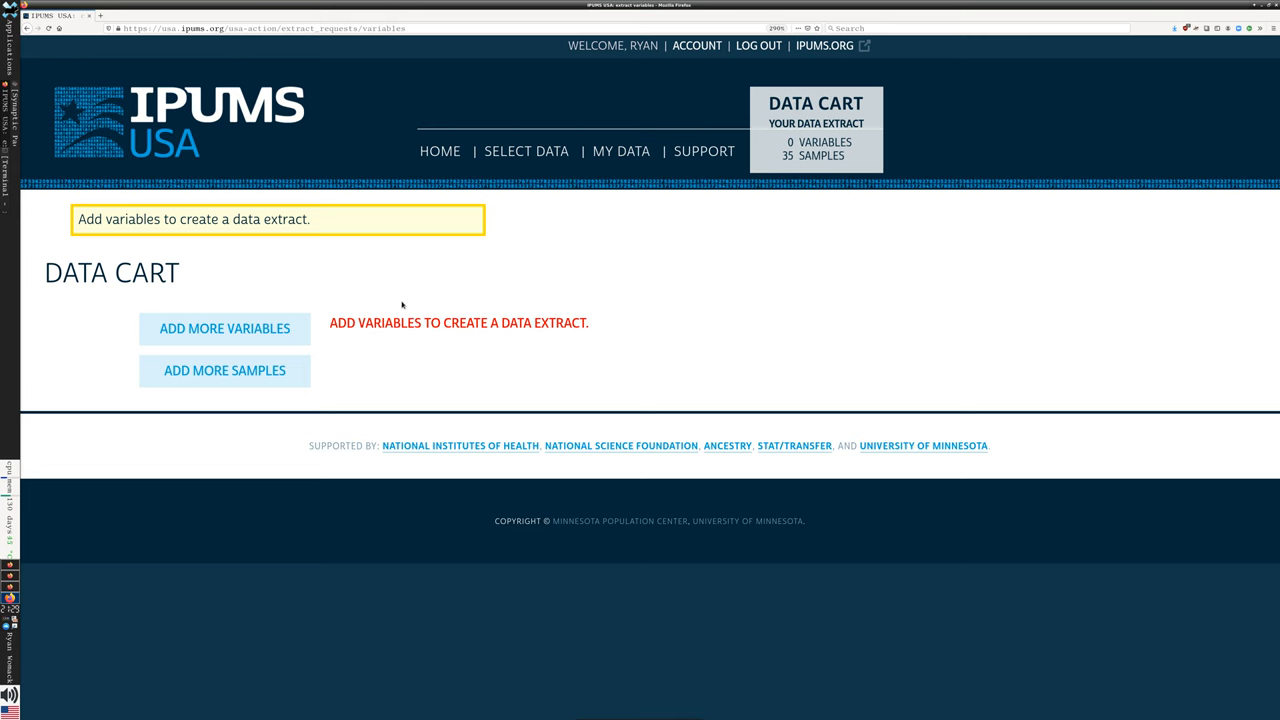
mouse_move(667, 176)
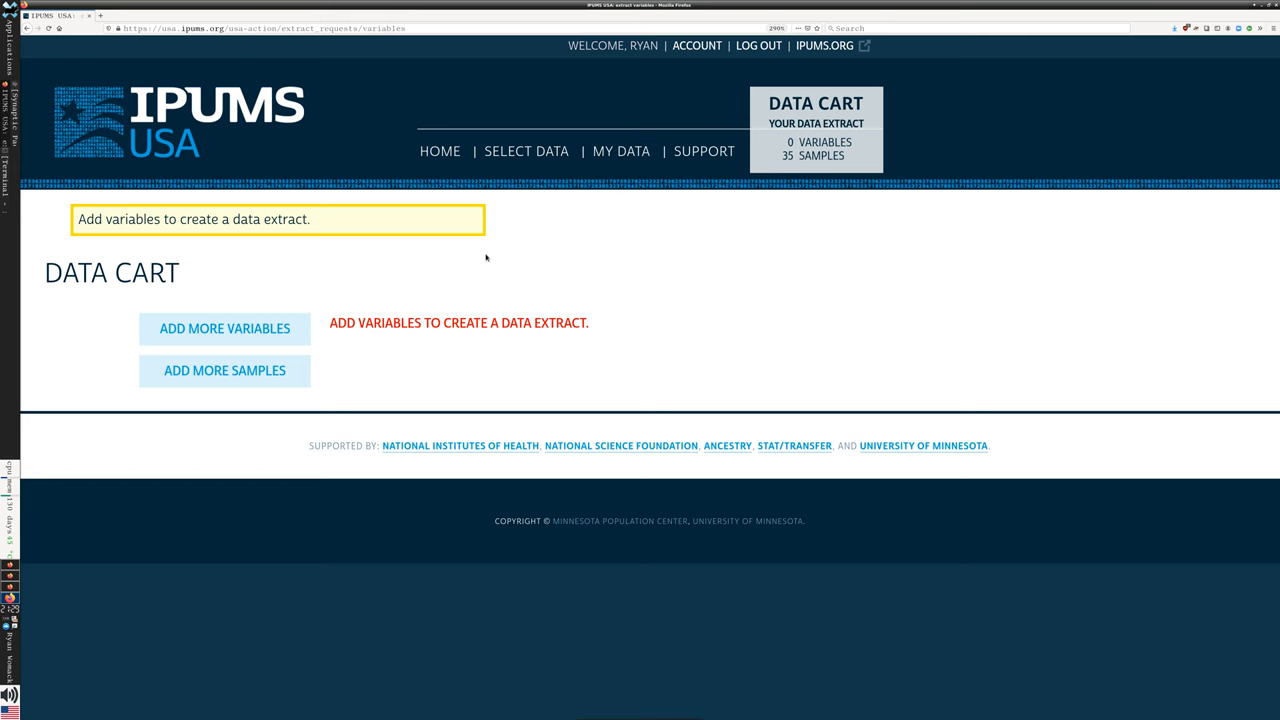
Step: Go to My data extracts from the ACCOUNT menu to see extract 4's download links
click(696, 45)
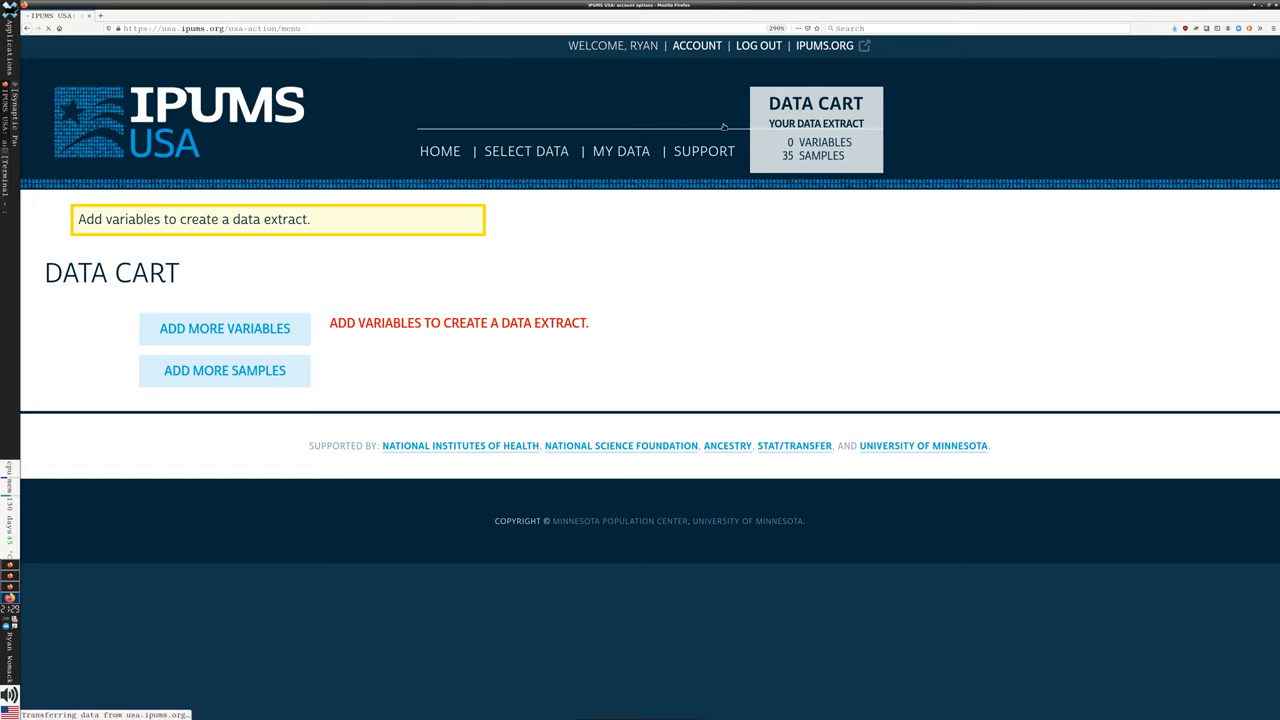
click(697, 45)
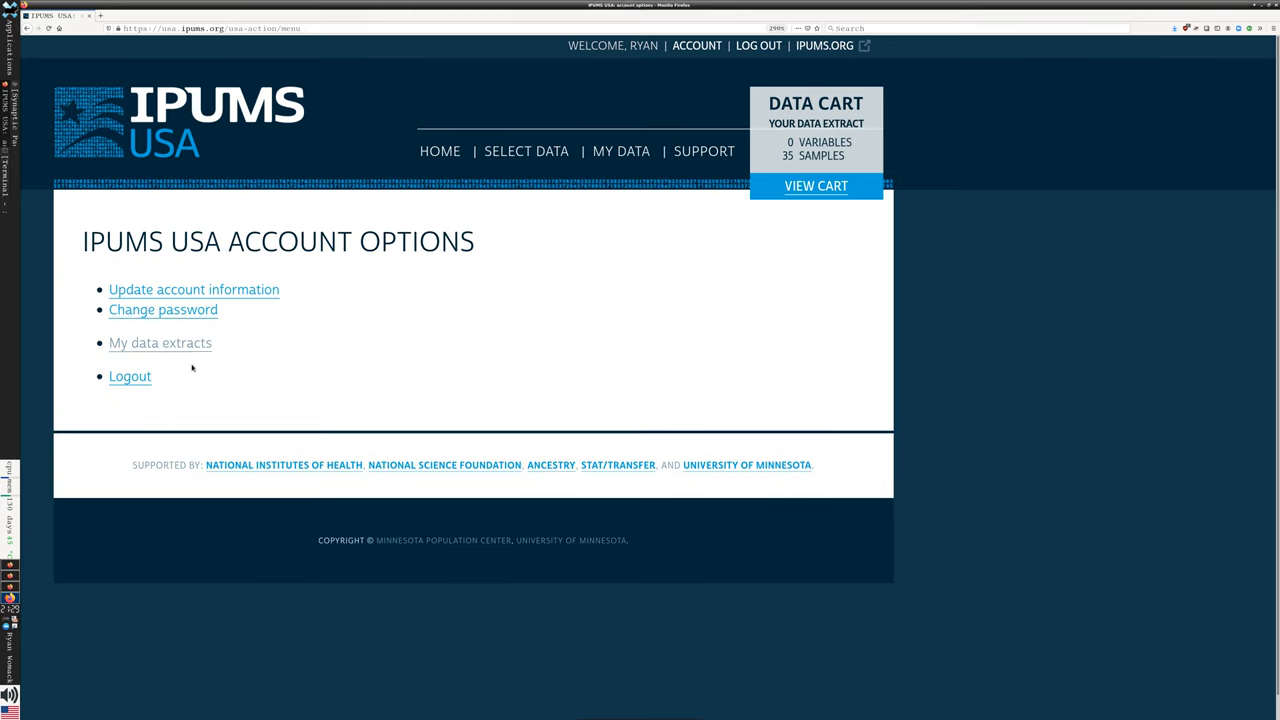
mouse_move(375, 345)
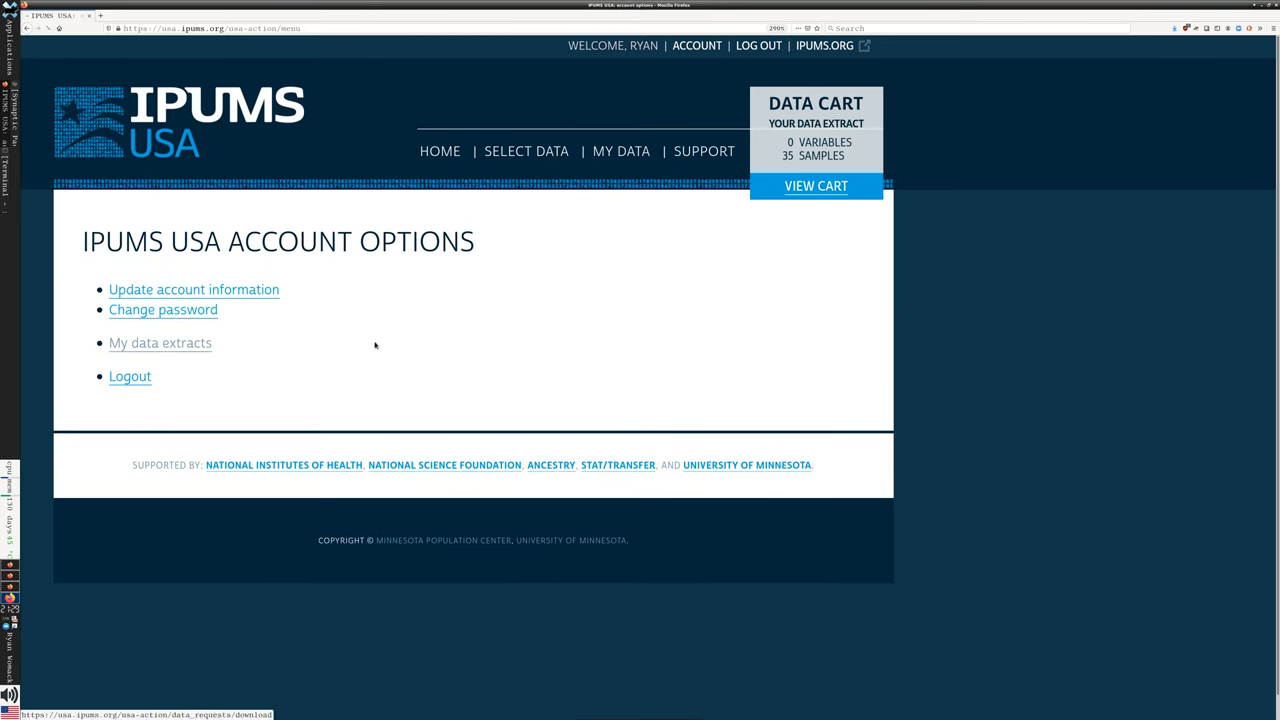
click(160, 342)
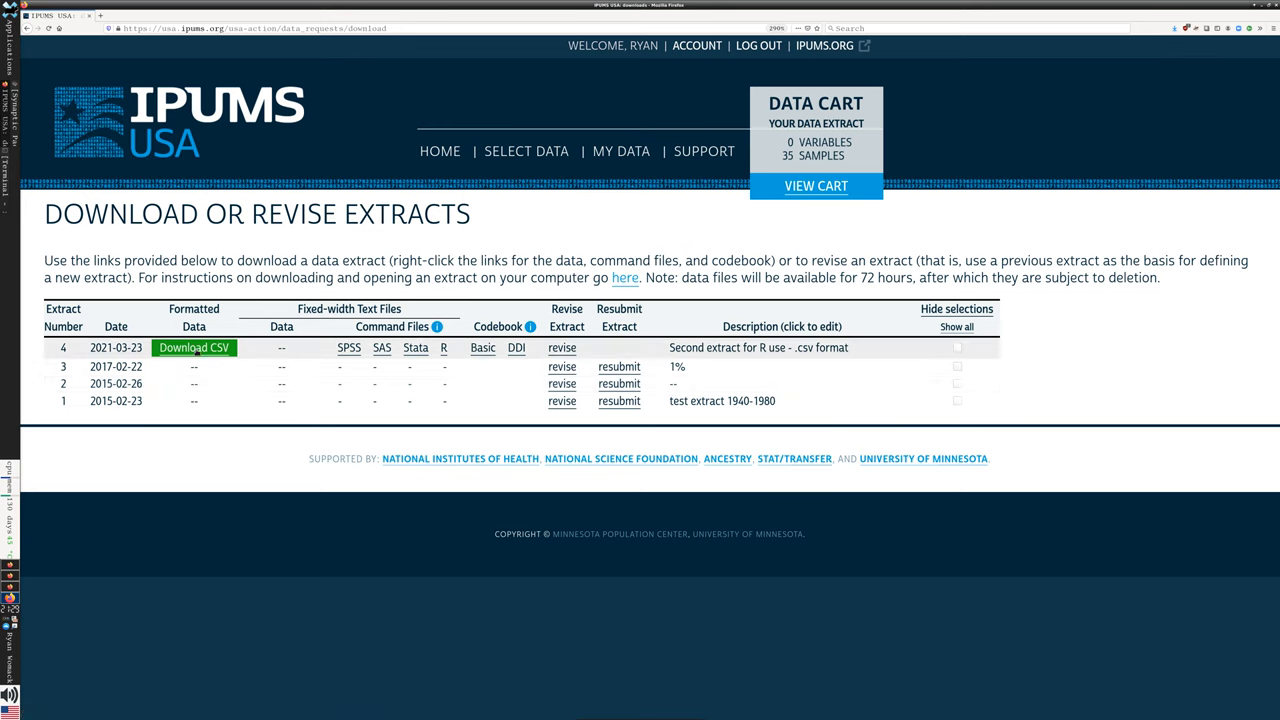
click(194, 347)
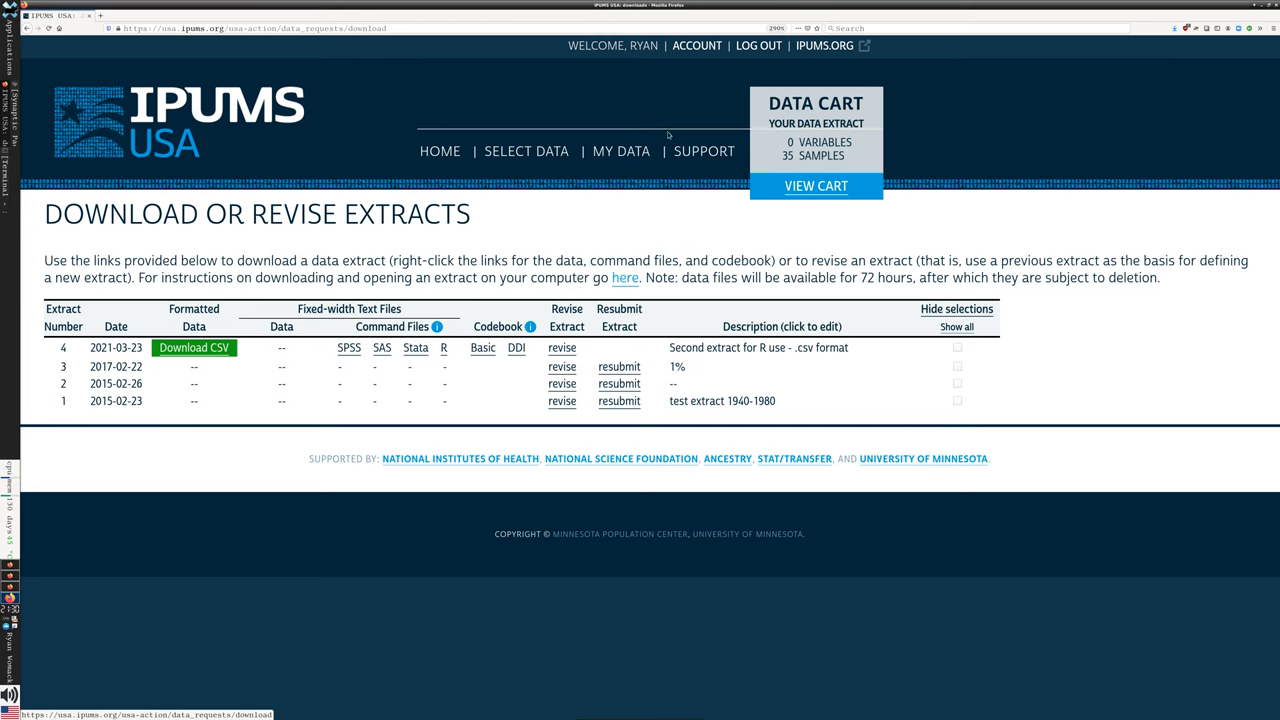
mouse_move(672, 91)
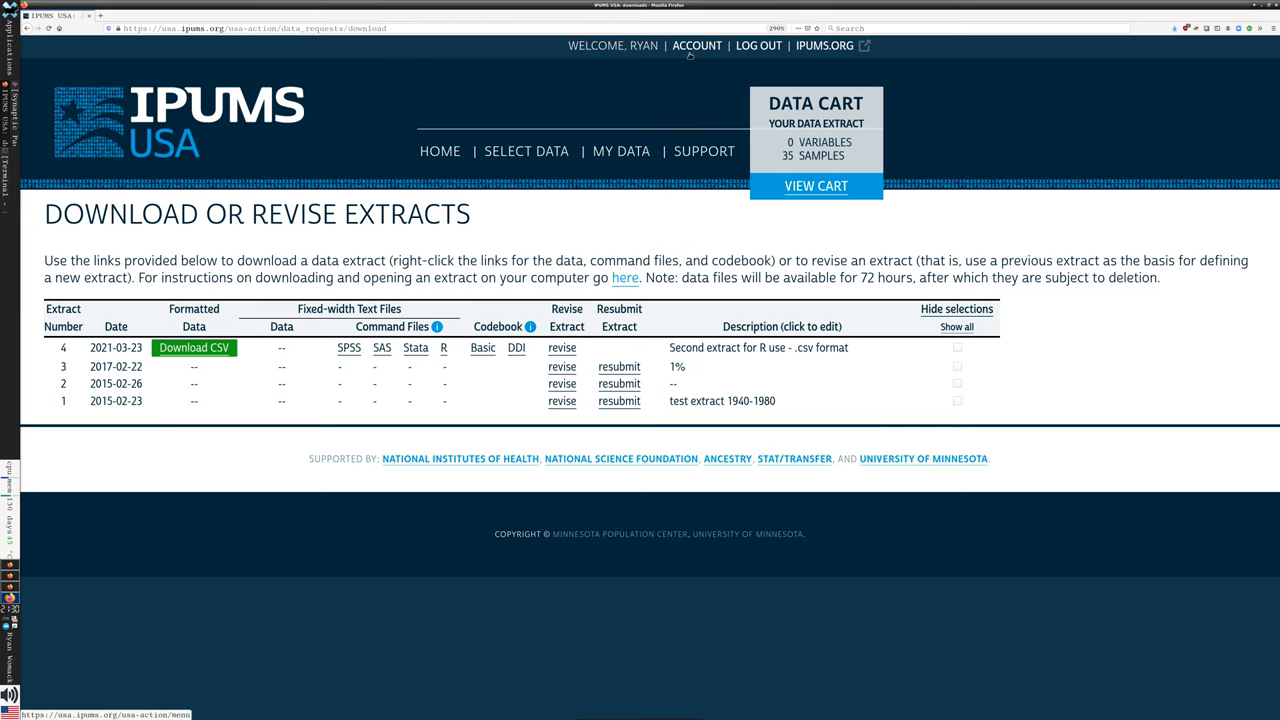
mouse_move(708, 53)
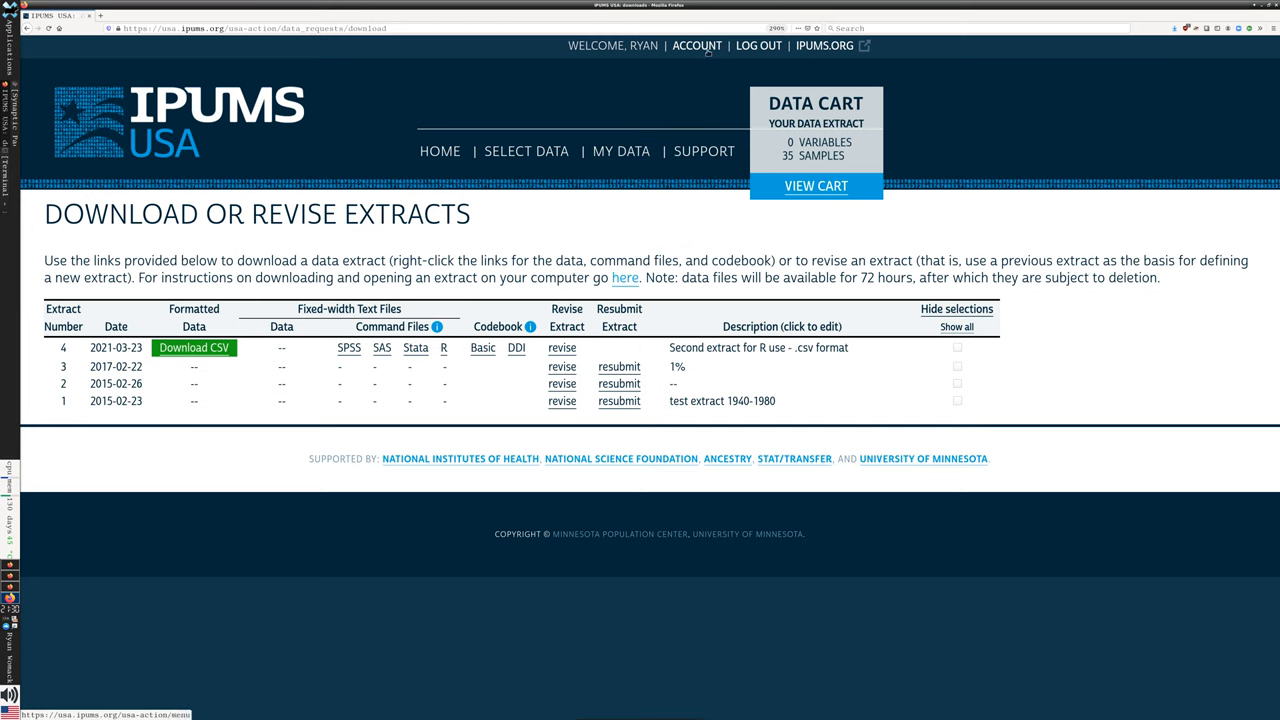
mouse_move(462, 90)
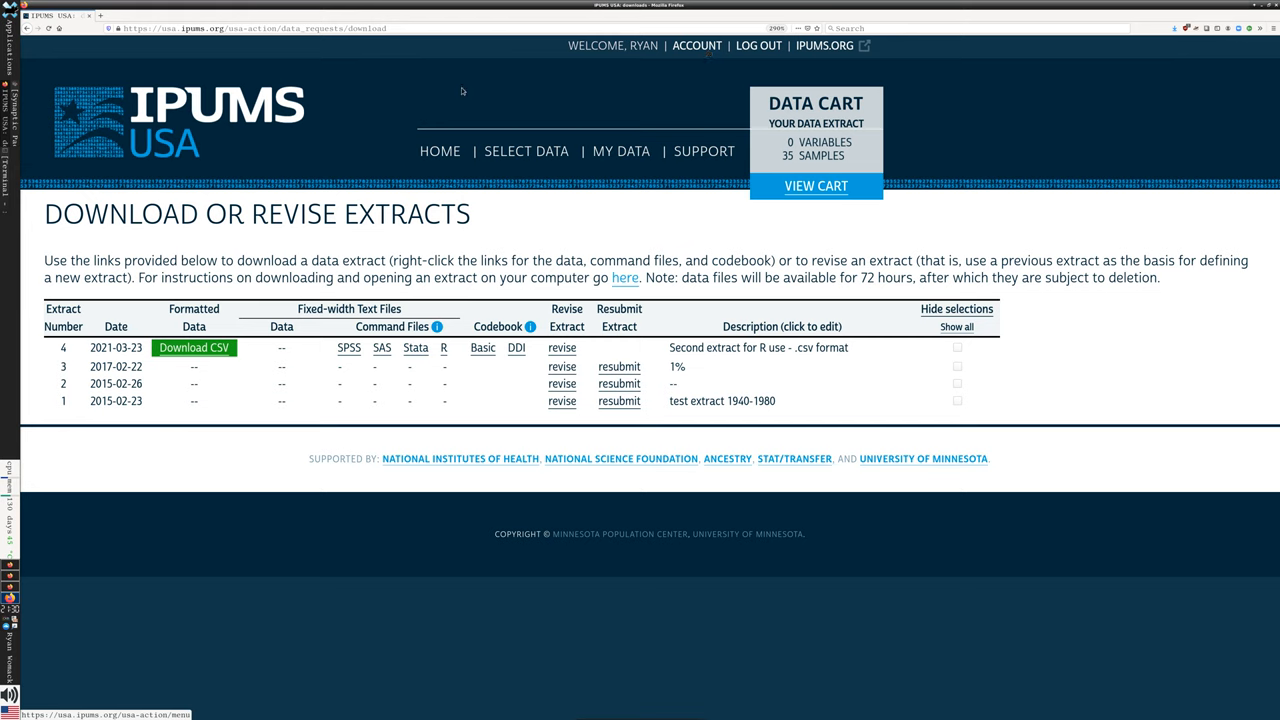
mouse_move(510, 270)
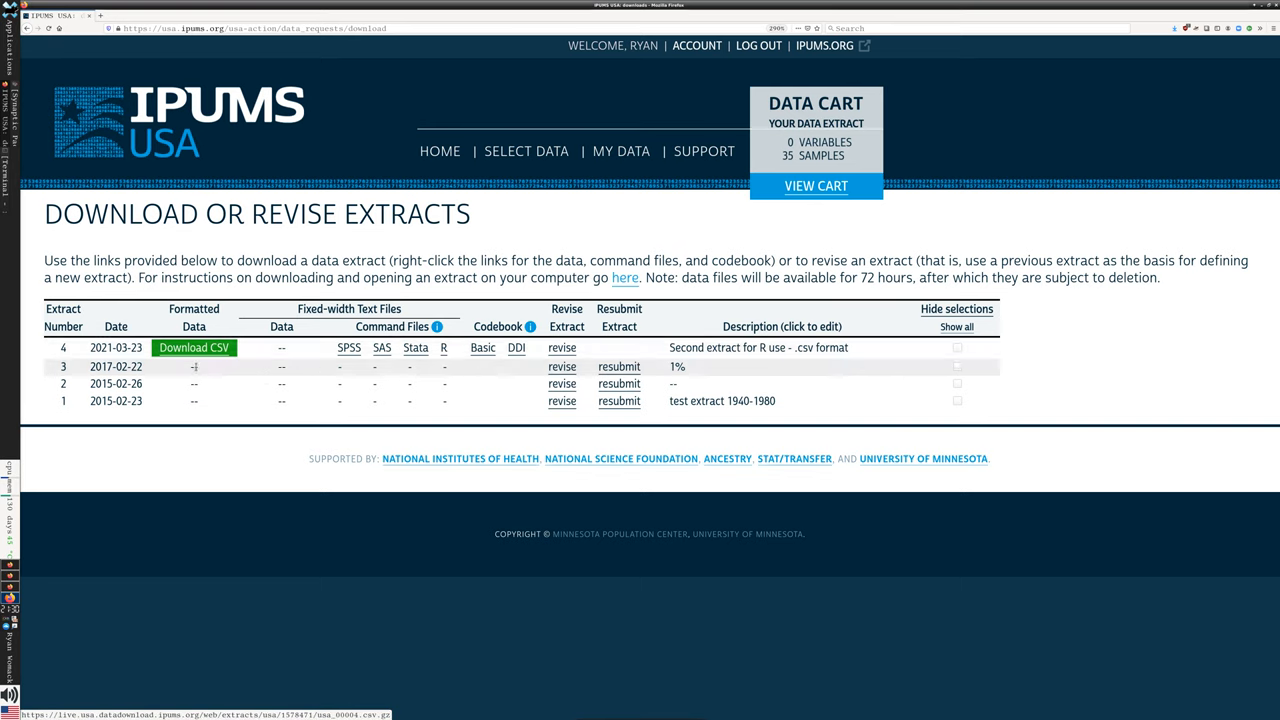
Step: Save extract 4's Download CSV file, usa_00004.csv.gz, to the Desktop
right_click(194, 347)
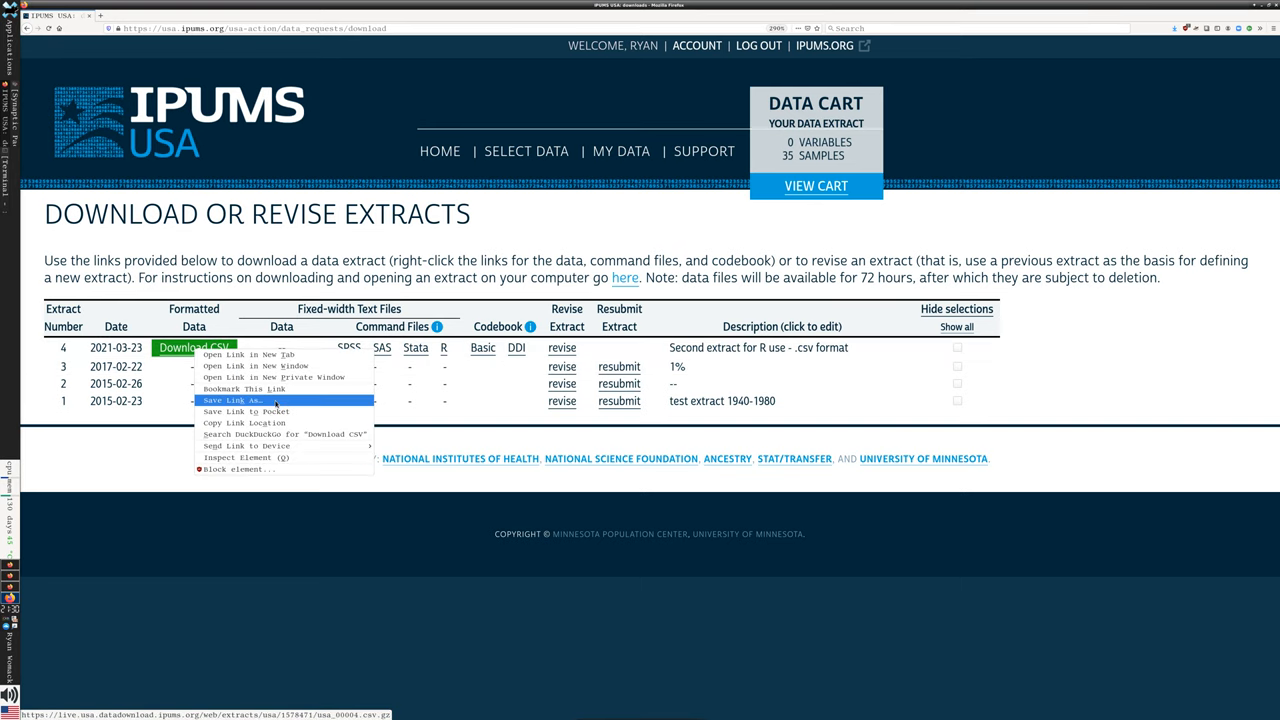
click(232, 400)
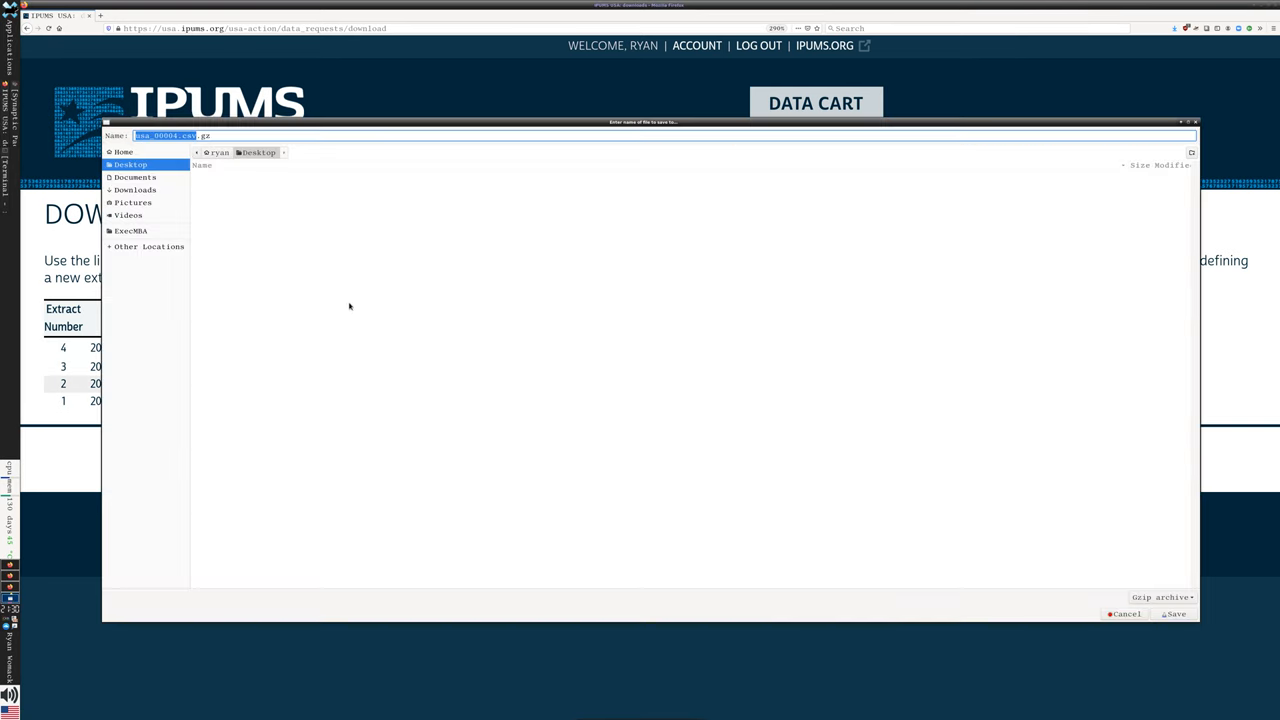
mouse_move(904, 538)
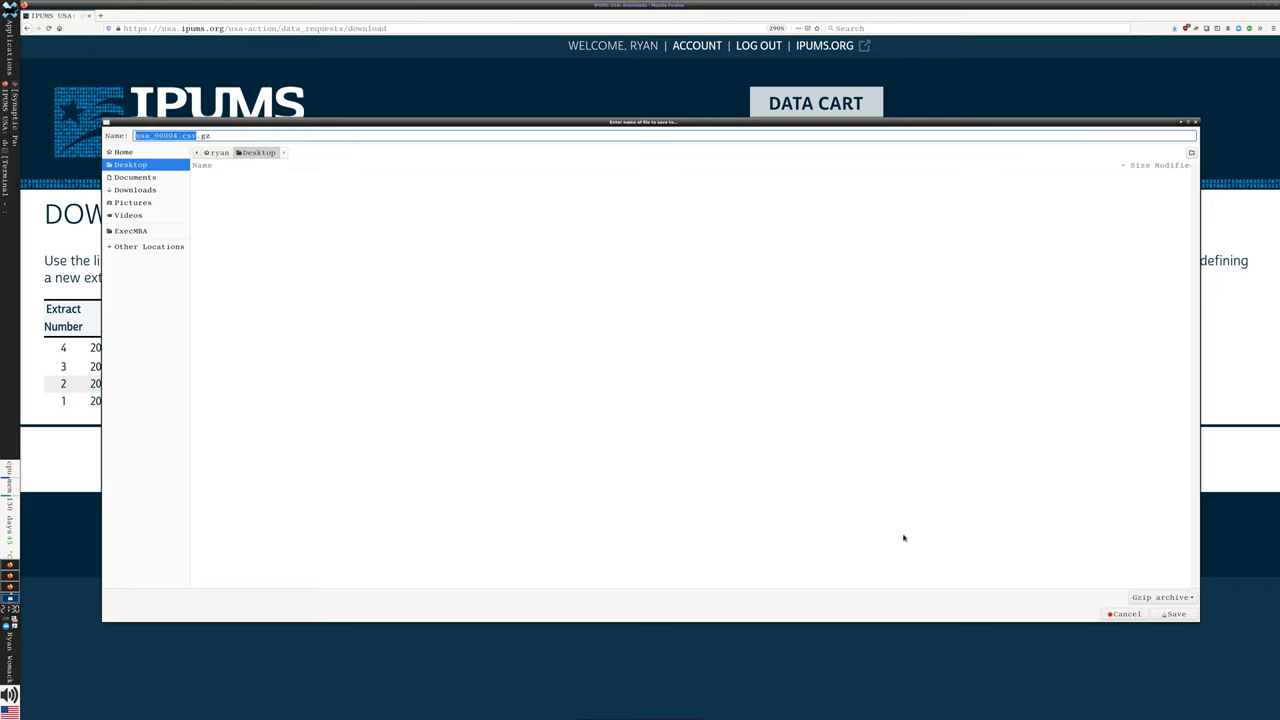
click(1174, 613)
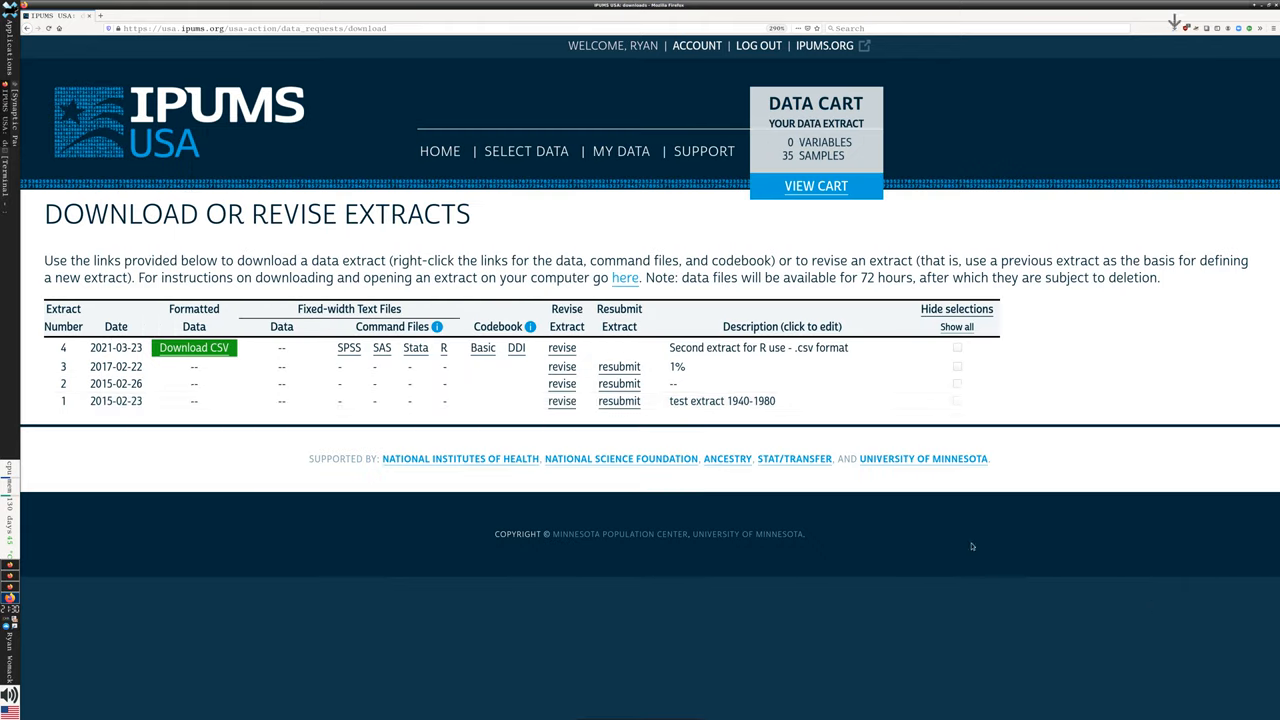
right_click(444, 347)
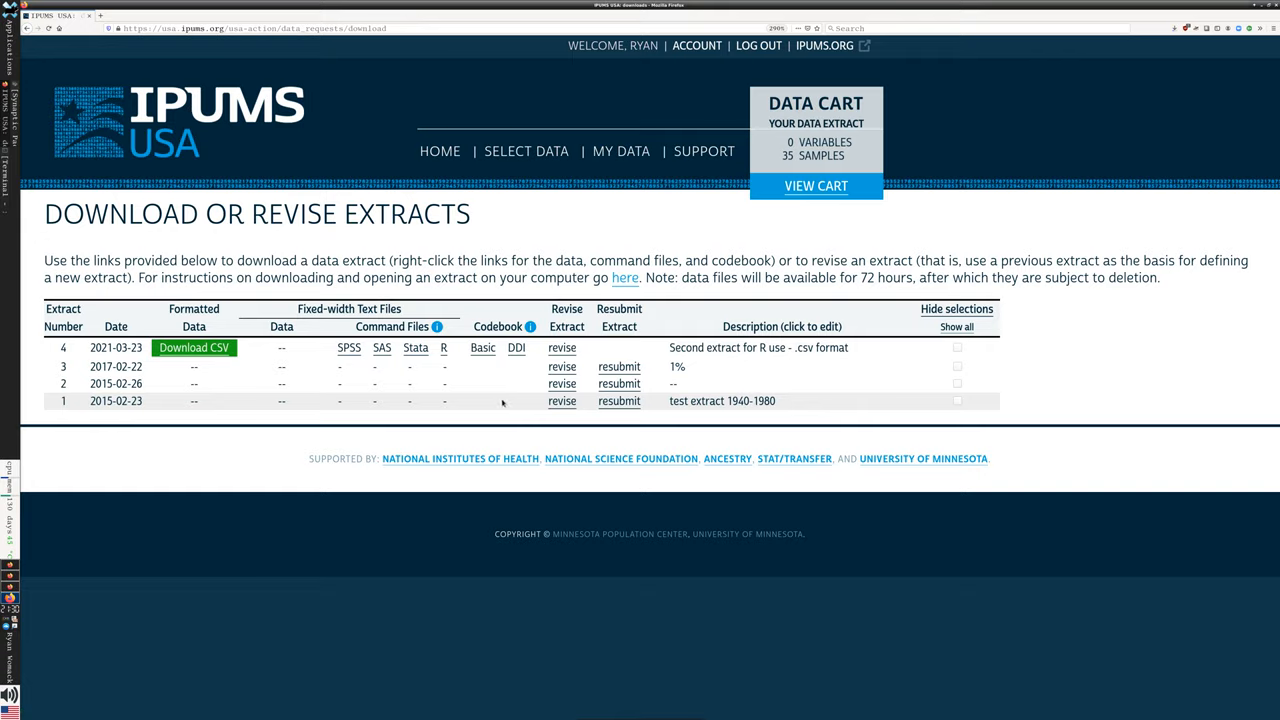
click(443, 347)
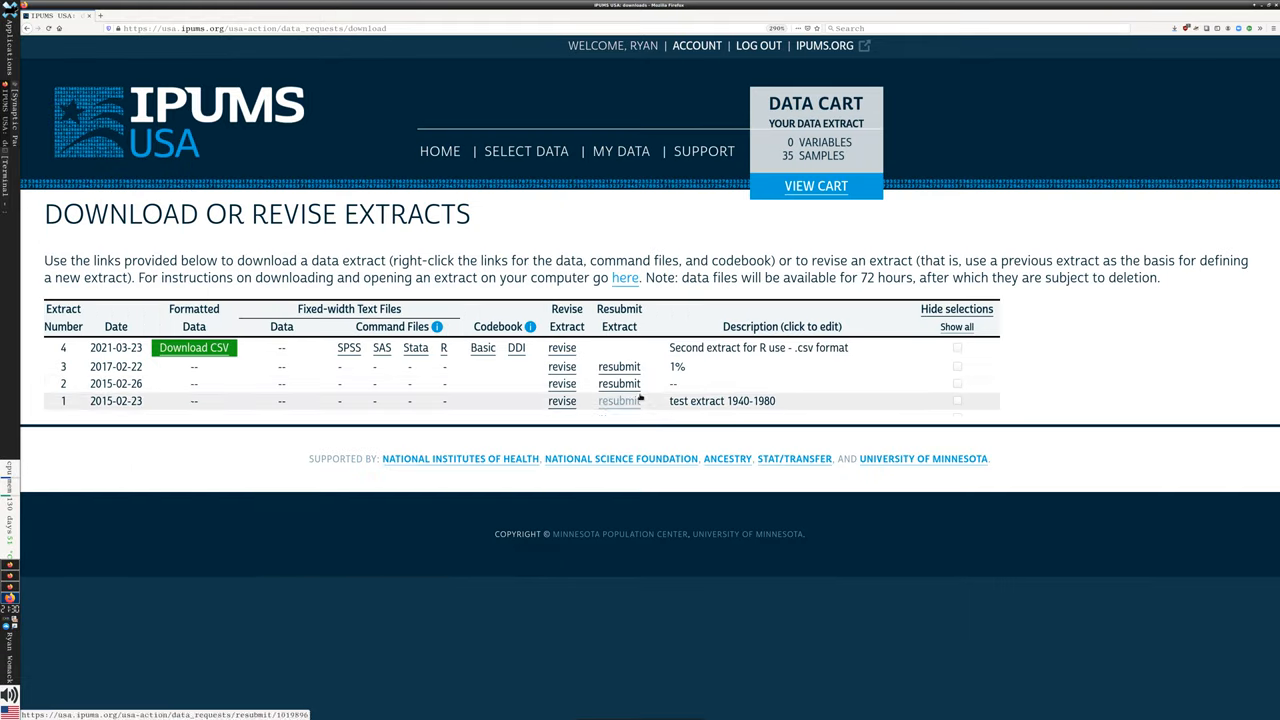
Step: Save extract 4's DDI codebook as usa_00004.xml on the Desktop
right_click(517, 347)
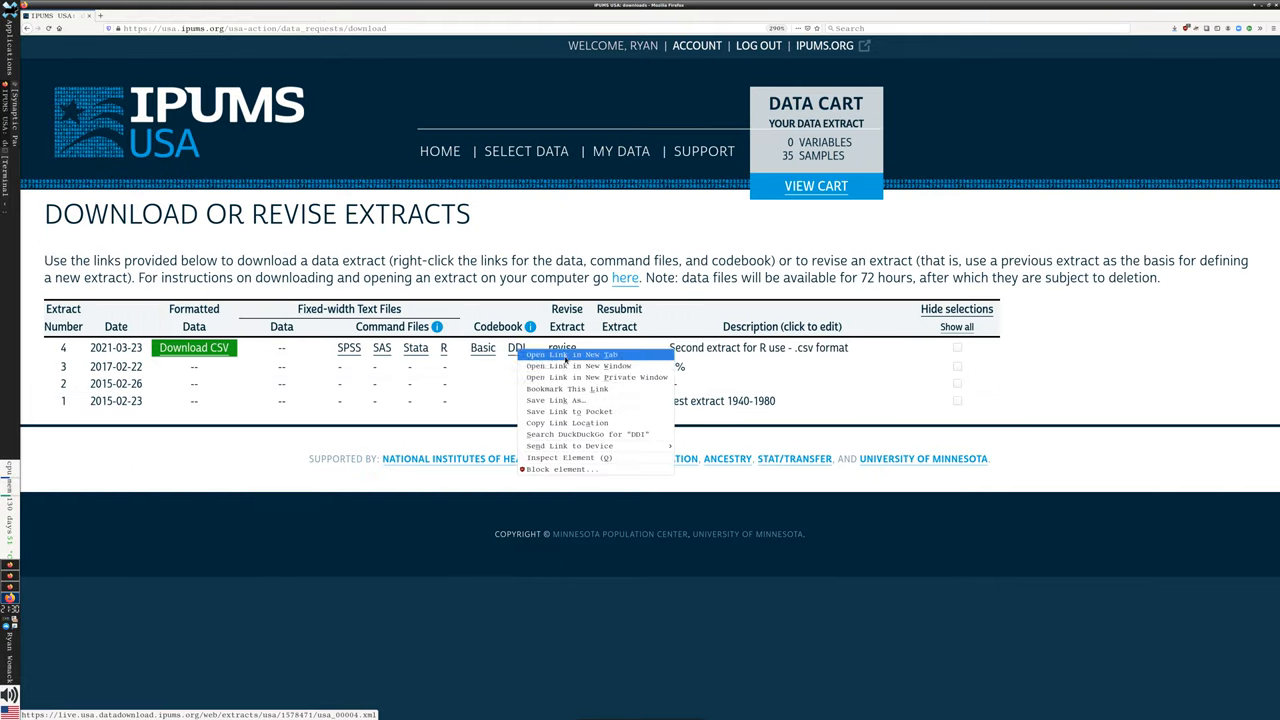
click(557, 400)
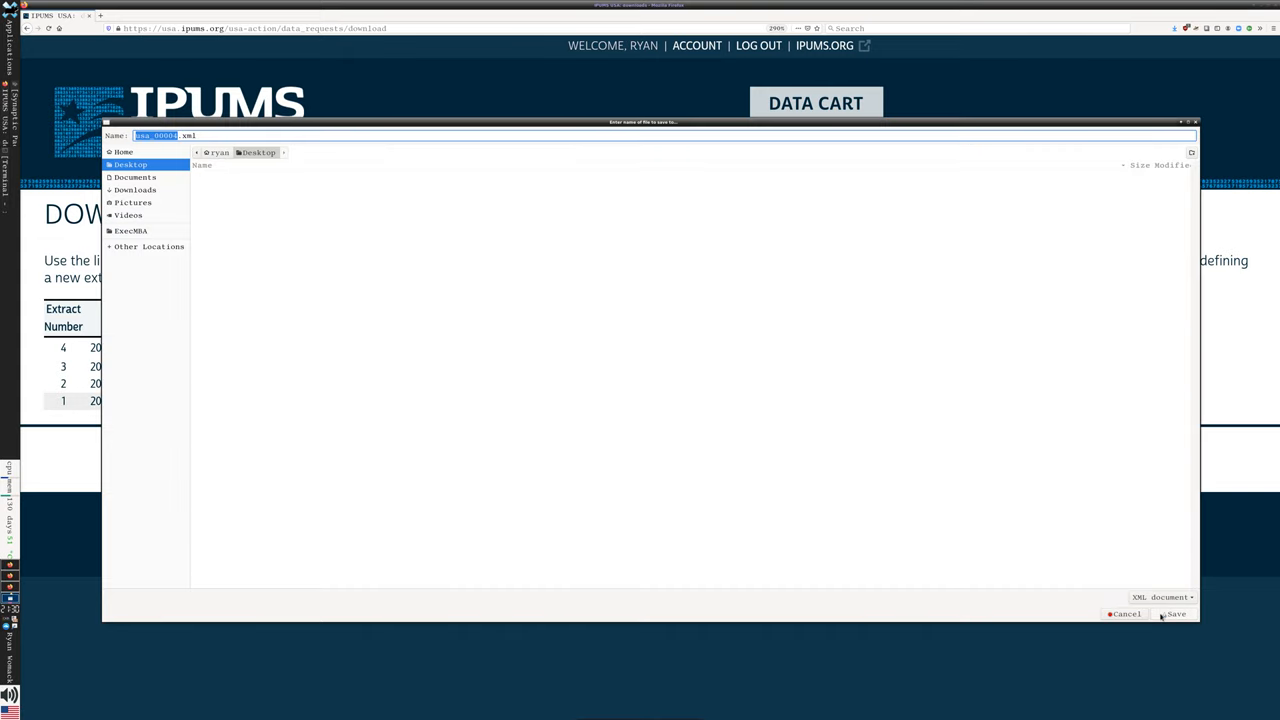
click(1175, 613)
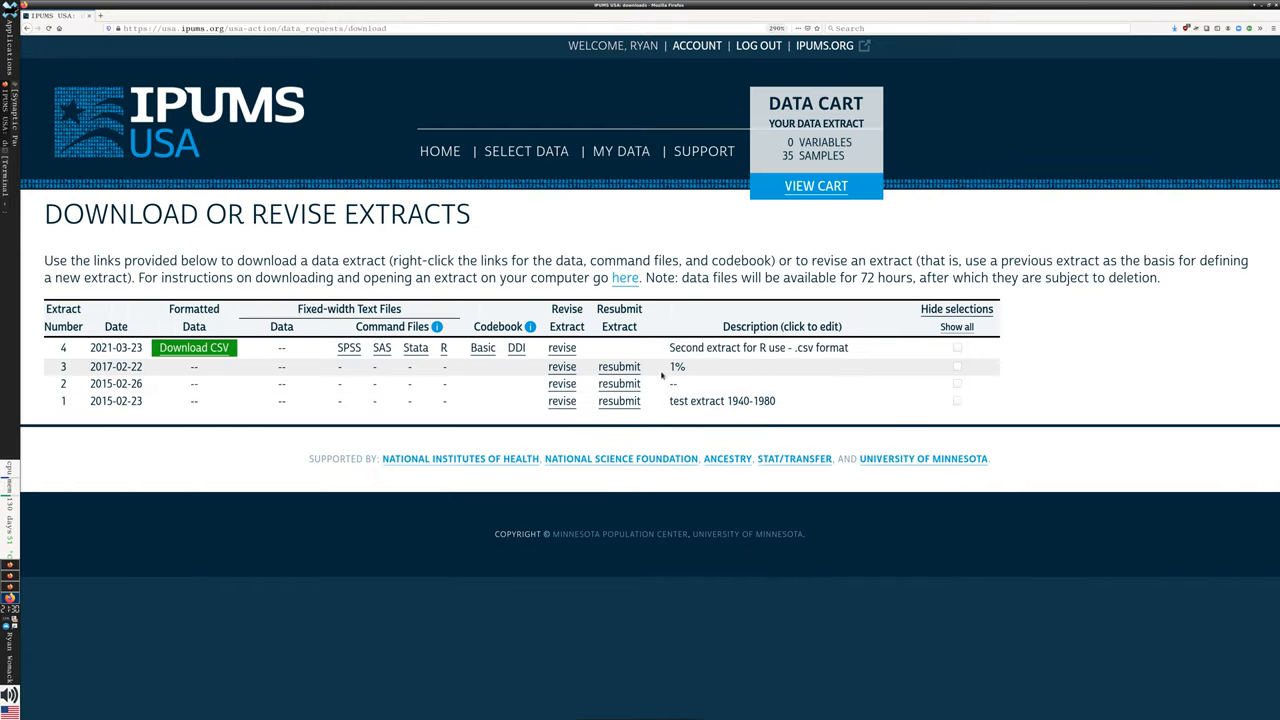